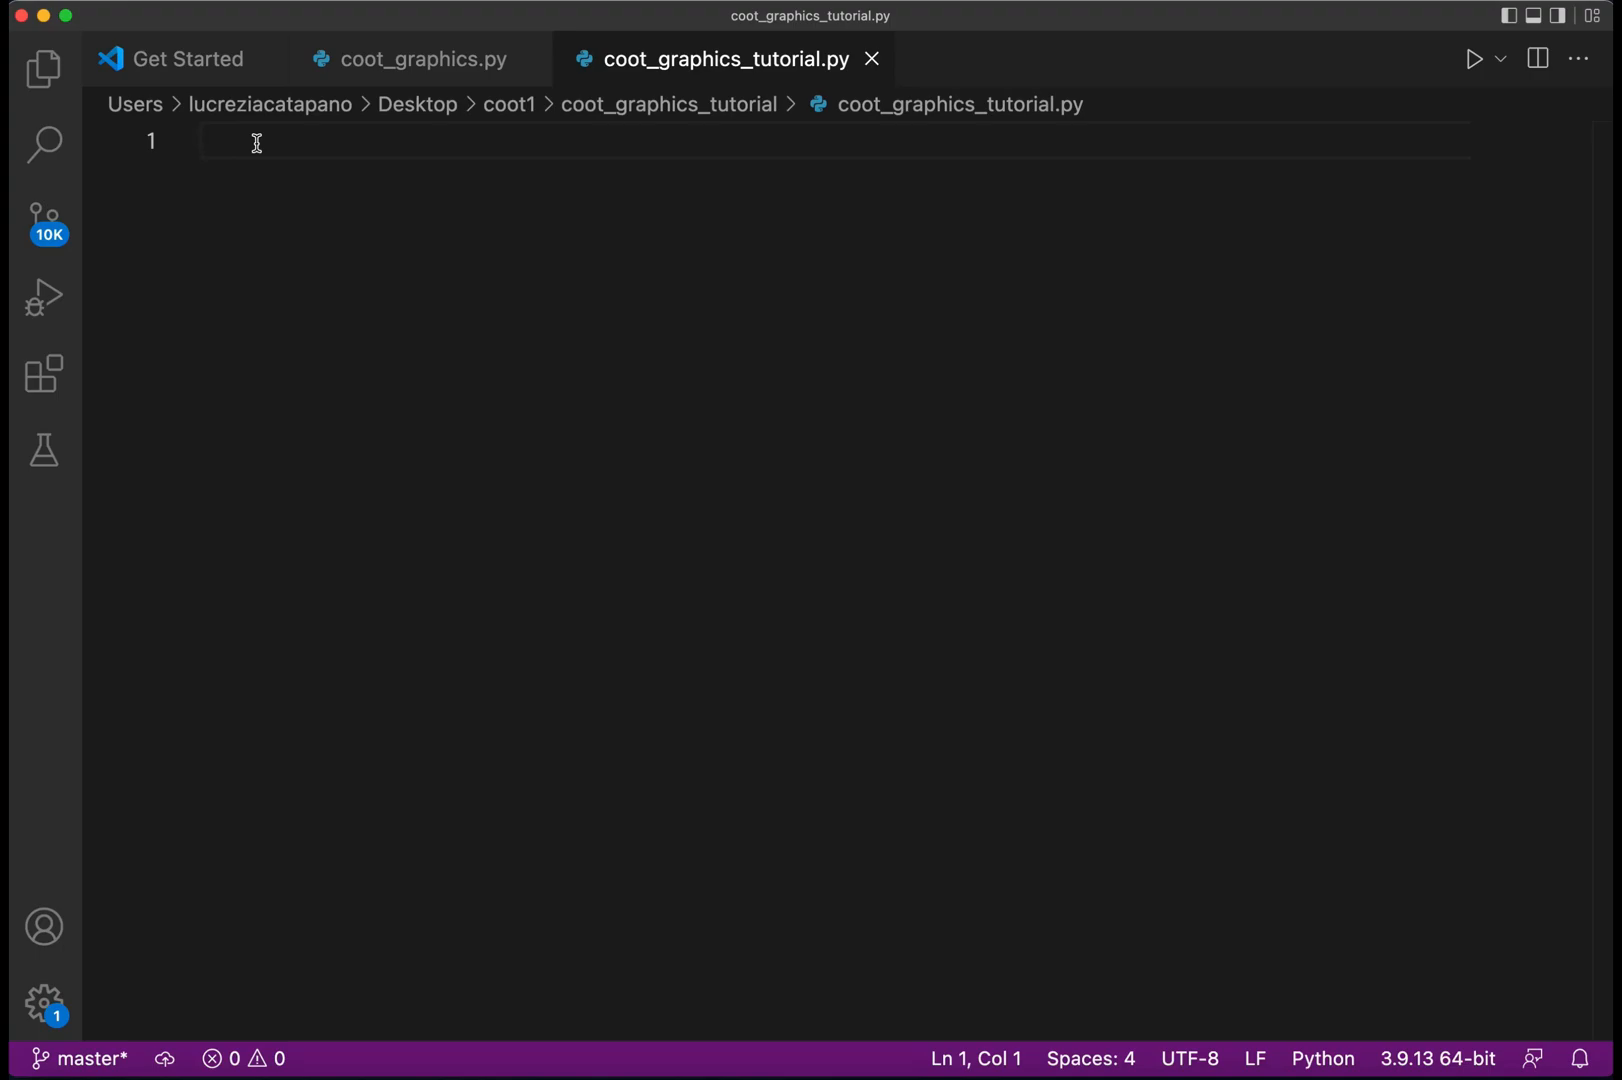
Write 'import coot' and 'import coot_utils' at the top of coot_graphics_tutorial.py.
click(254, 142)
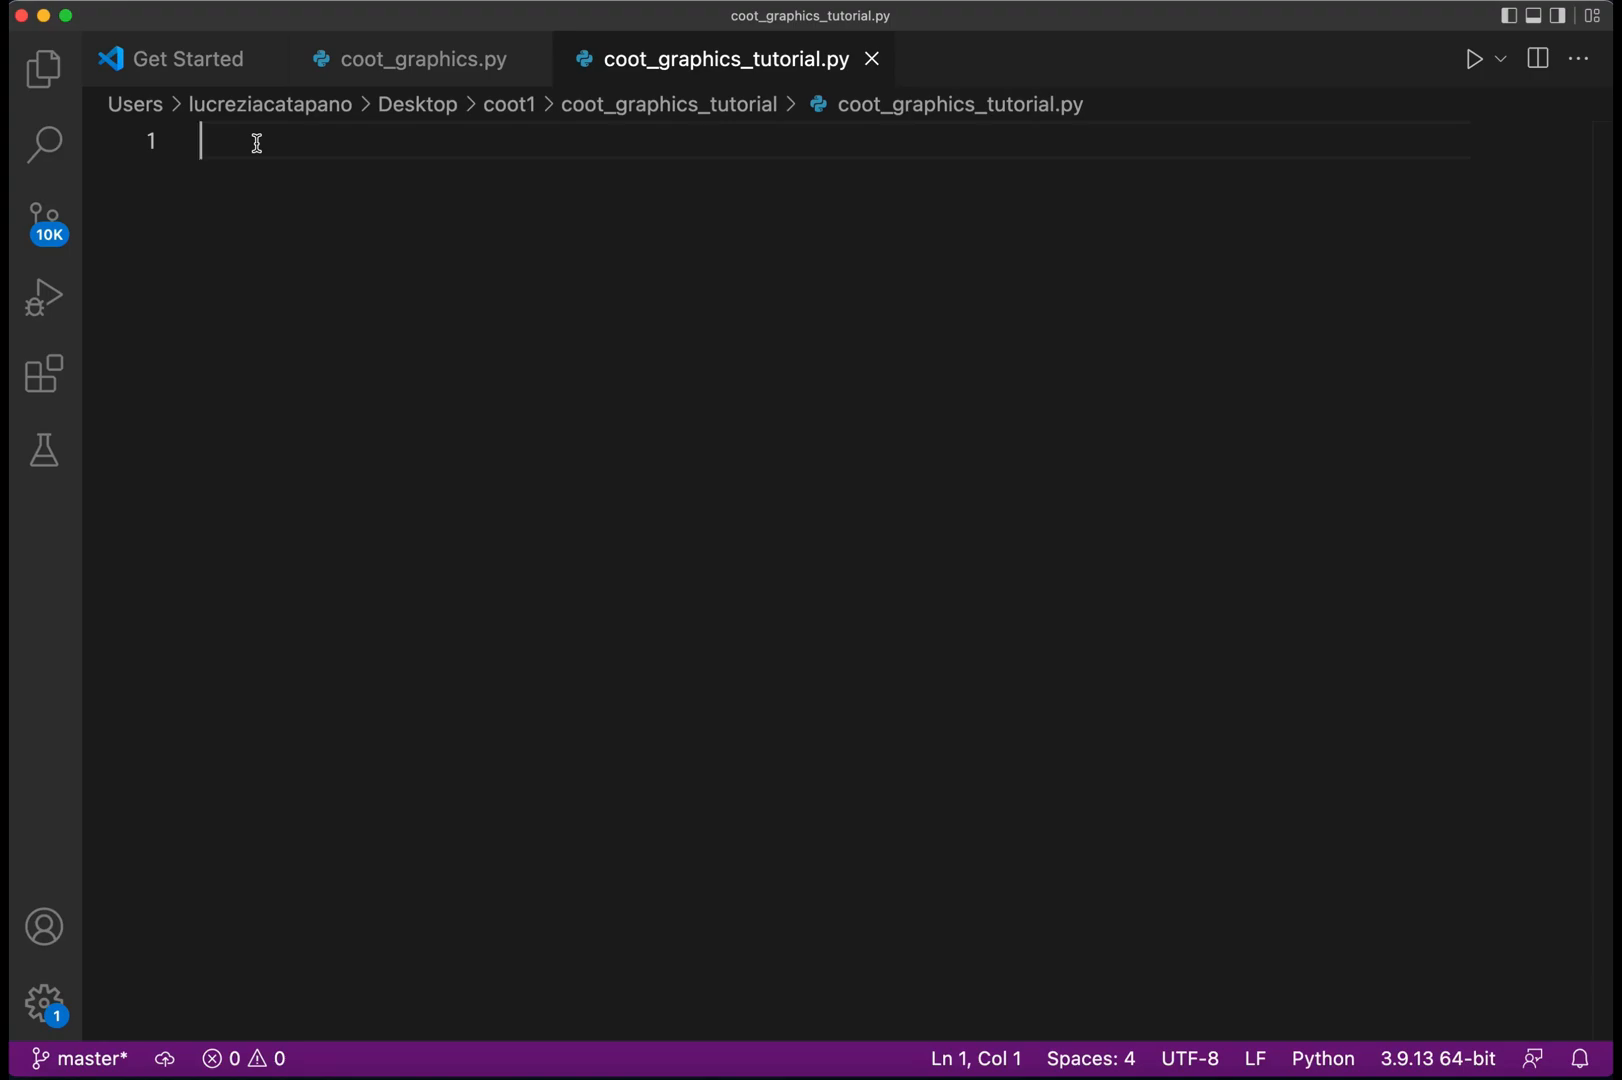
text(import)
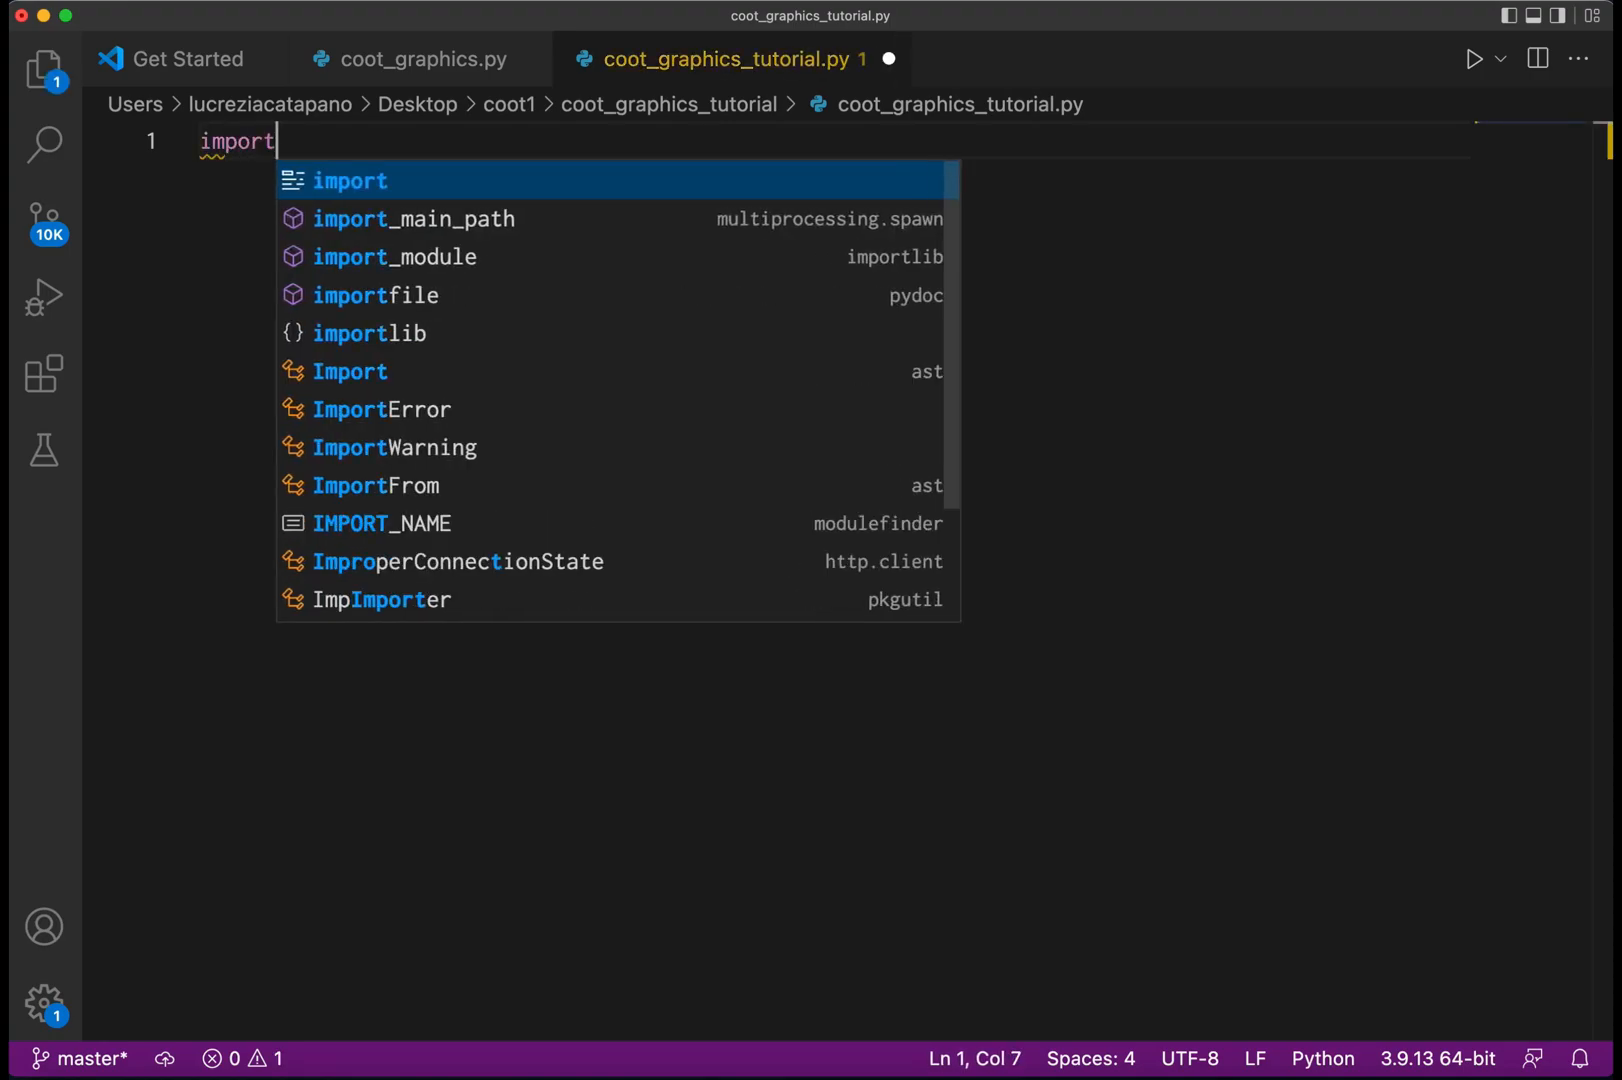
text(coot)
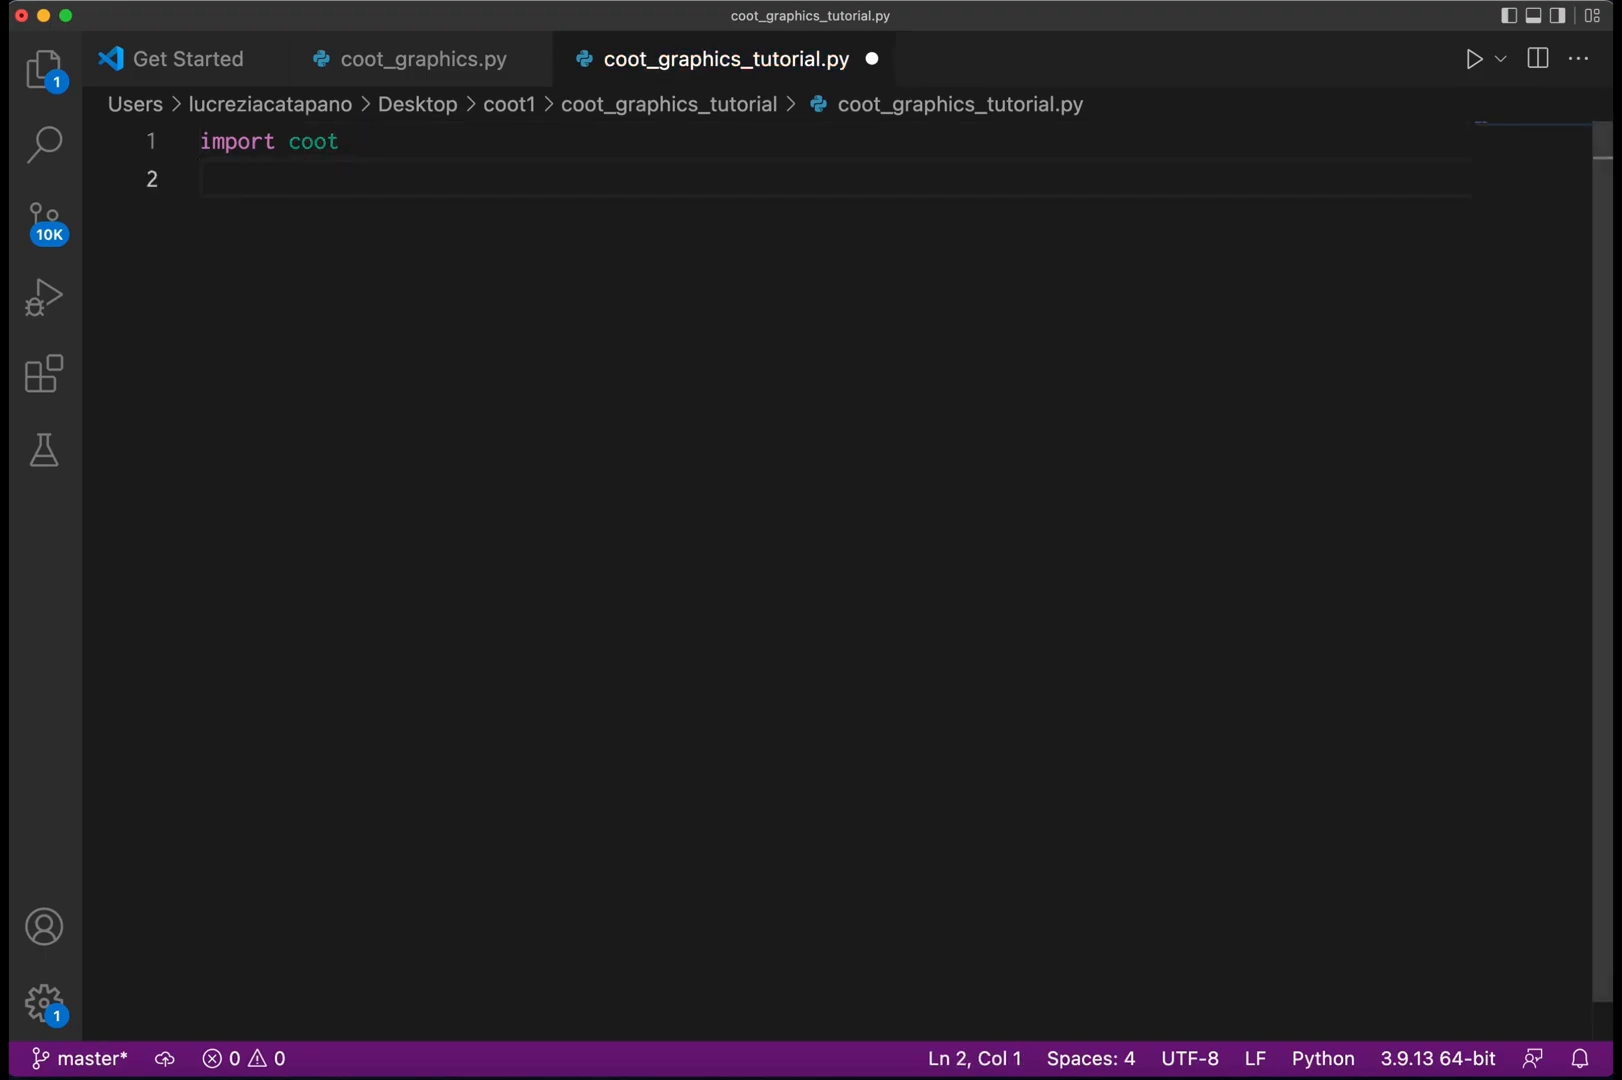
text(import coot)
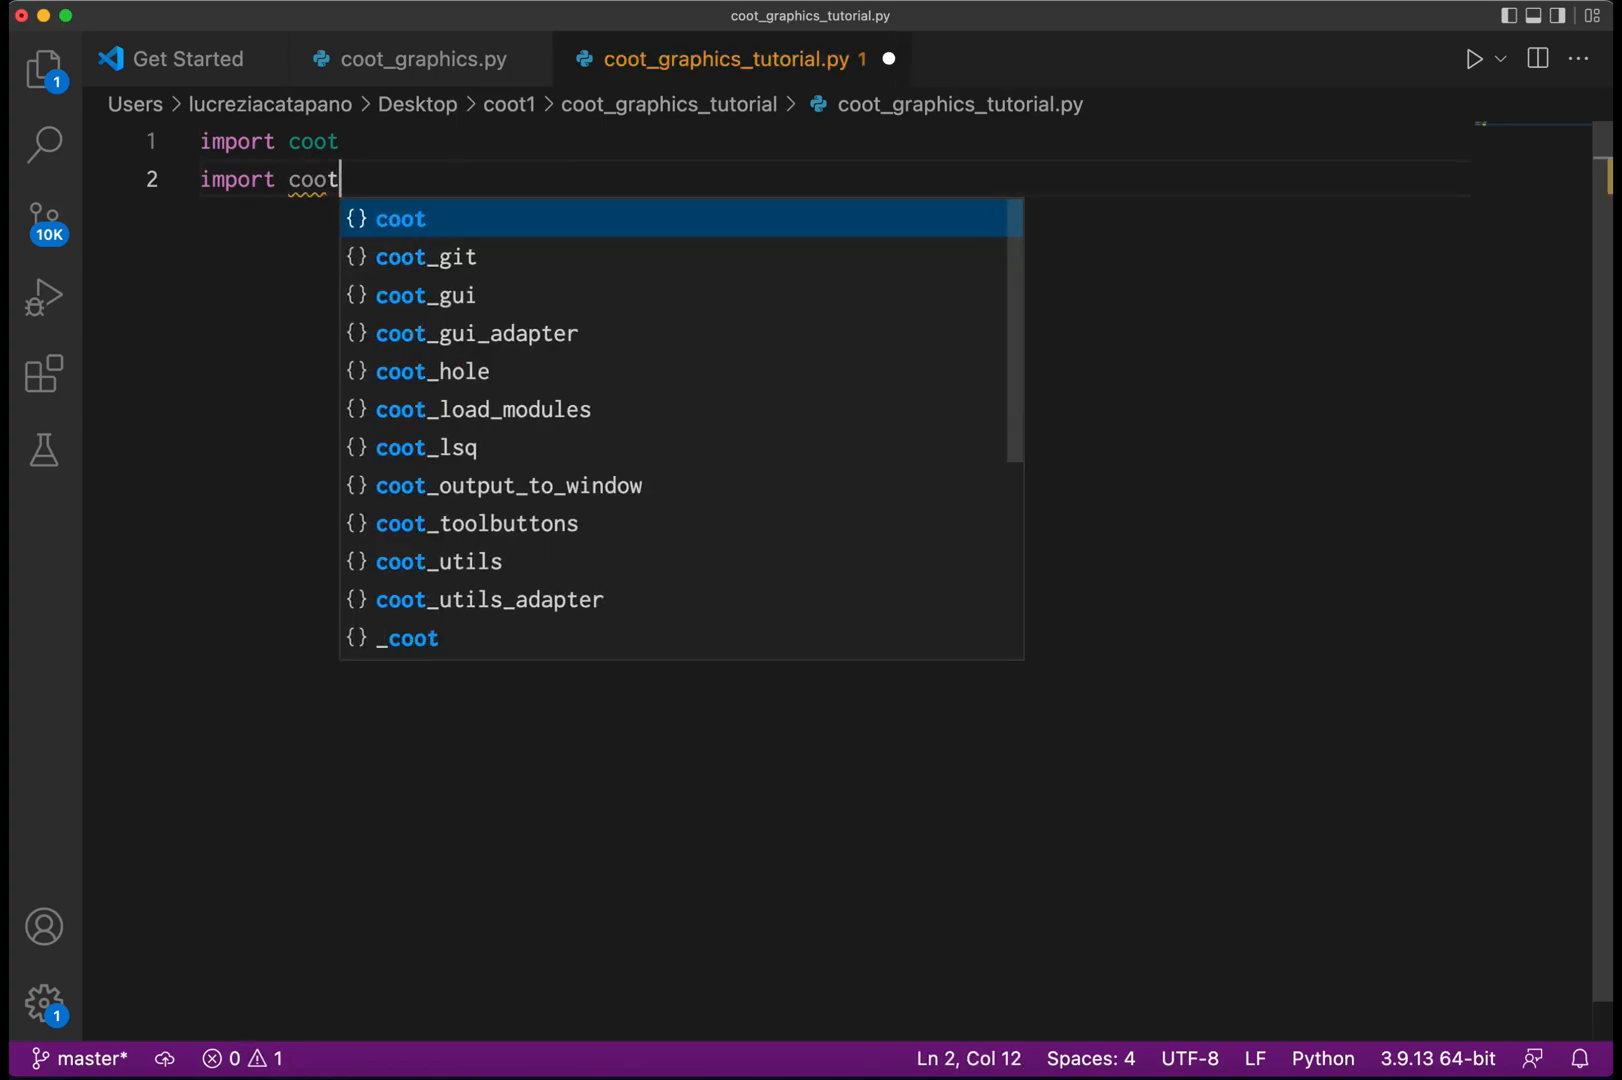
text(_utils)
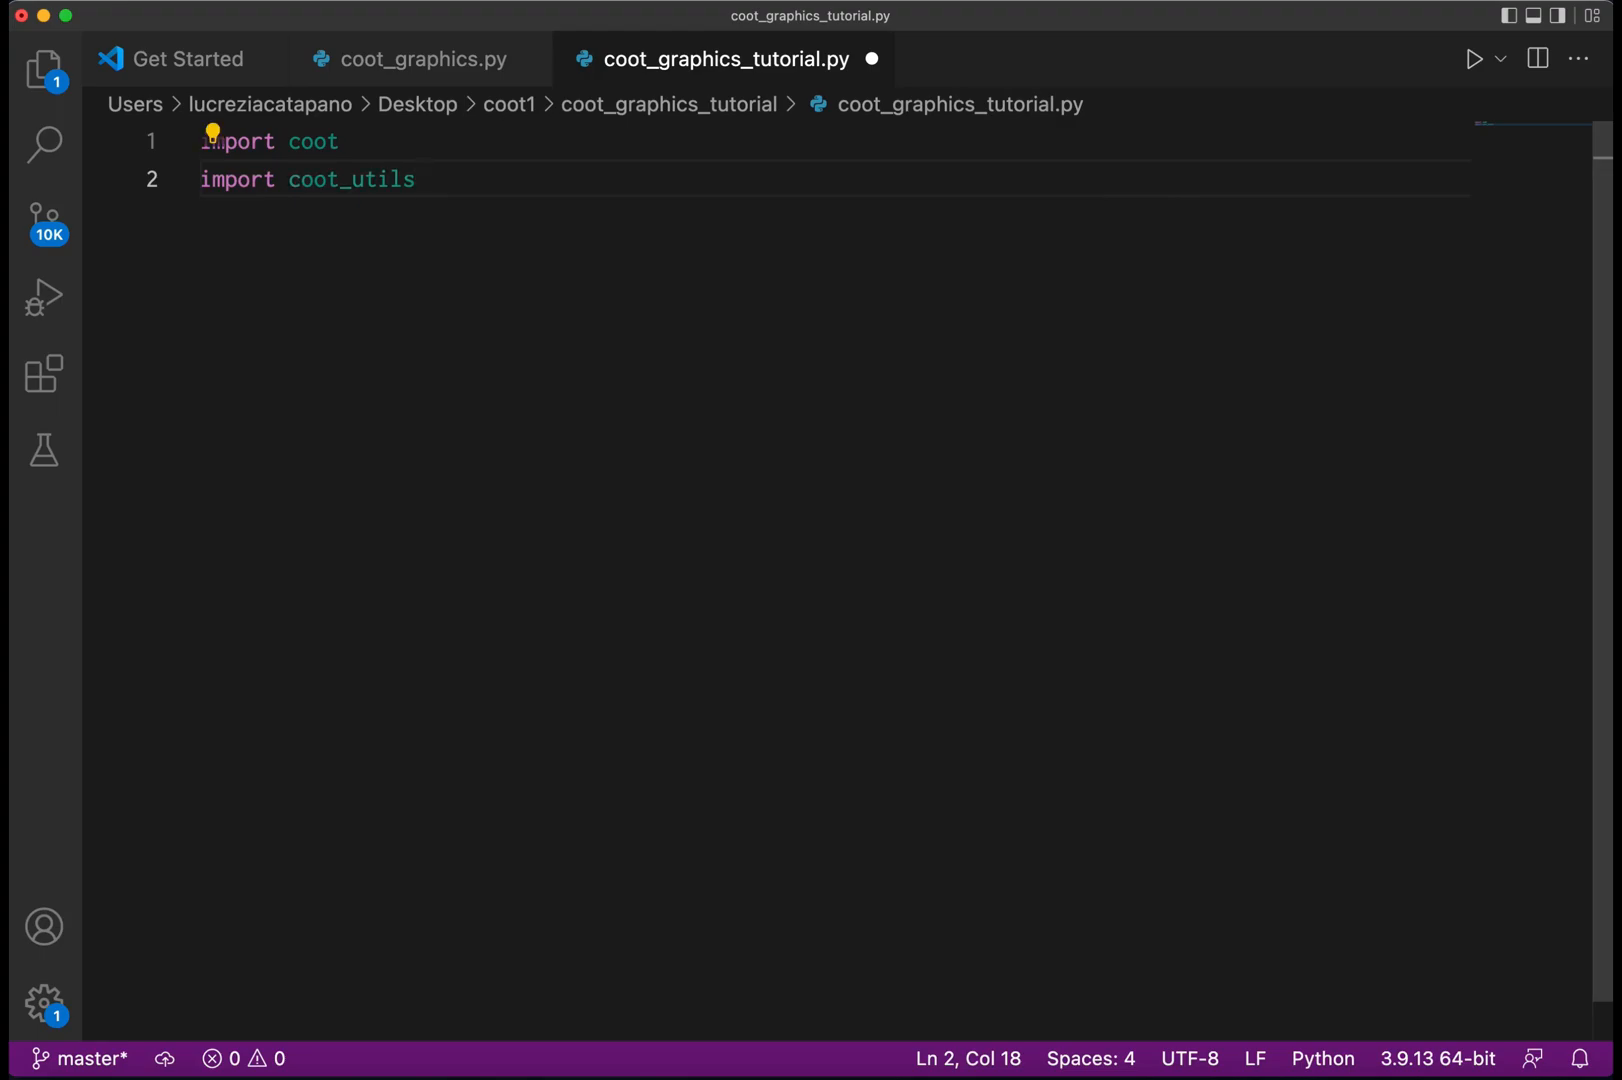
key(Enter)
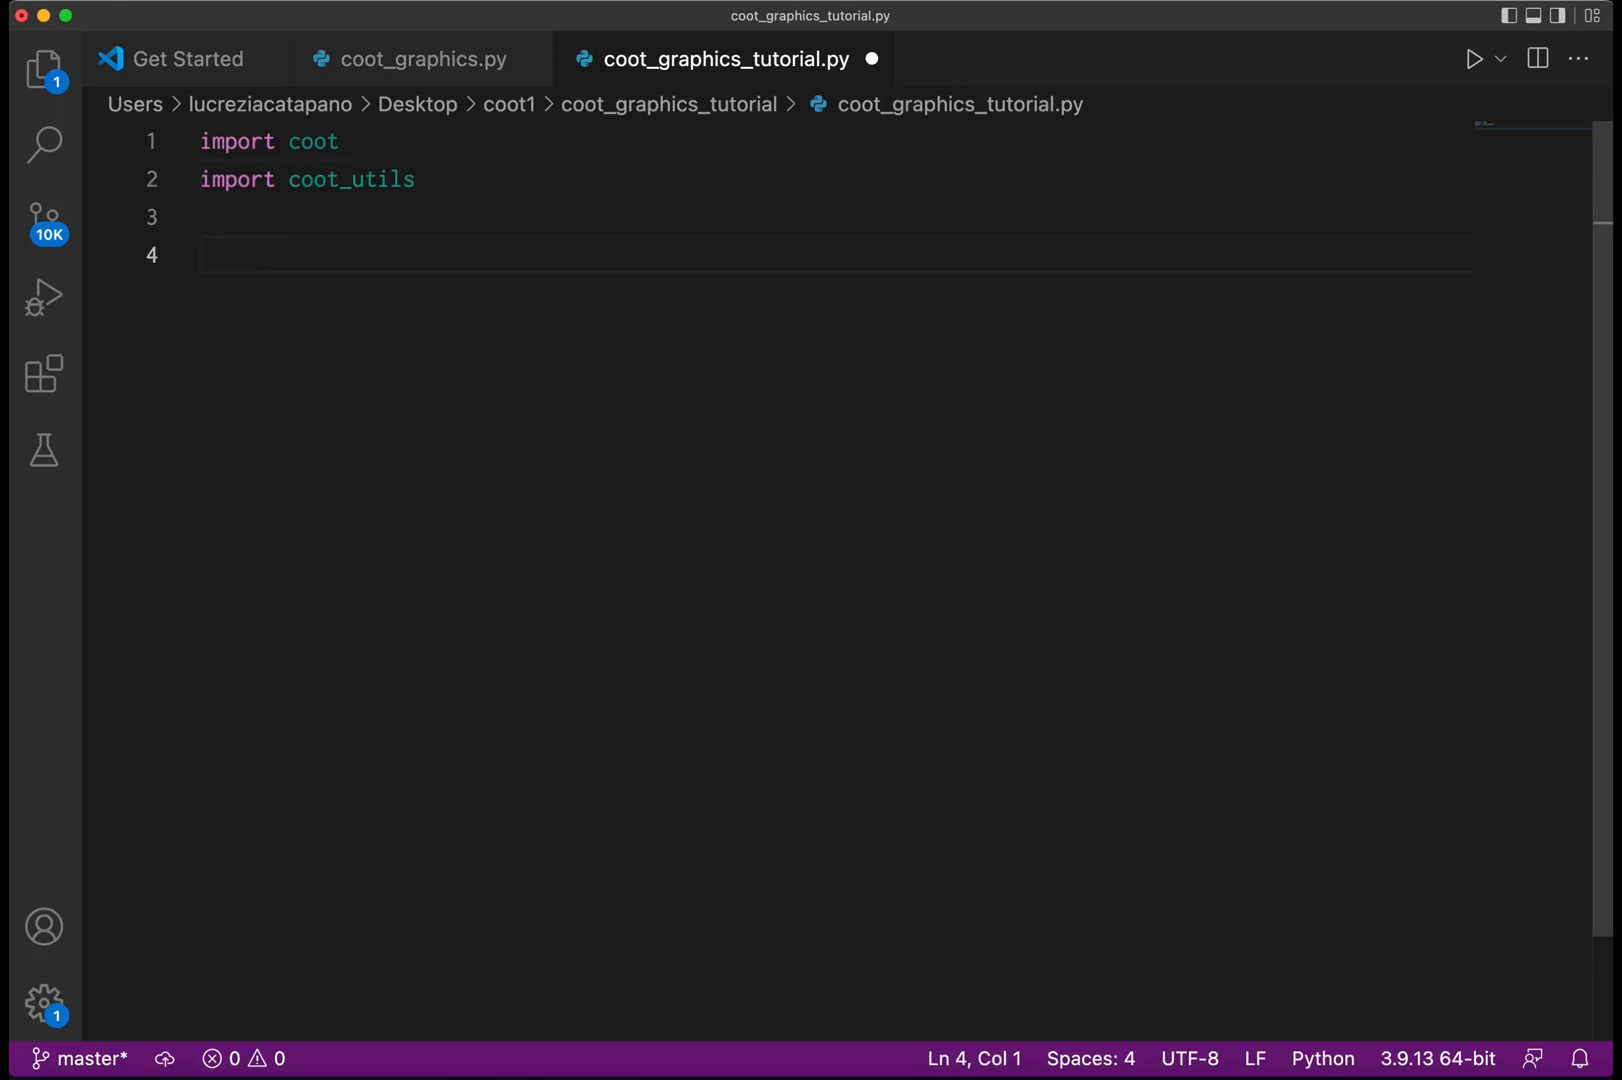
Add a '# resize window' comment and coot.set_graphics_window_size(1460, 2000).
text(# resize)
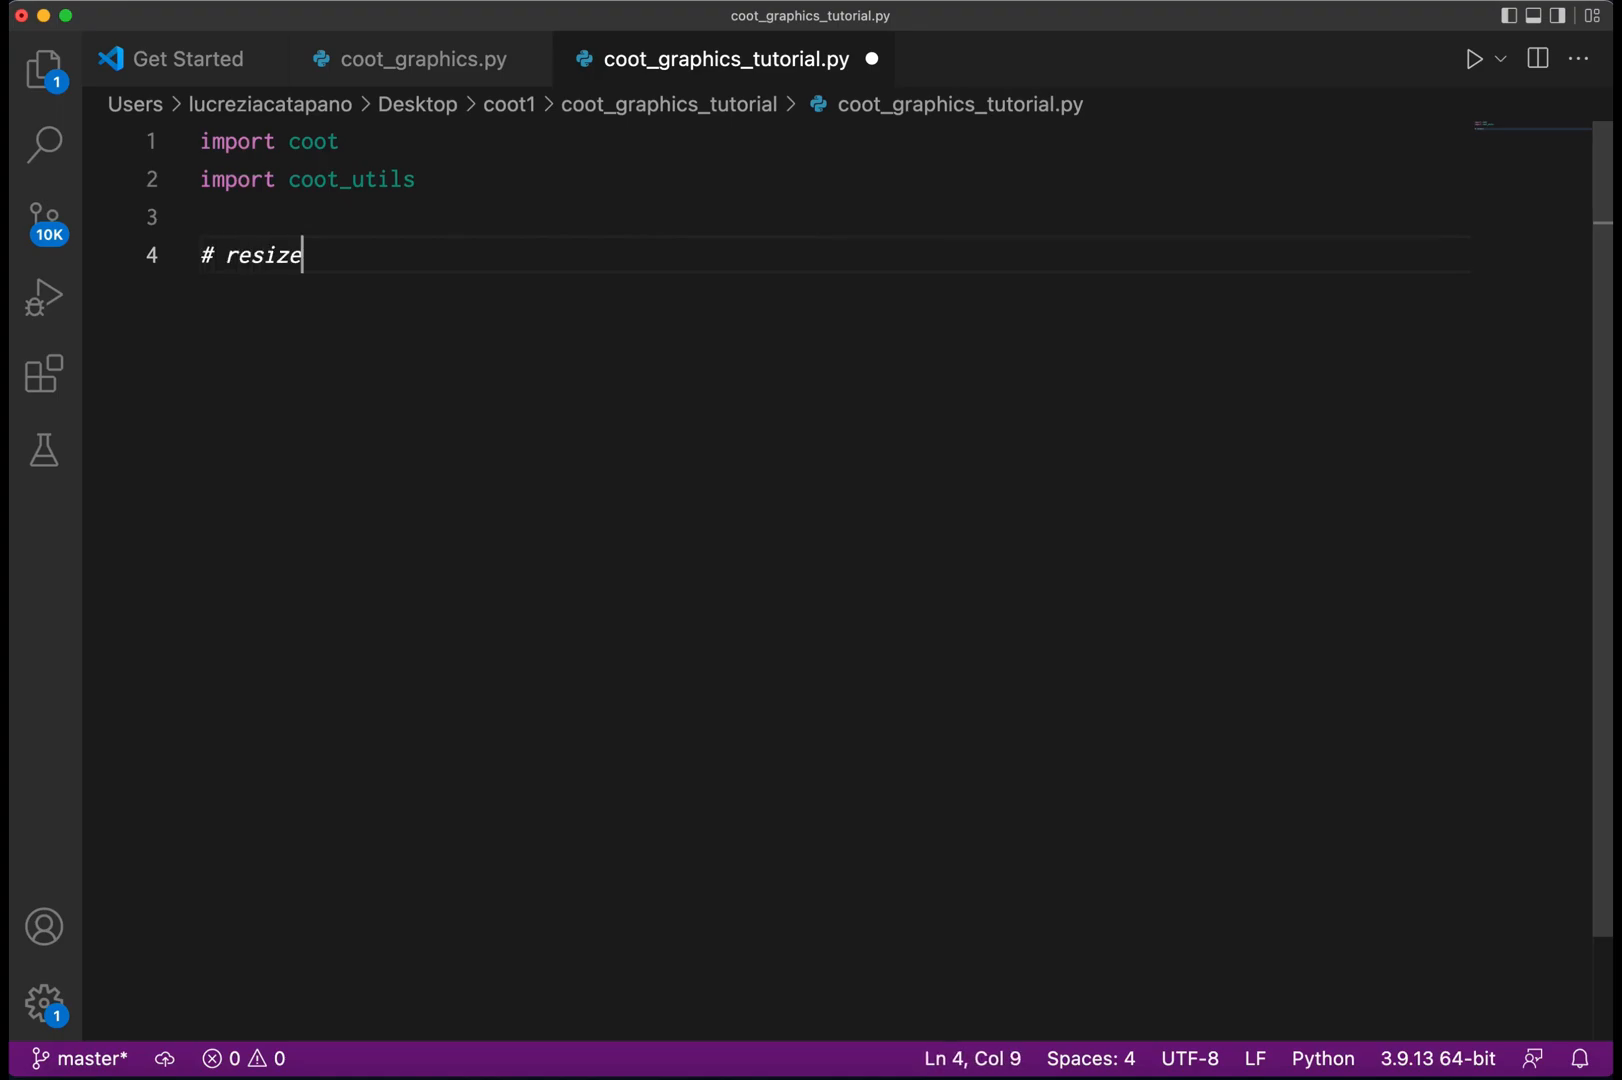
text(window)
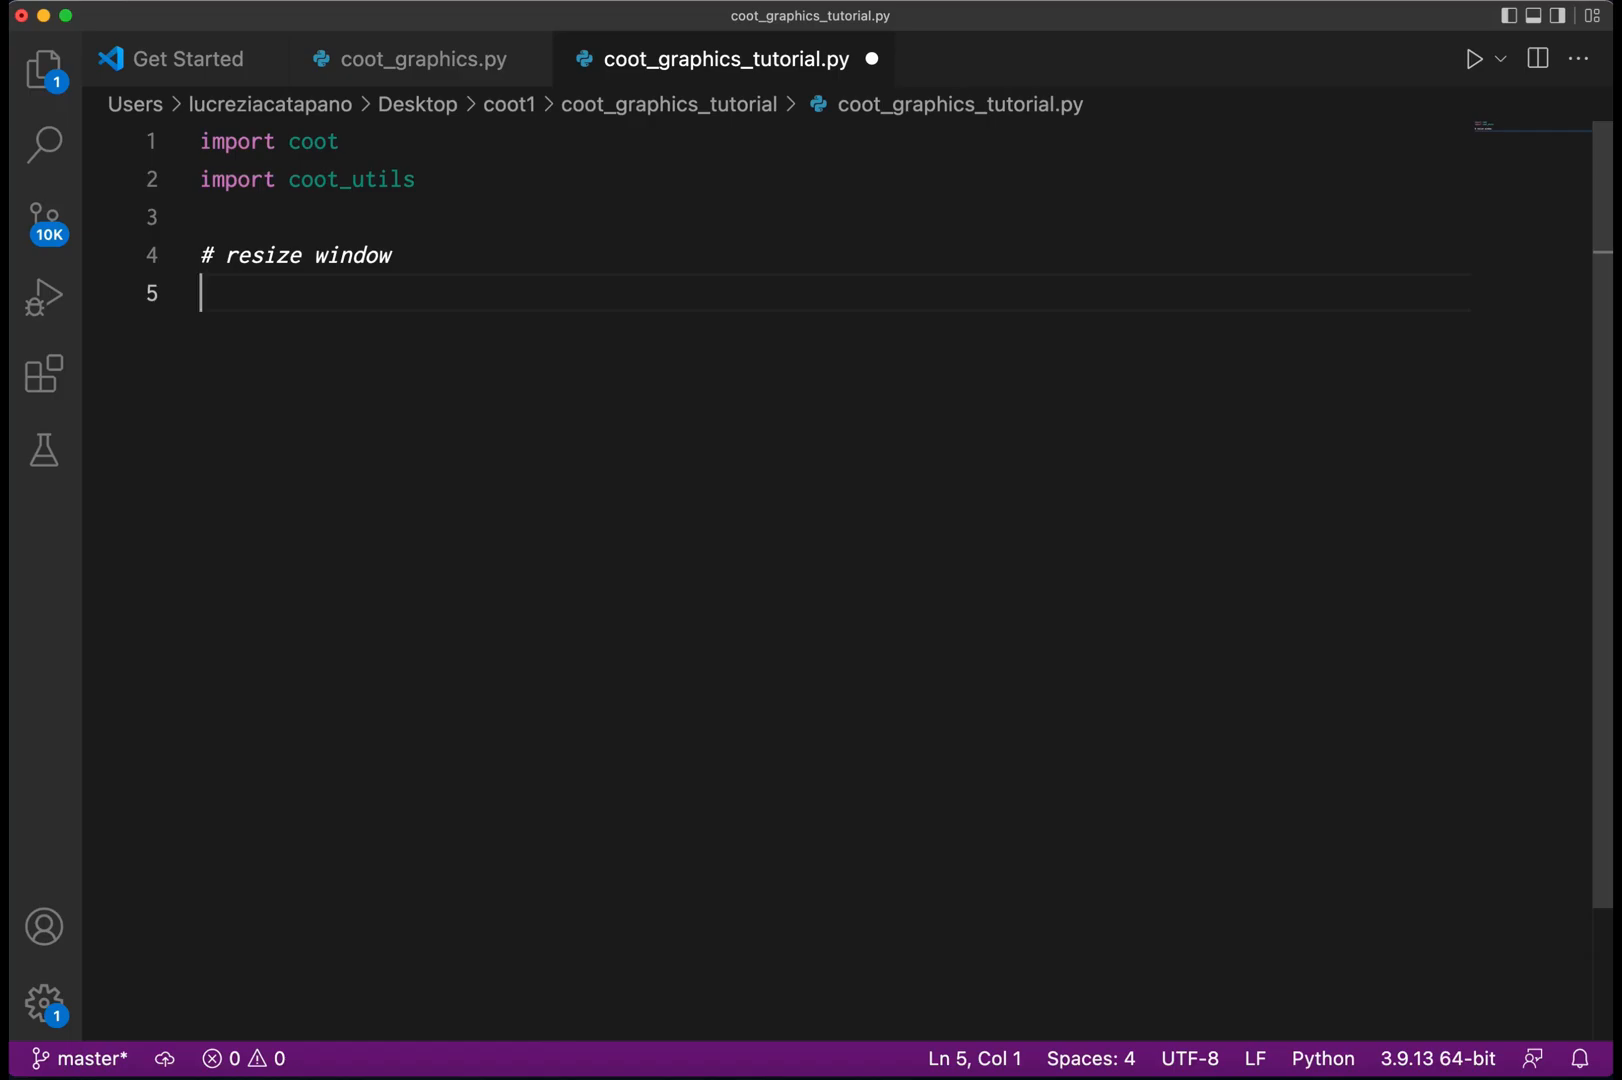
text(coot.)
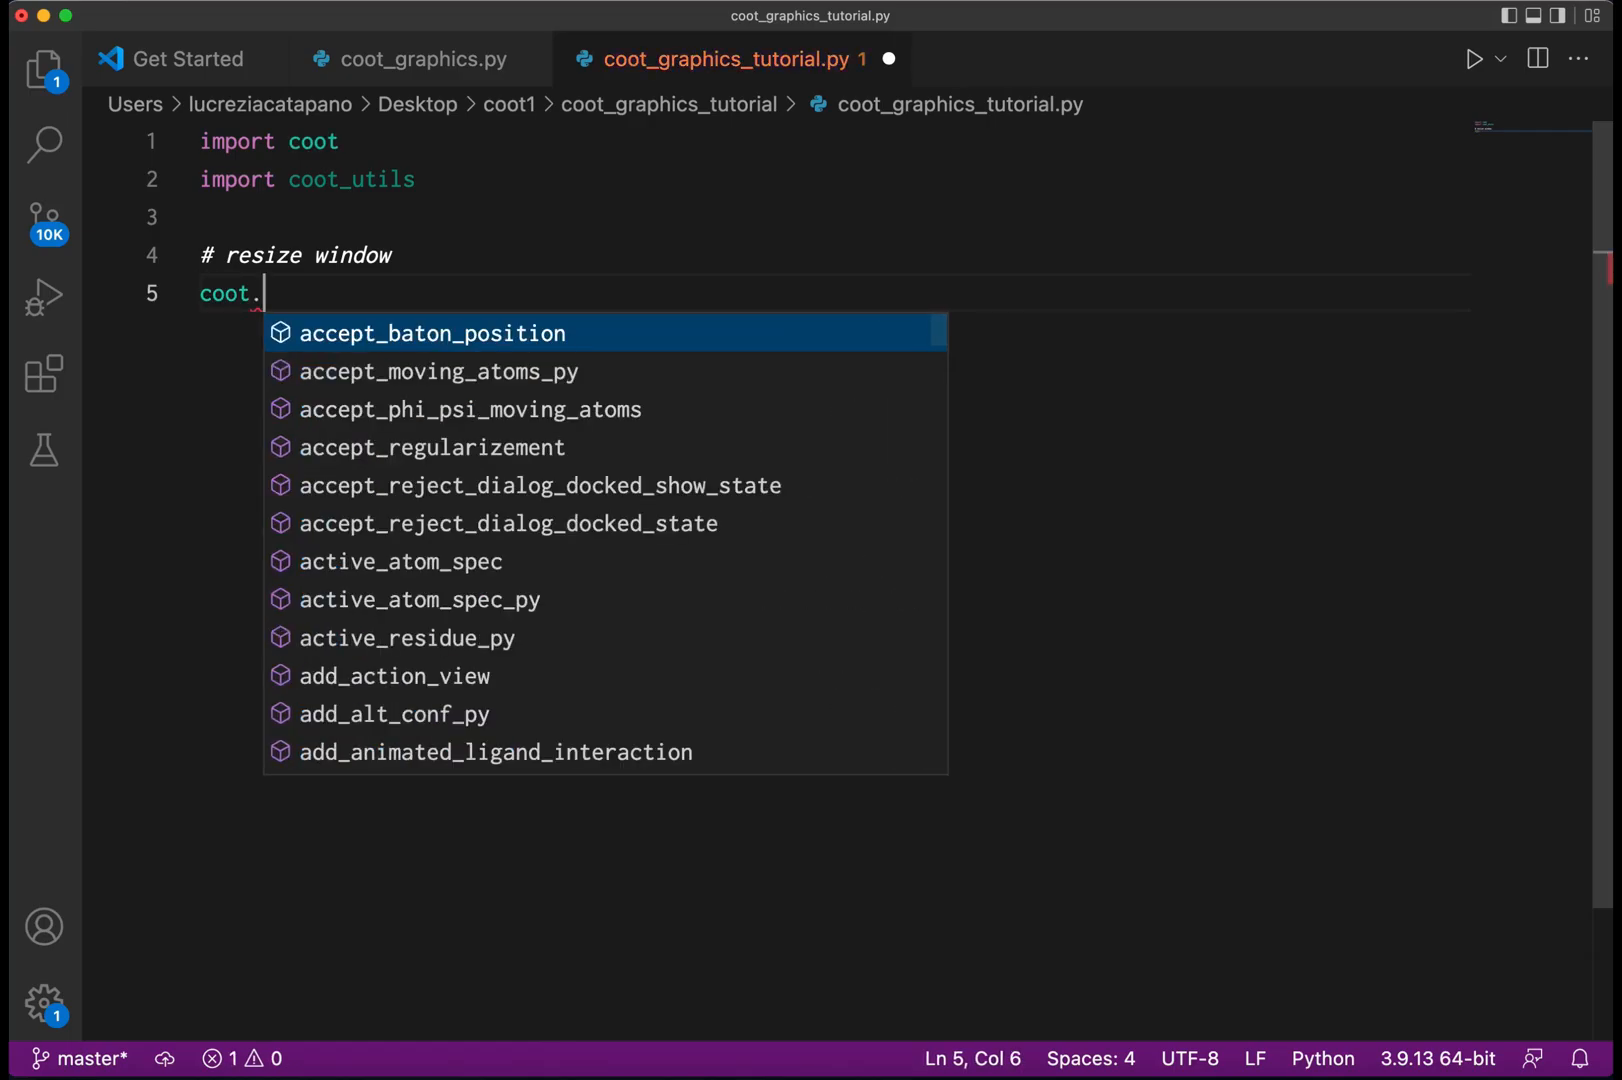
text(window_size)
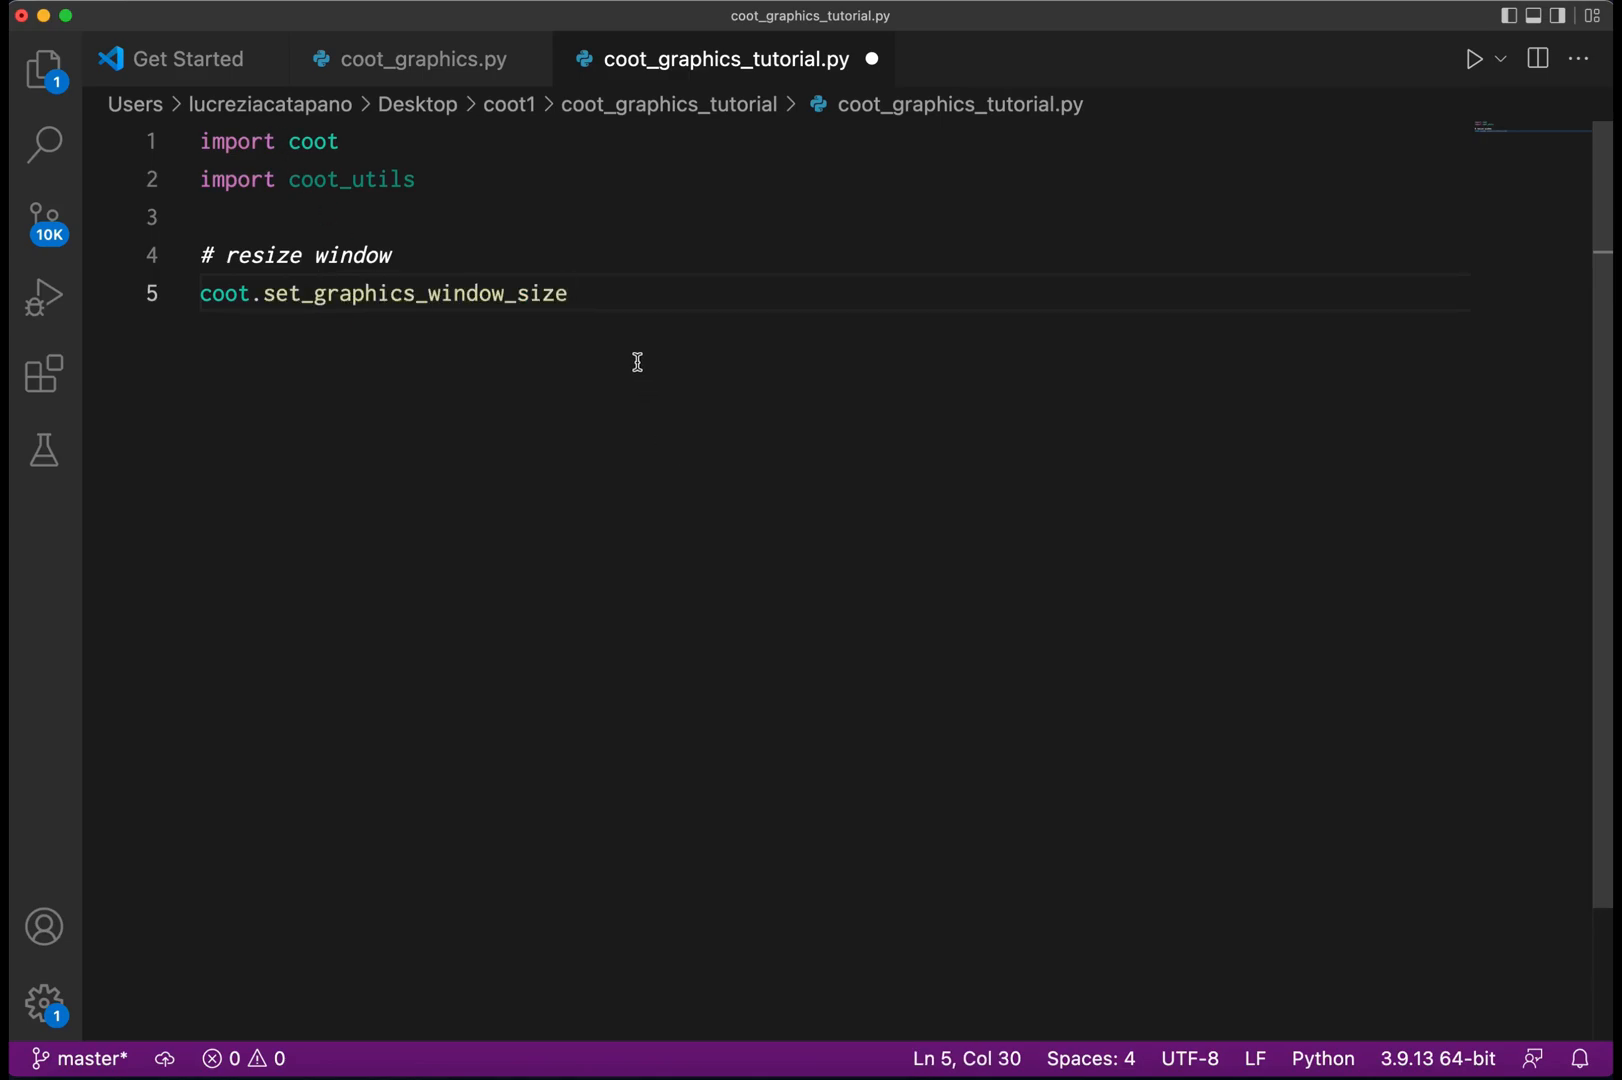
text((14)
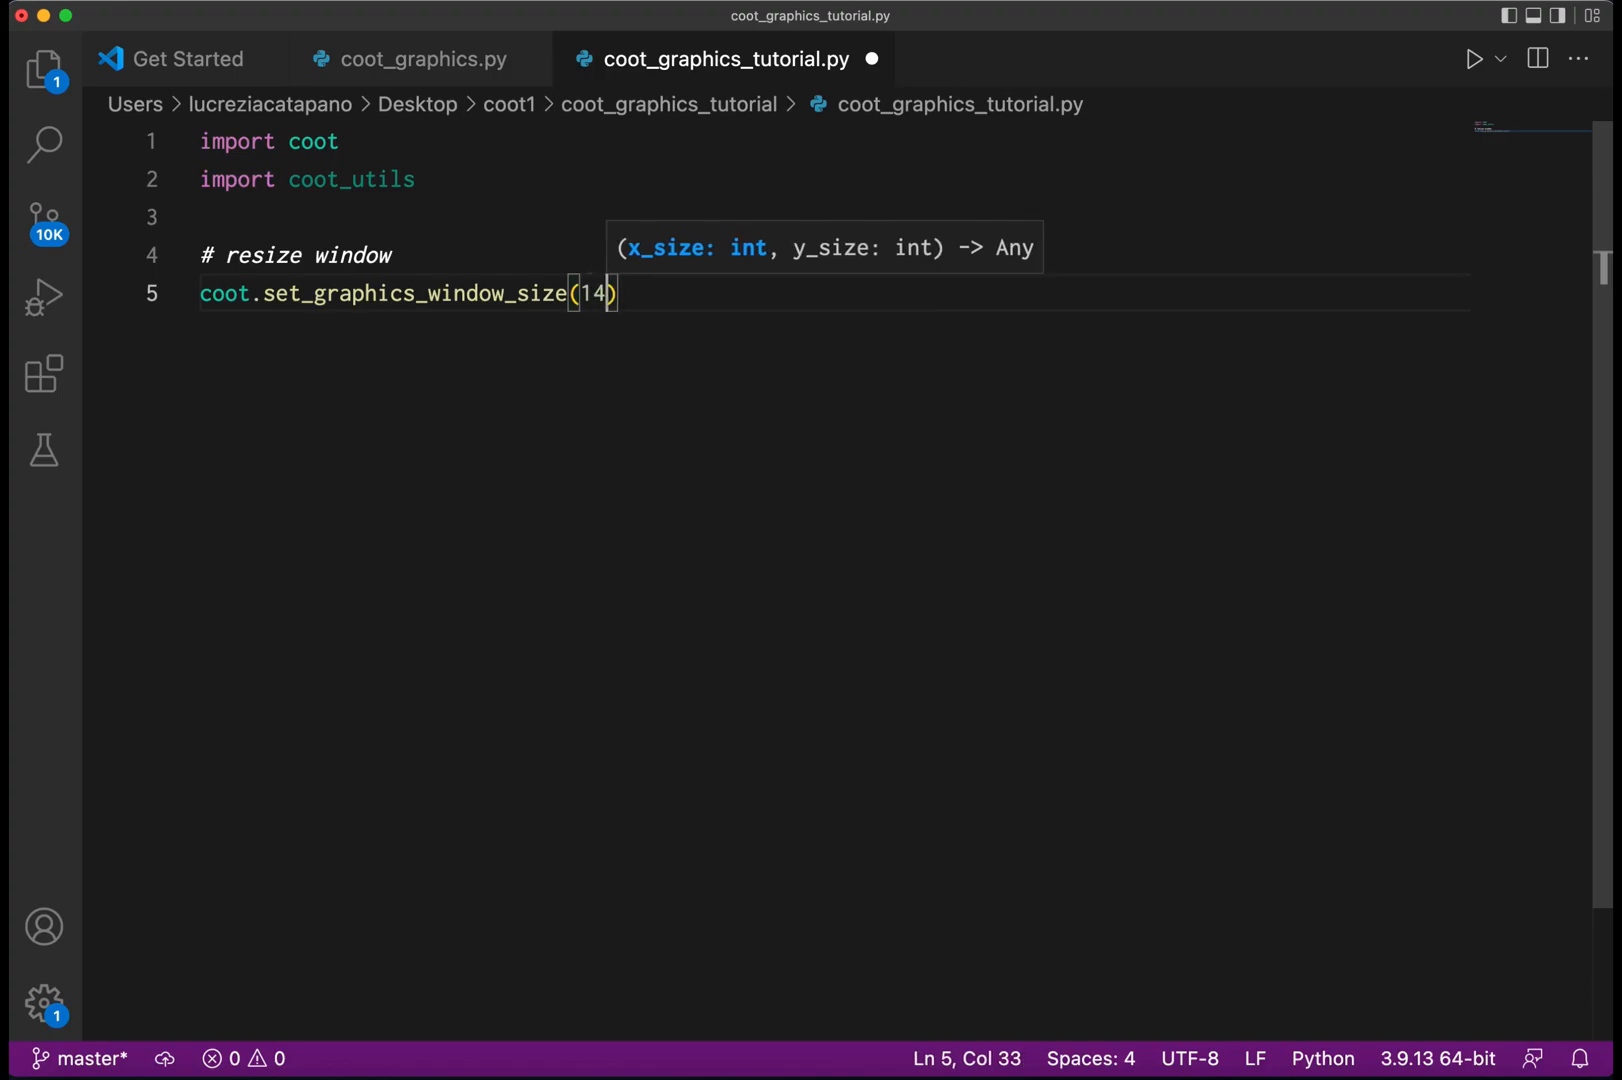
text(60,)
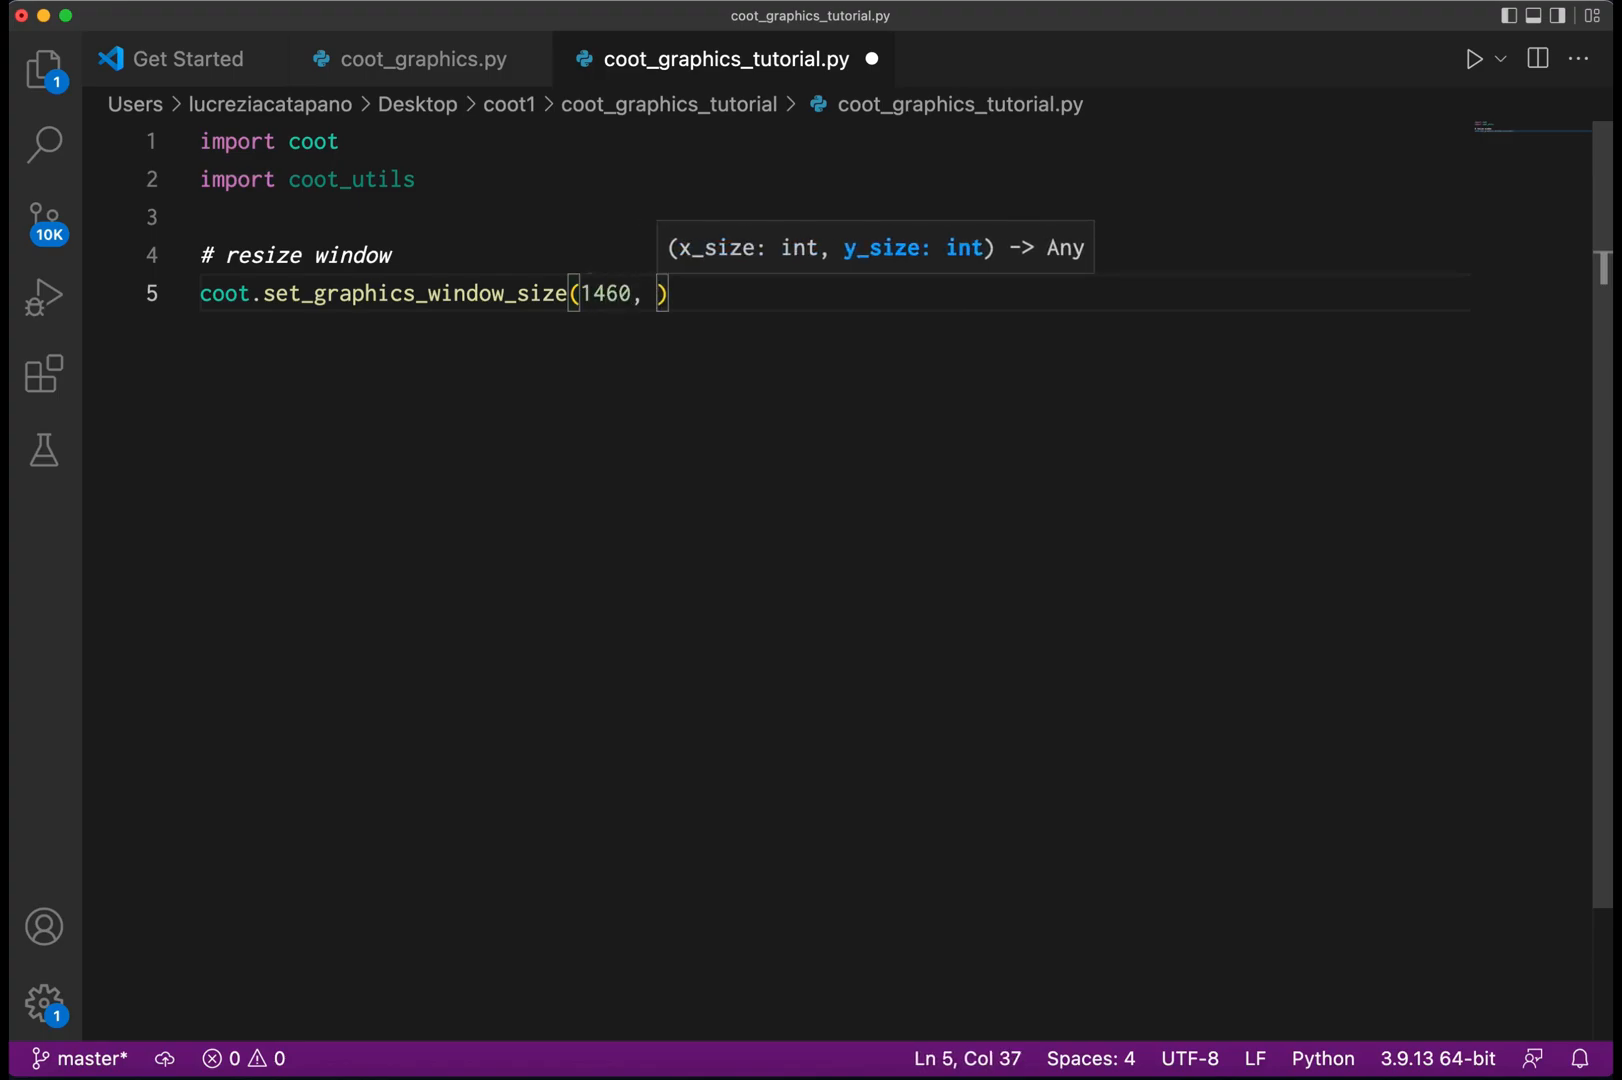
text(2000)
text(#)
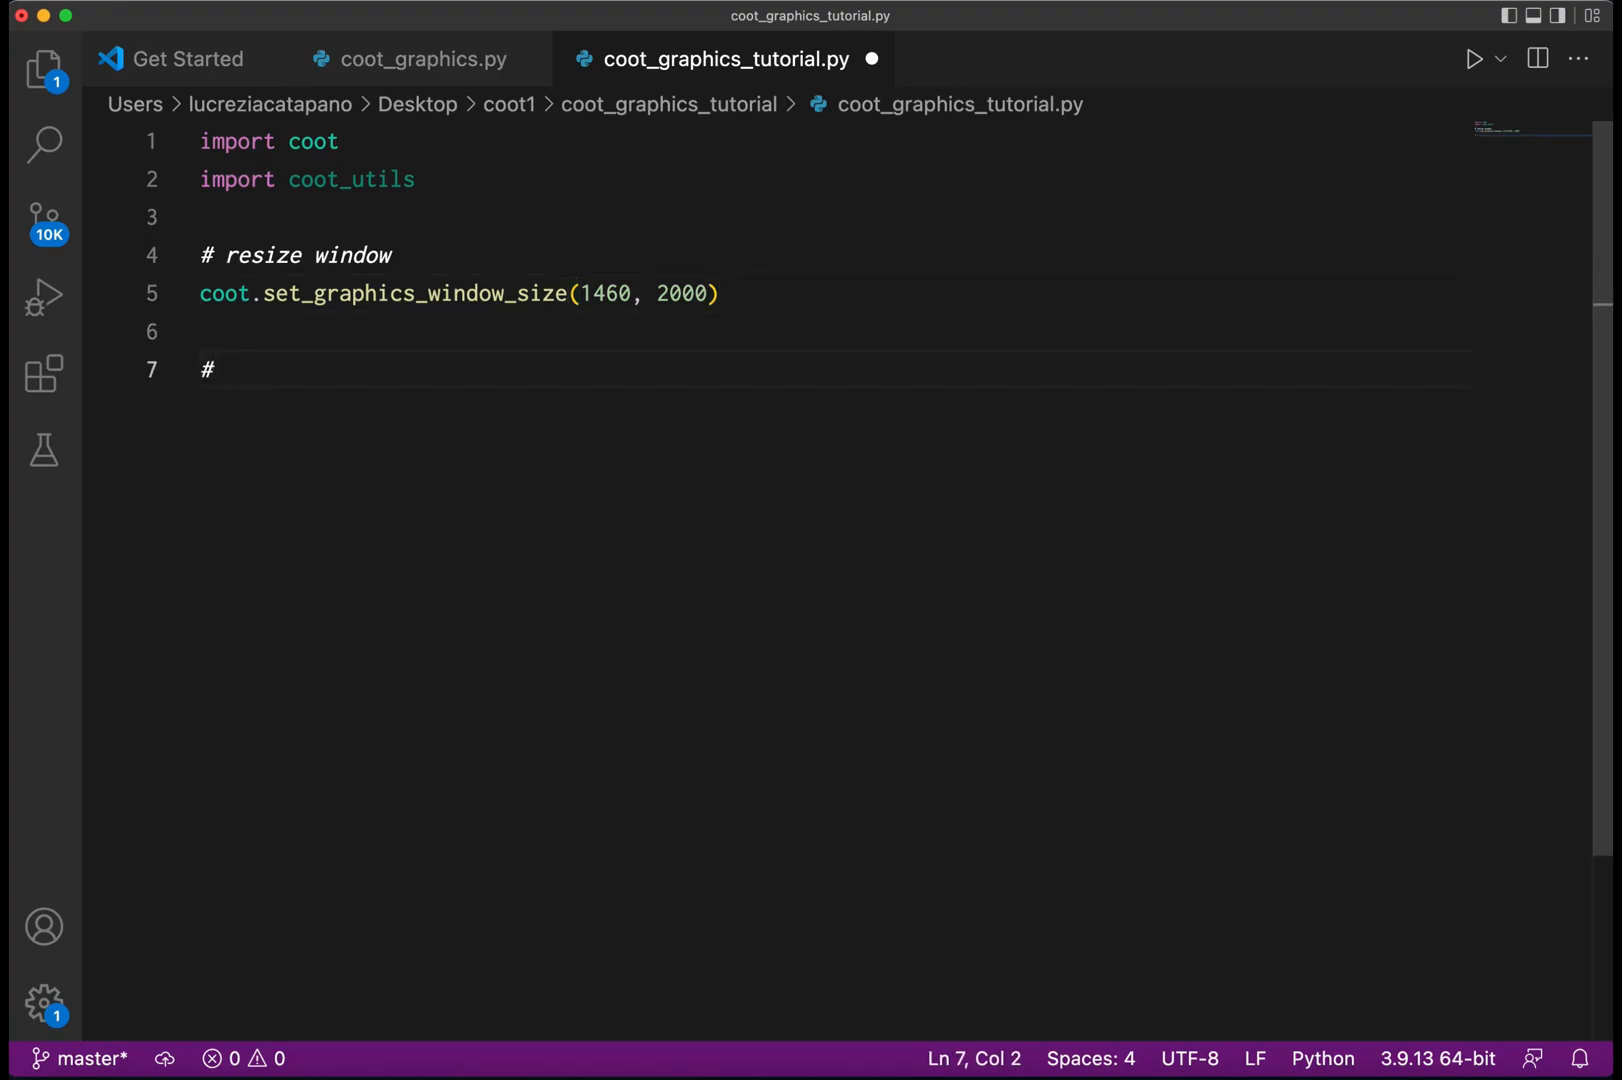
Add a '# read model and map' comment and begin imol = coot.read_pdb().
text(read)
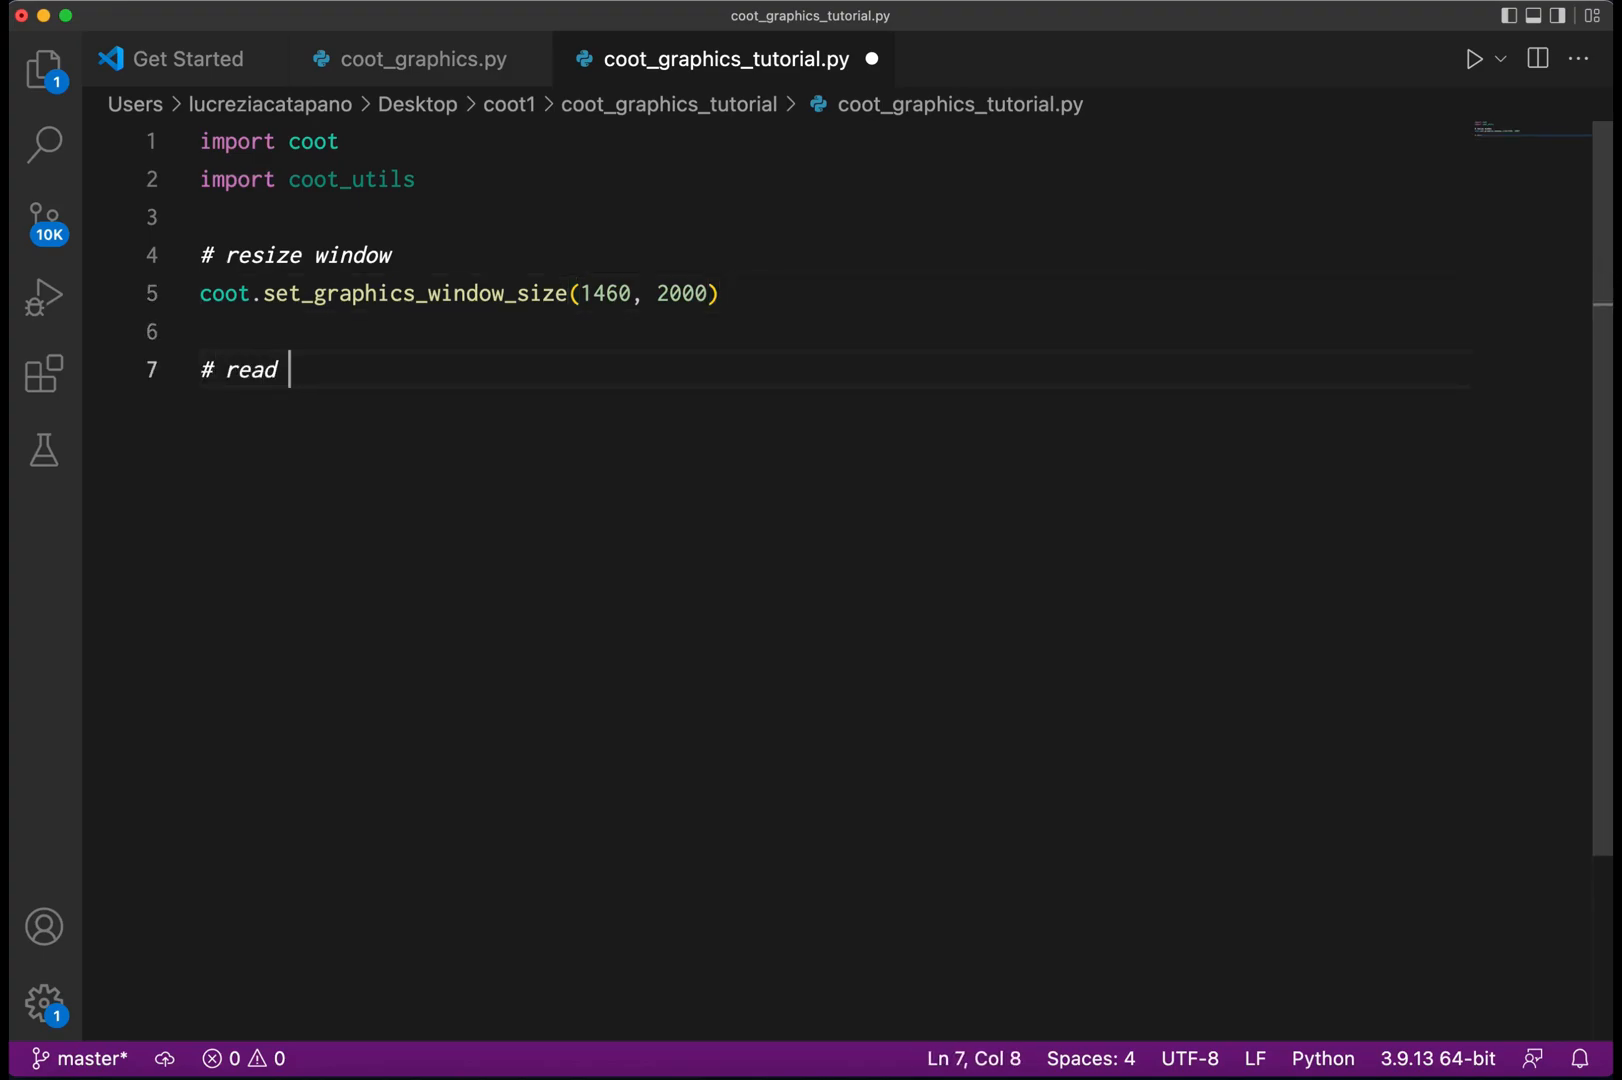
text(model and map)
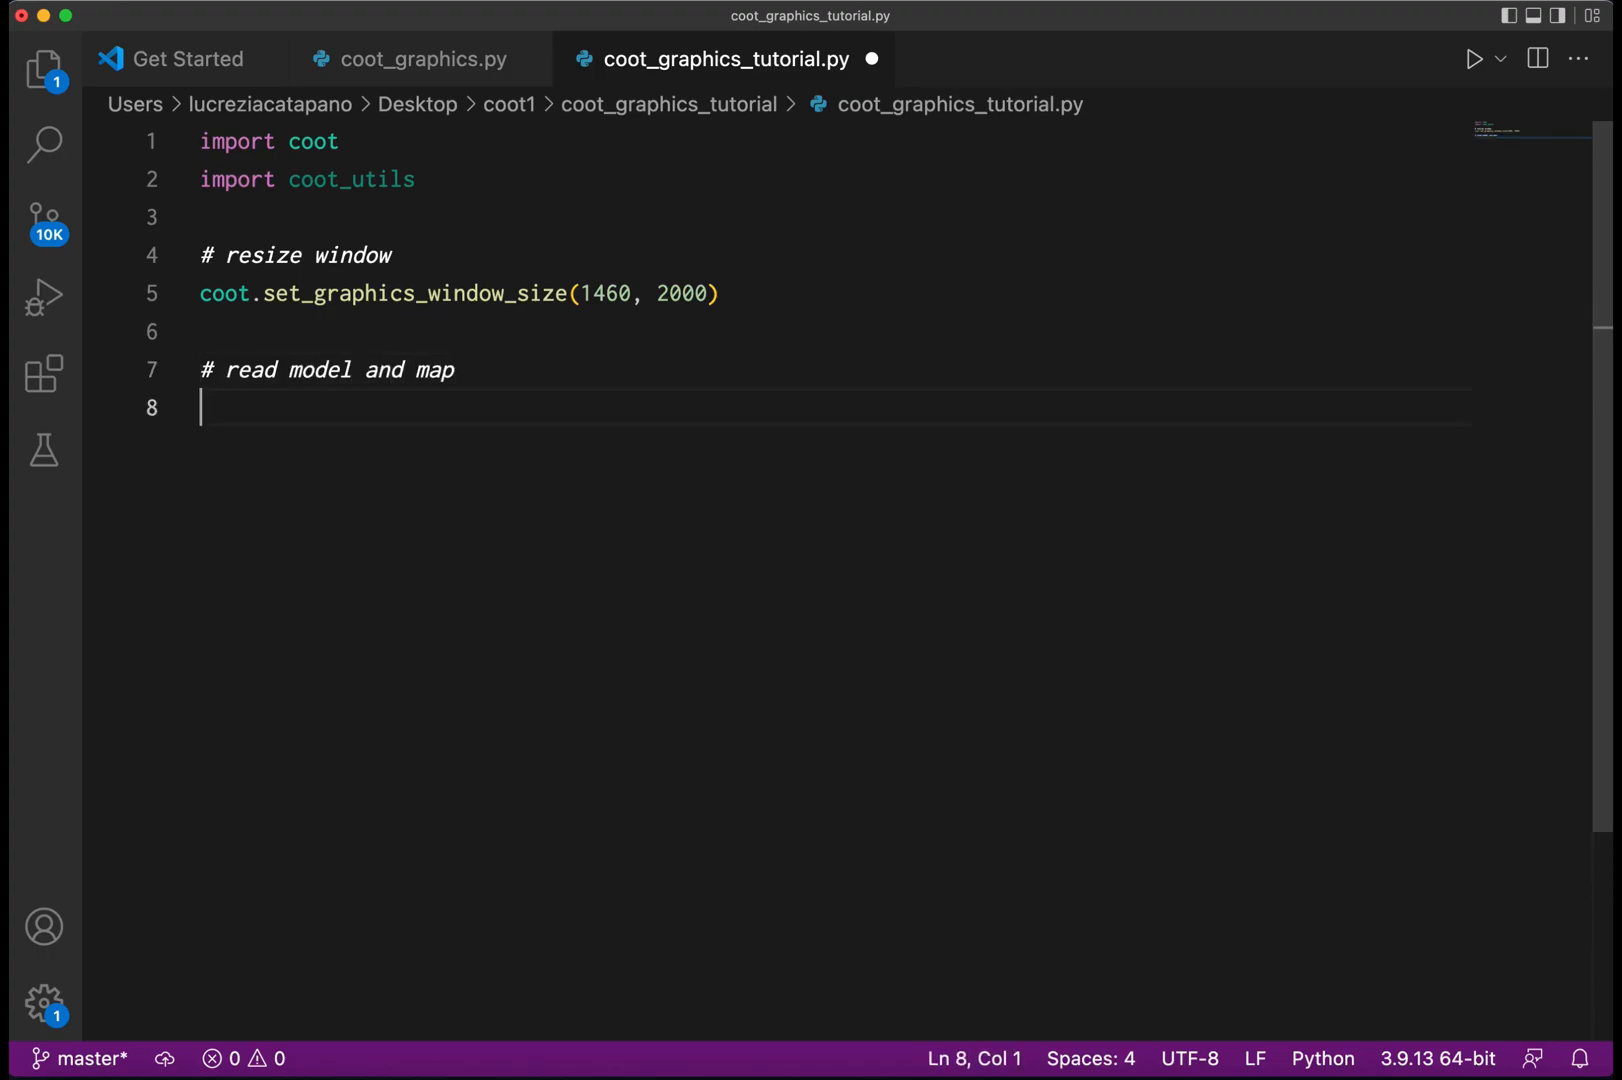
text(imol =)
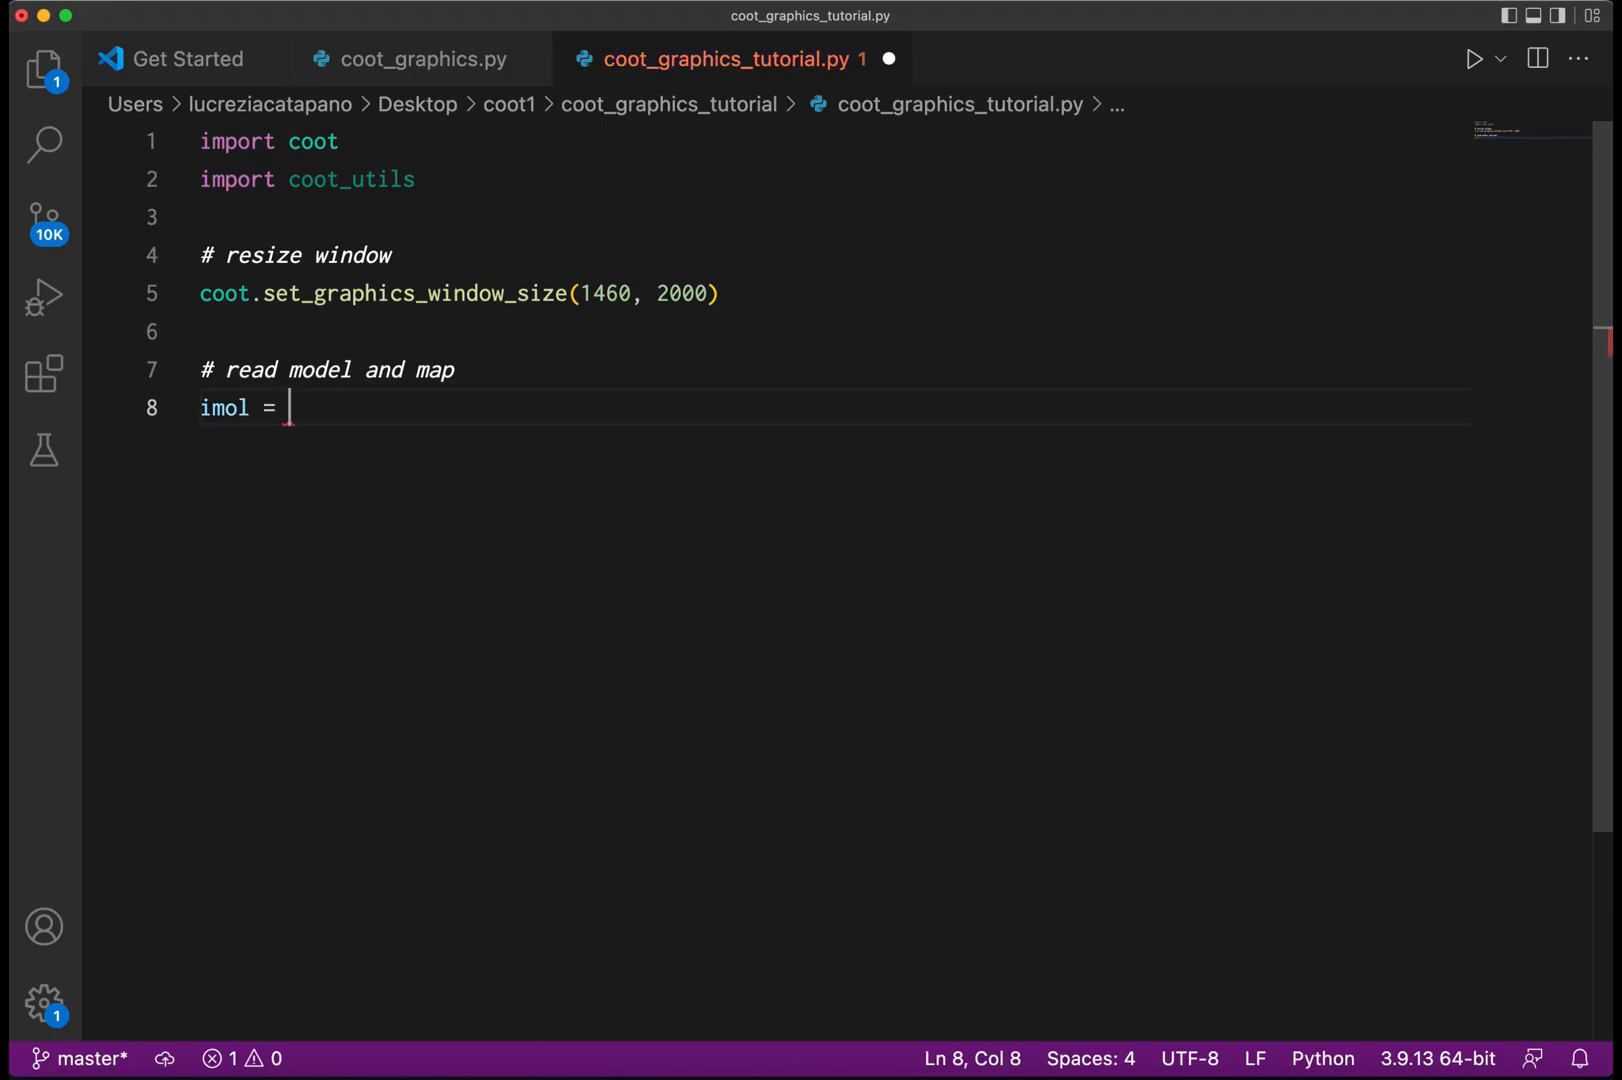
text(coot.pd)
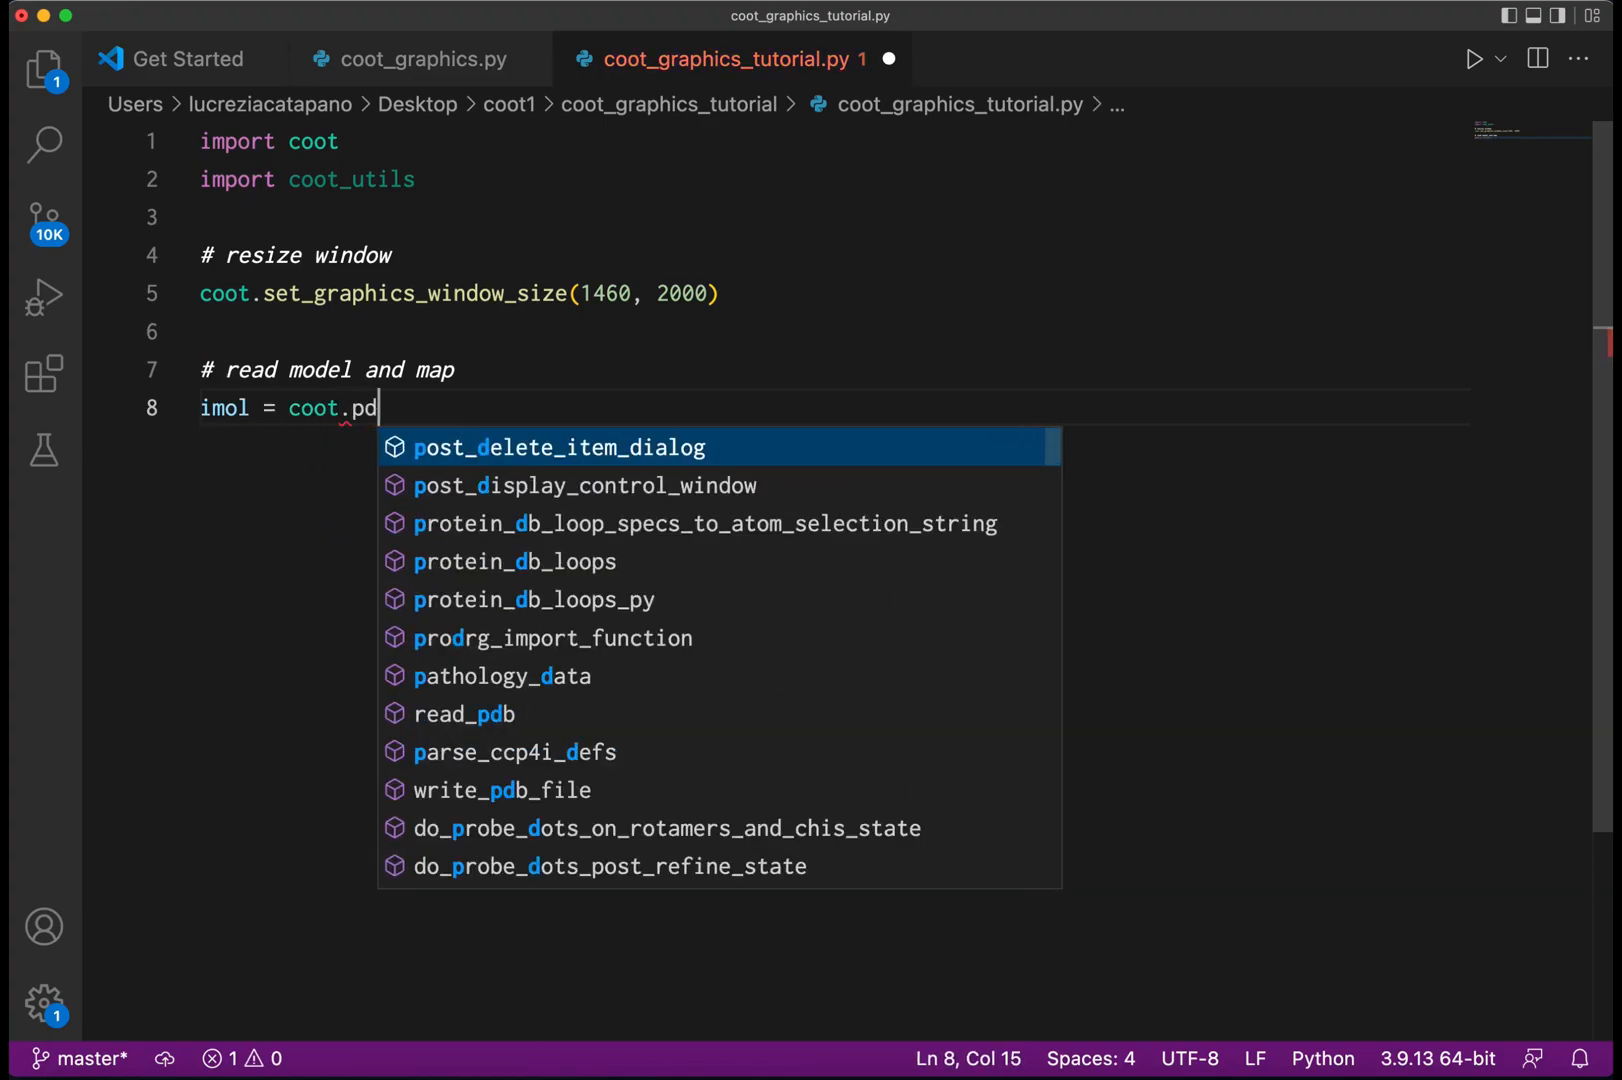
text(b)
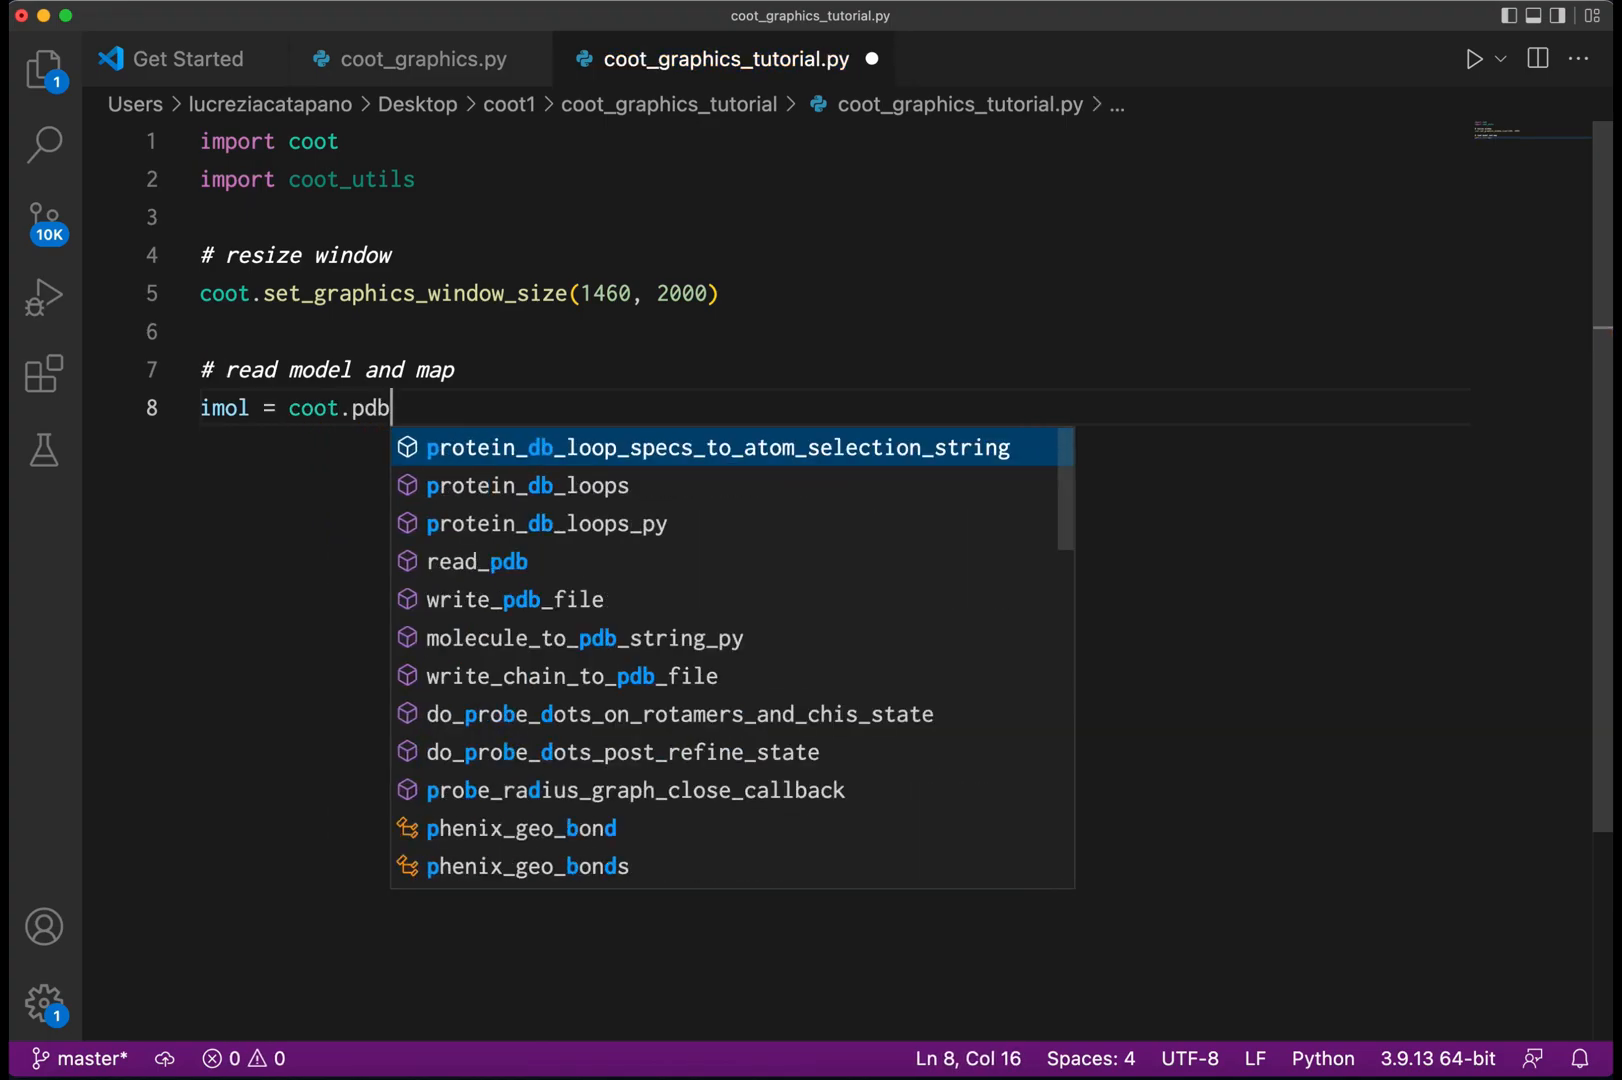
click(476, 562)
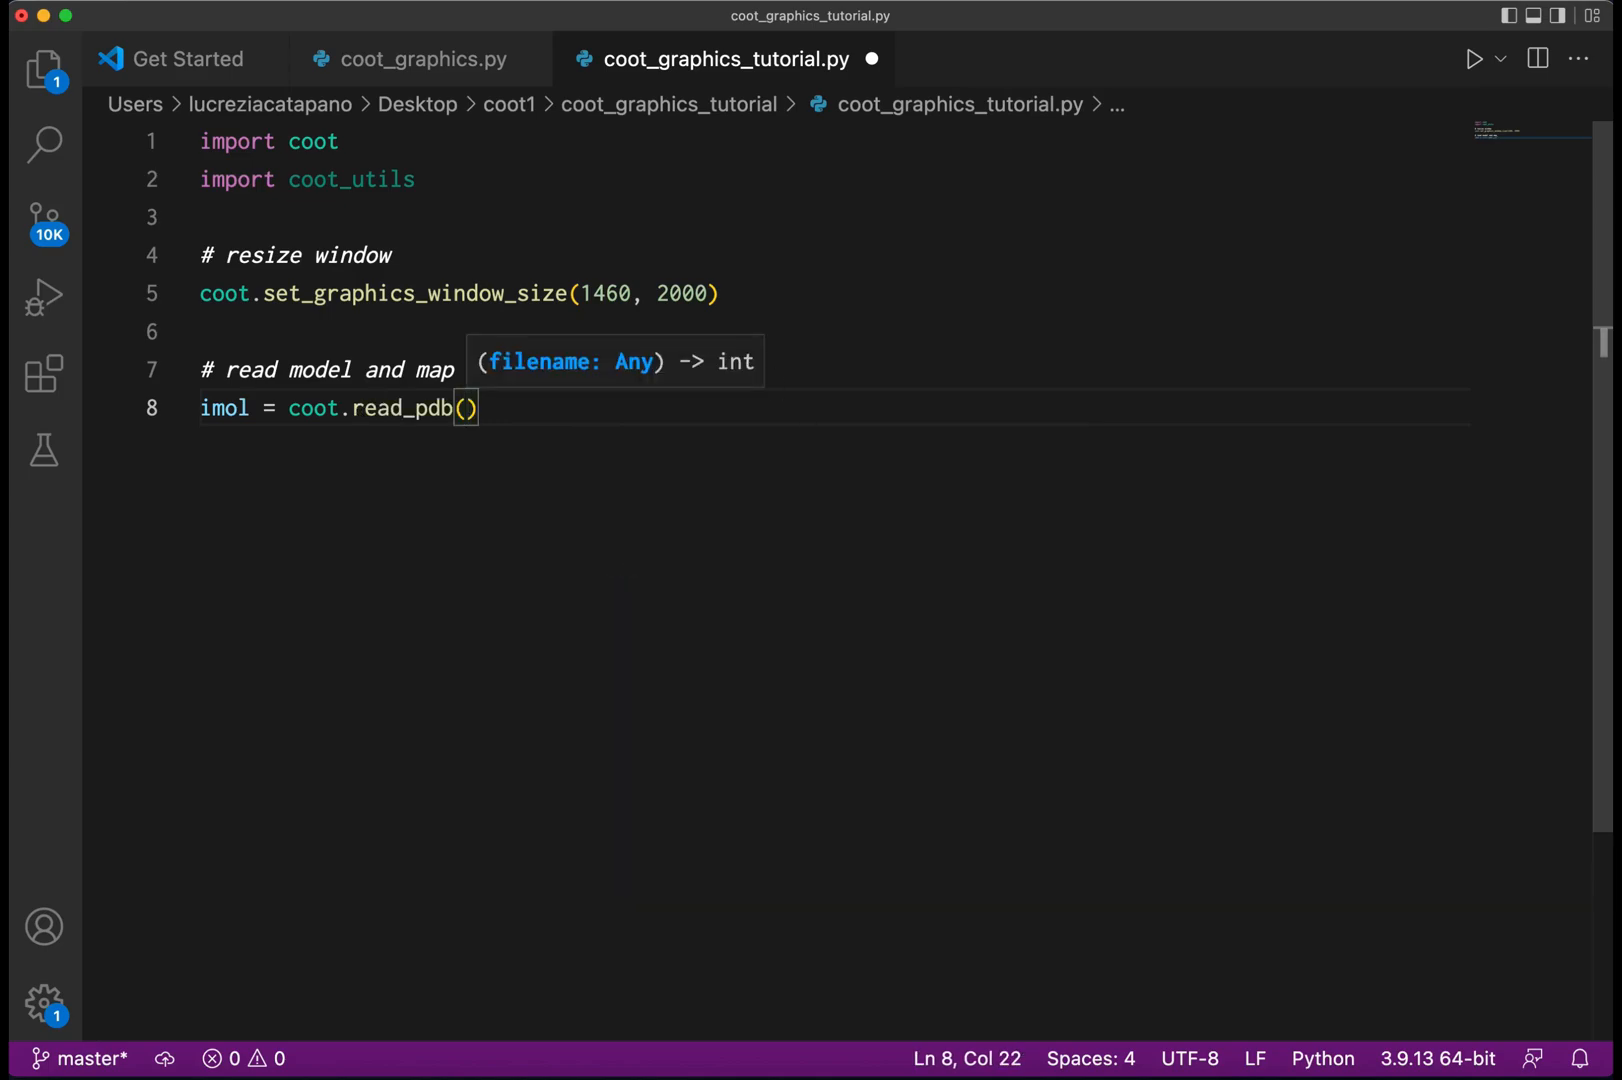
Give read_pdb the path '/Users/lucrez.../Desktop/coot1/coot_graphics_tutorial/7p9b.pdb'.
text('/')
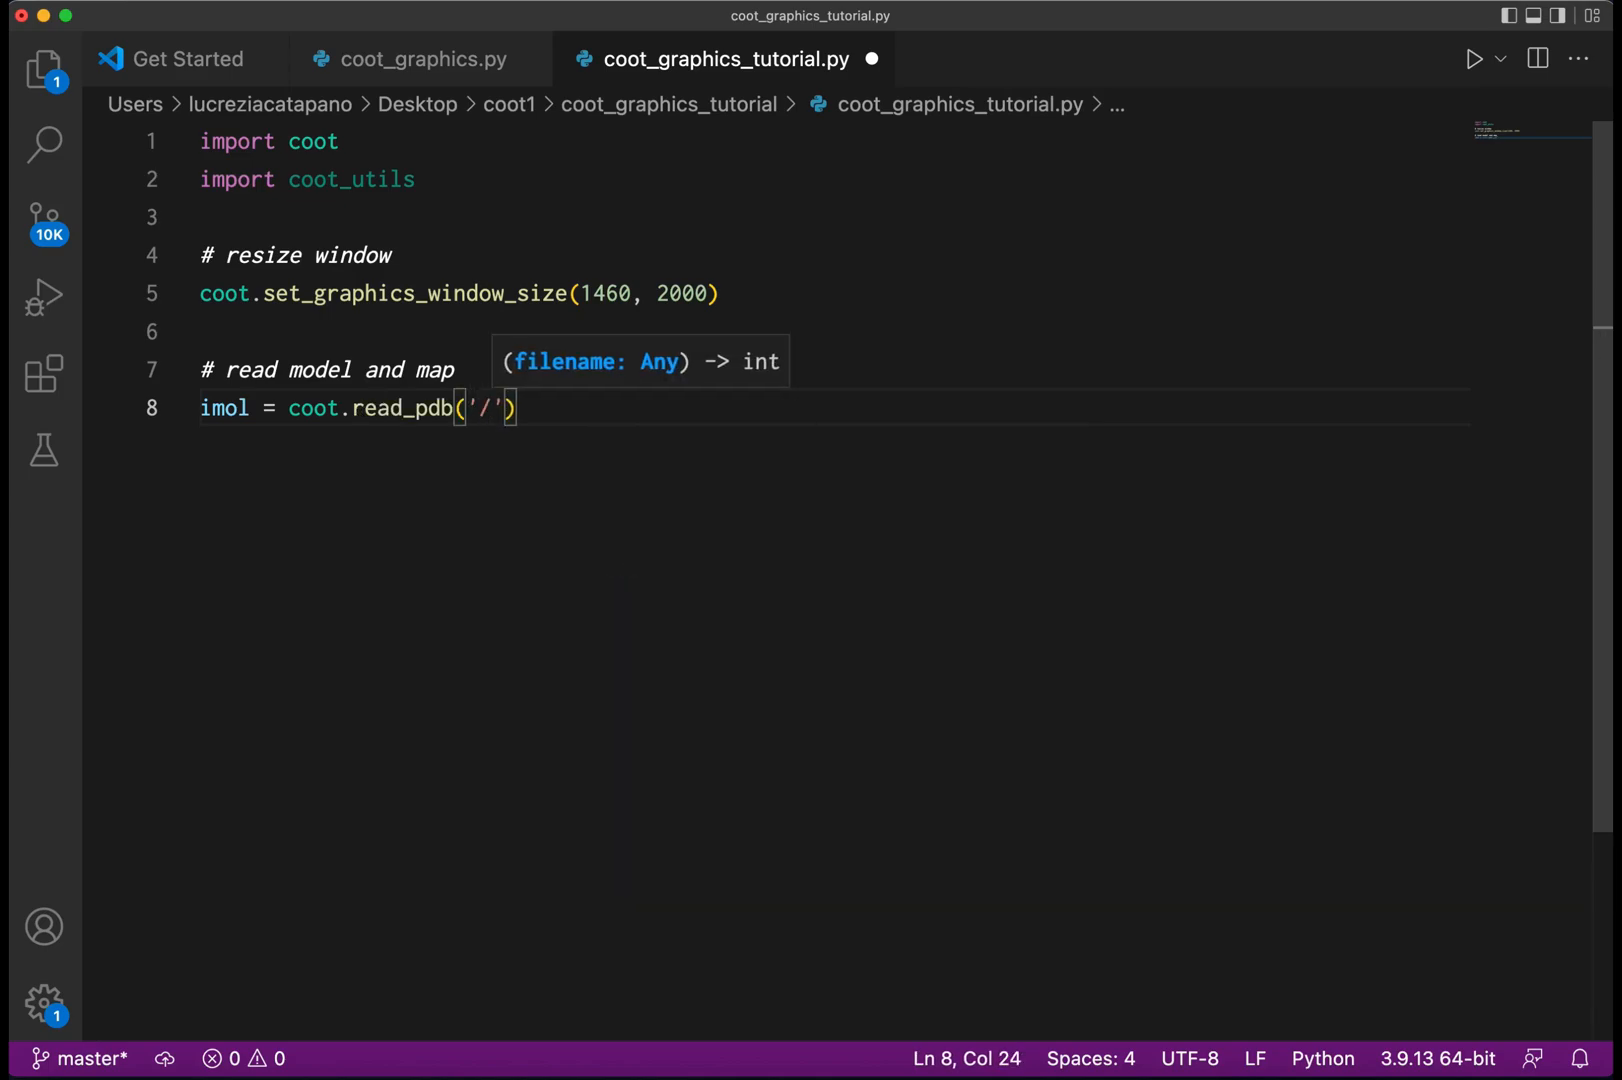
text(Users/lucreziacatapano/)
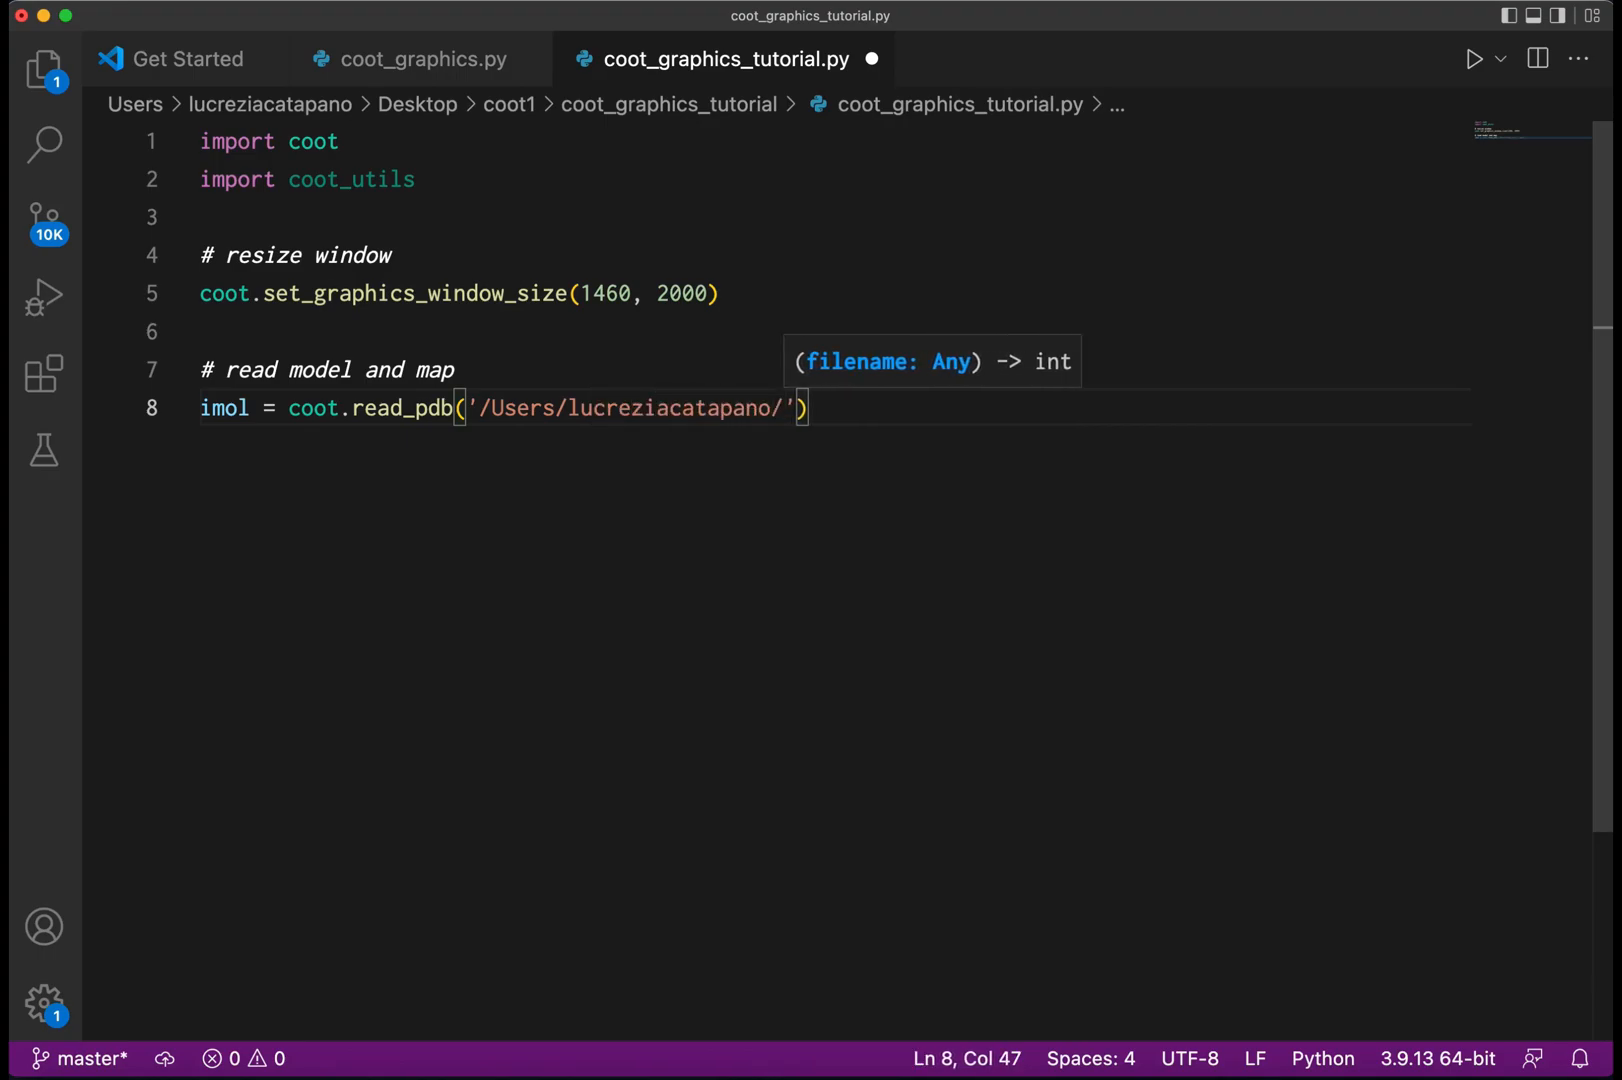
text(Des)
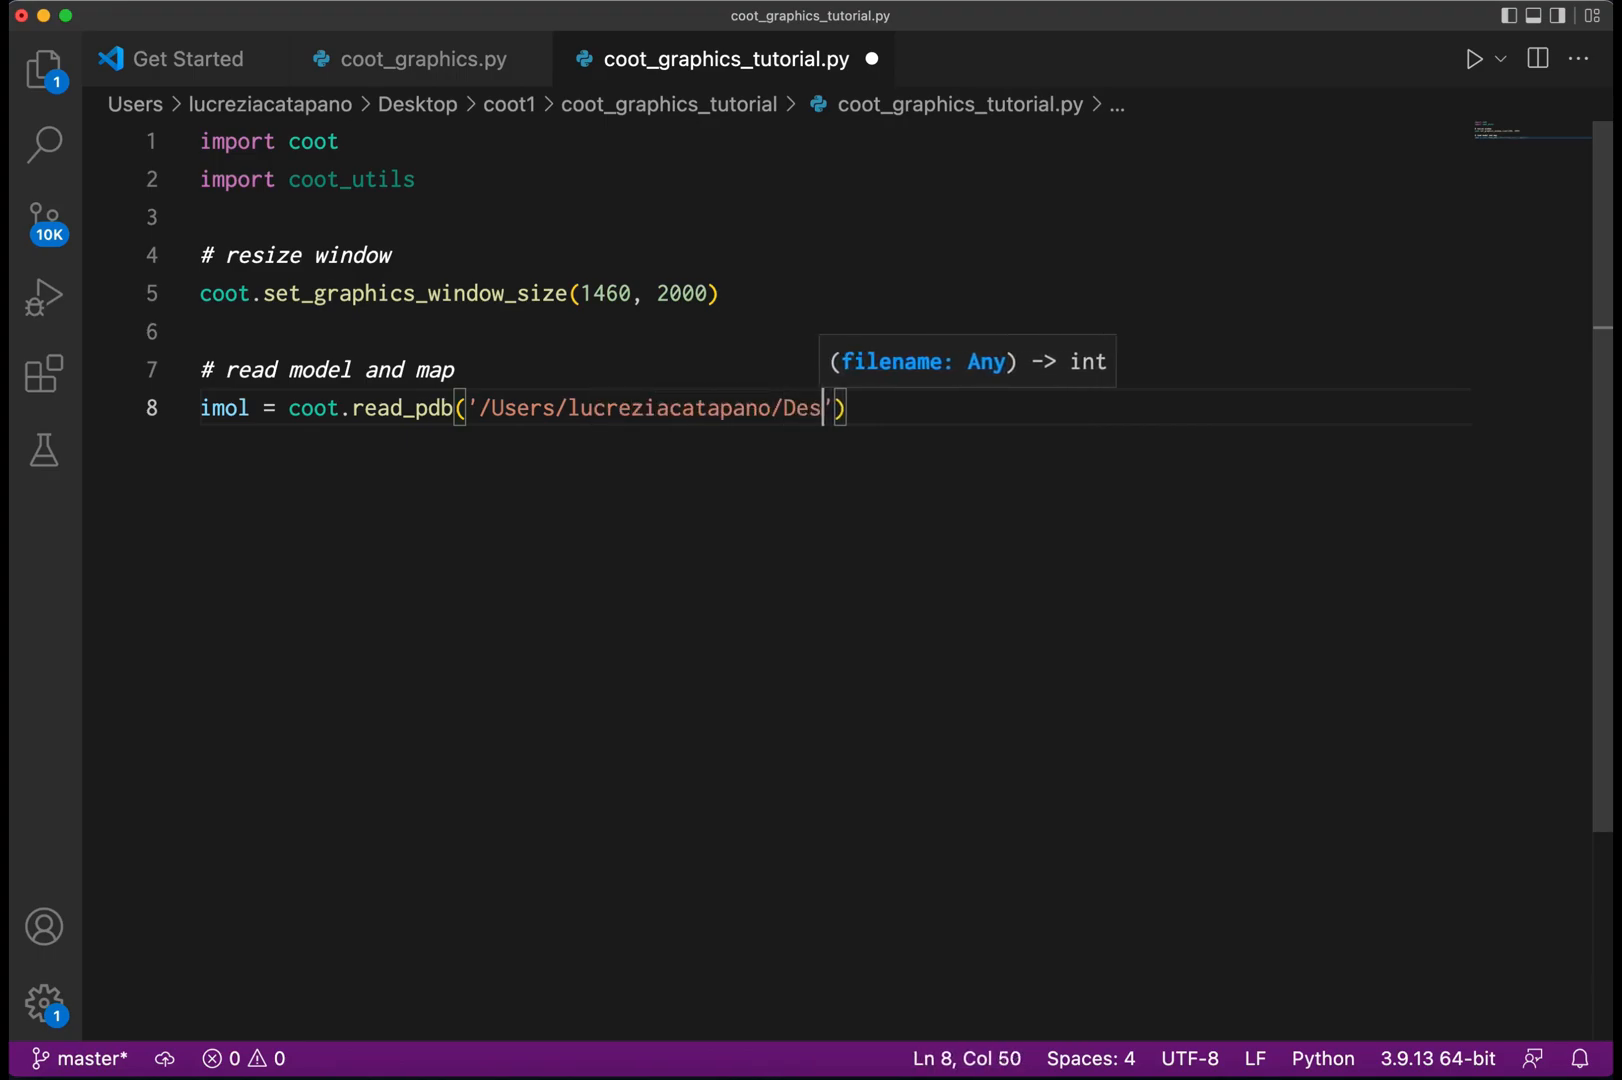
text(ktop/coo)
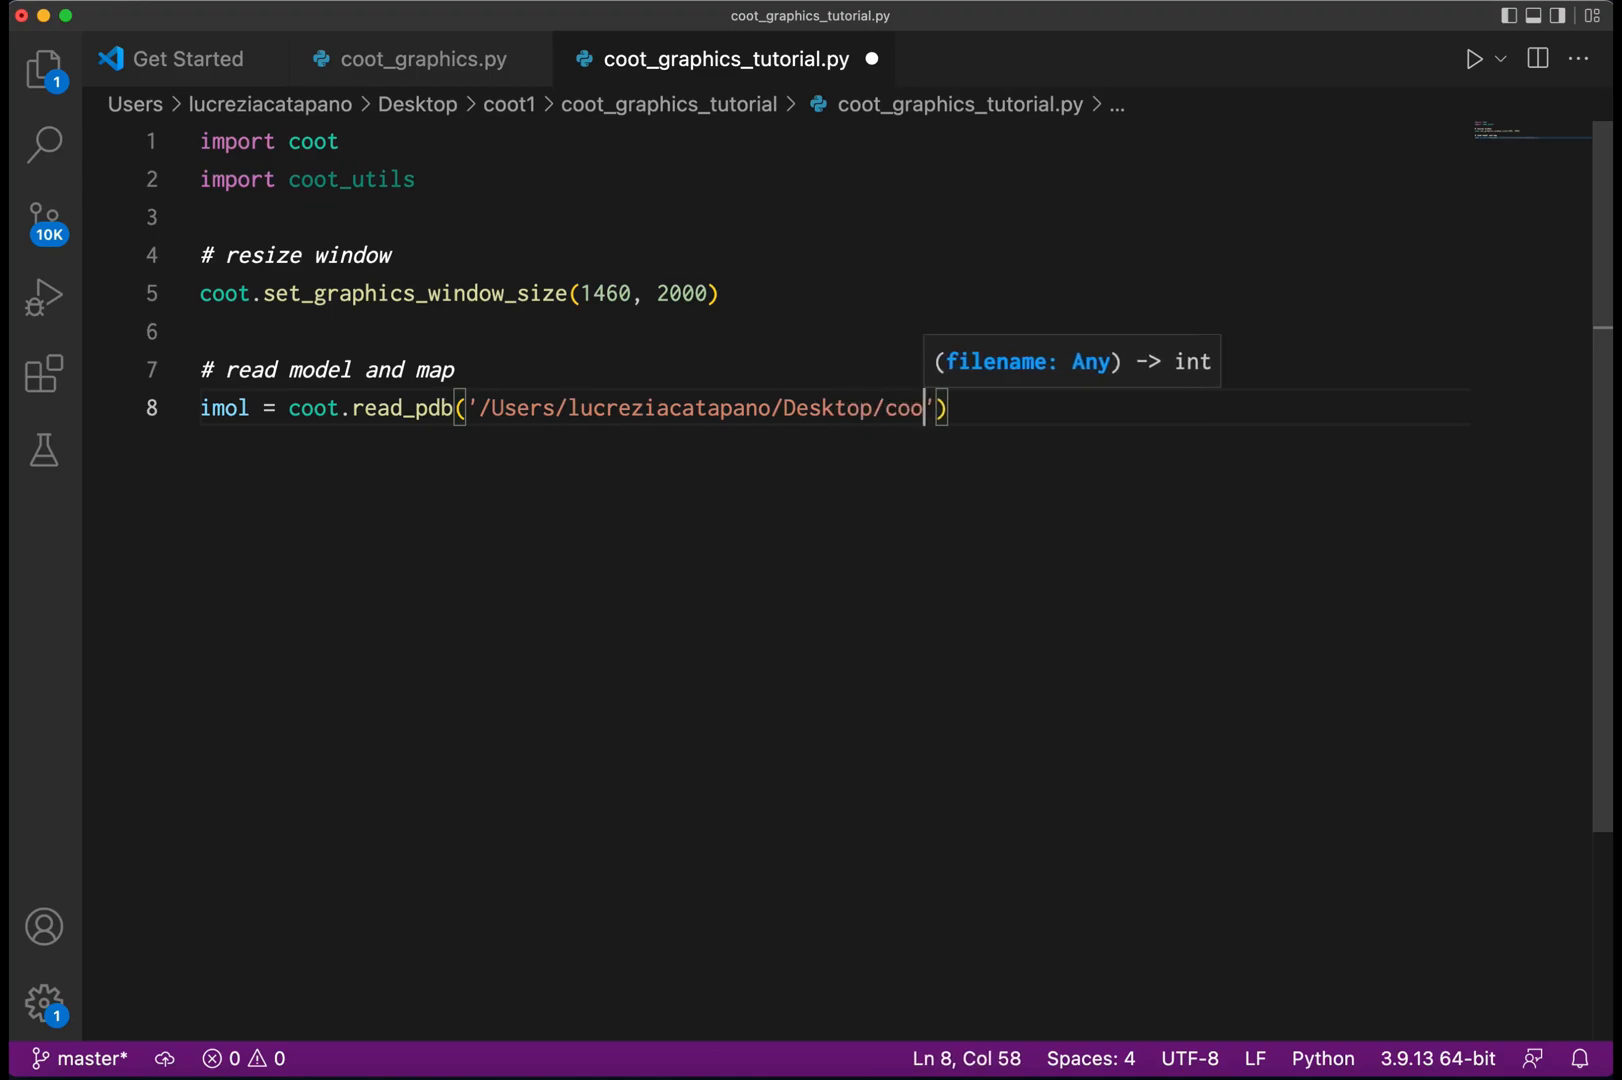
text(t1/)
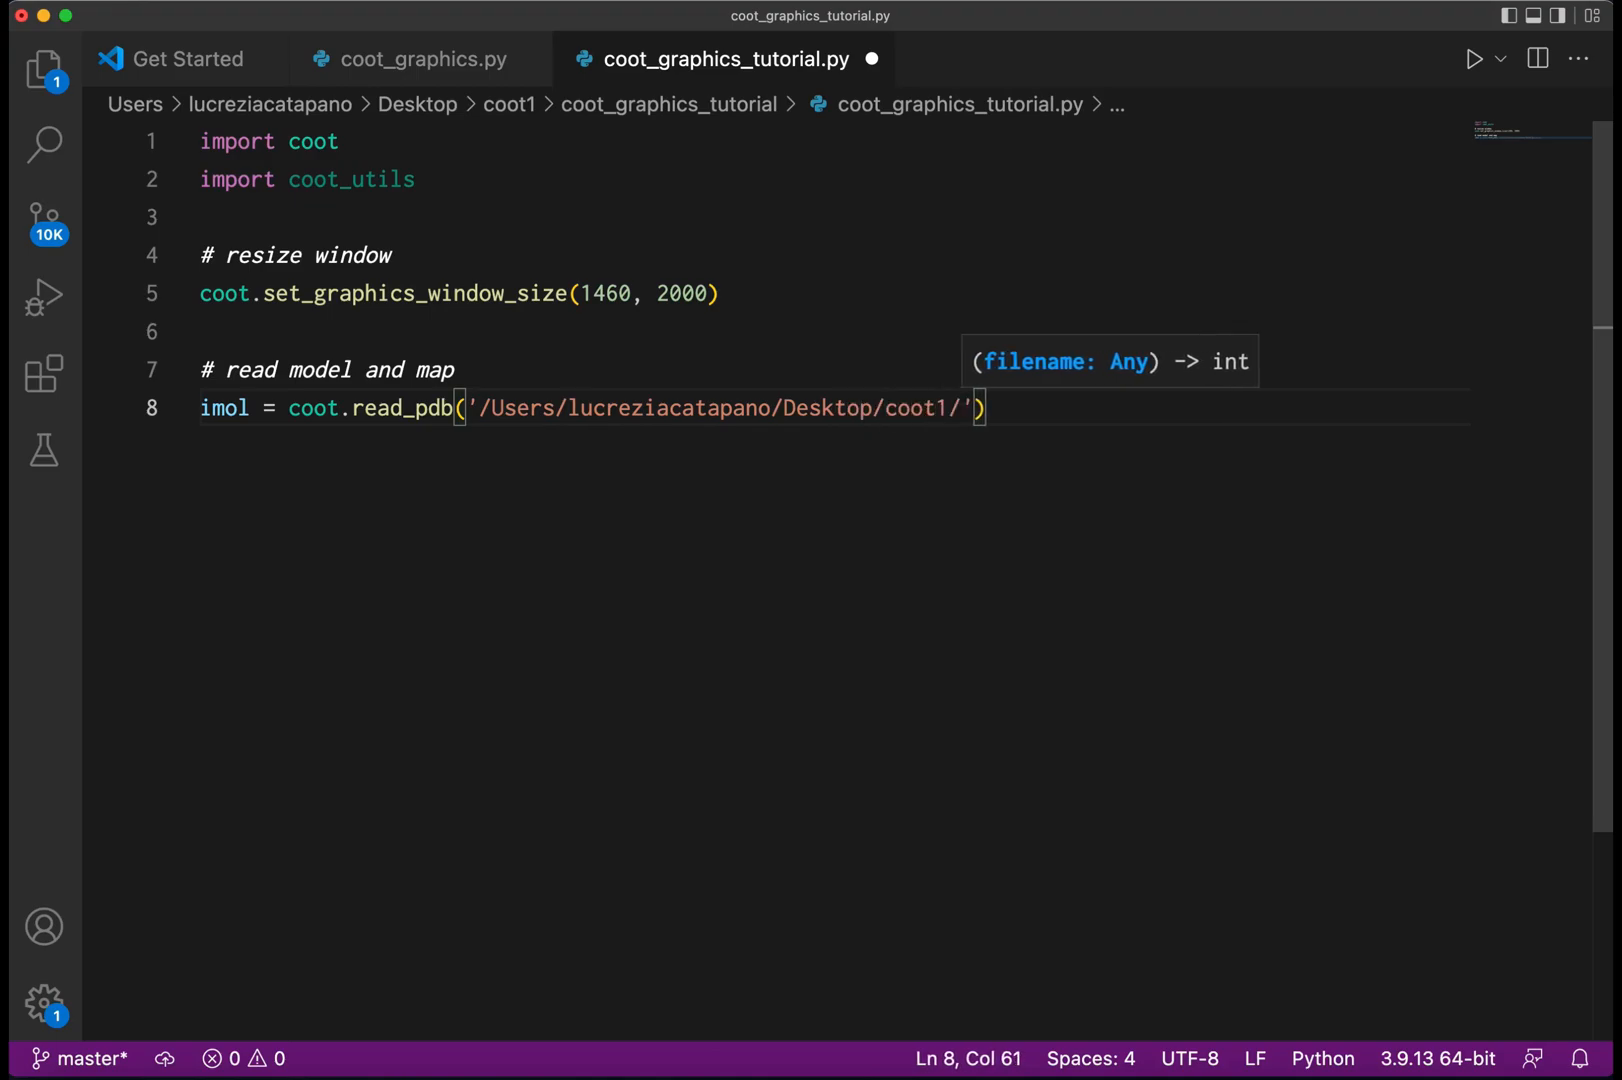
text(coot)
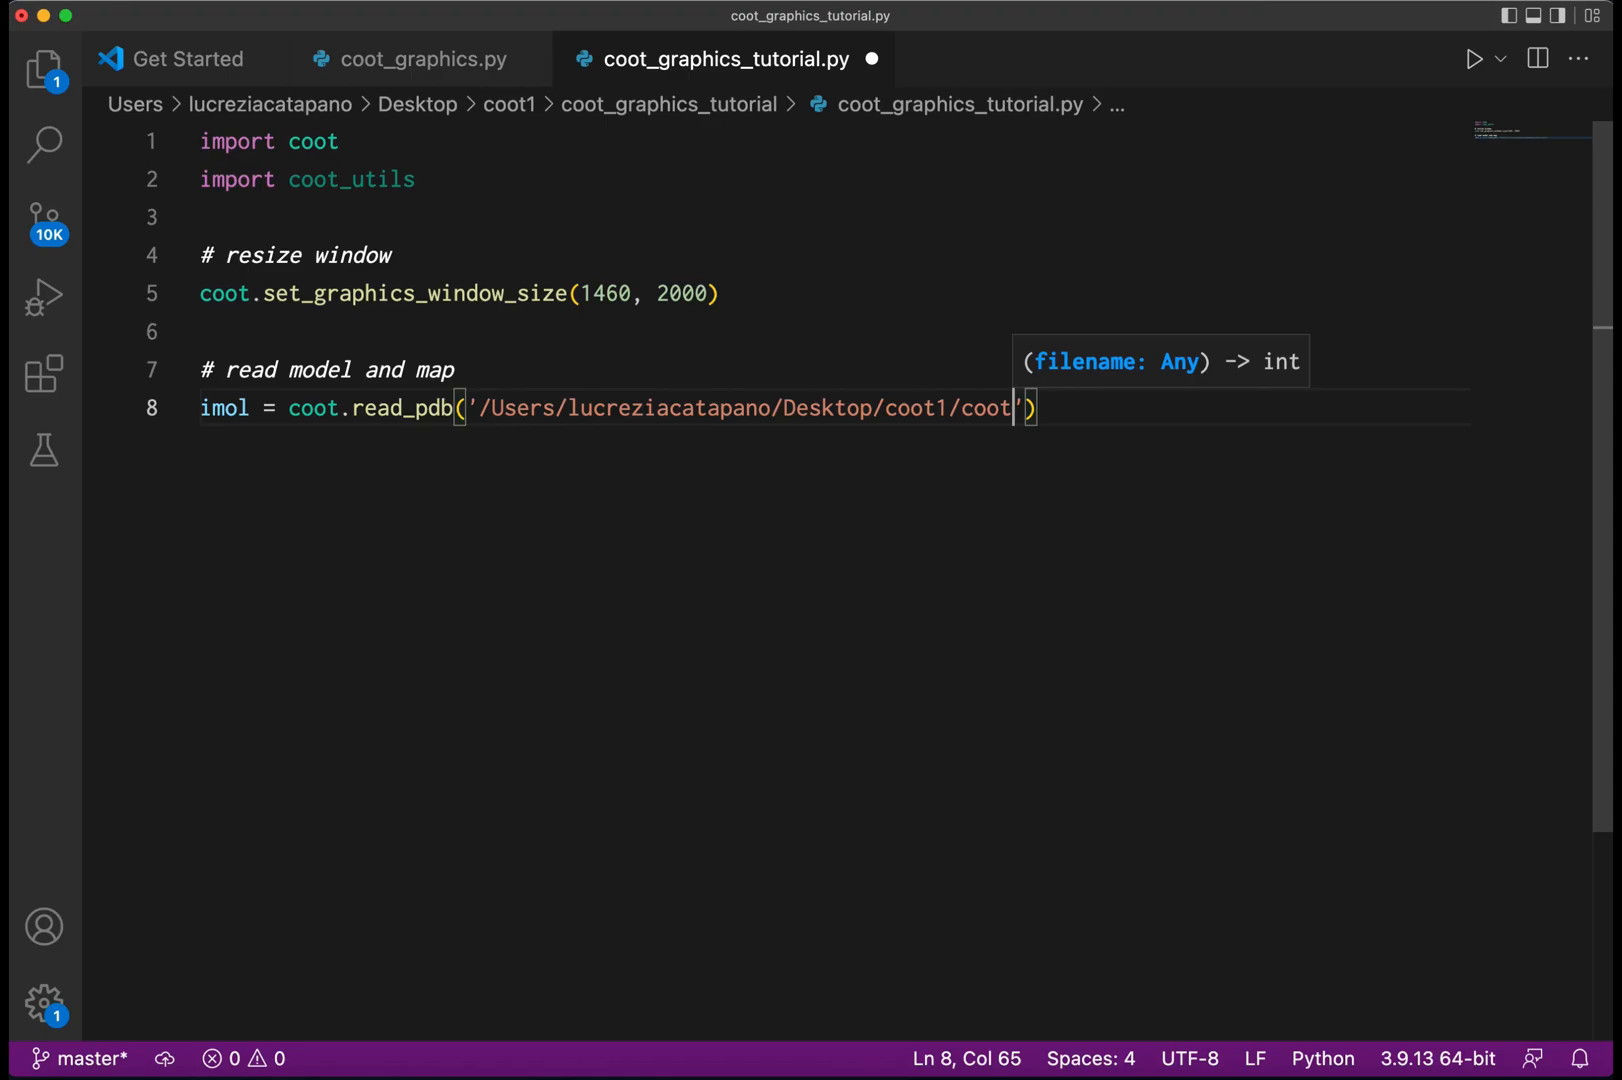
text(_graphics)
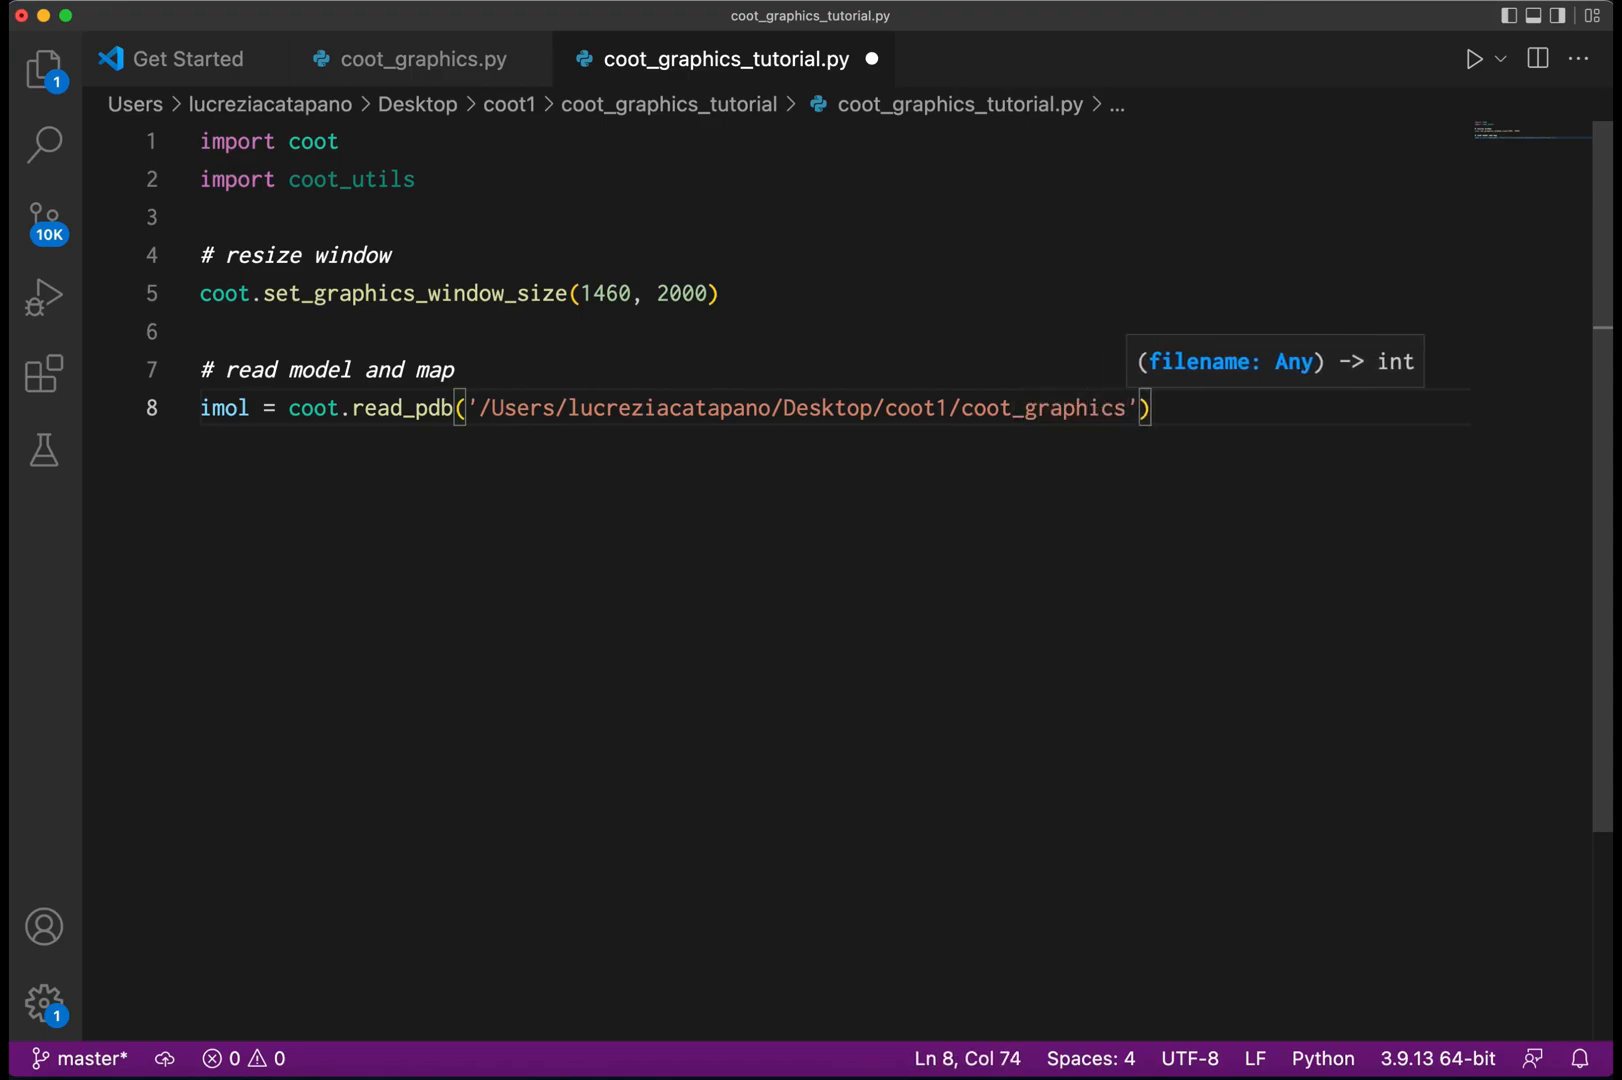
text(_tutorial/)
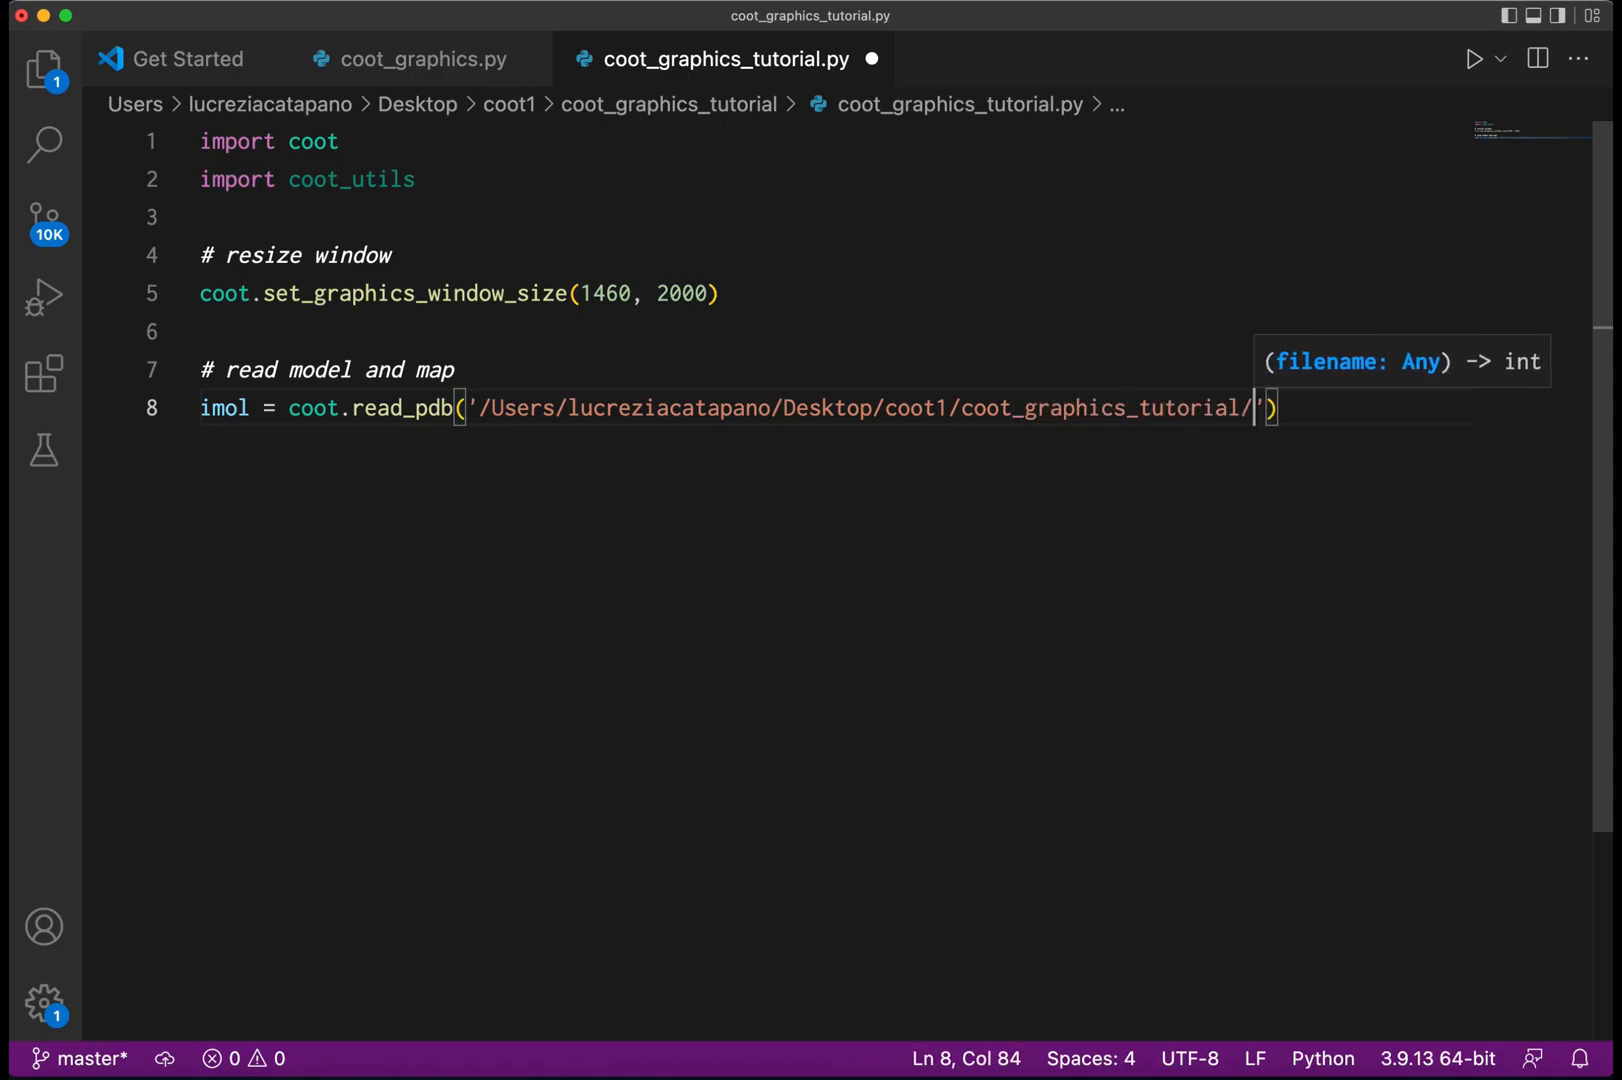
text(7)
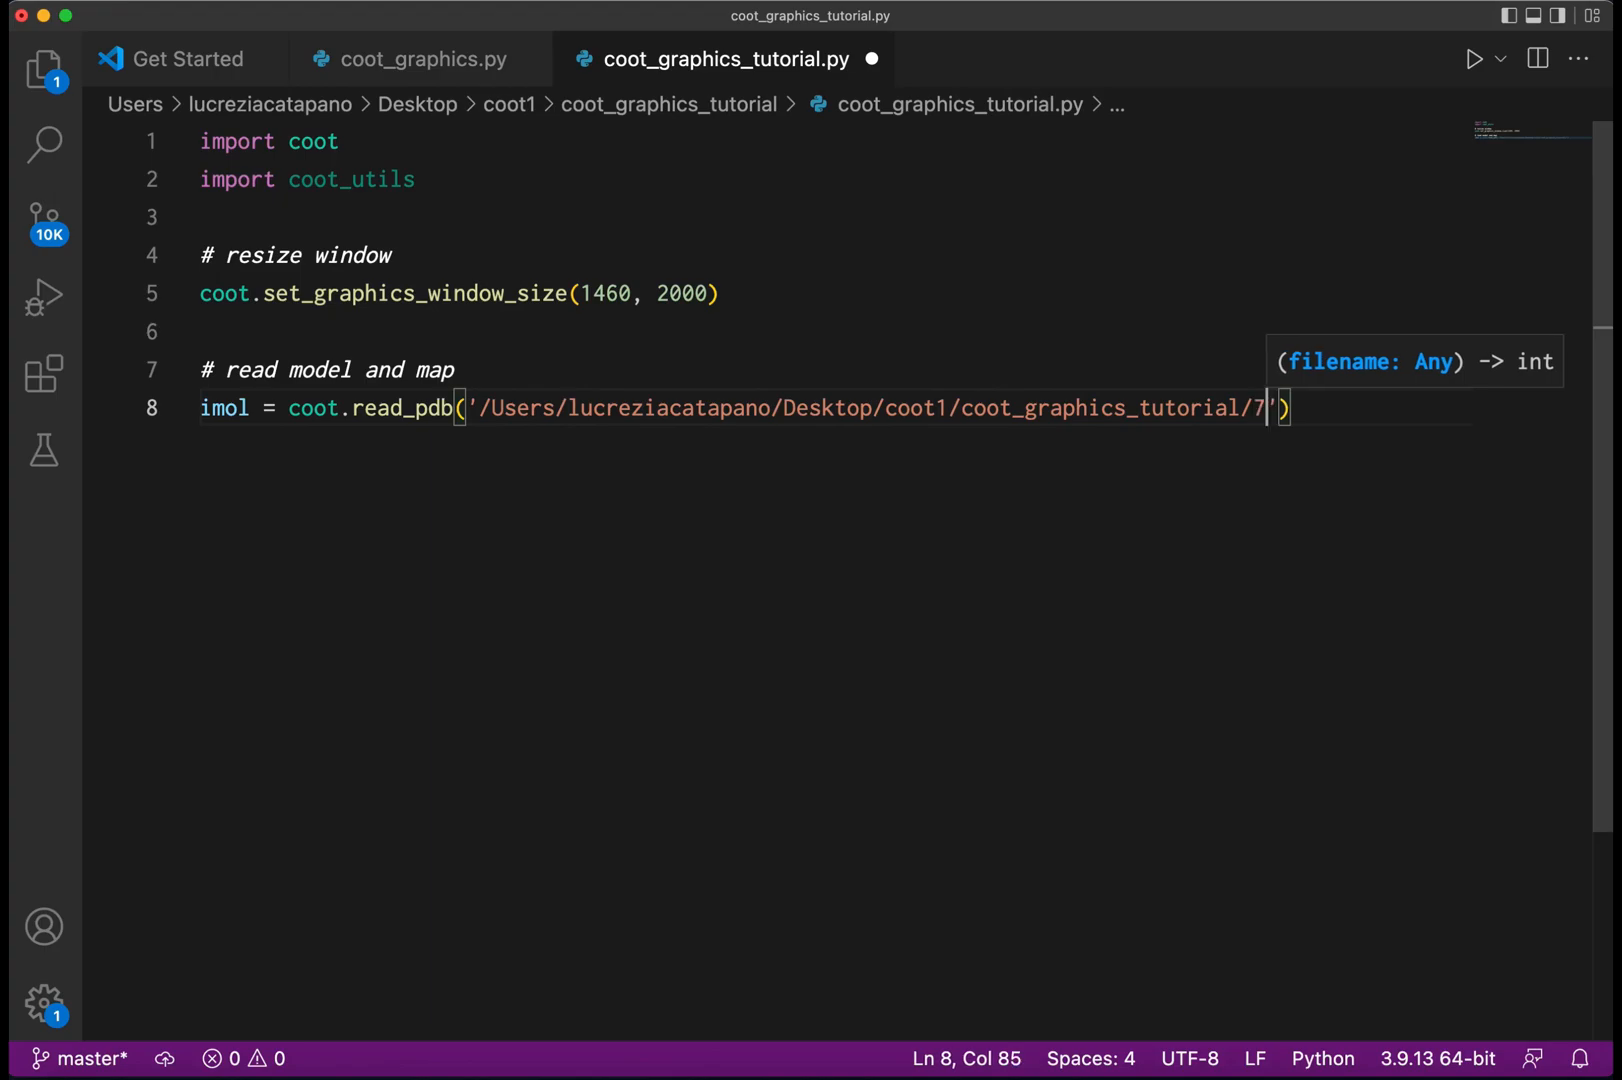
text(p9b)
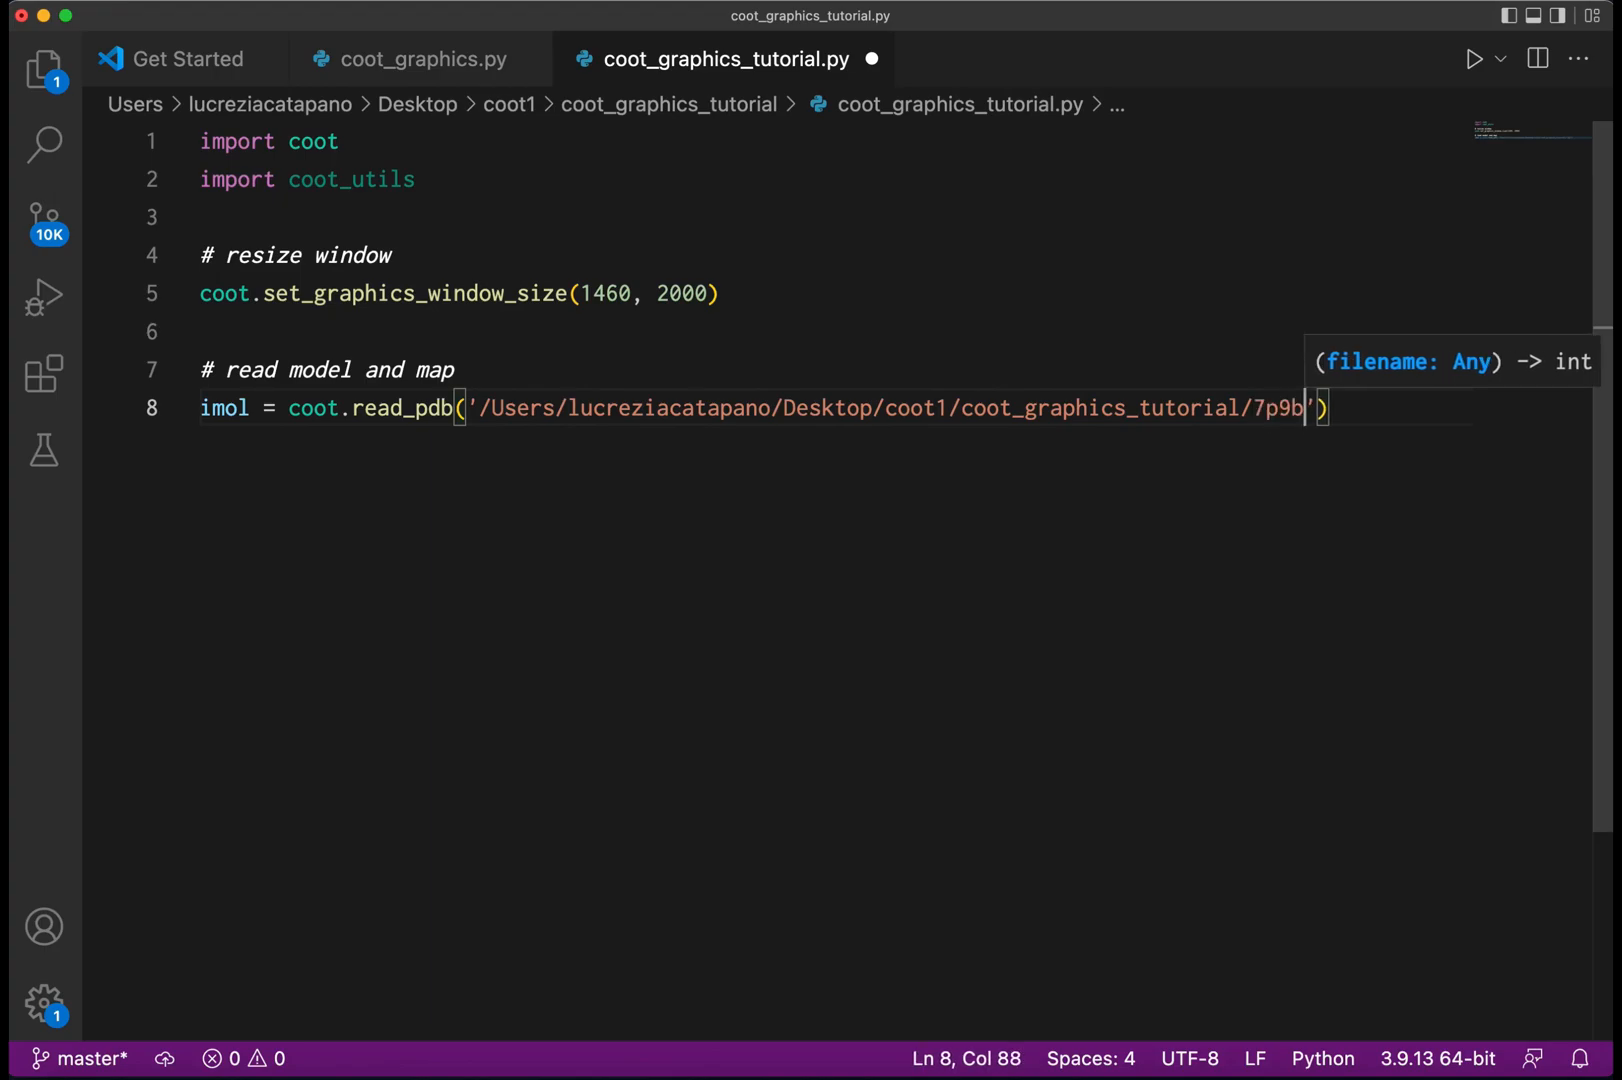
text(.pdb)
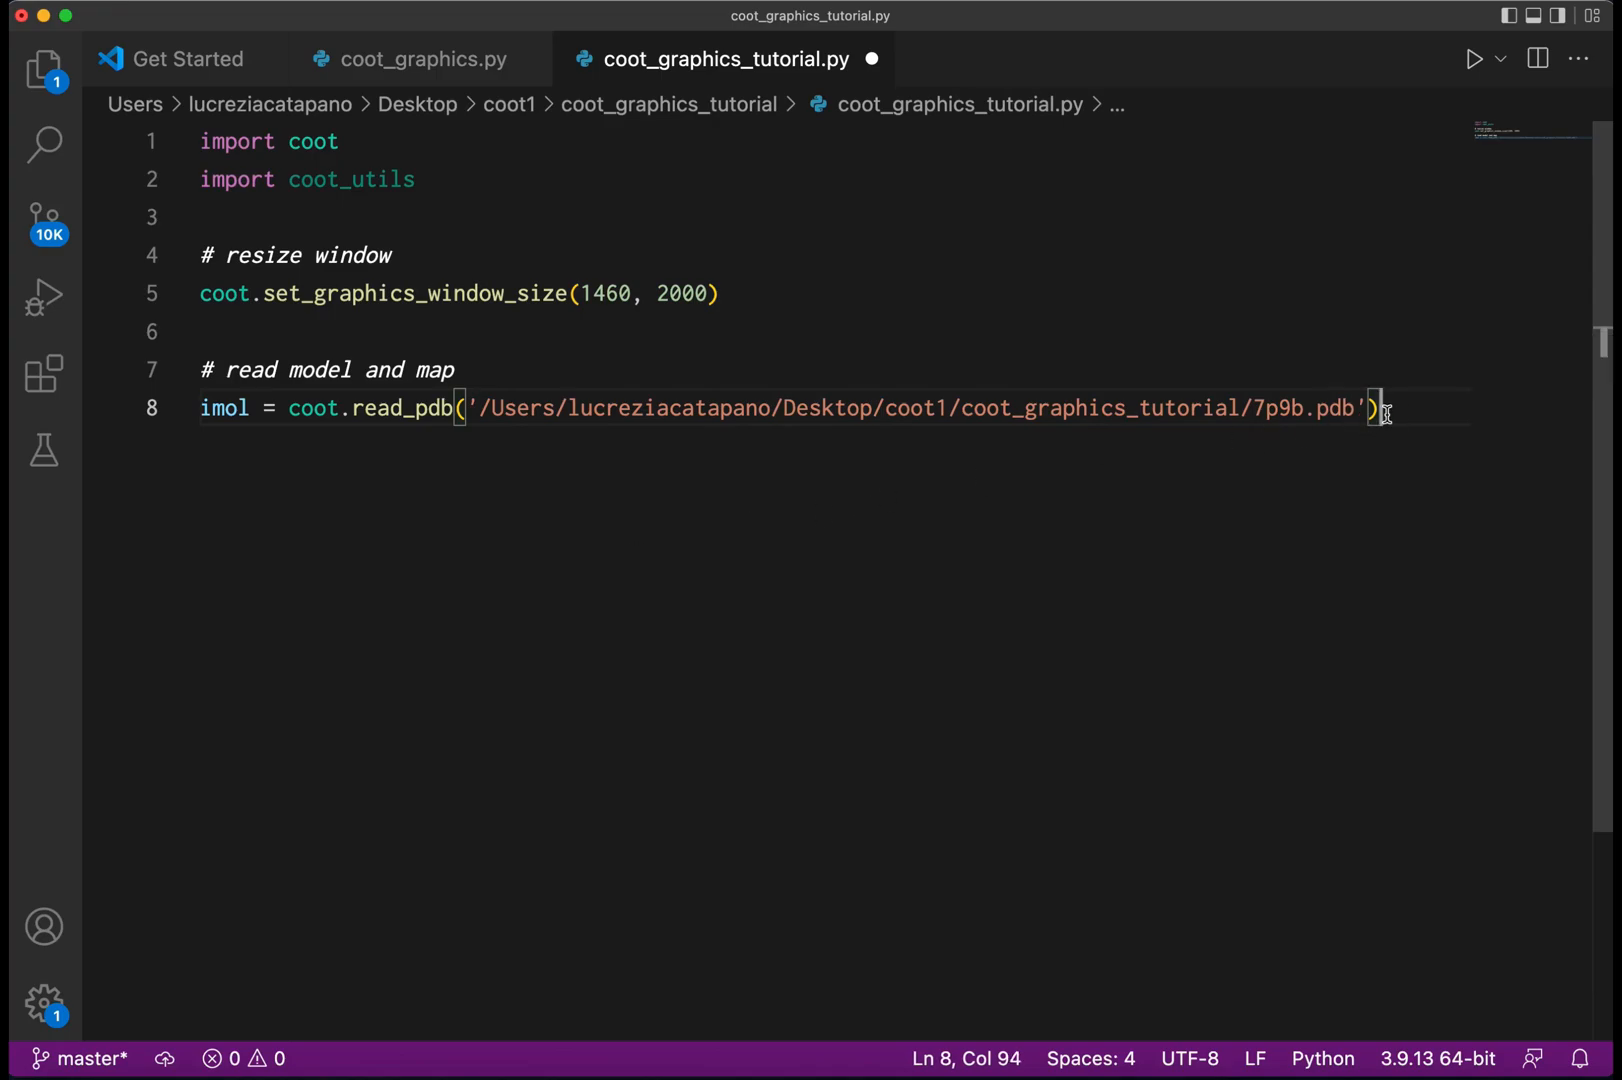
Add imol_map = coot.read_ccp4_map('.../7p9b.map', 0) loading the map as non-difference.
text(imol)
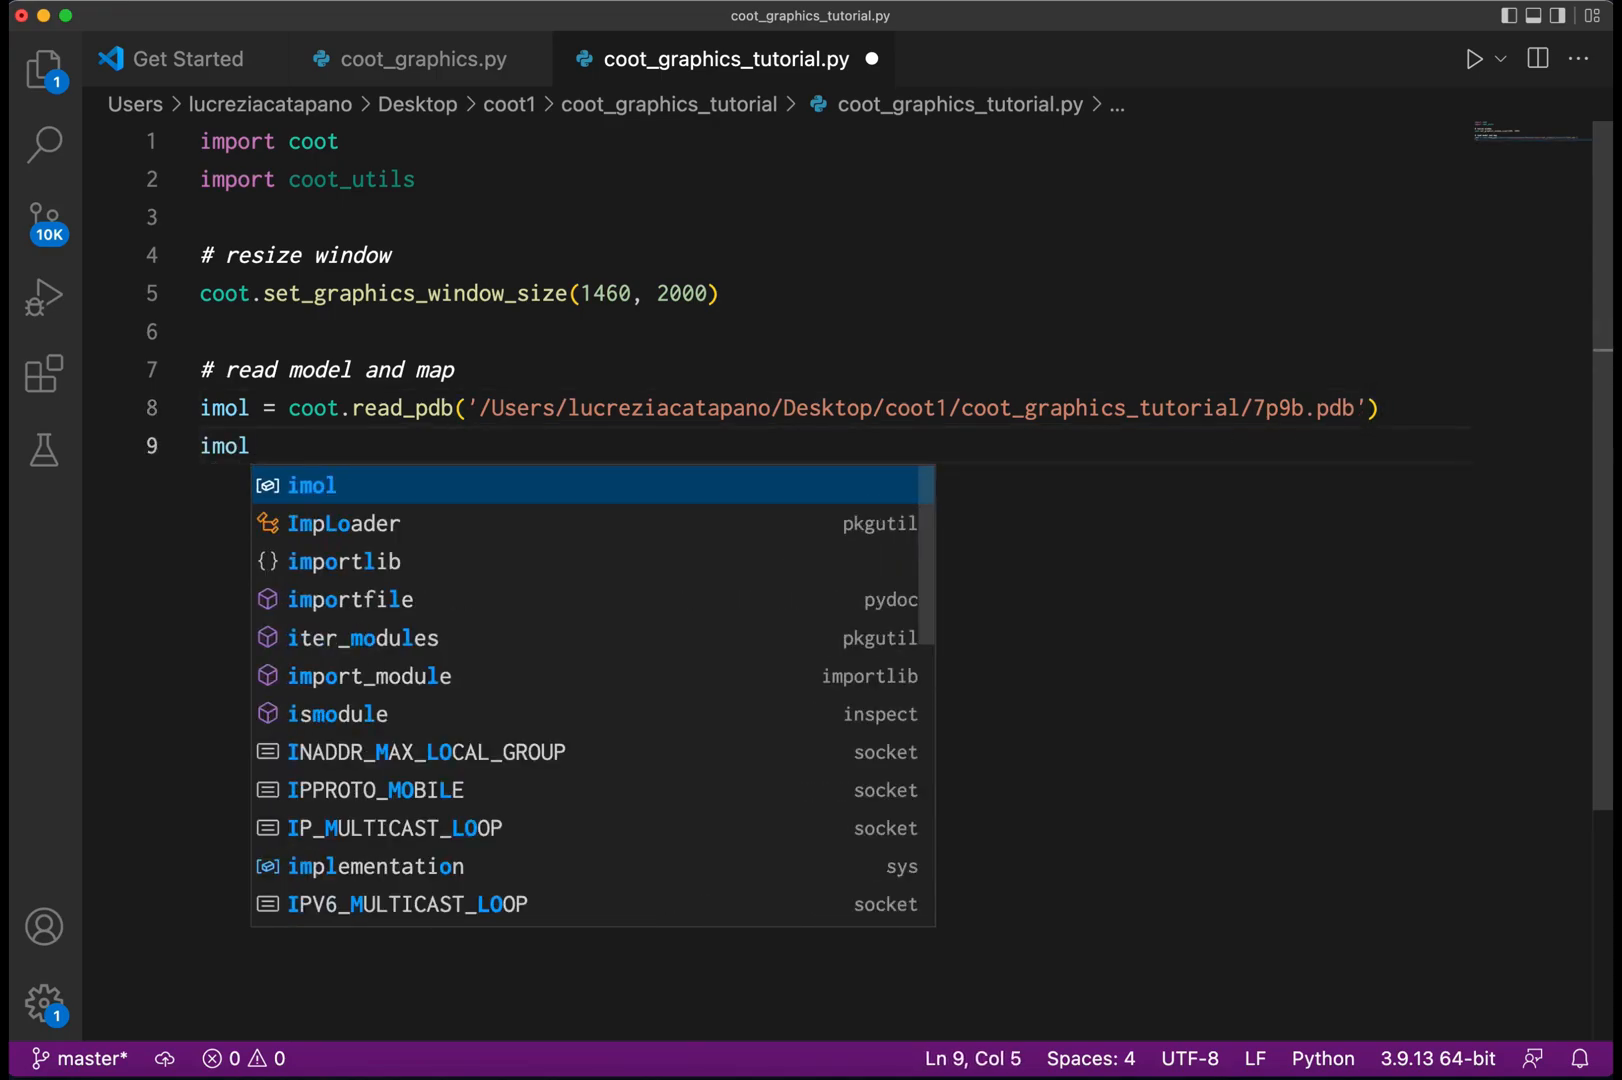
text(_map =)
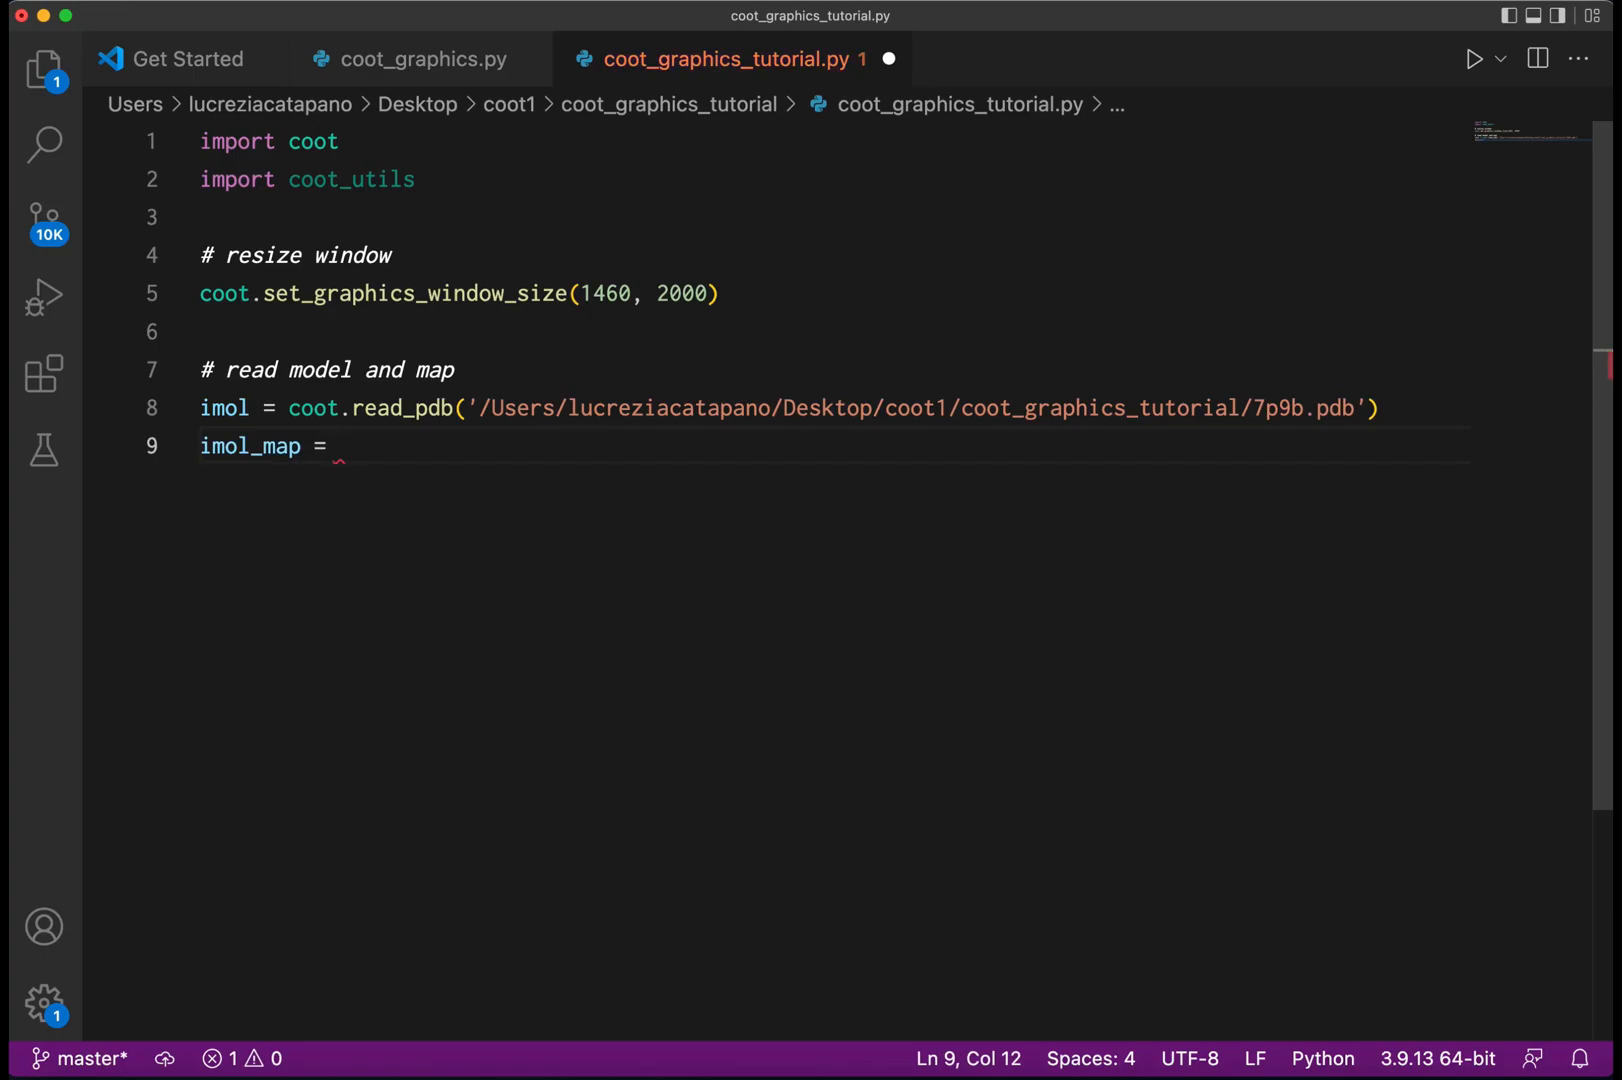
text(coot.rea)
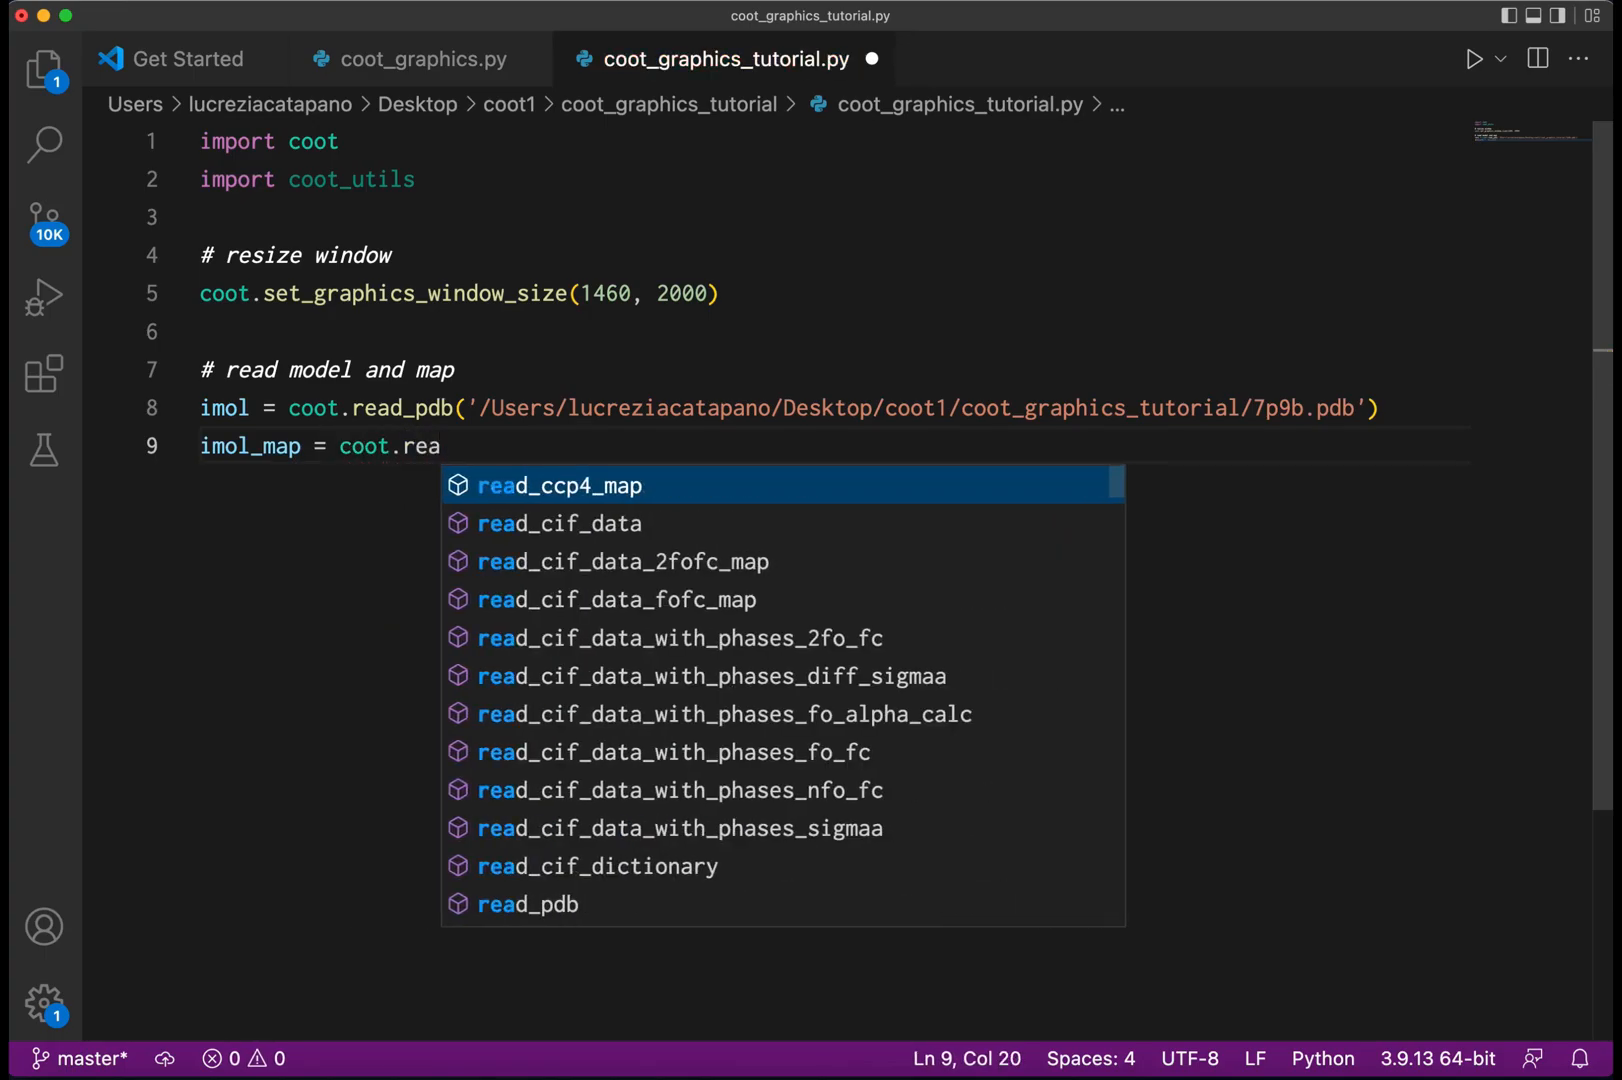
click(556, 486)
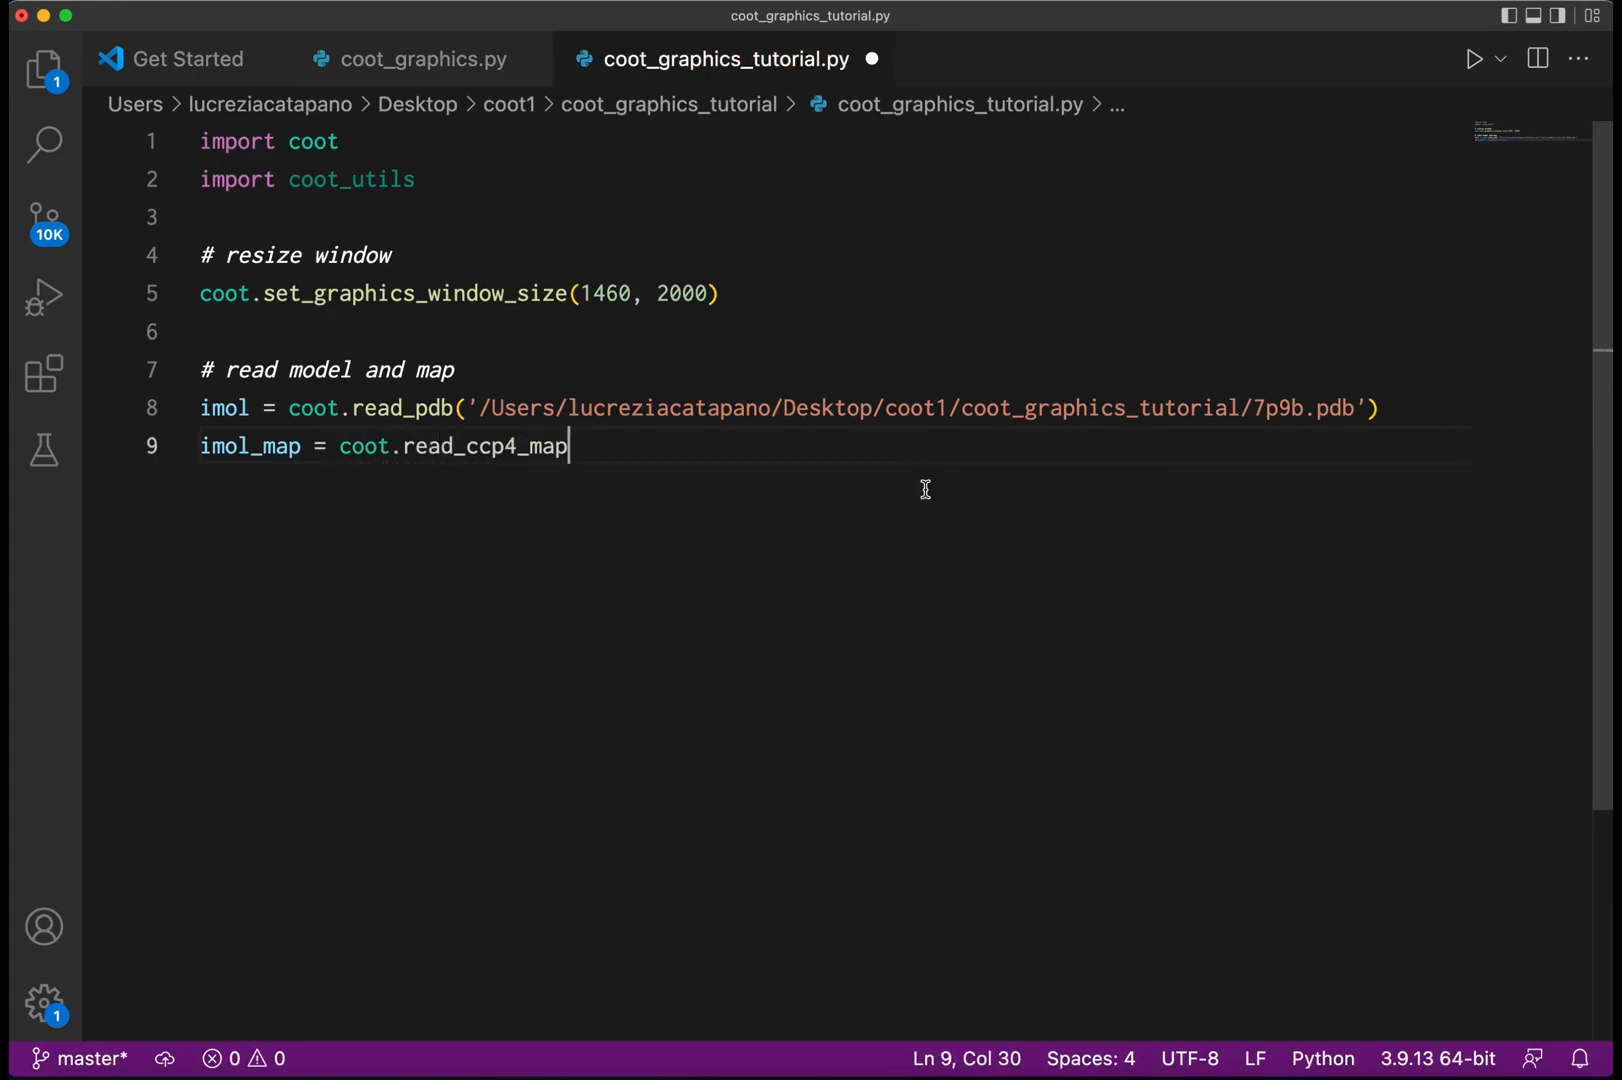
text(()
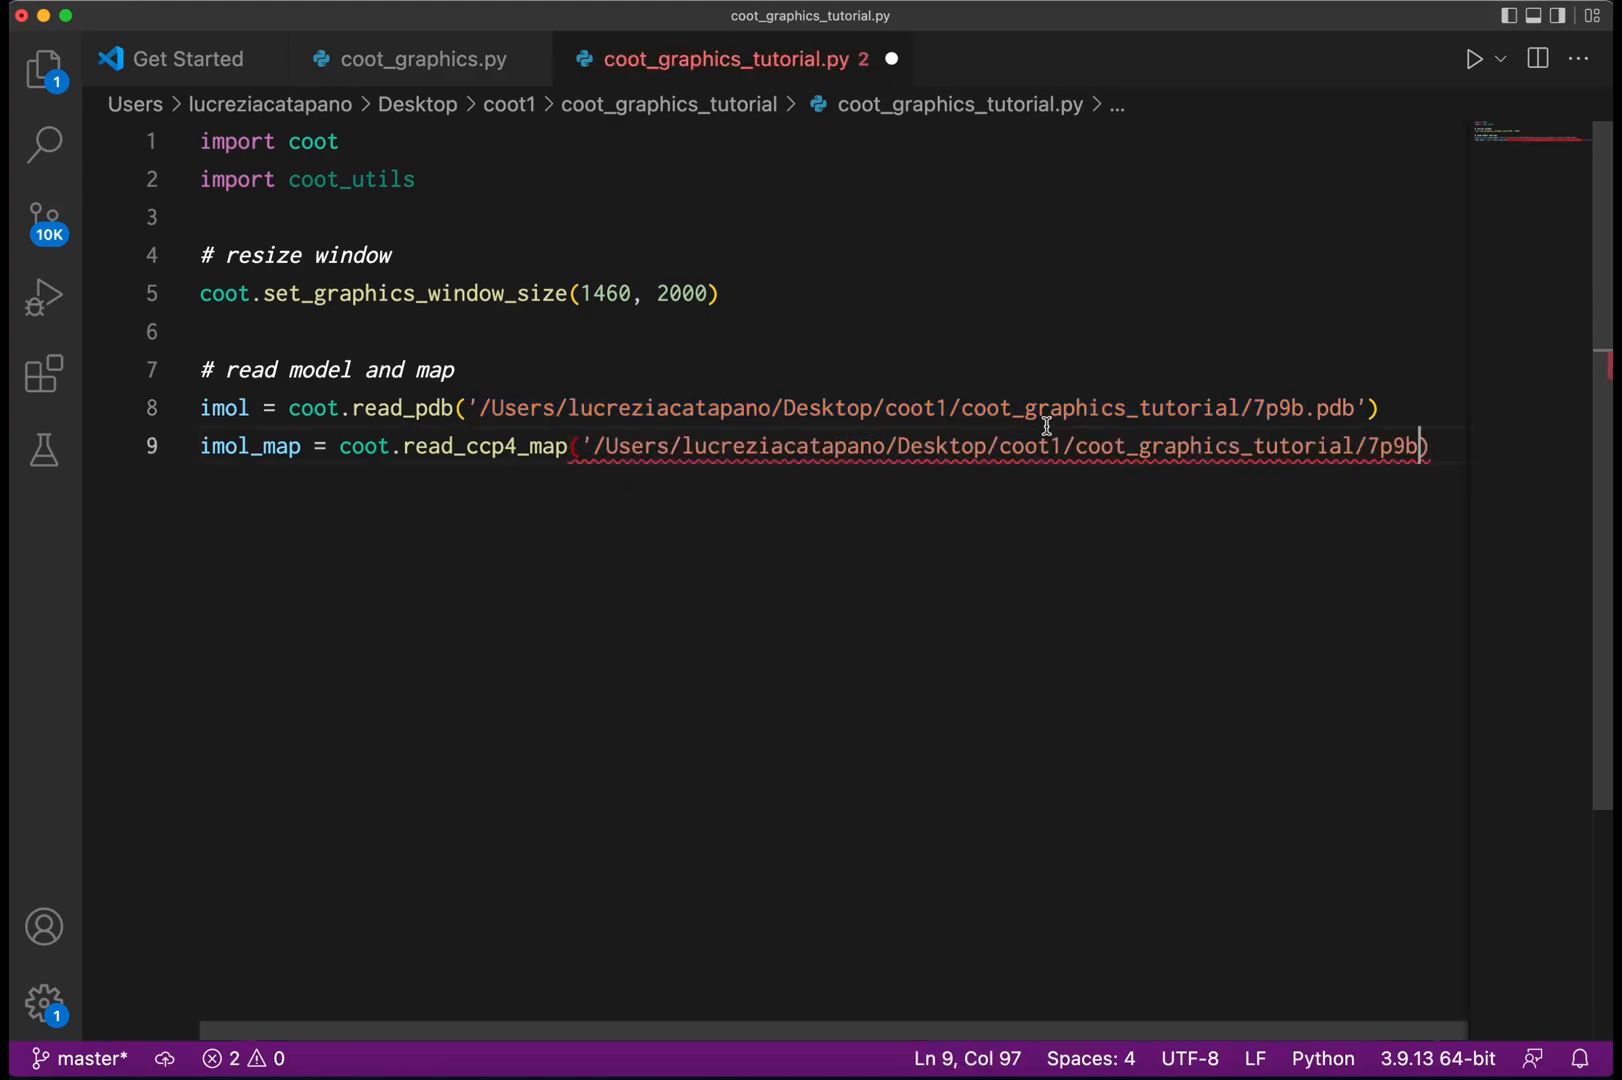
text(.map',)
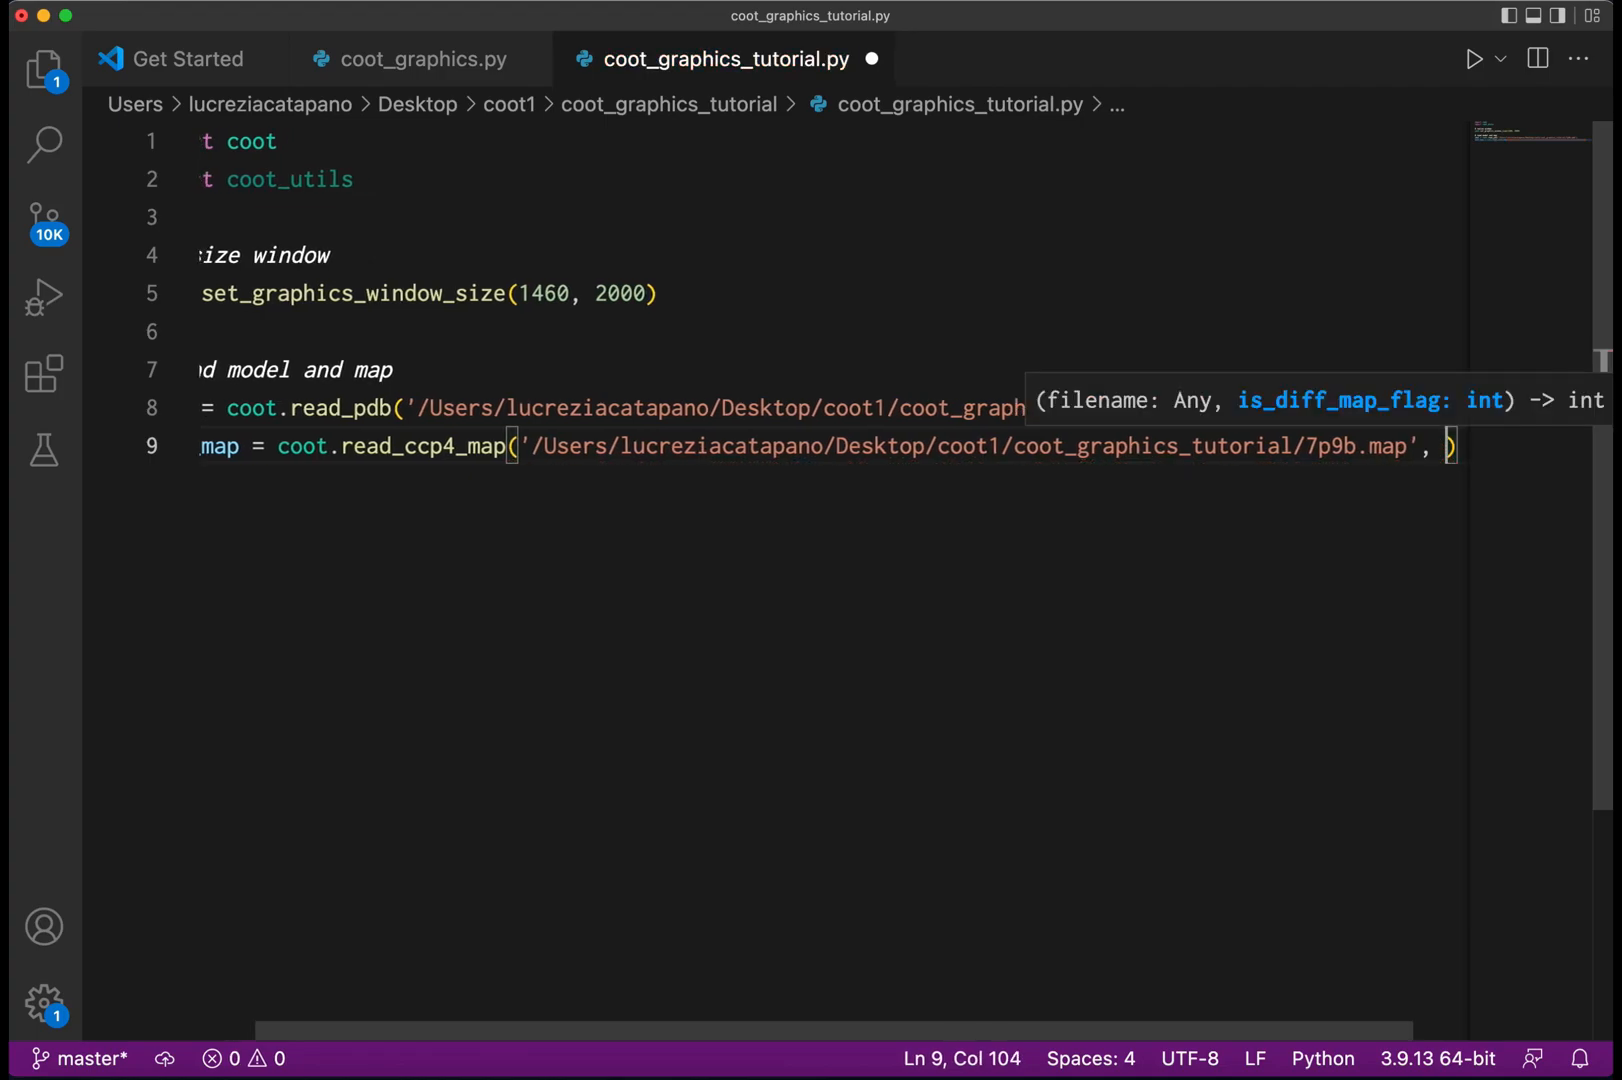
text(0)
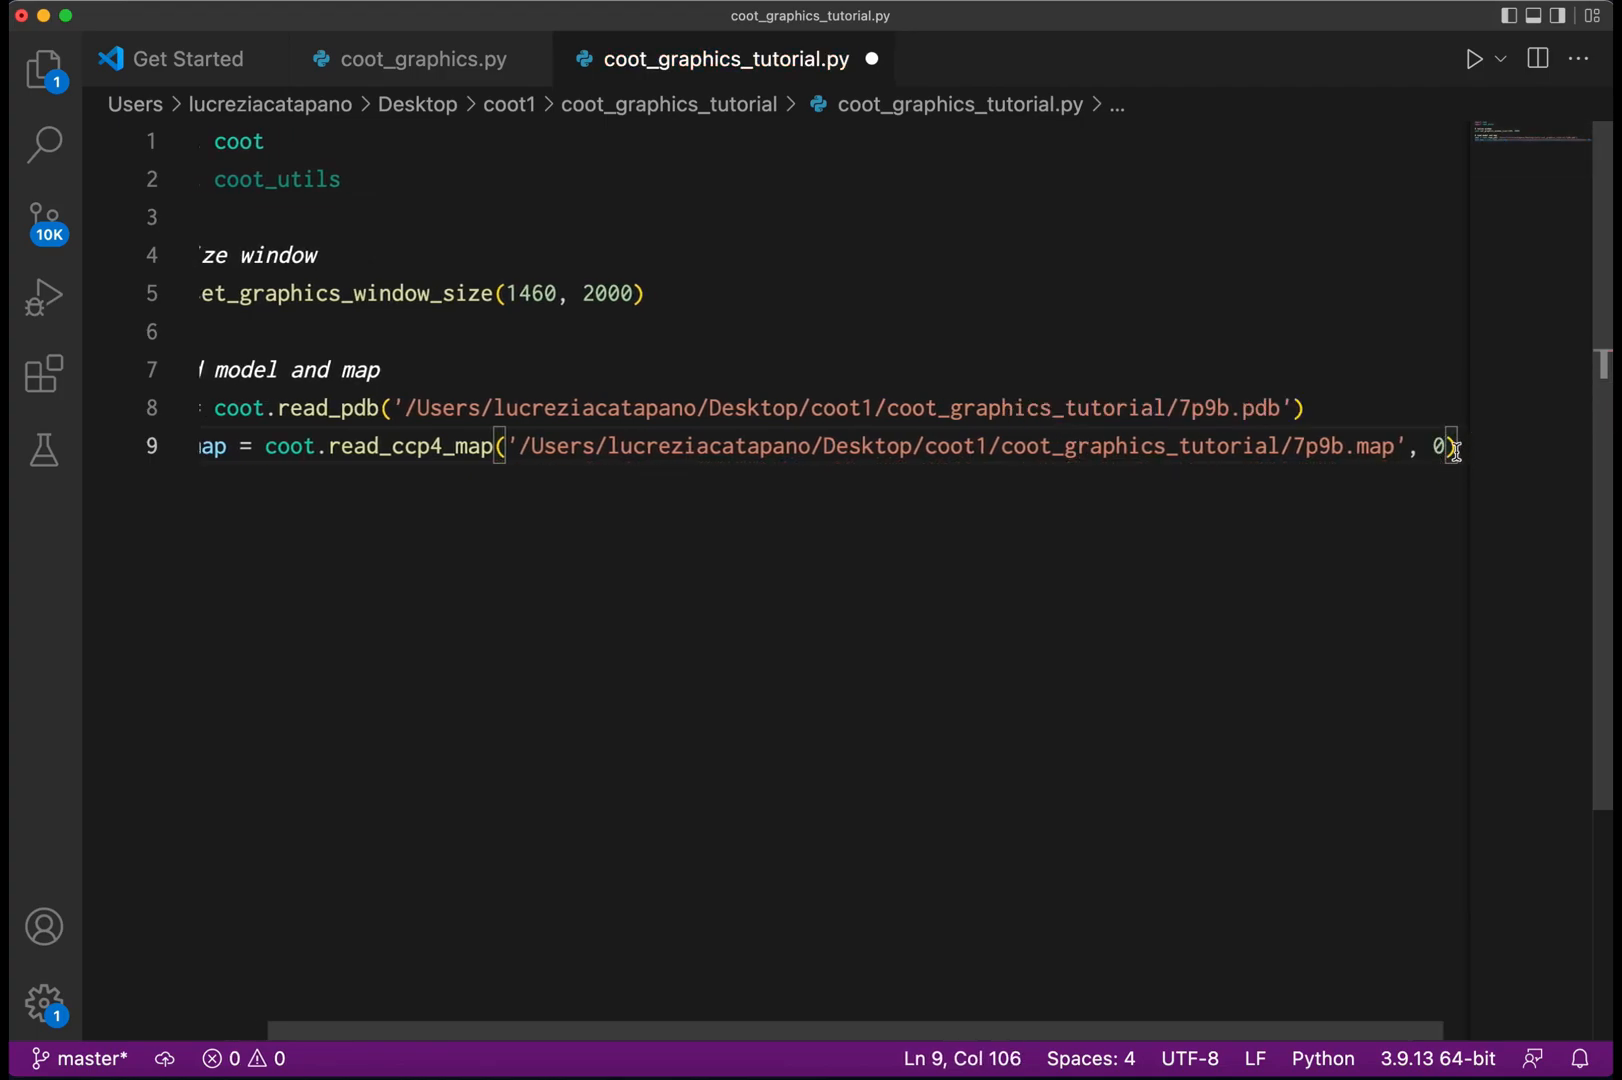
key(enter)
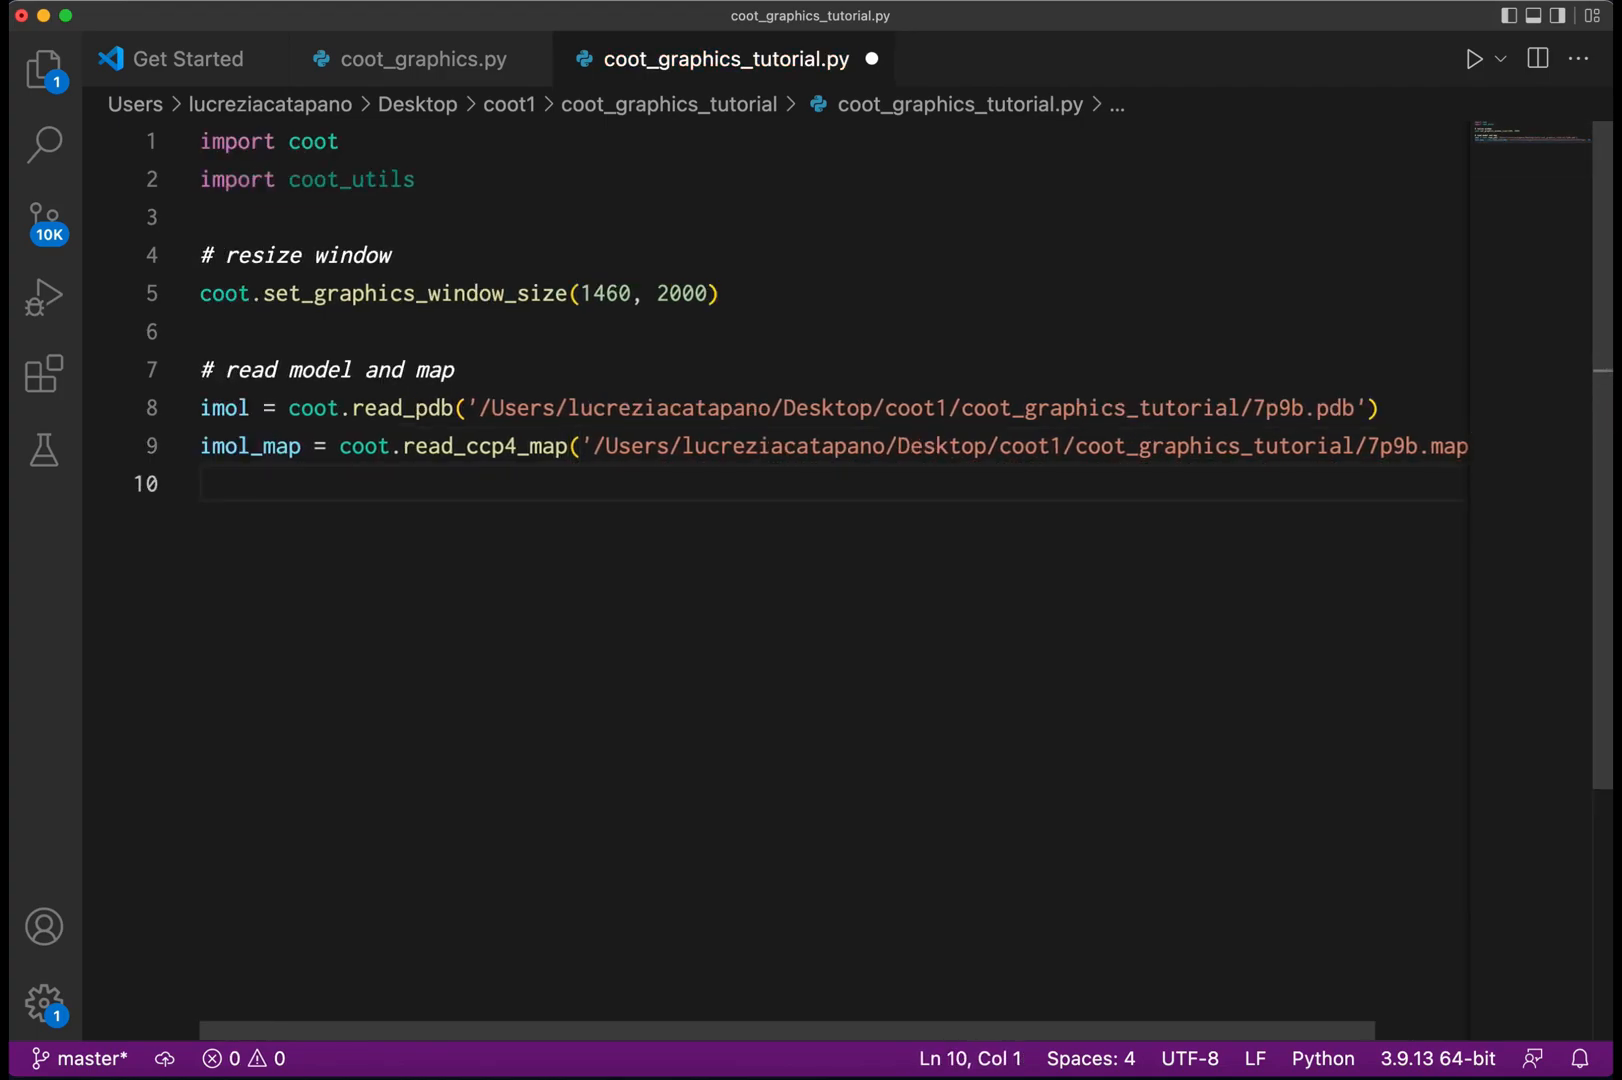
Add a '# set map radius' comment and coot.set_map_radius_em(99.0).
key(Return)
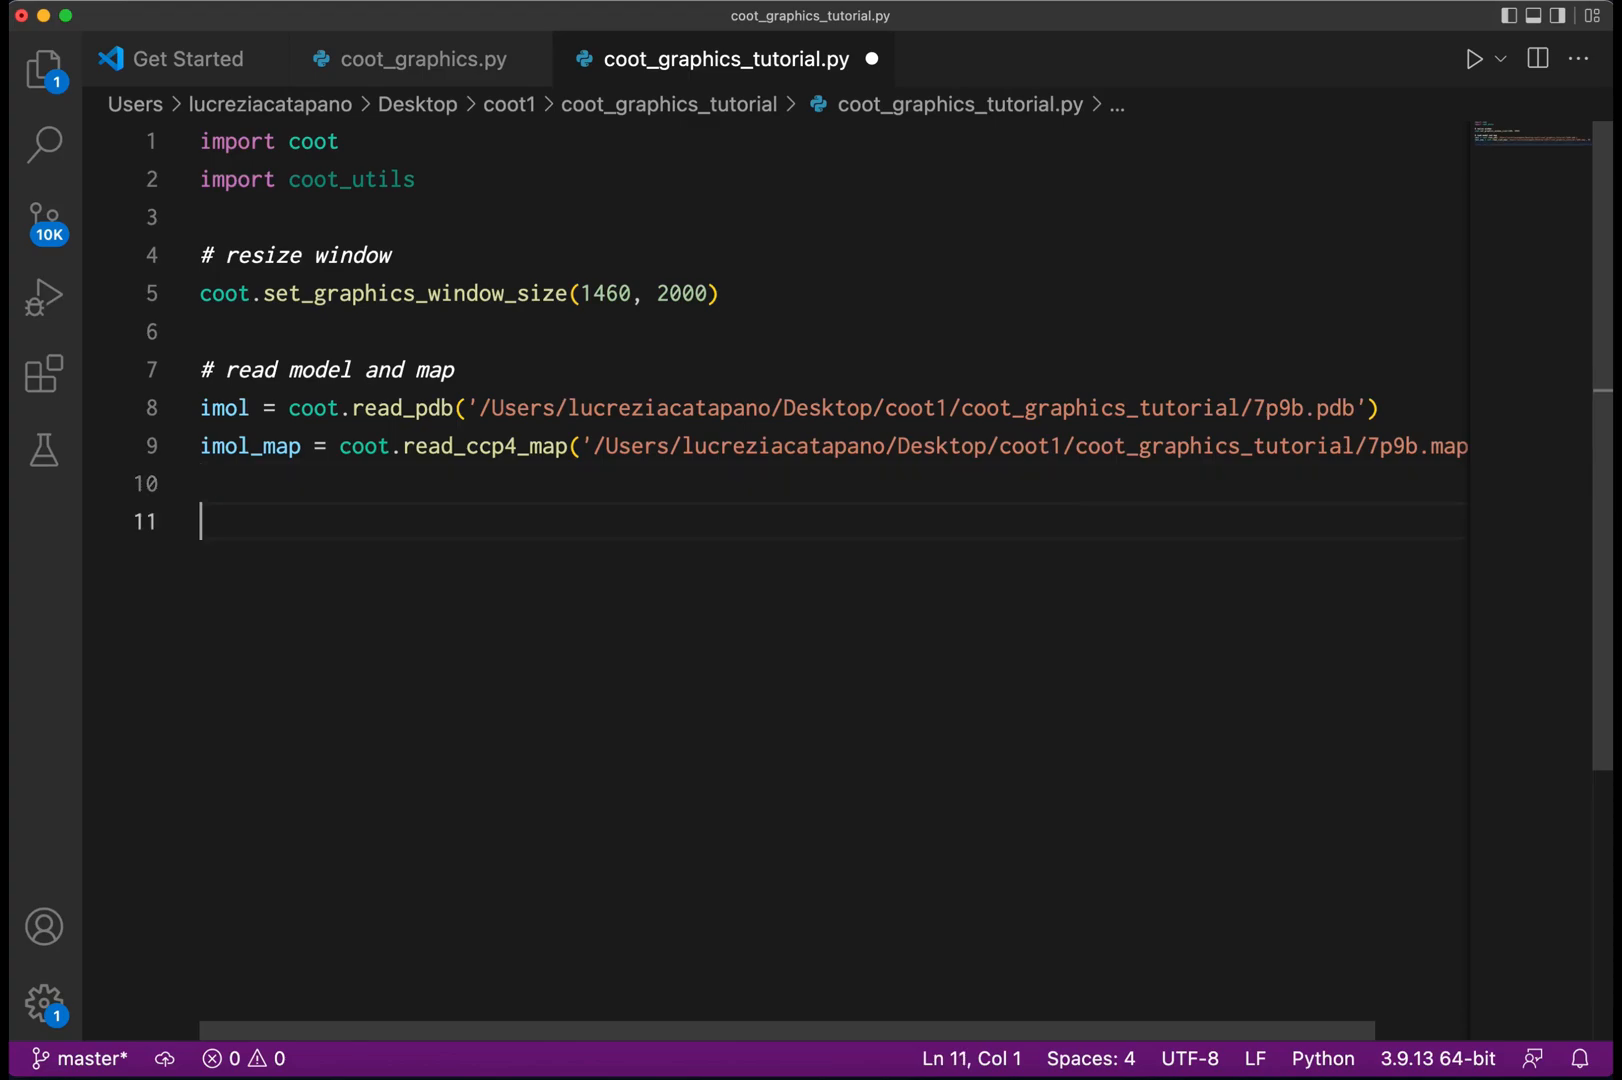
text(# set ma)
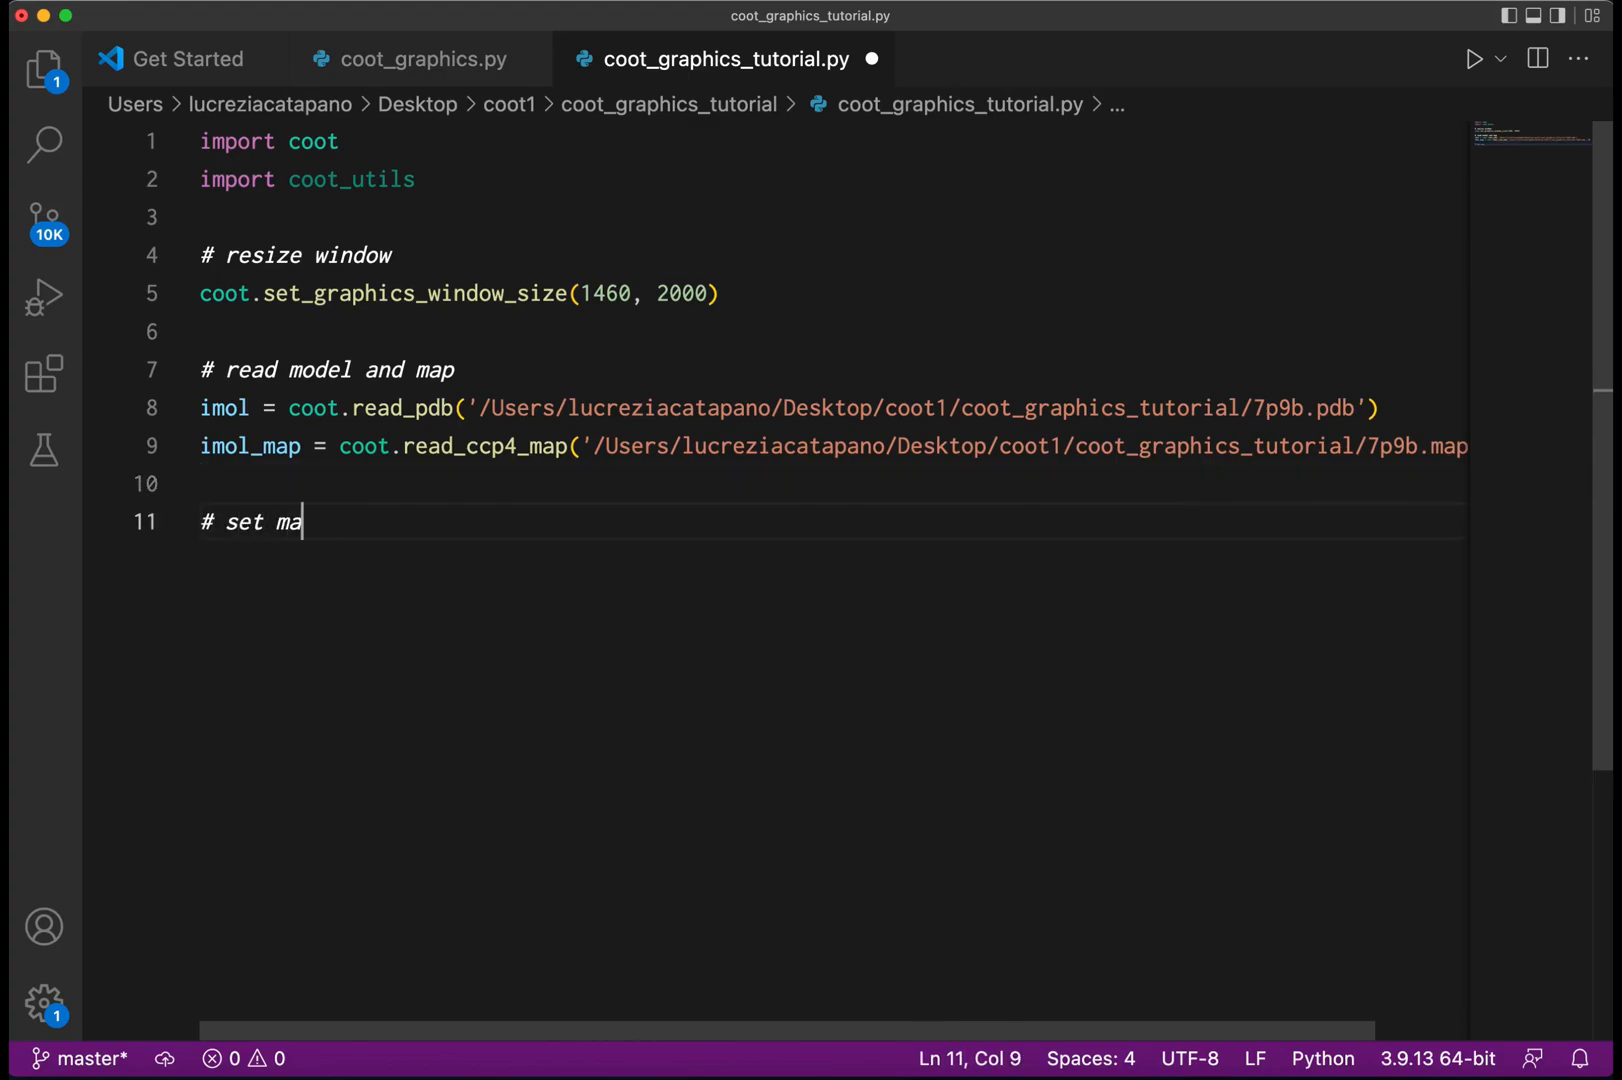
text(p radius)
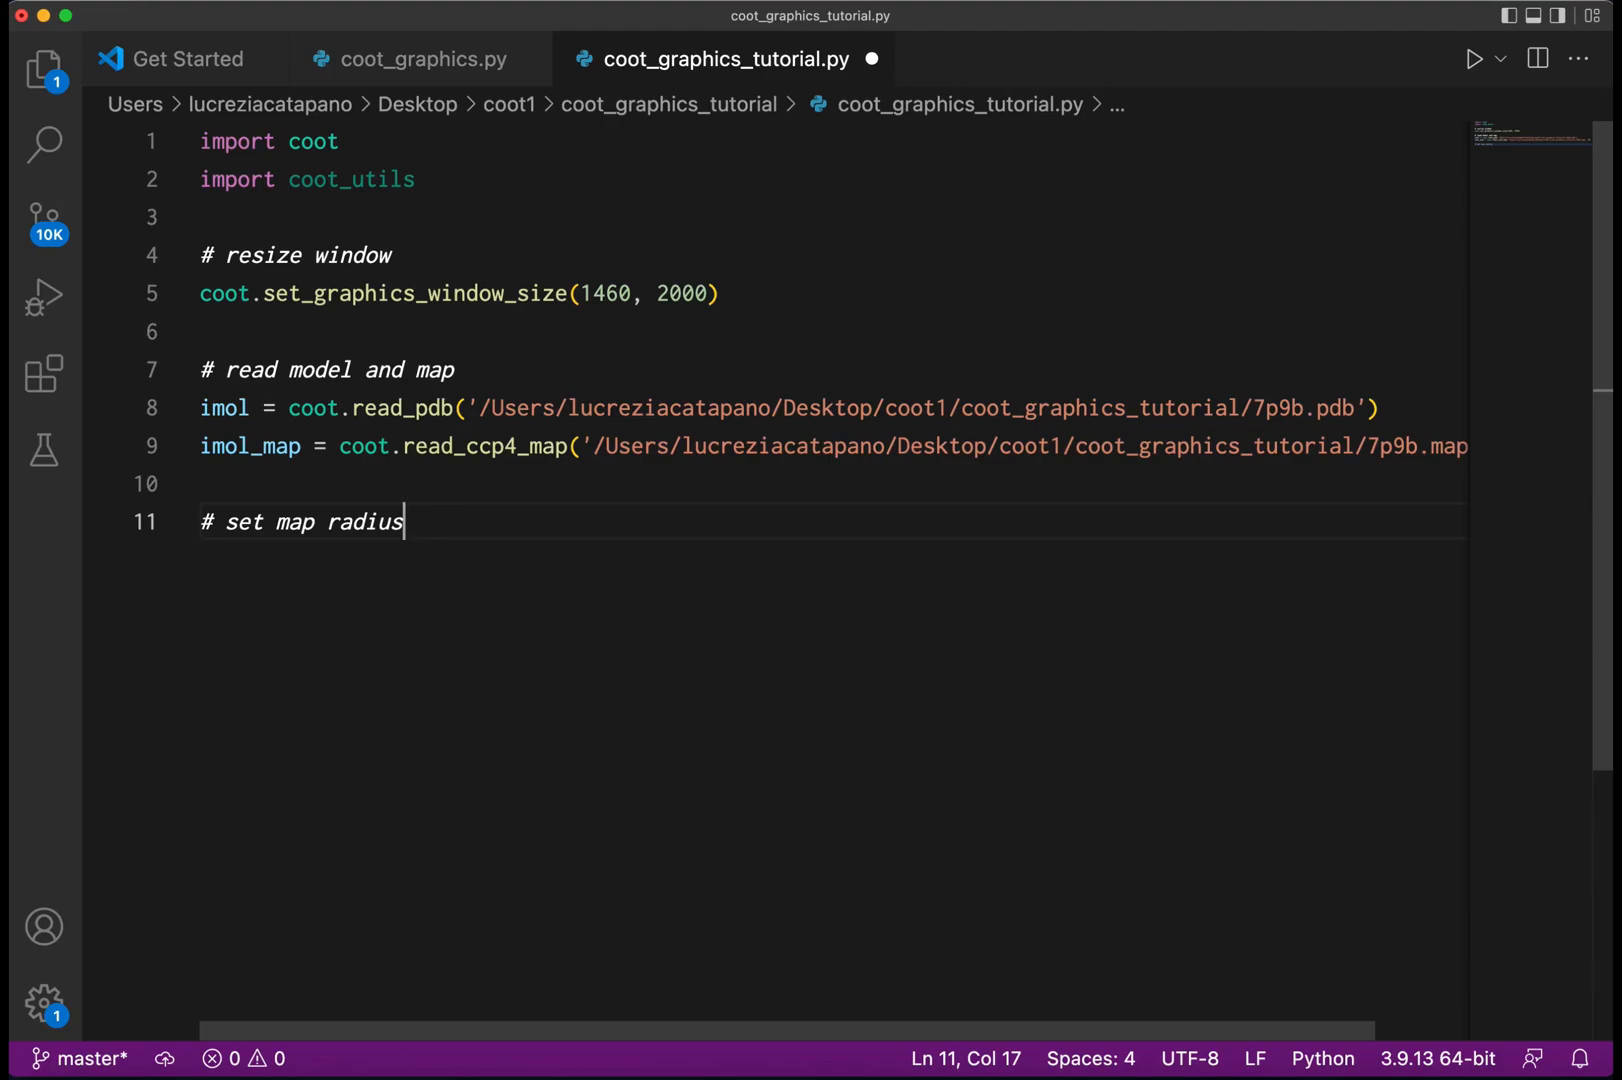
text(coo)
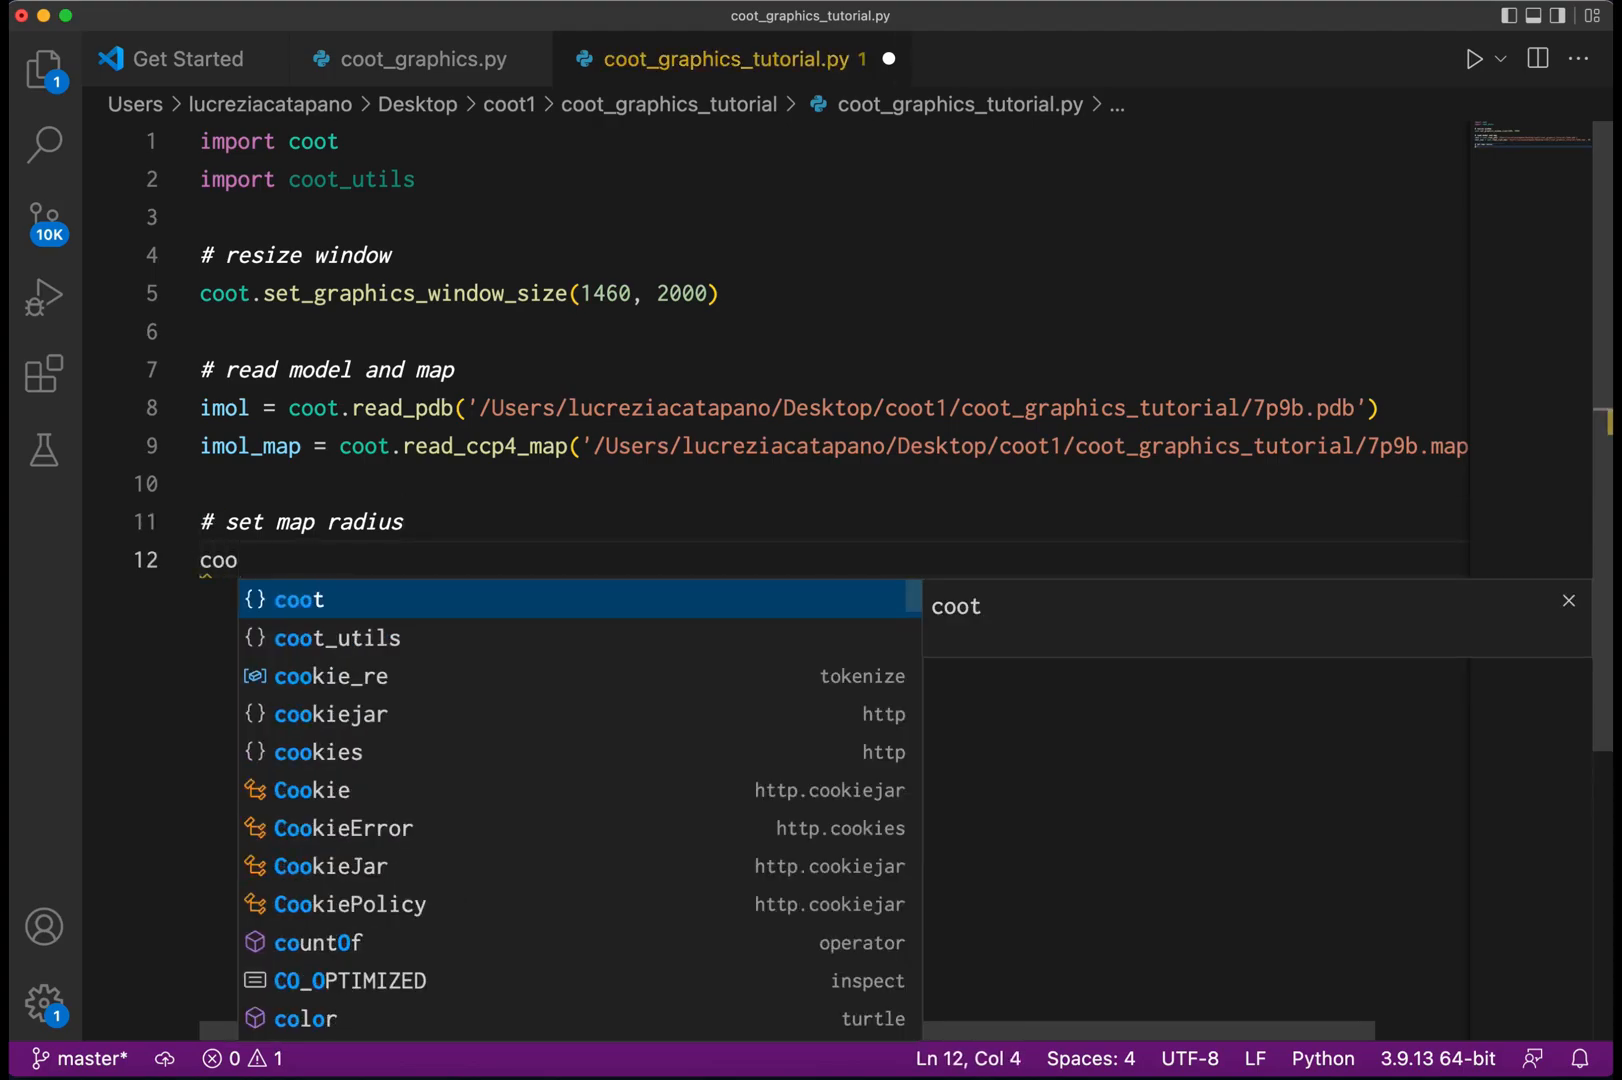
text(t.ra)
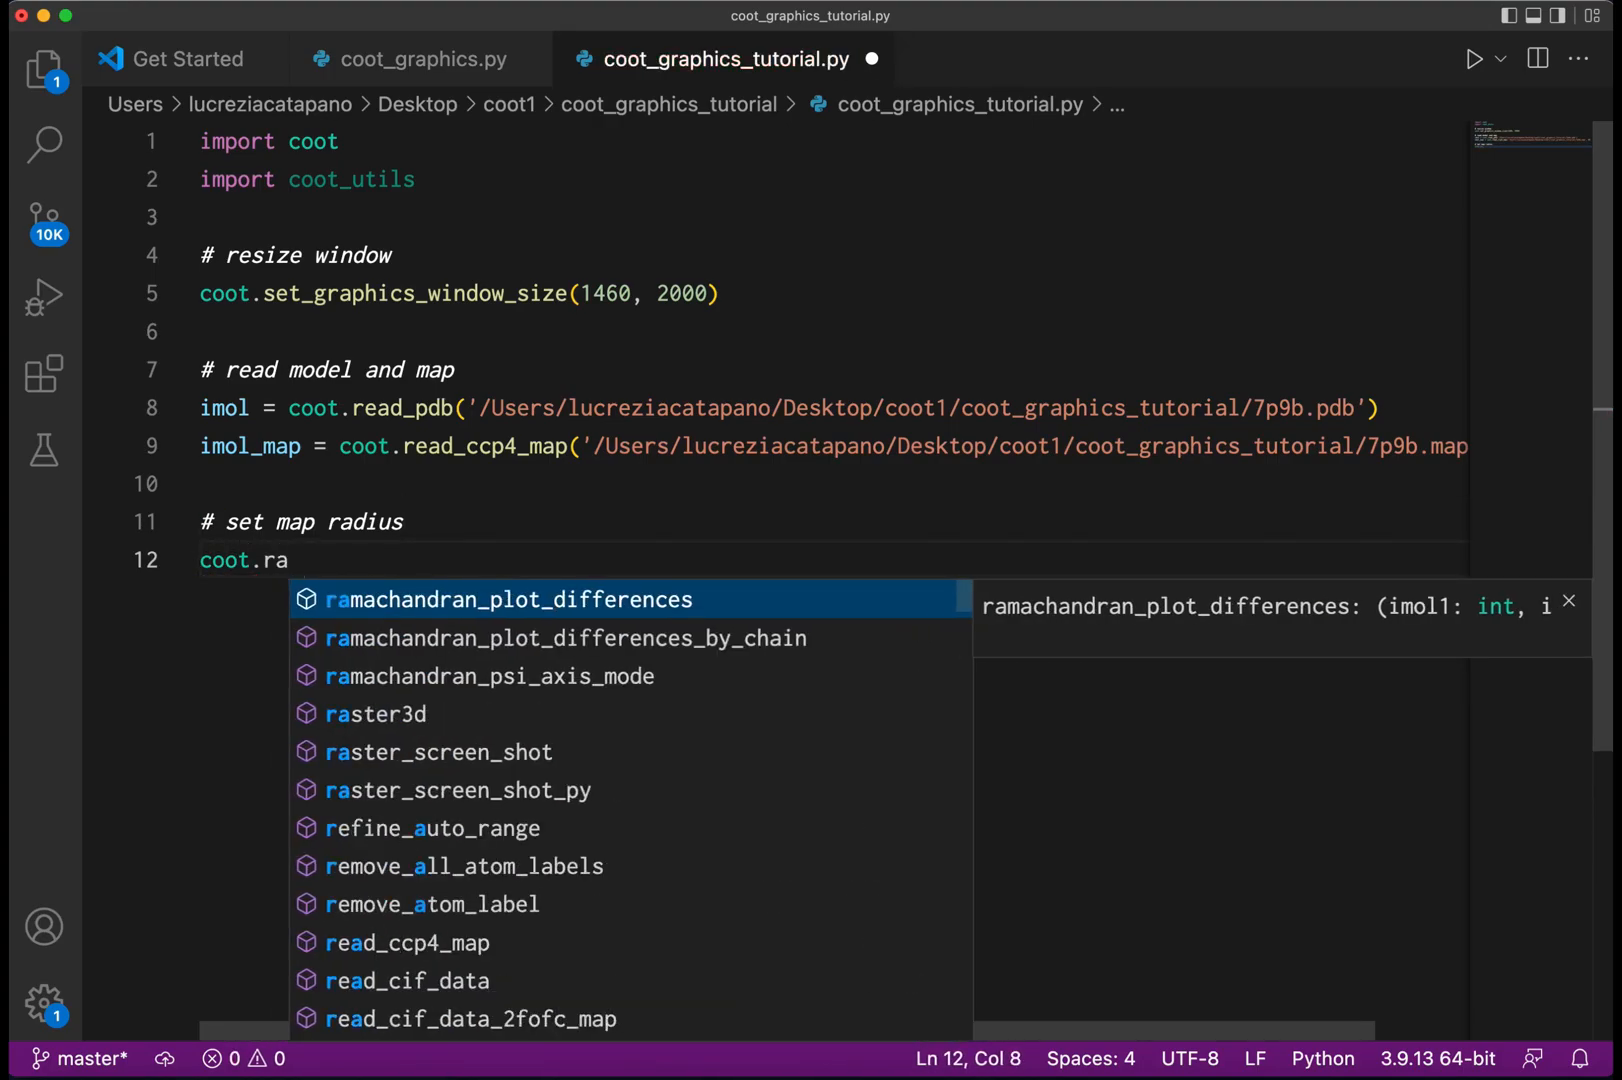
text(diu)
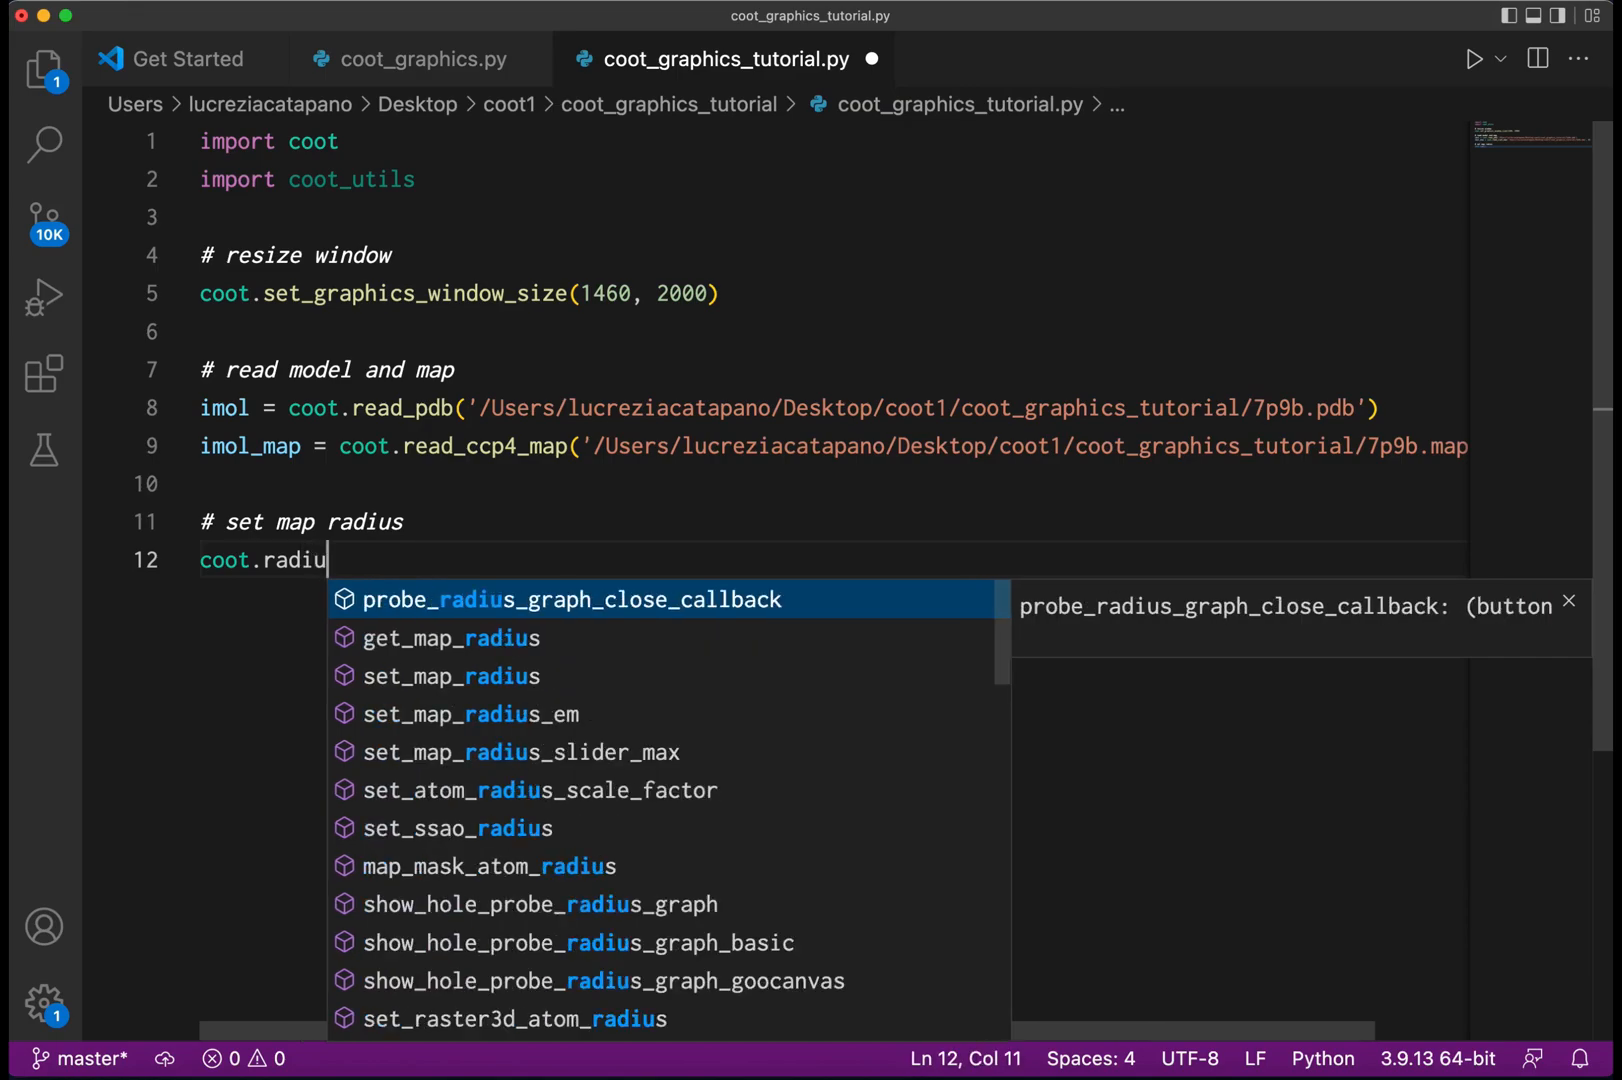
click(452, 676)
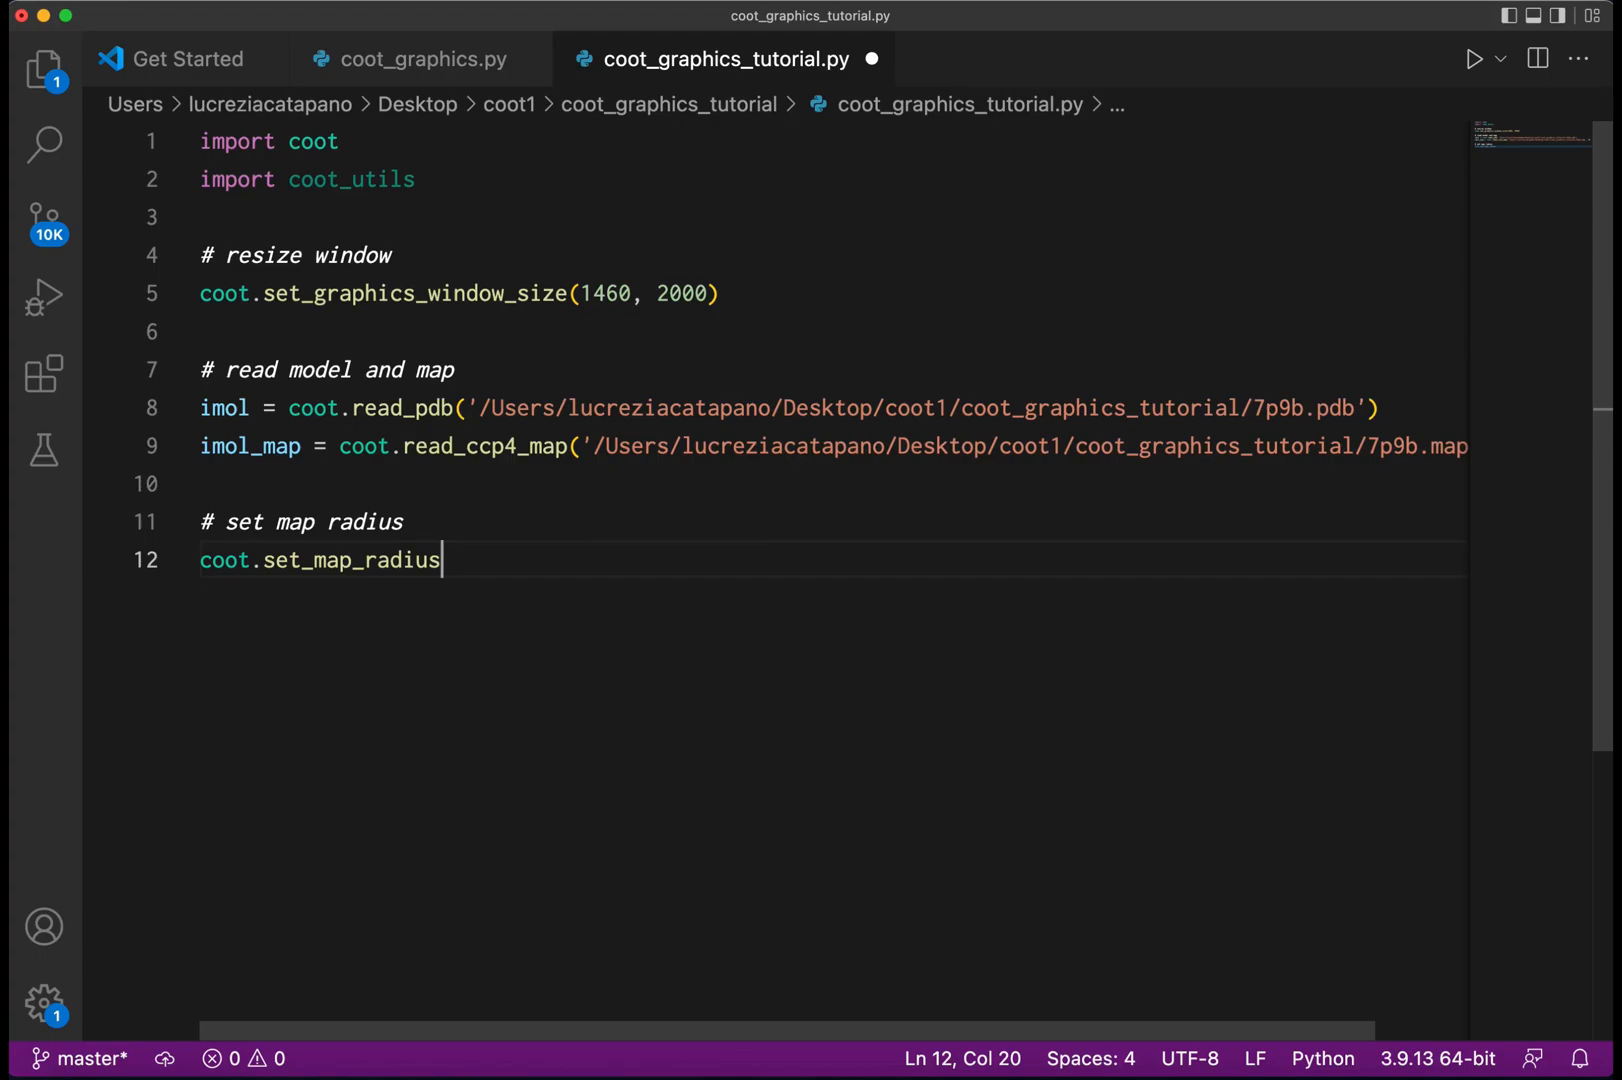
key(Backspace)
text(_em(99)
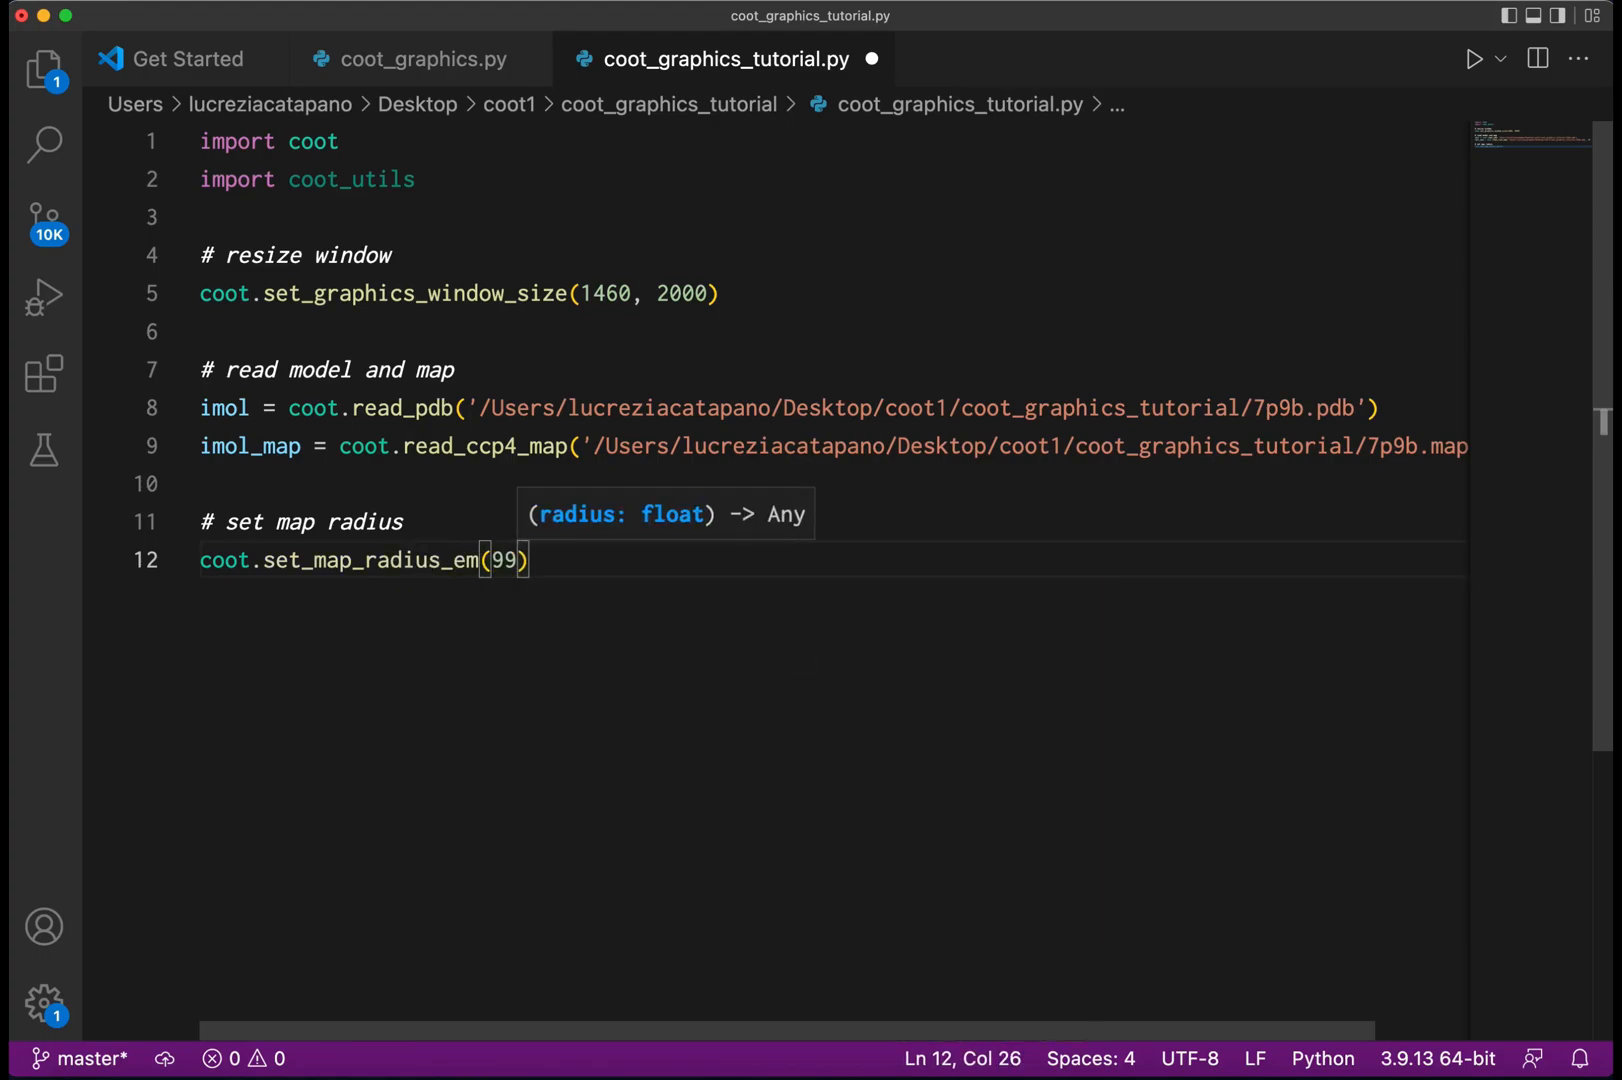
text(.0)
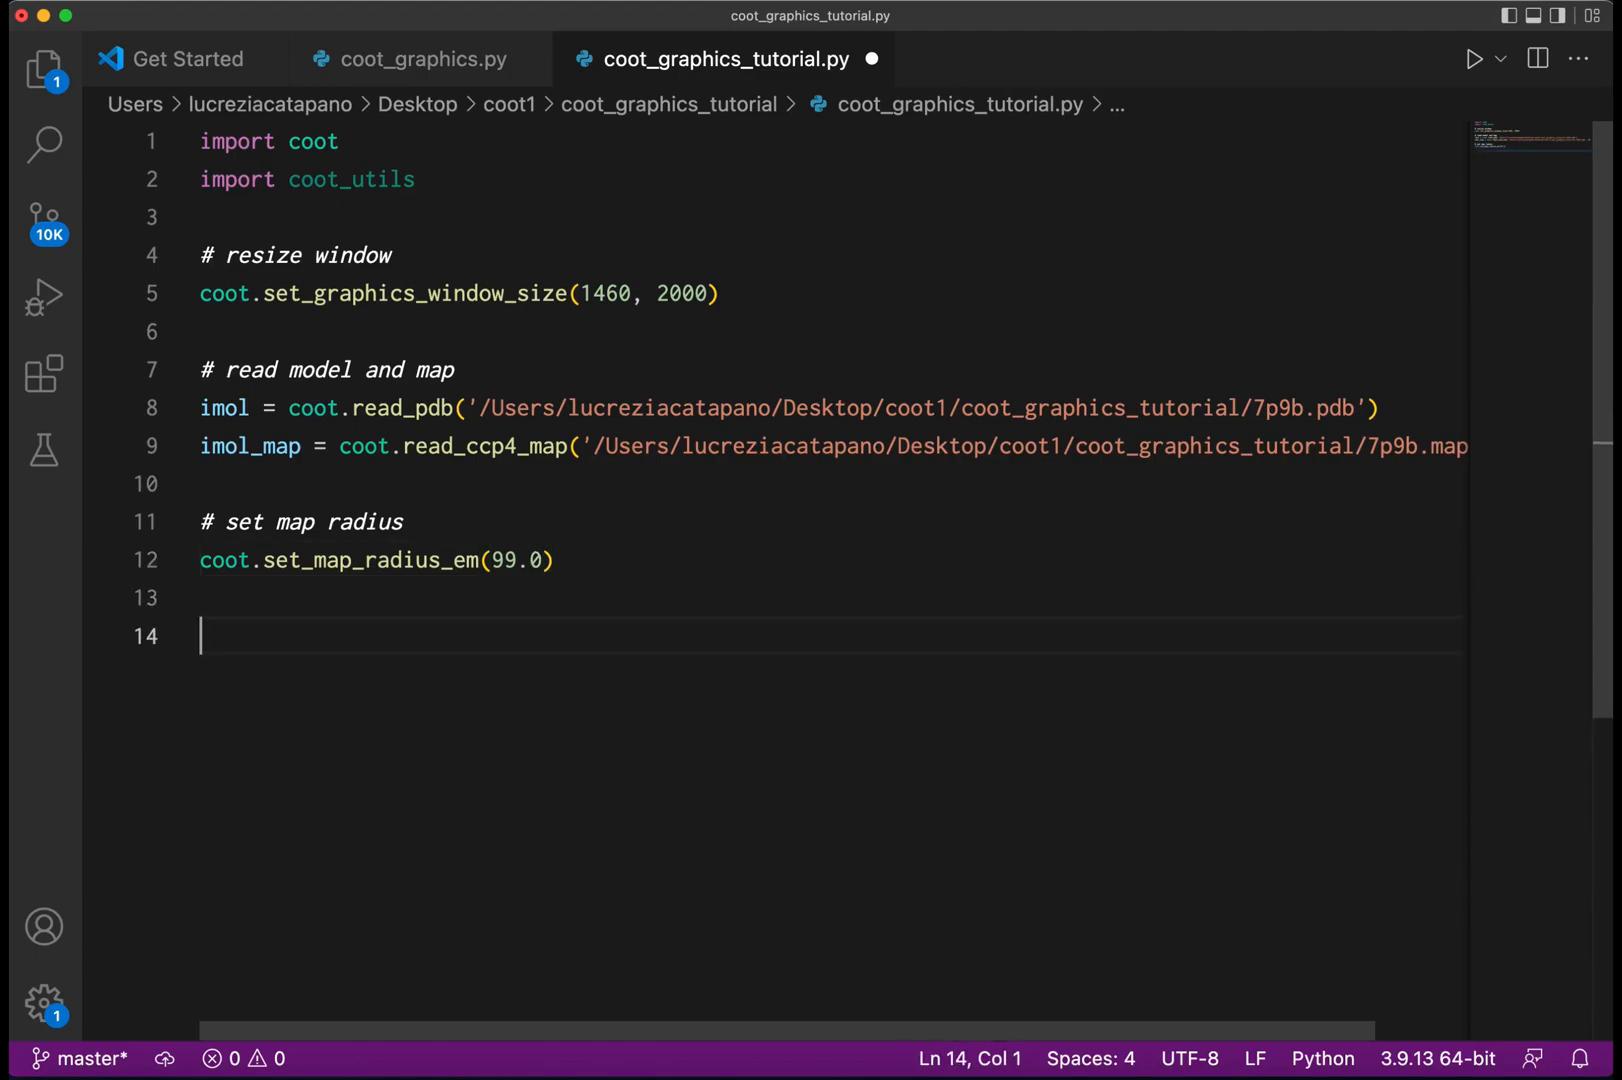
Add a '# mask map by chains' comment and define make_masked_map_using_active_atom().
text(# mask)
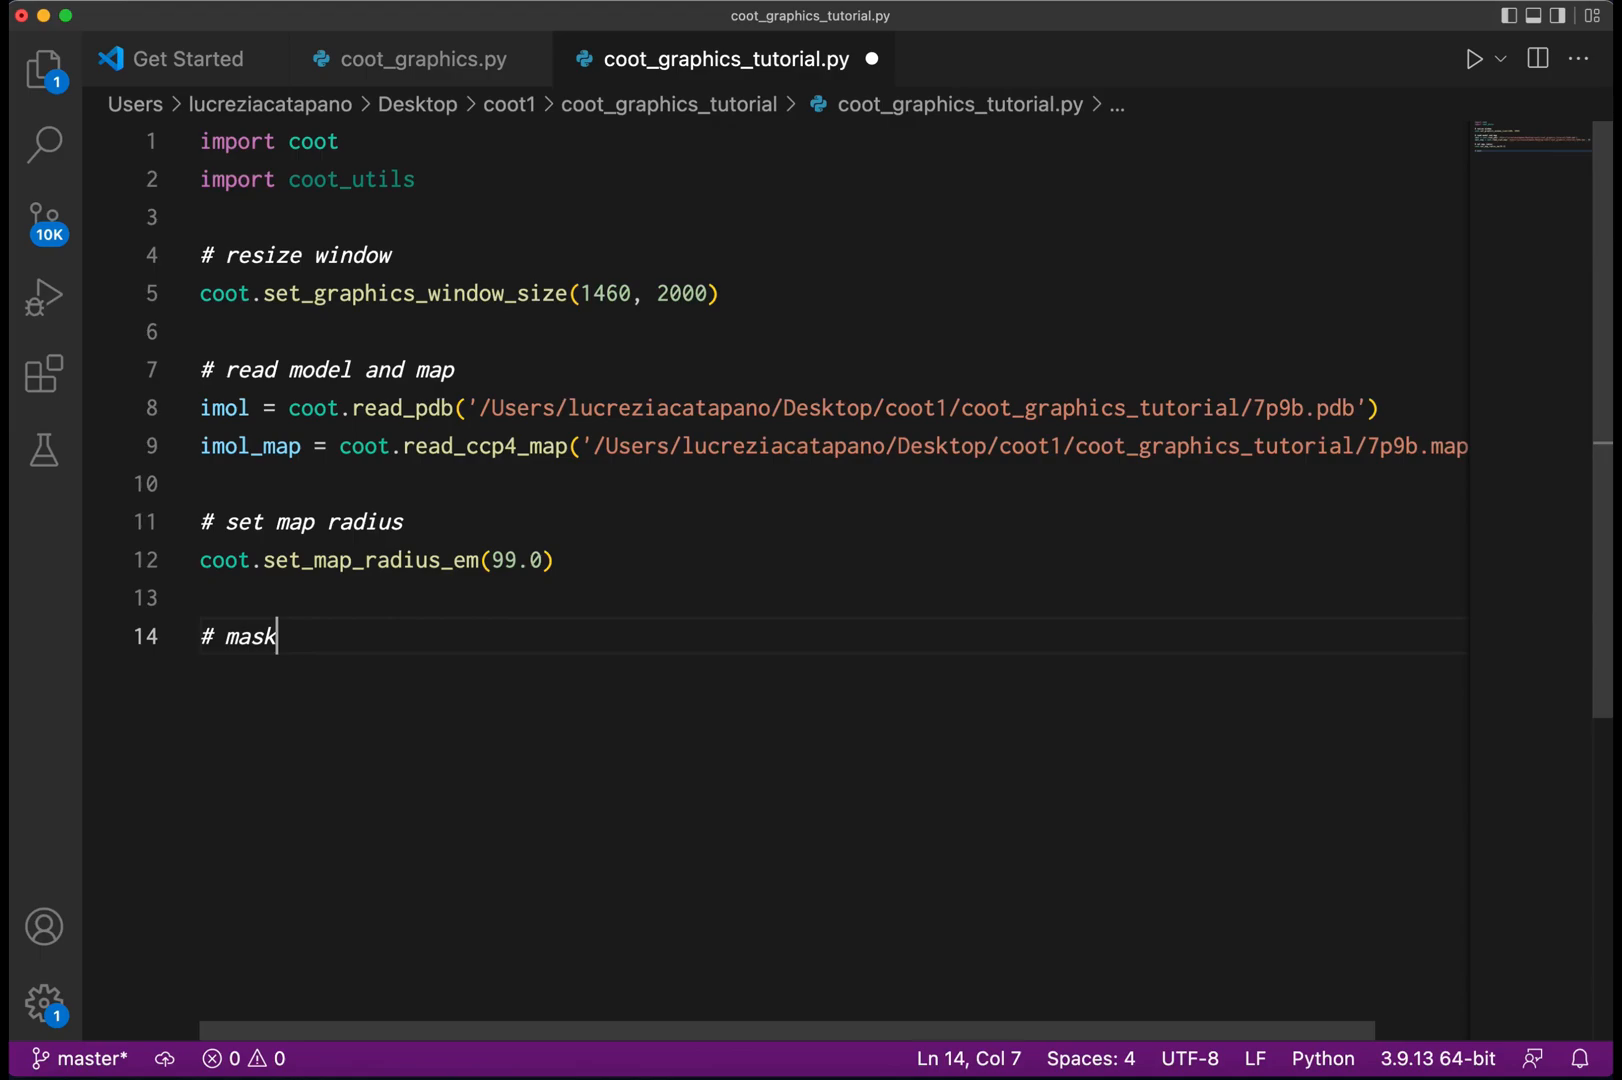
text(map by chains)
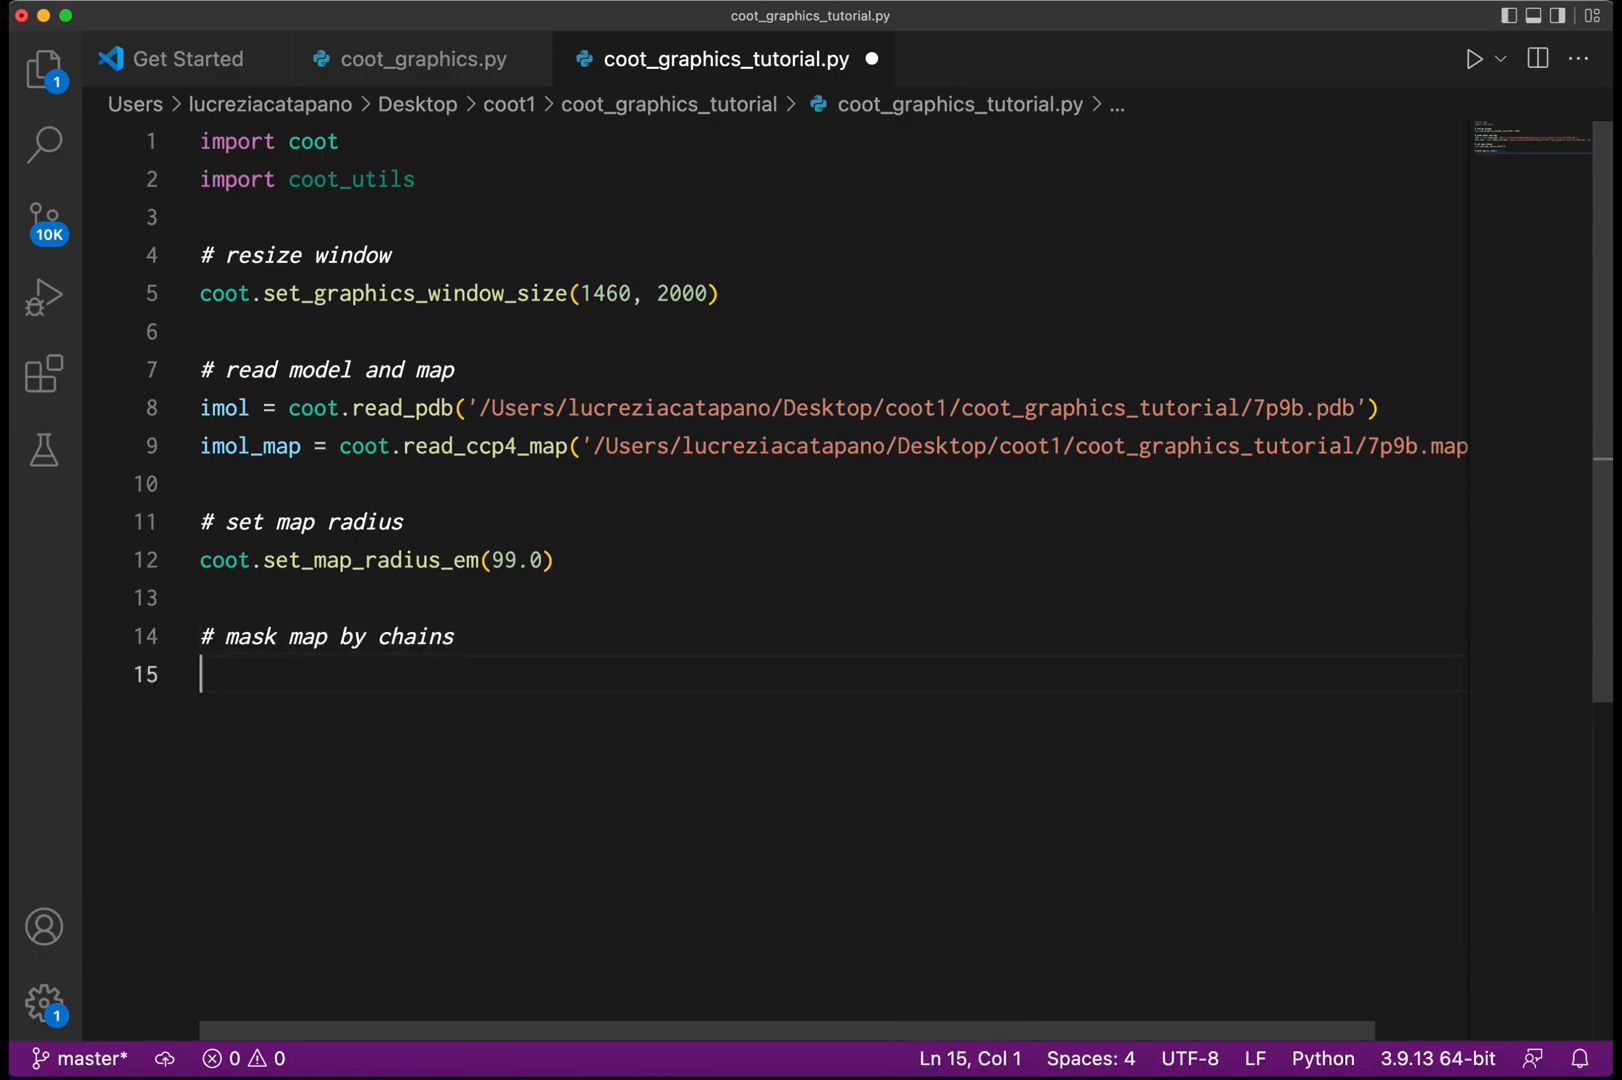
text(d)
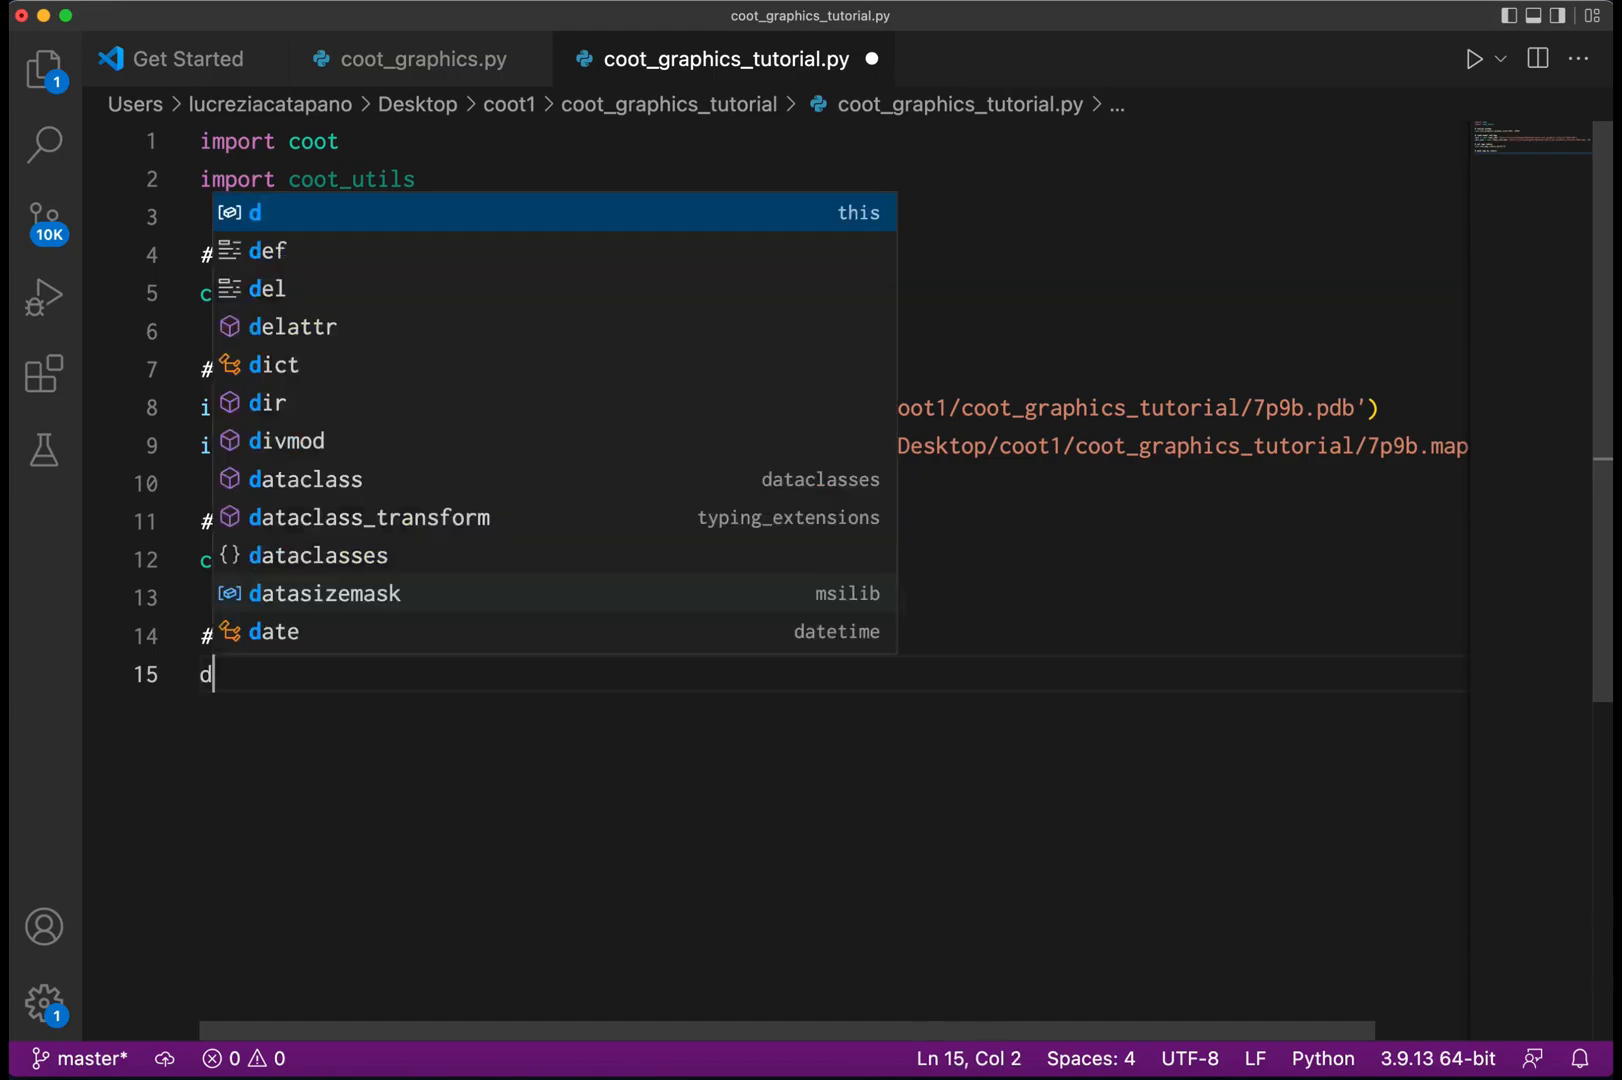
text(ef make)
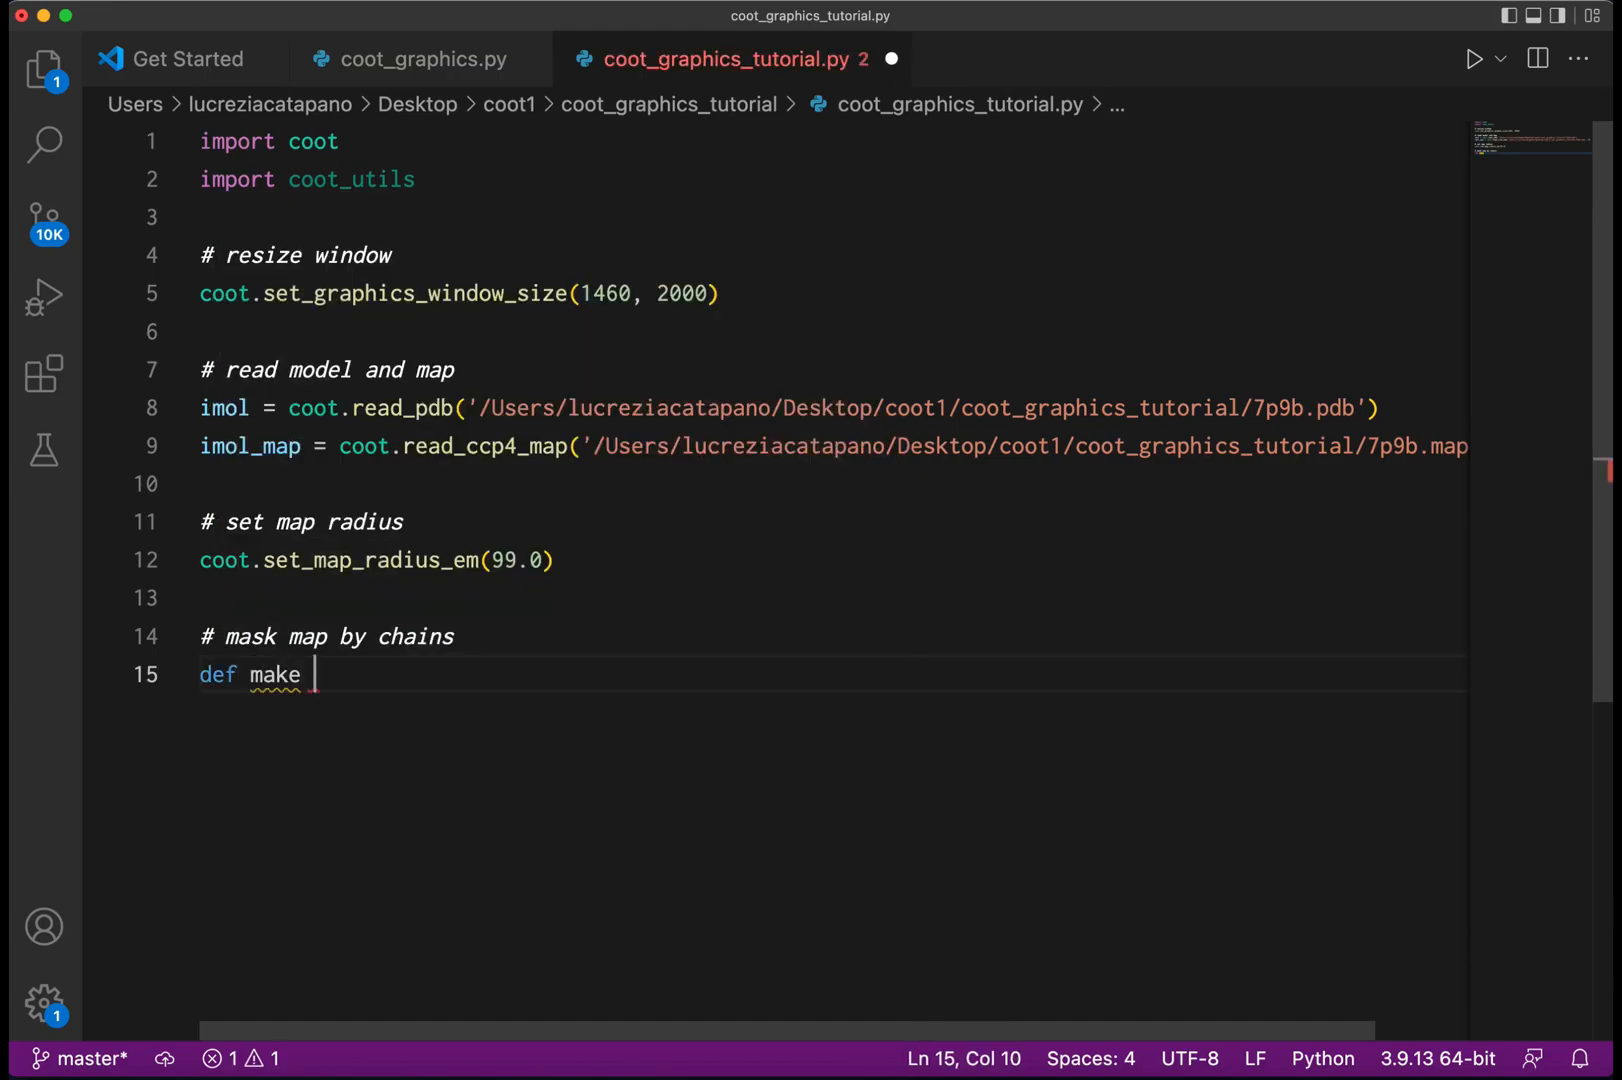
text(masked)
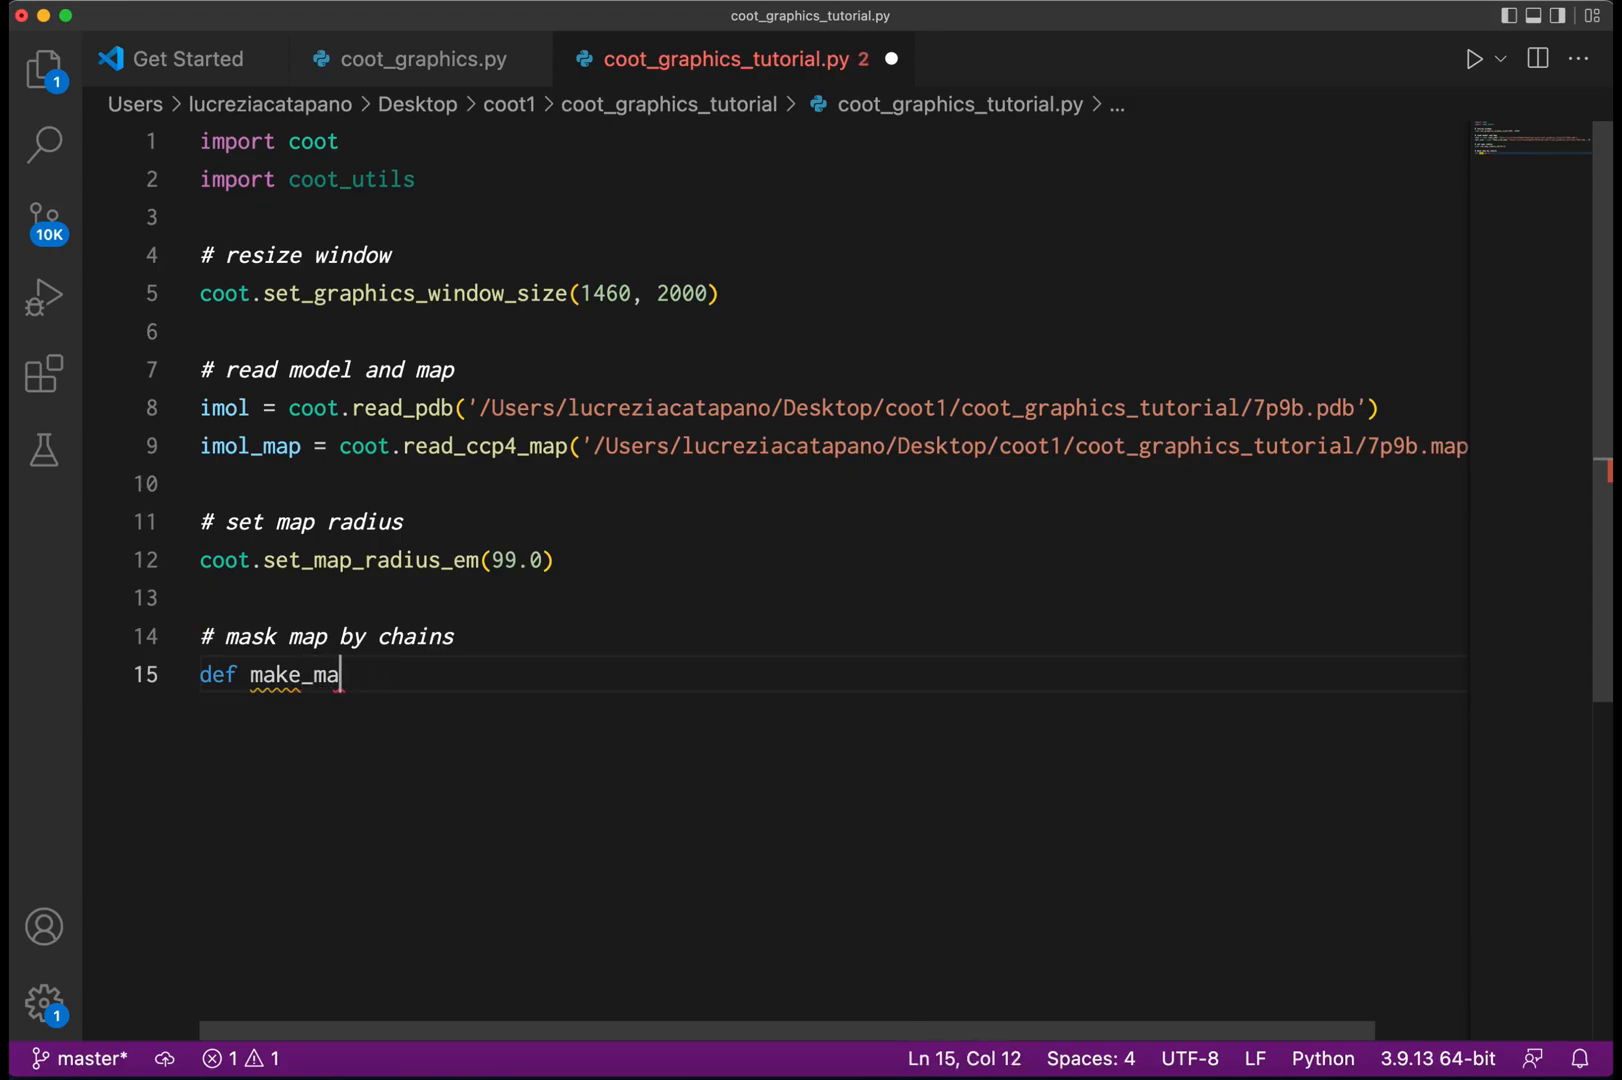
text(sked_ma)
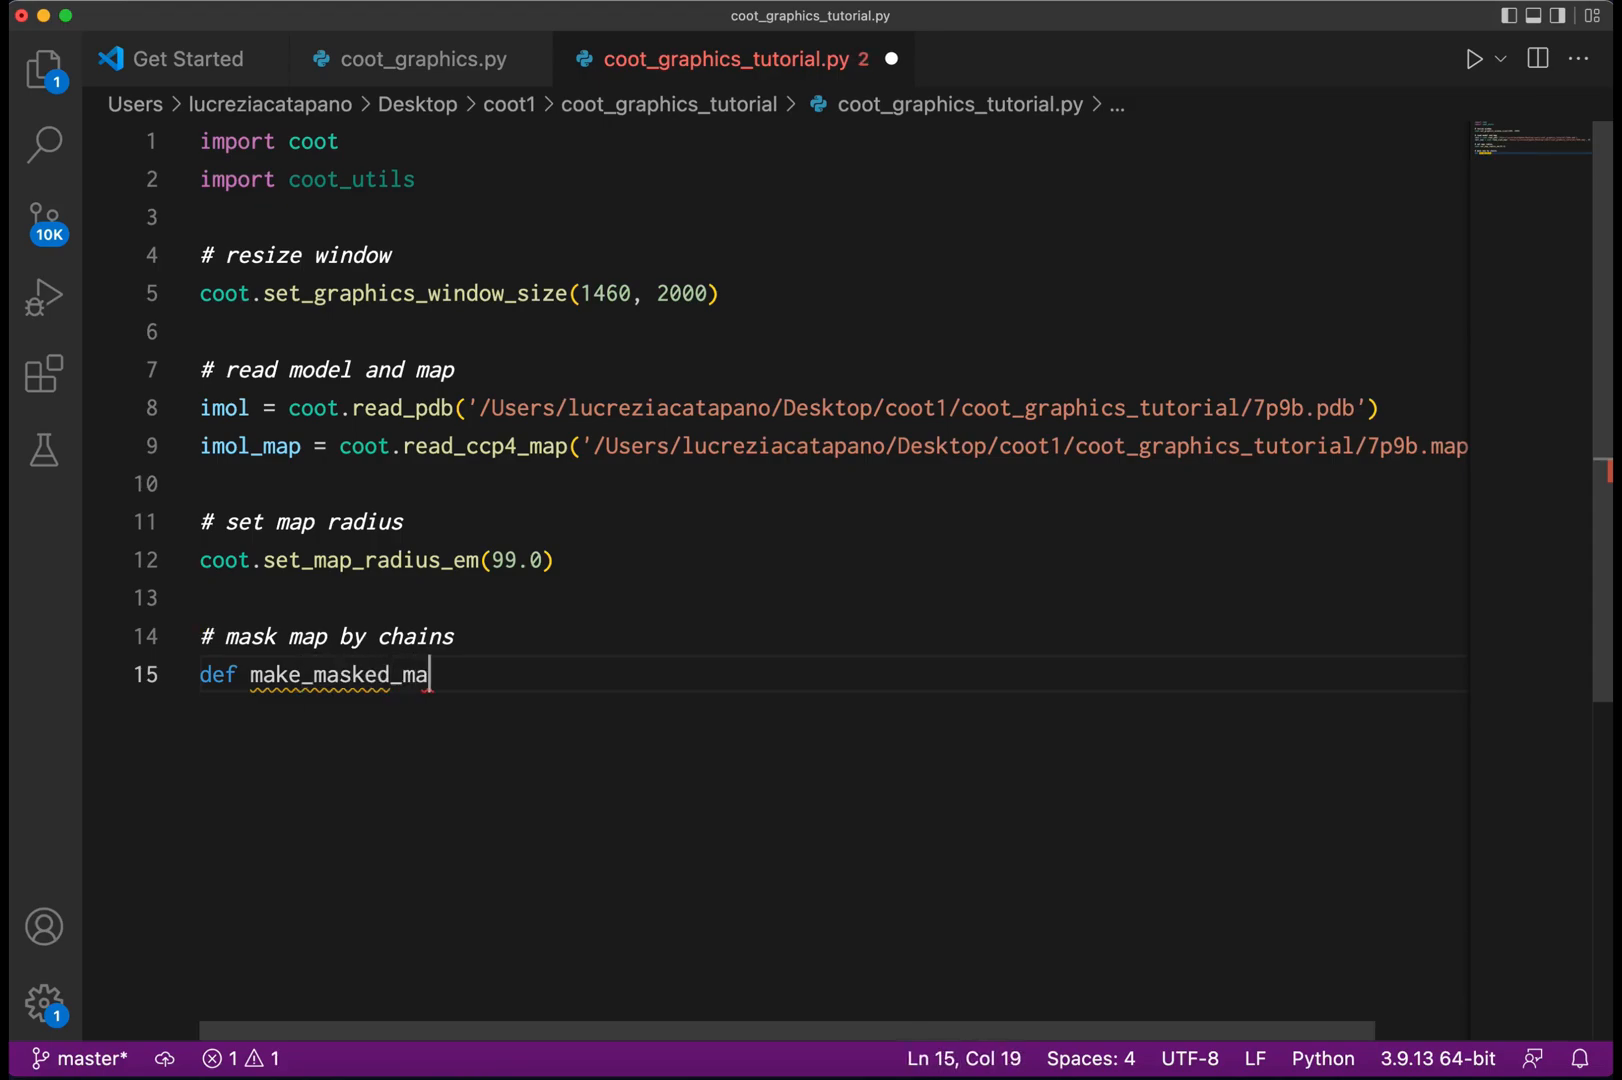
text(p_using)
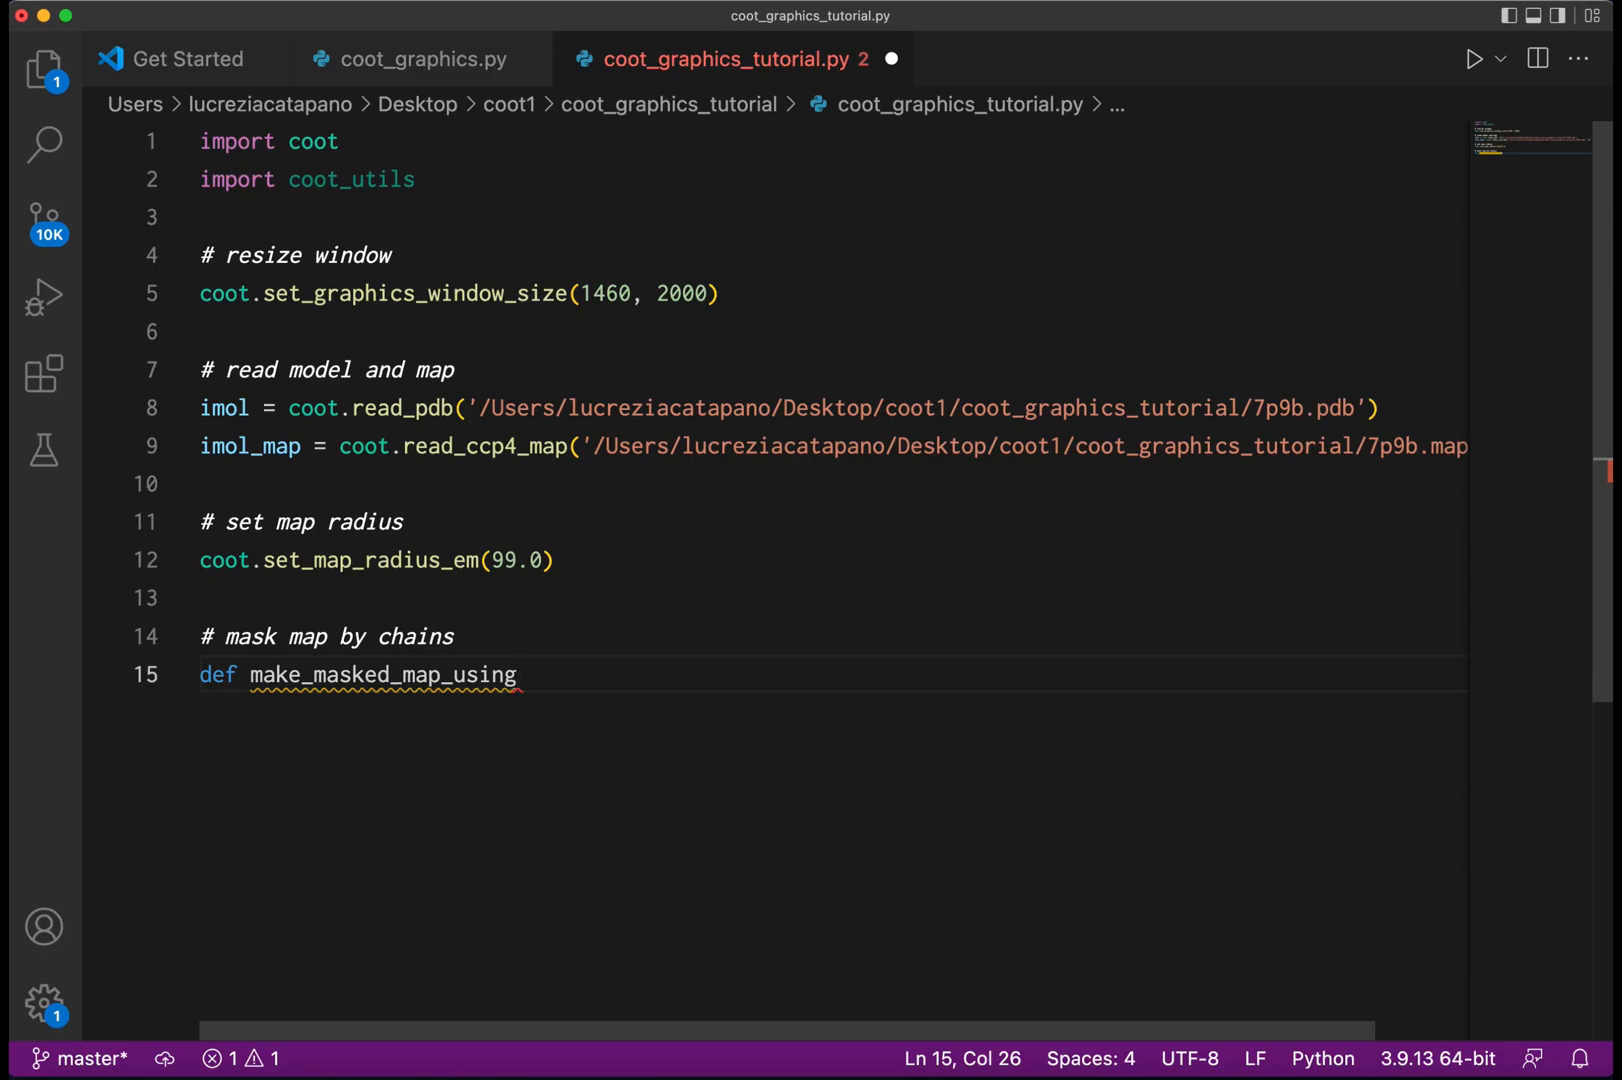
text(_a)
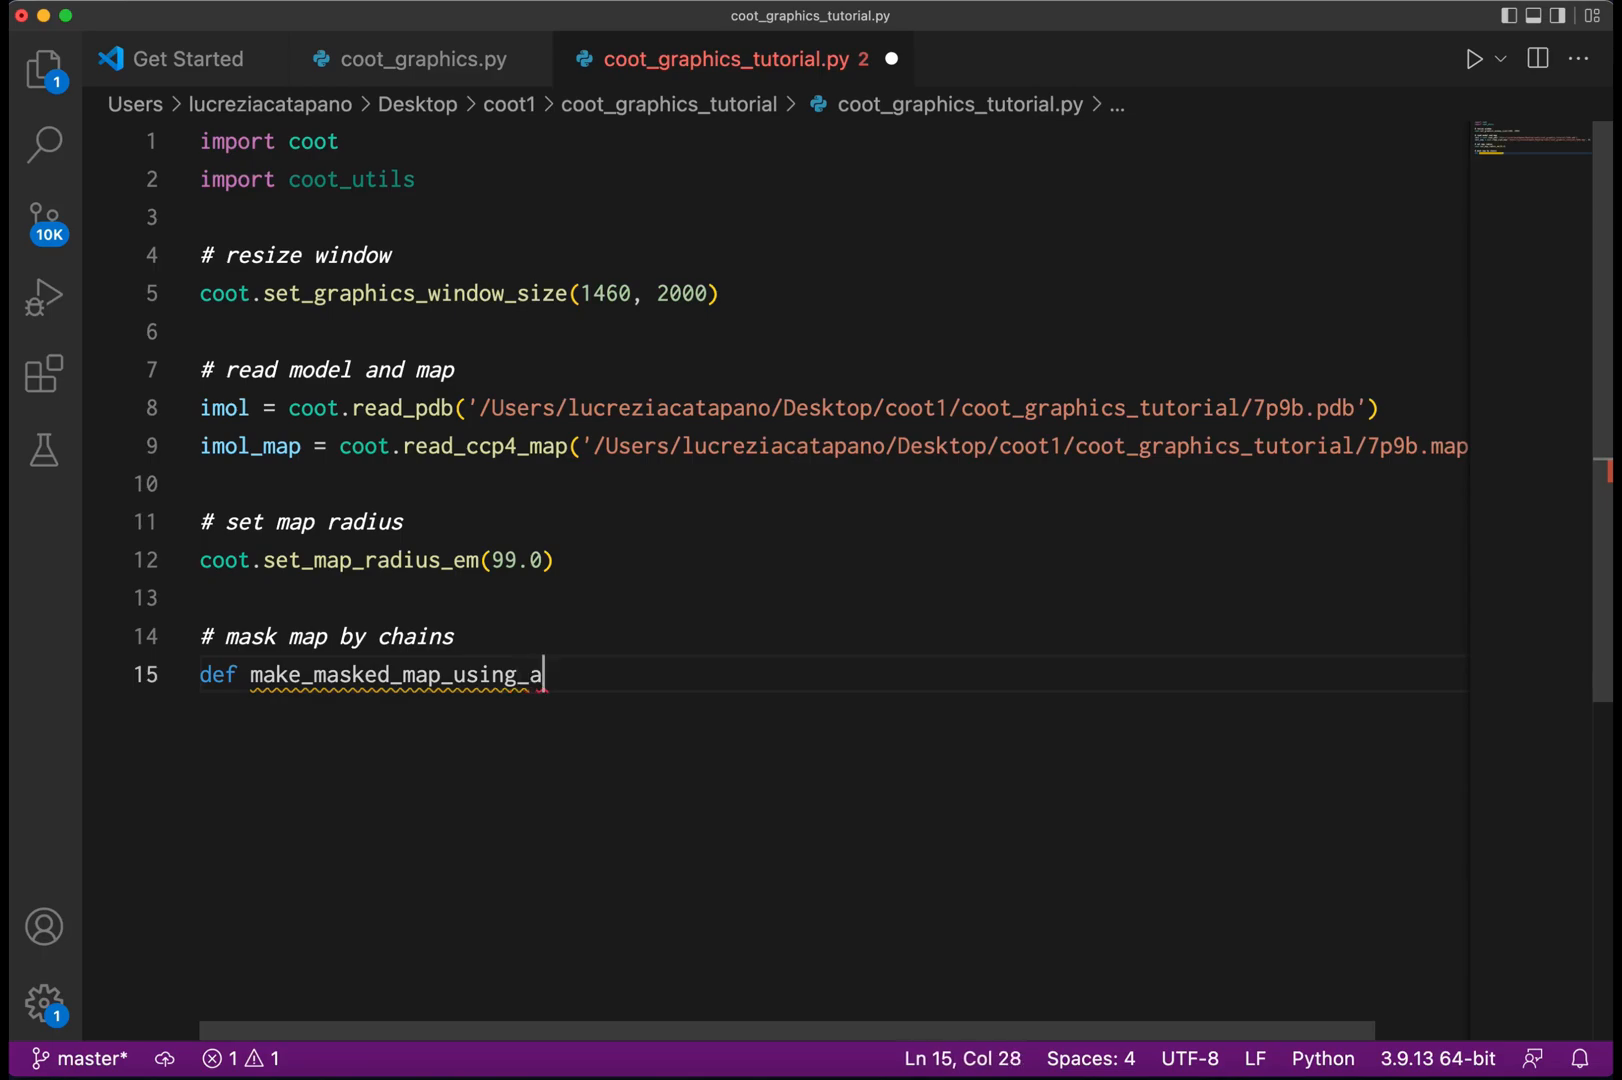
text(ctive)
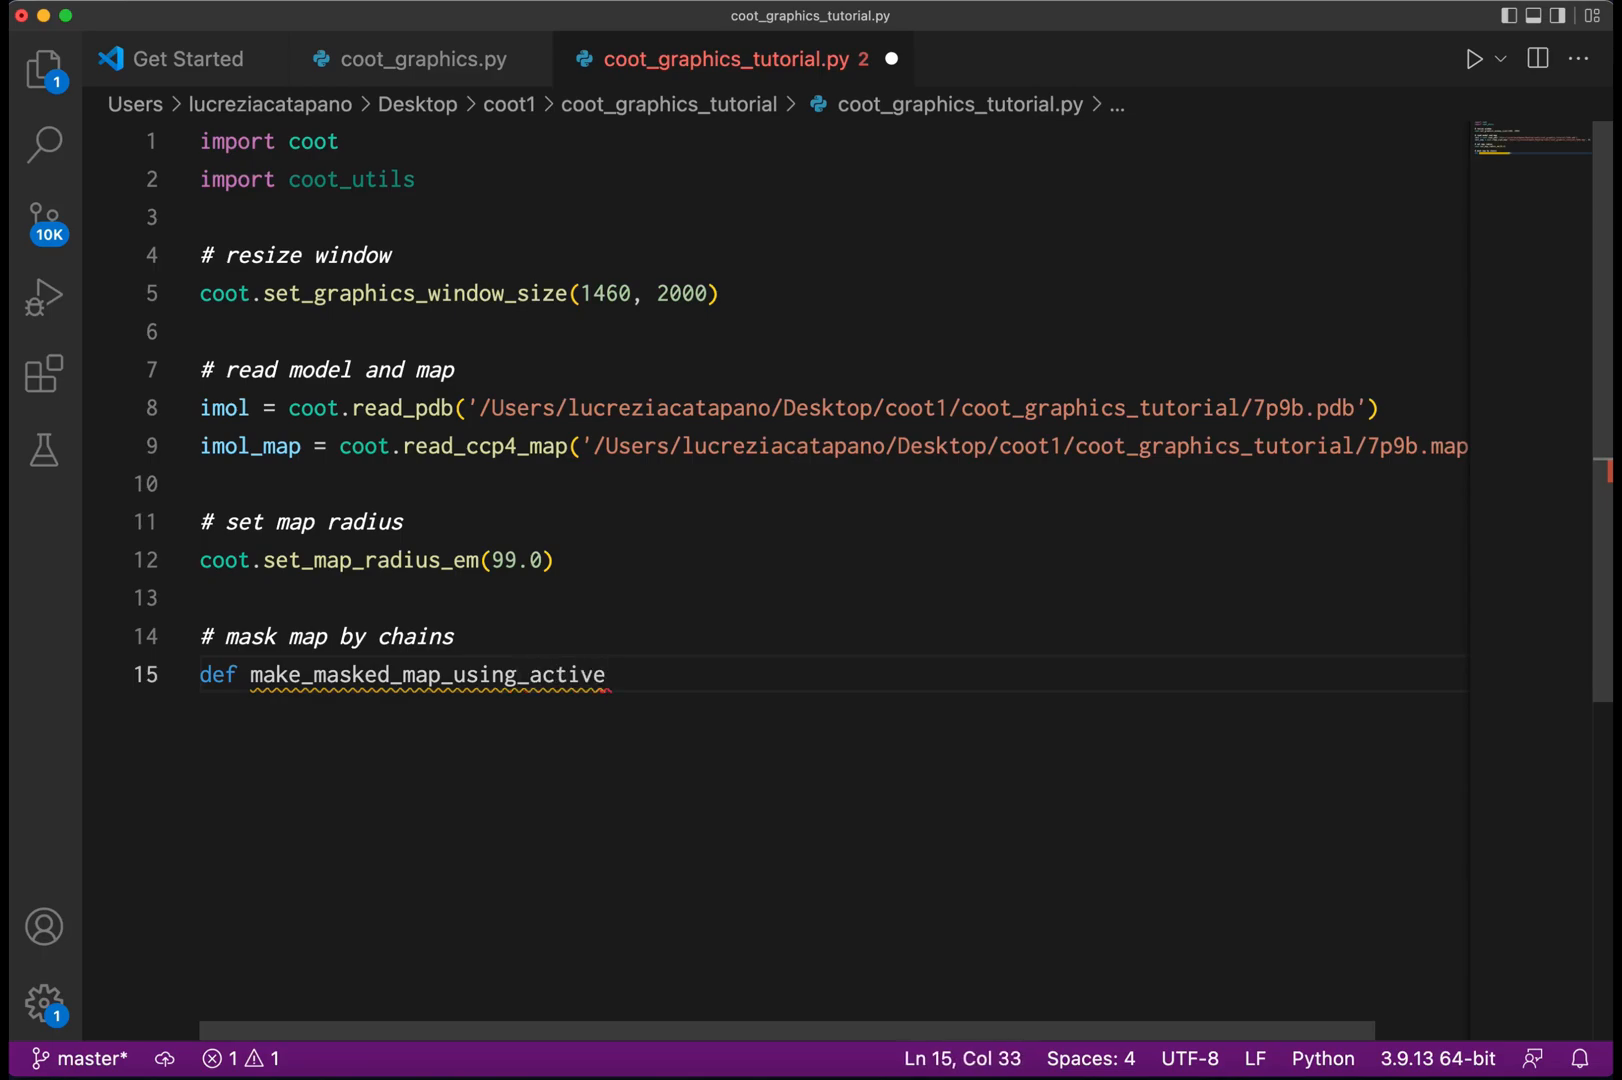
text(_atom())
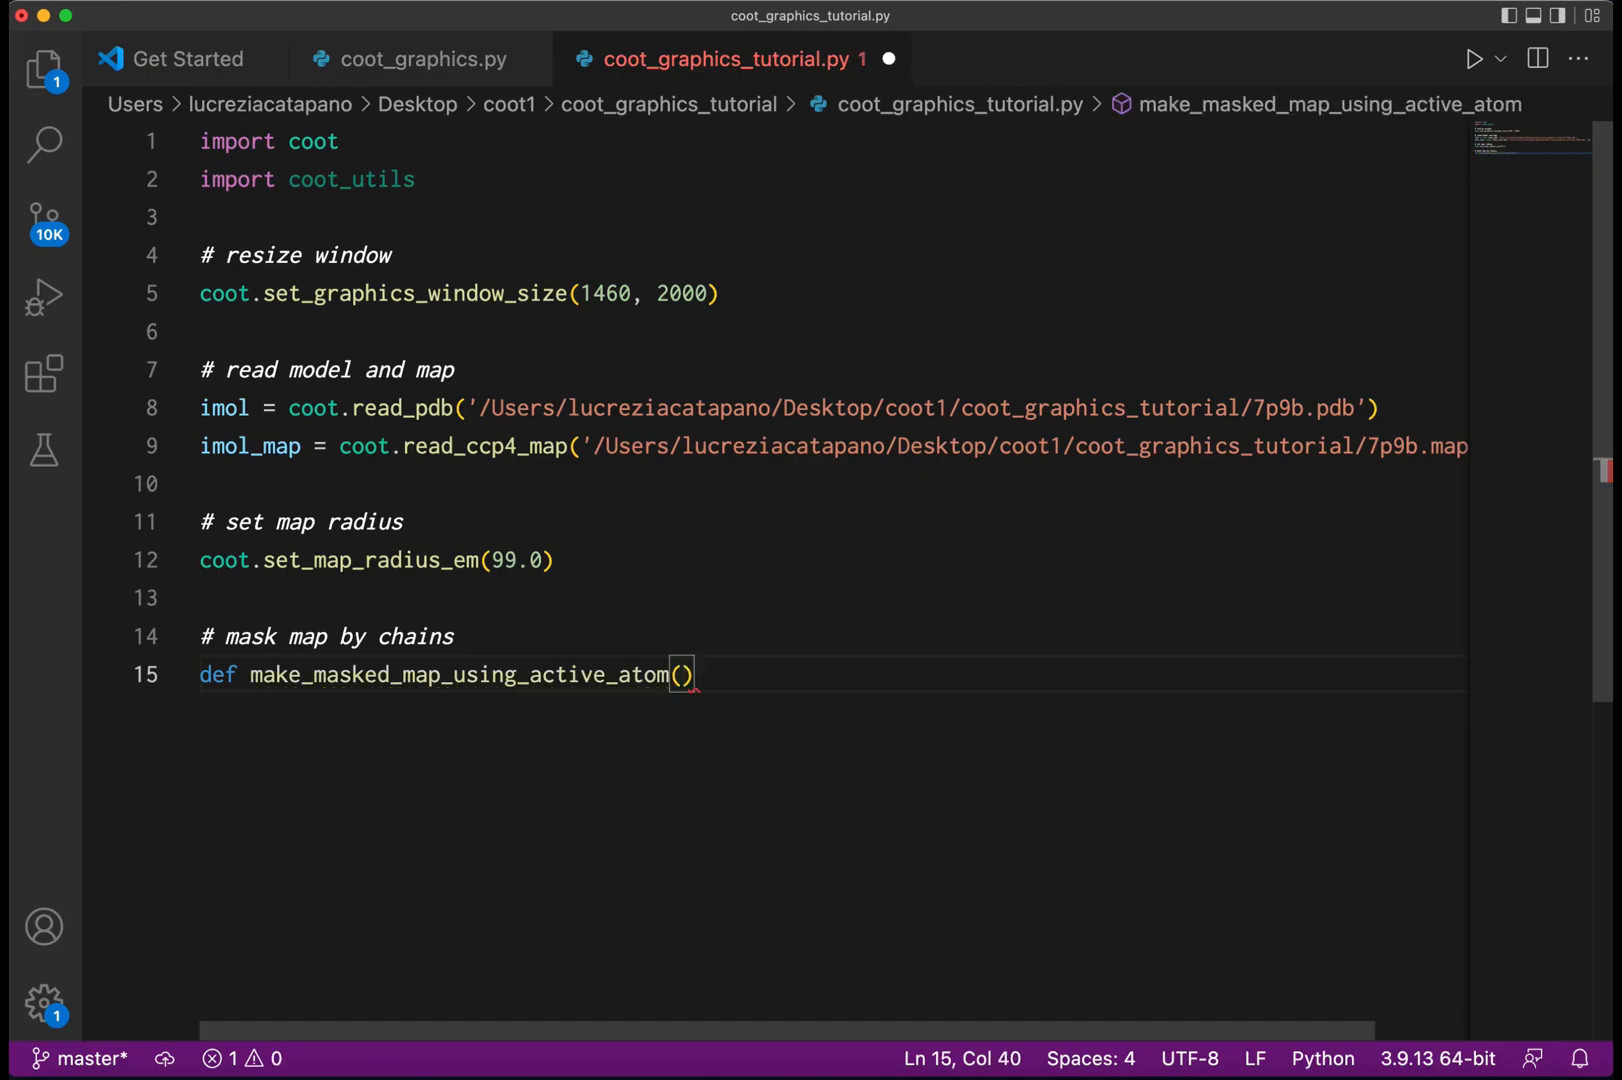
key(enter)
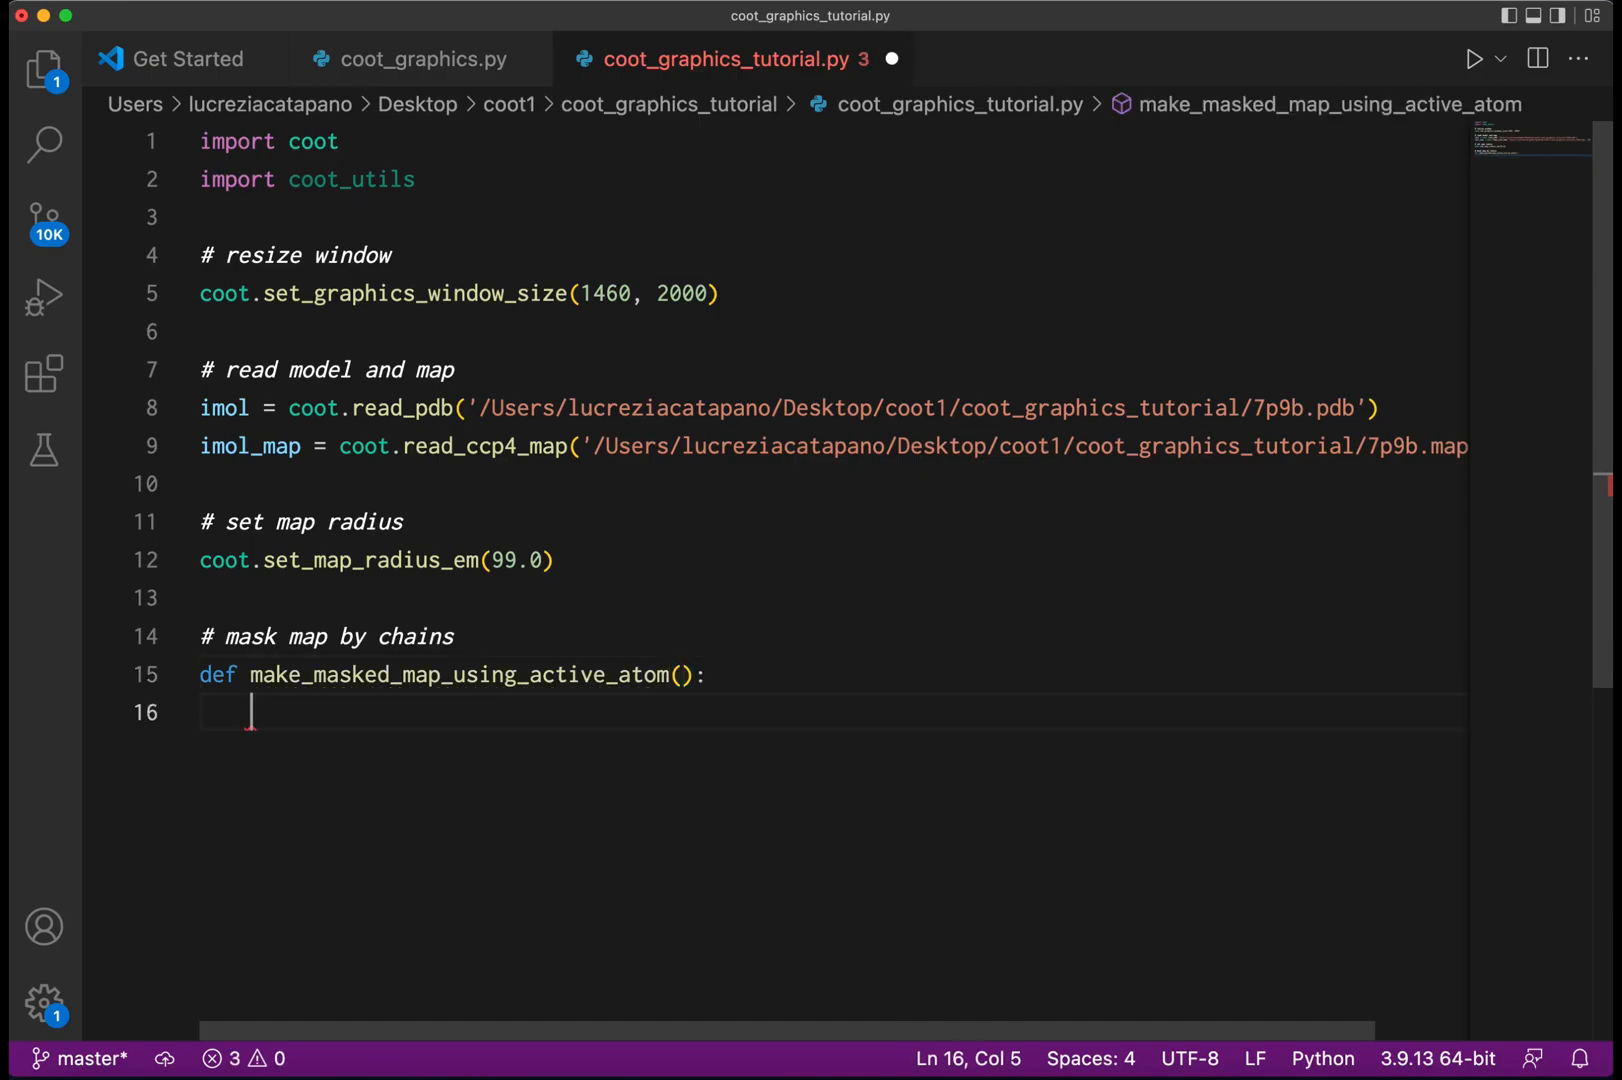
Assign active_atom = coot.active_residue_py() and, if active_atom, set imol = active_atom[0].
text(active)
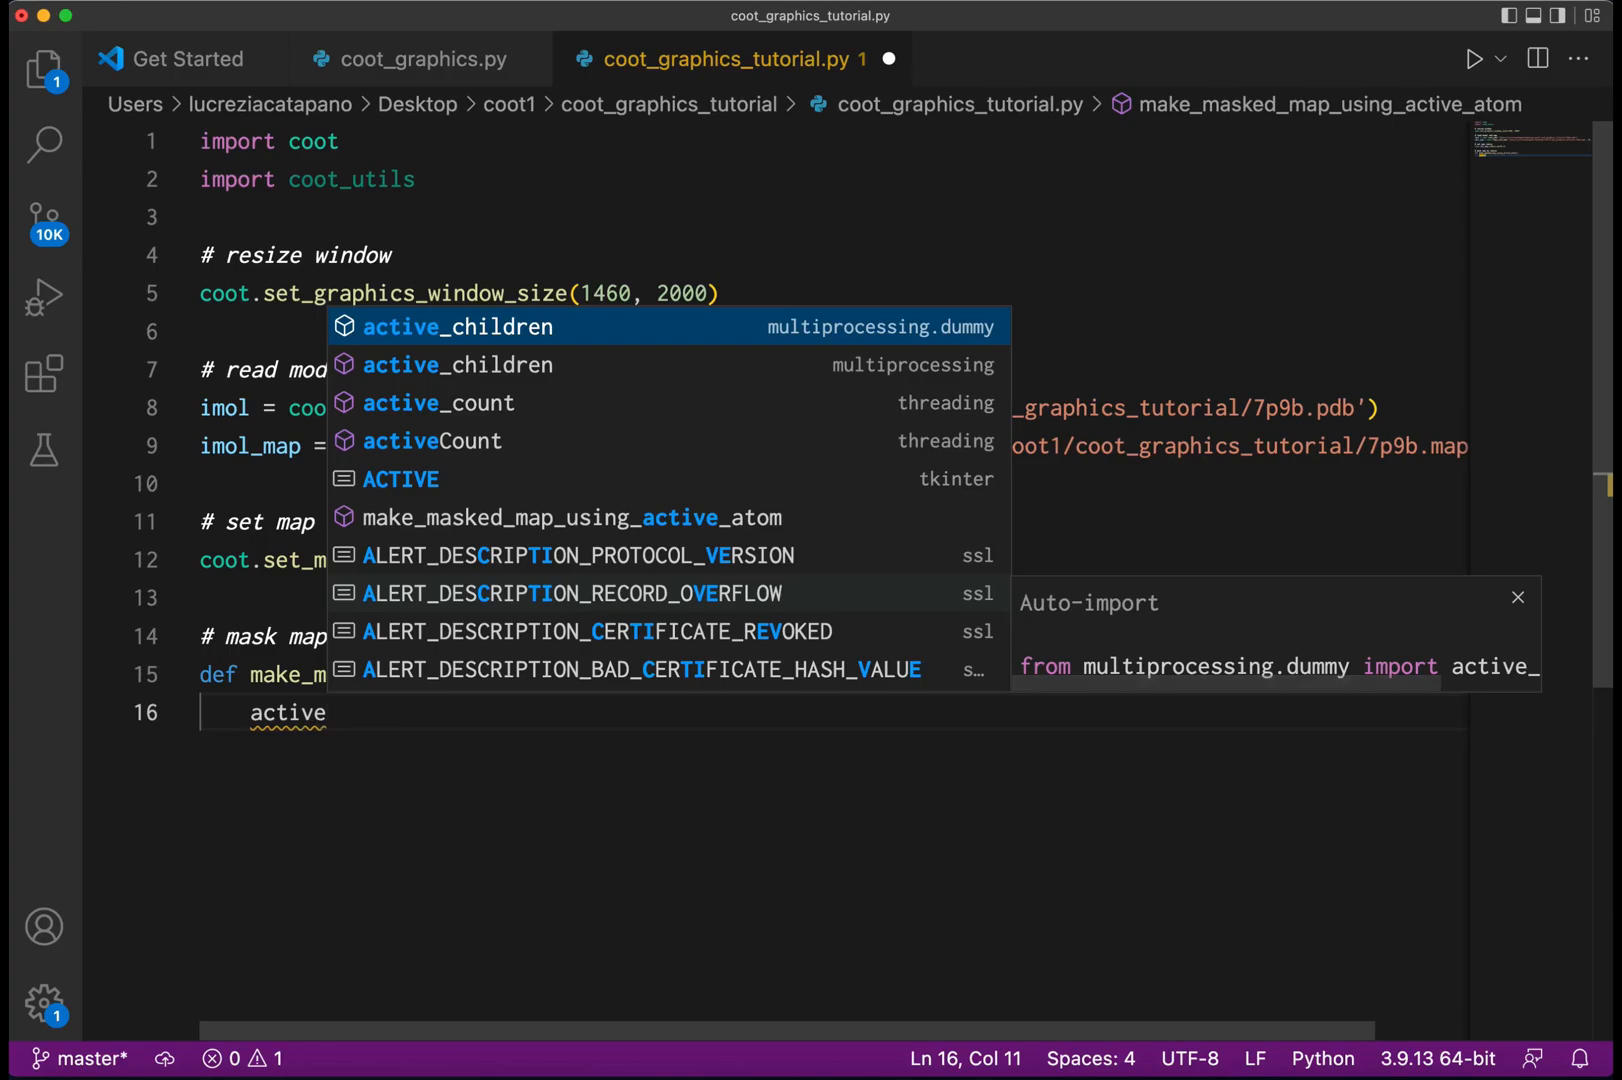
text(_atom)
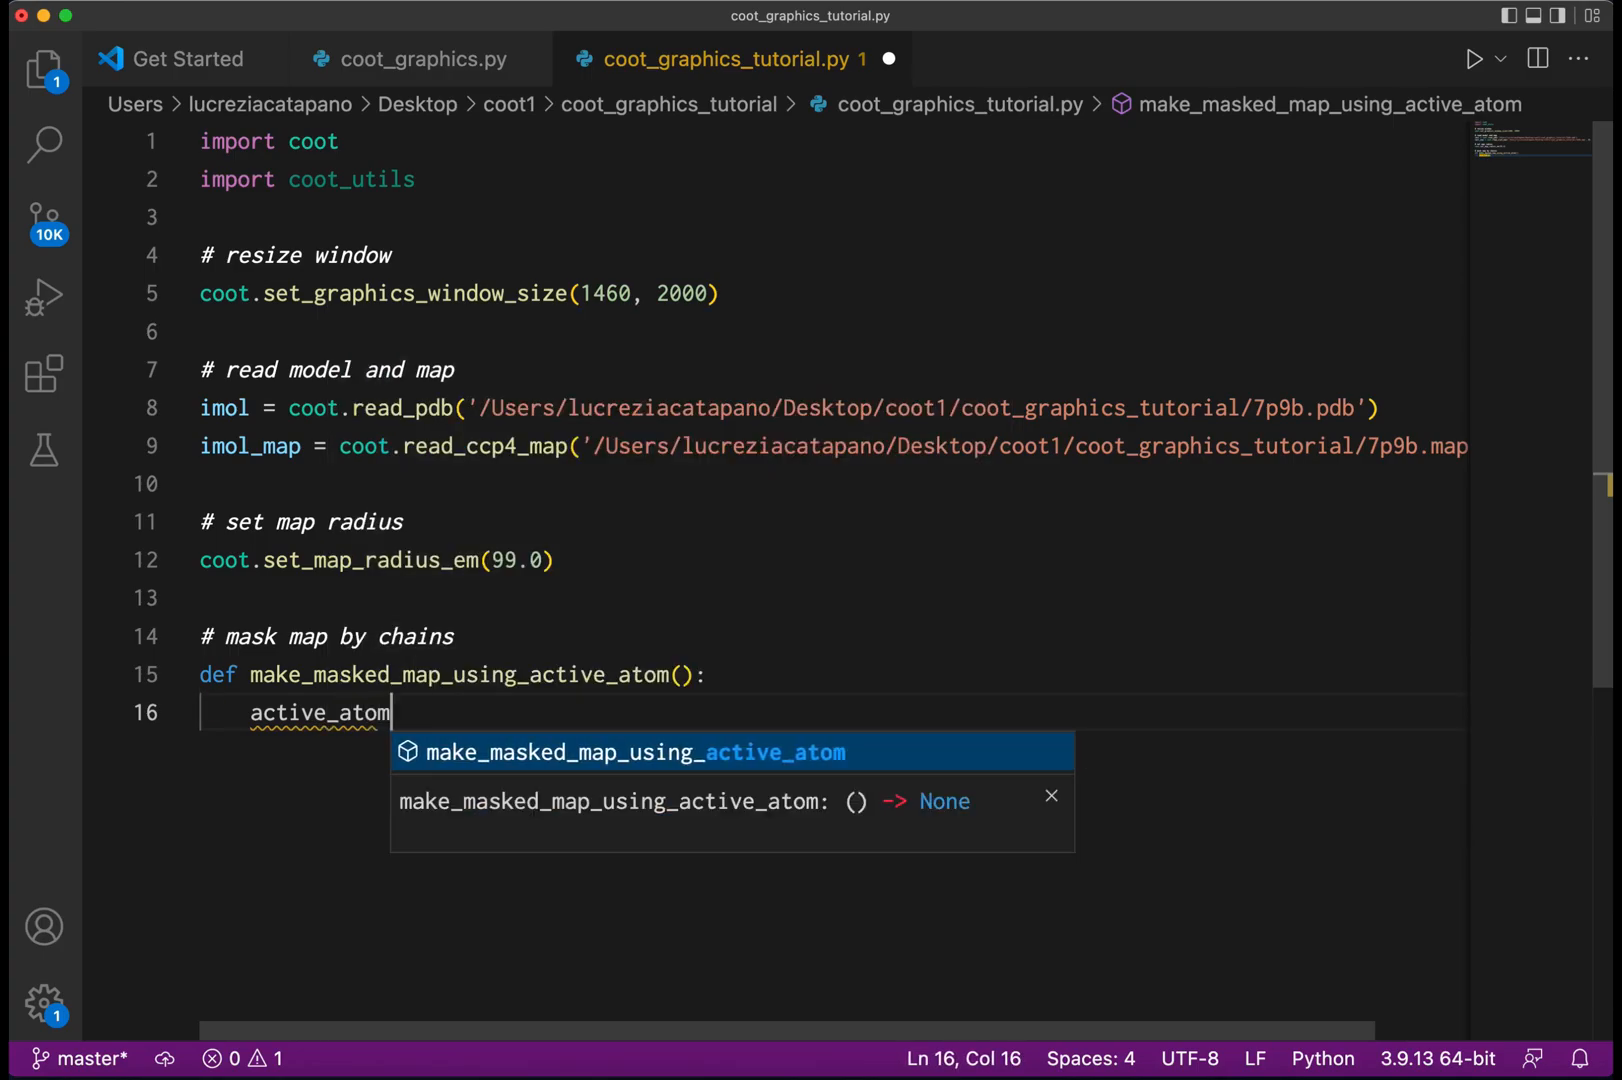
text(= coot.)
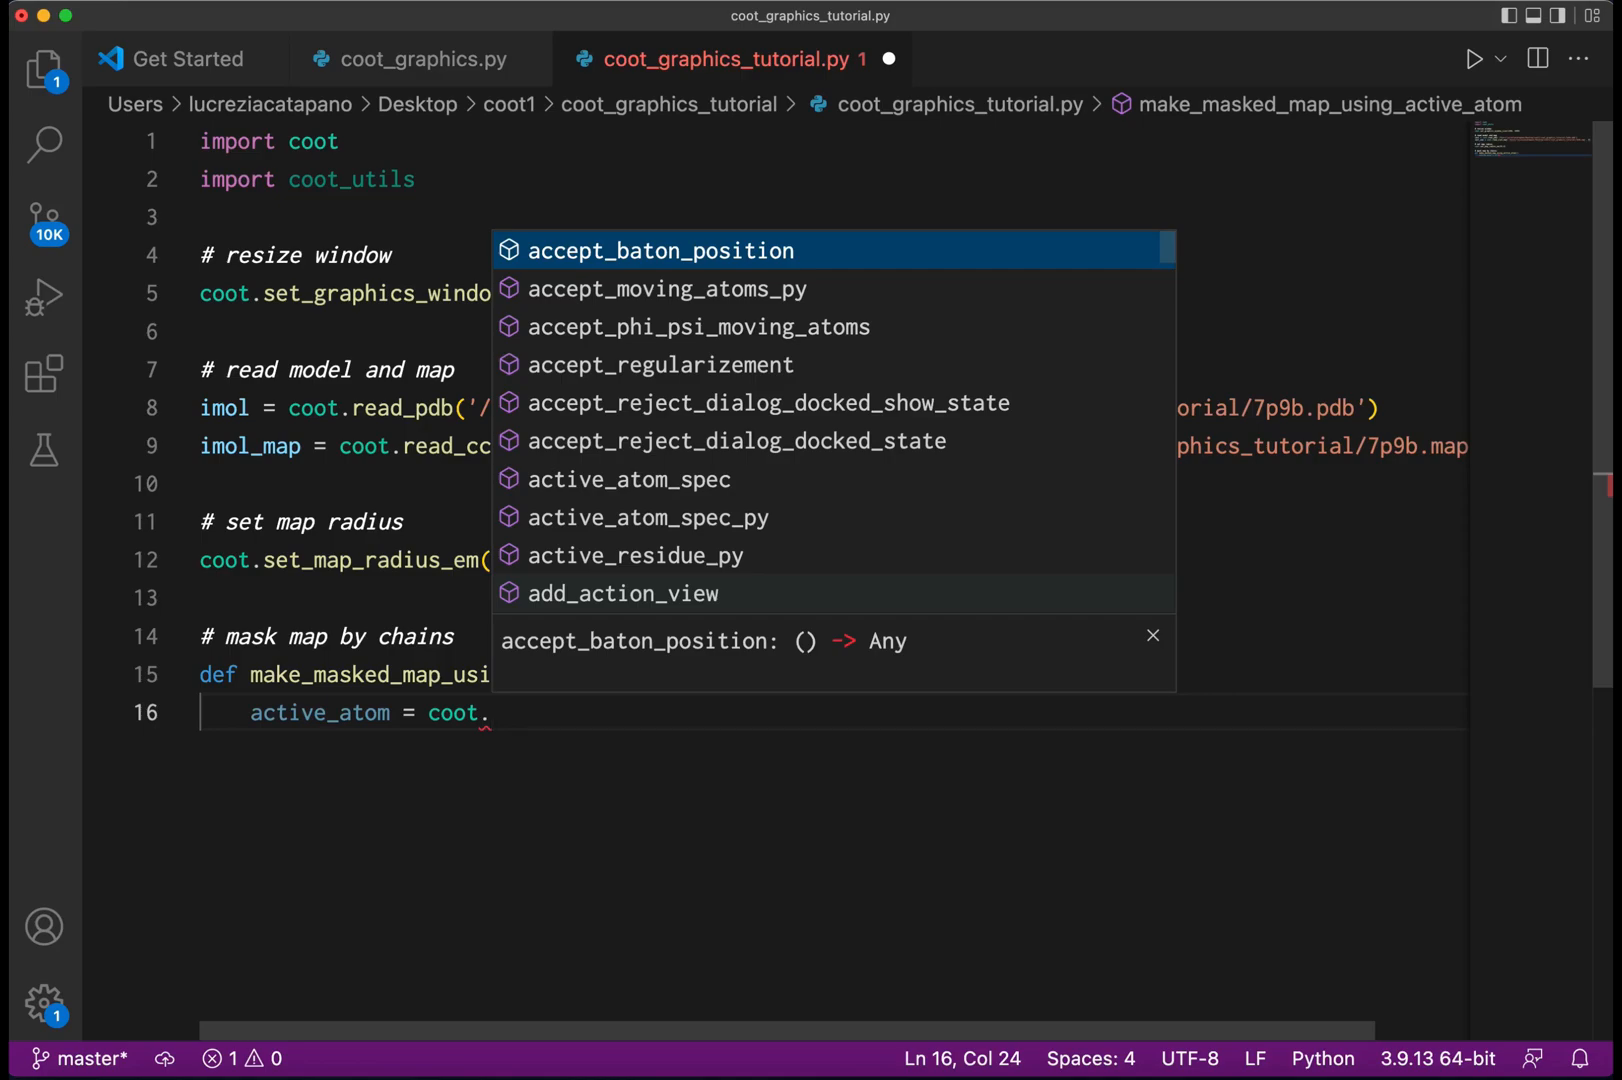
text(act)
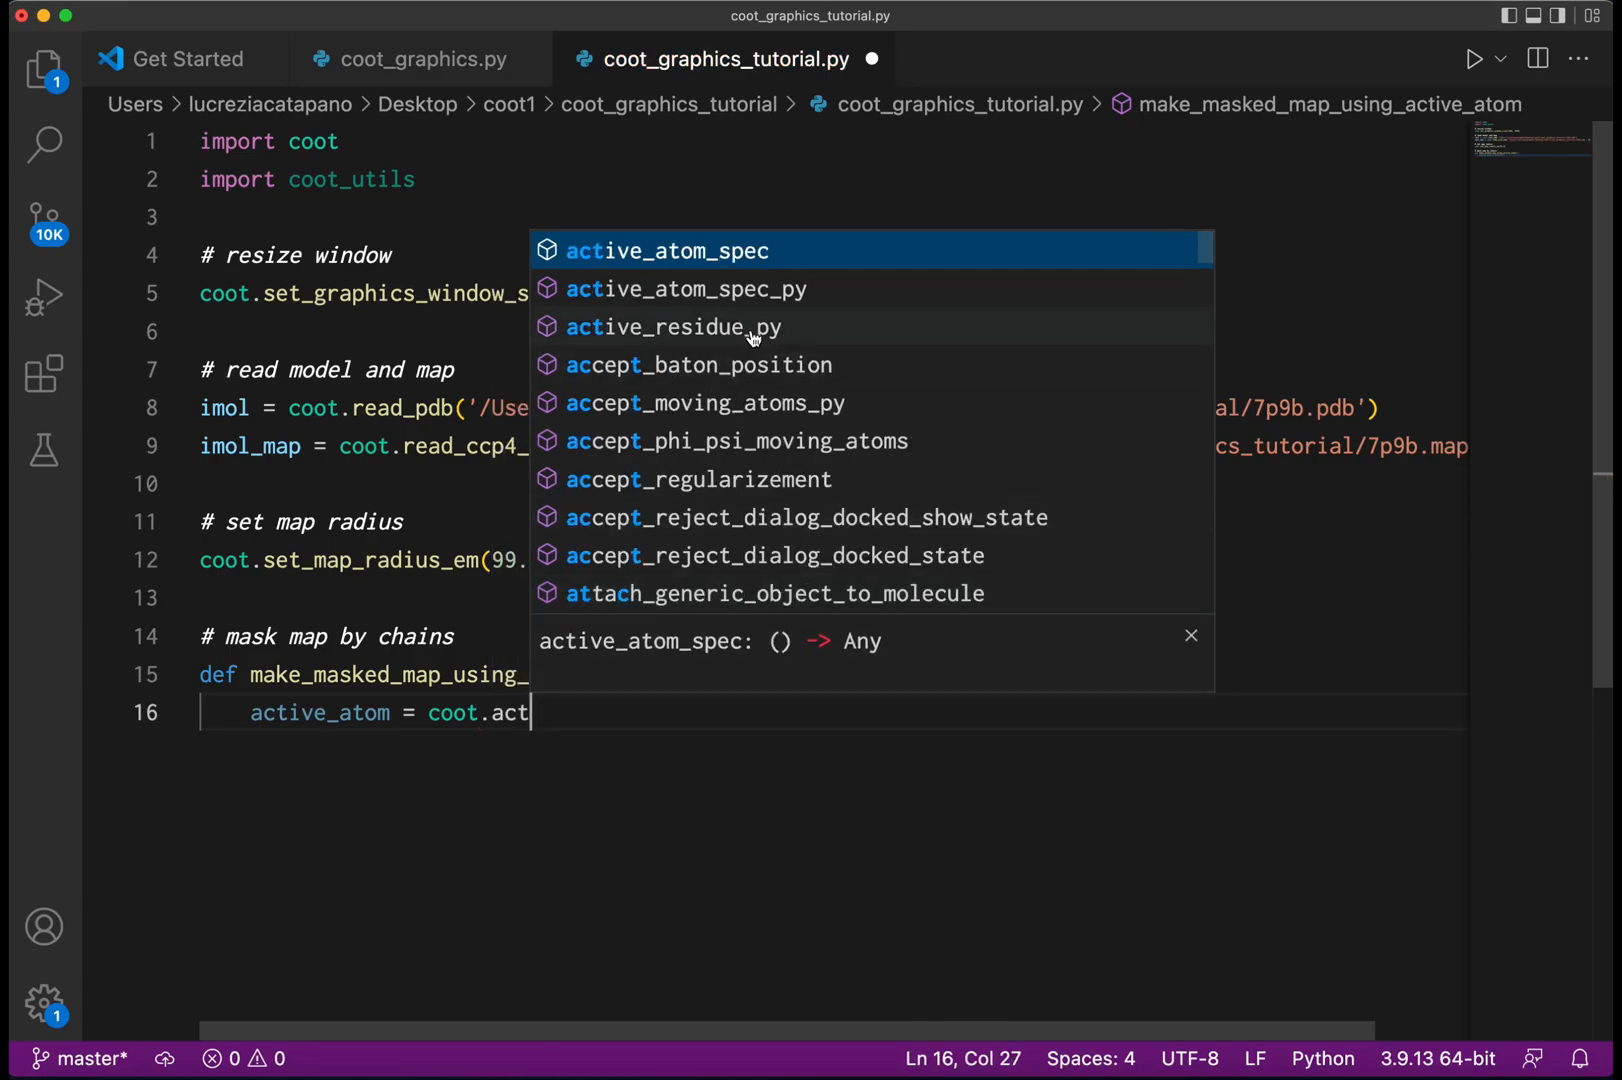
click(674, 326)
text(if act)
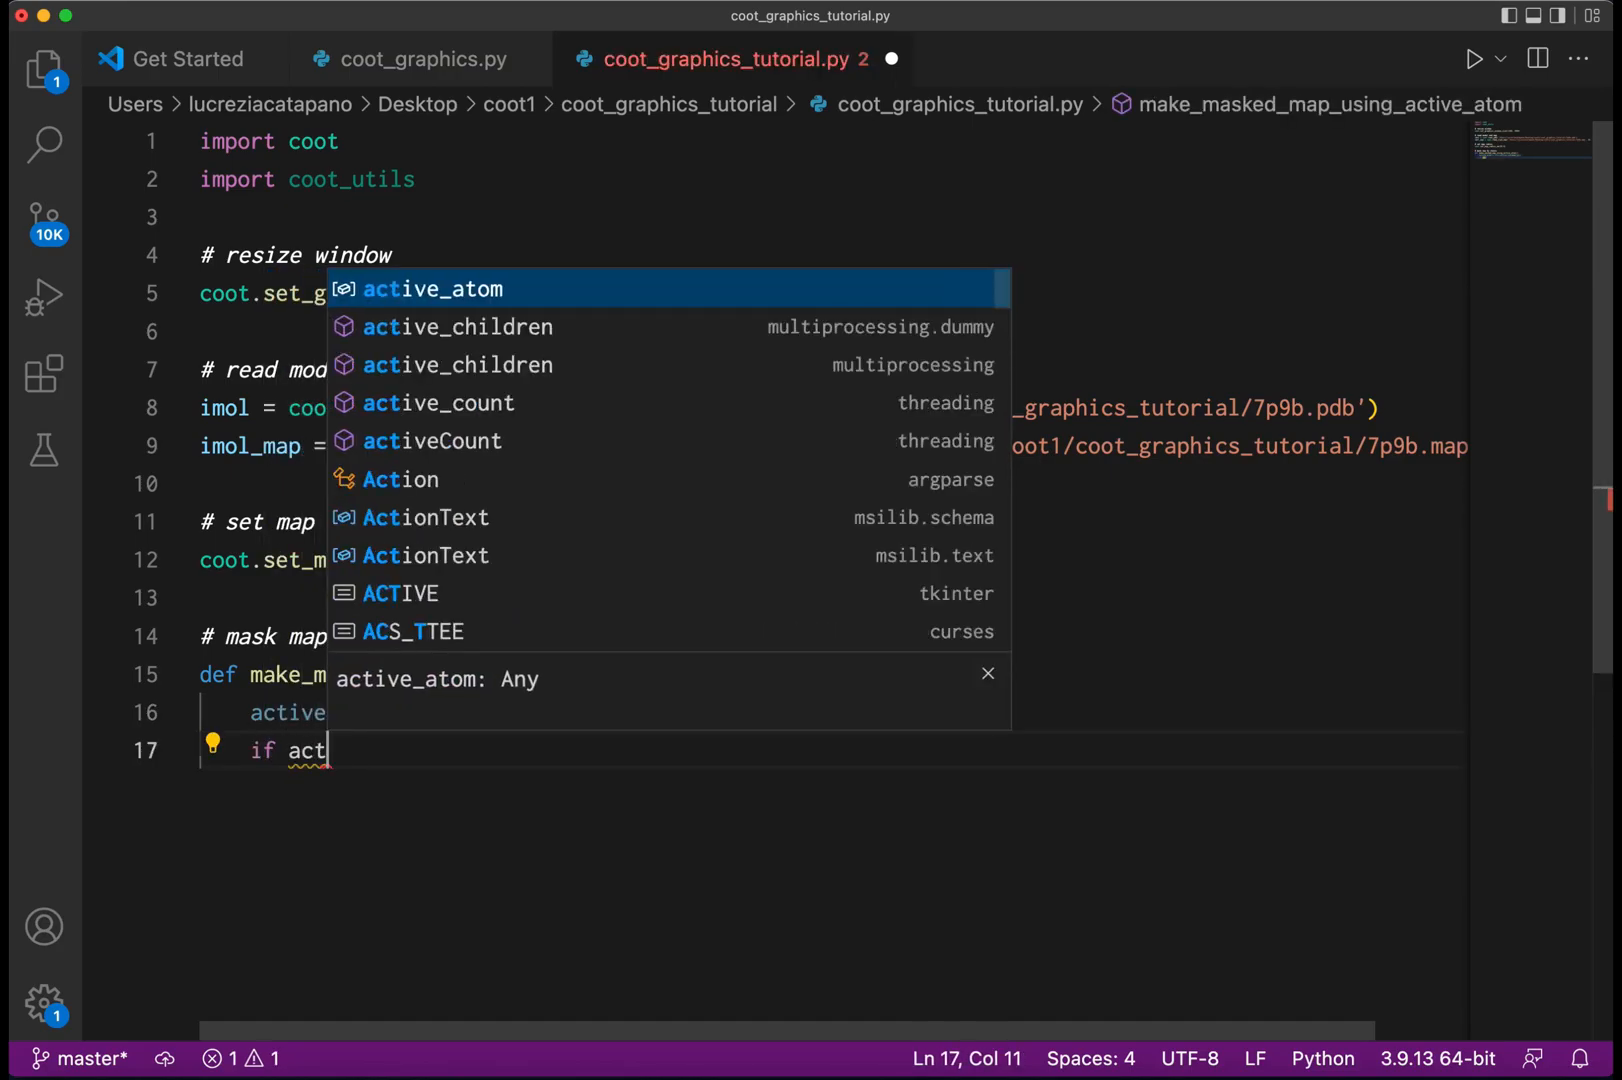
text(ive)
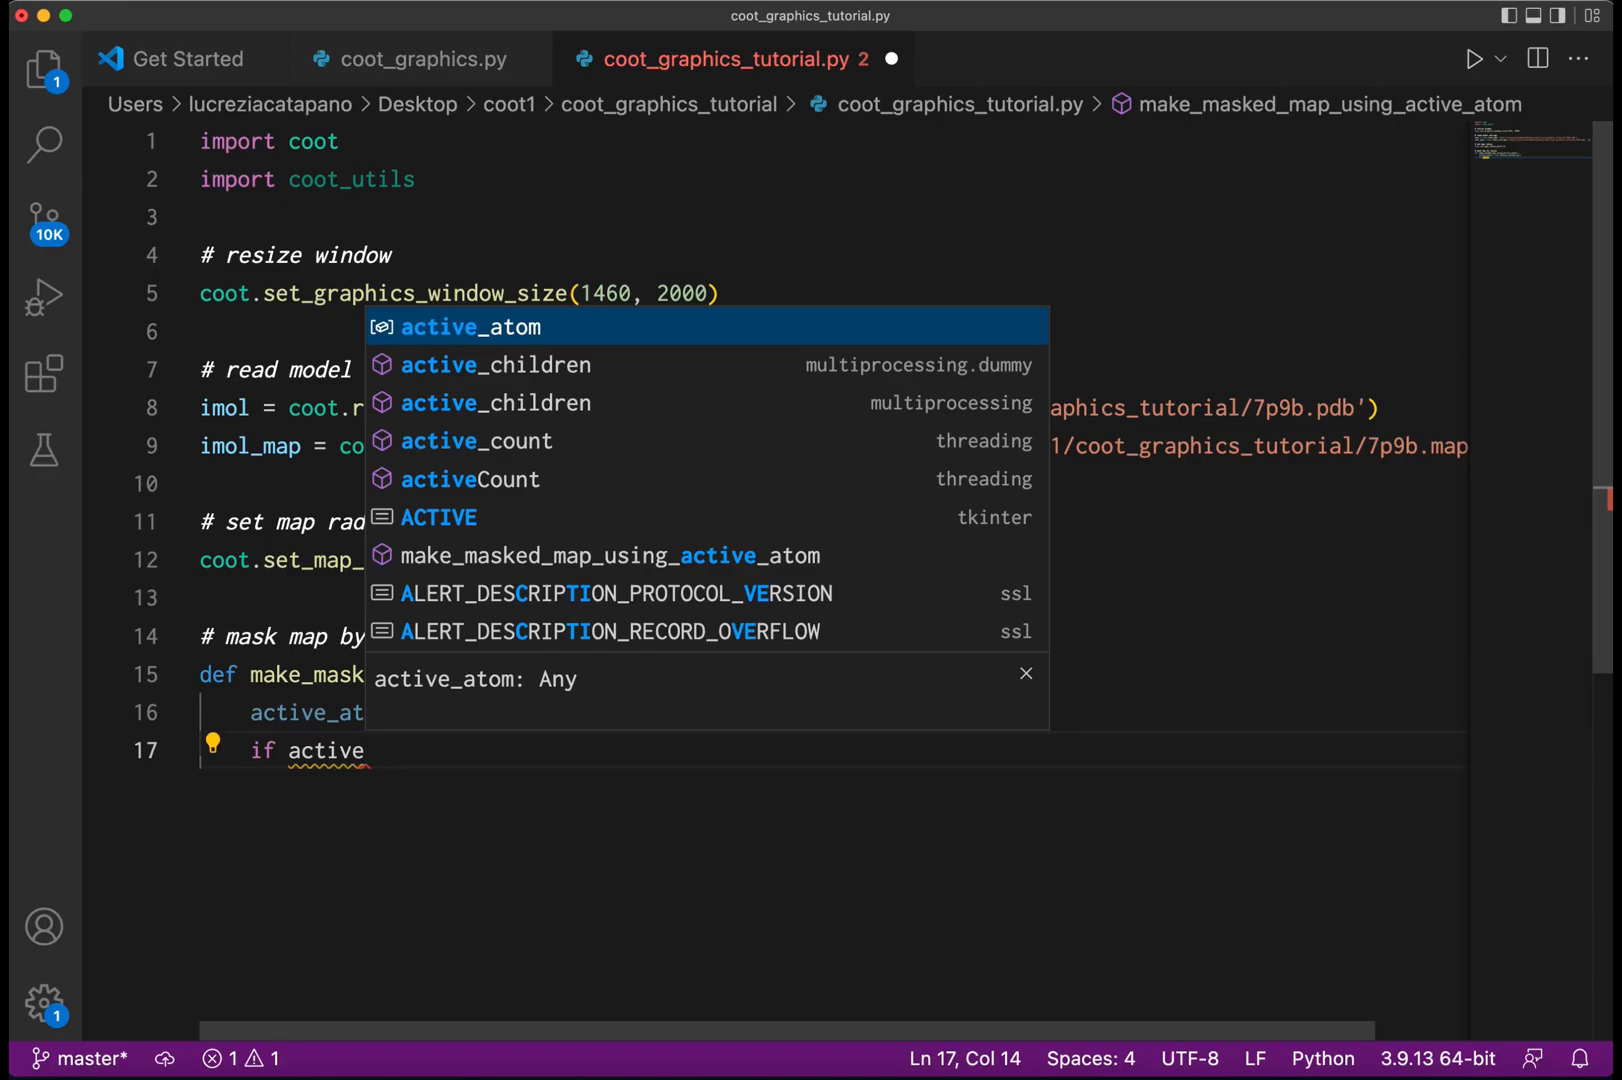
key(enter)
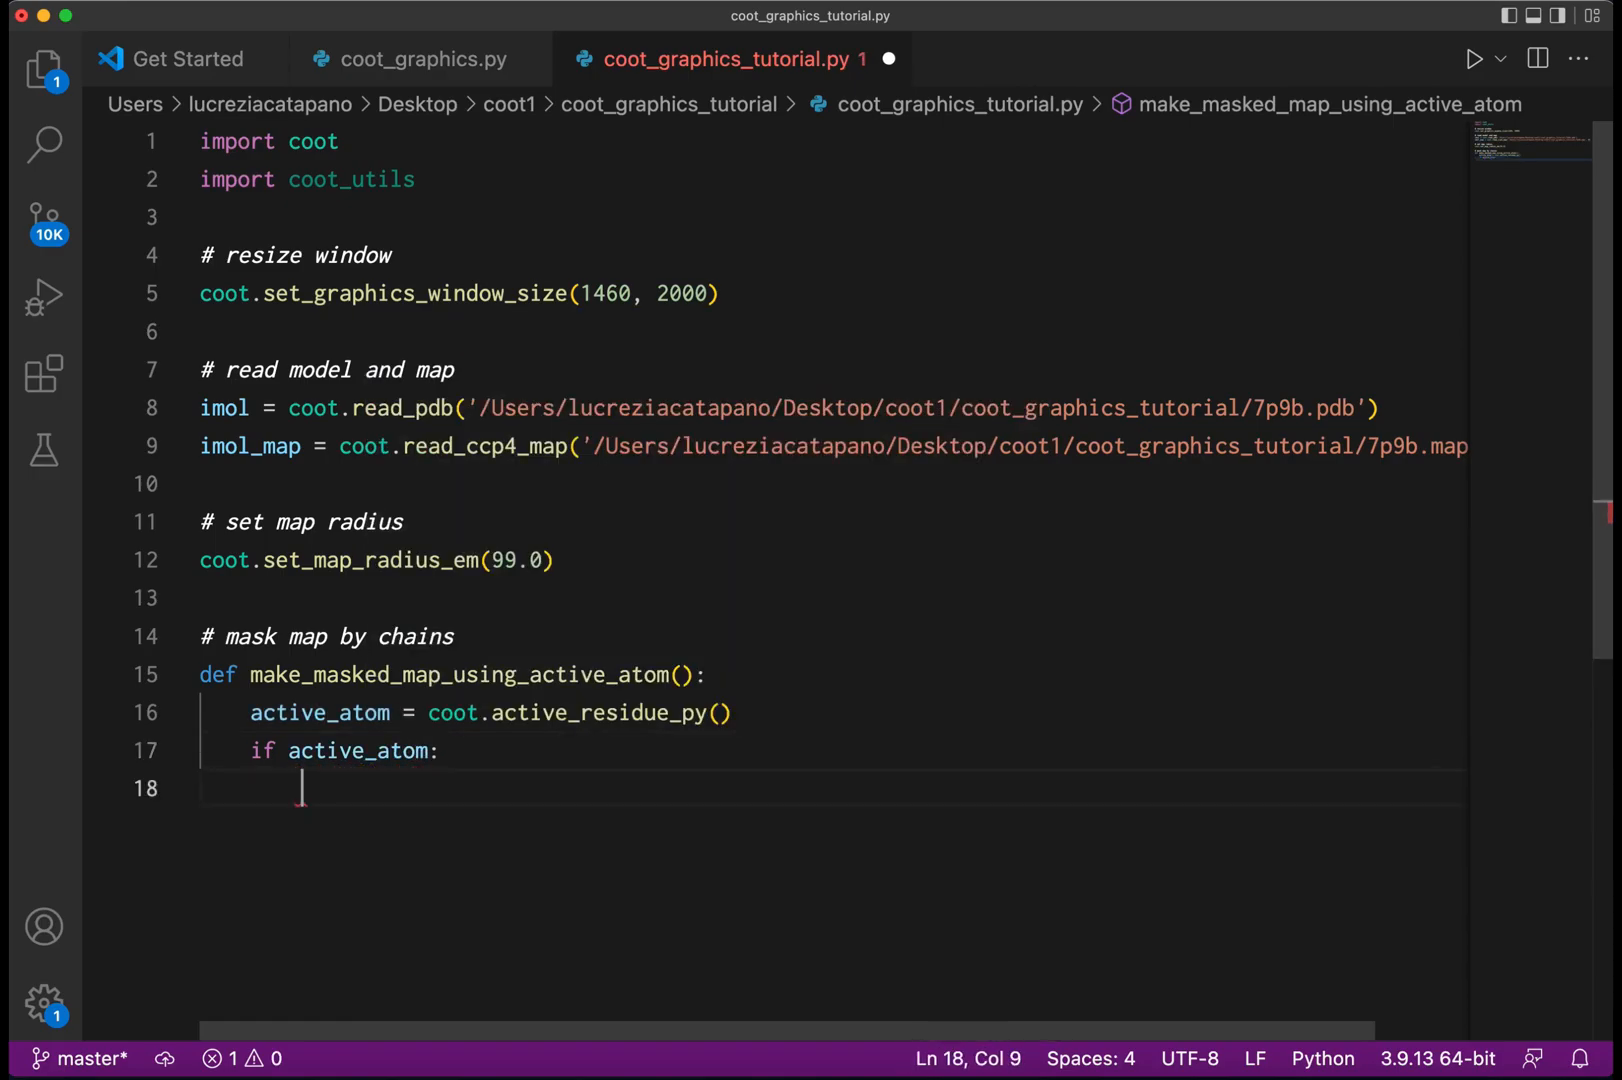
text(i)
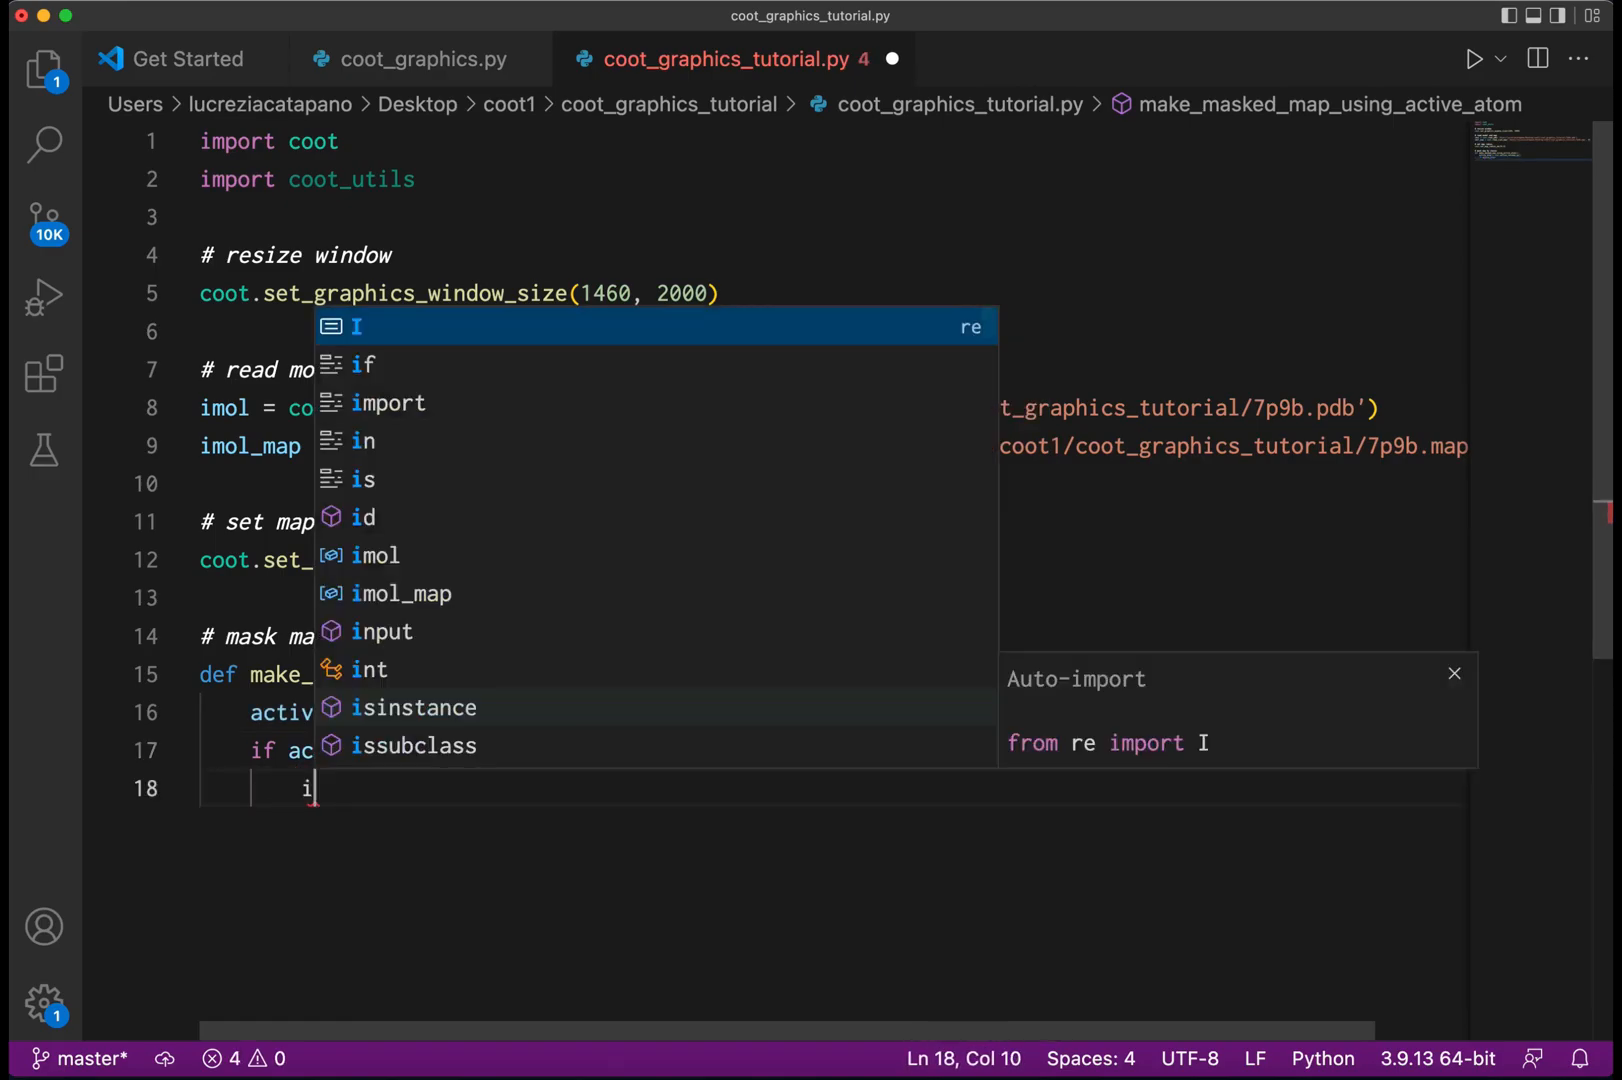
text(mol = a)
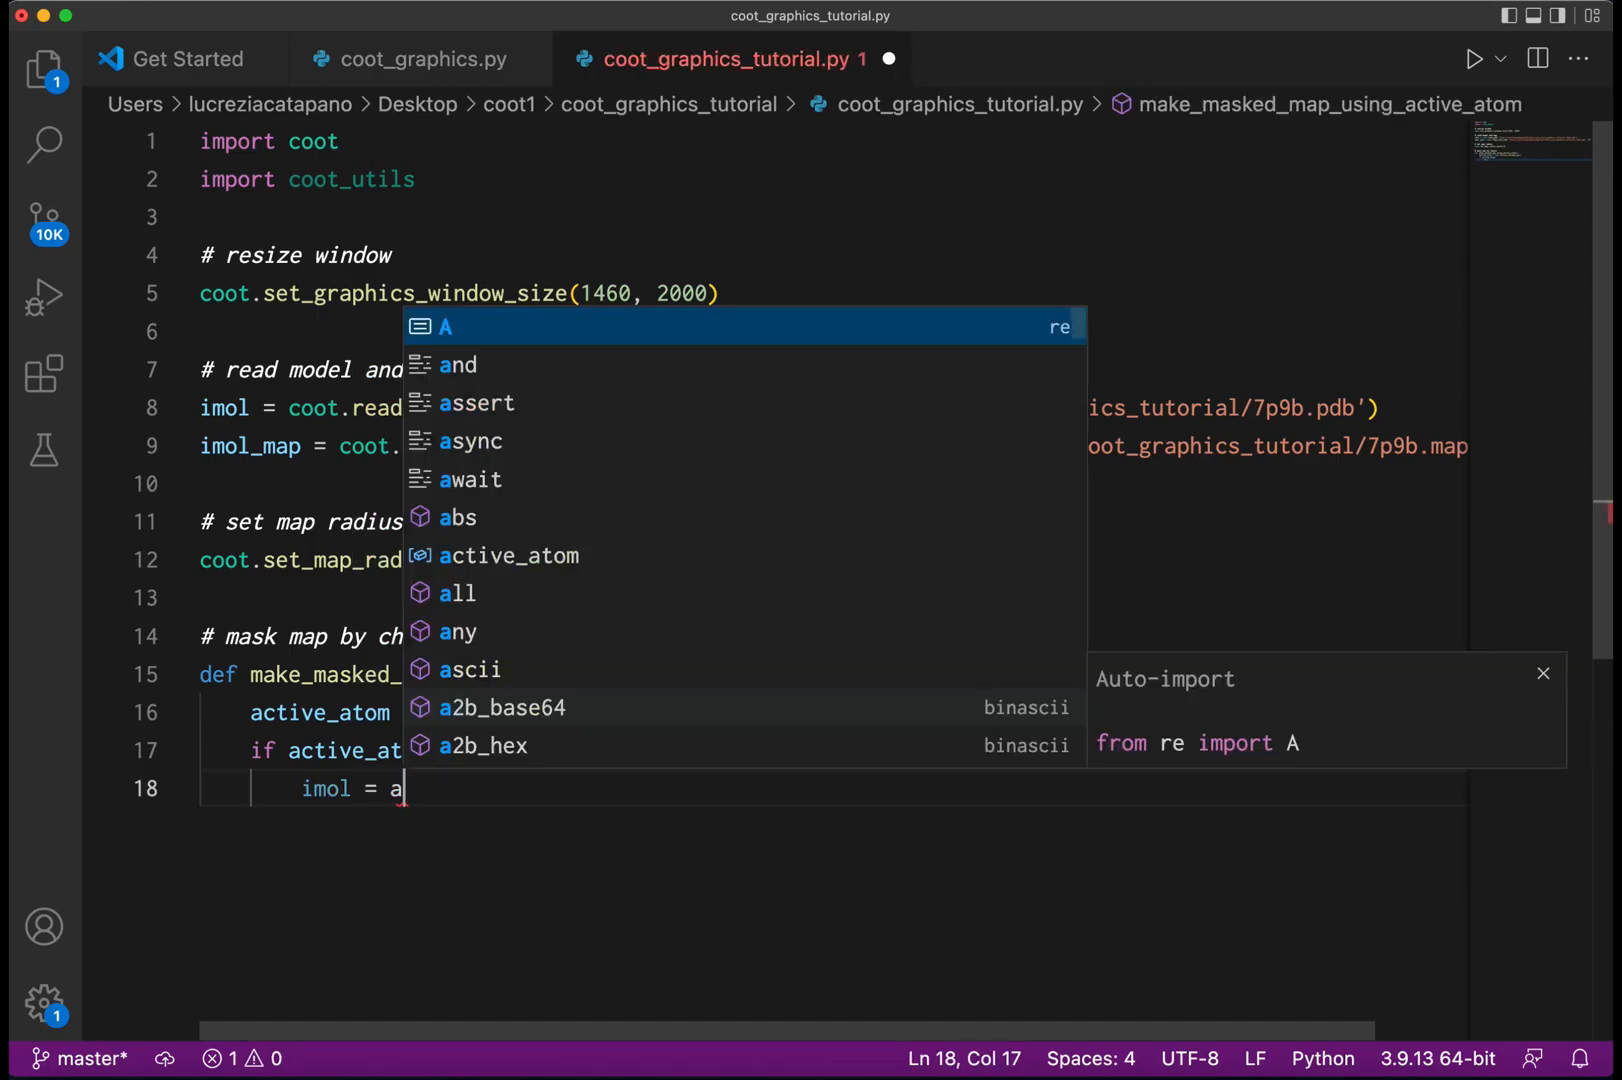
text(ctive_atom)
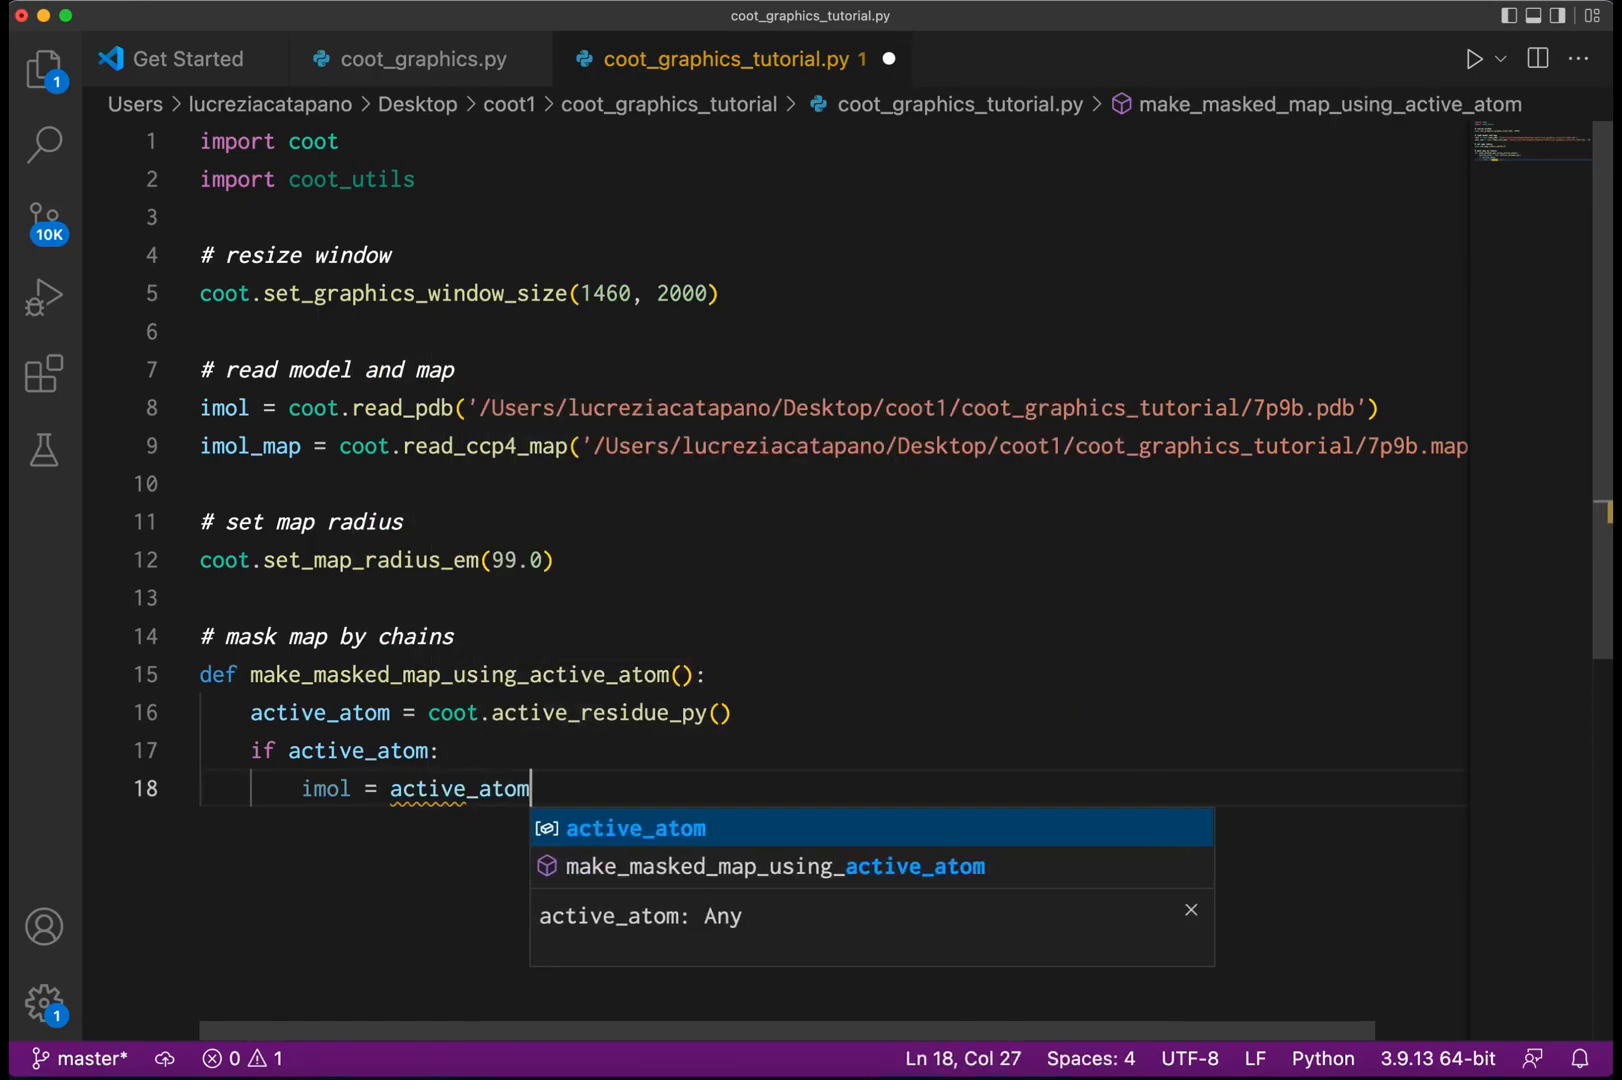
text([0])
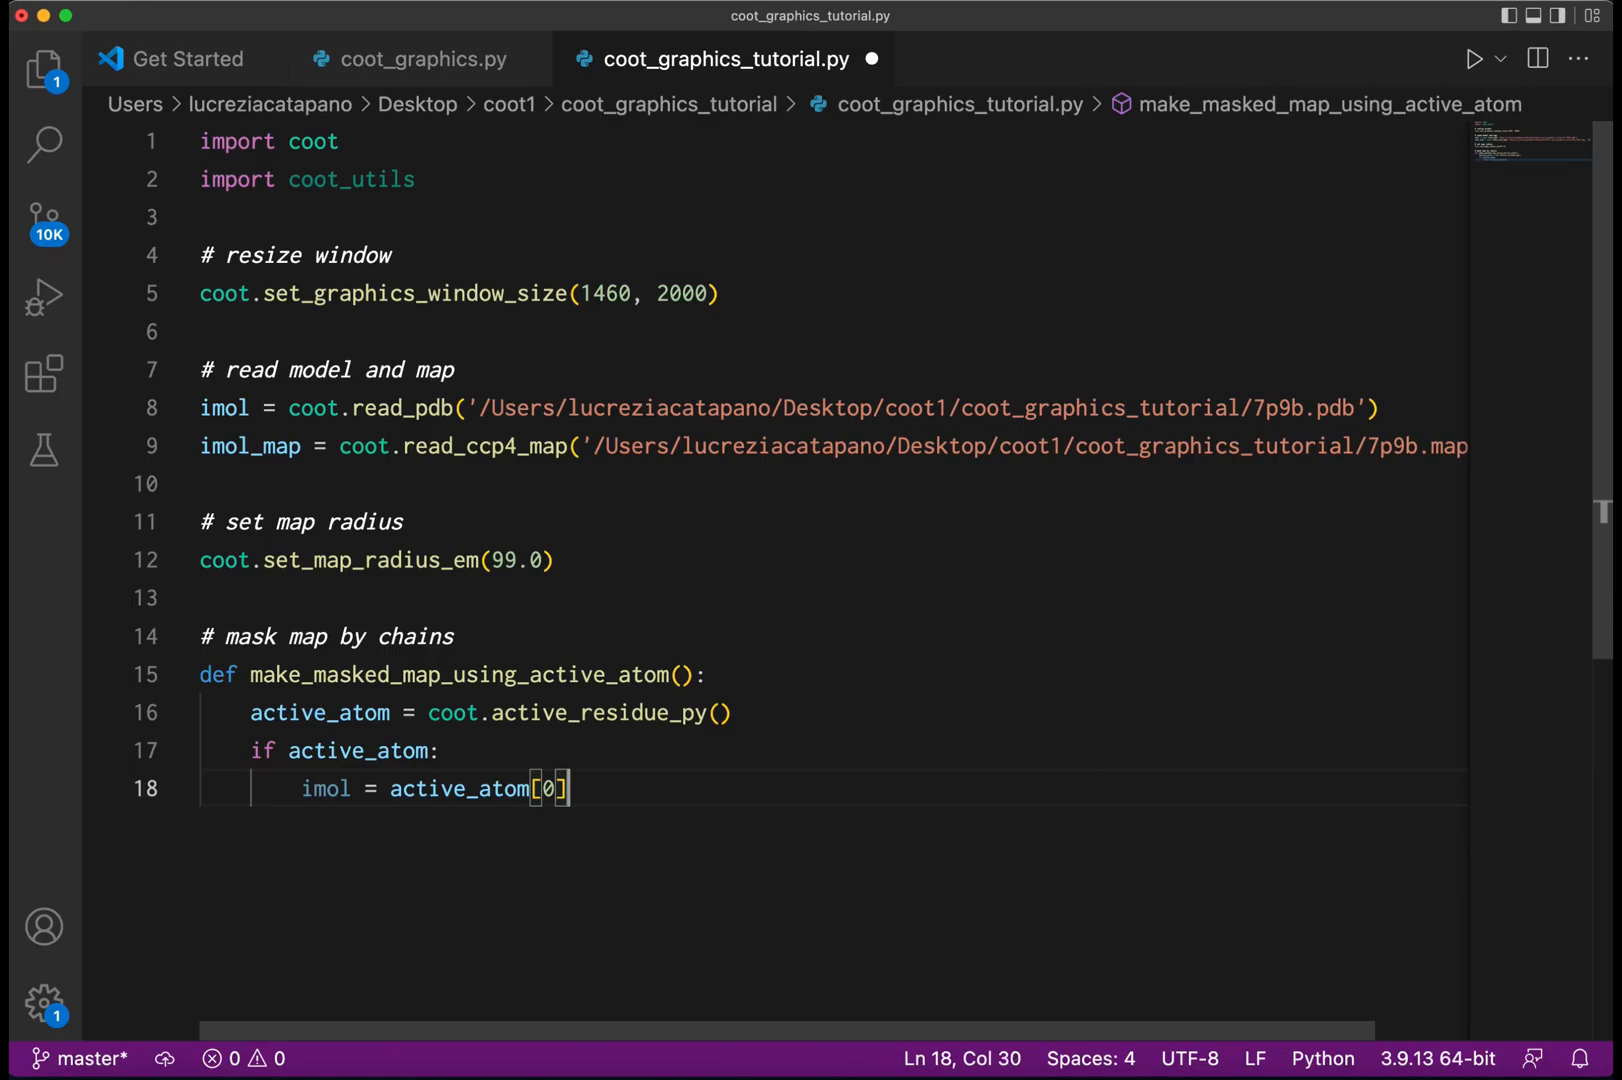
Call coot.make_masked_maps_split_by_chain(imol, coot.imol_refinement_map()) inside the if block.
key(Return)
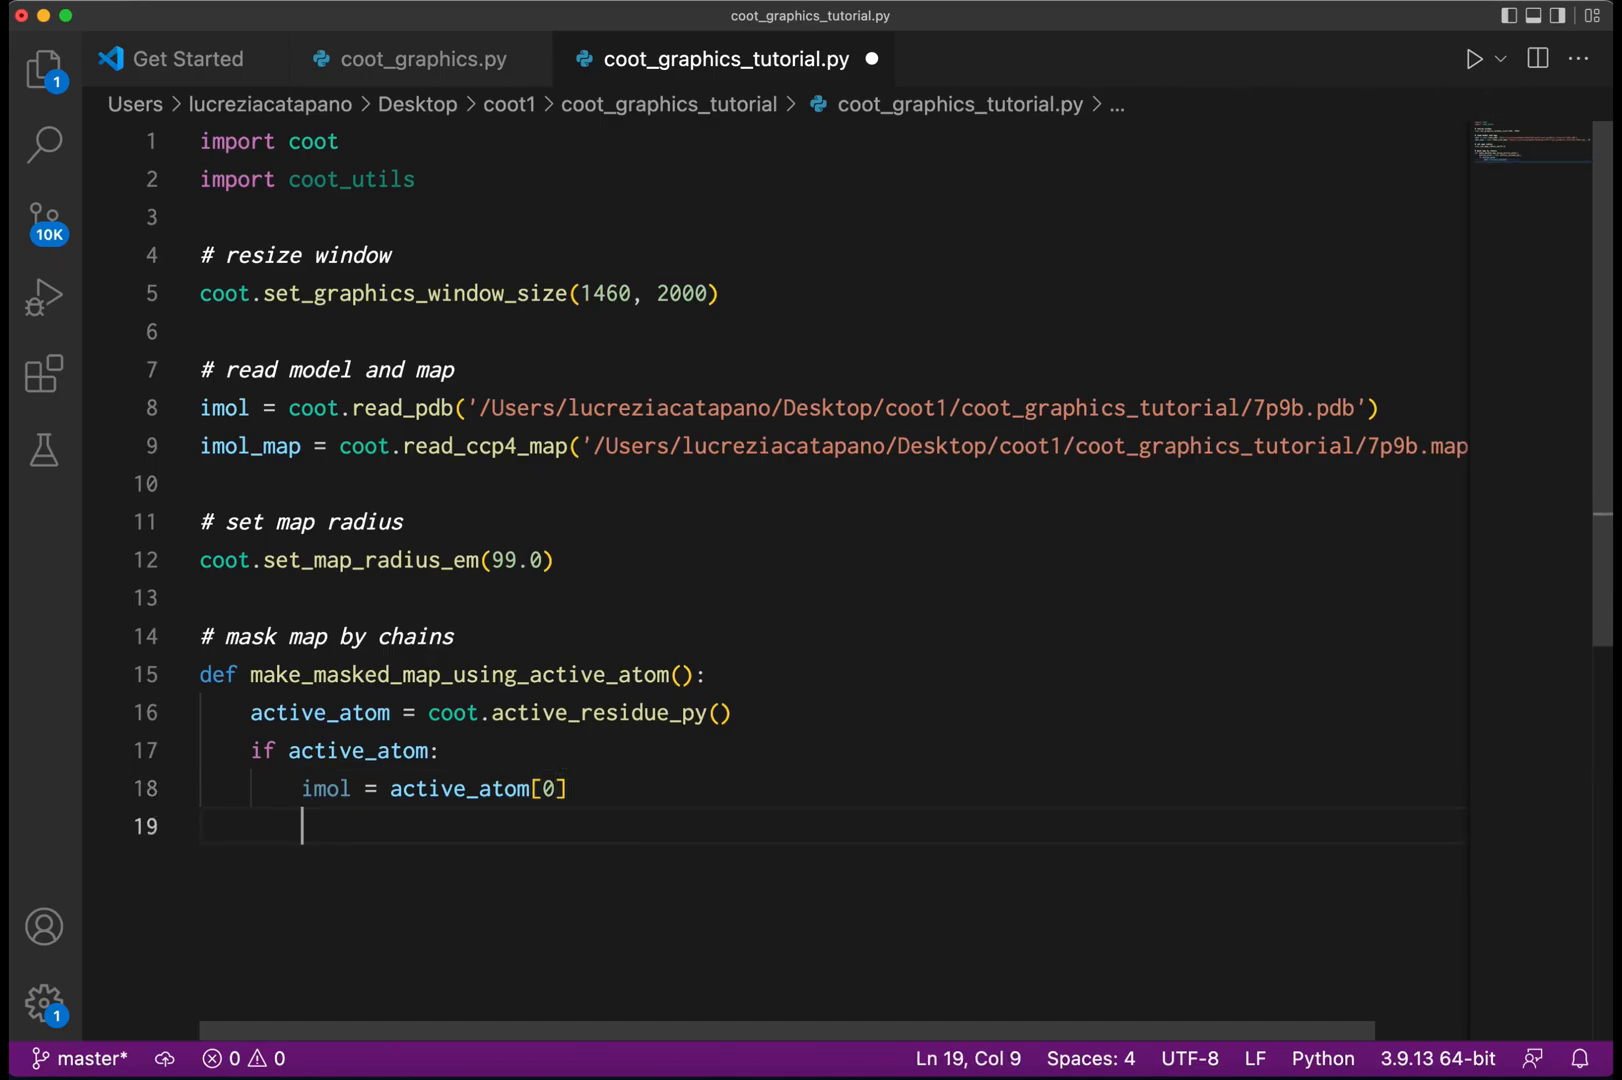
text(coot.ma)
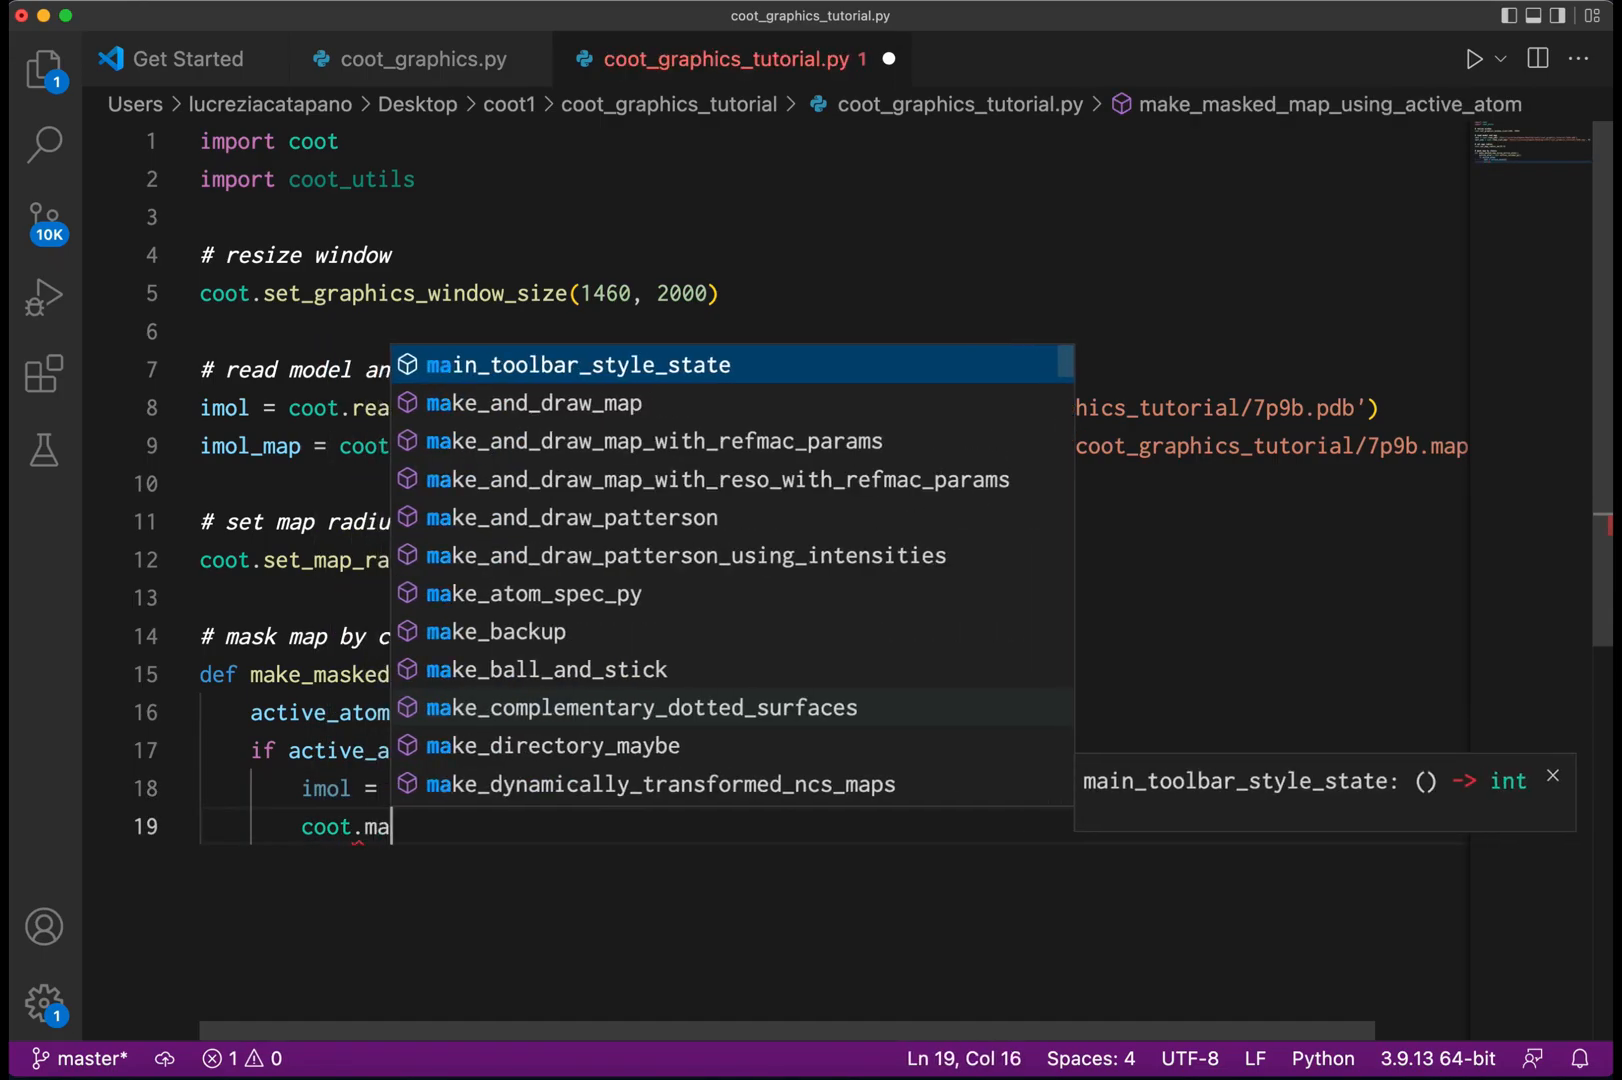
text(ke)
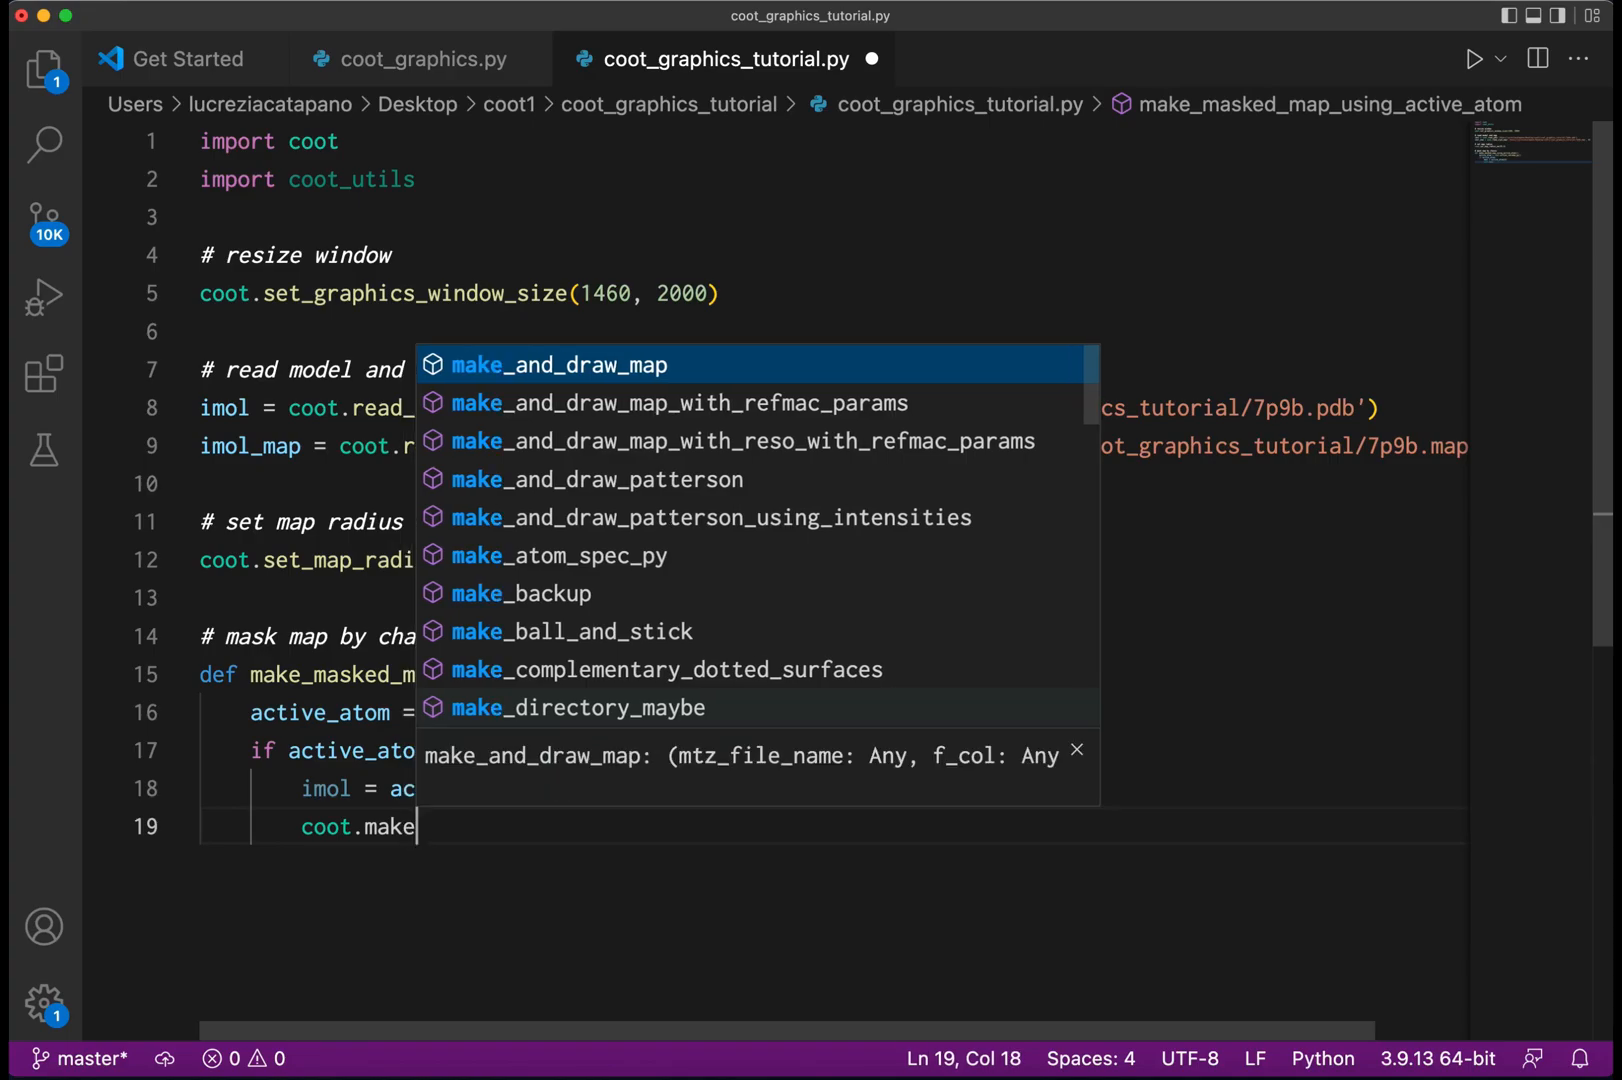
text(_mas)
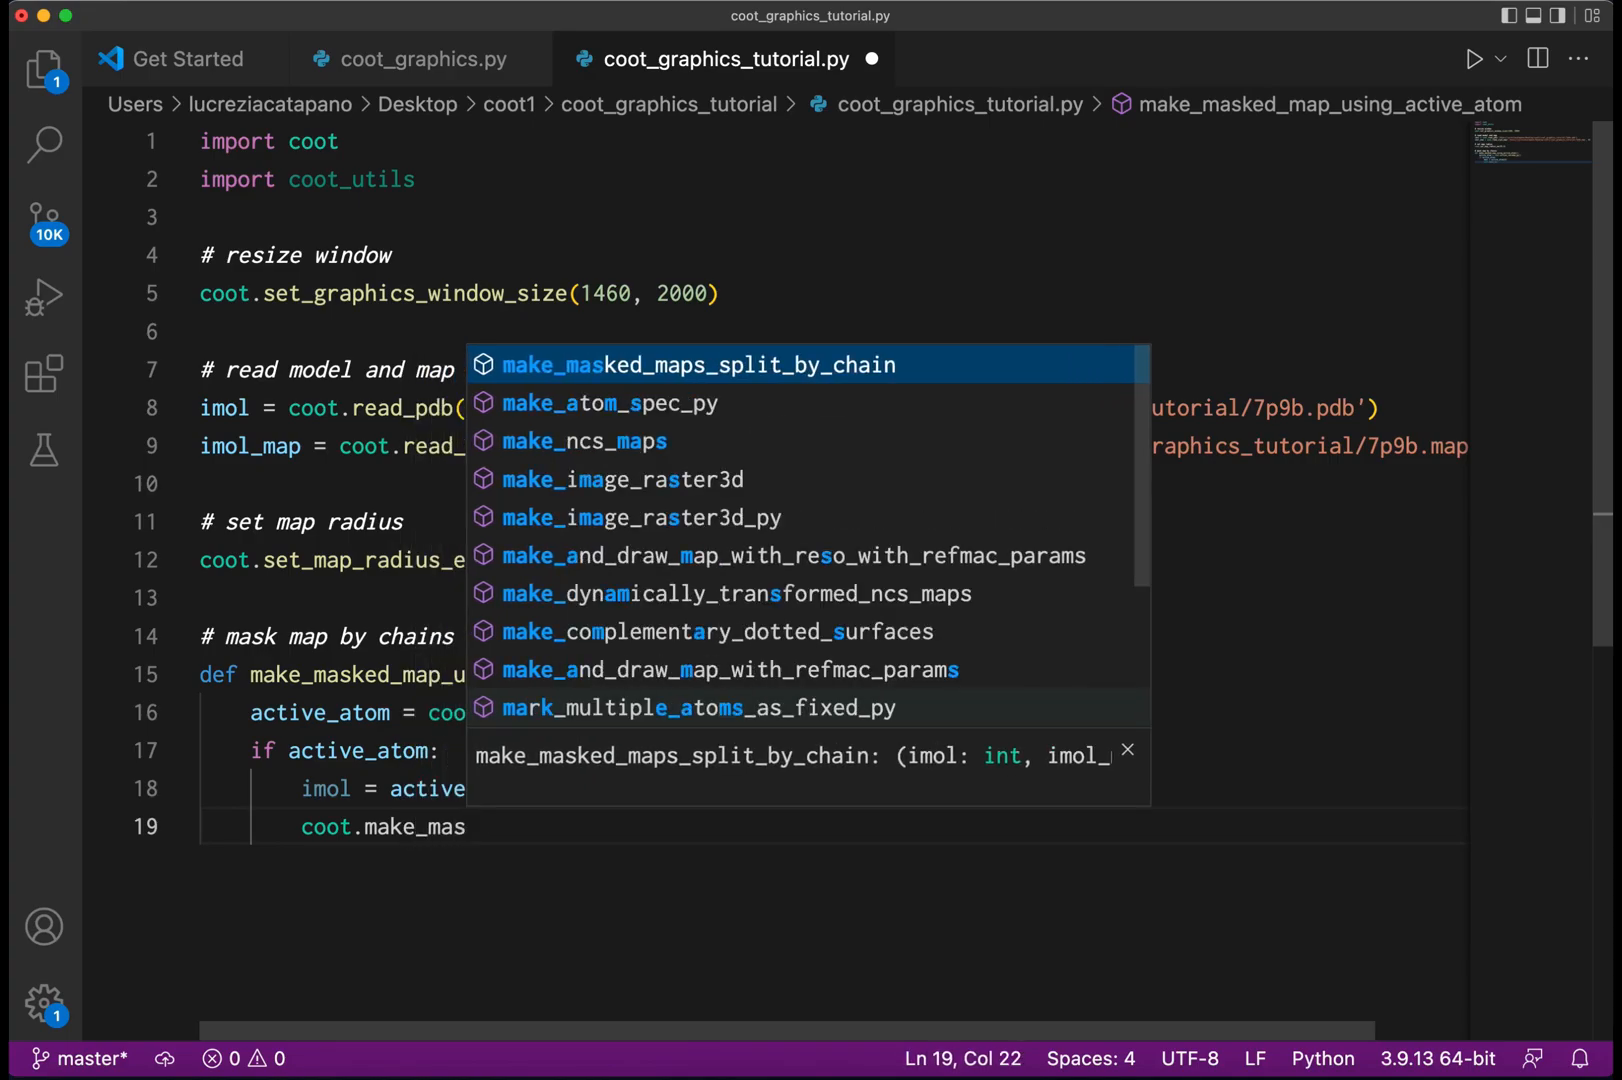
click(698, 364)
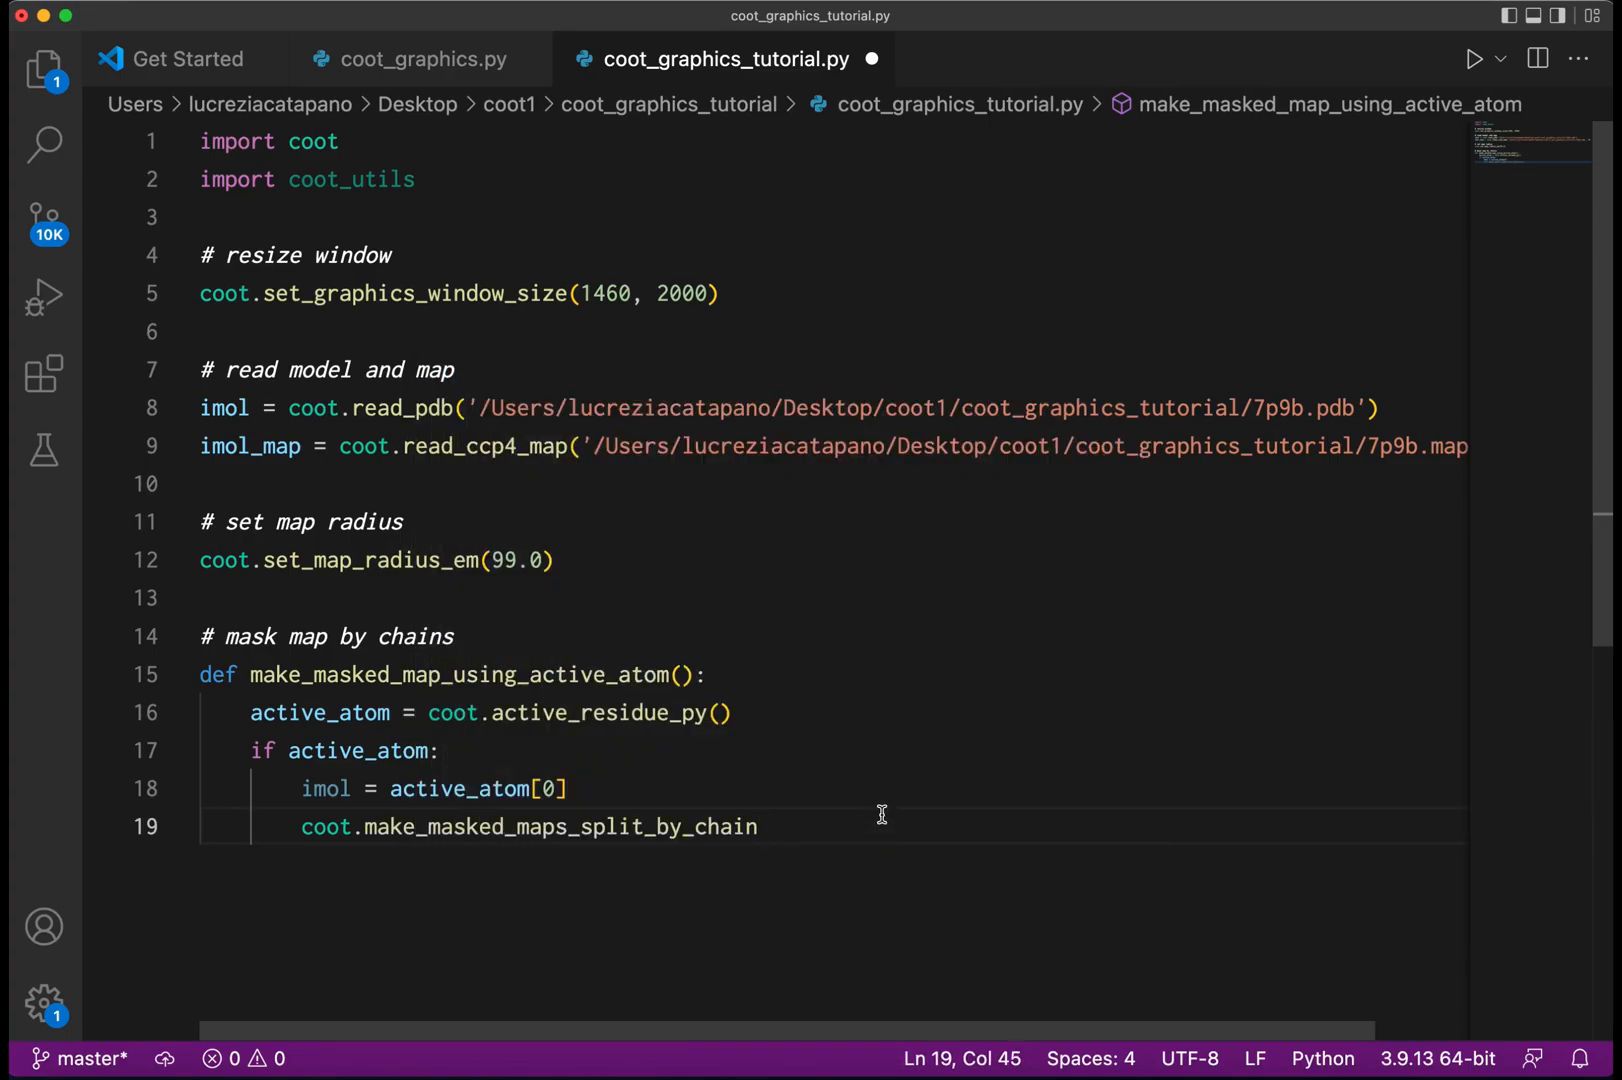
text((imol,)
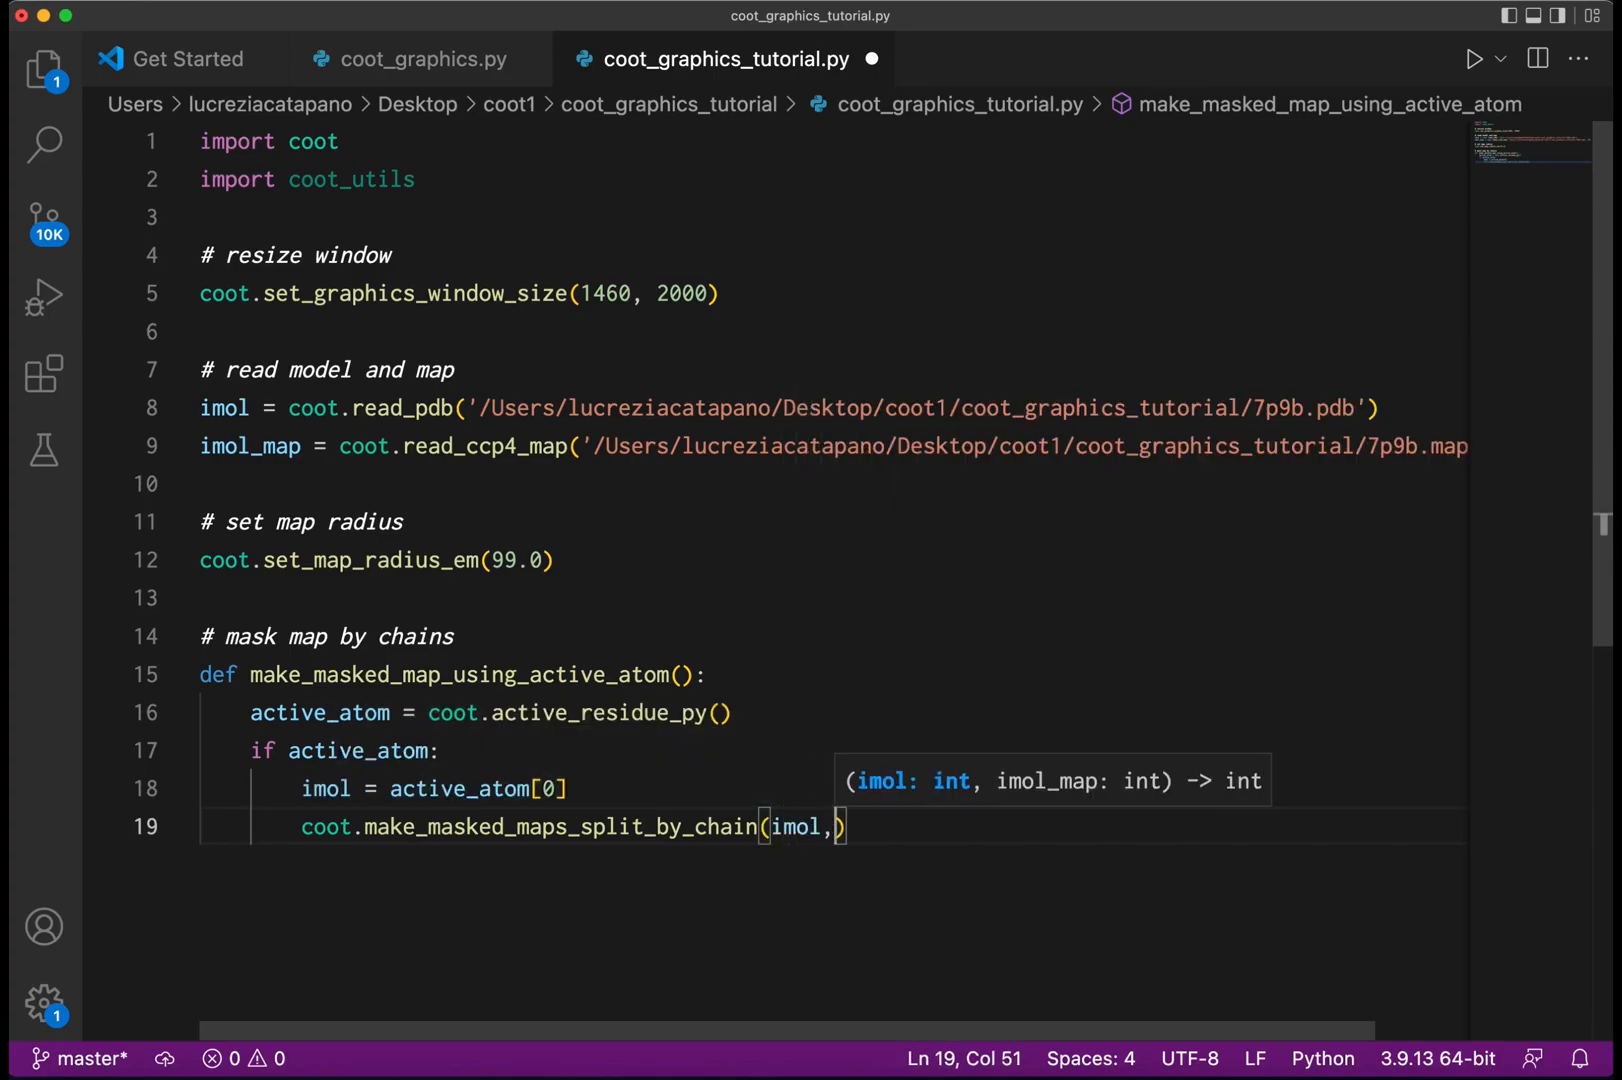
text(coot)
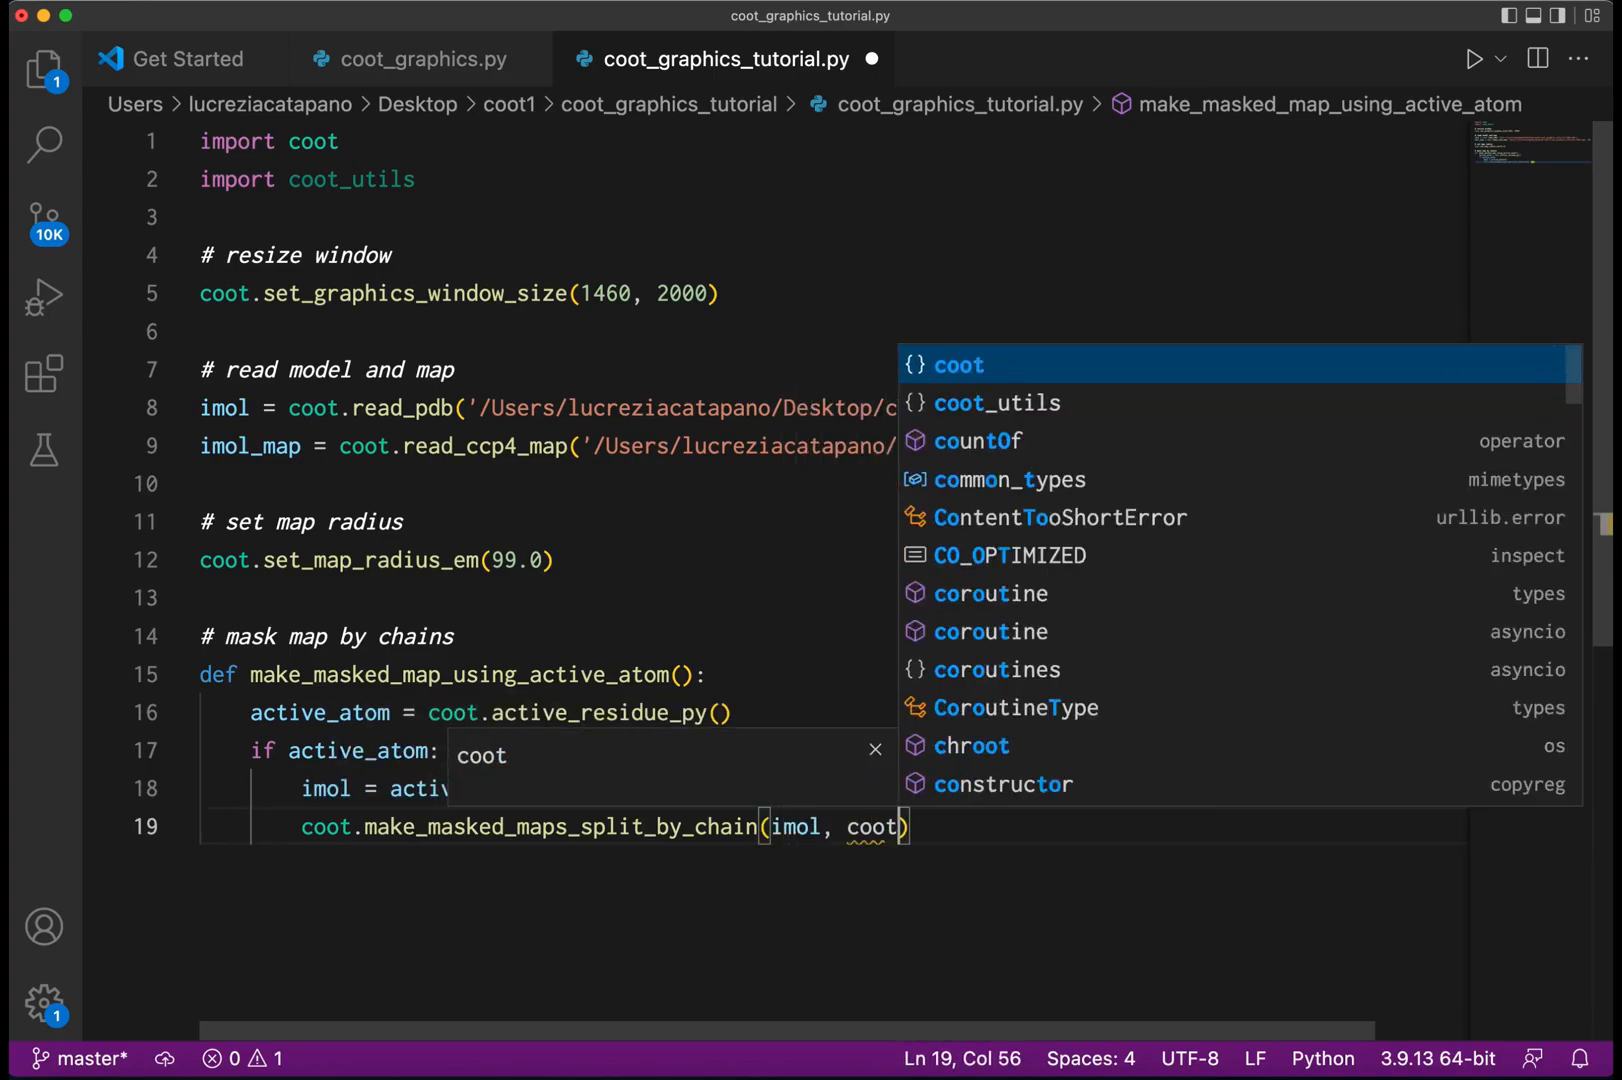
text(.imol_refinement_map)
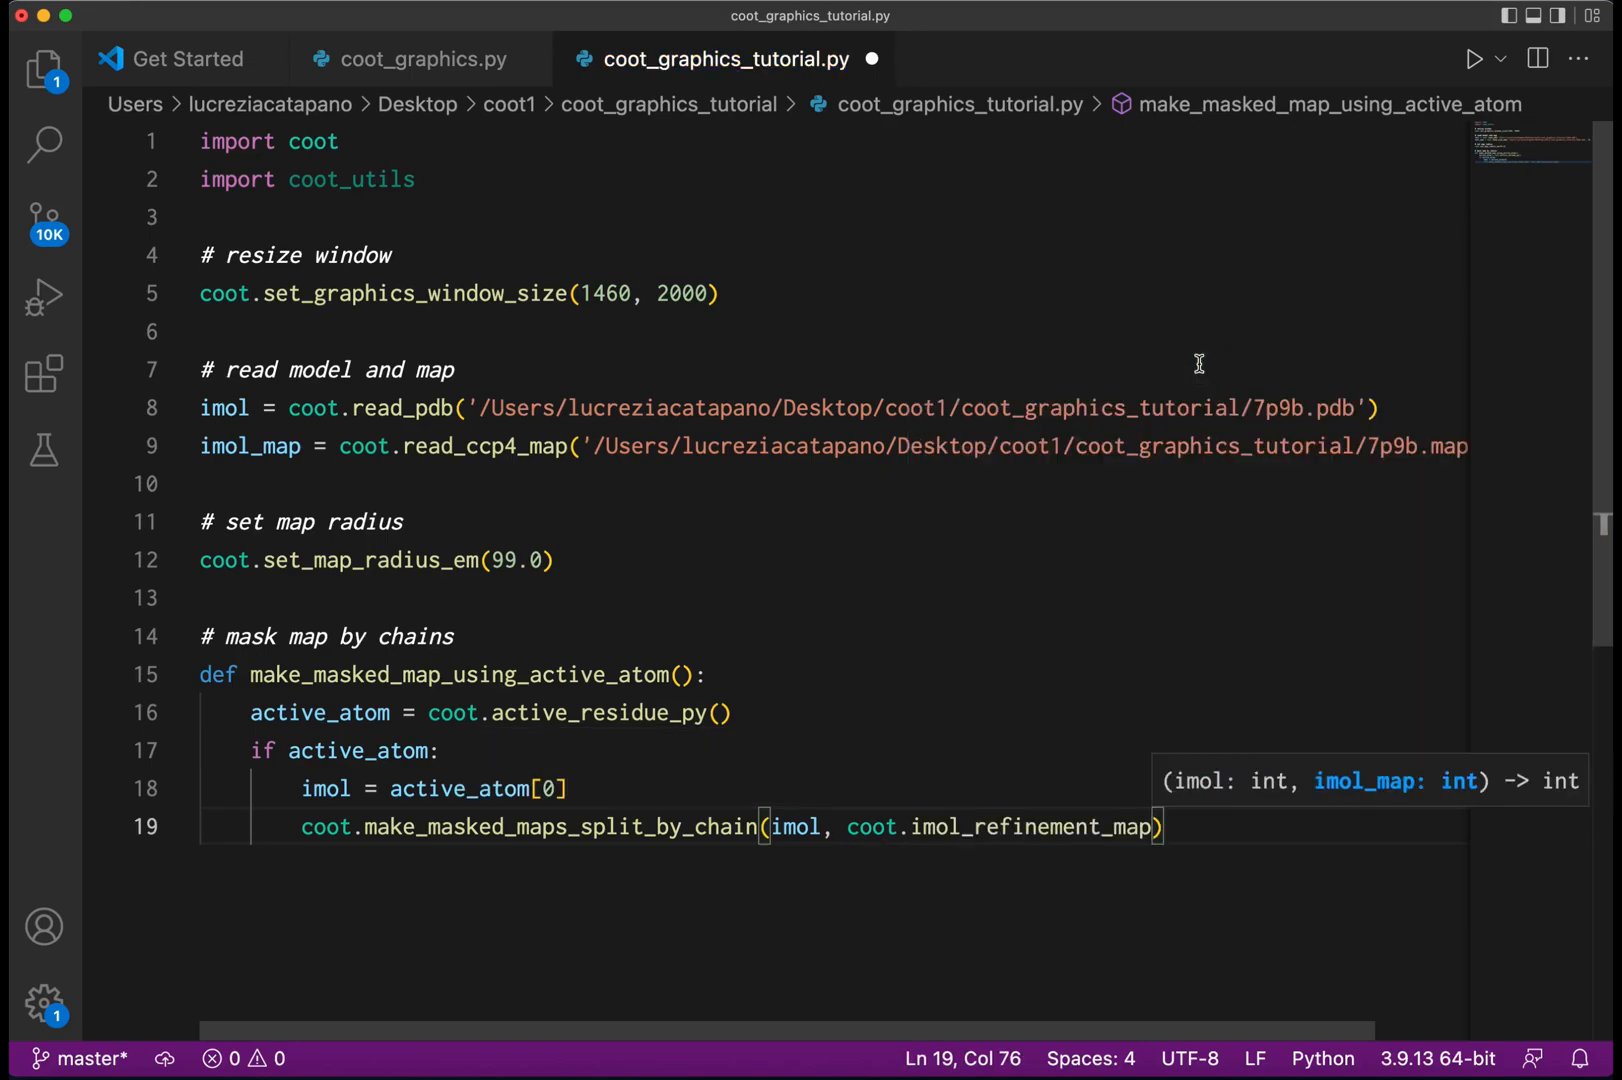
text(())
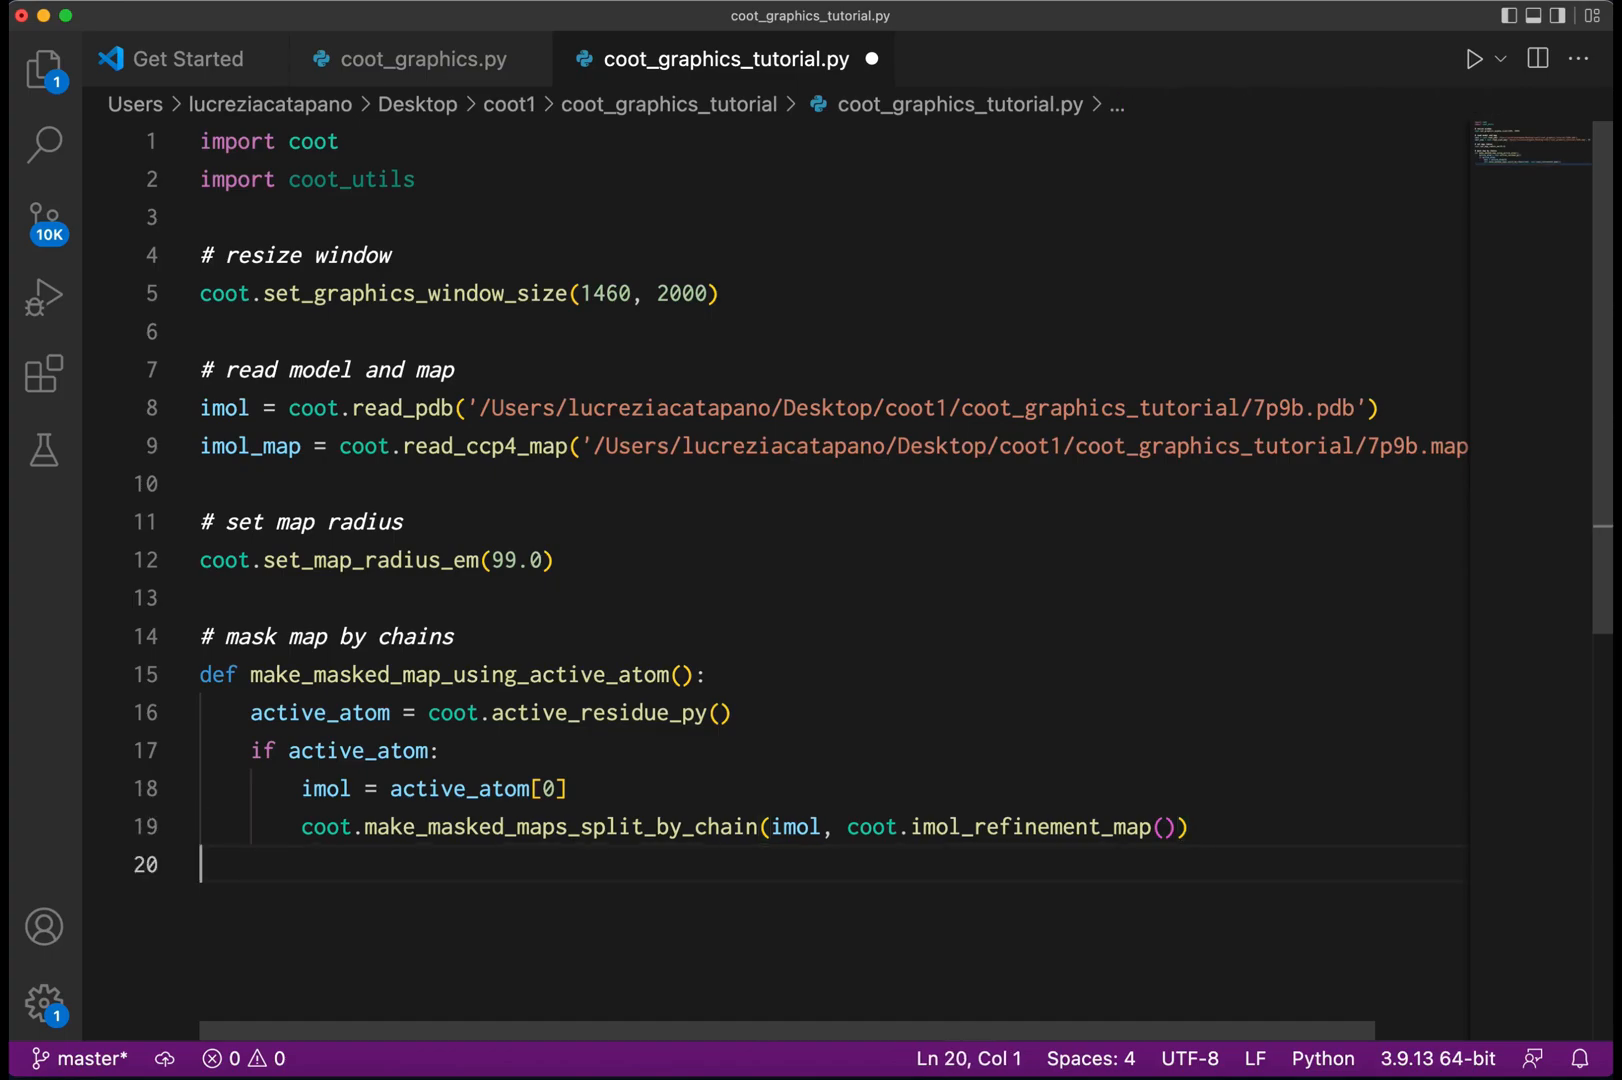
Invoke make_masked_map_using_active_atom() at top level below the function.
text(make_masked_map_using_active_atom()
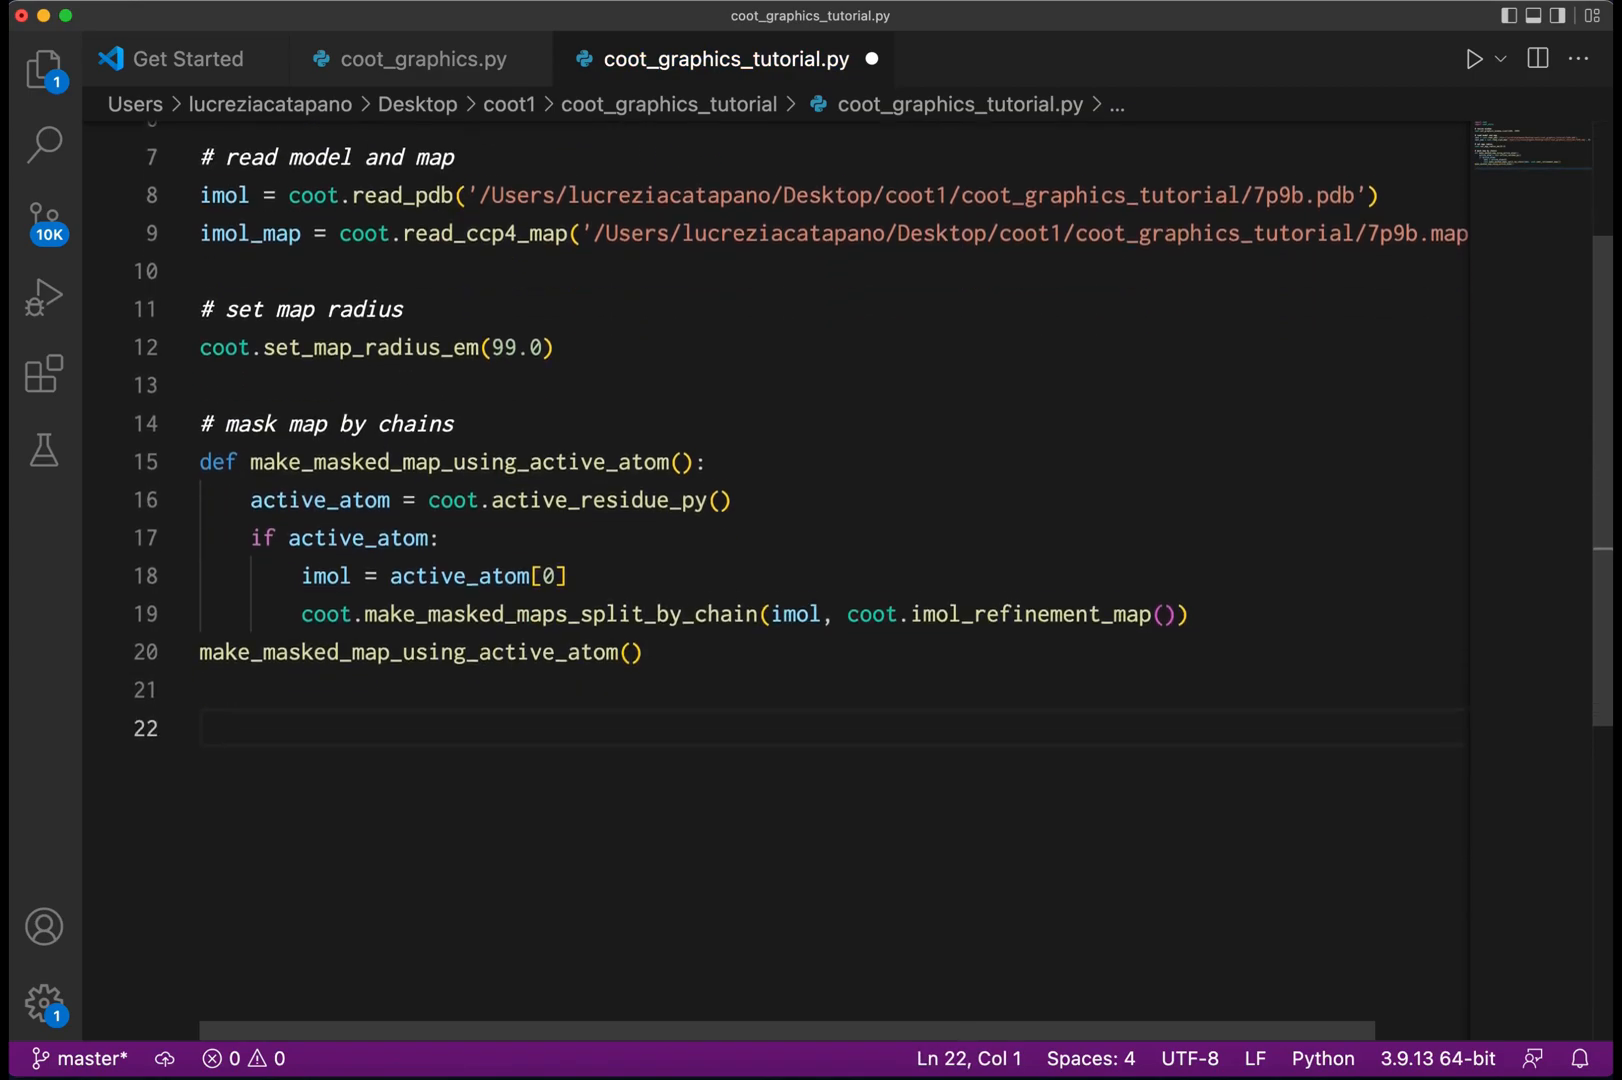
scroll(up, 3)
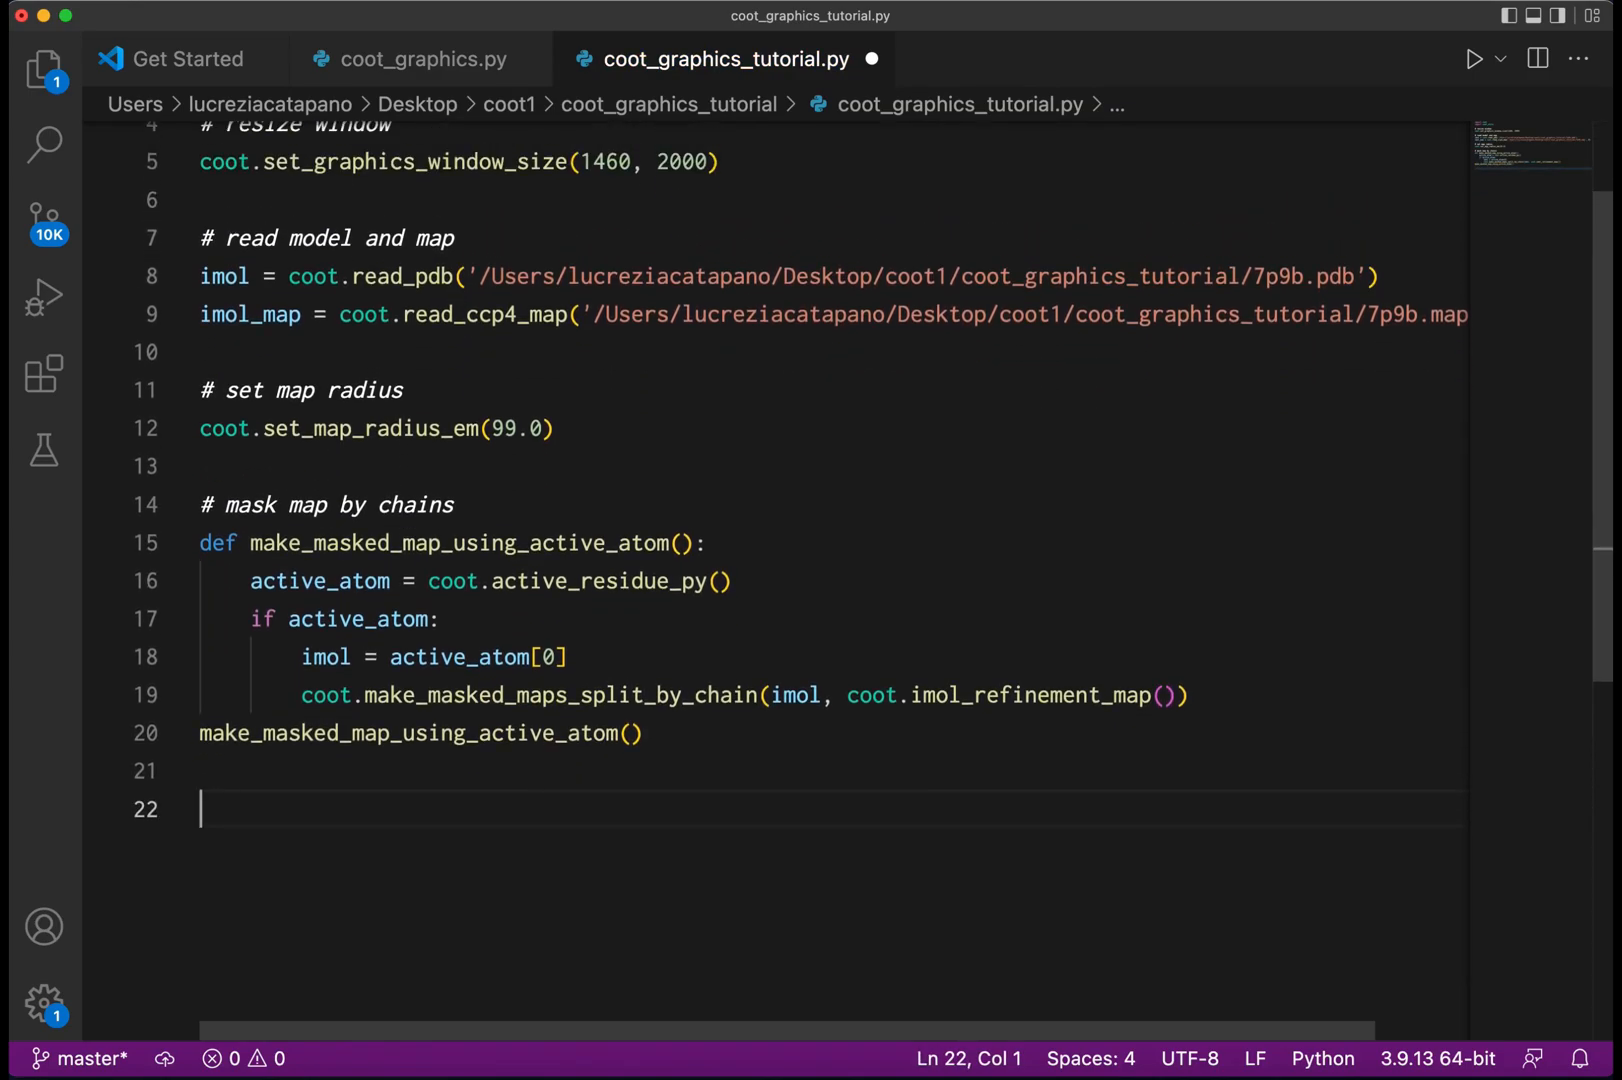
Add a '# make maps as surface' comment and a coot_utils.solidify_maps() call.
text(# make ma)
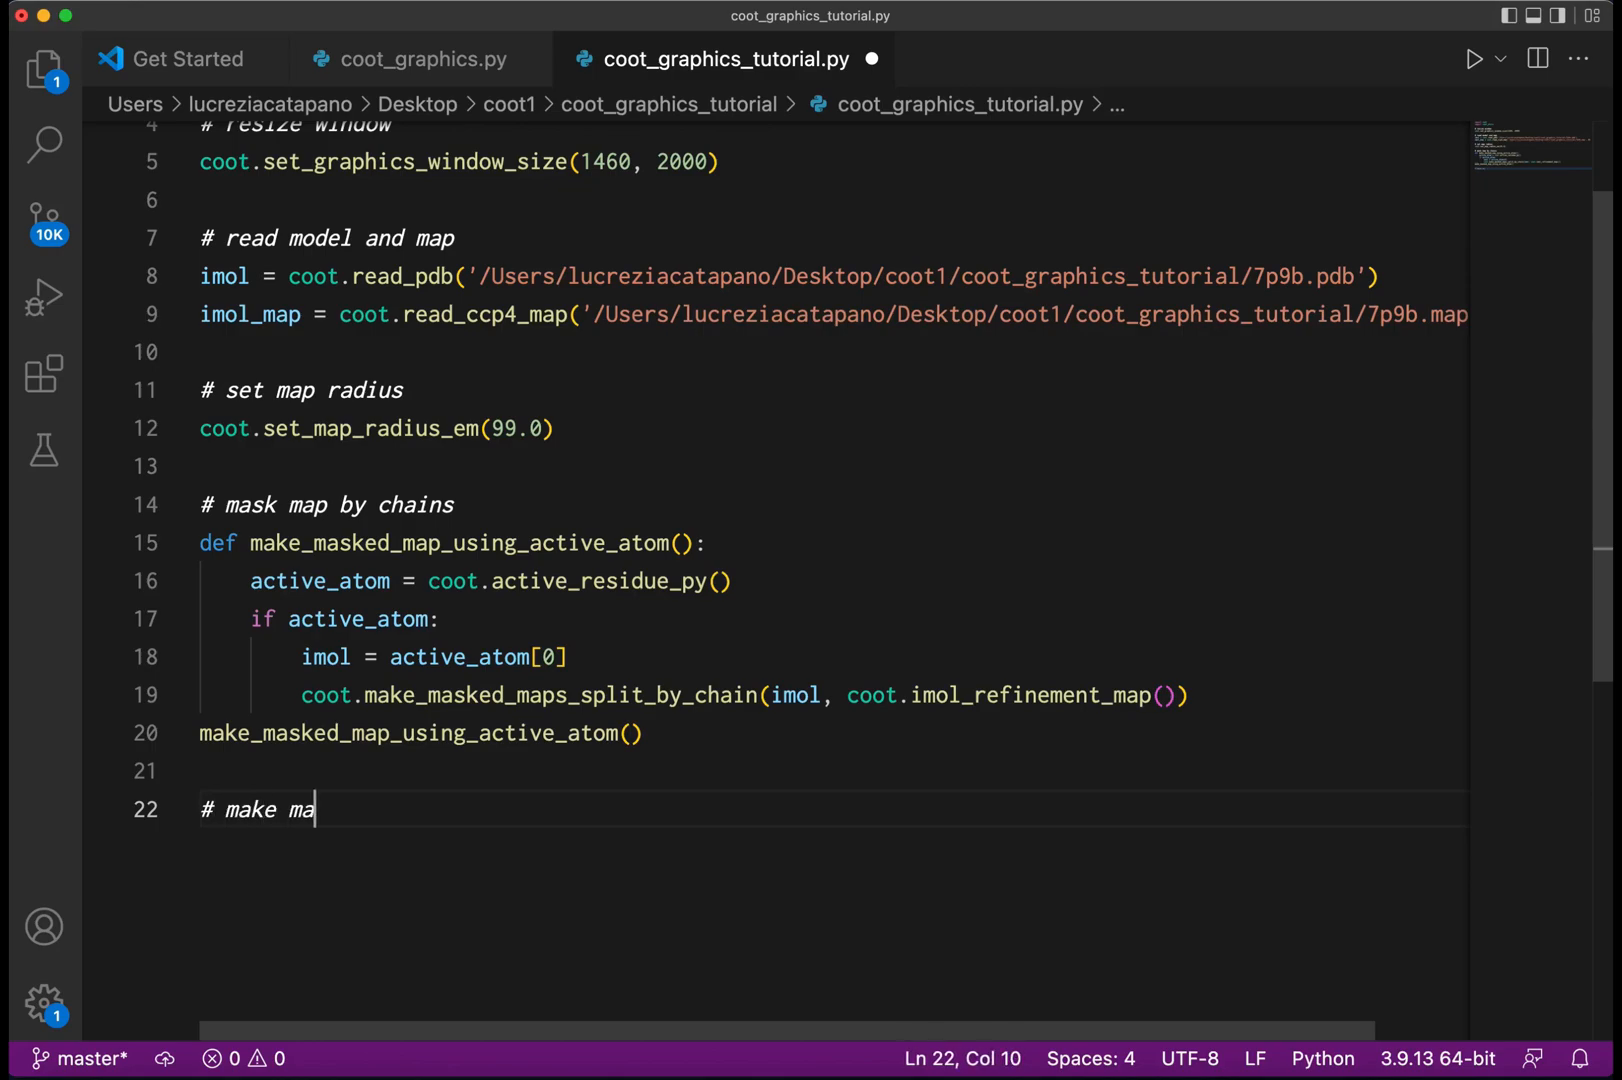
text(ps as sur)
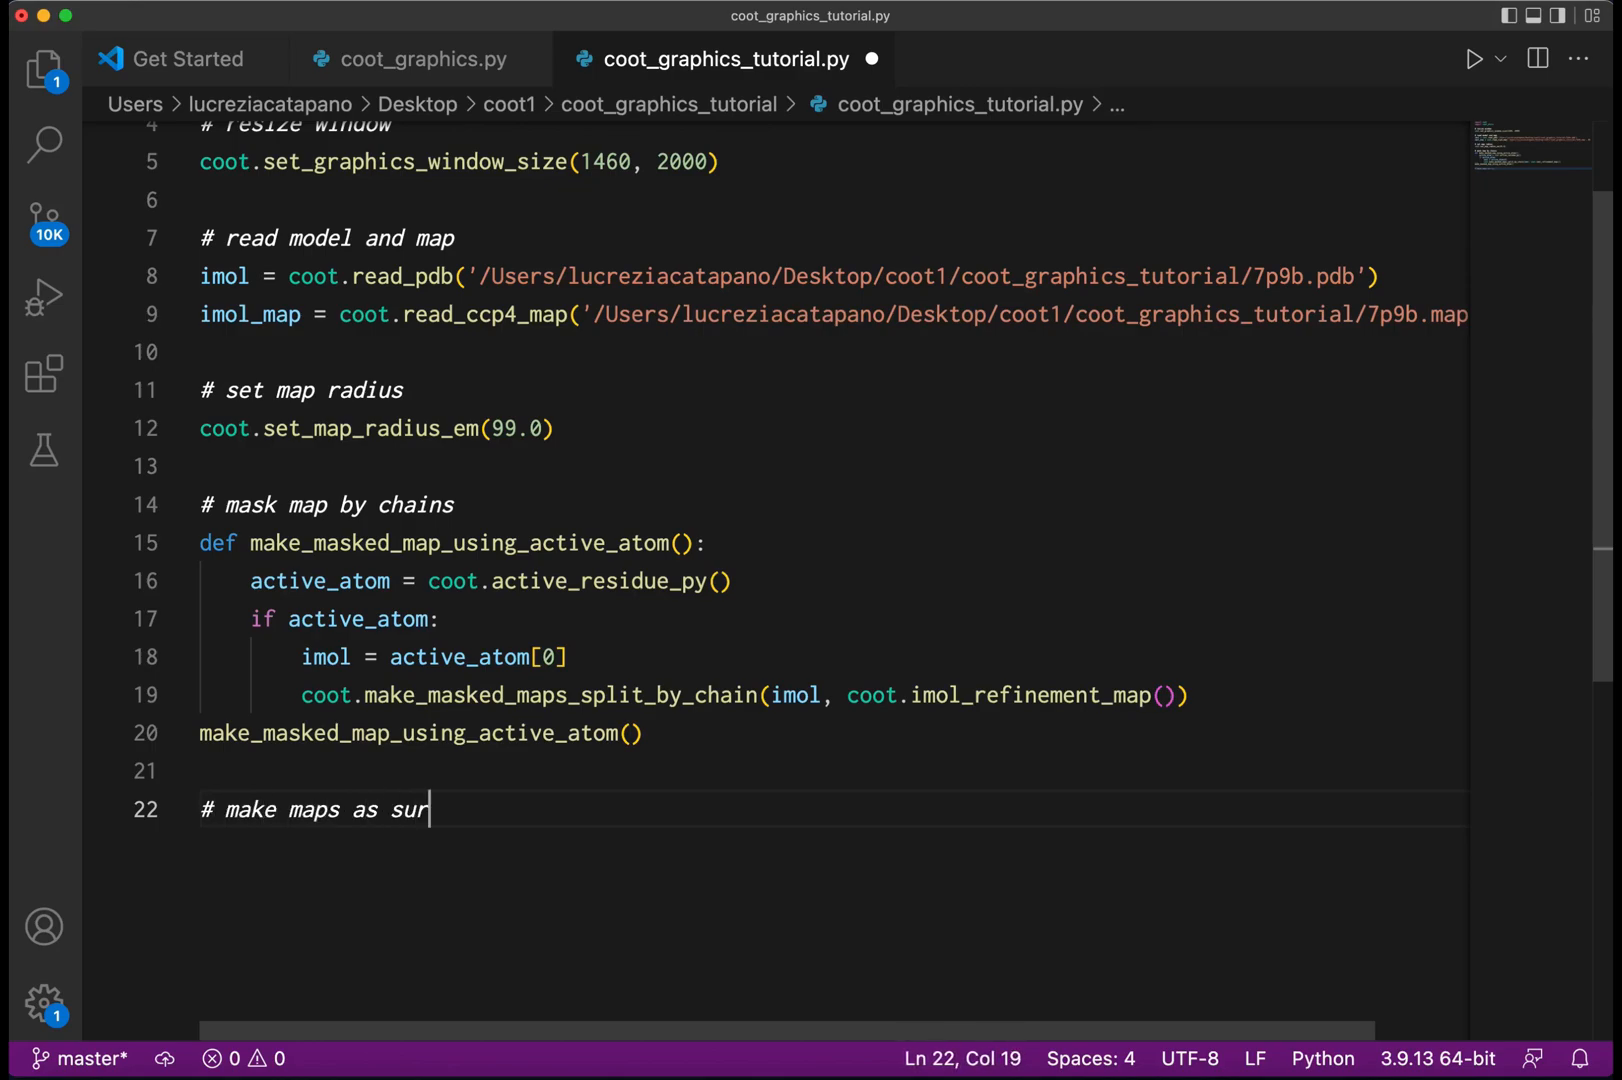
text(face)
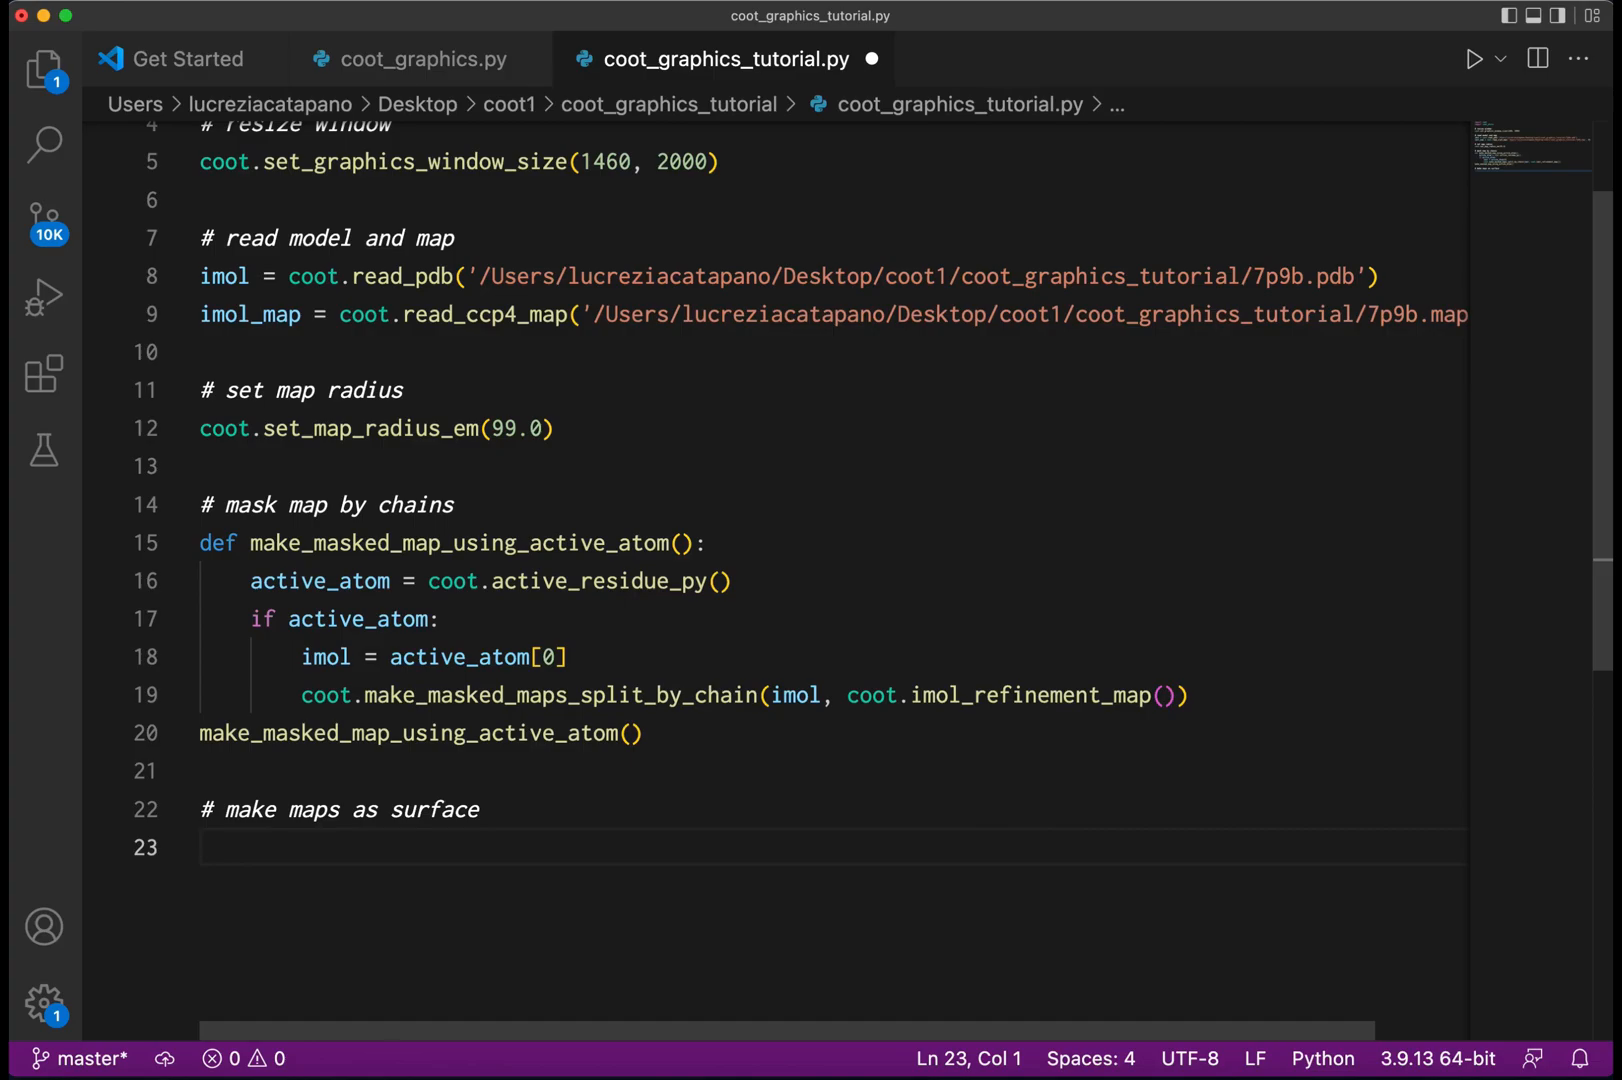
text(coot)
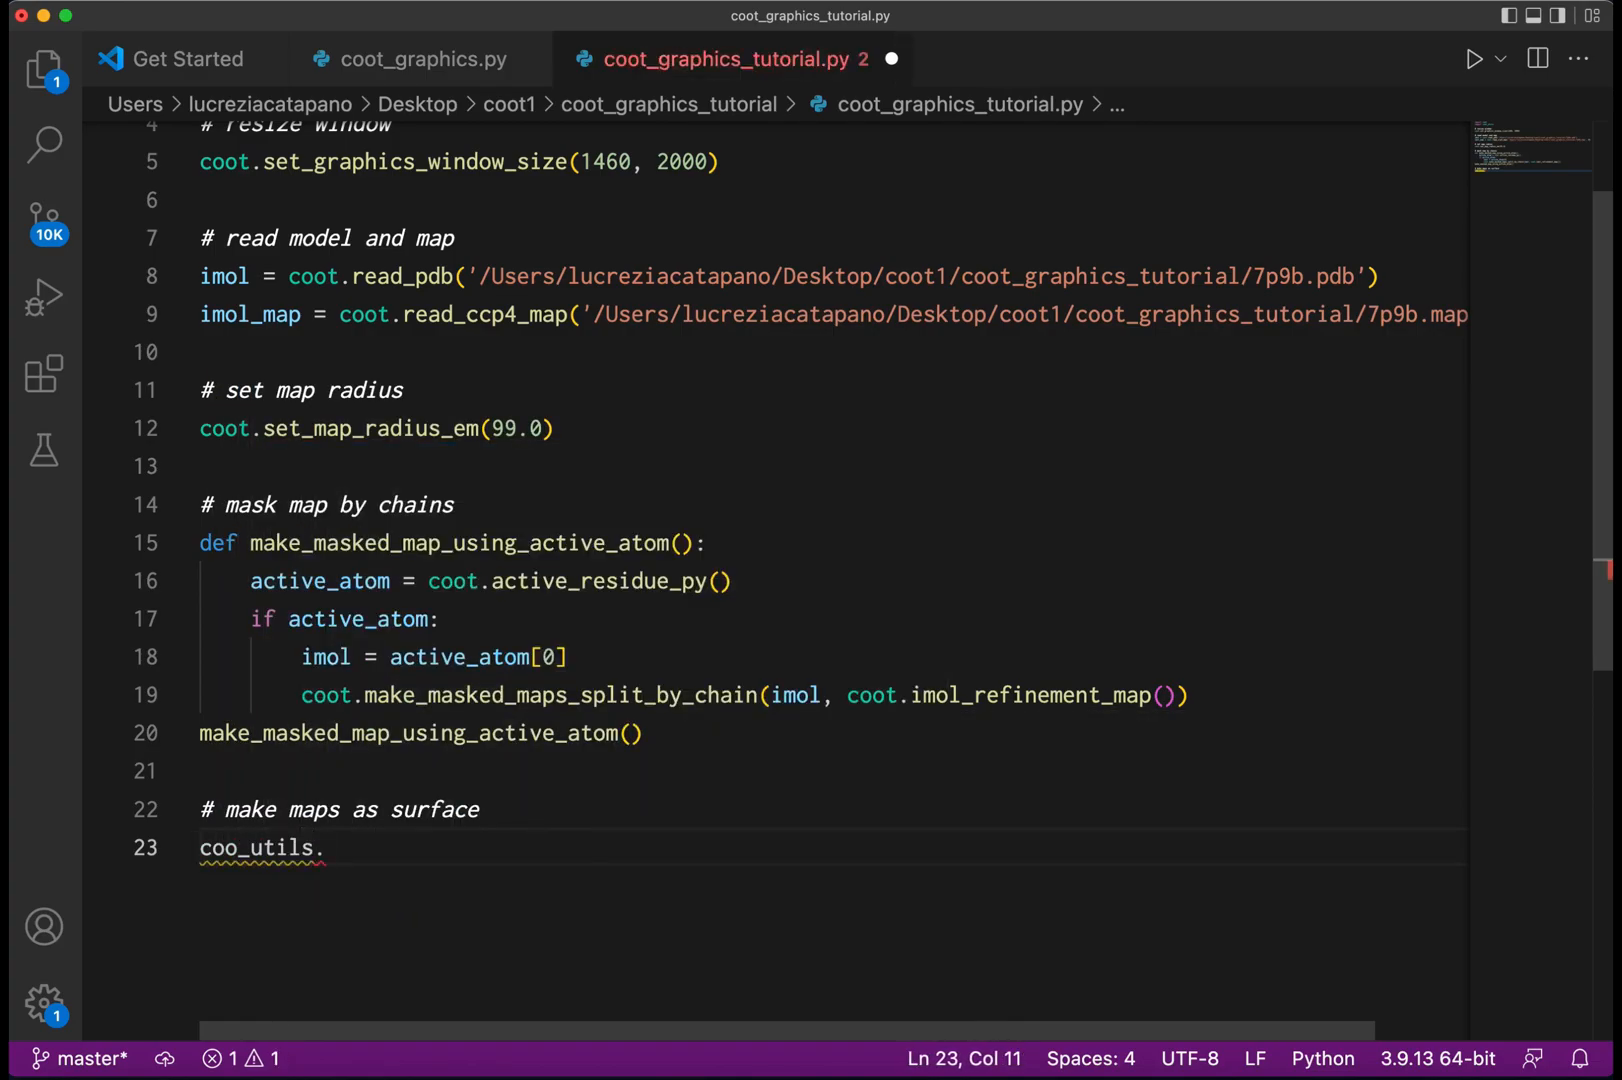
text(so)
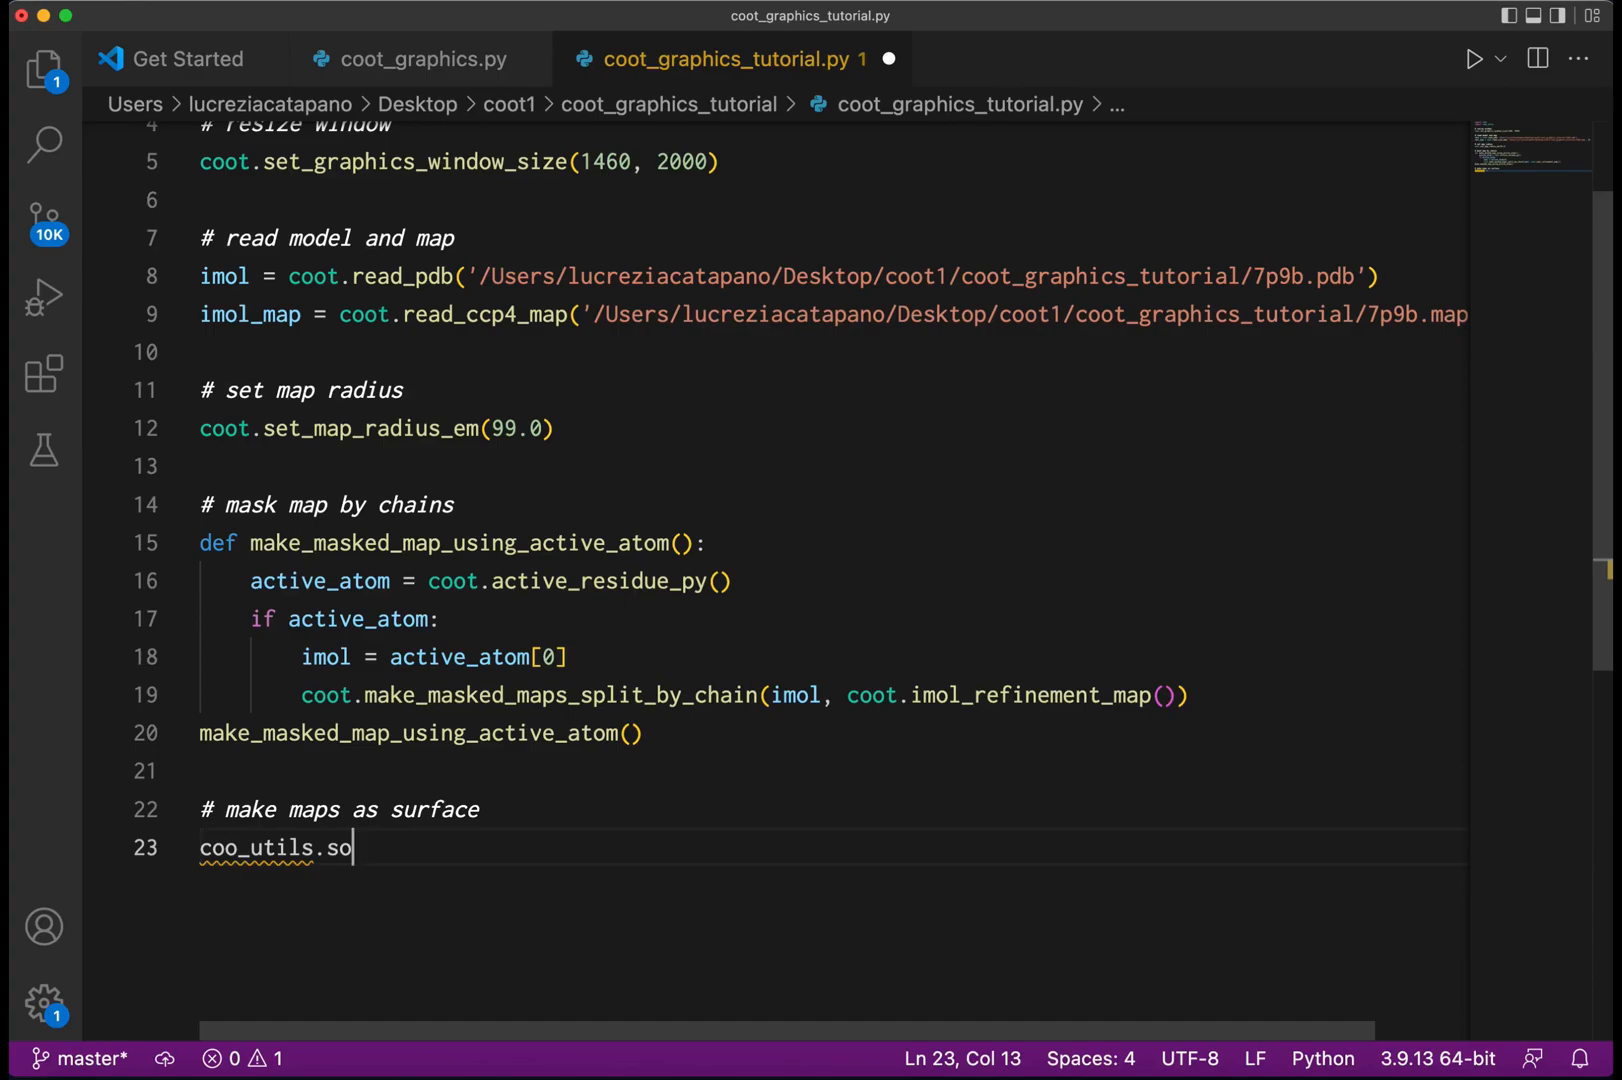
text(coot_)
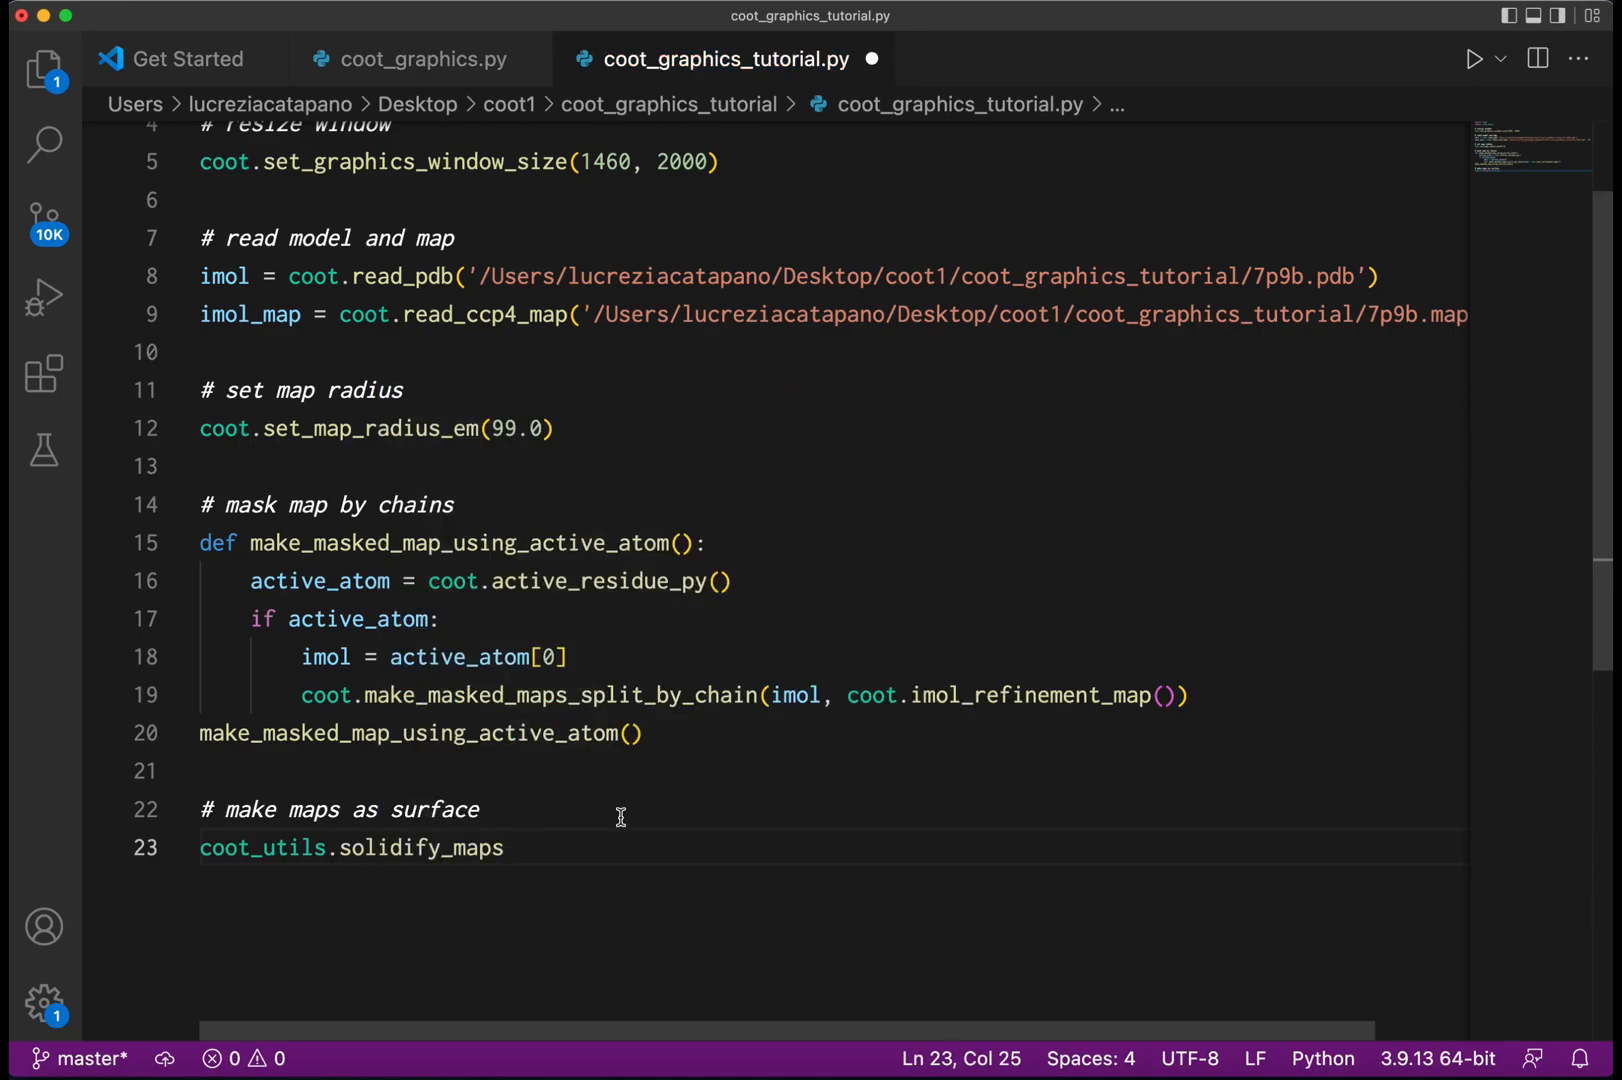
text(())
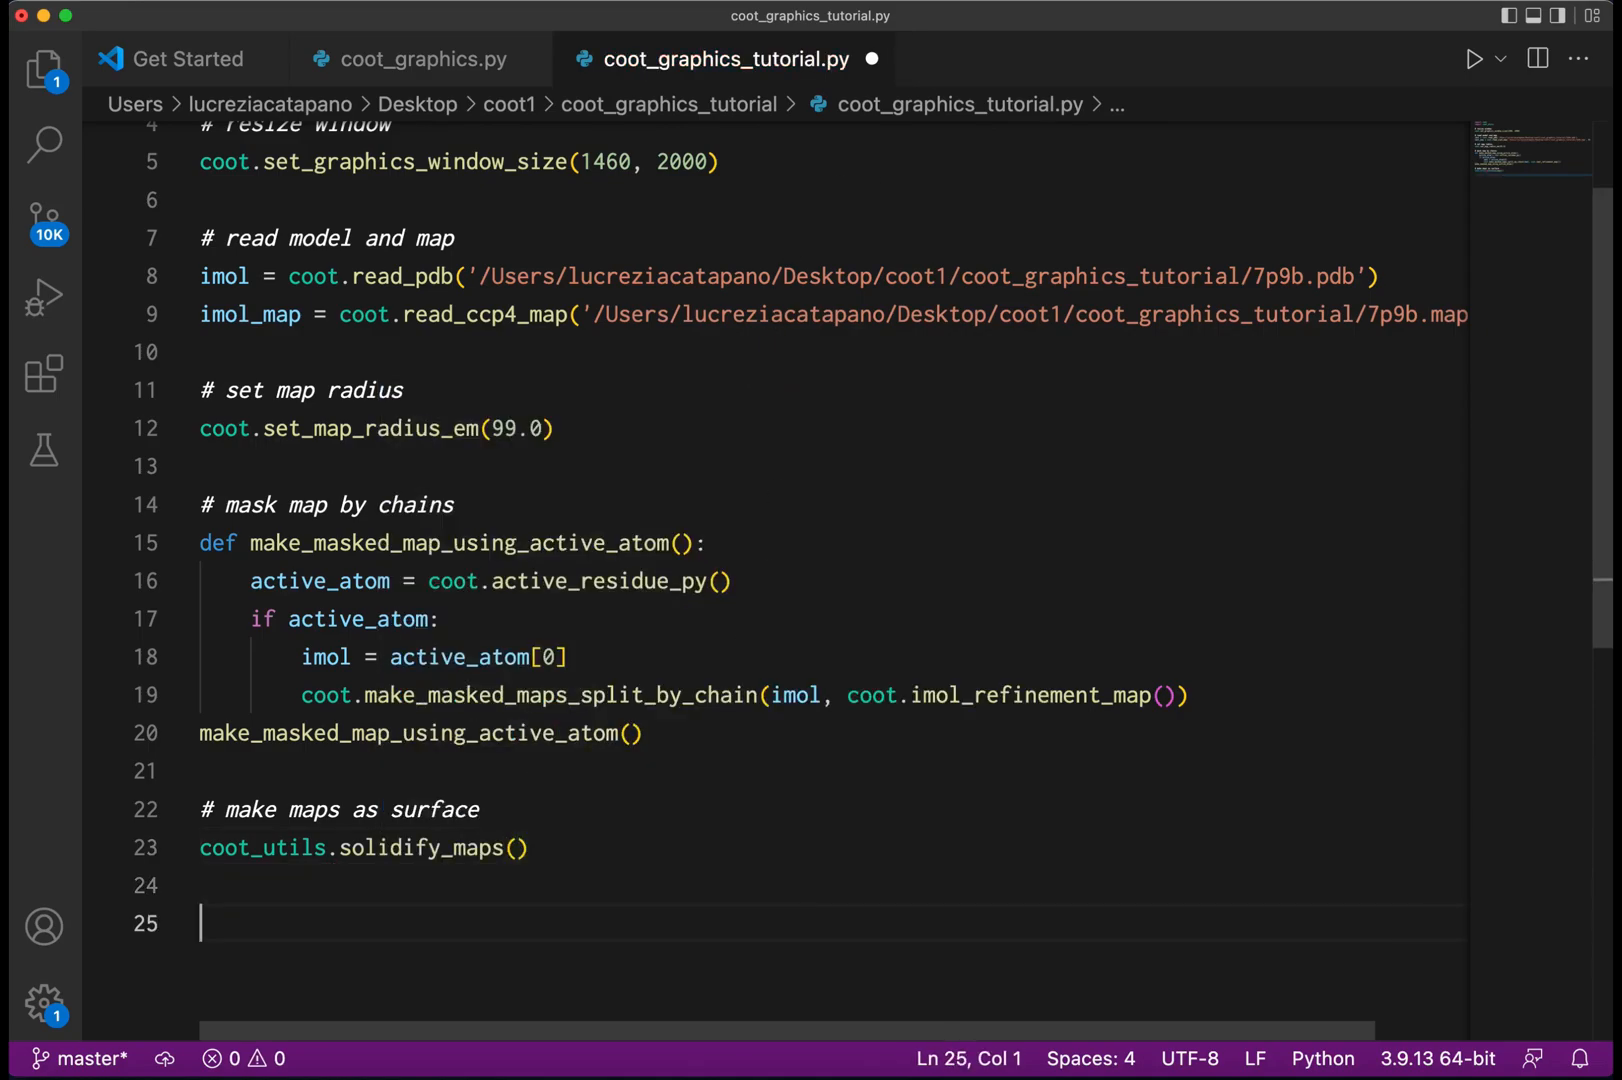
Add an undisplay comment with coot.set_map_displayed(1, 0) and coot.set_mol_displayed(0, 0).
text(# un)
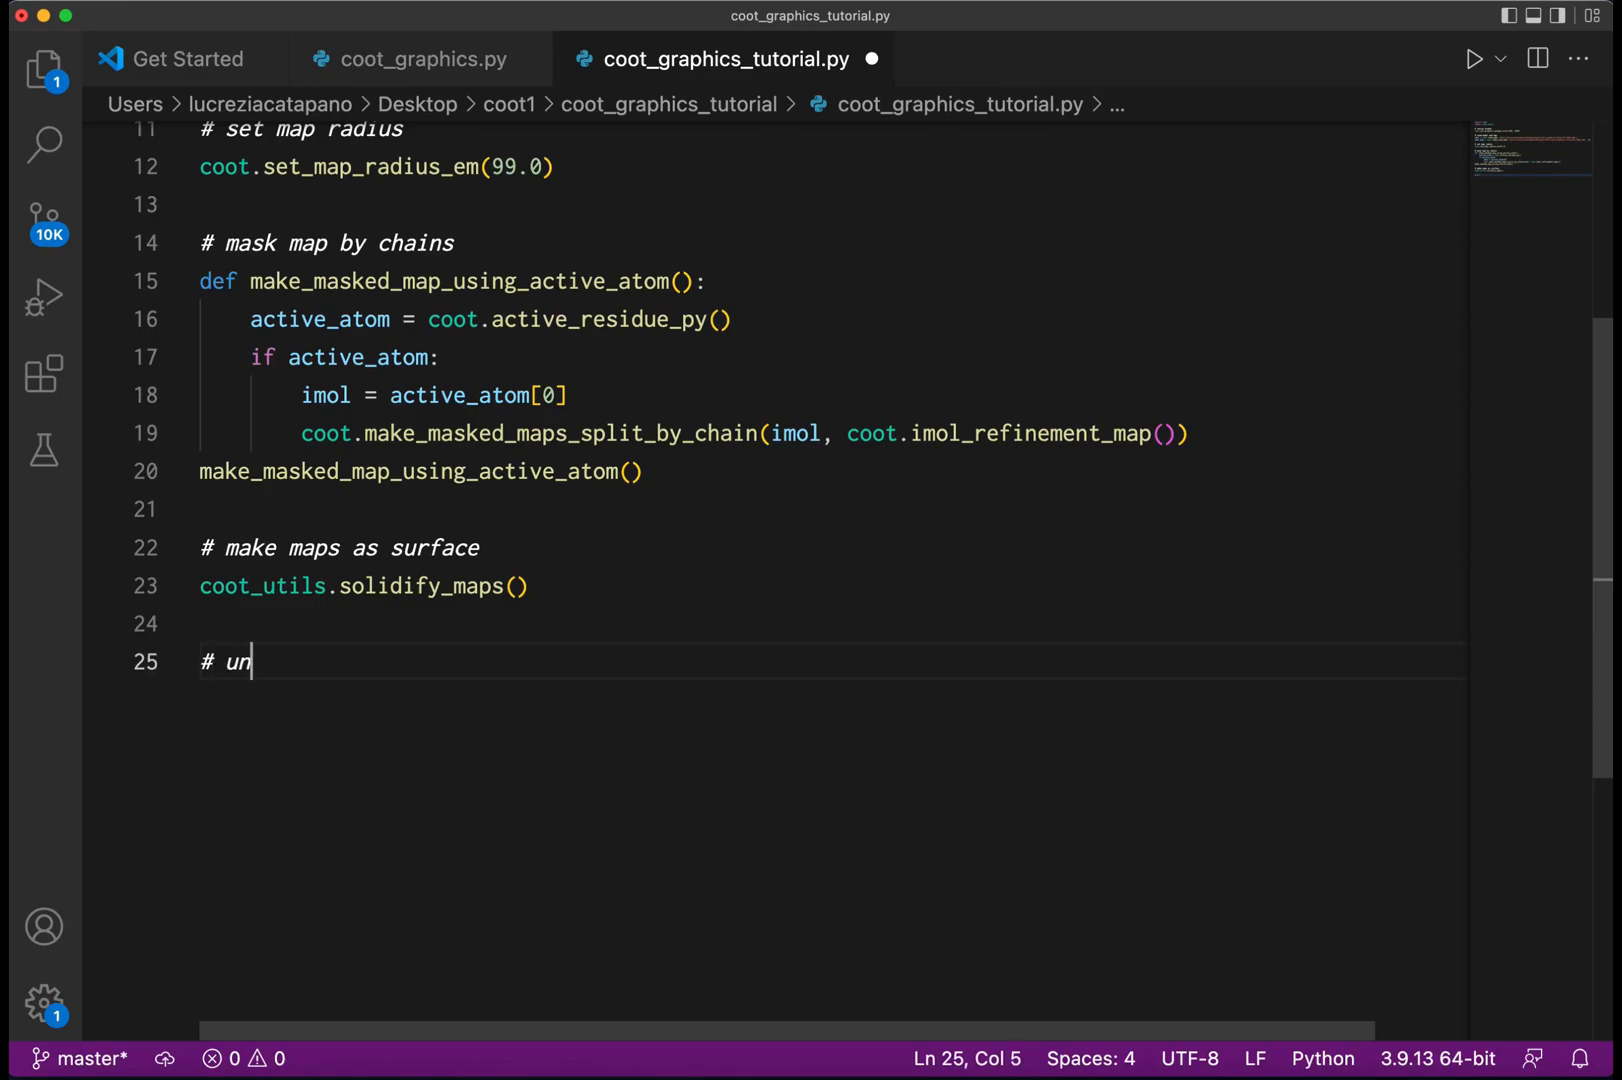
text(display)
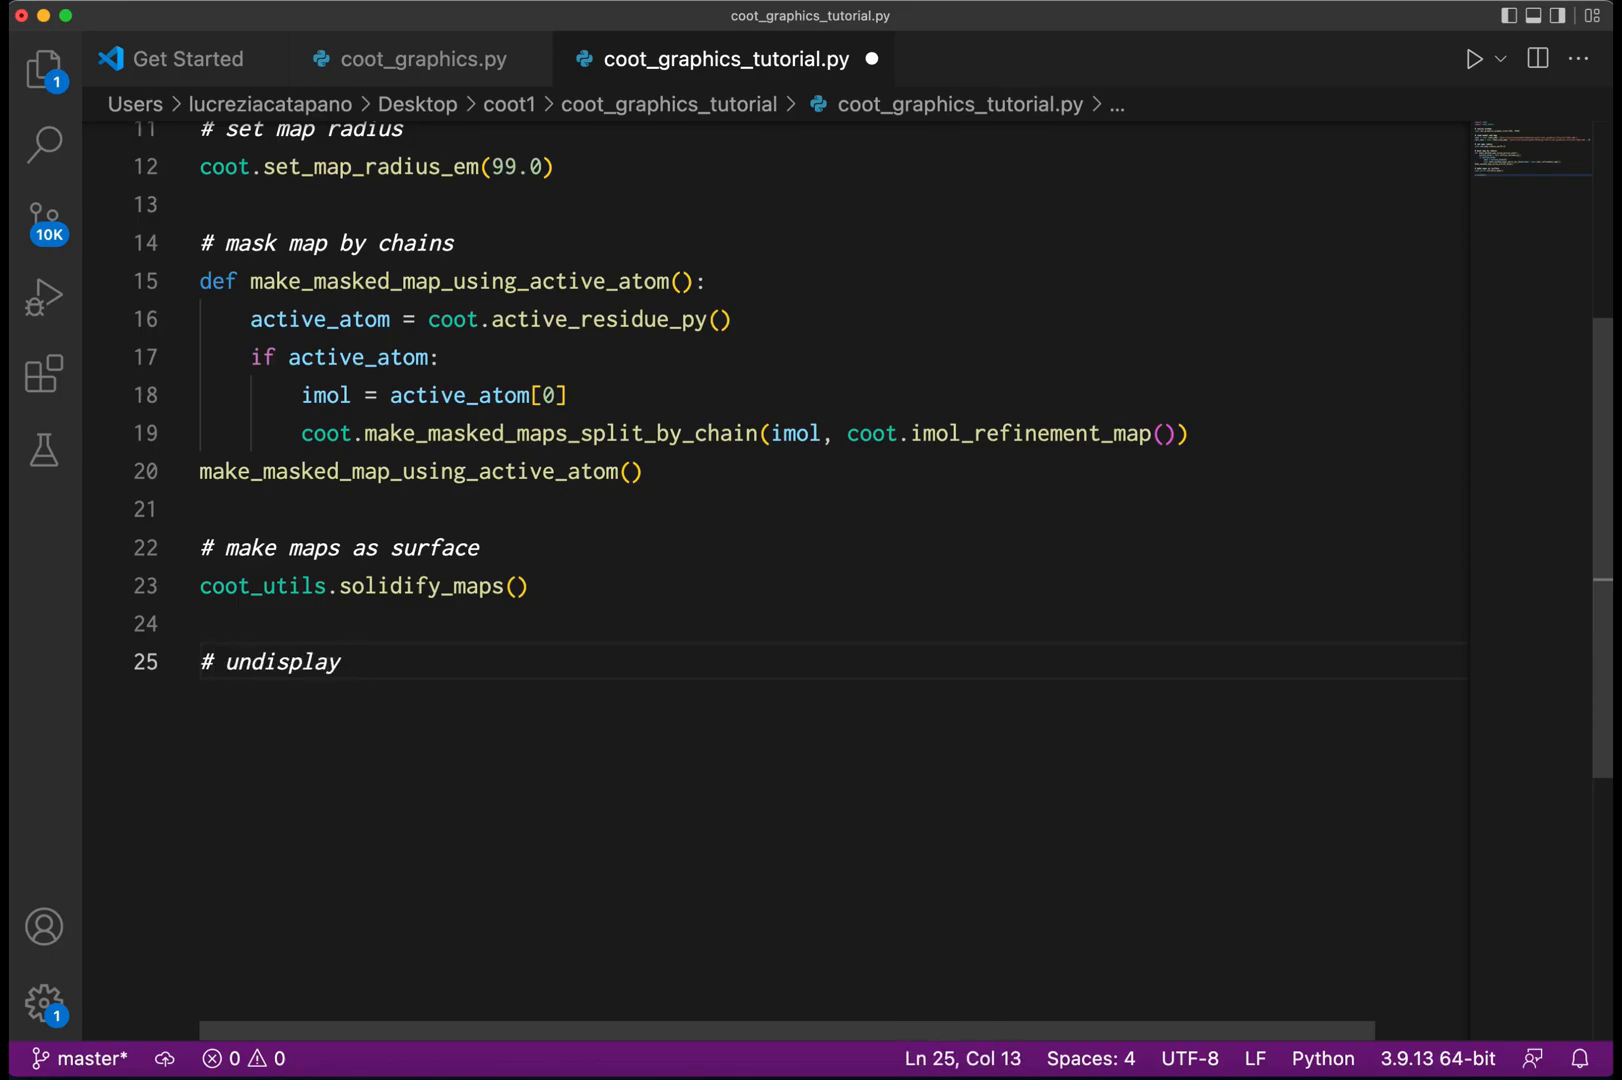
text(original m)
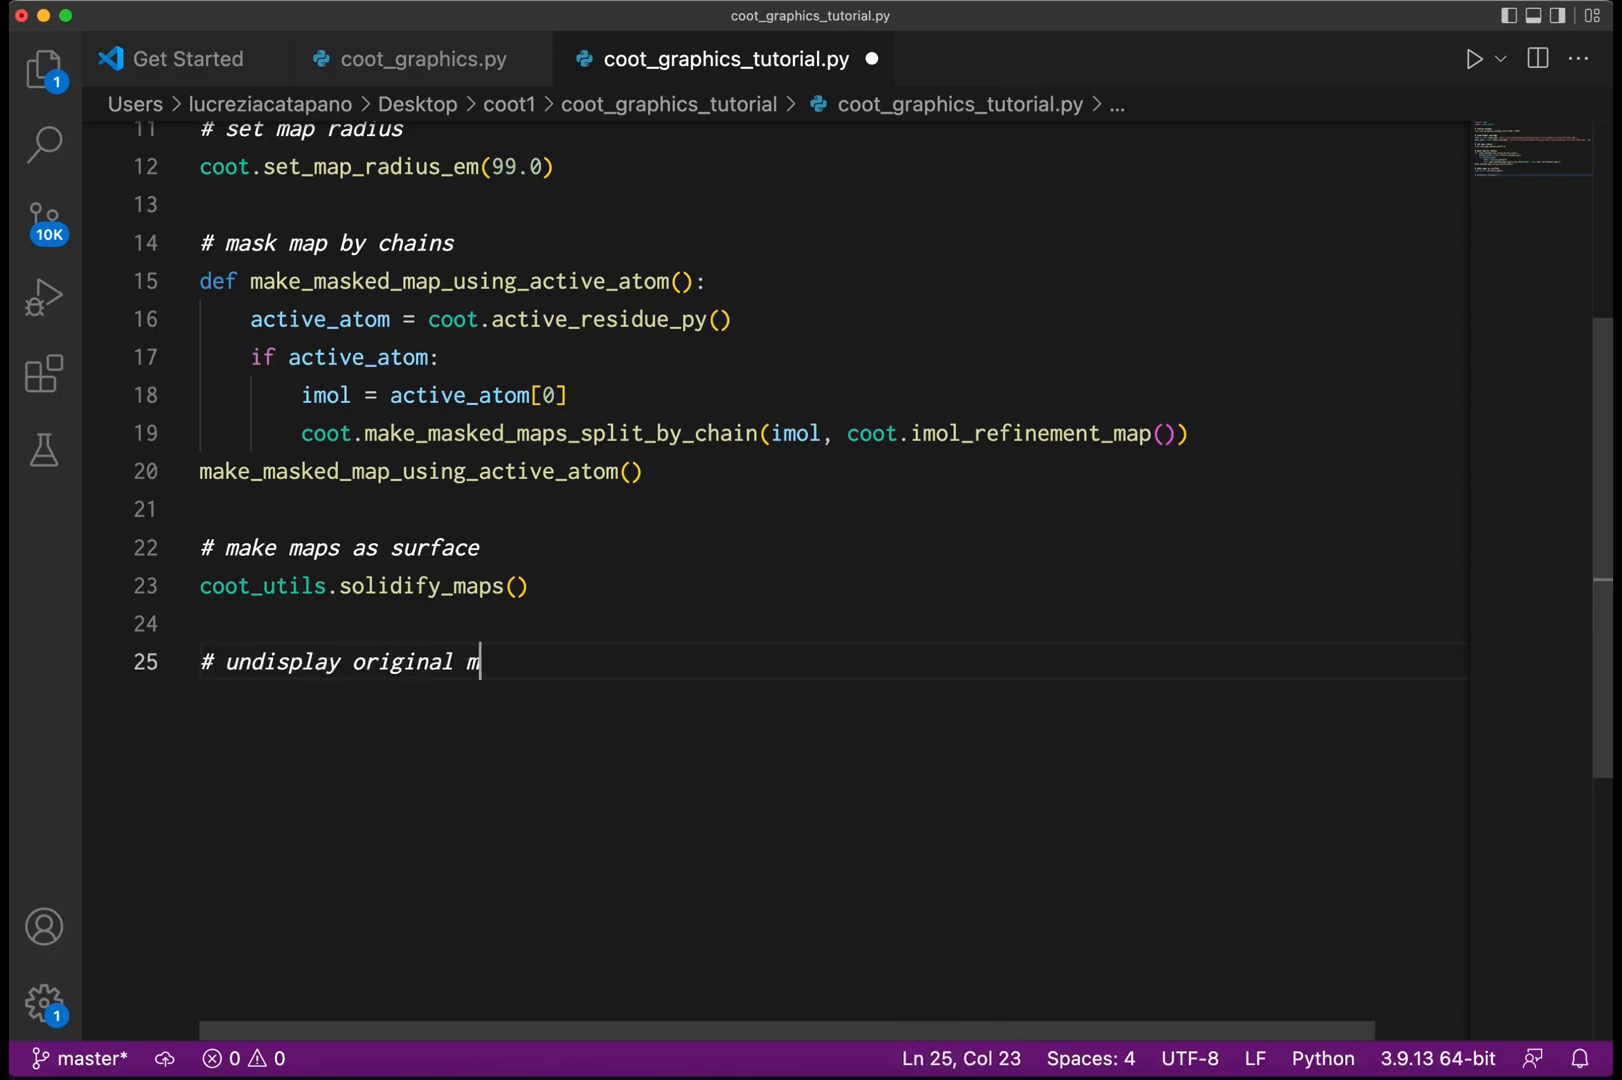
text(ap and model)
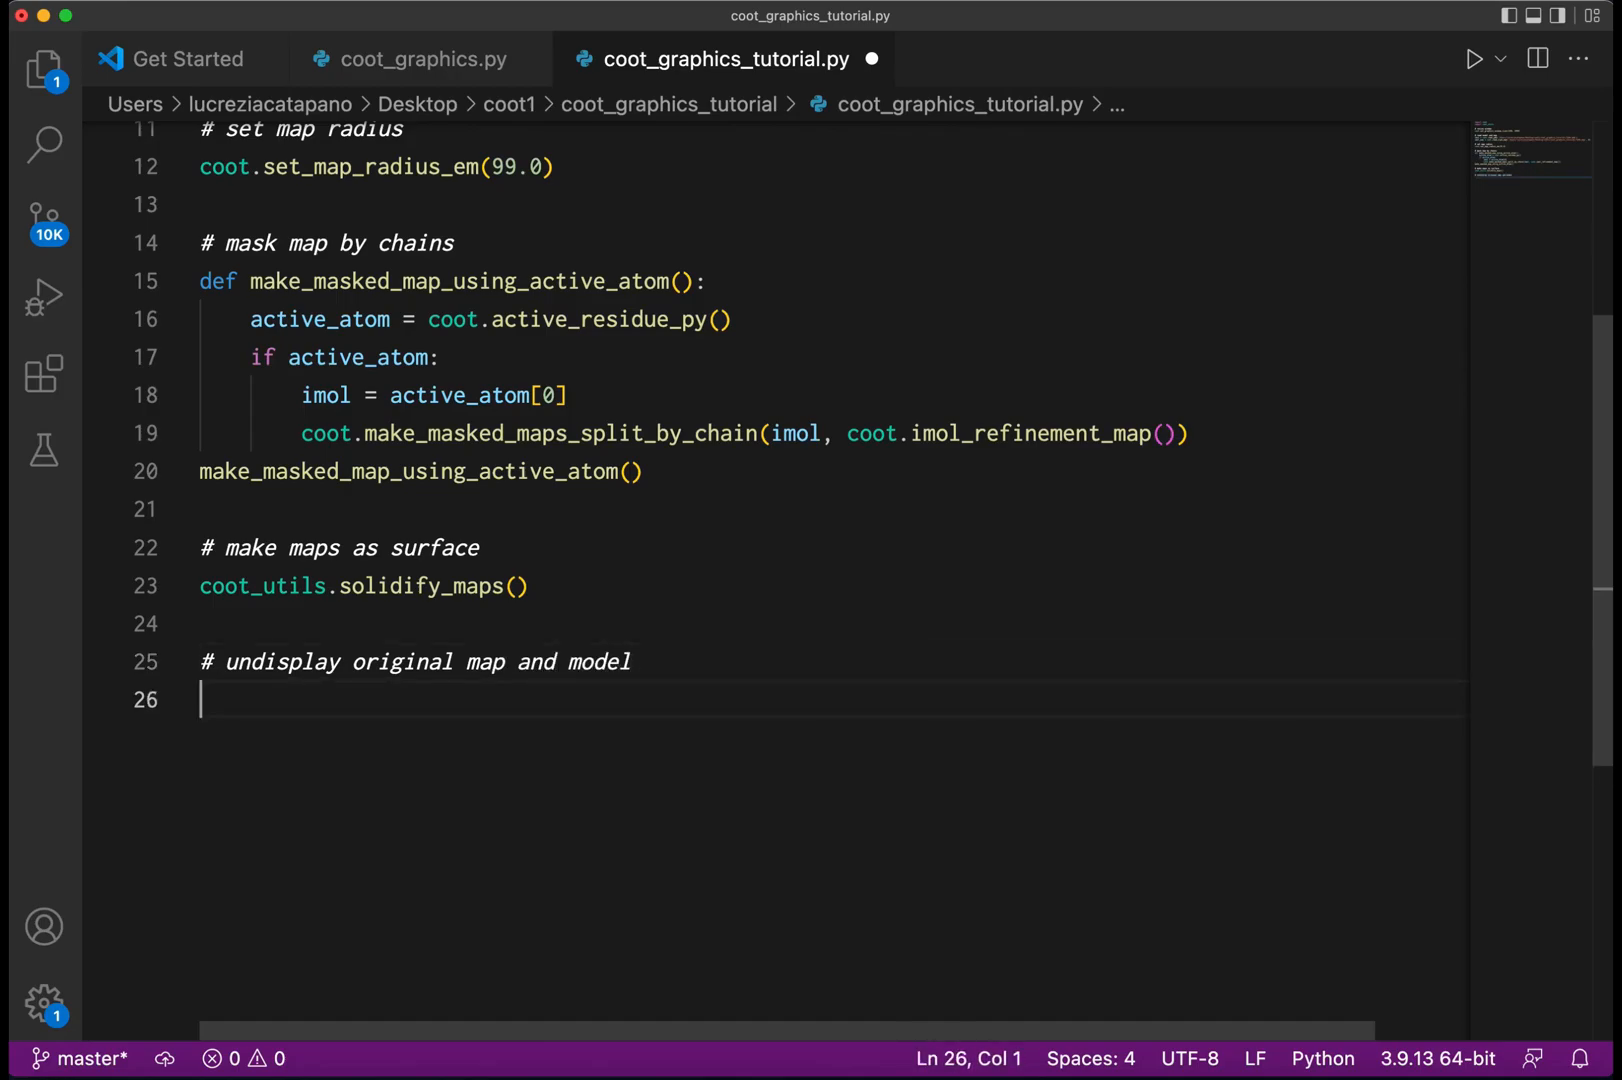
text(coot.set_map)
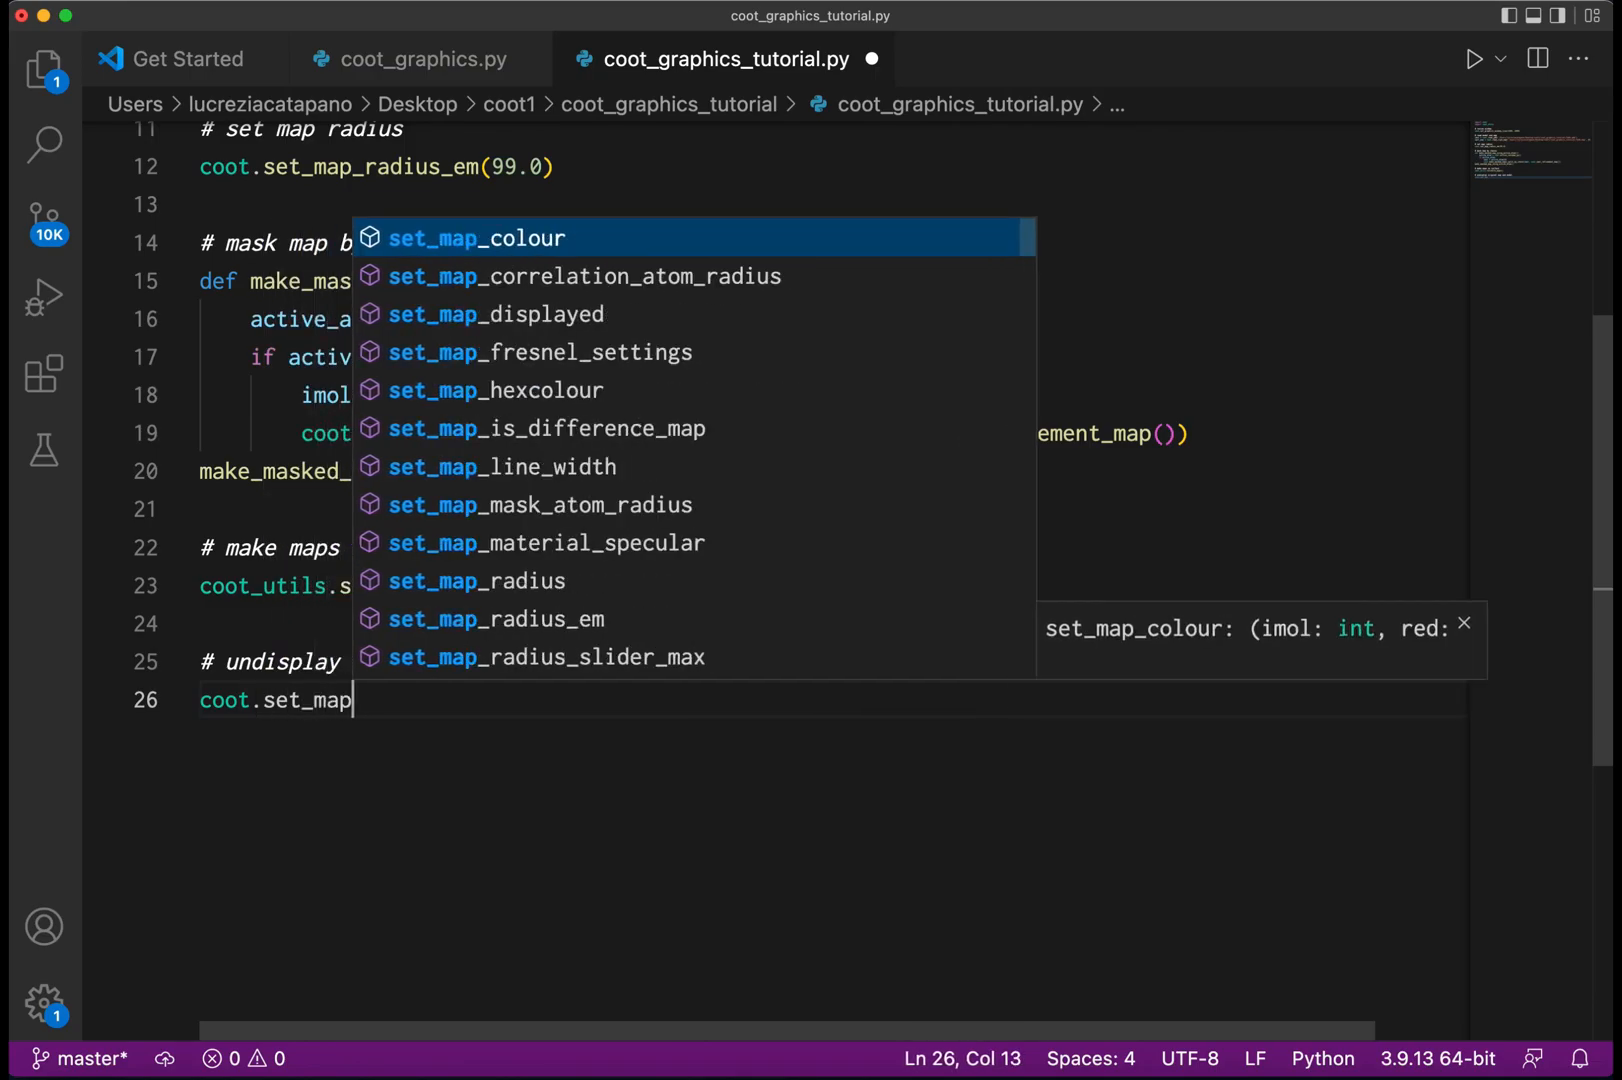
click(496, 314)
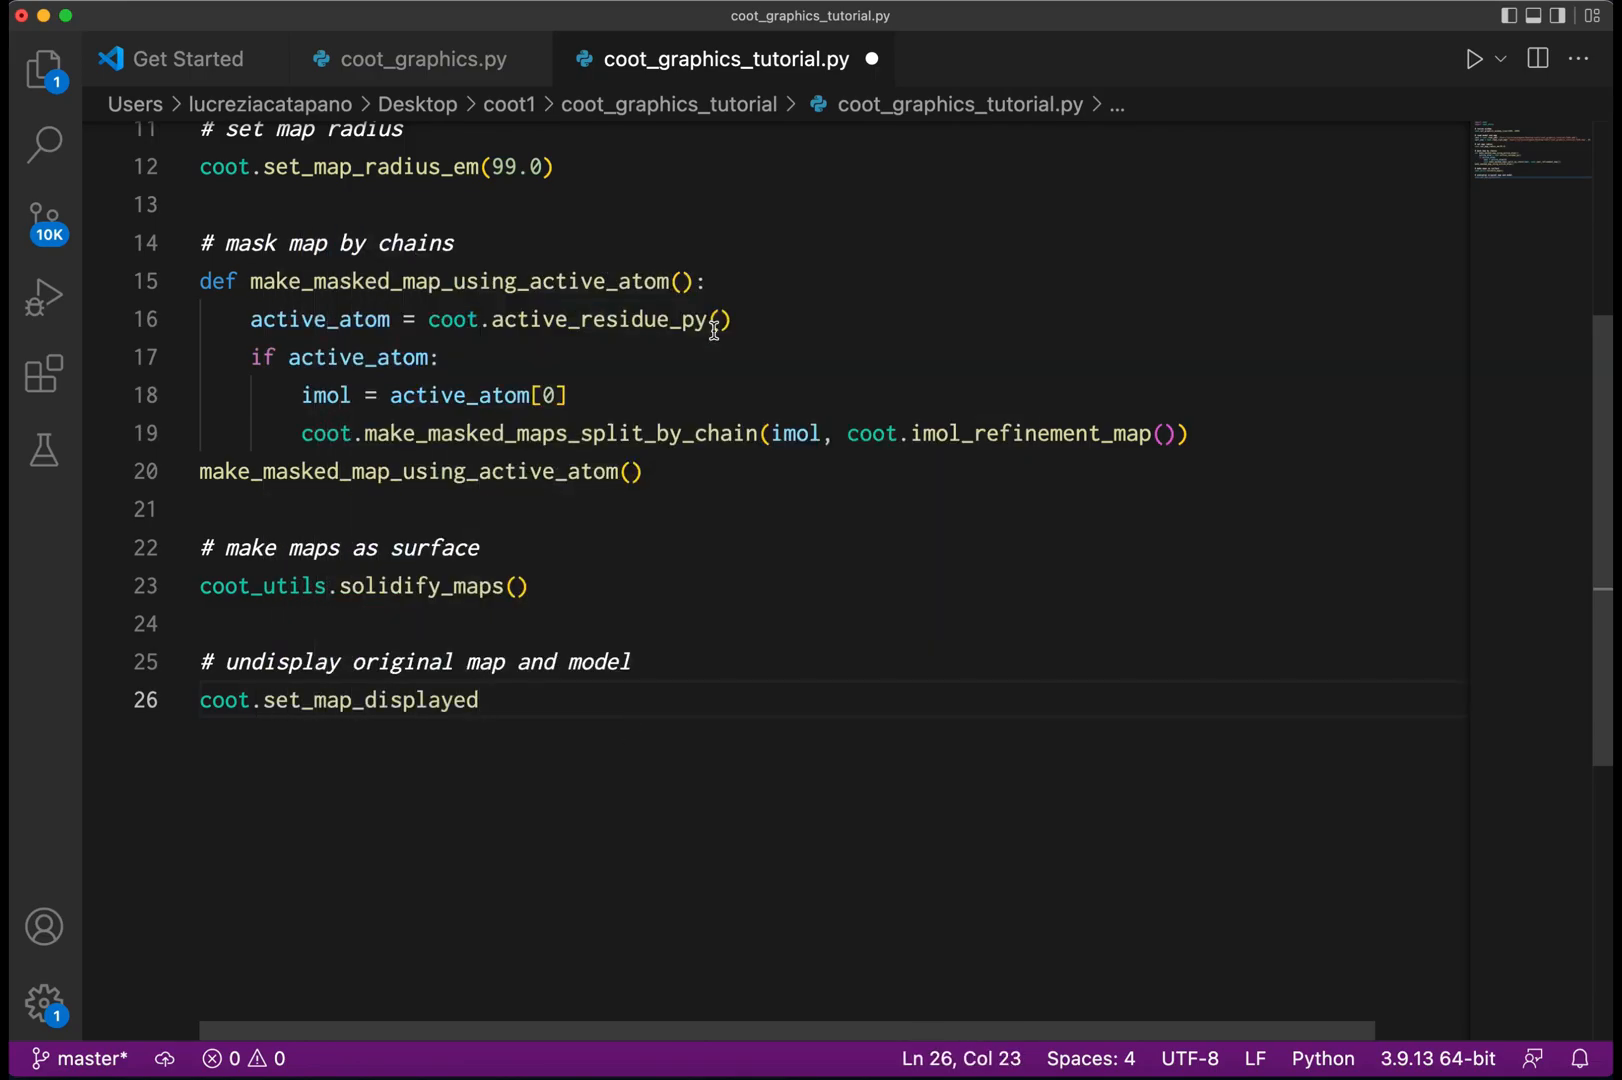
text((1, 0))
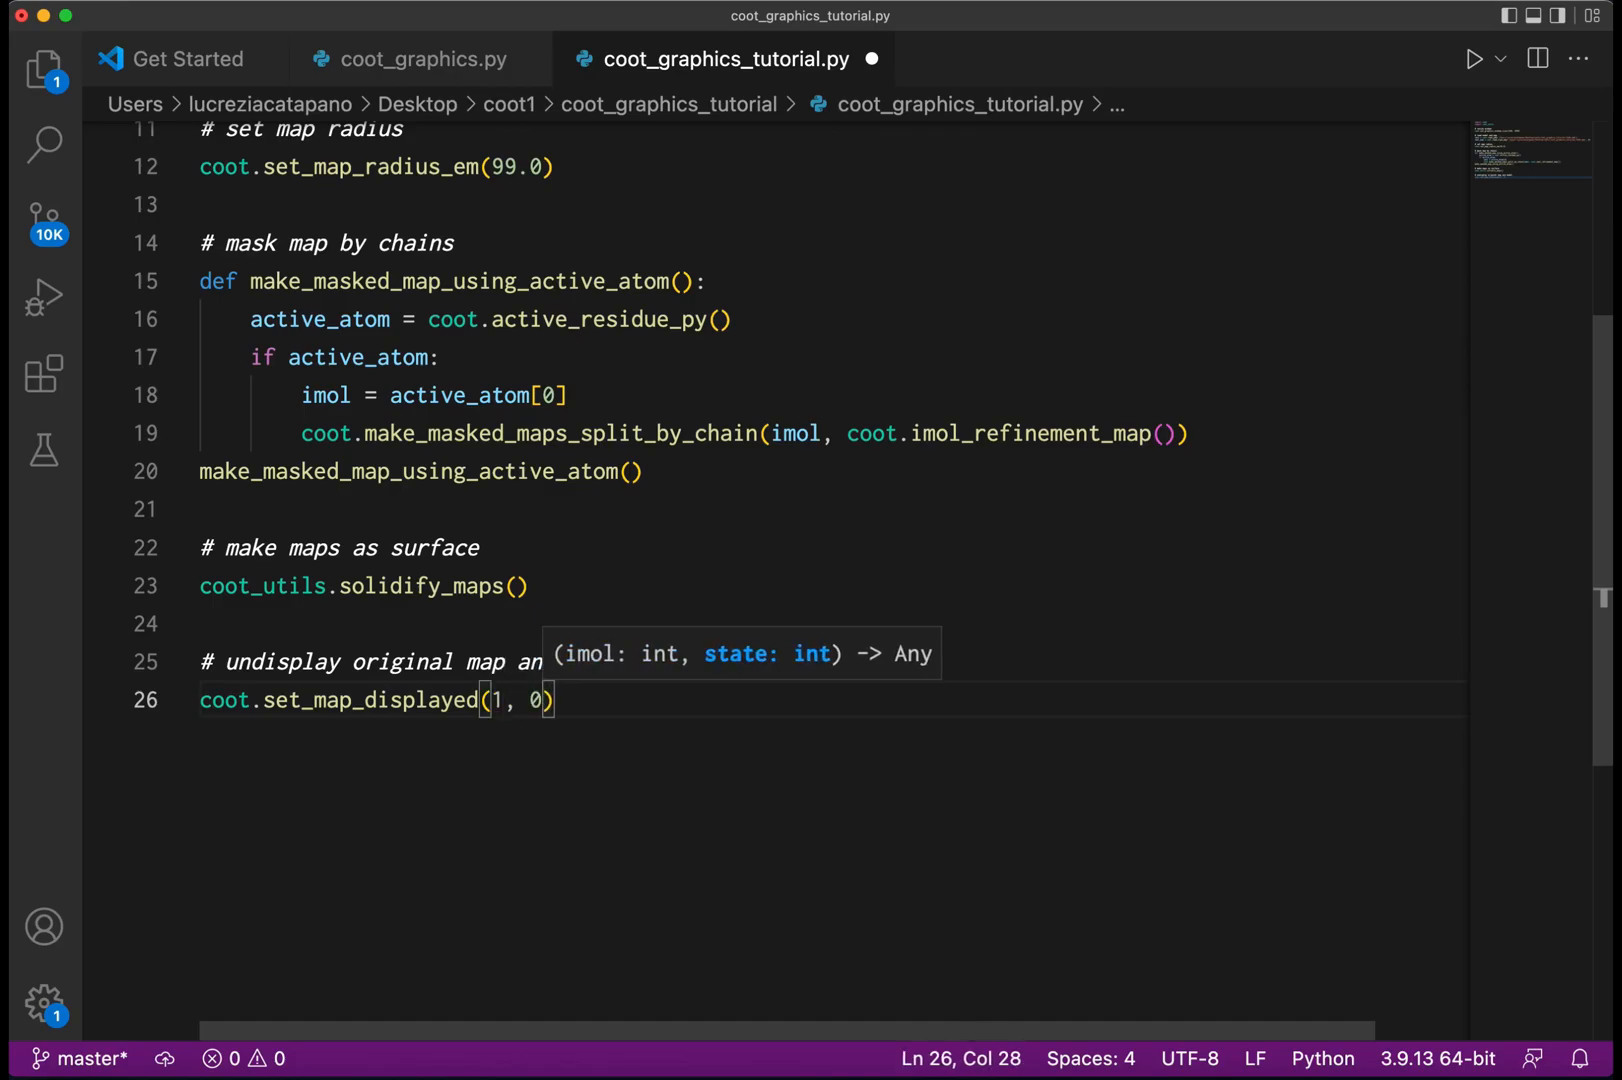
text(c)
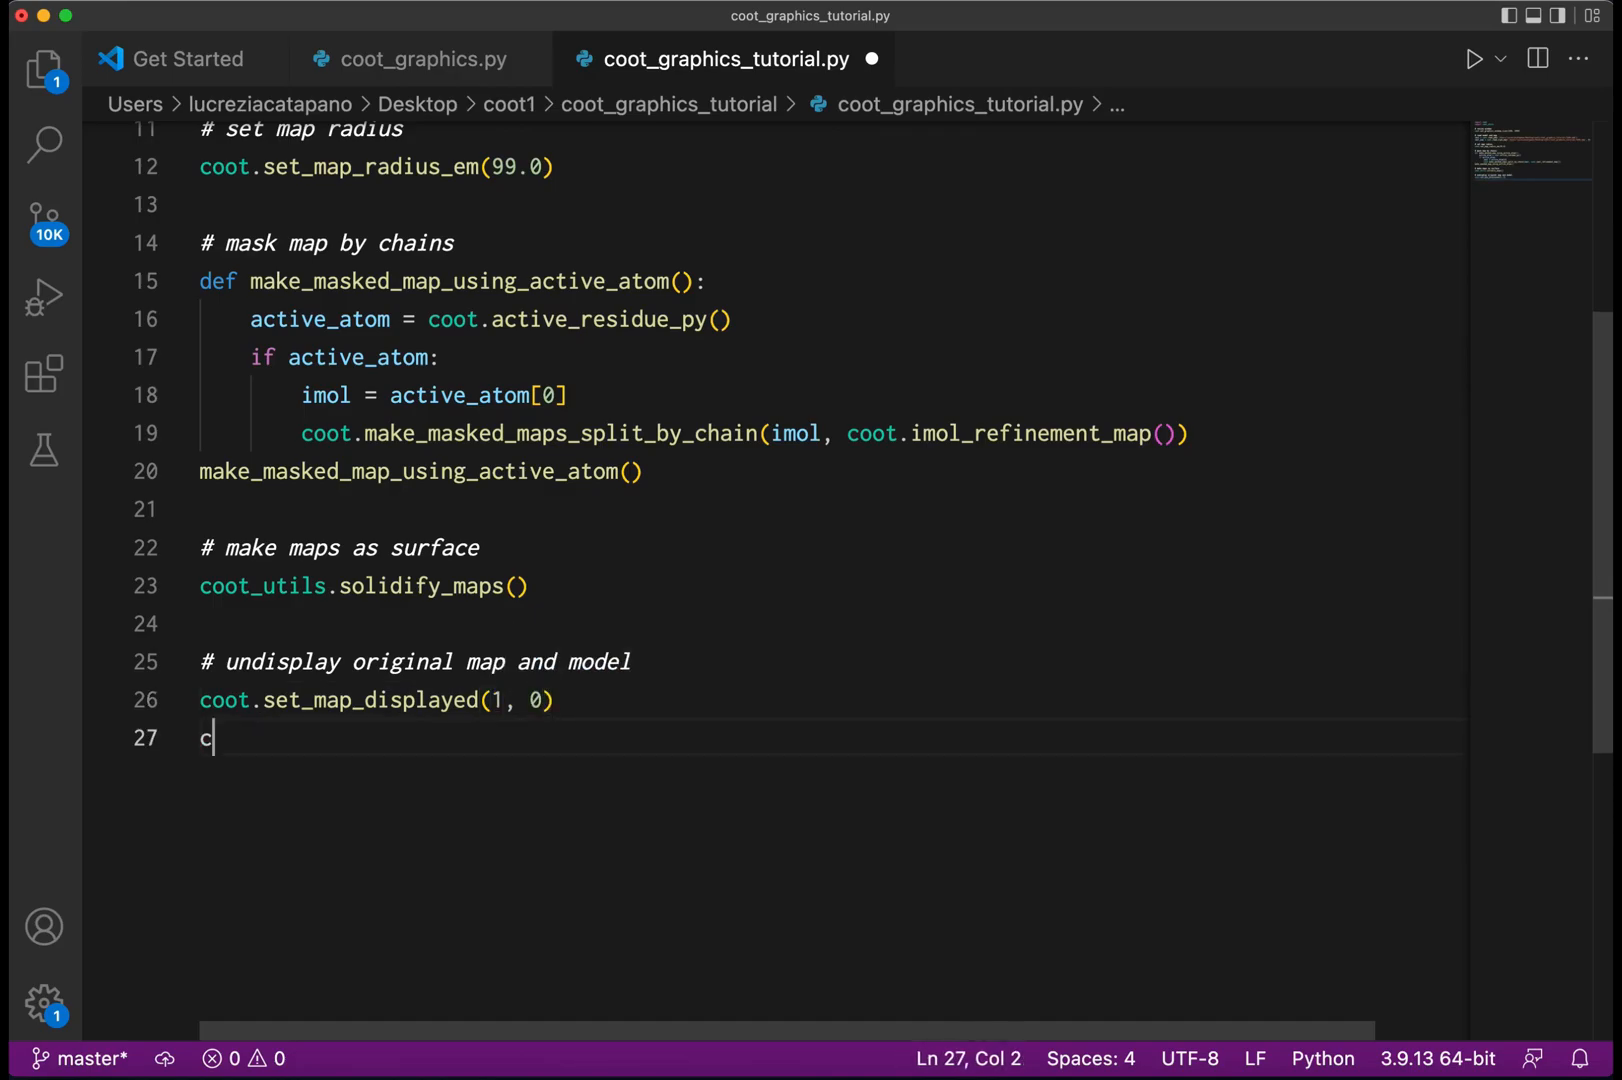
text(oot.)
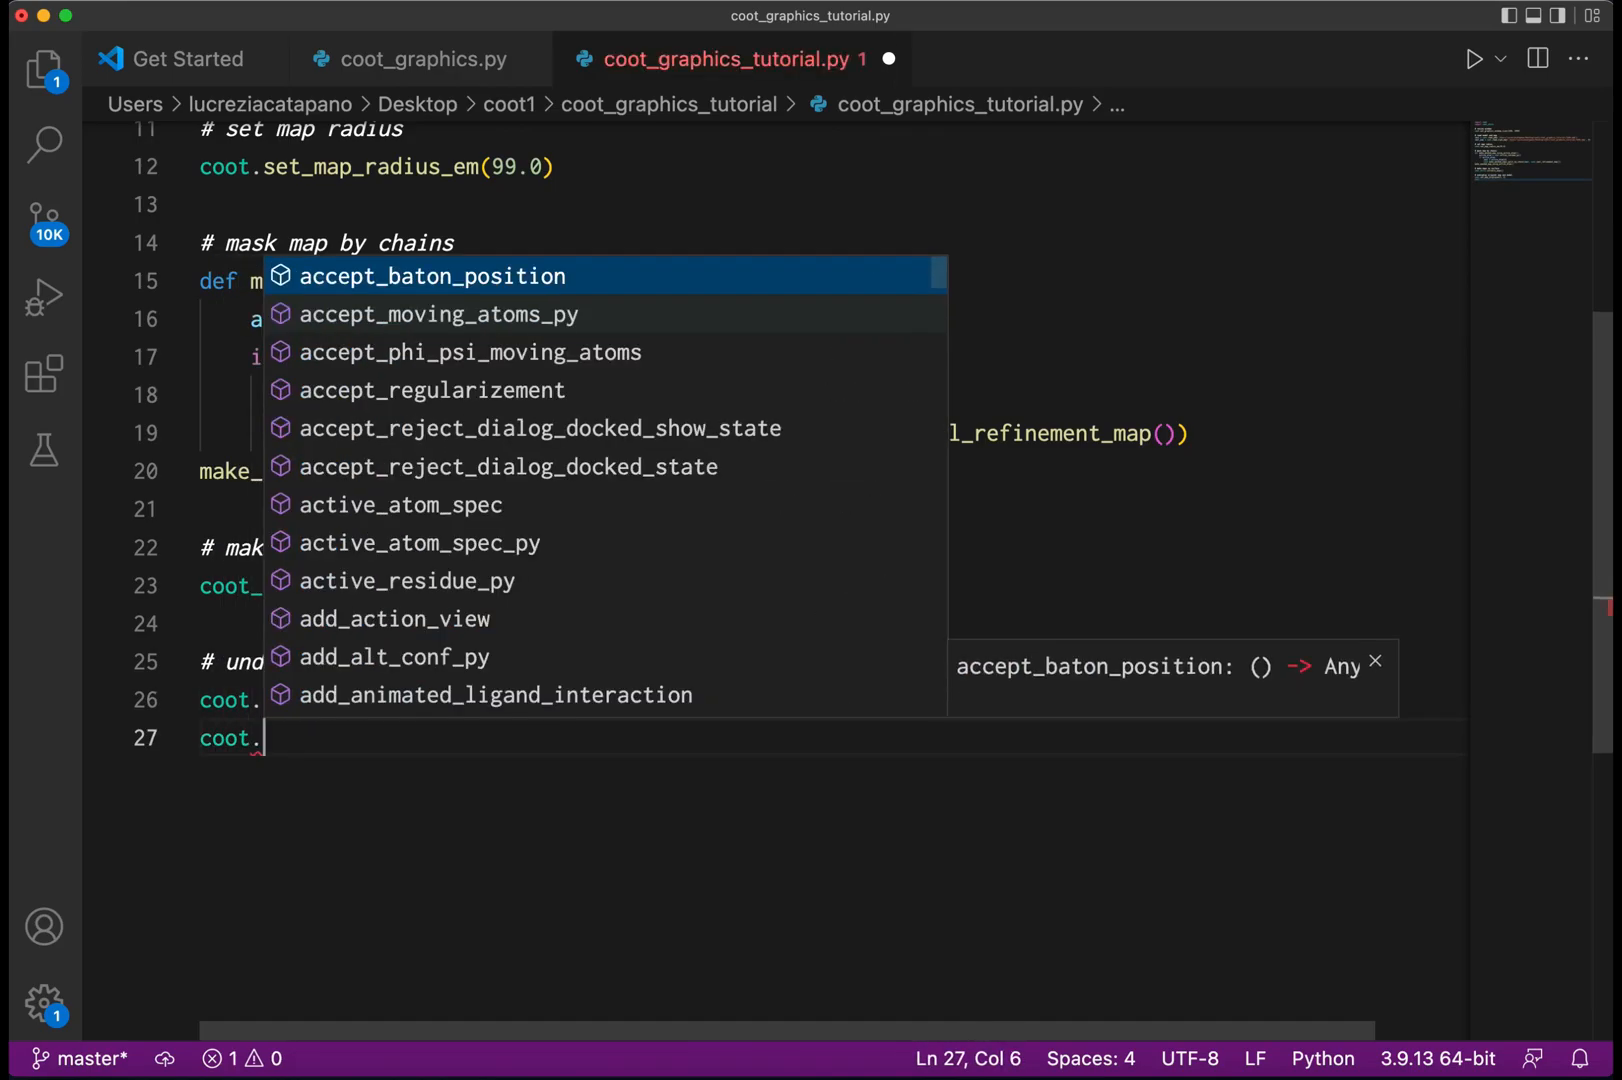
text(set_mol_displayed(0, 0)
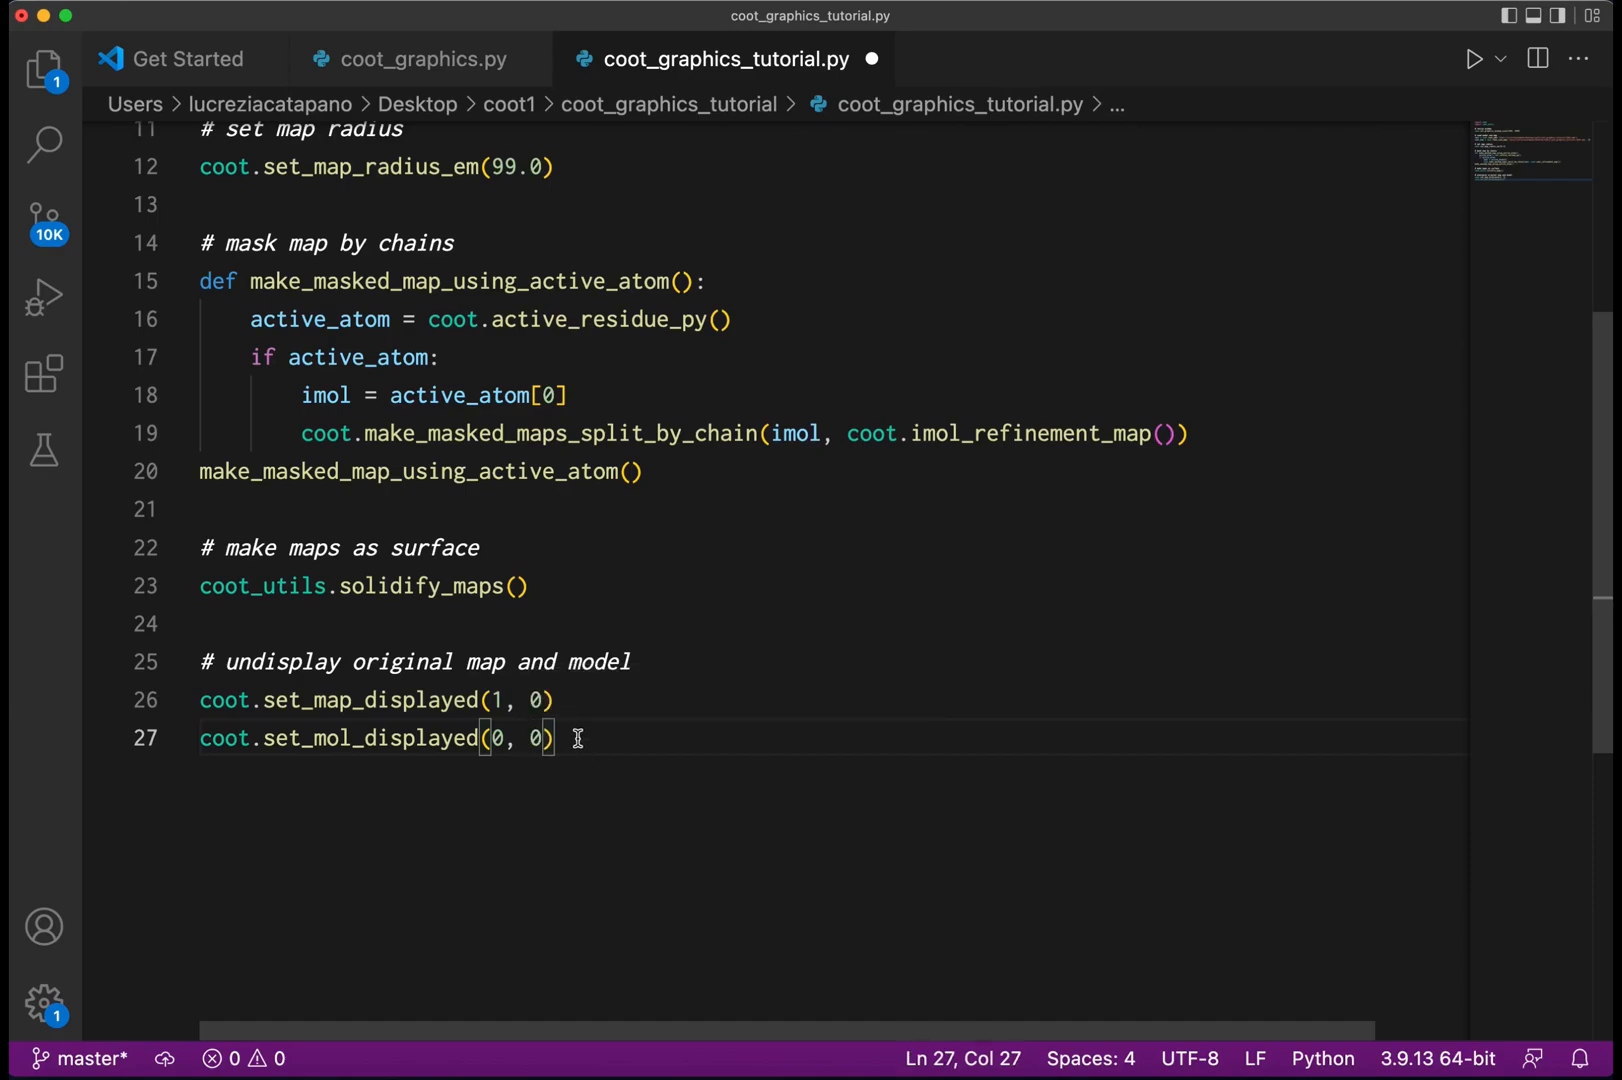
key(enter)
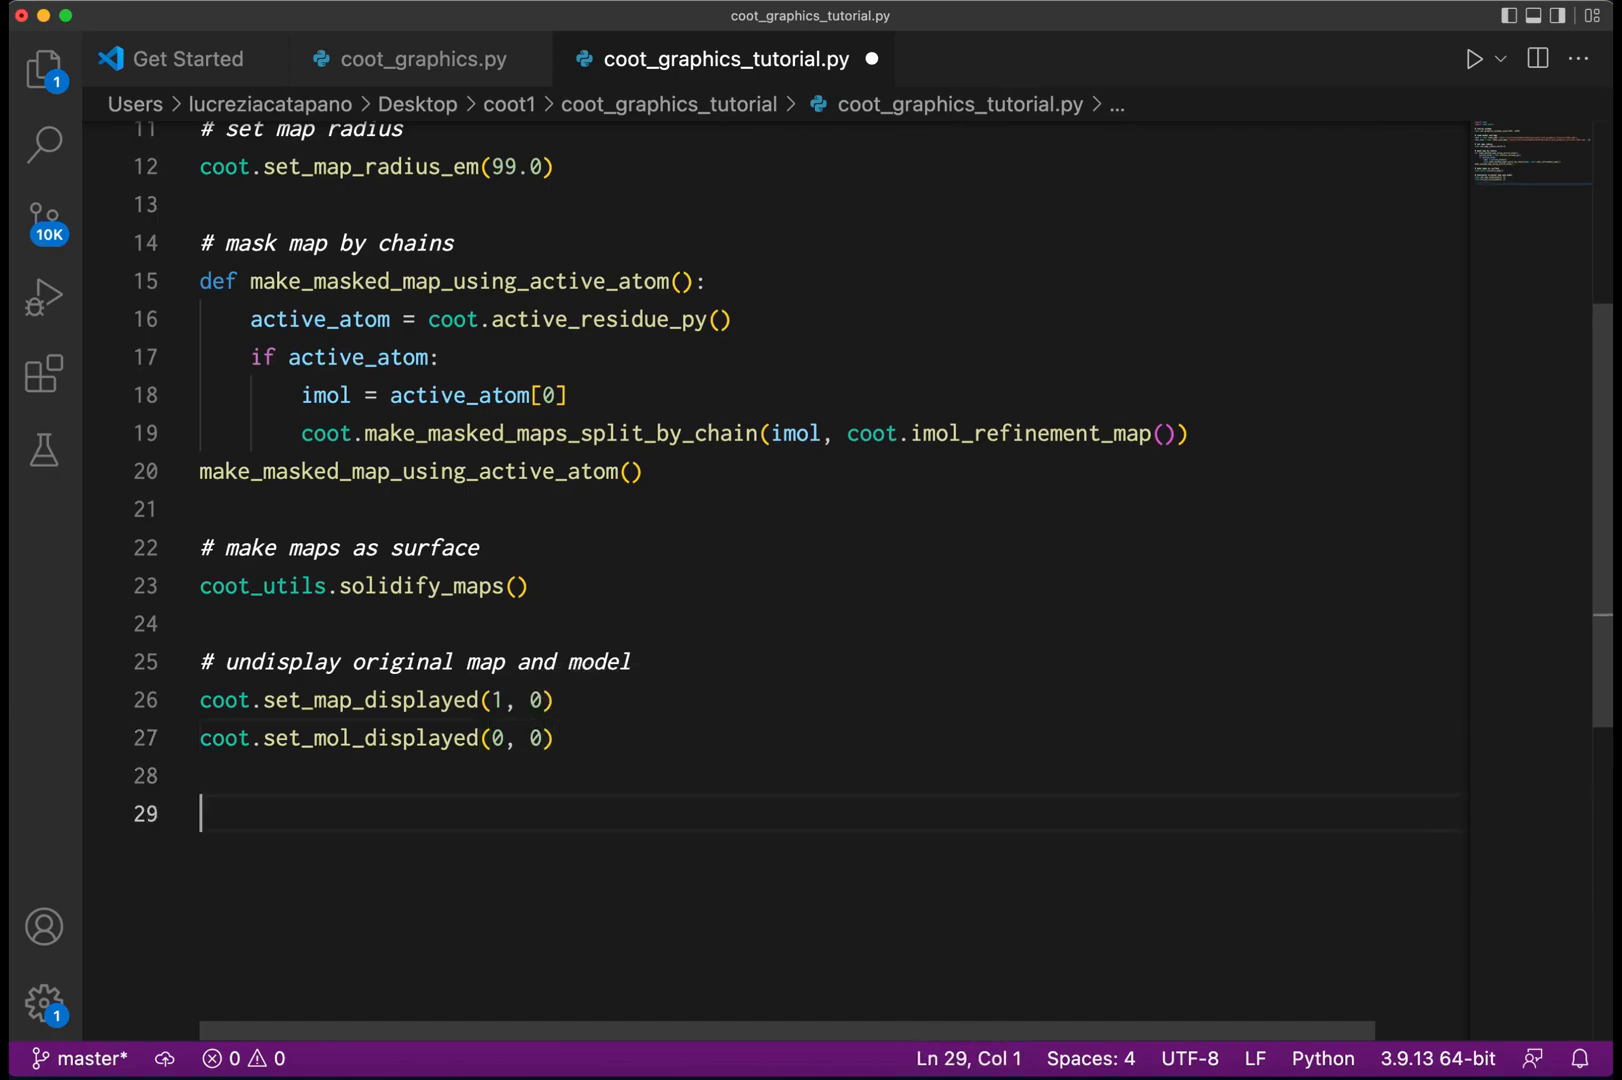
Add a '# set center and zoom' comment and a coot.set_rotation_centre line from the saved view.
text(#)
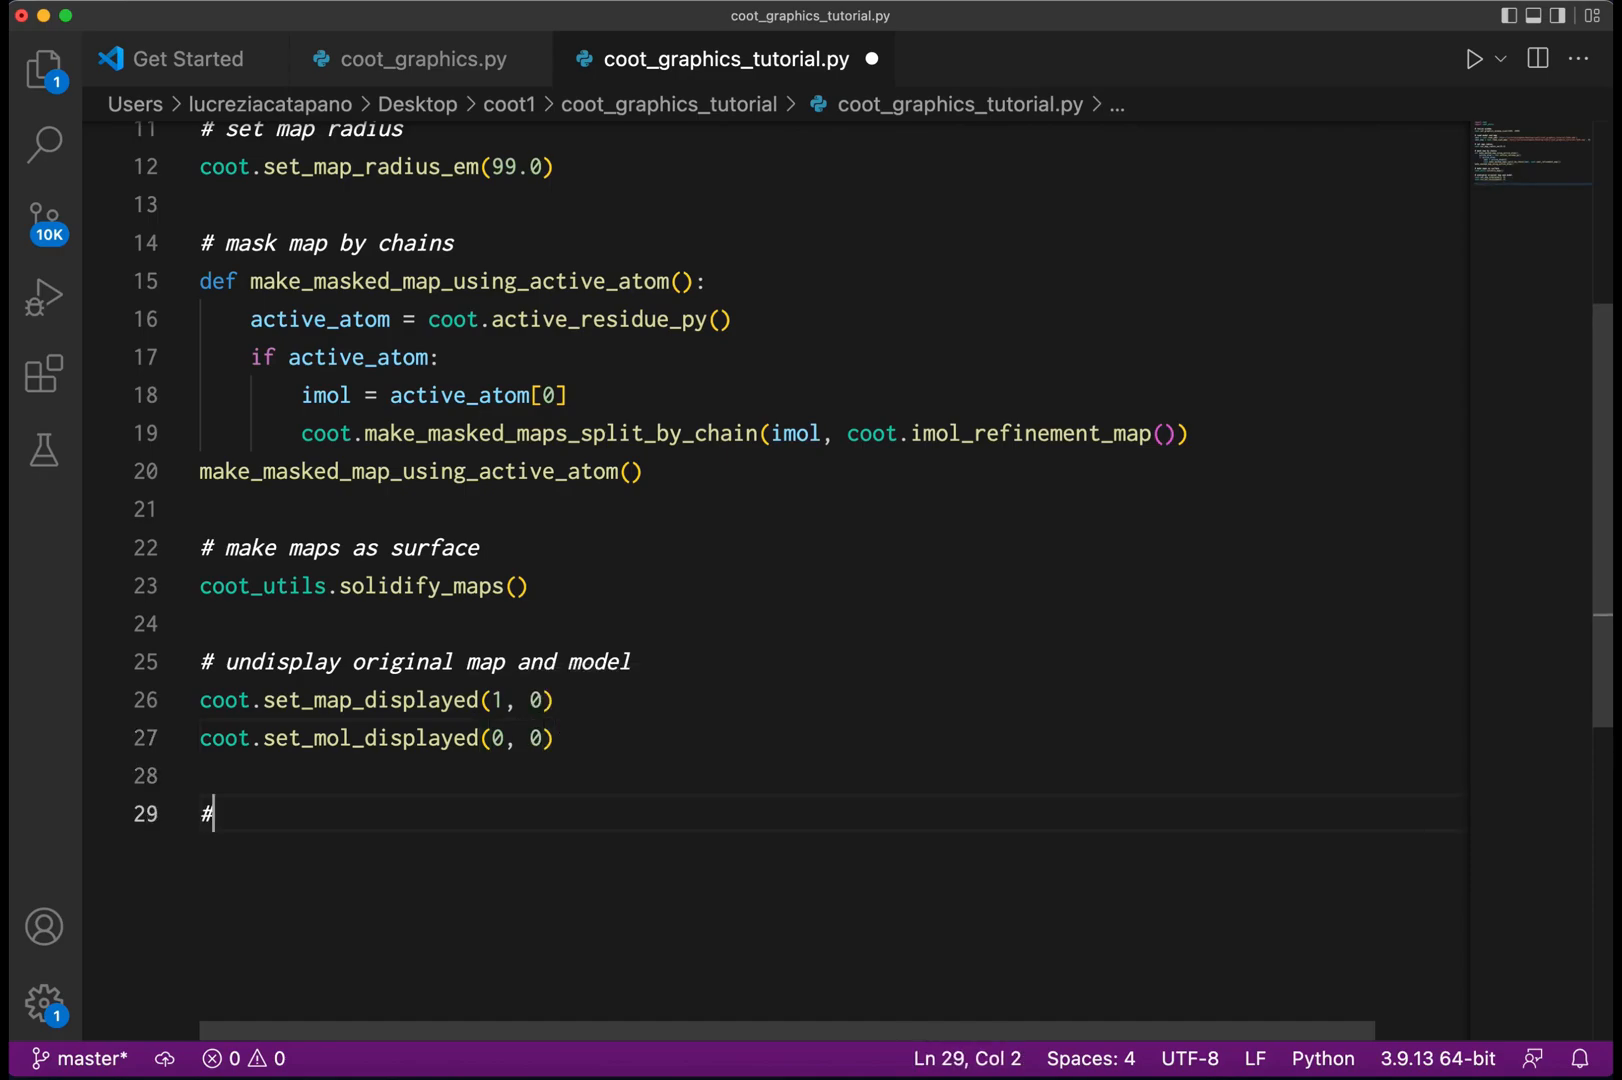
text(set)
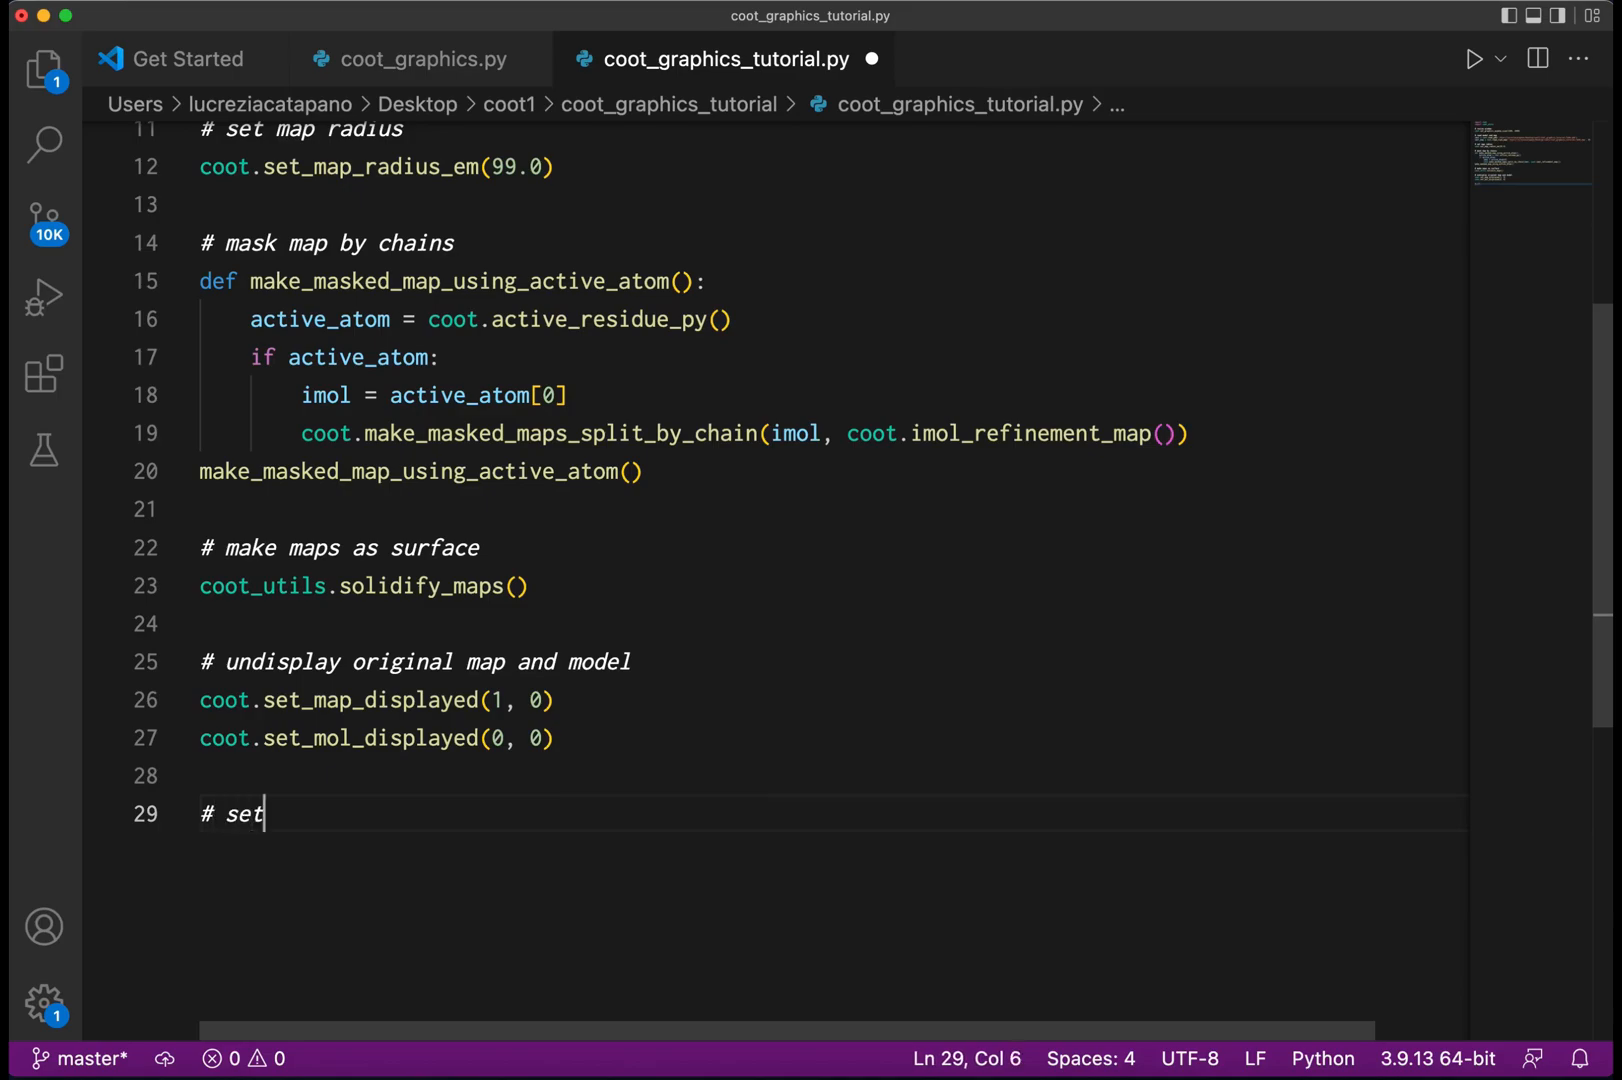
text(center and)
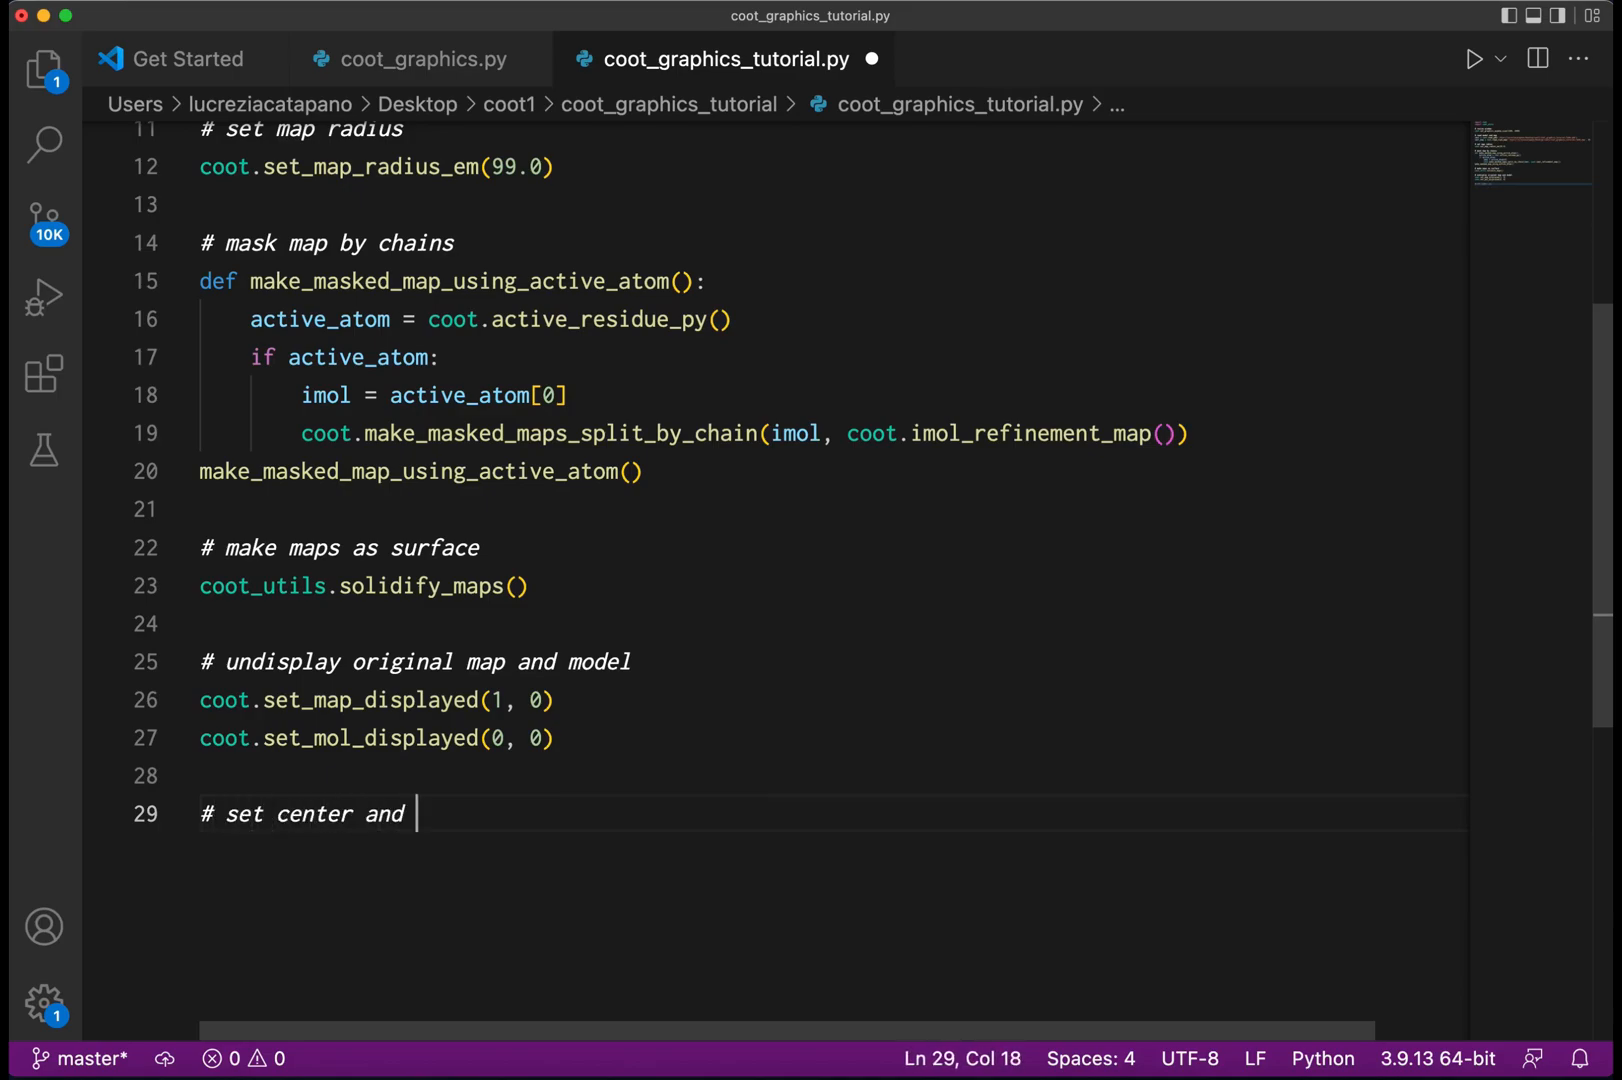
text(zoom)
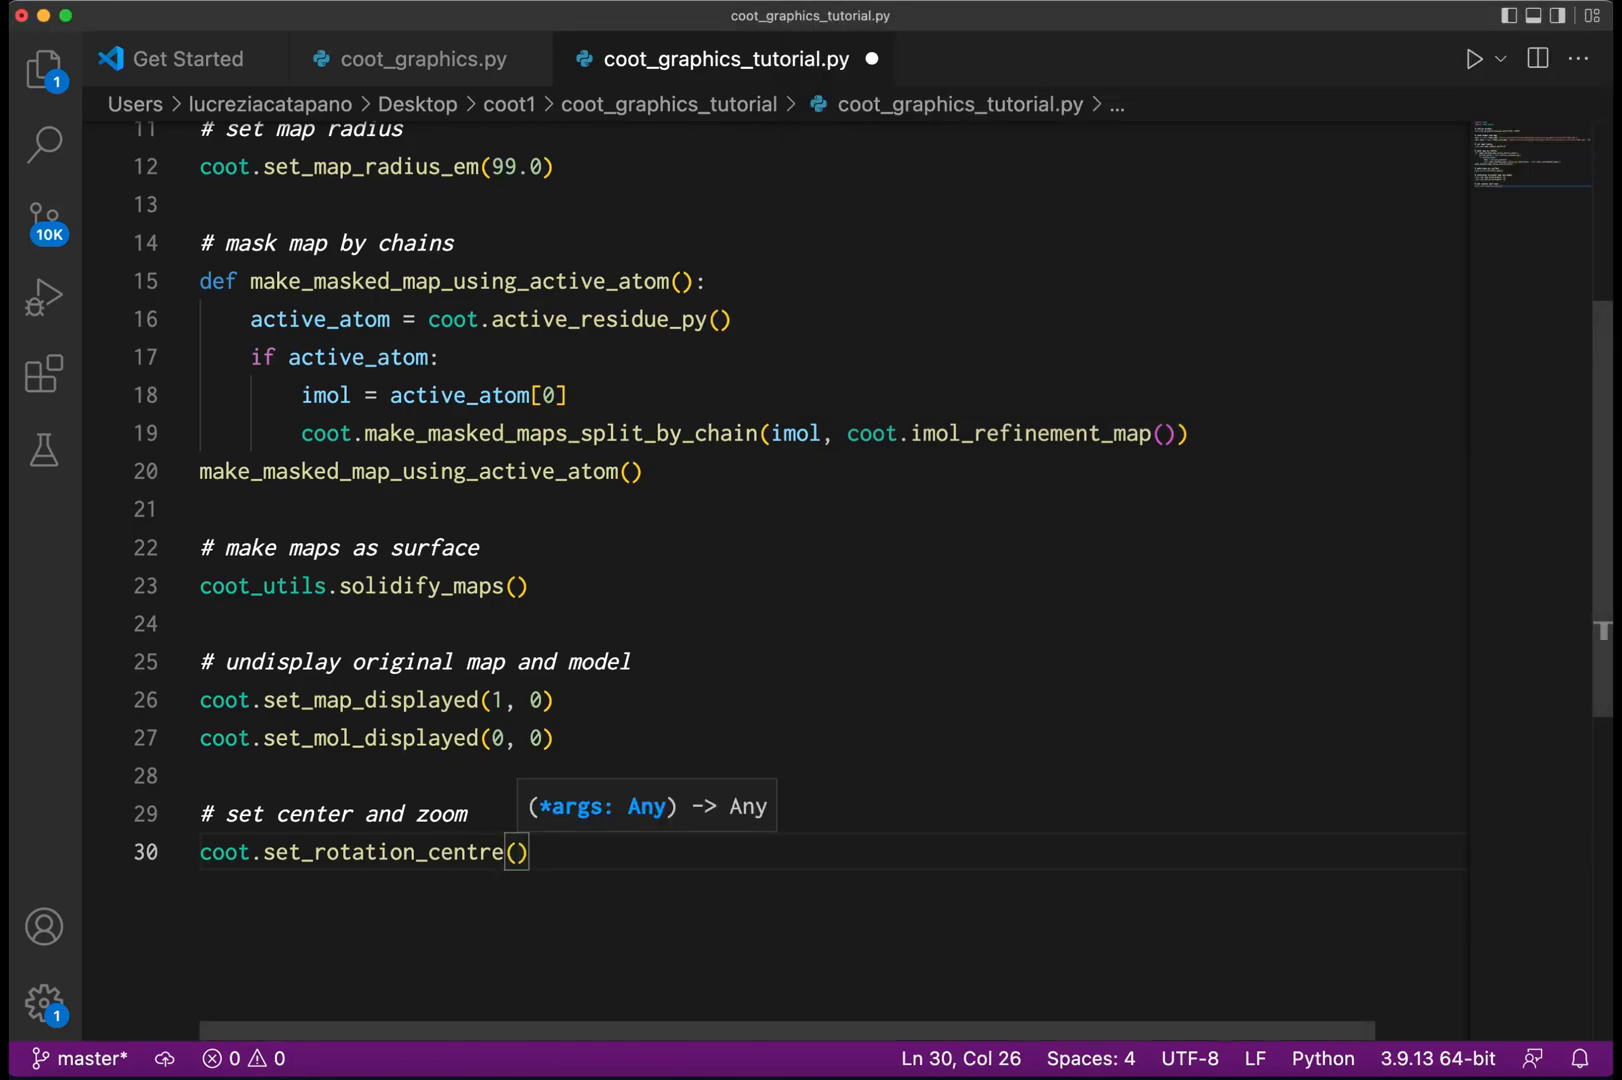
text(co)
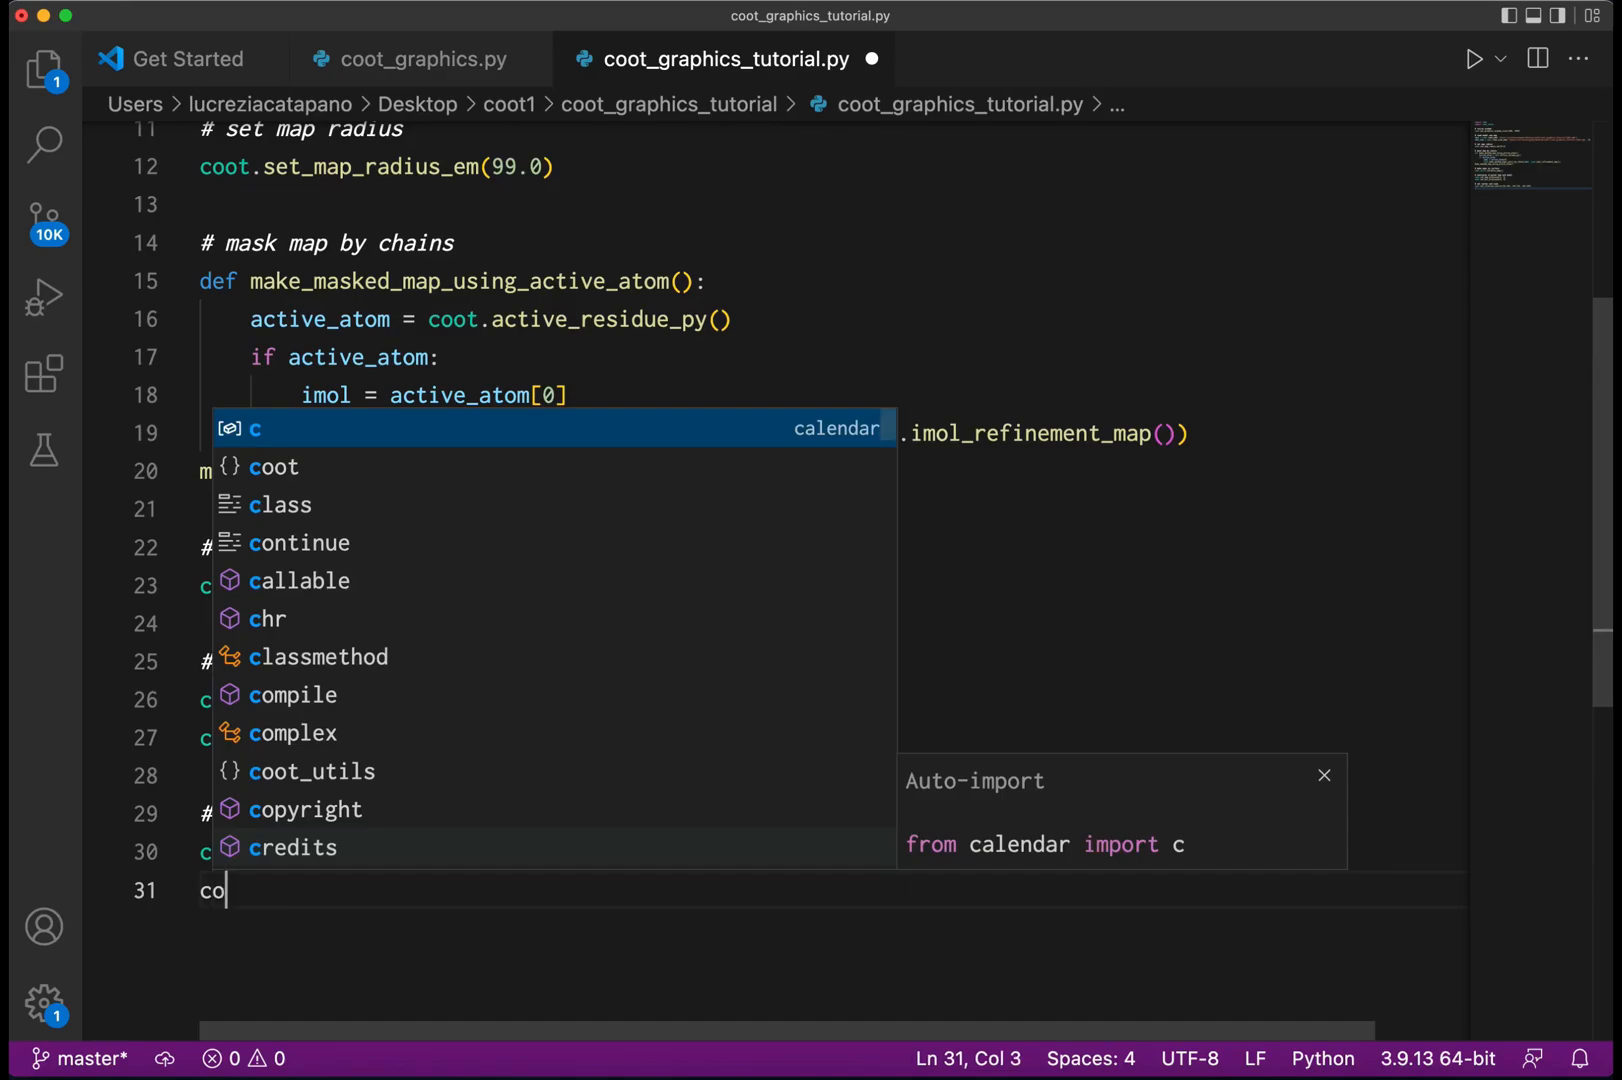
text(ot.set_view_quaternion(1.000000, 0.000000, 0.000000, 0.000000)
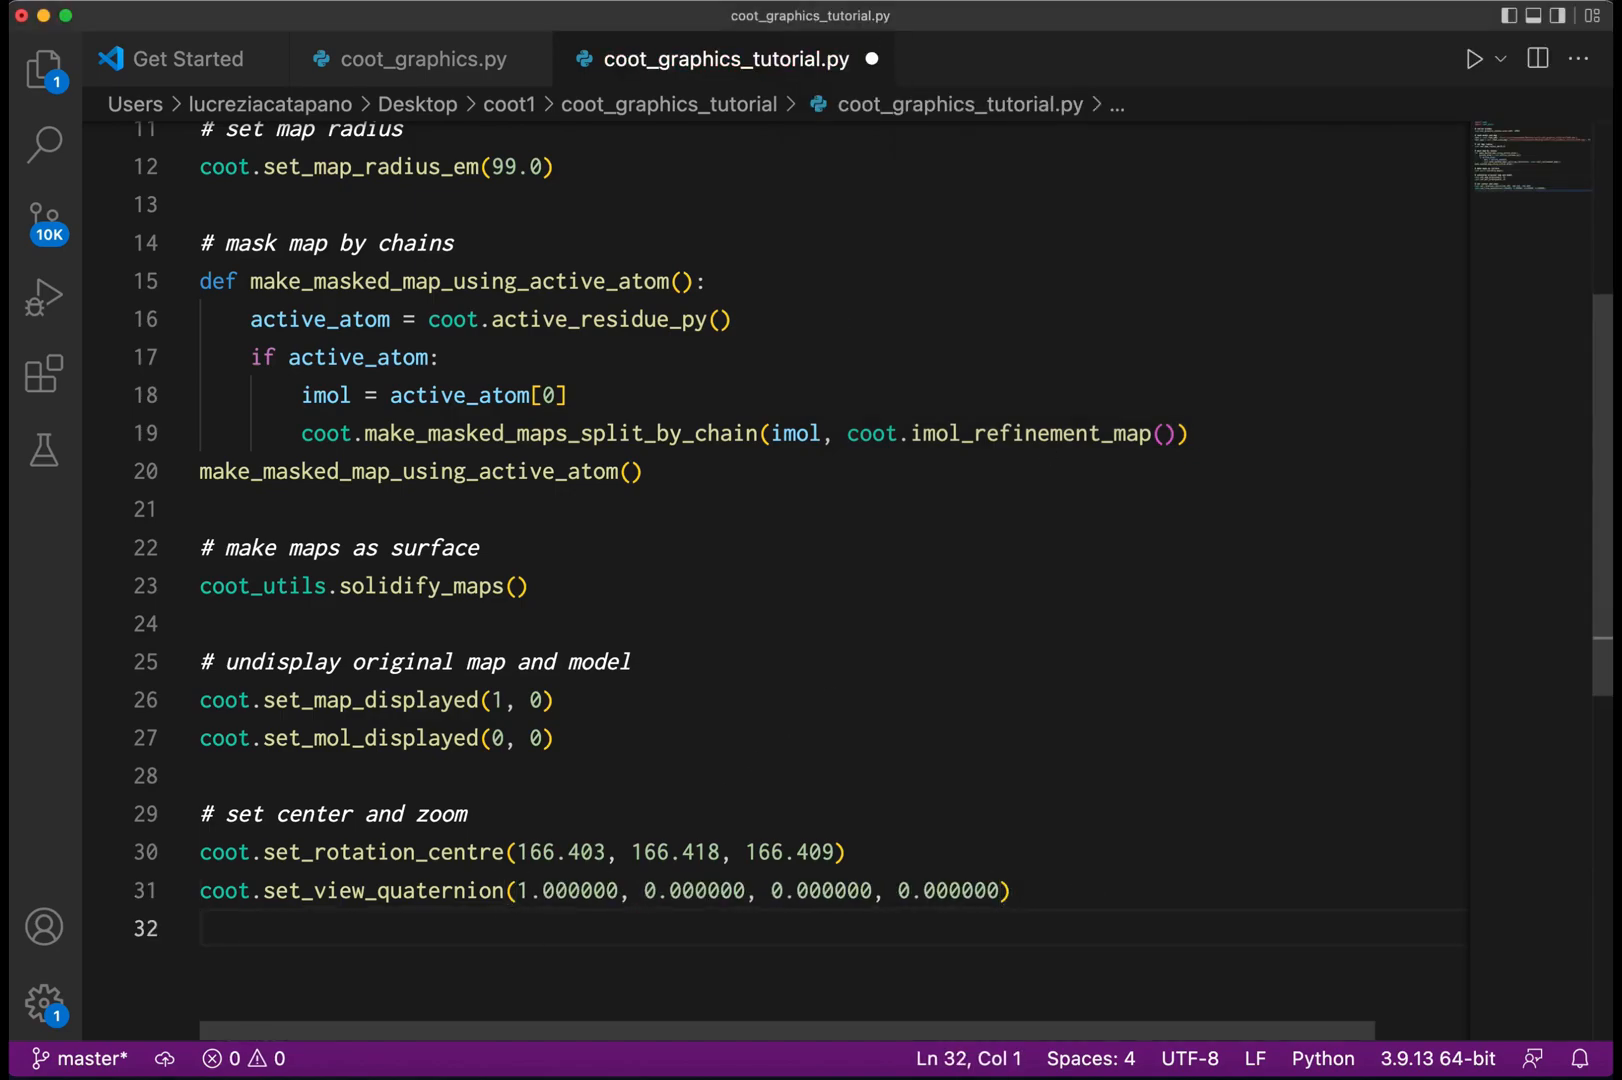
Add set_view_quaternion and set_zoom(381.078), copying the zoom value from the coot-viewsmodel file.
text(coo)
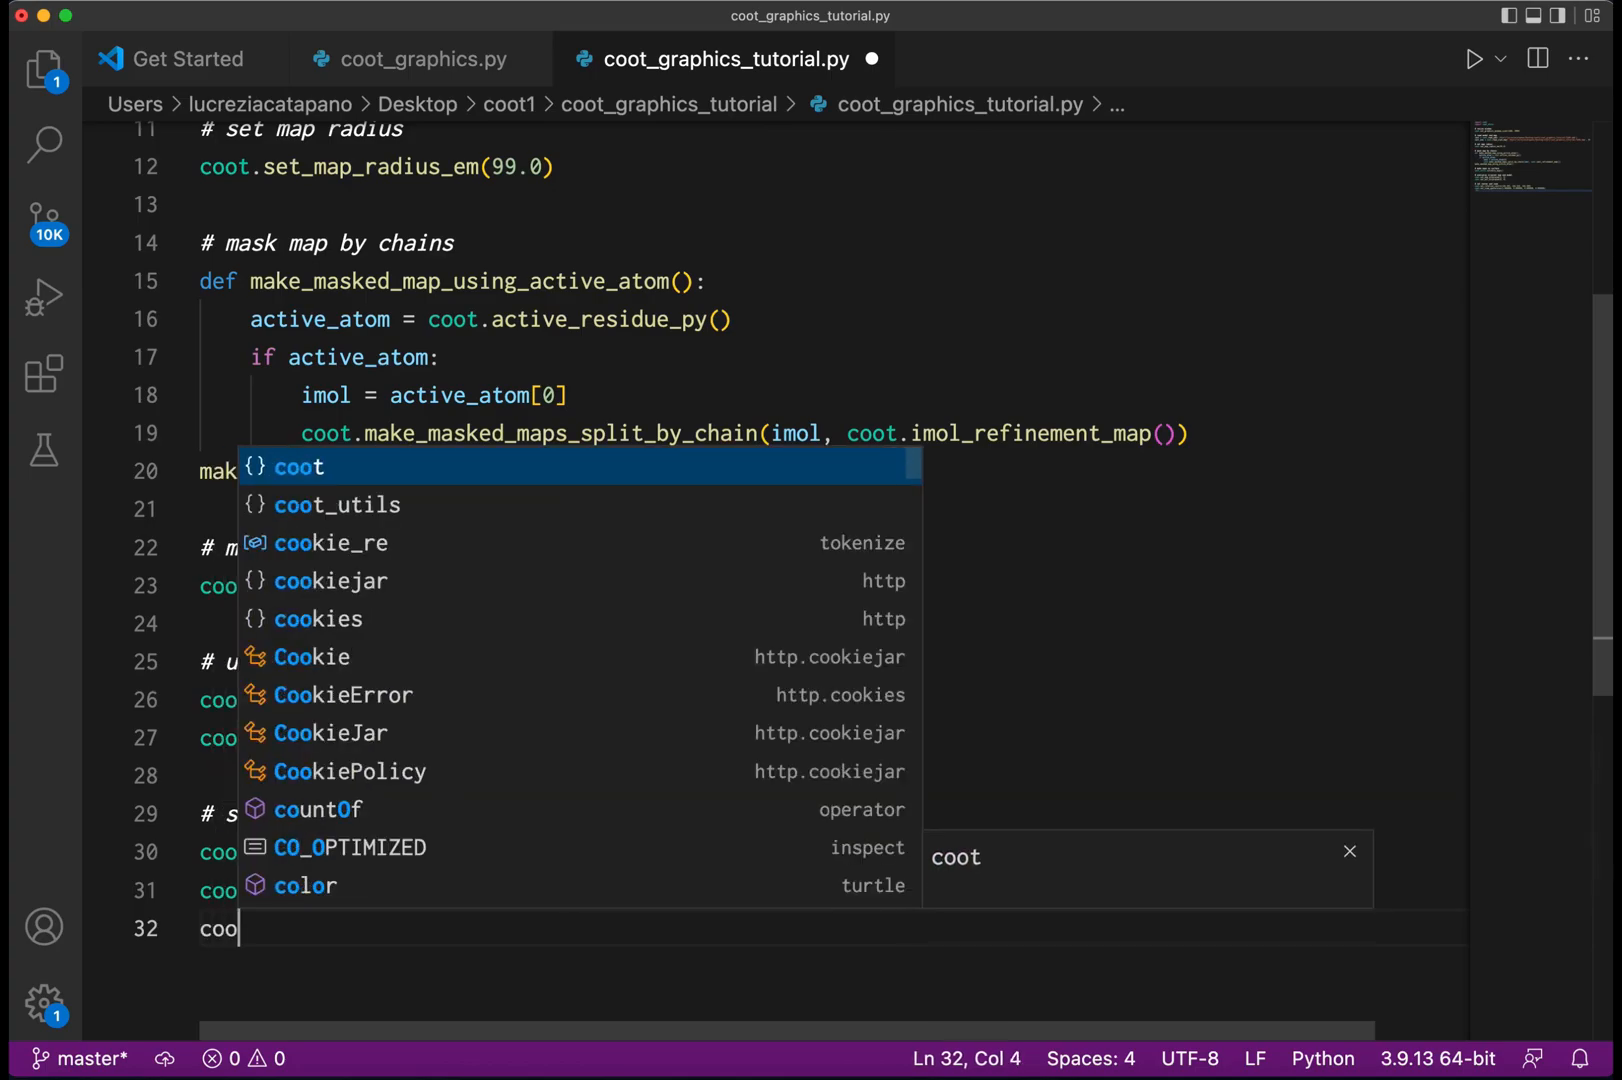
text(t.set_zoom()
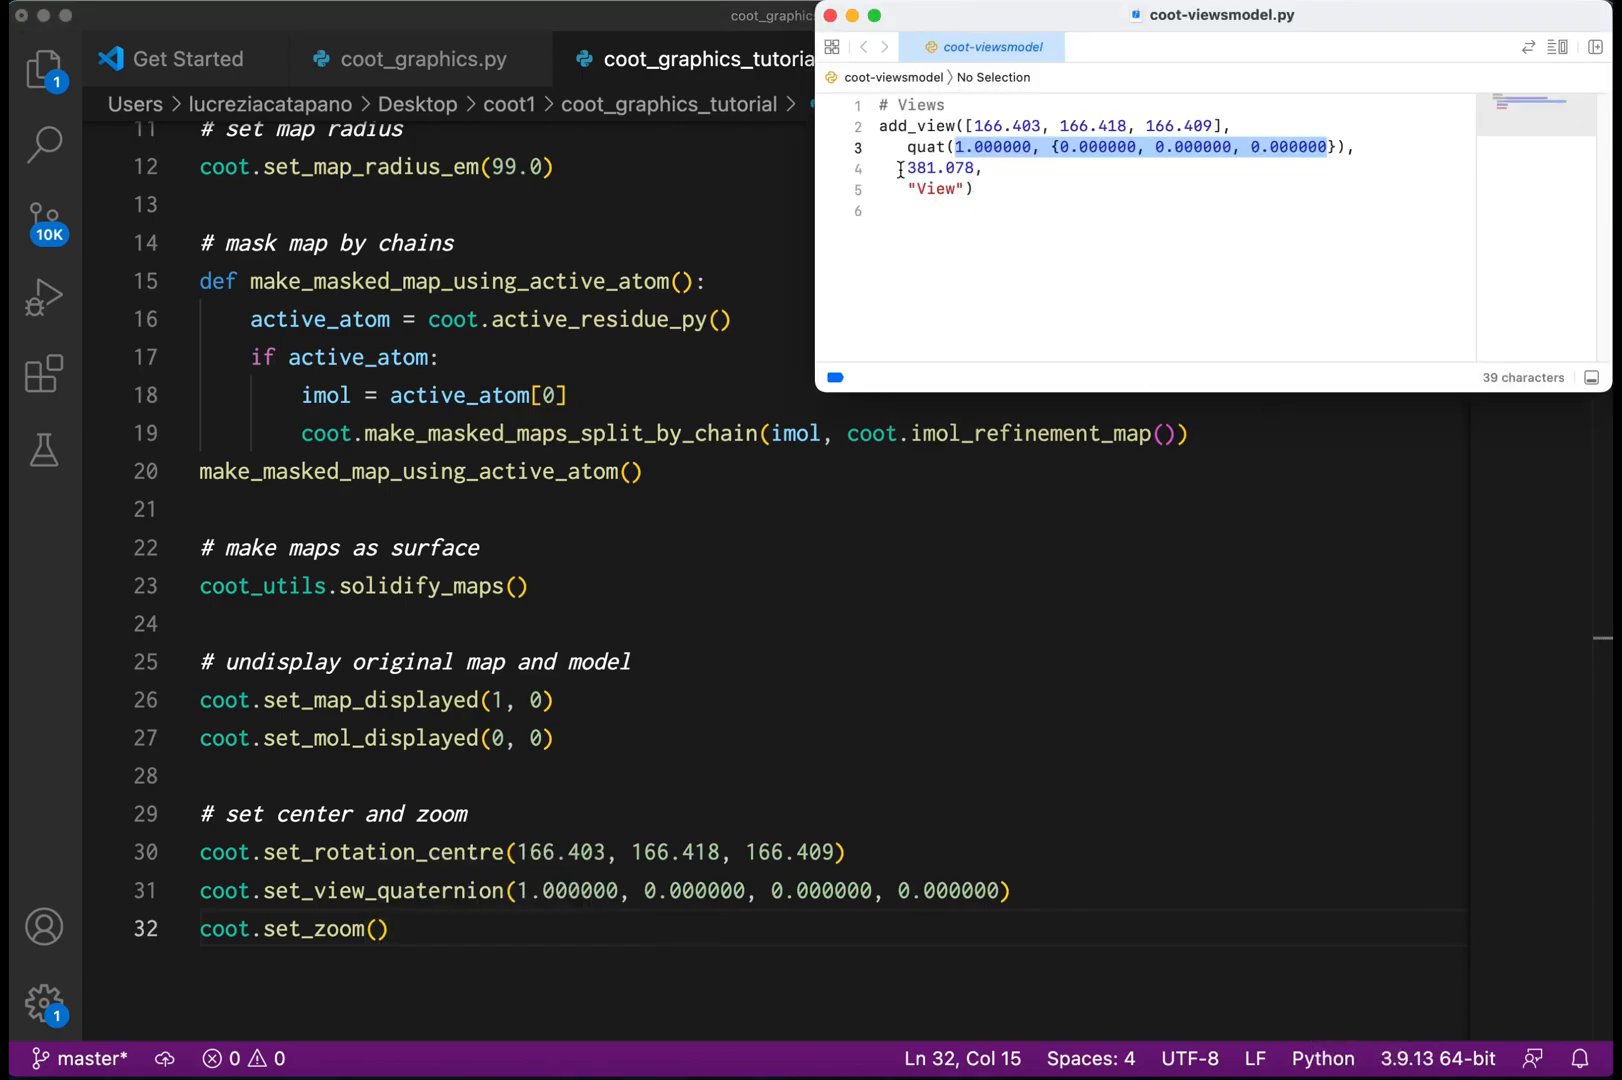
double_click(938, 168)
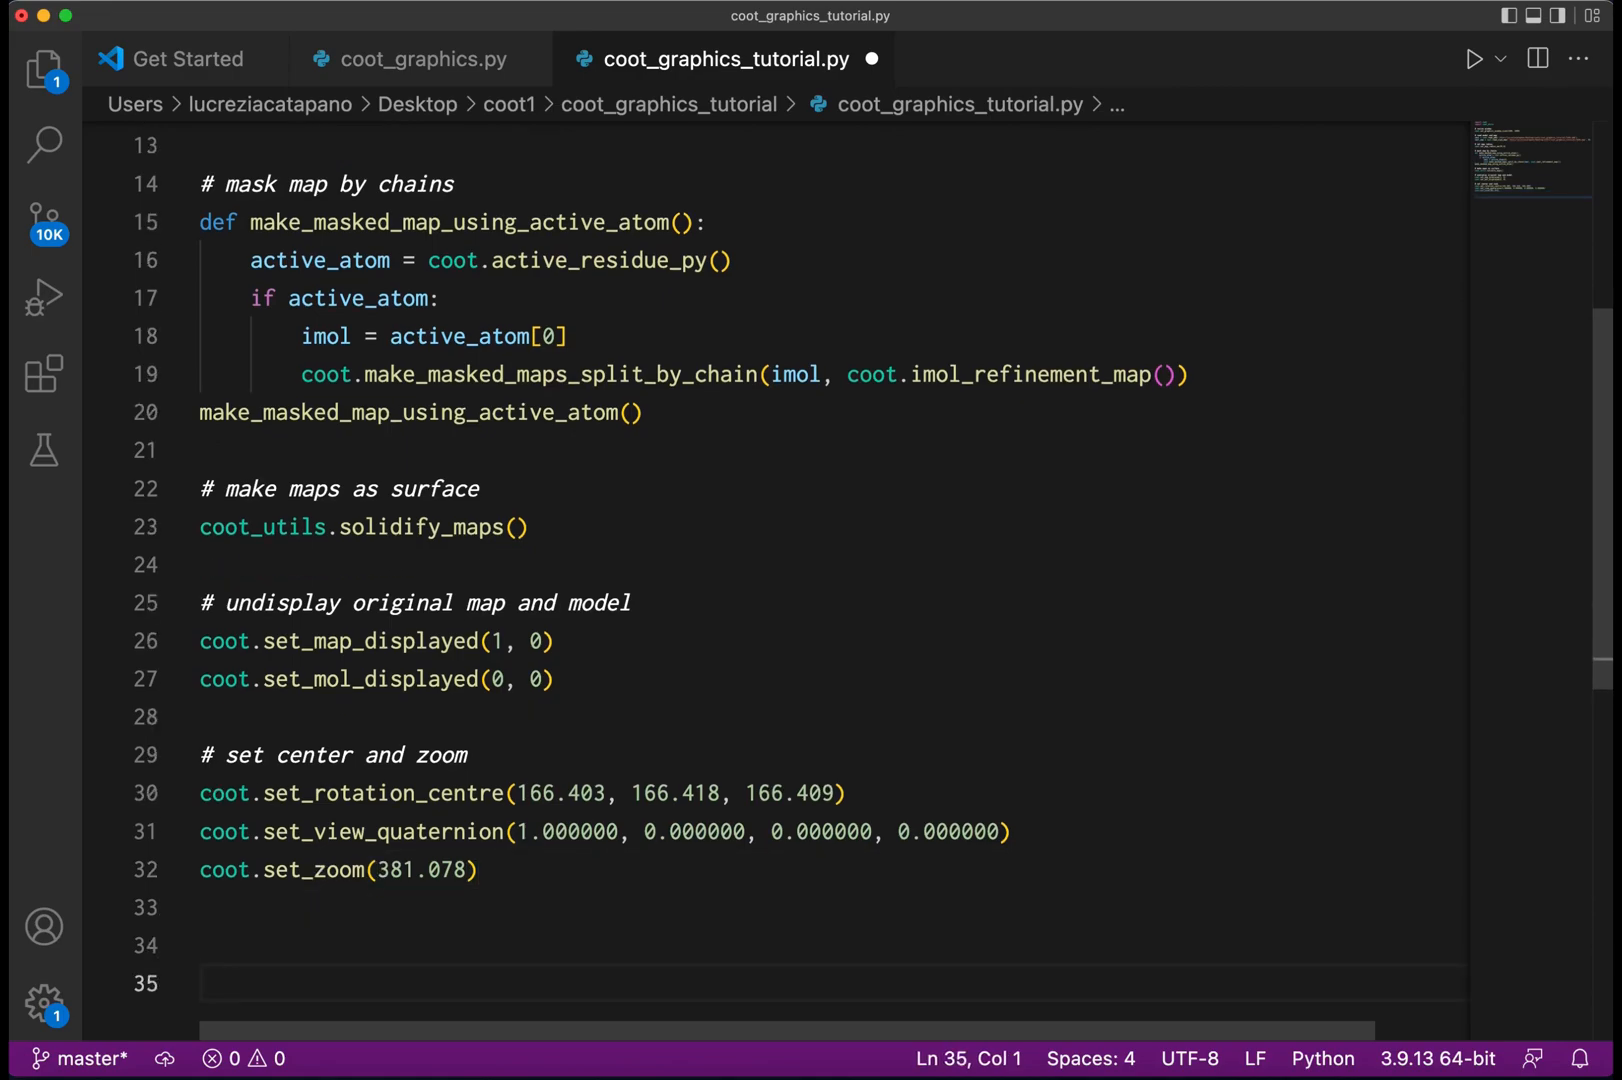
click(310, 944)
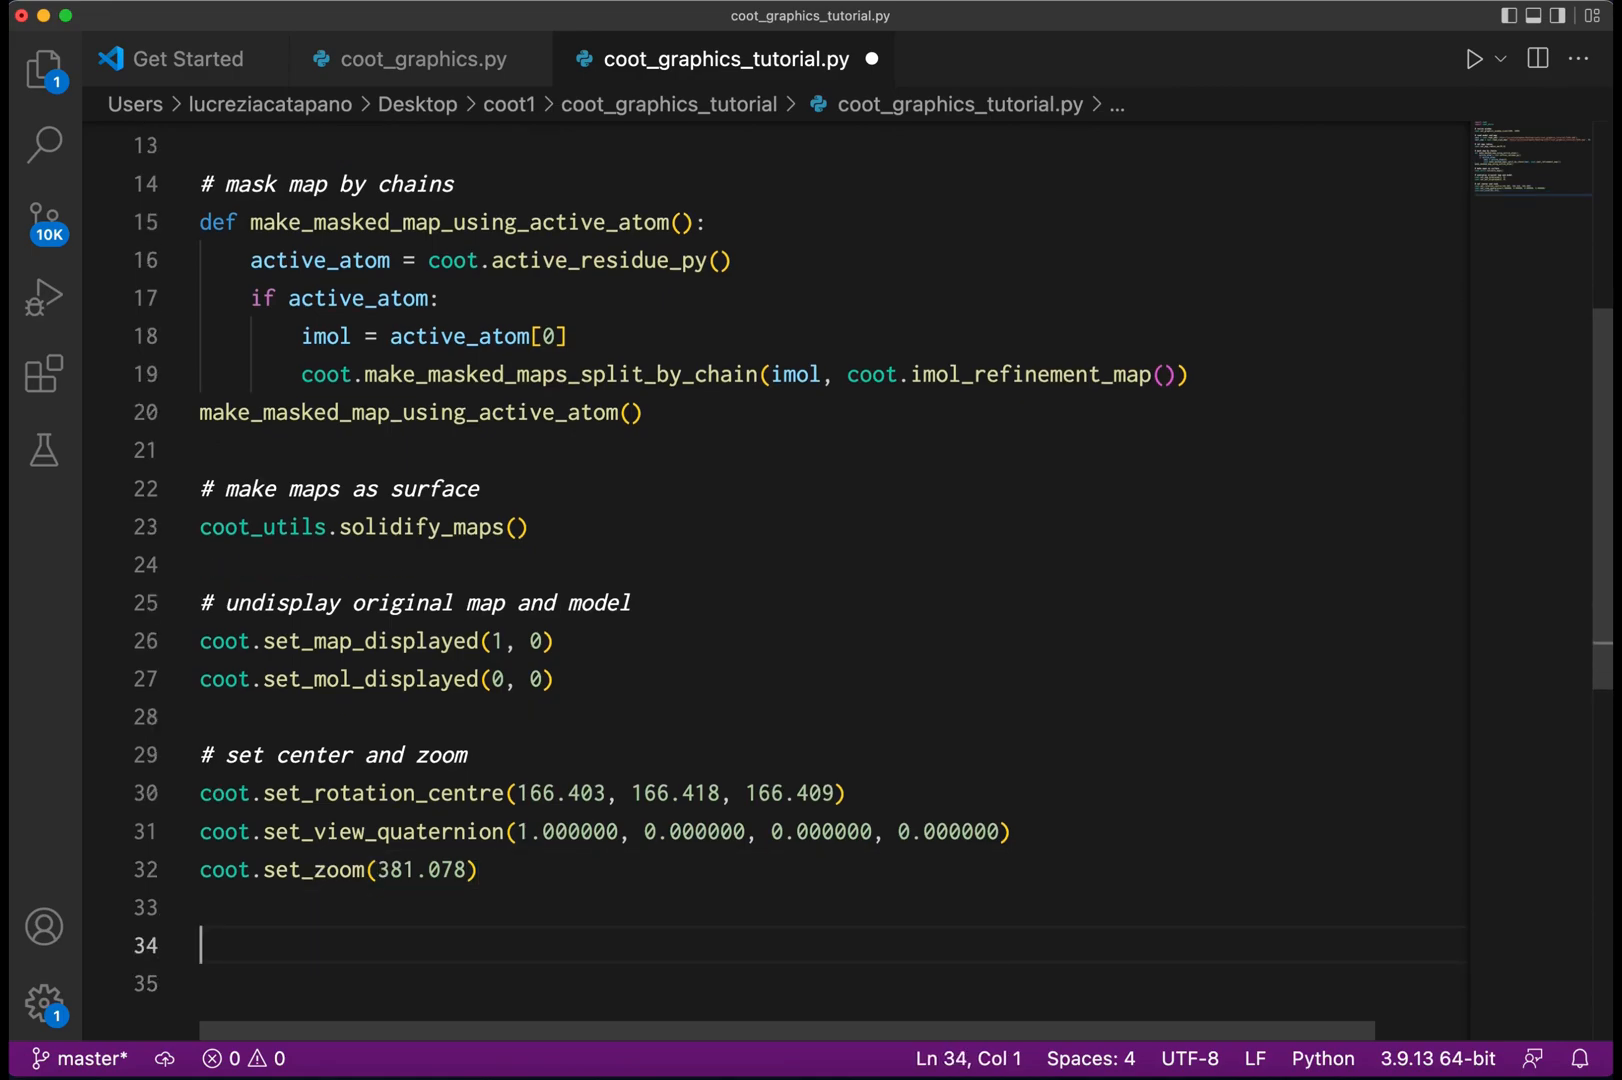
Write '# decrease clipping front' with a for i in range(12): loop calling coot.decrease_clipping_front().
text(#)
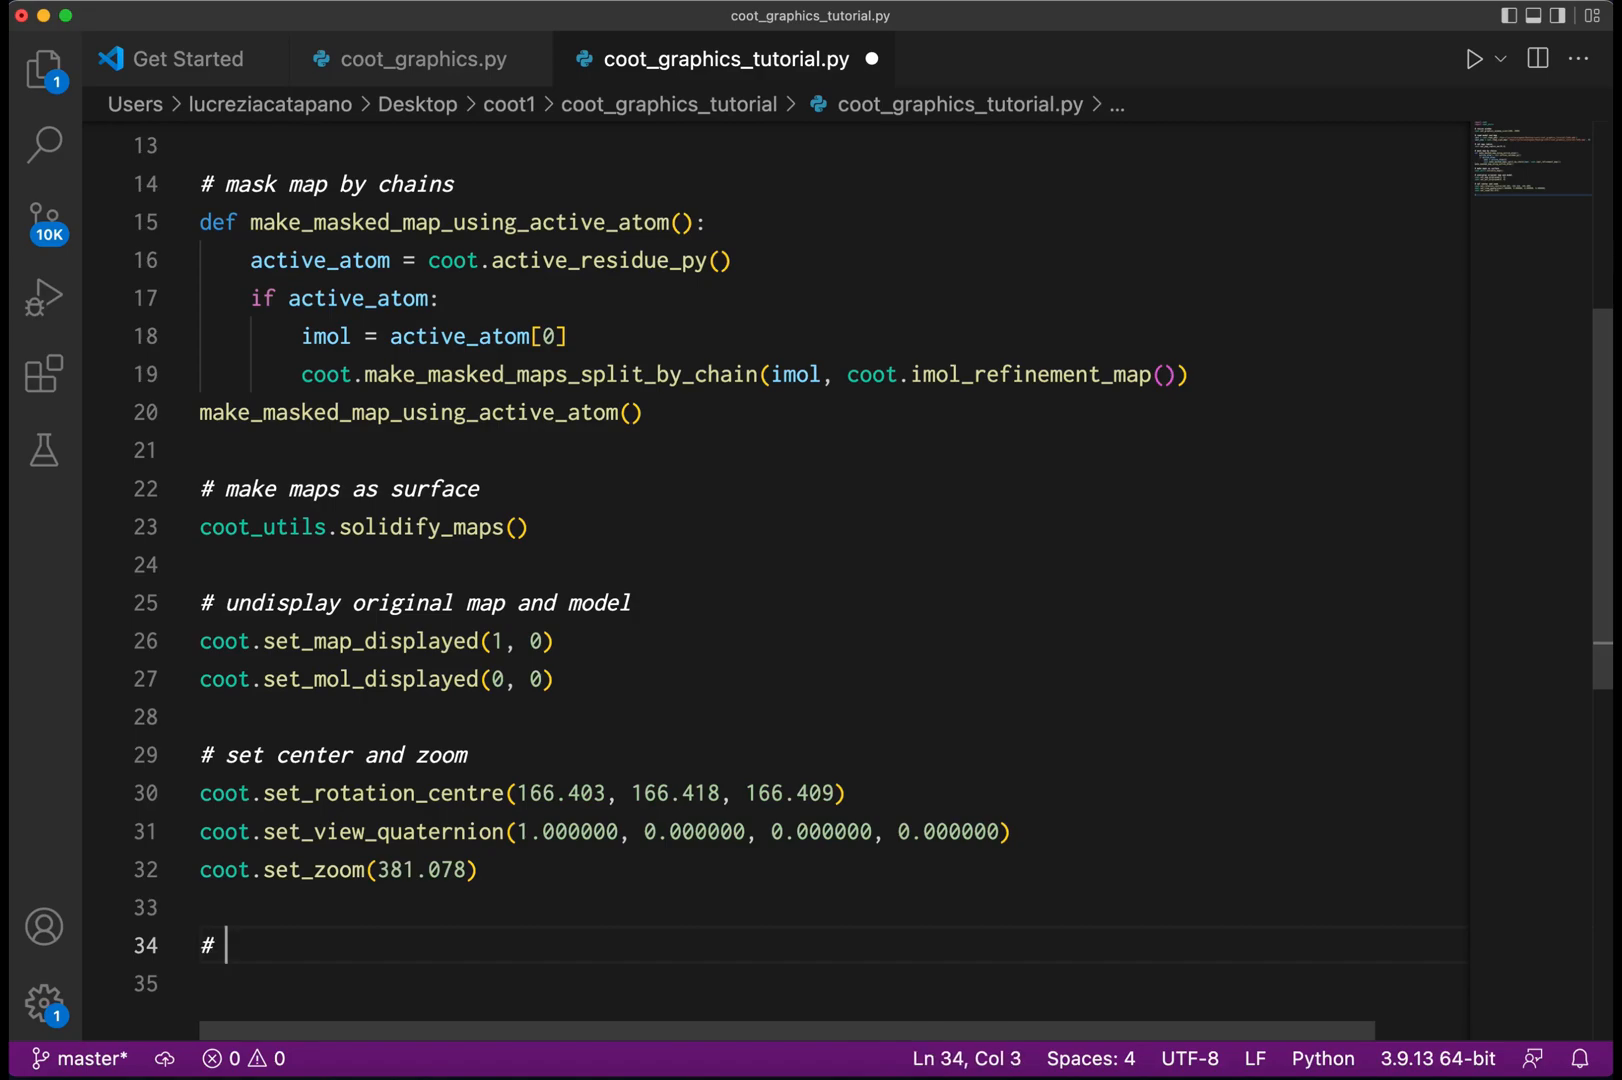
text(decrease)
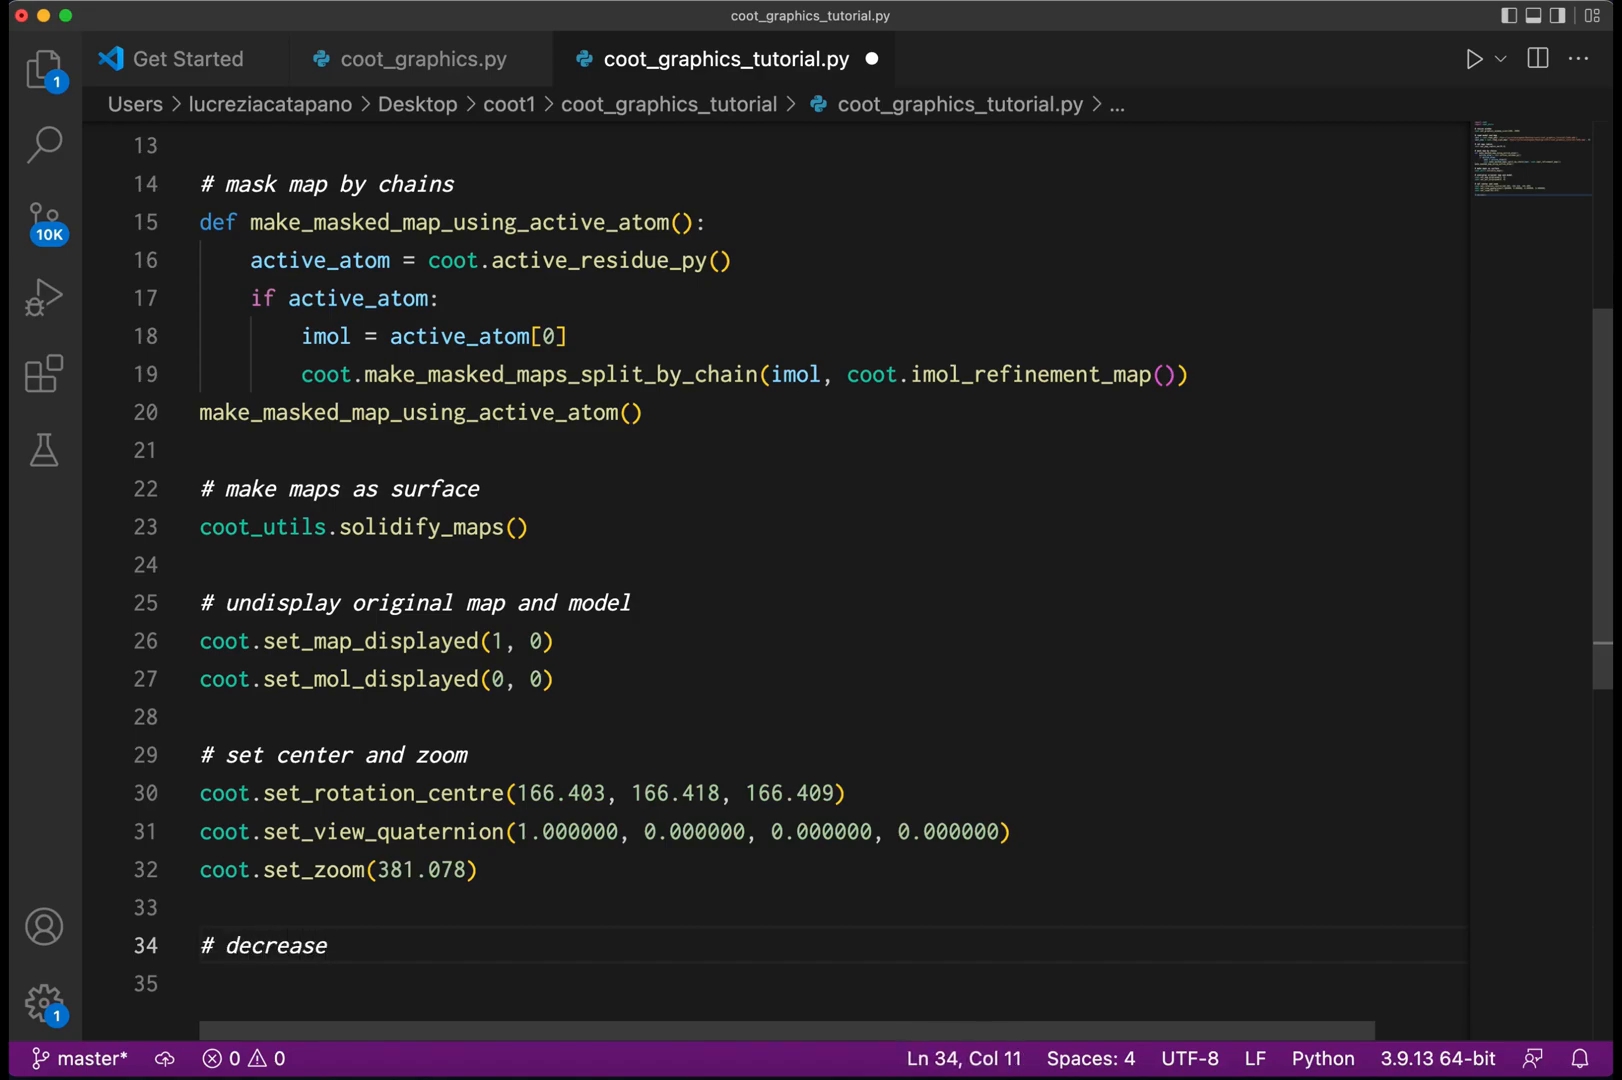
text(clipping fro)
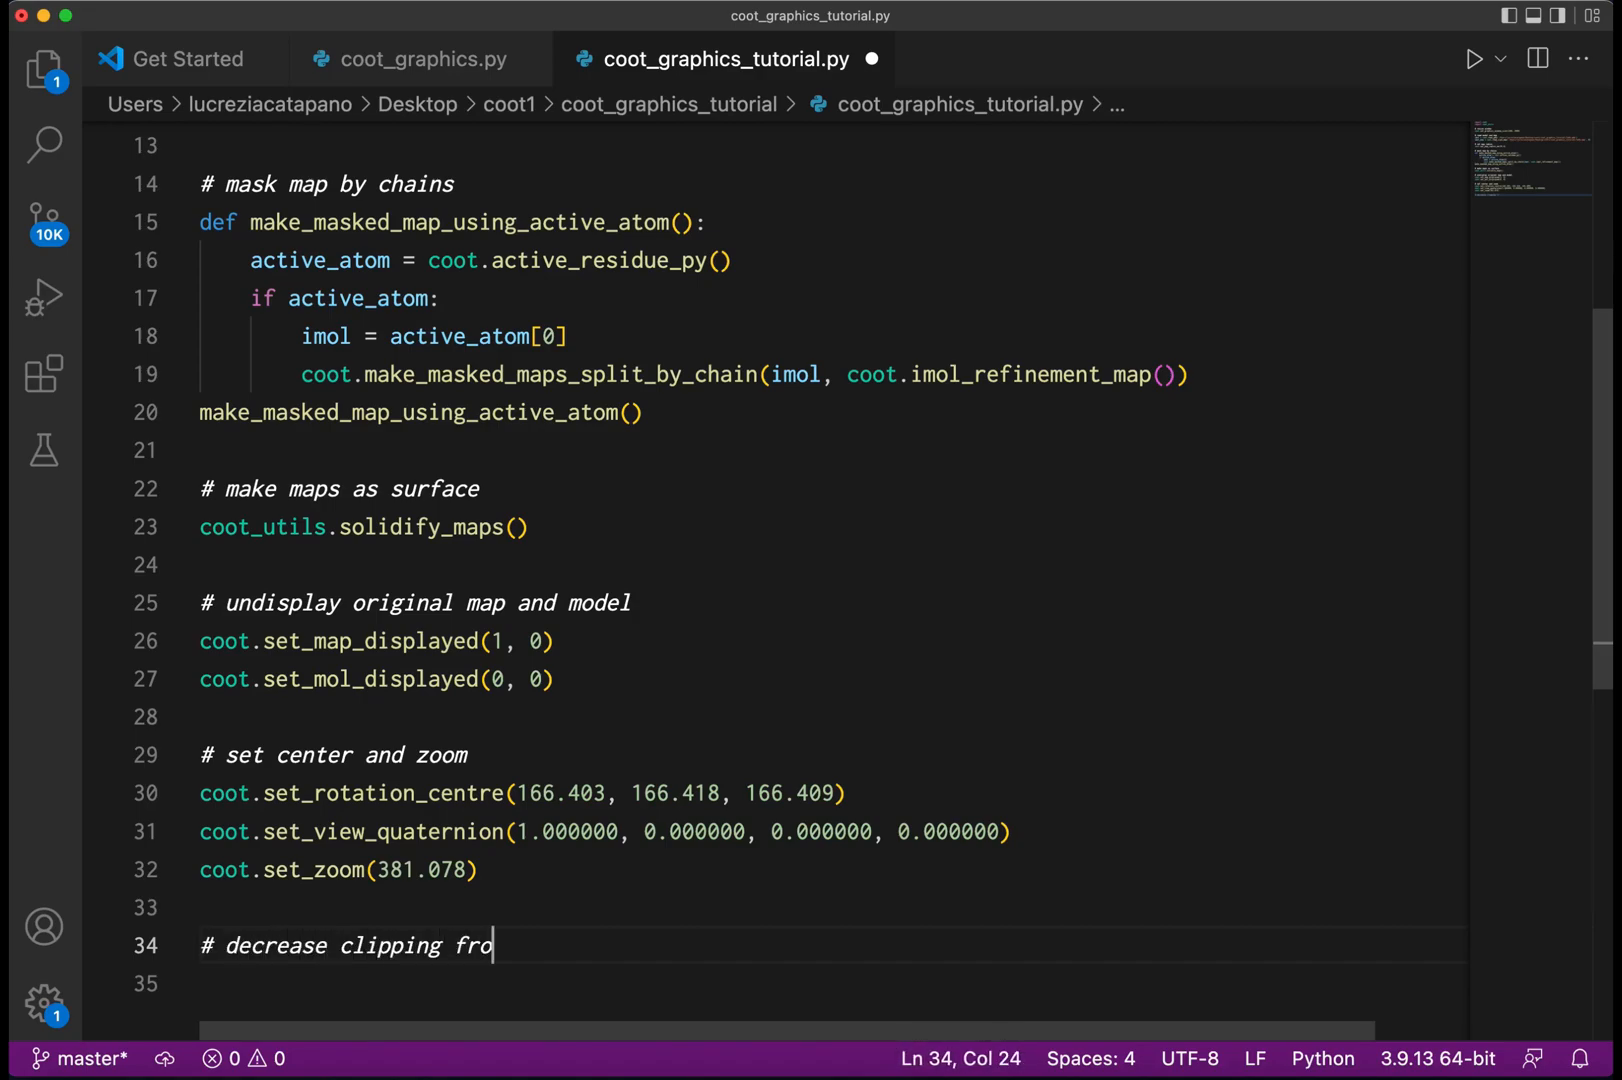
text(nt)
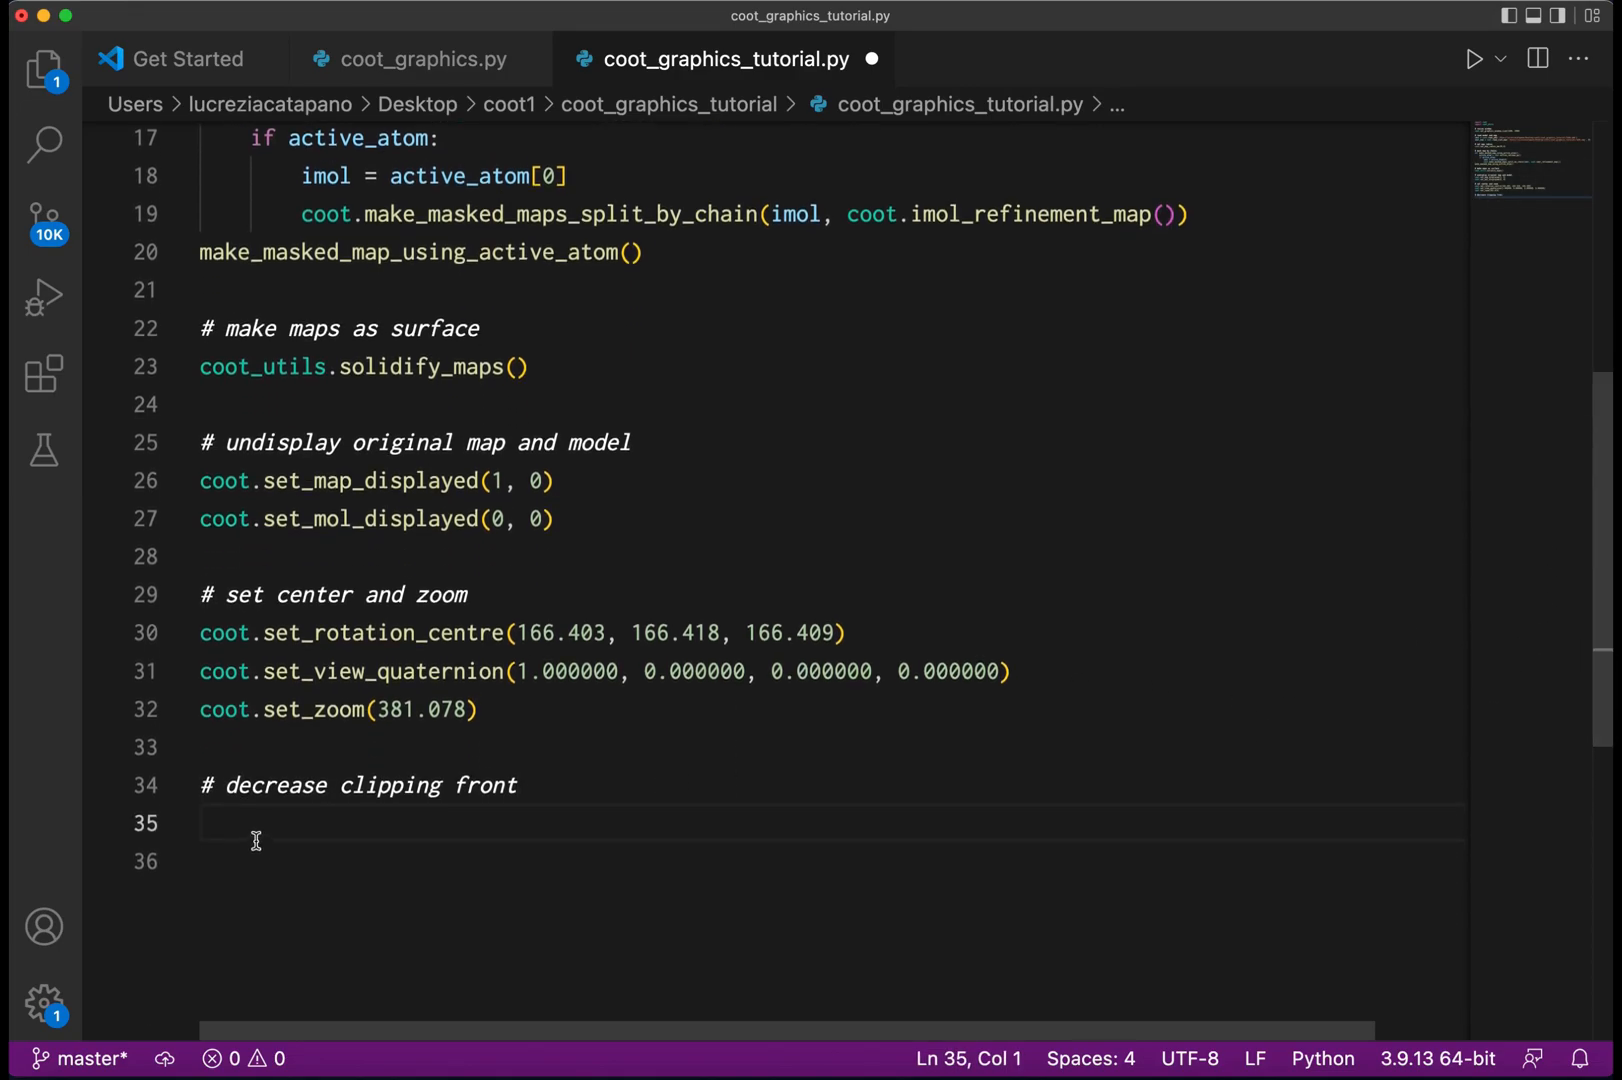
text(for i)
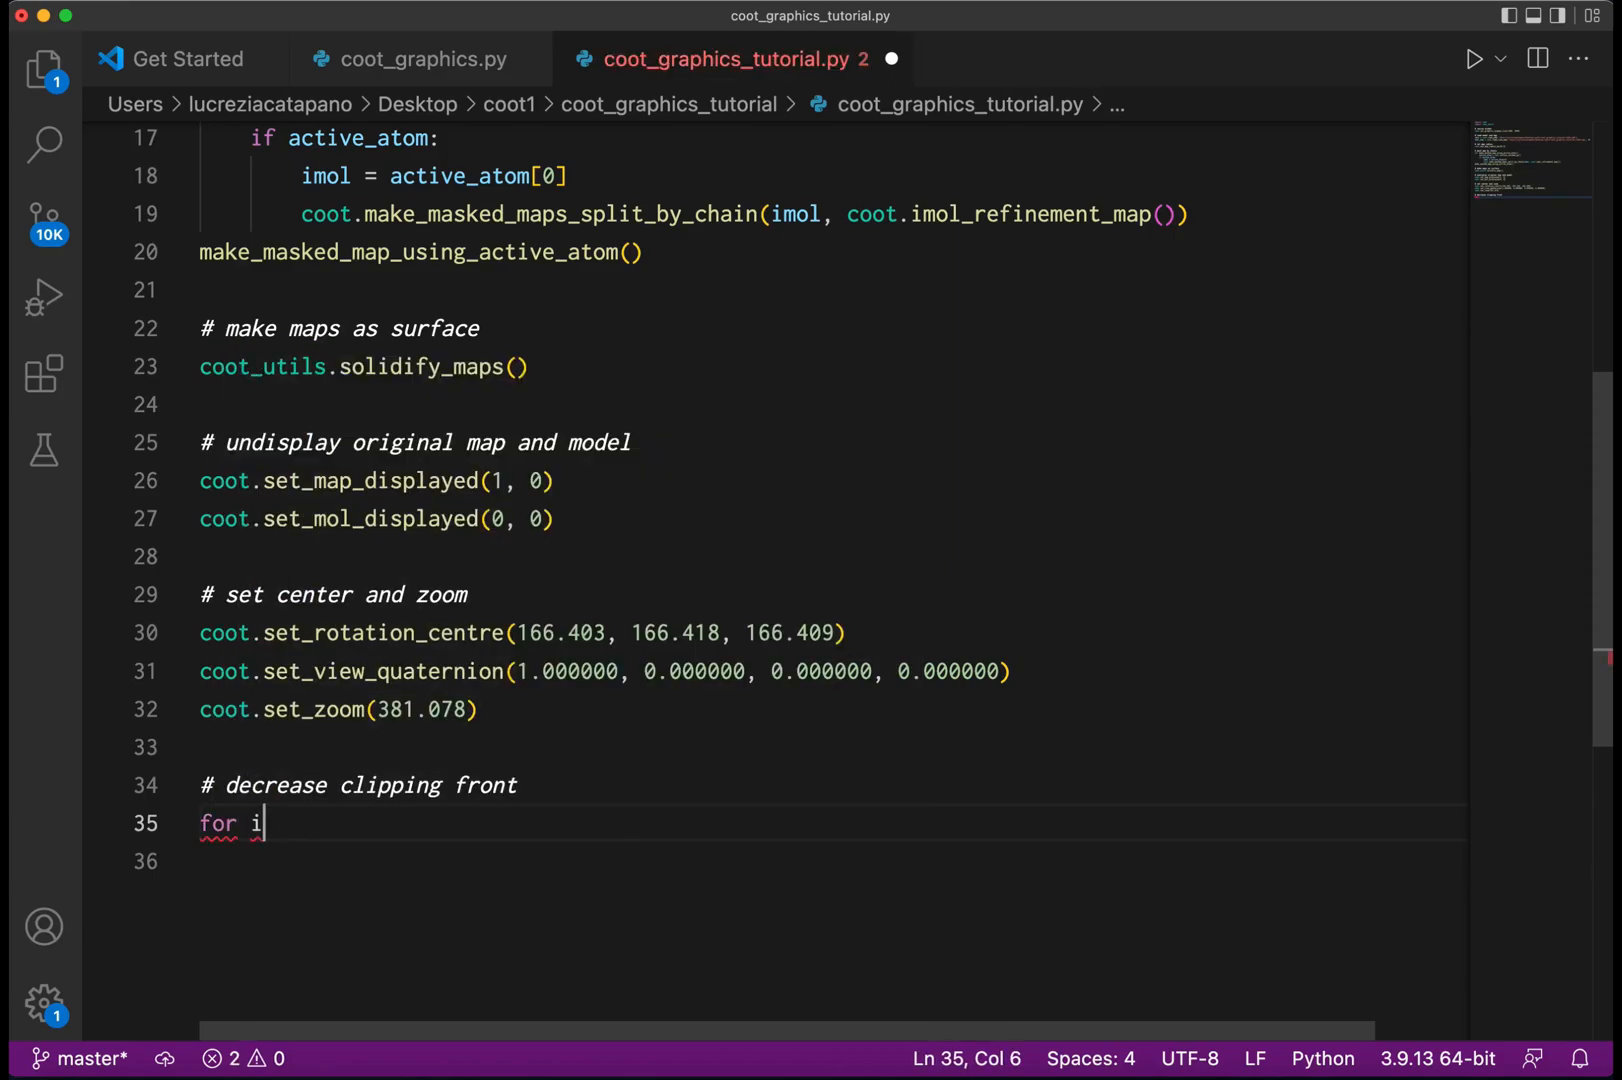
text(in range)
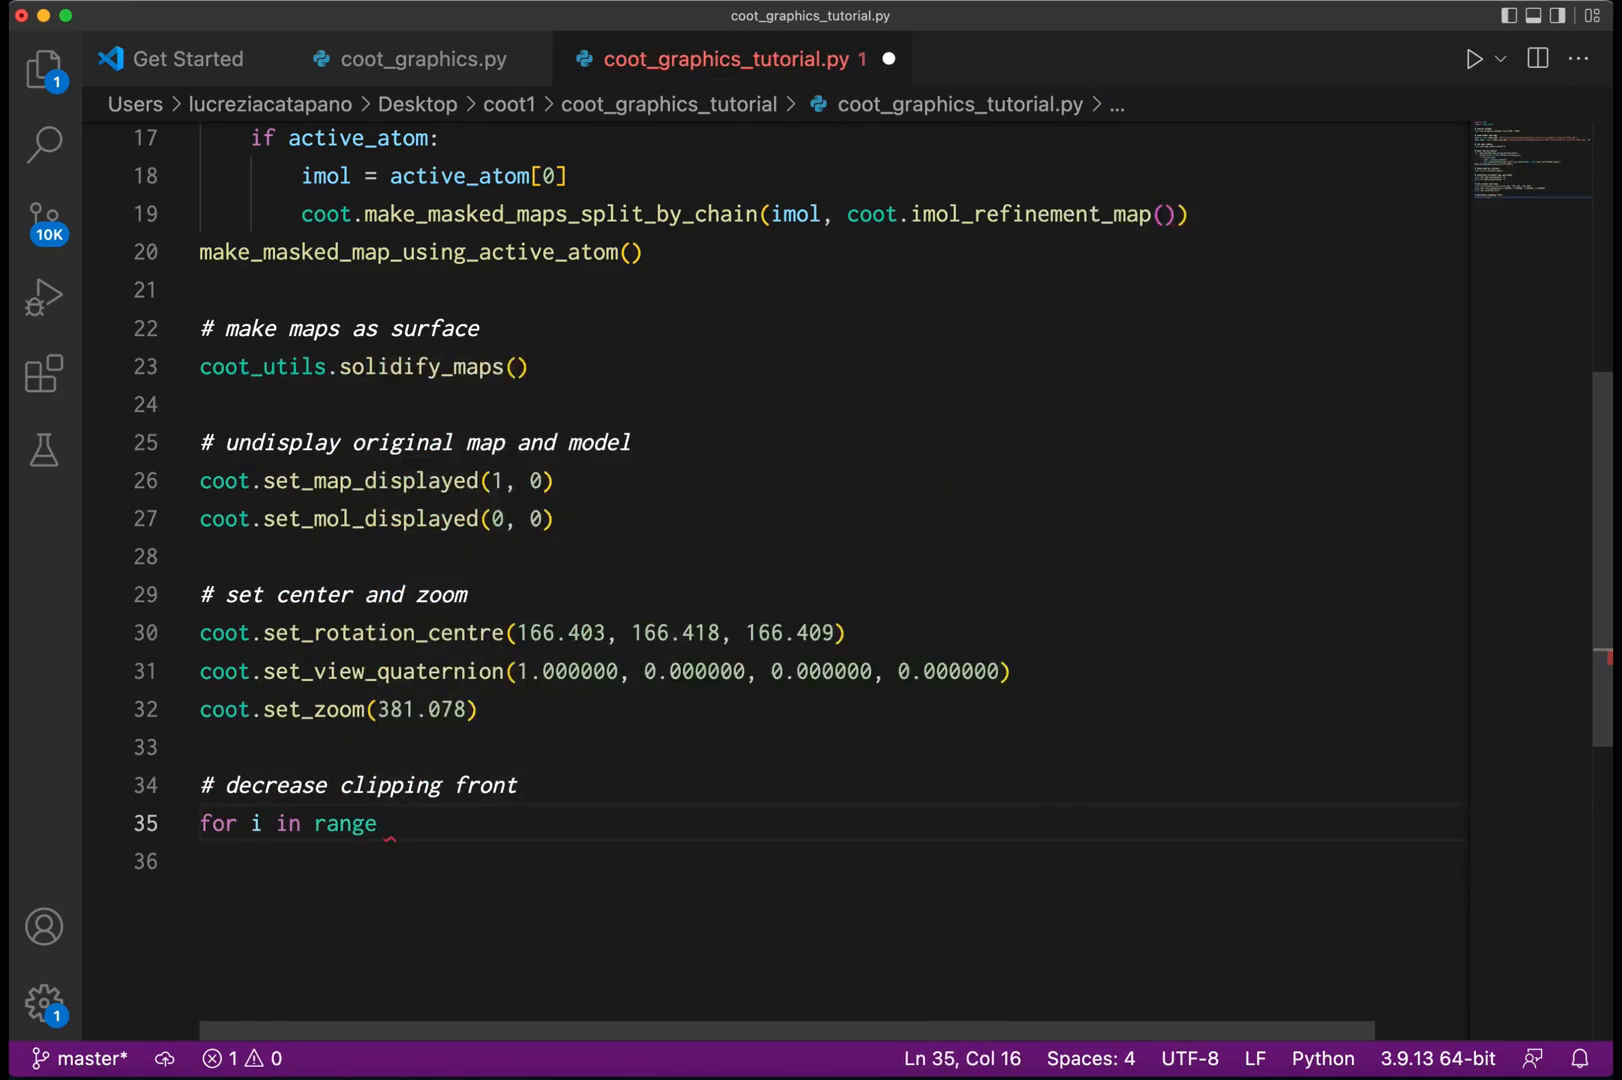
text((12):)
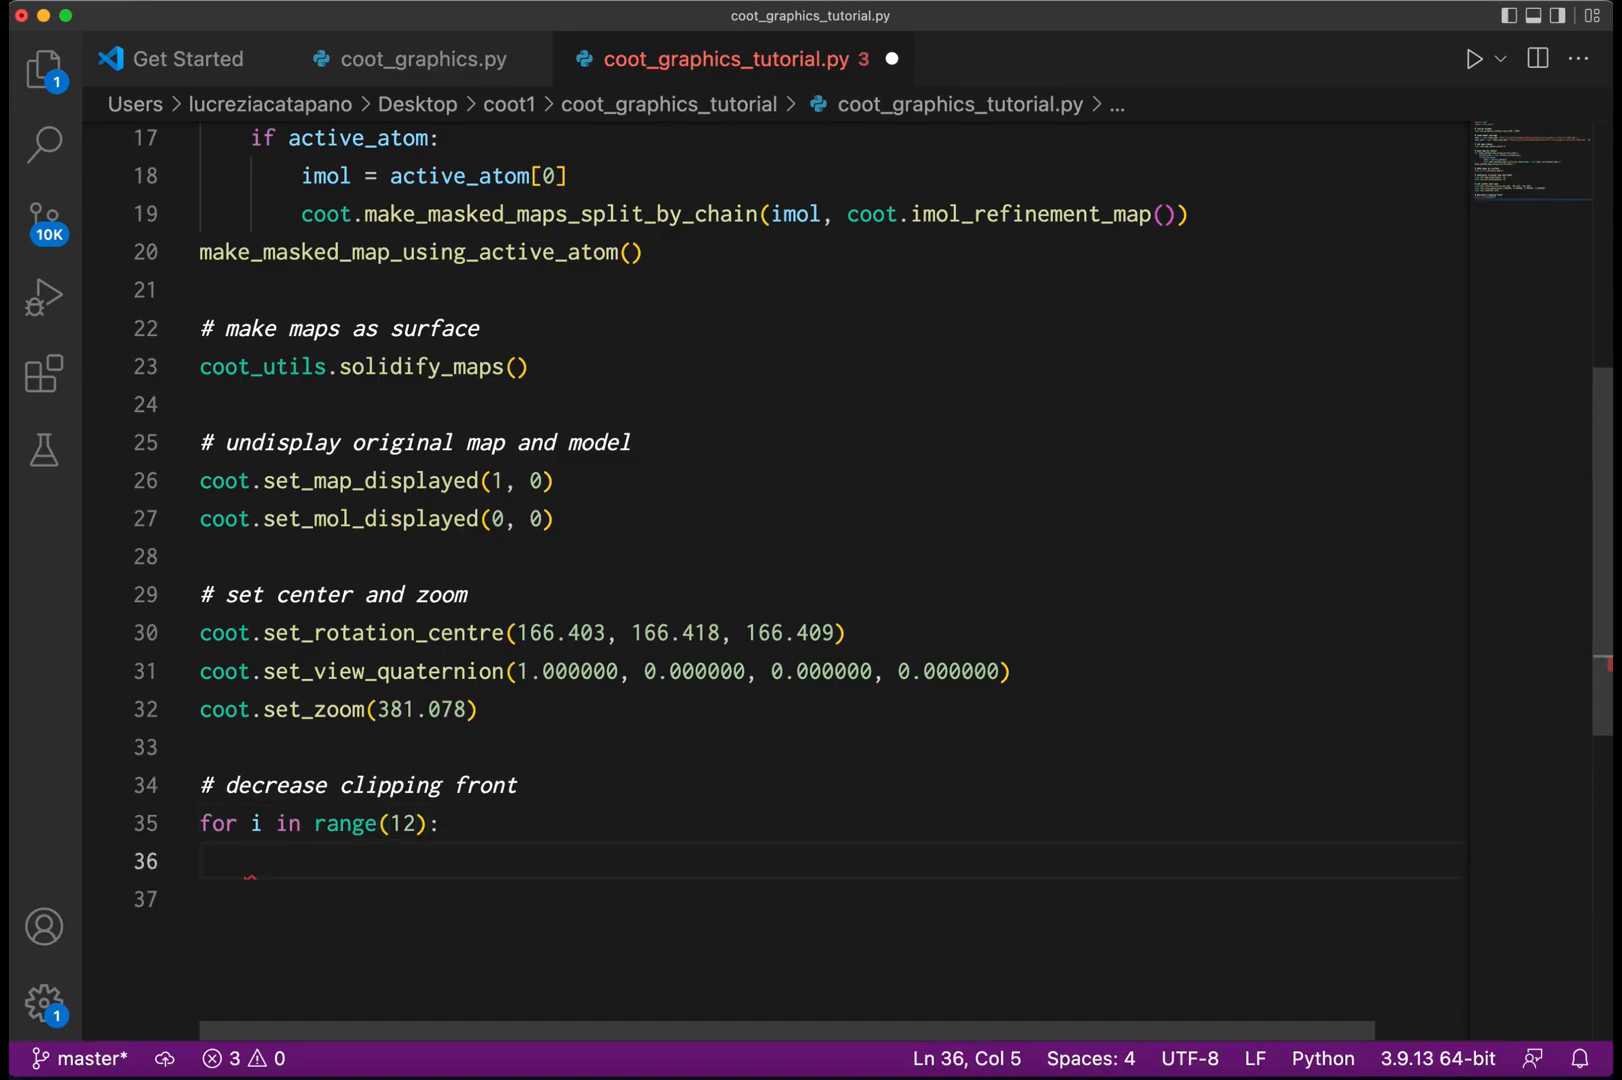
text(coot)
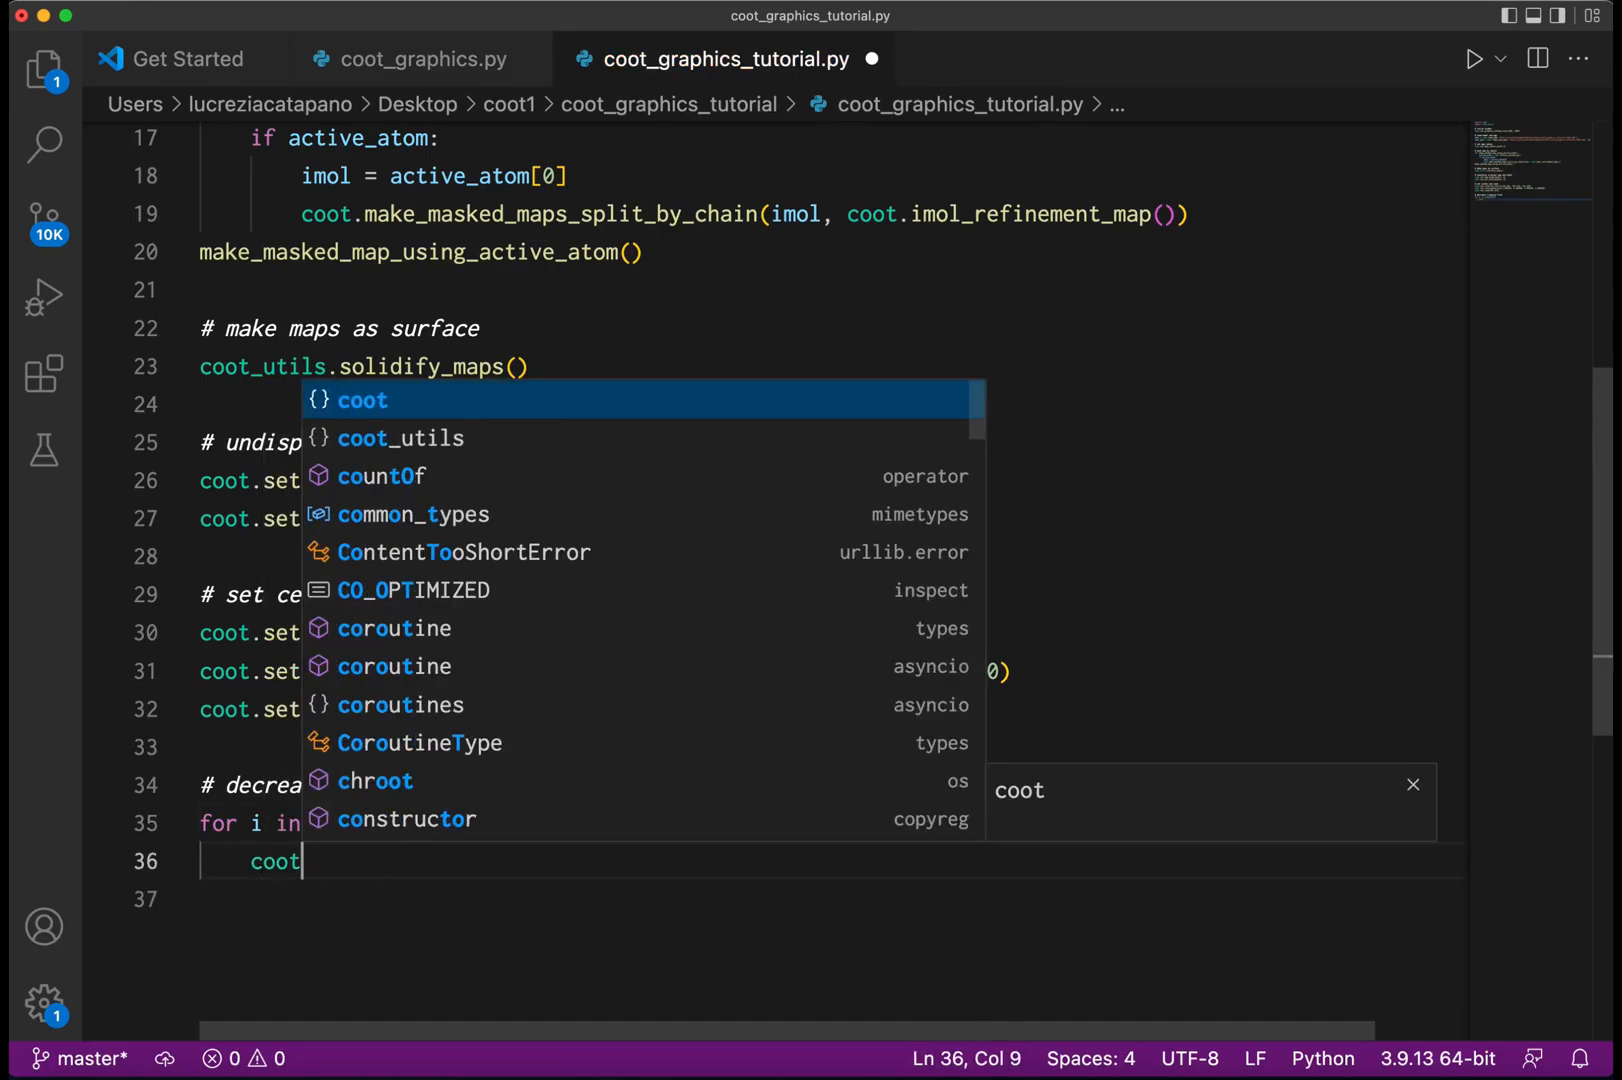
text(.decrease_clipping_front()
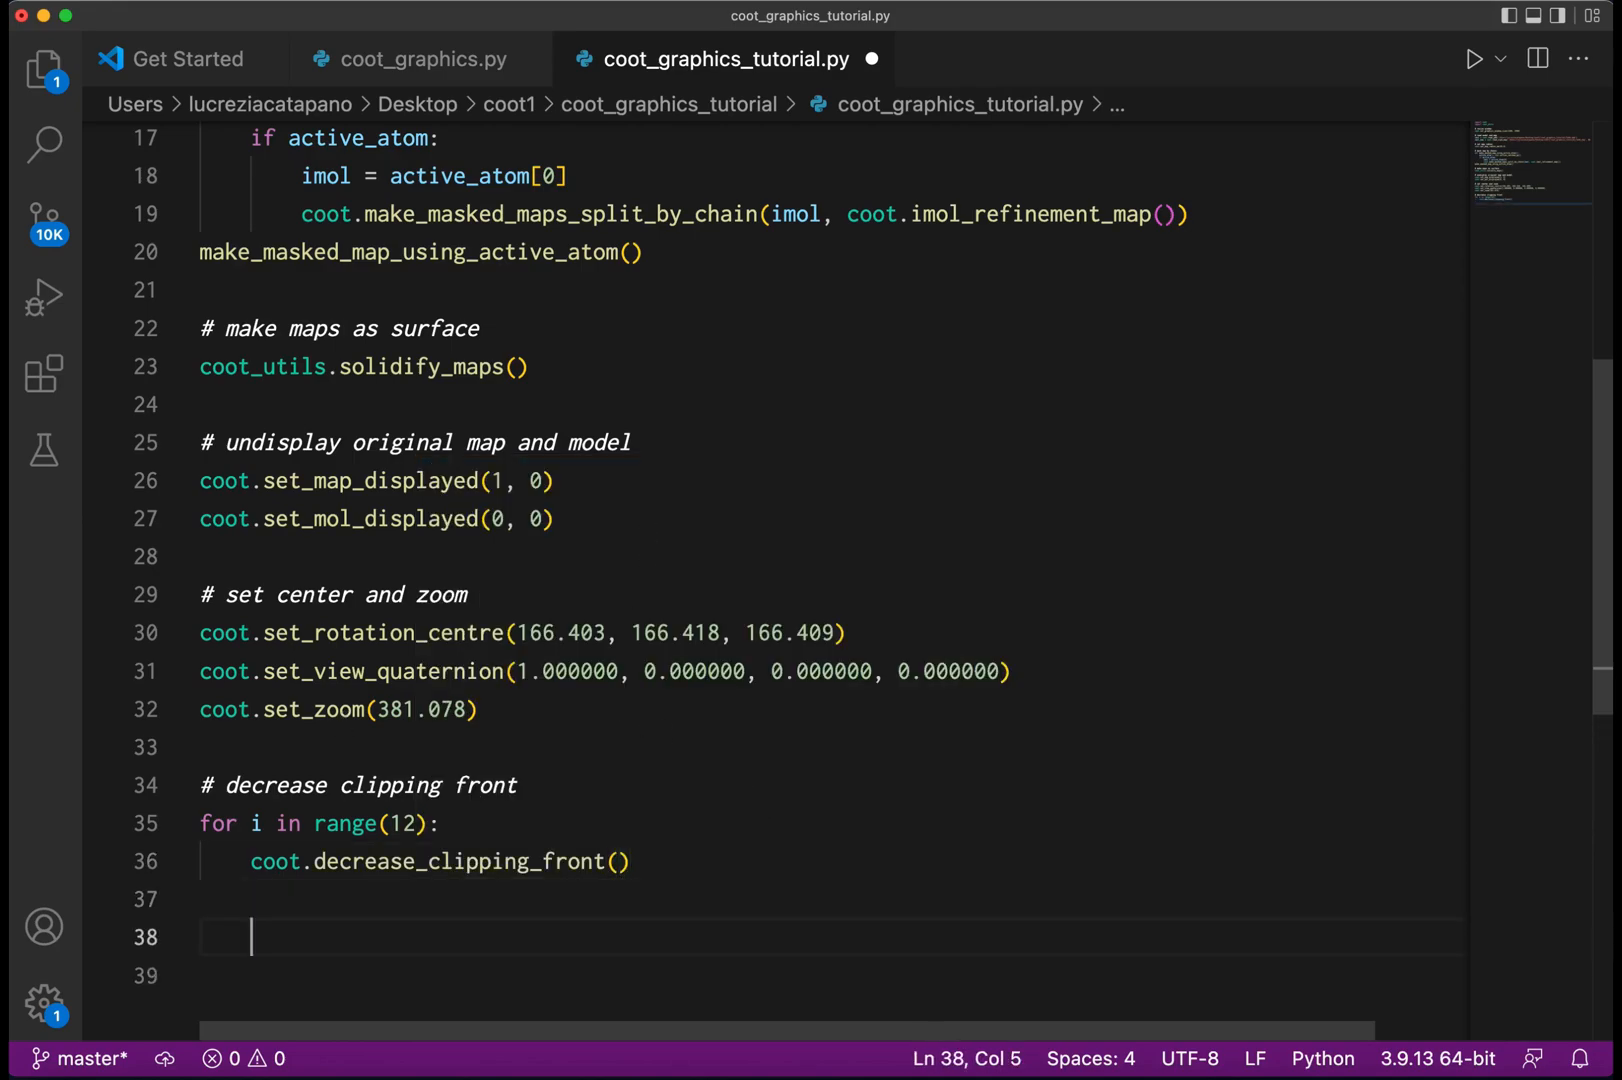
scroll(down, 3)
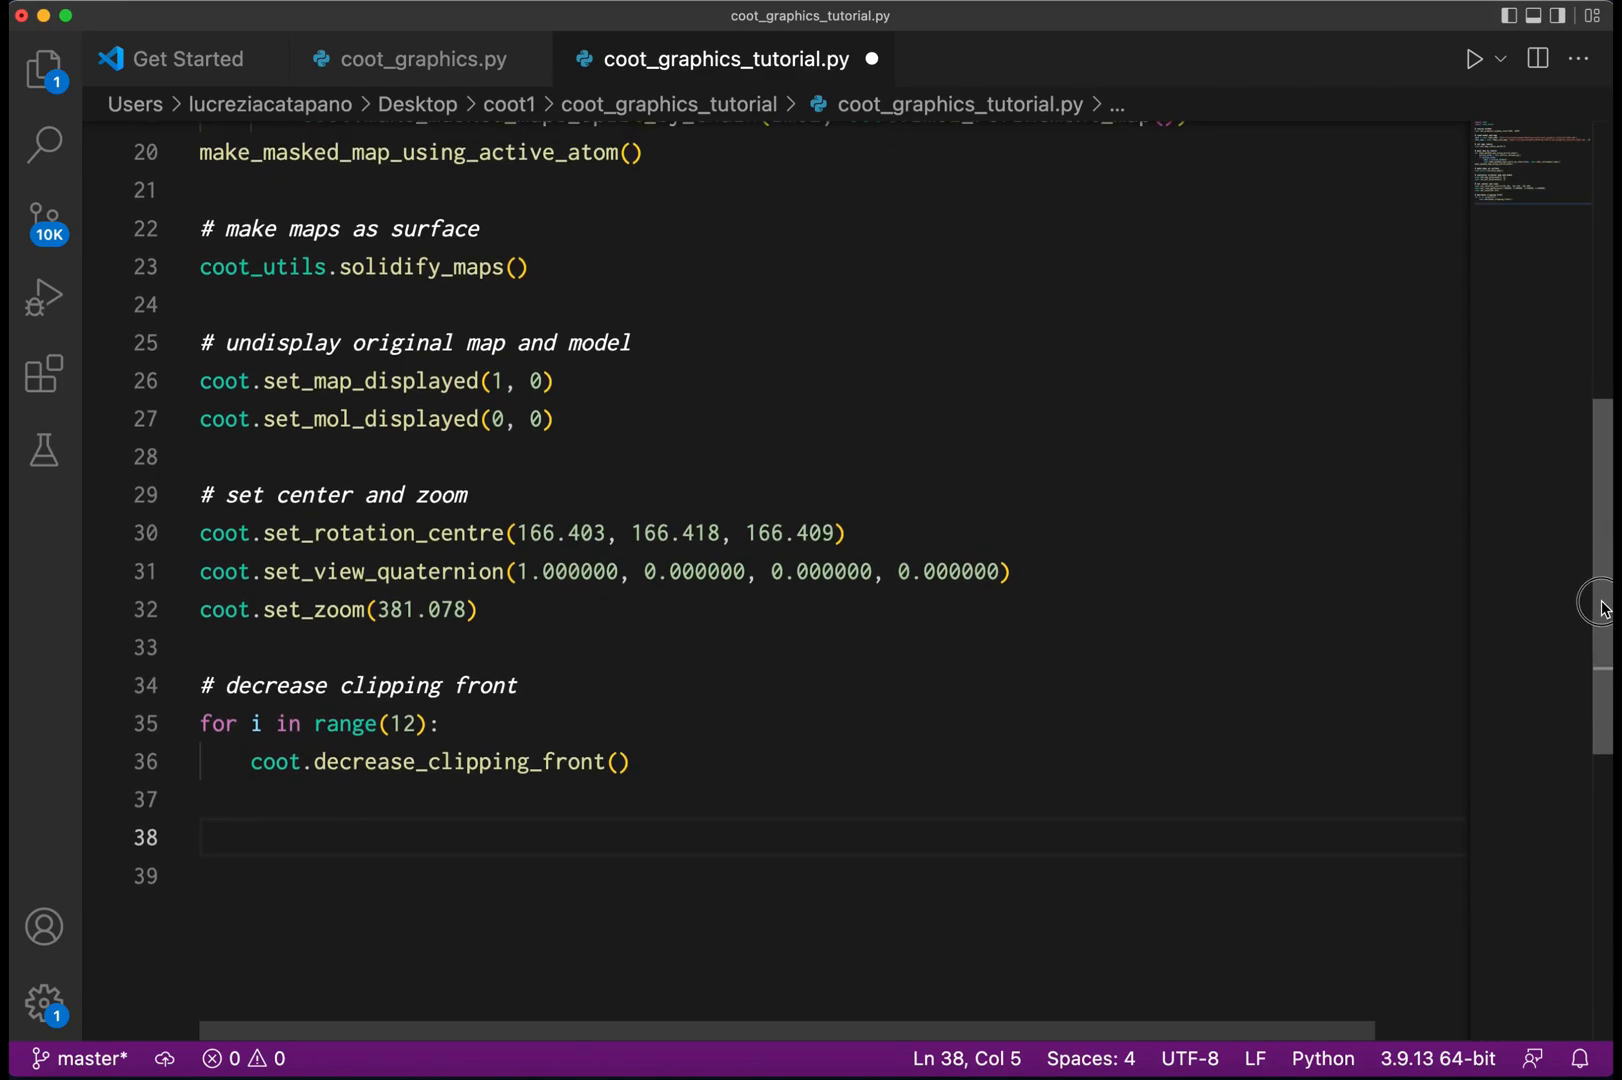
Write '# color maps' and paste the set_map_hexcolour calls for maps 2–11 copied from coot_graphics.py.
text(#)
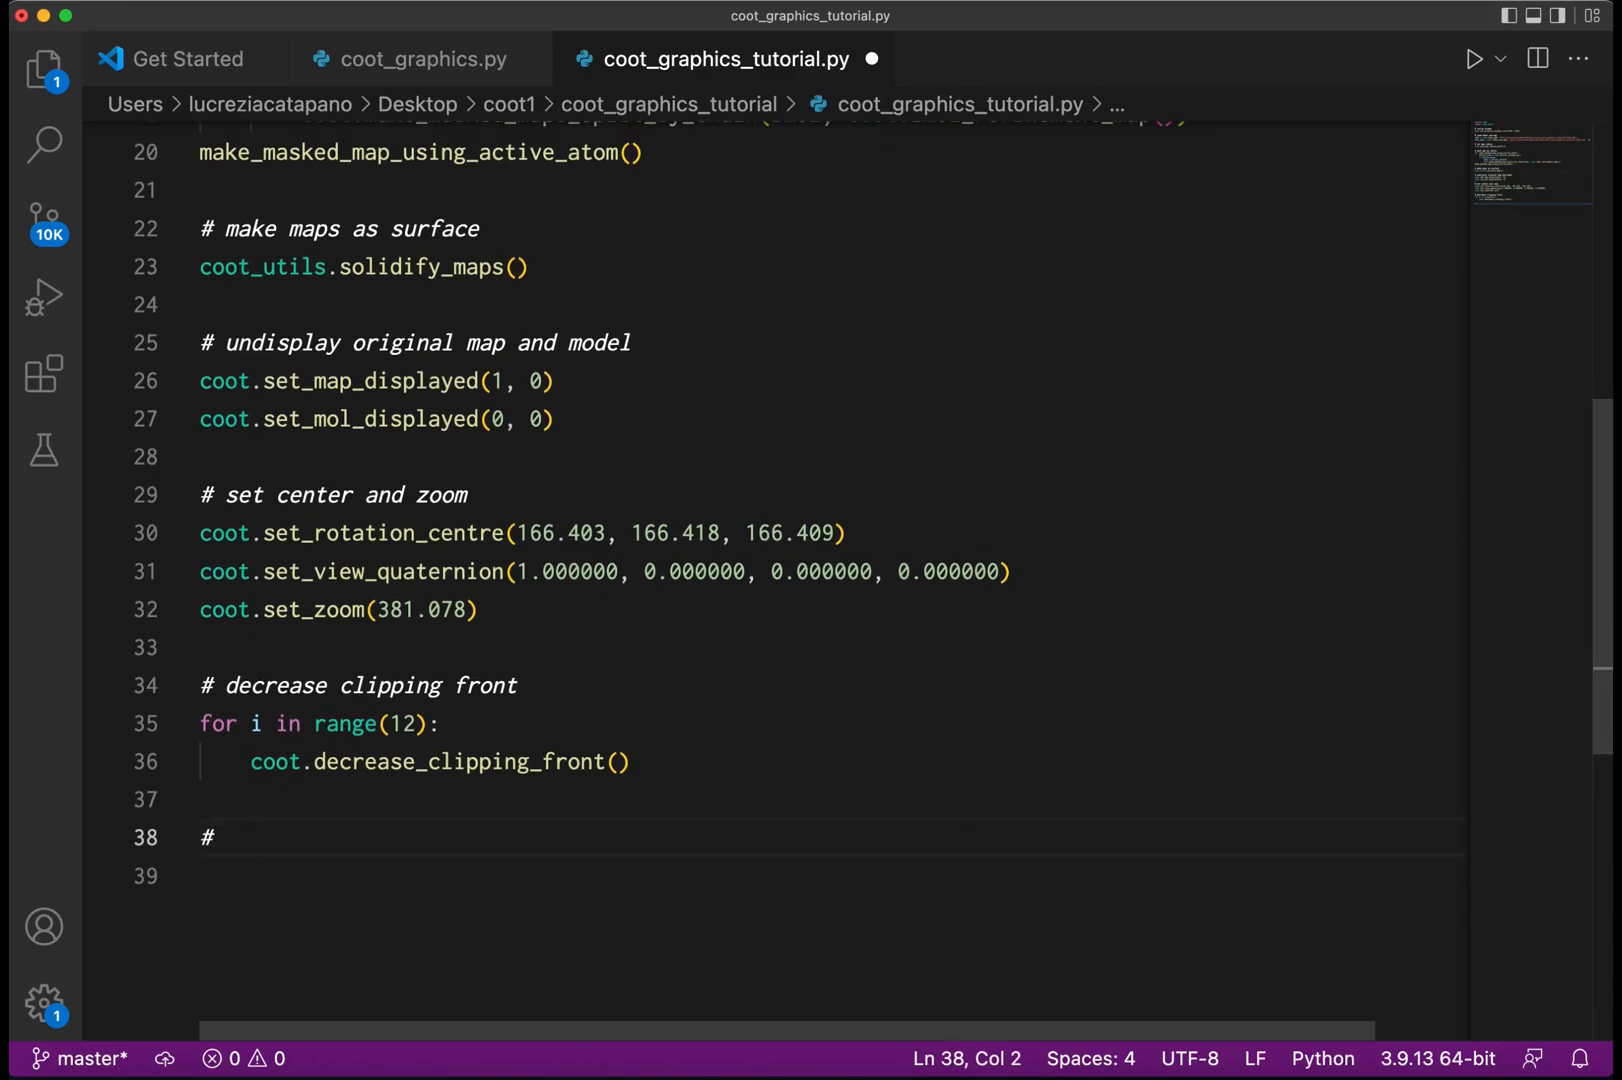
text(colo)
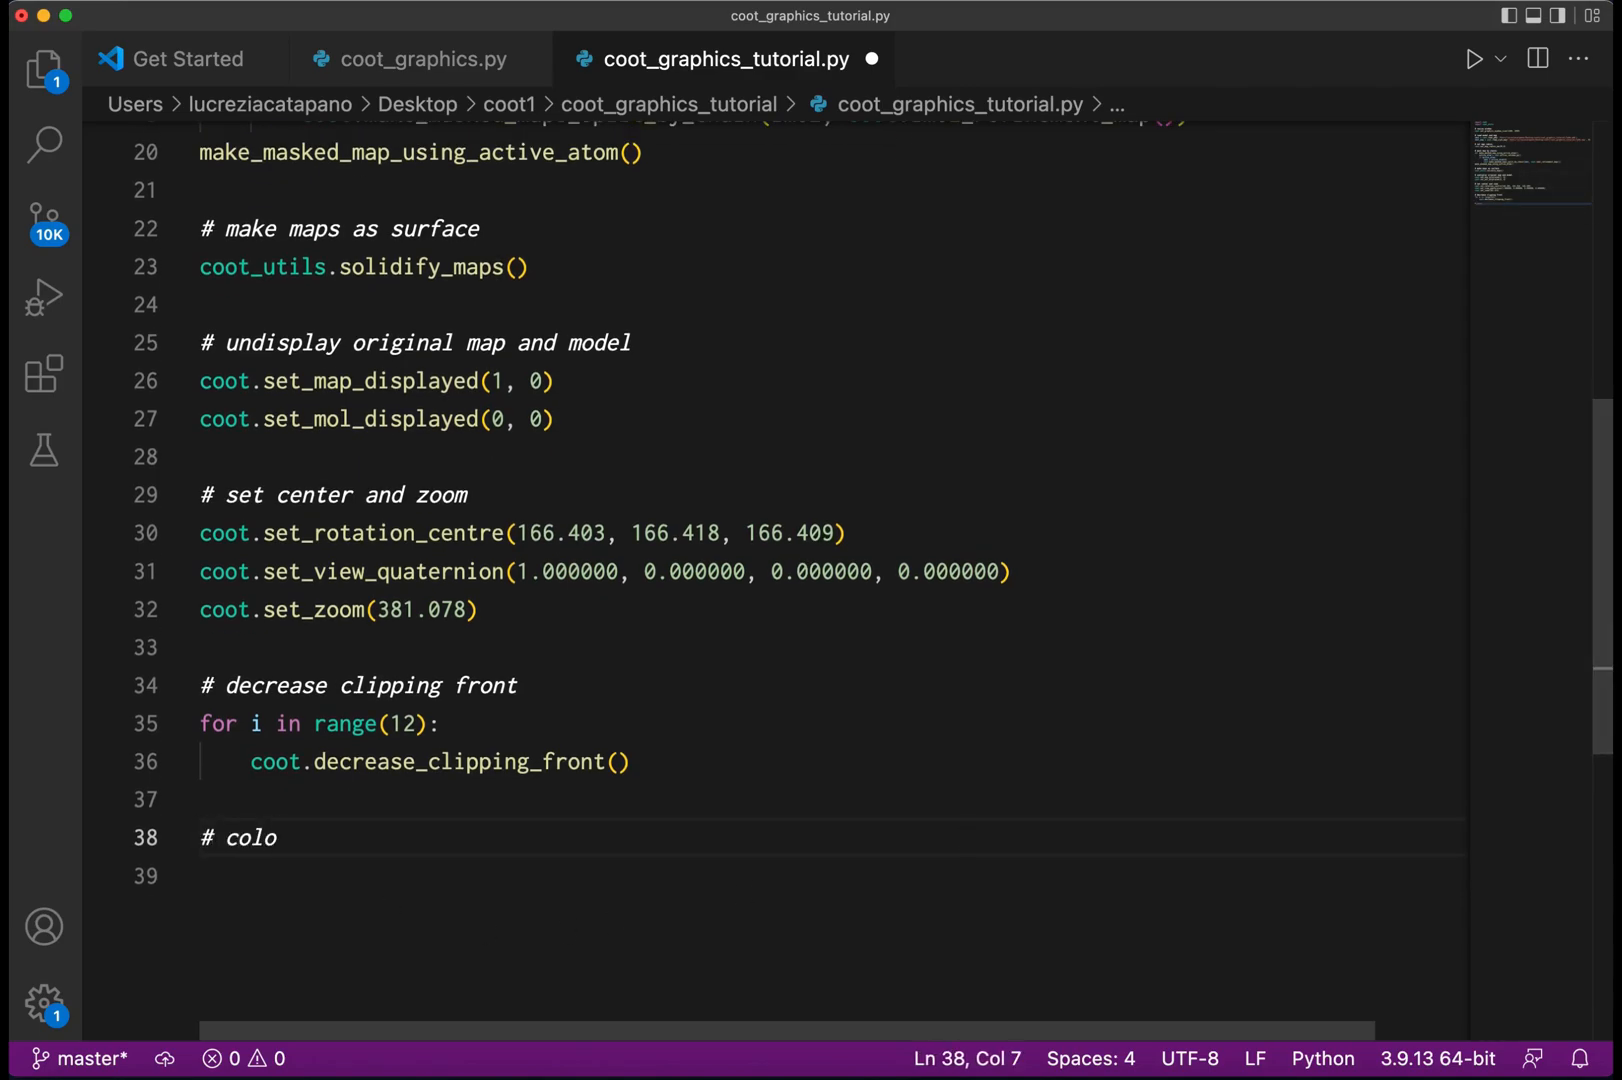
text(r maps)
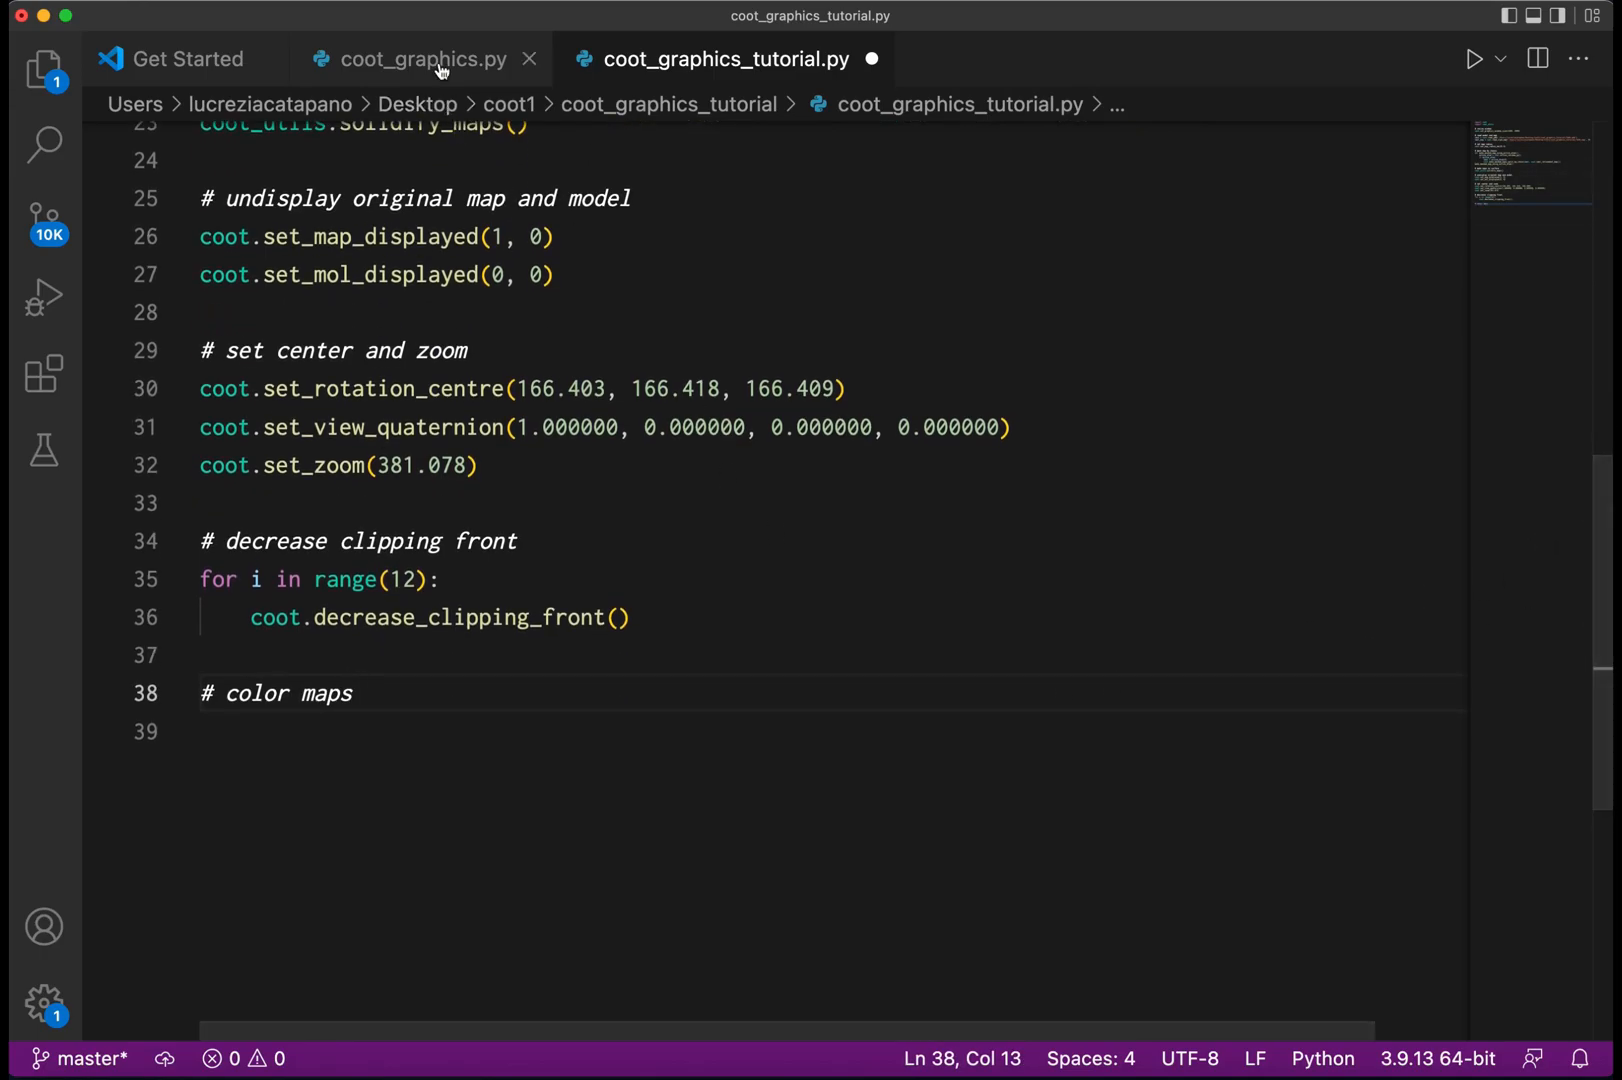
click(418, 58)
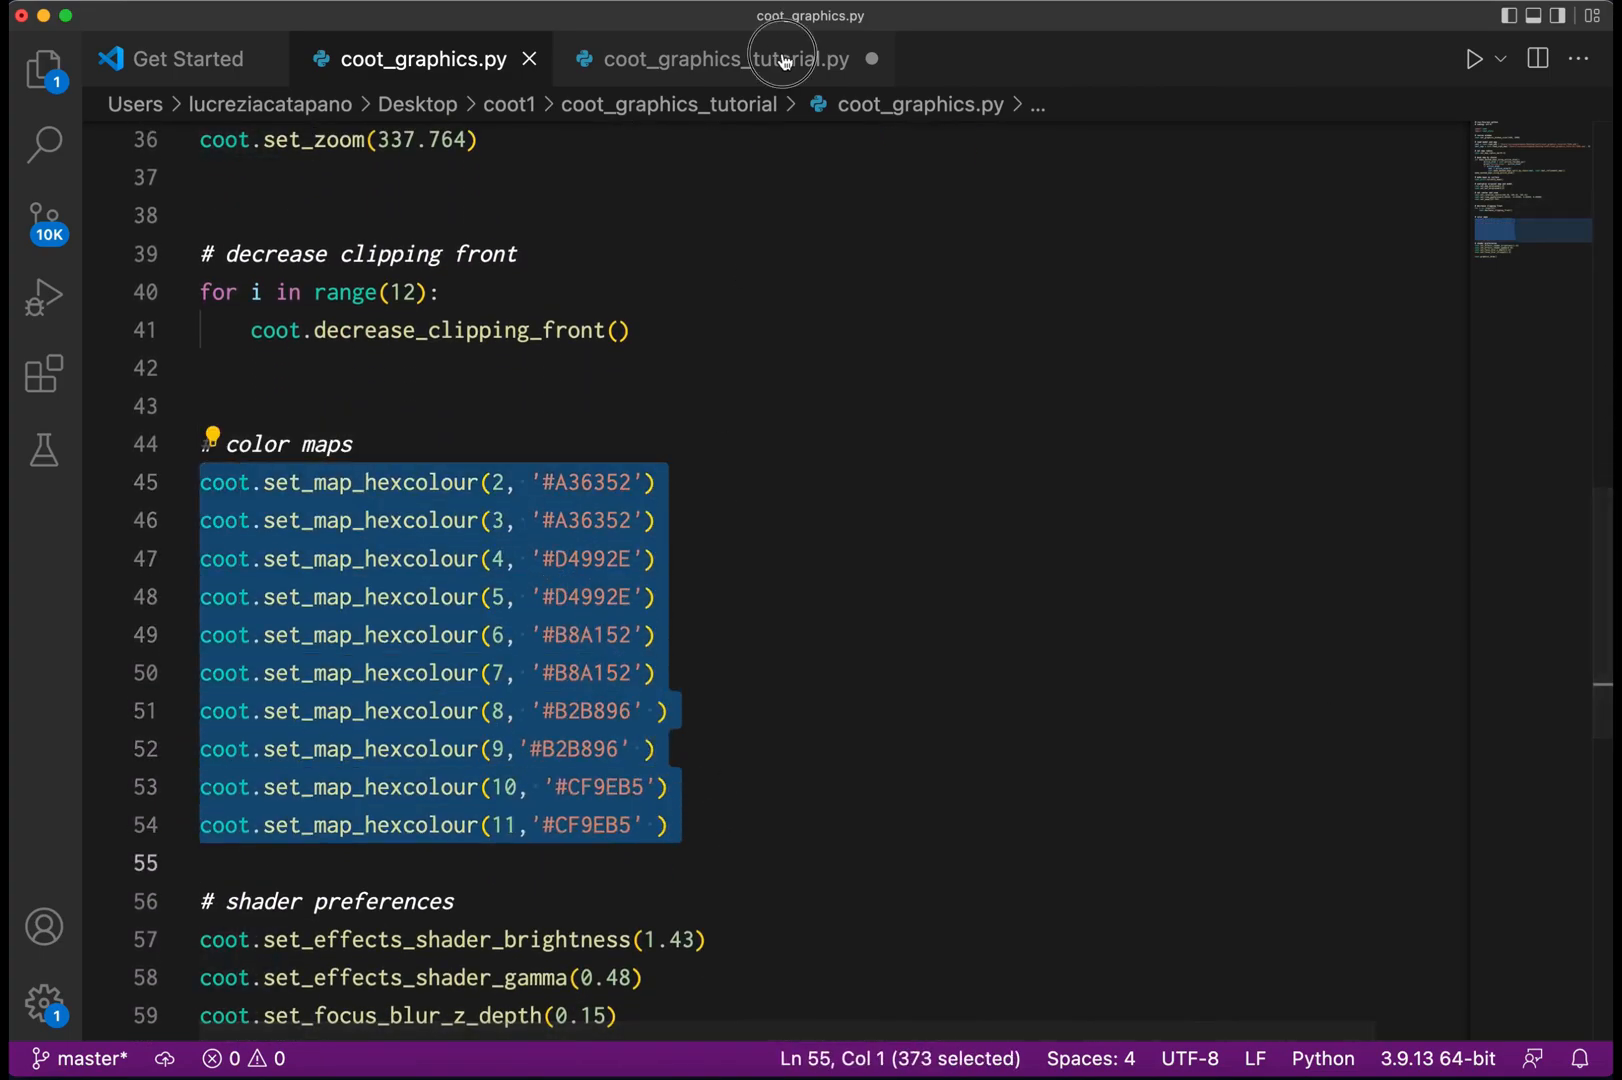
click(724, 58)
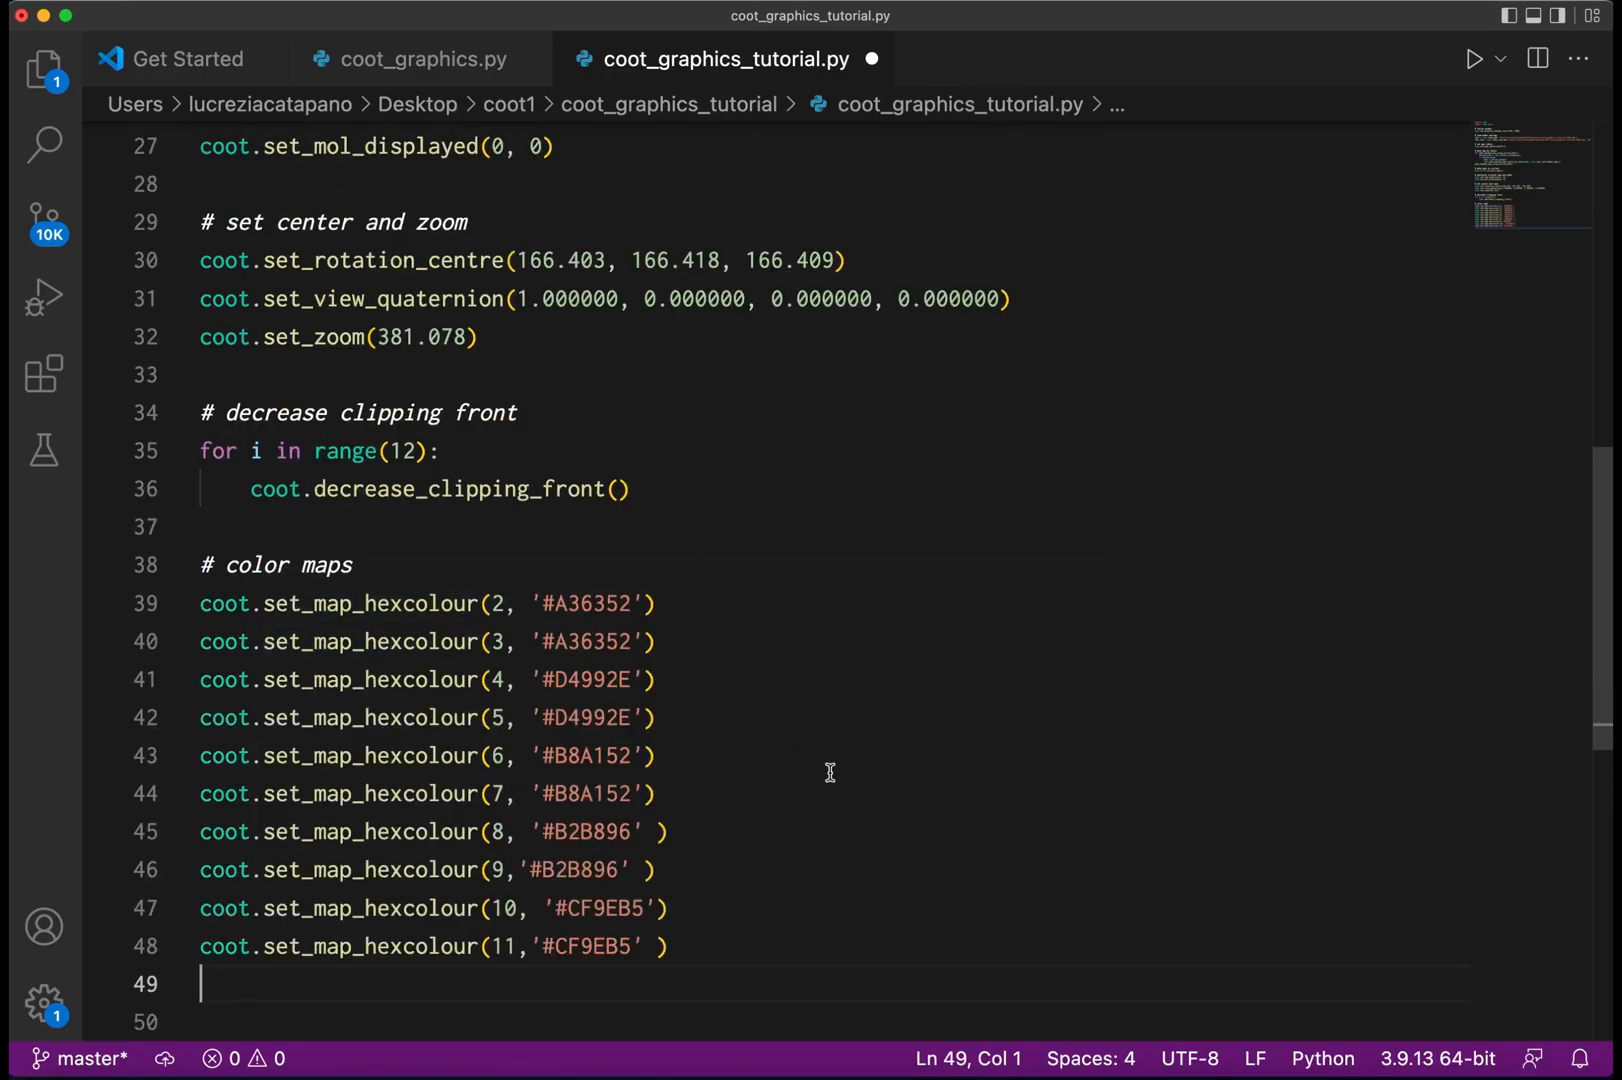
mouse_move(636, 608)
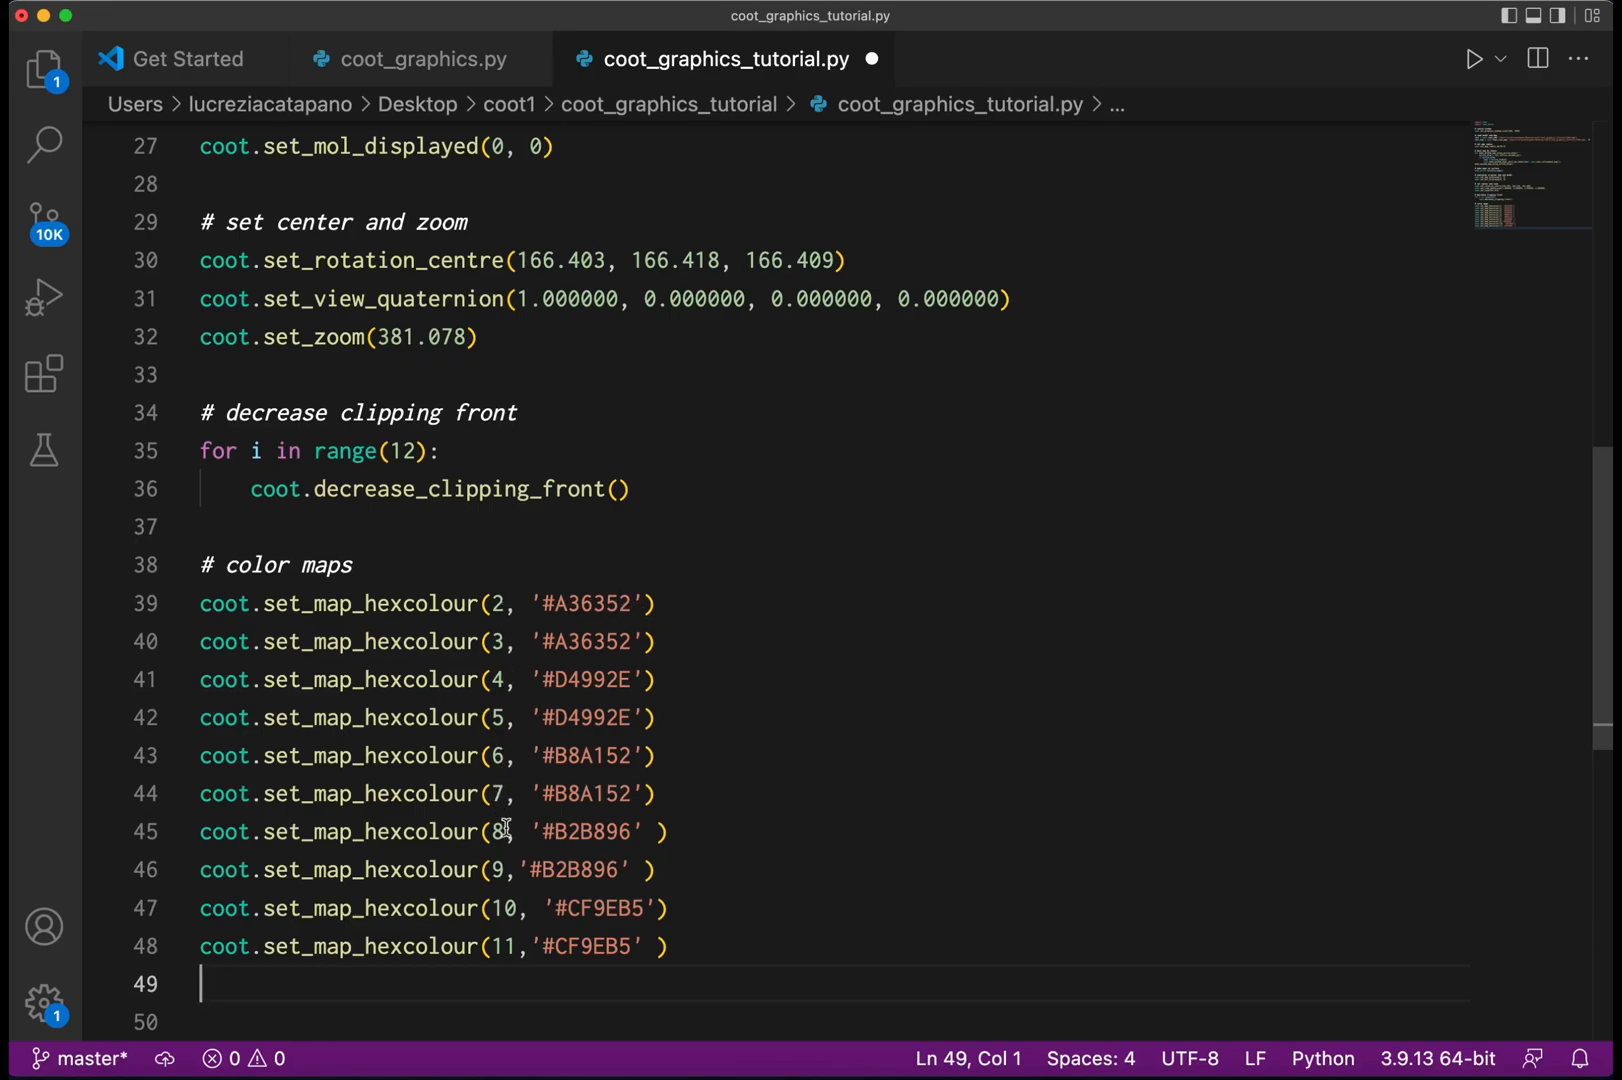
mouse_move(1224, 710)
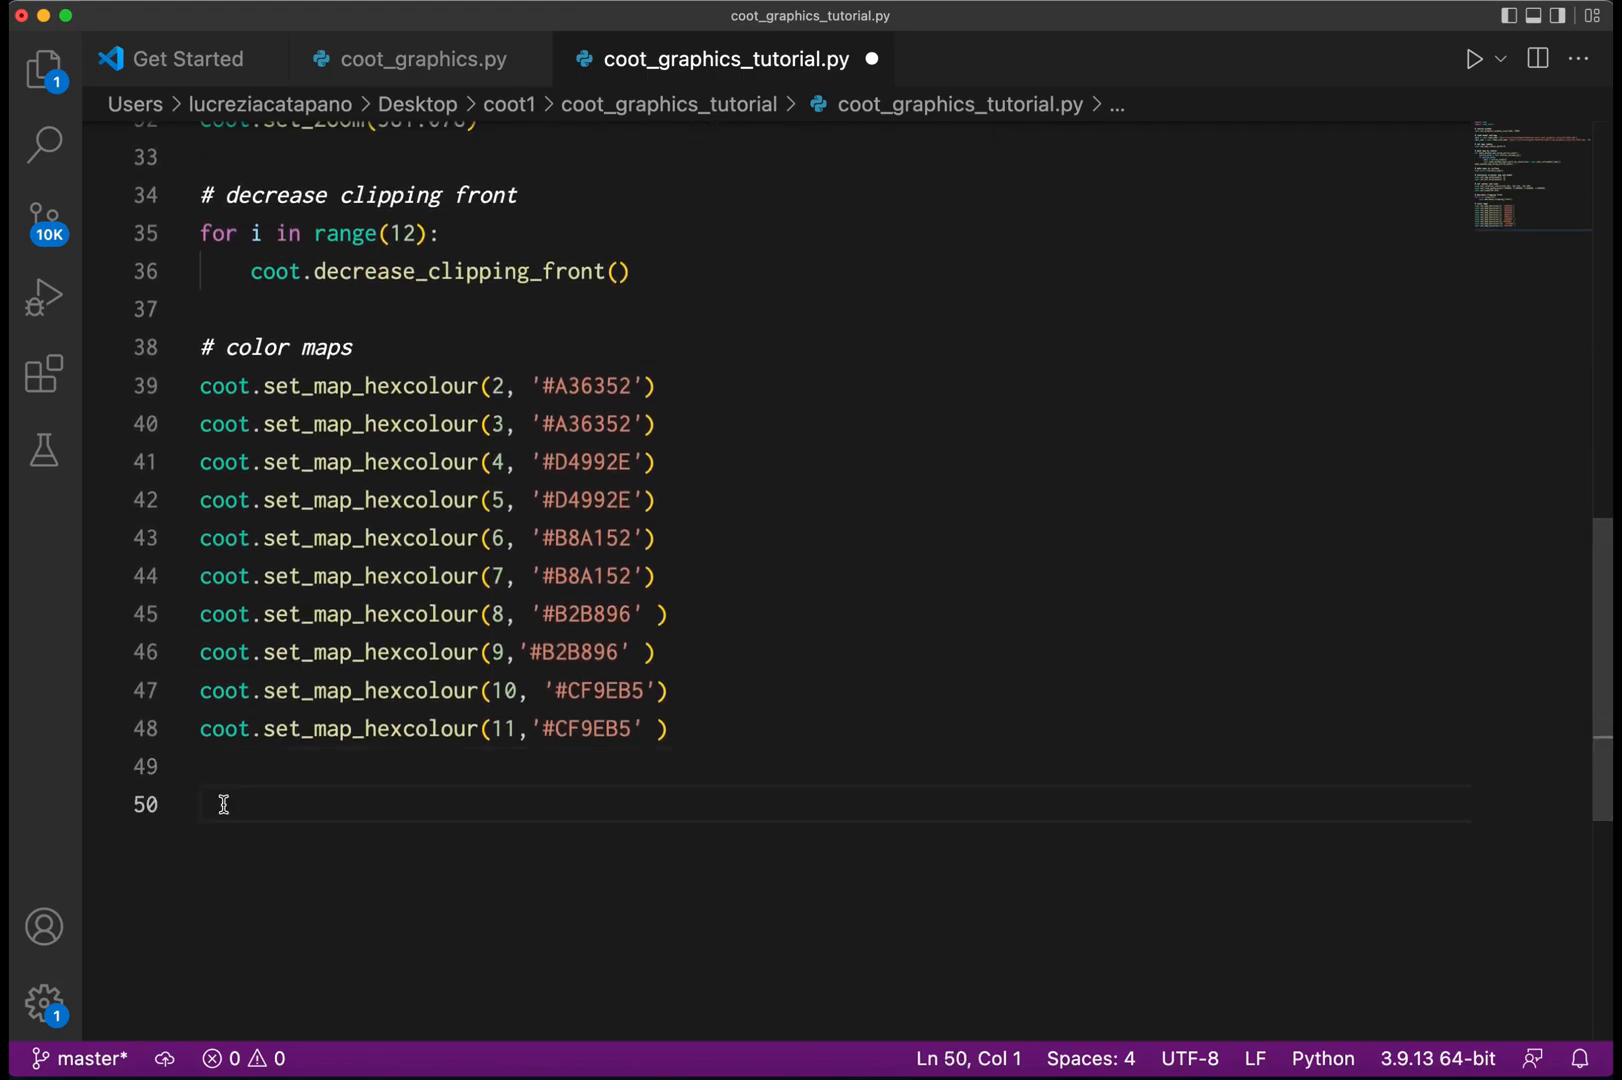
Write '# shader preferences' with set_effects_shader_brightness(1.43) and gamma(0.48) calls.
text(#)
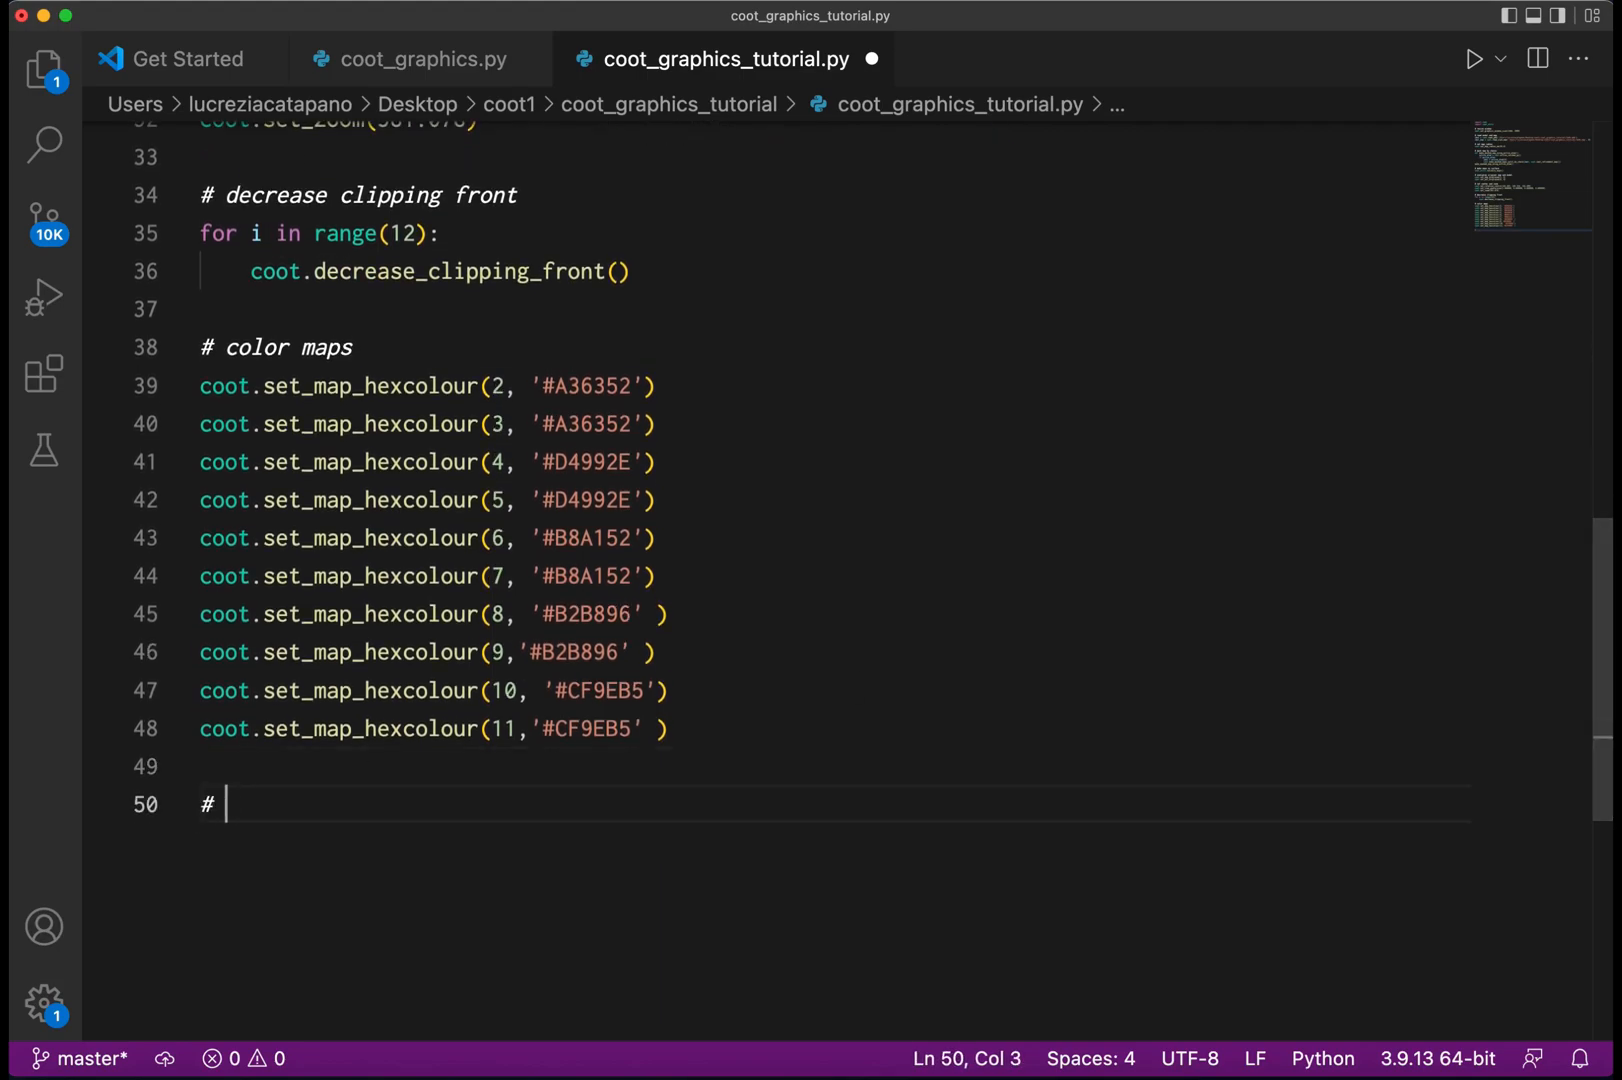
text(shader)
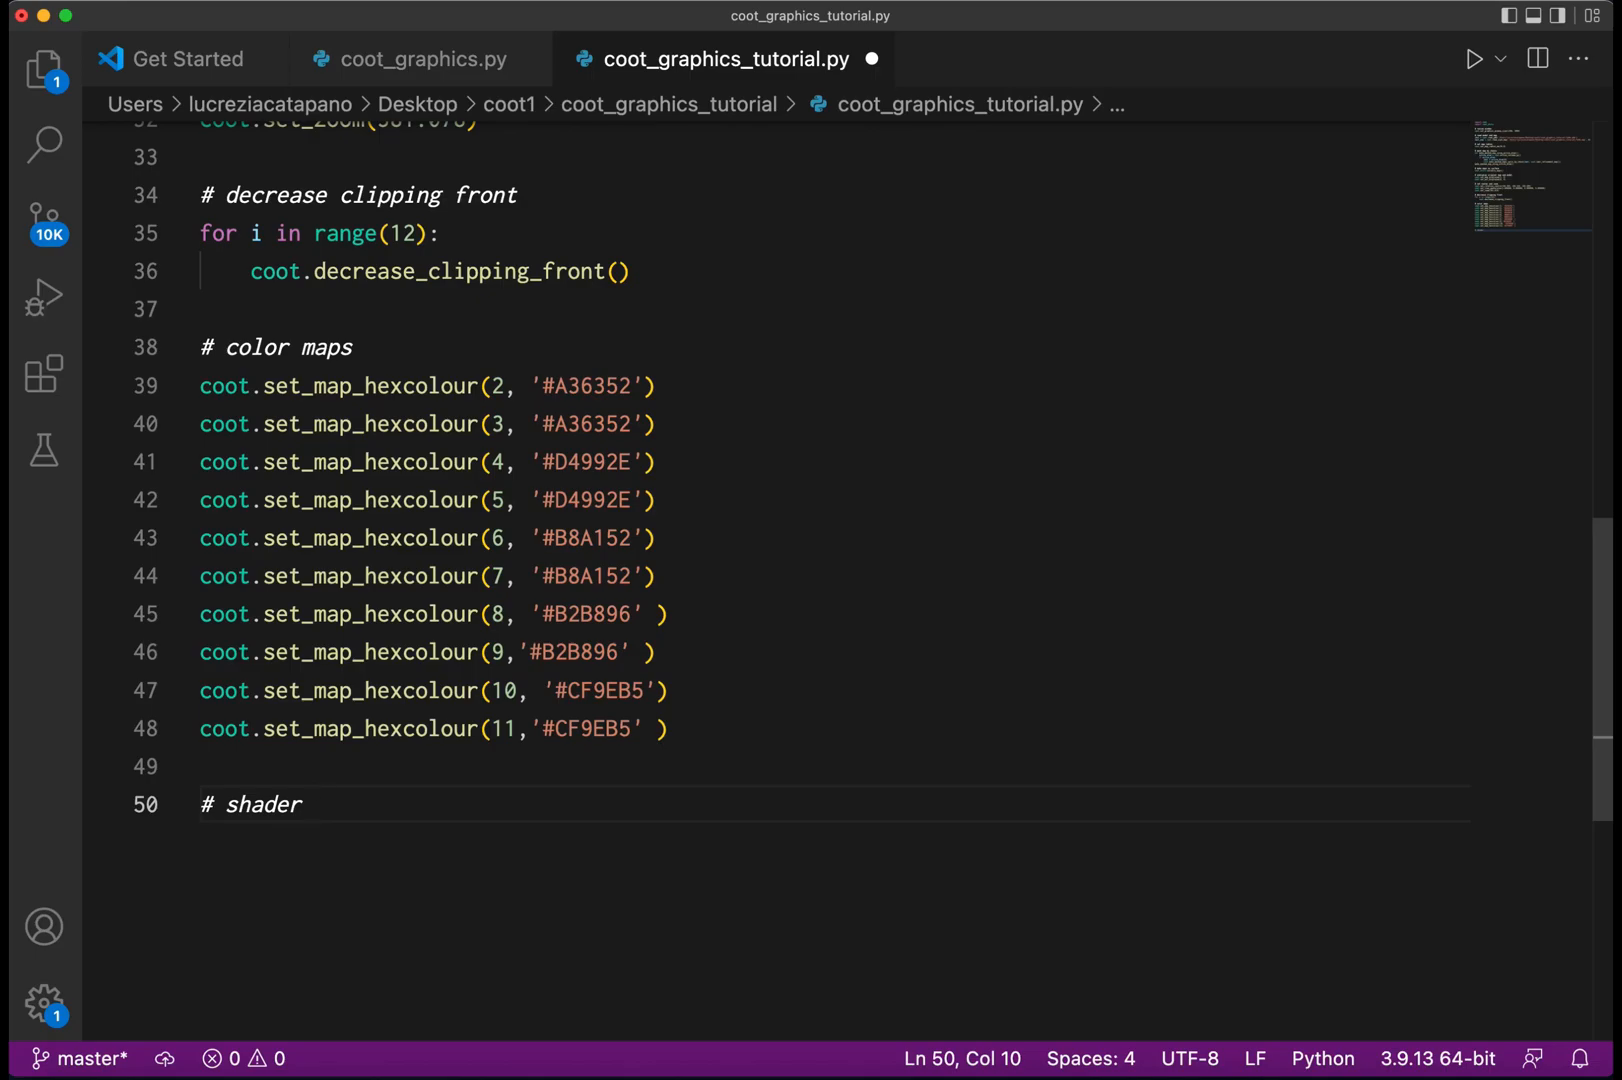
text(preferences)
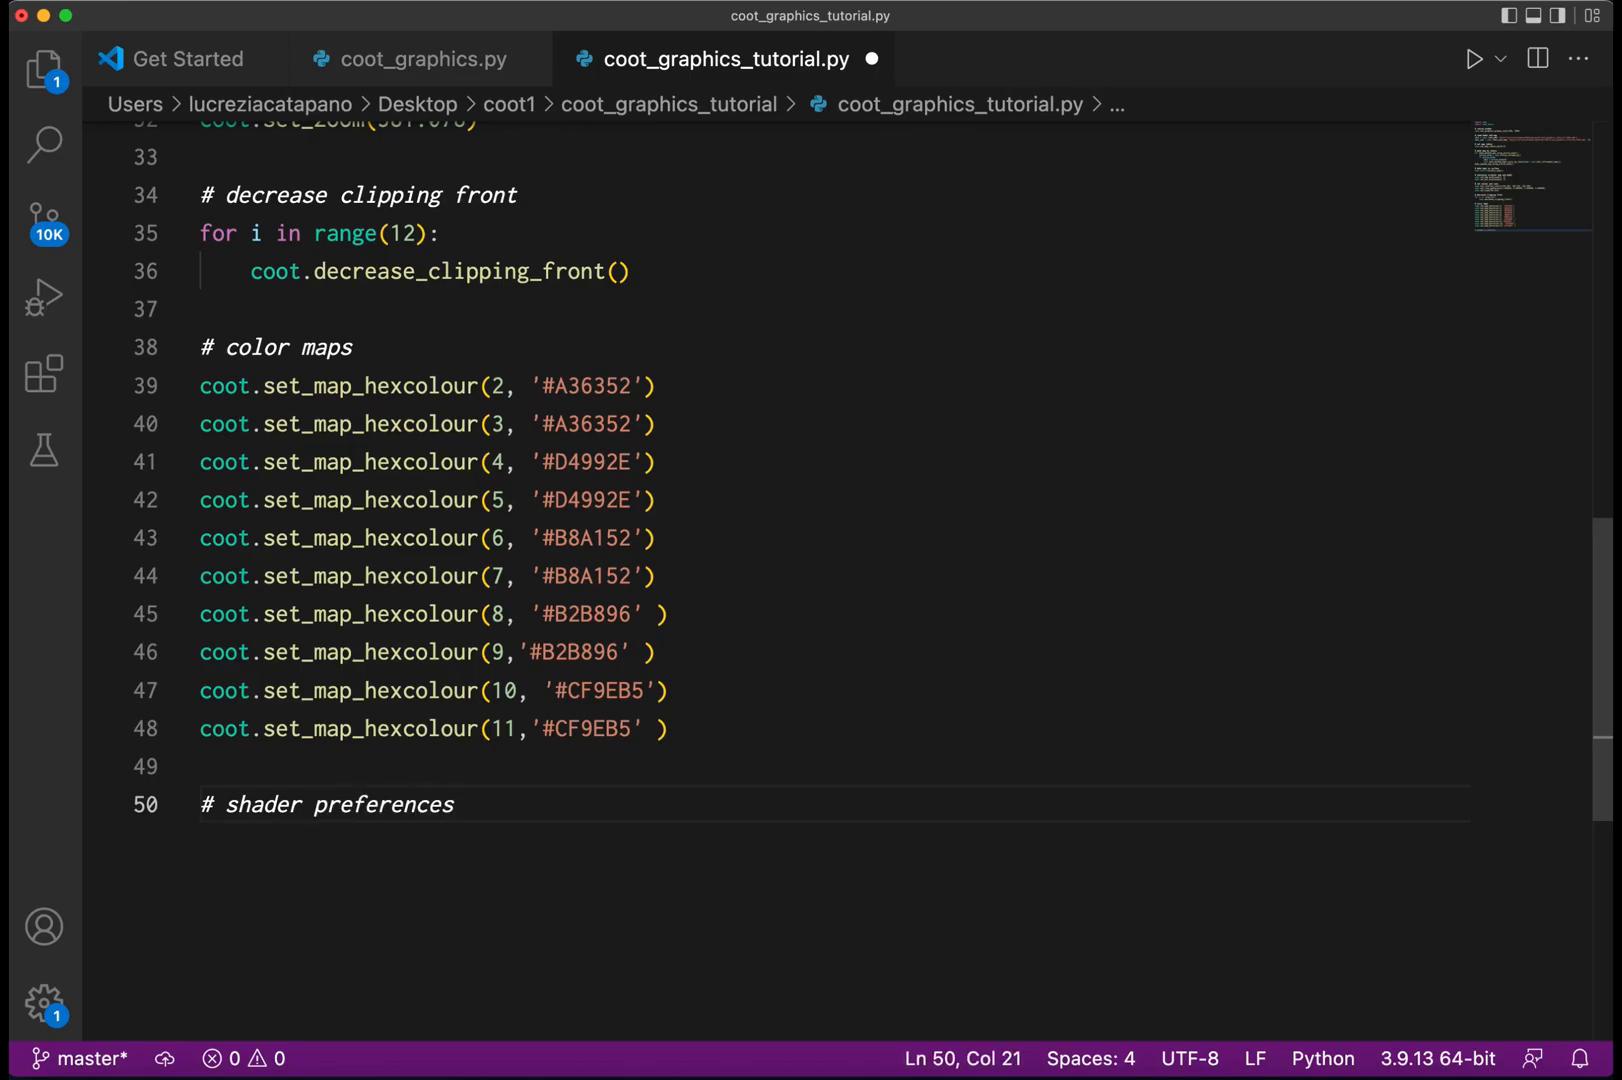
text(c)
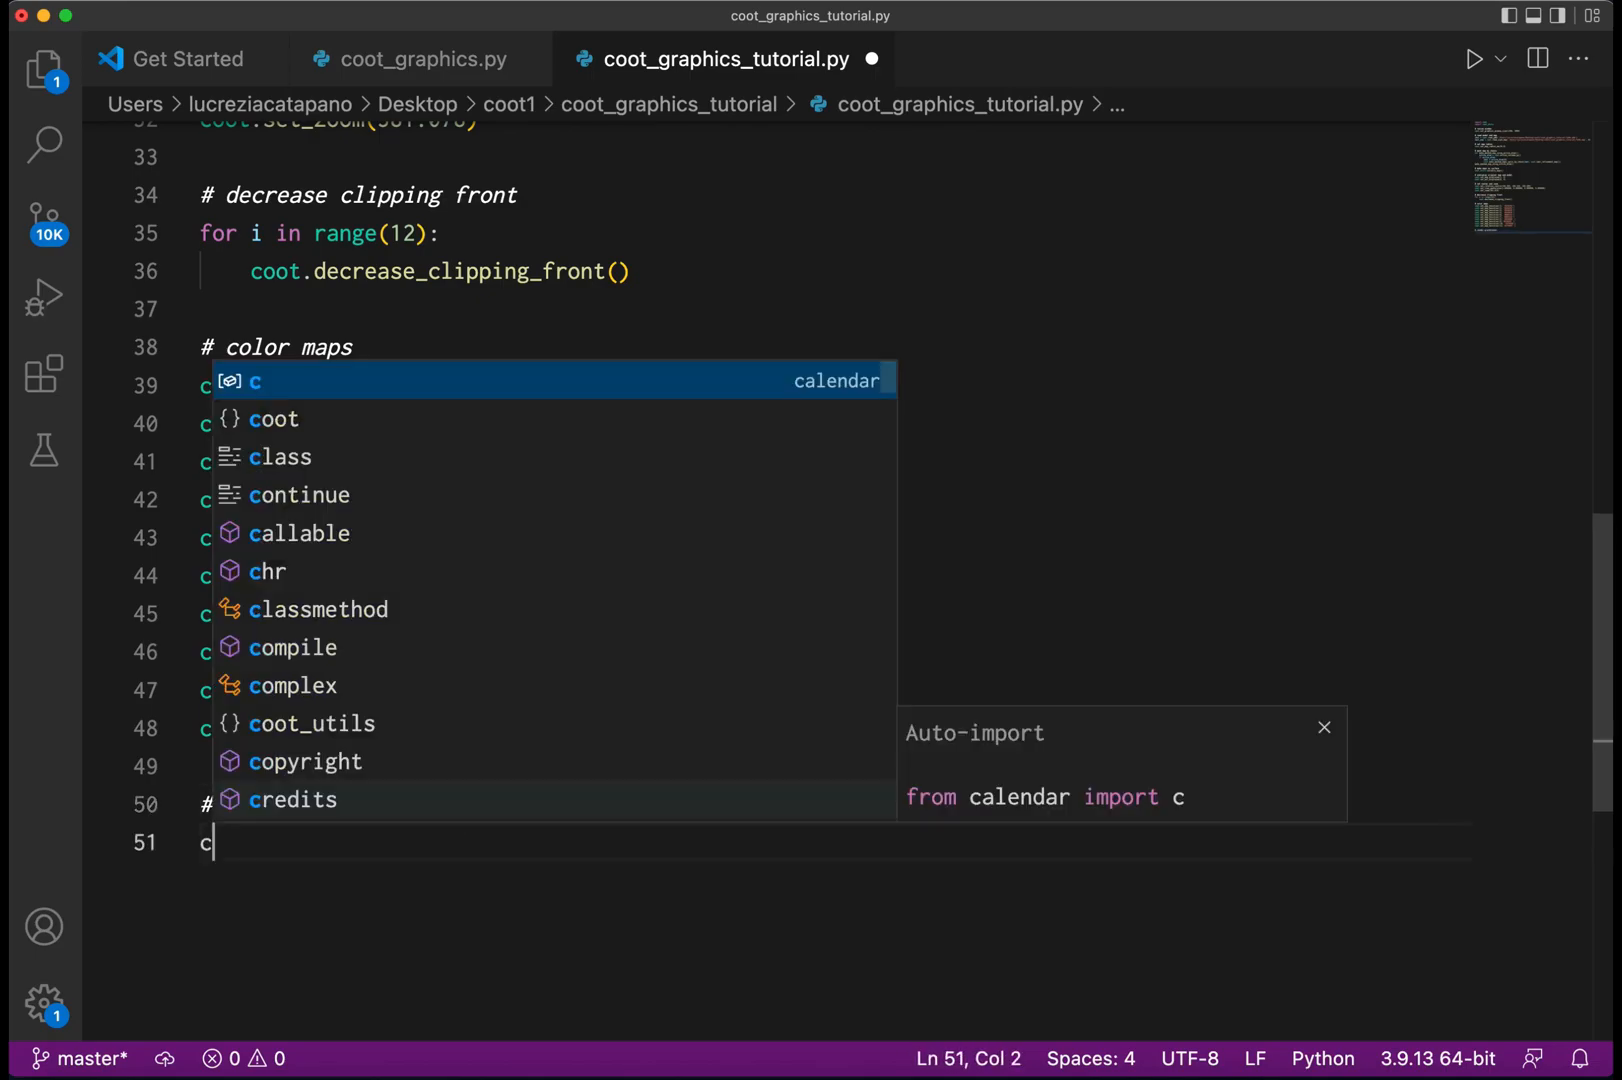
text(oot.bru)
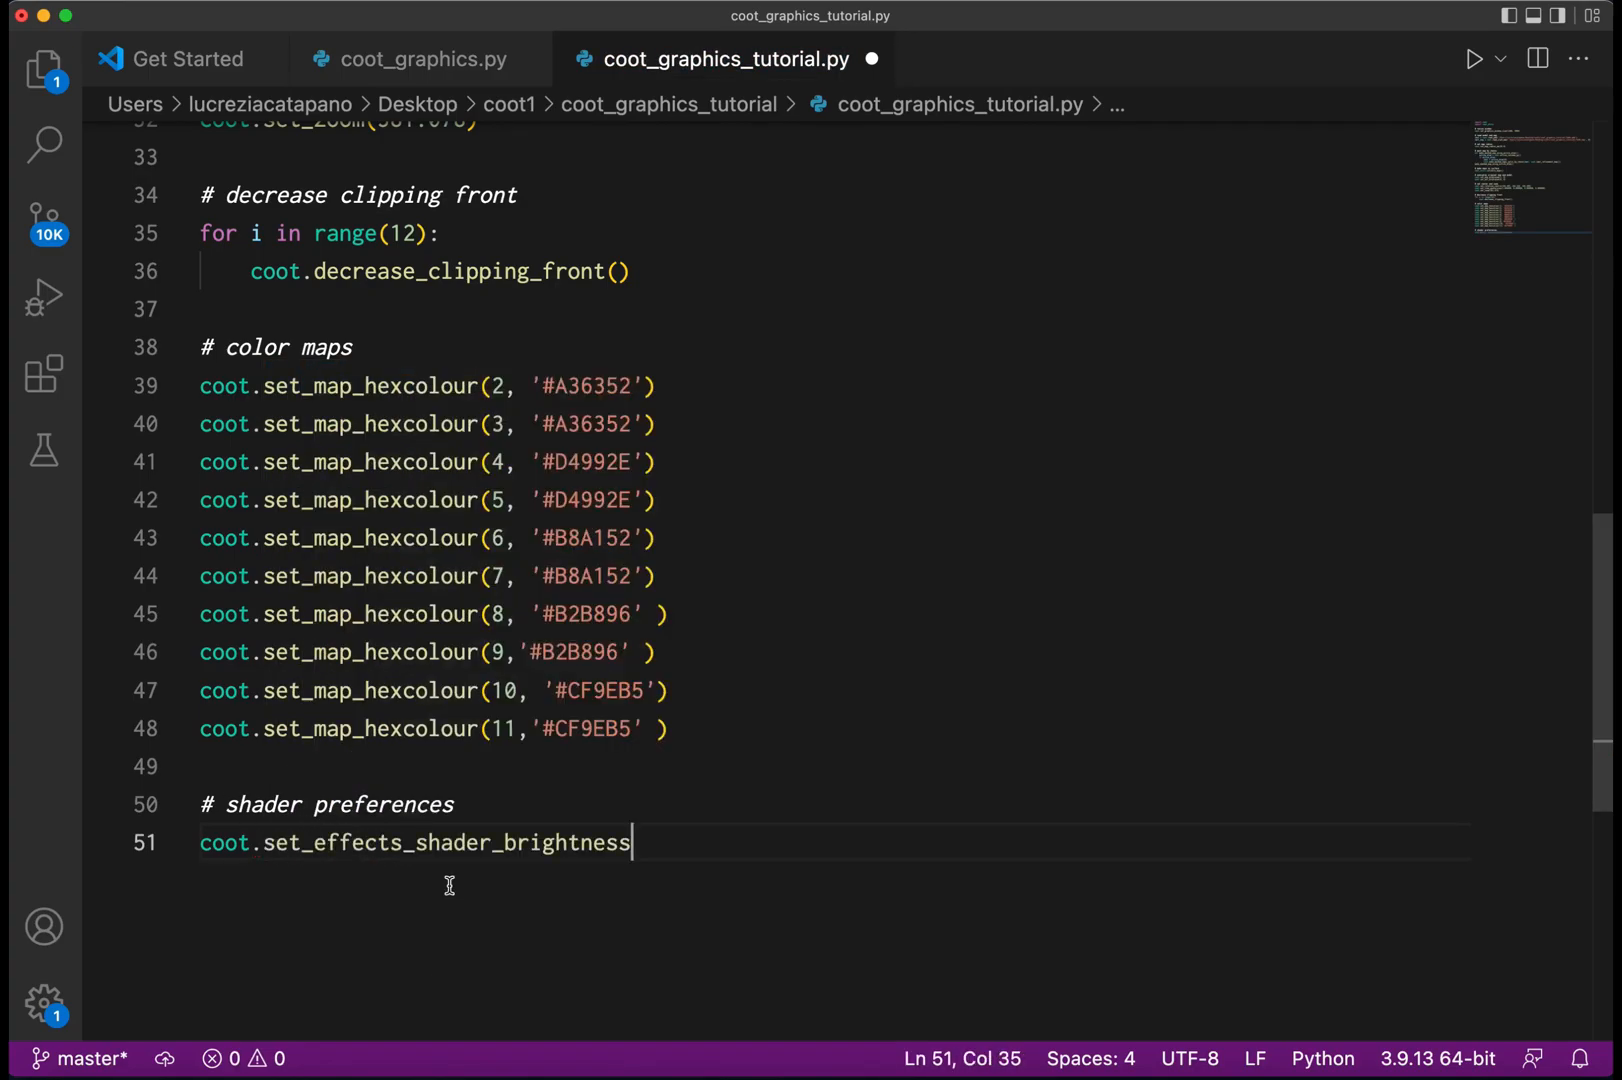
text((1))
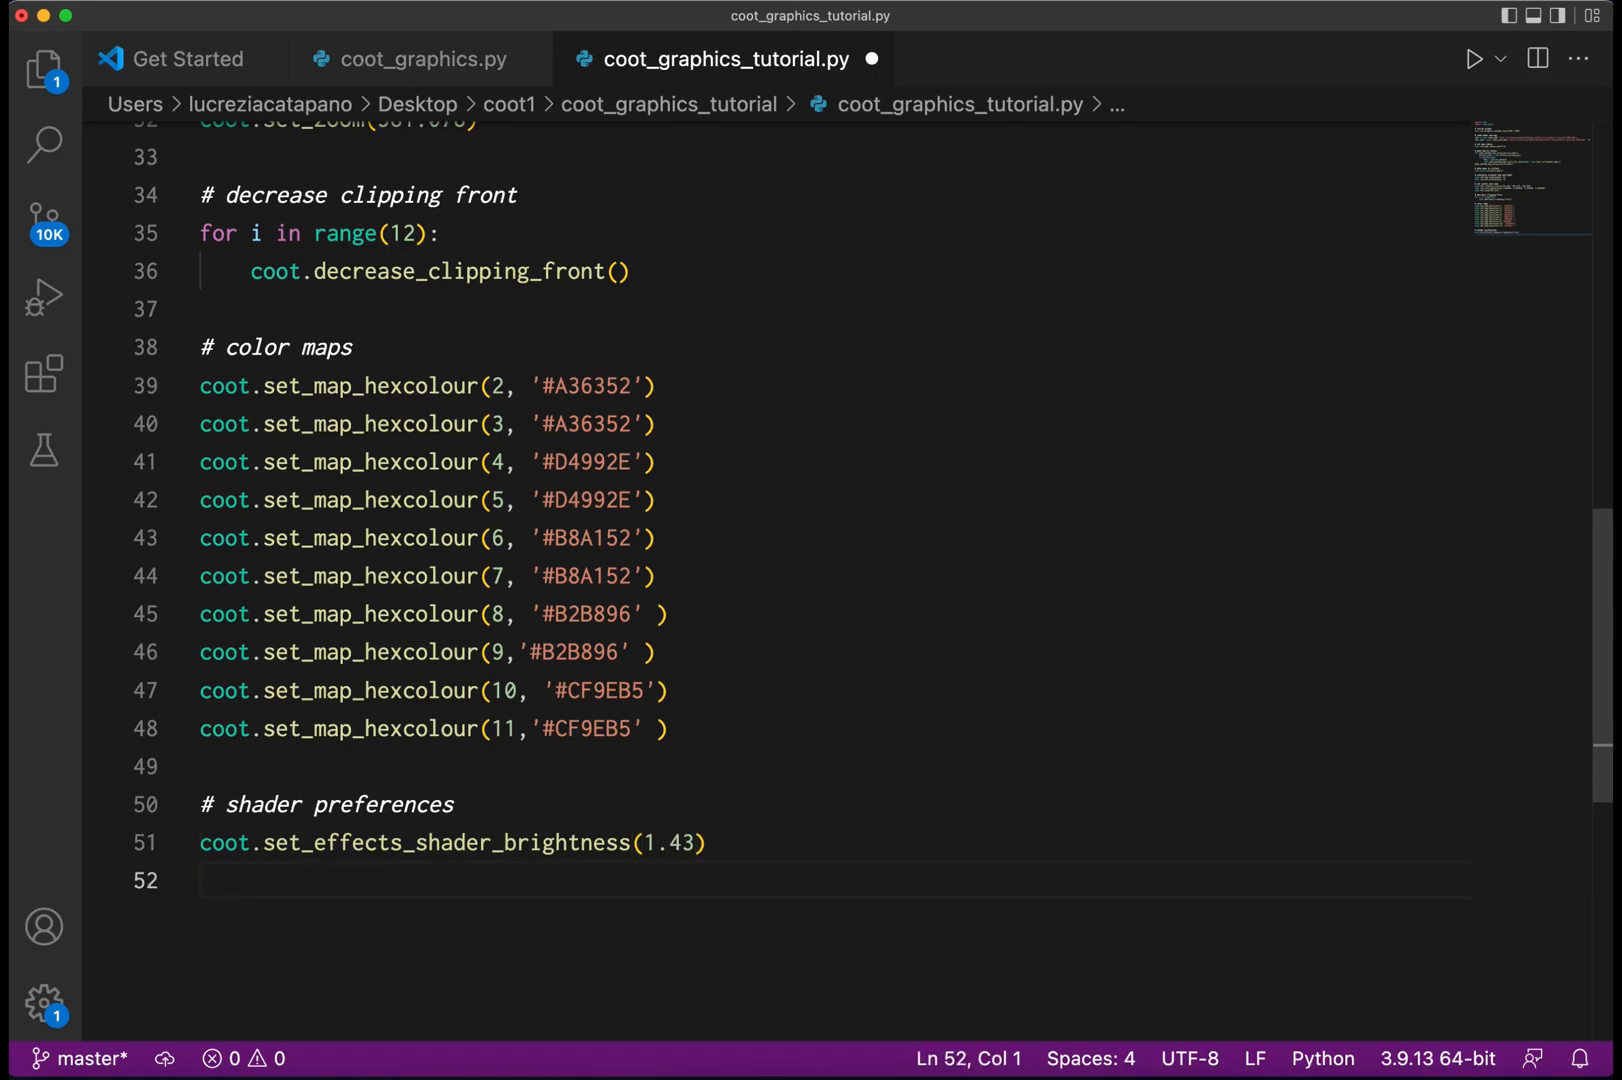
text(coot.set)
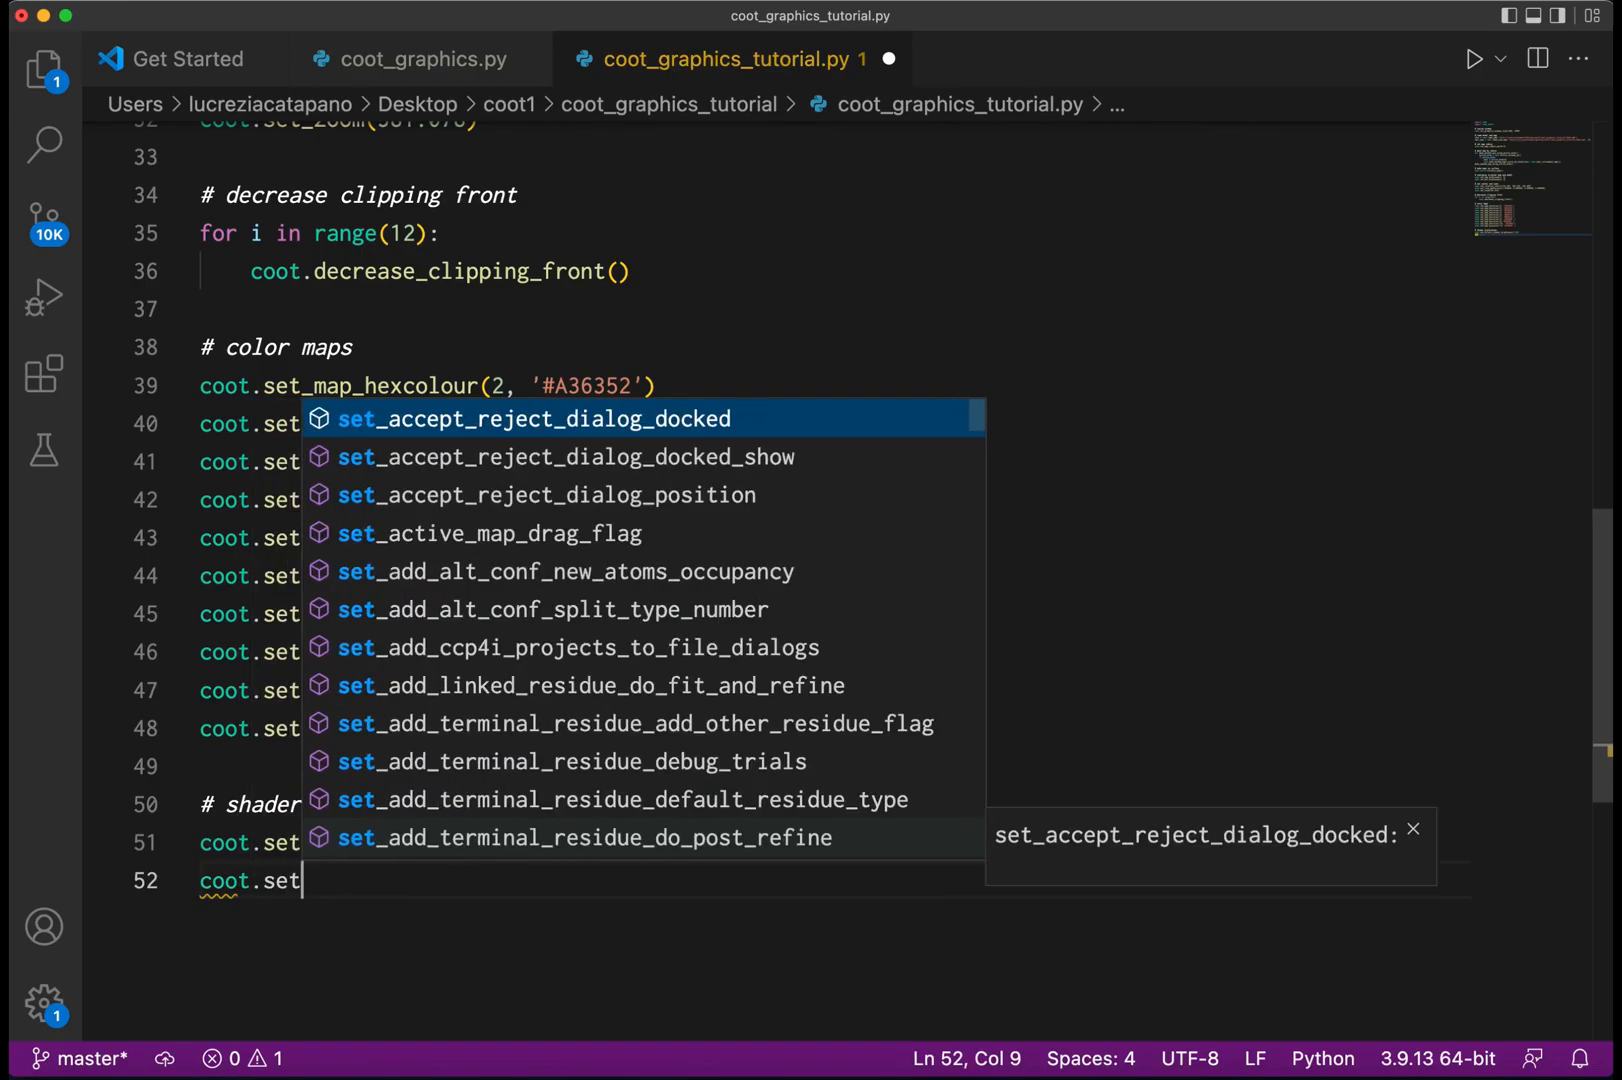
text(_effects_shader_gamma)
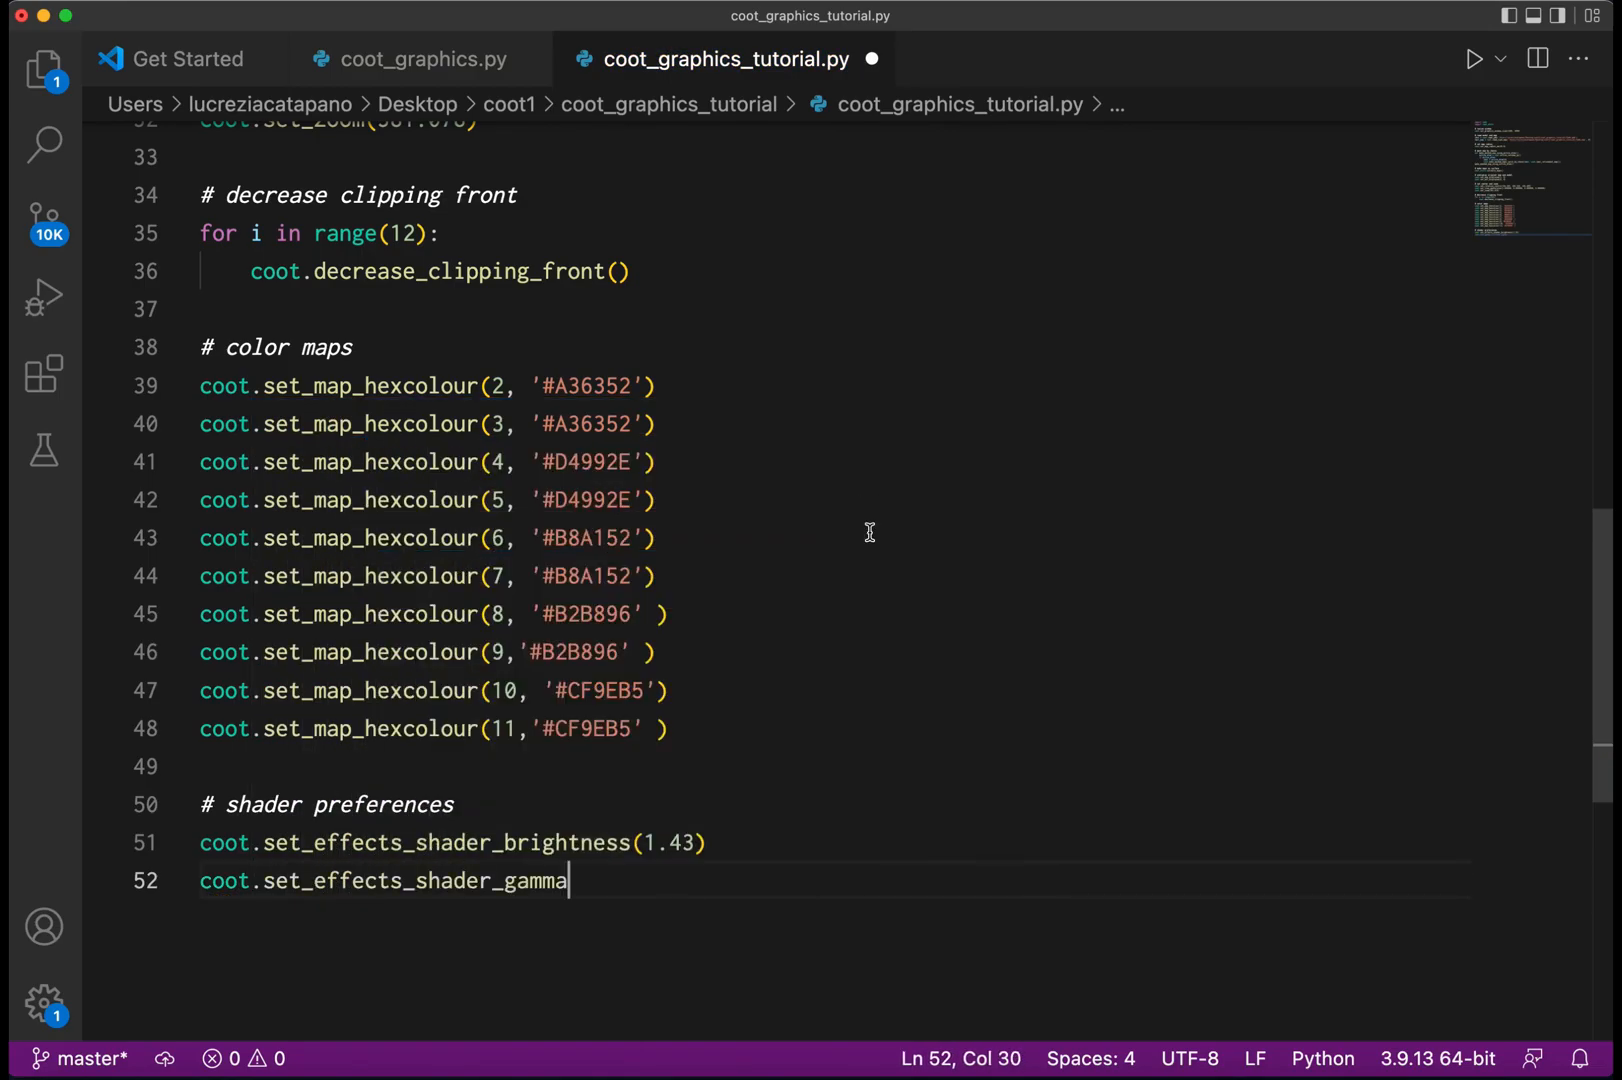
text((0.48)
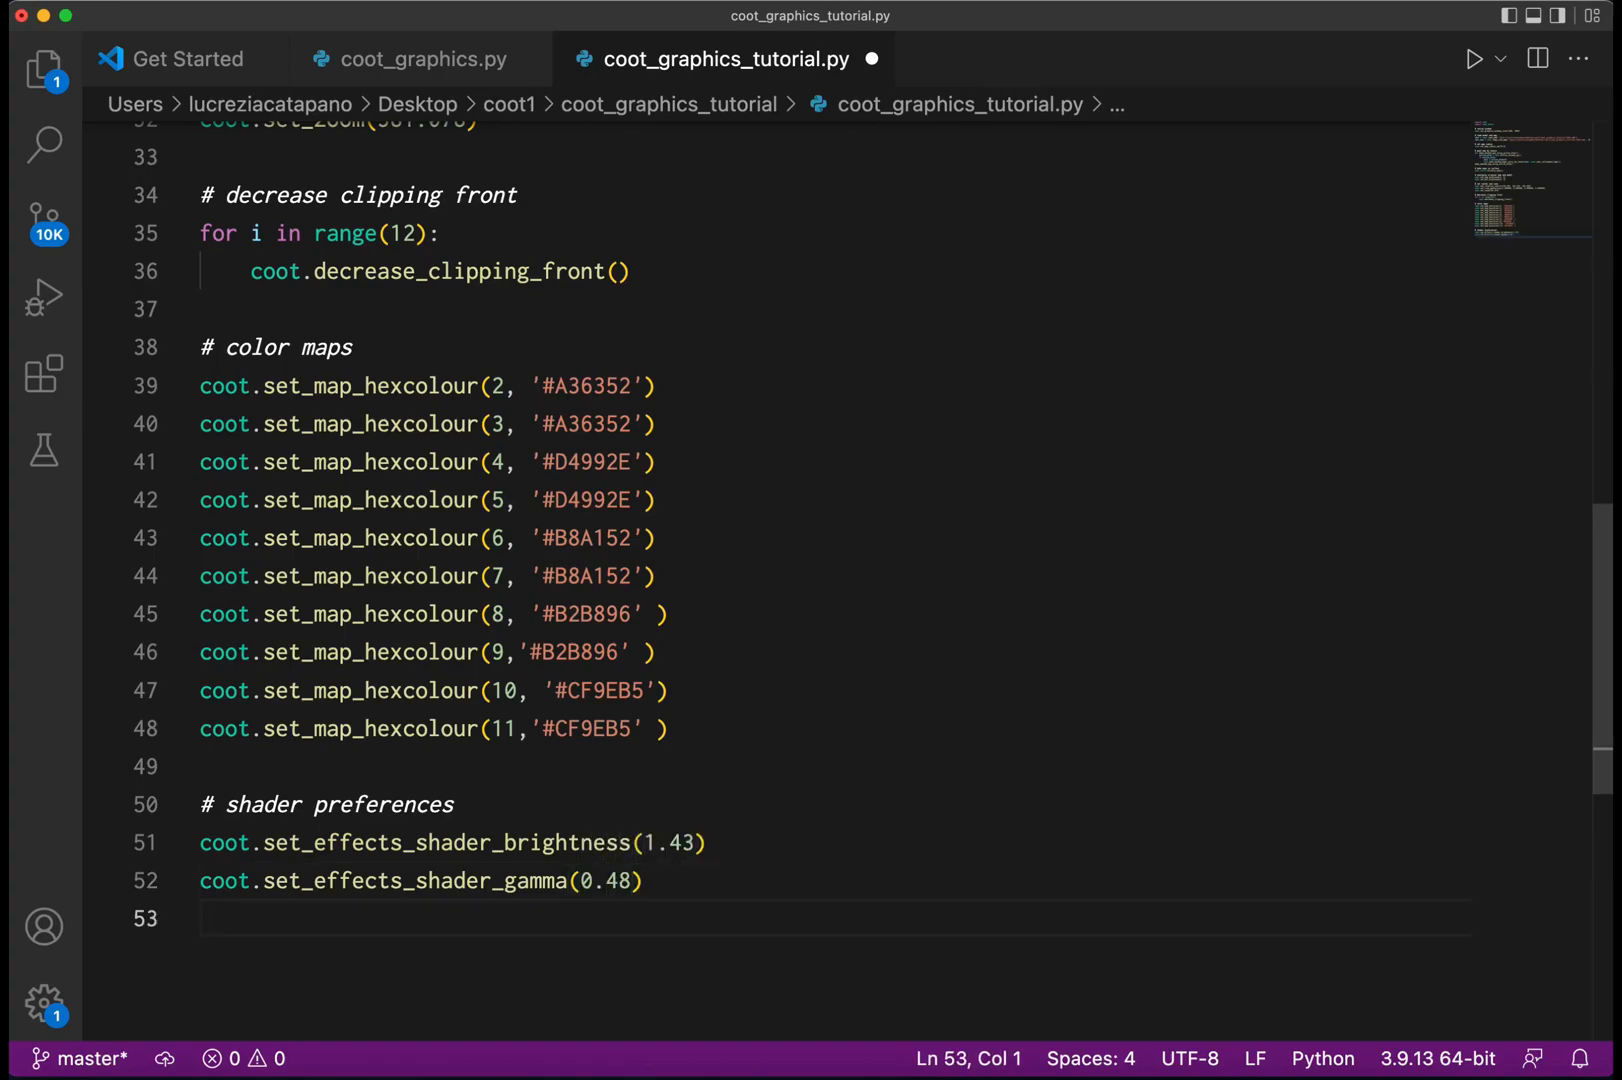
Add coot.set_focus_blur_z_depth(0.15) and set_focus_blur_strength(1.0) calls.
text(coot.)
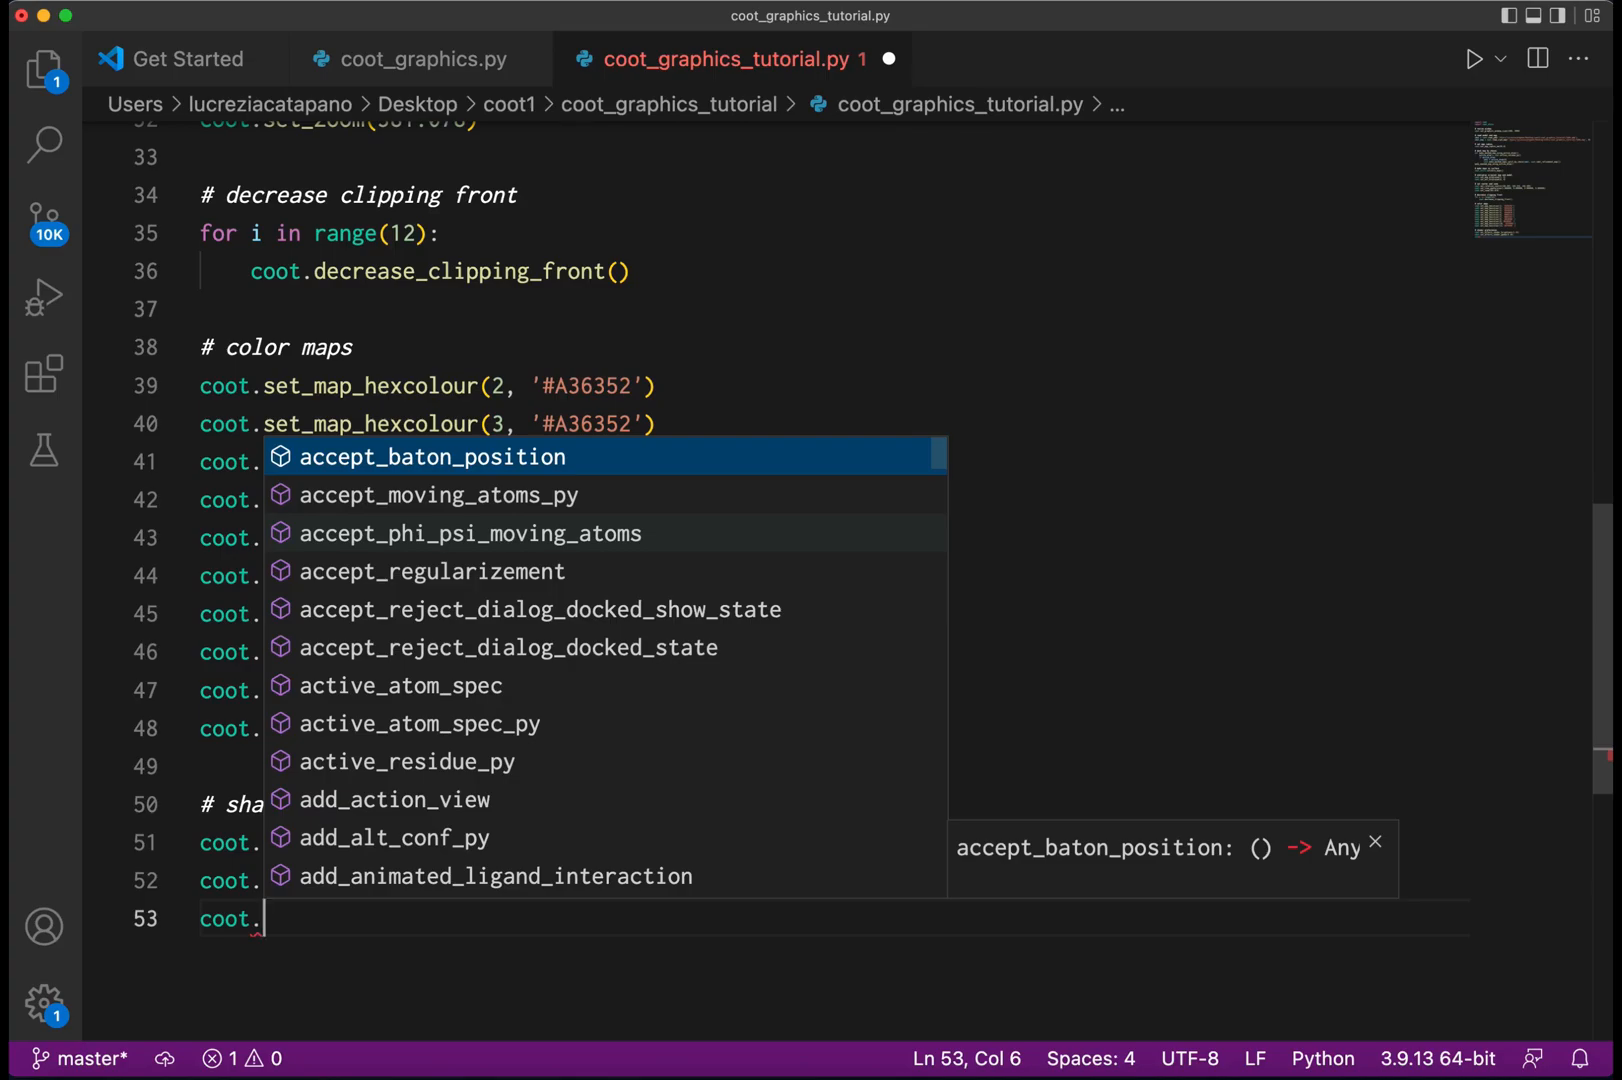
text(set_focu)
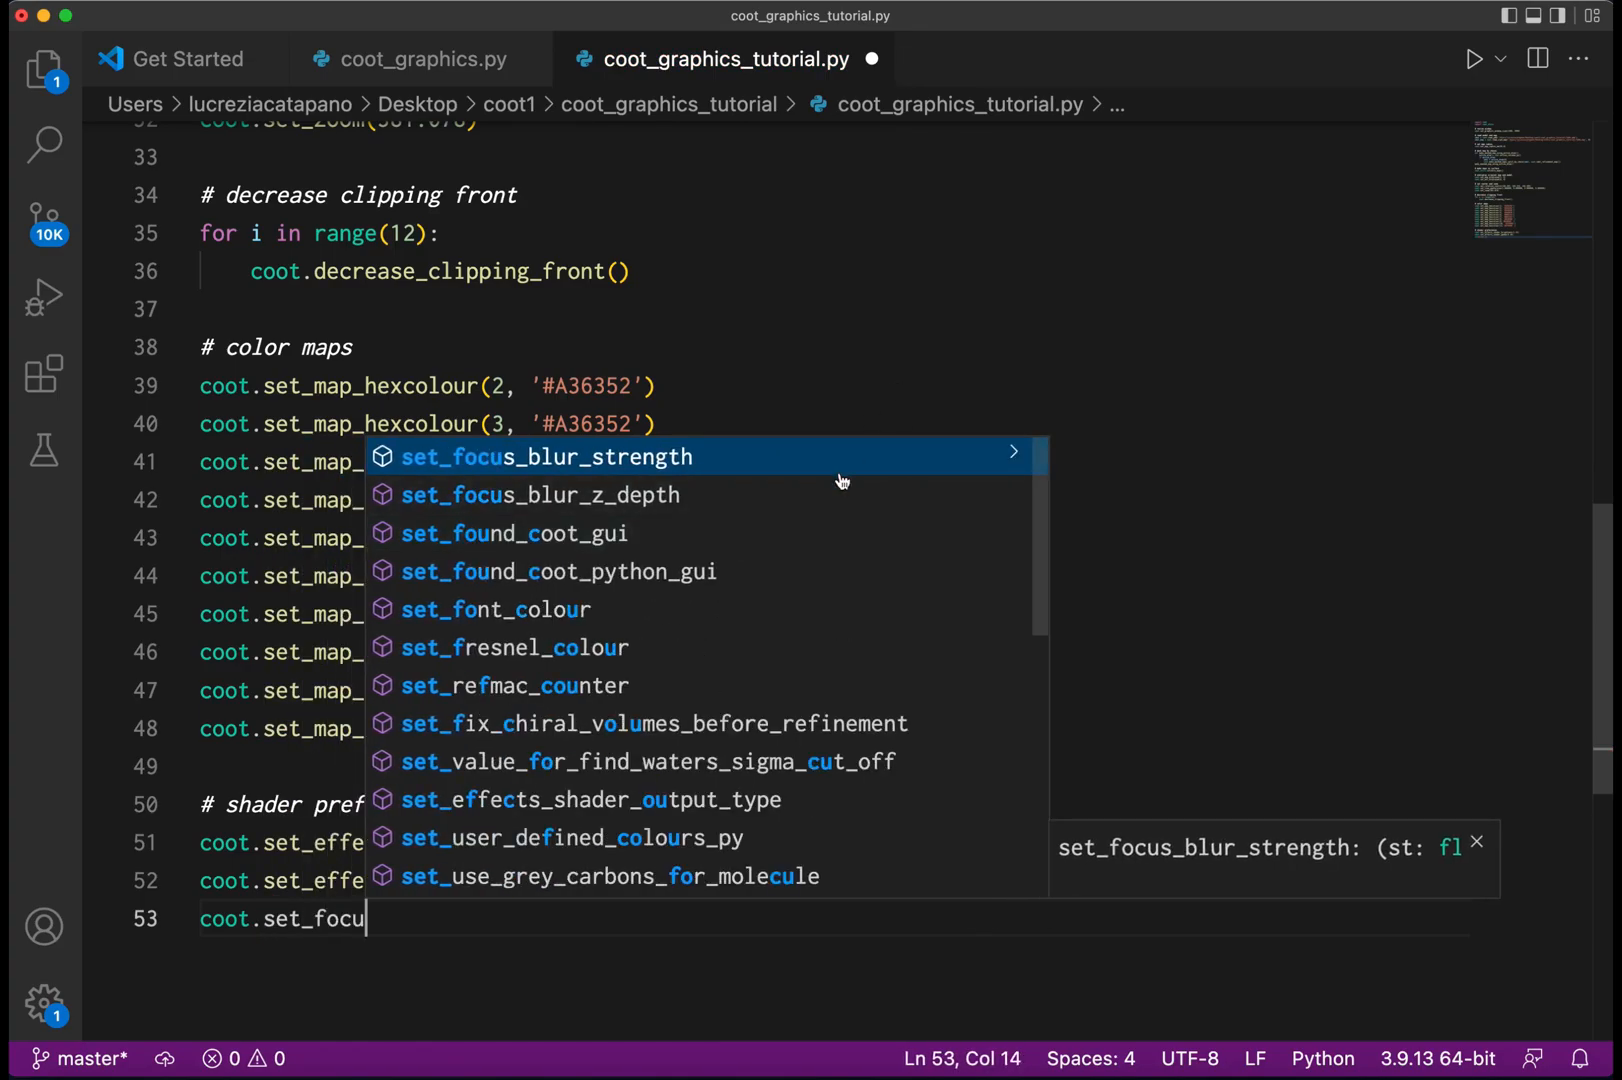
click(538, 494)
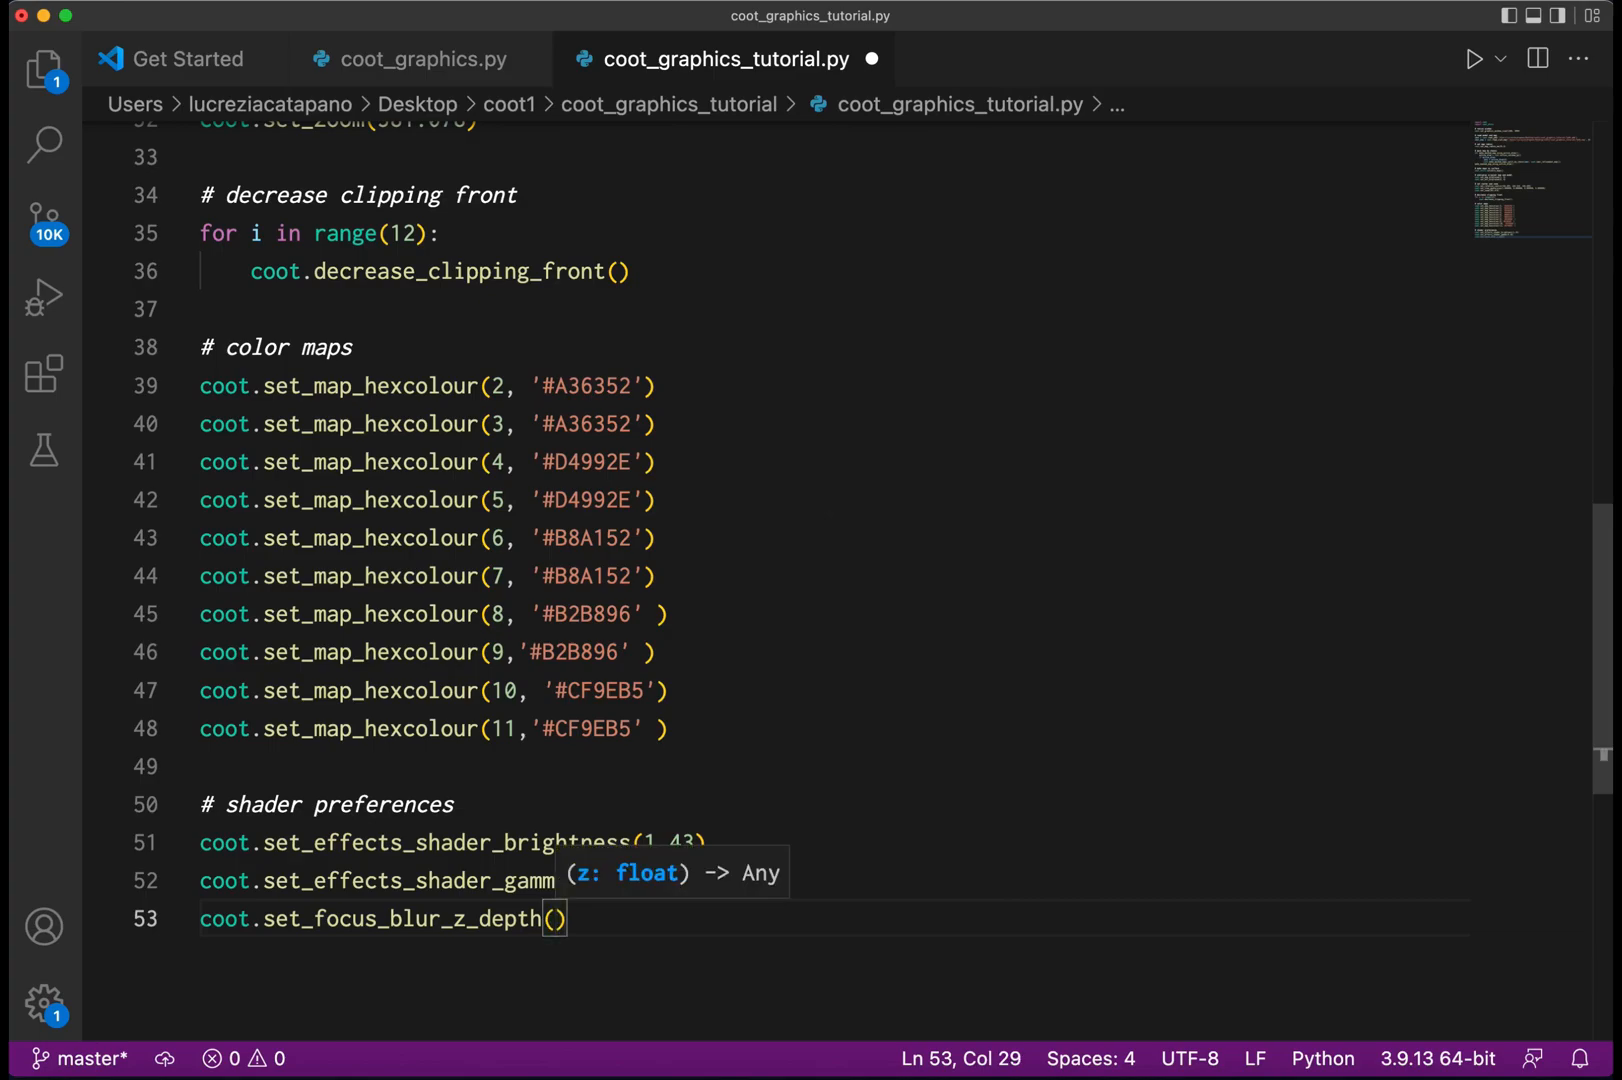
text(0.15)
text(coot.)
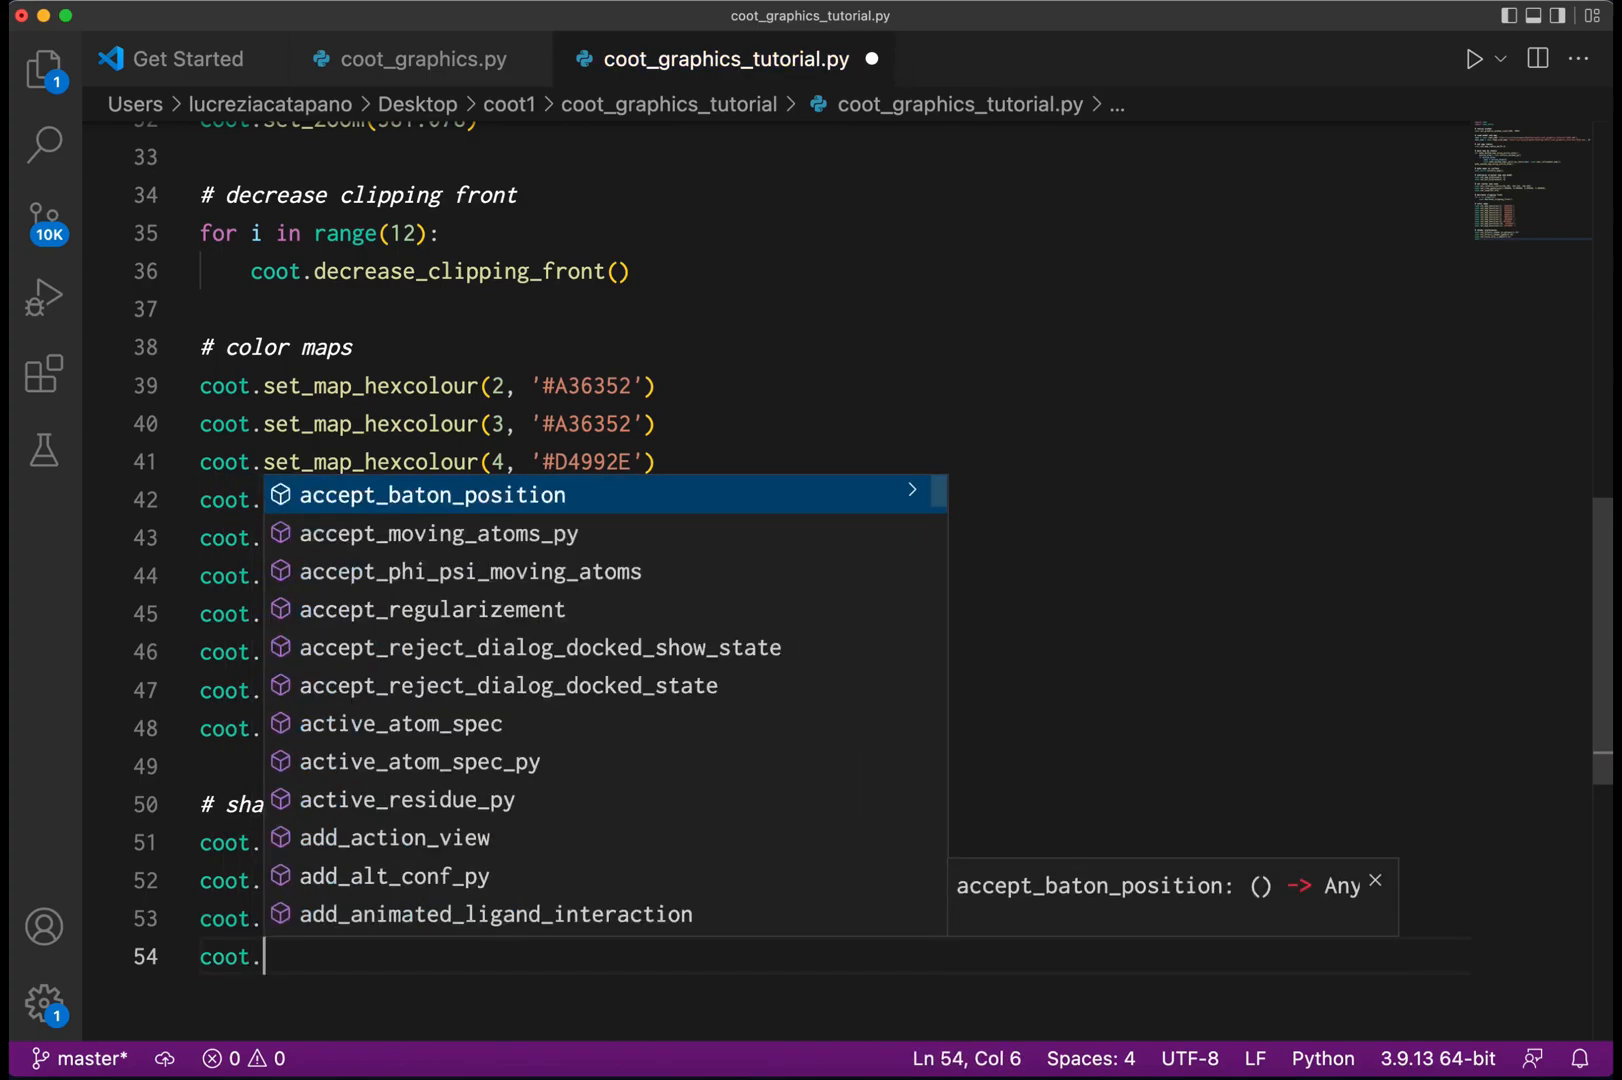
text(set_focus_blur_strength)
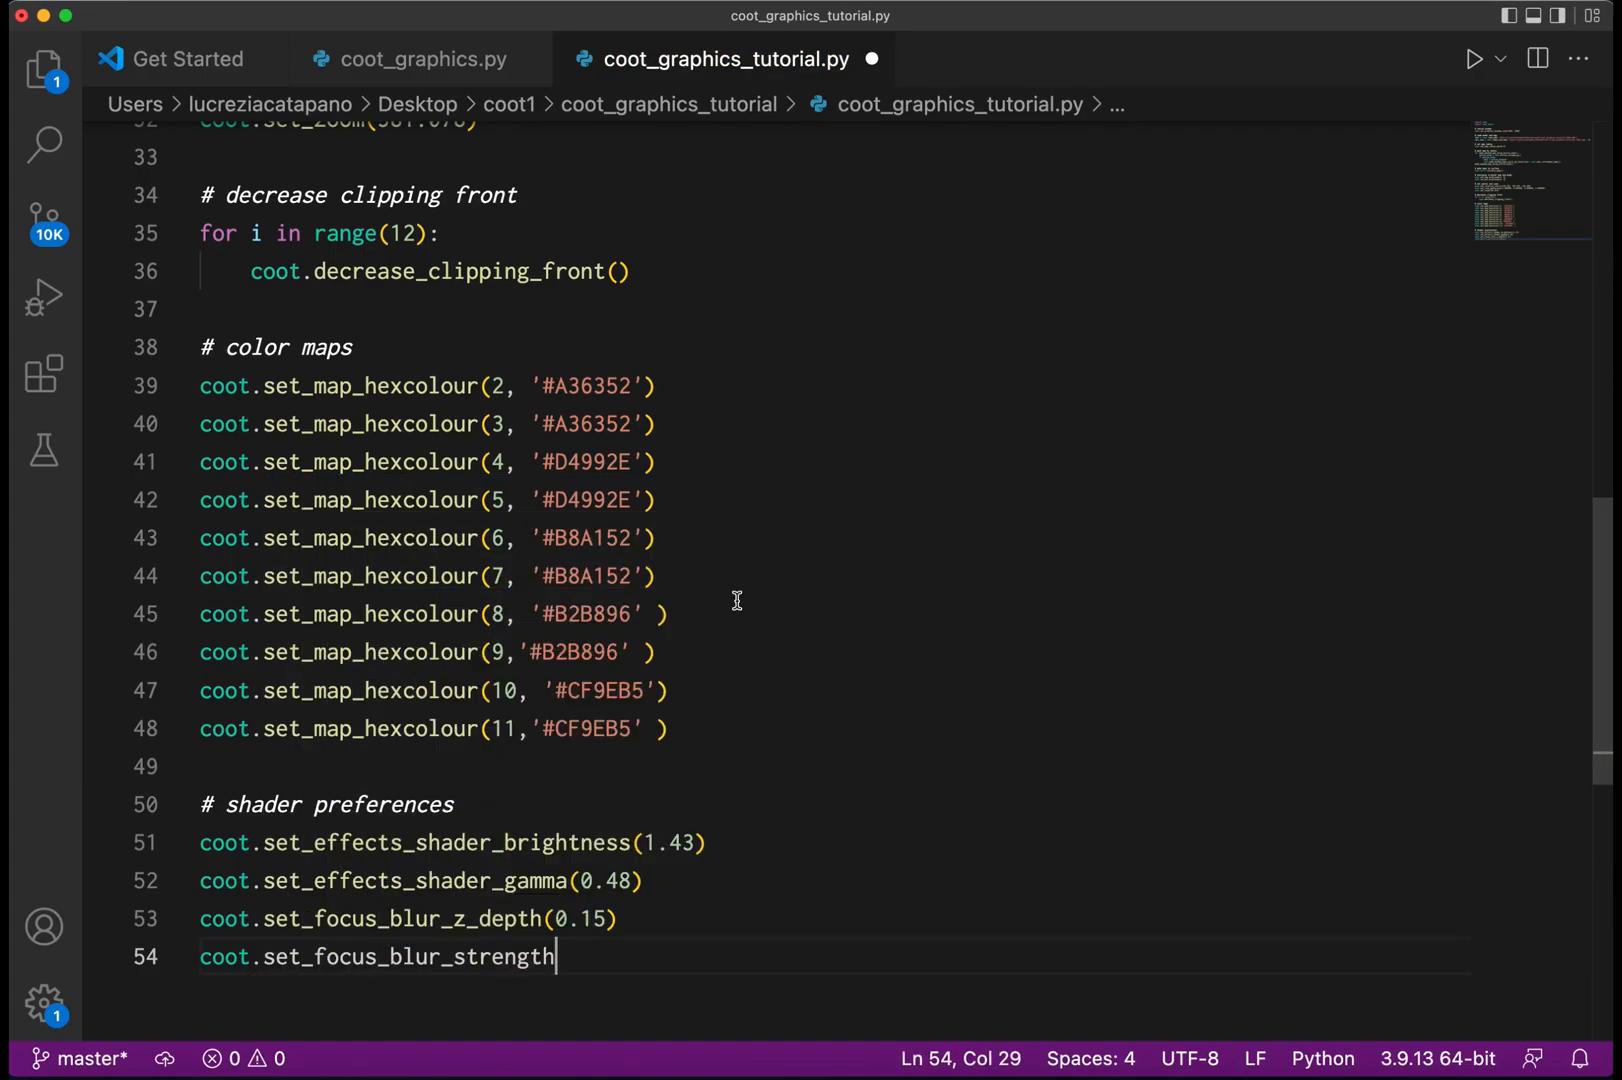
text((1.)
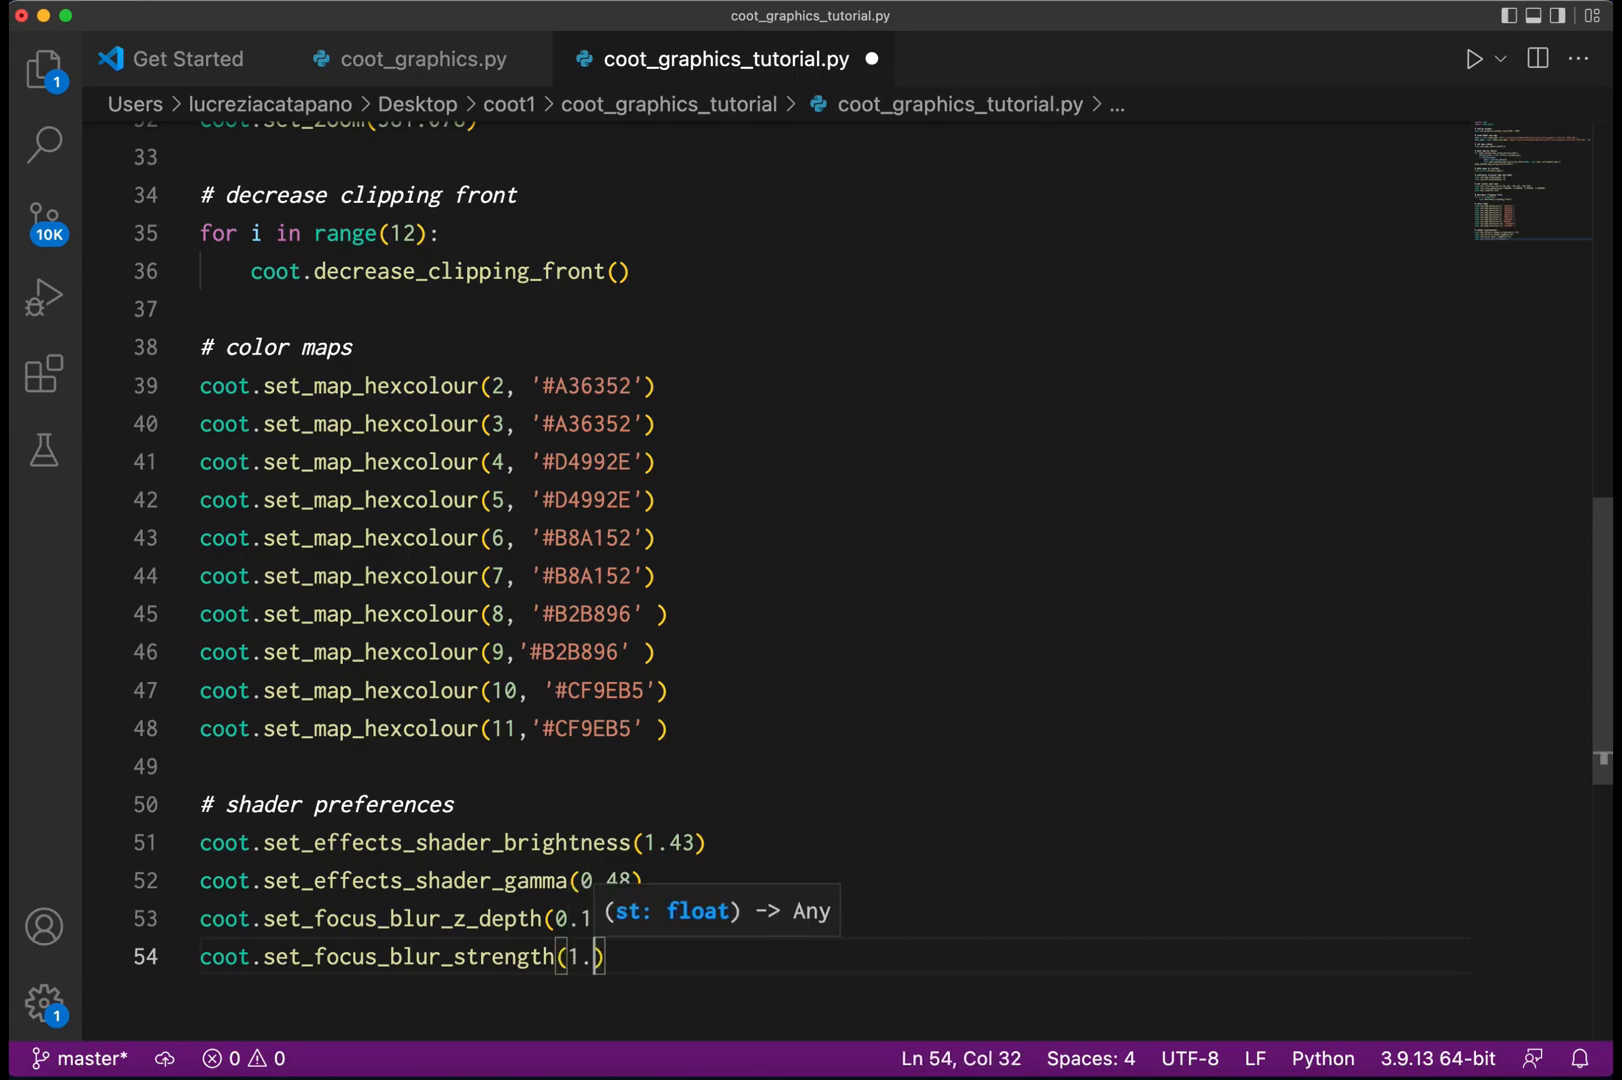
key(enter)
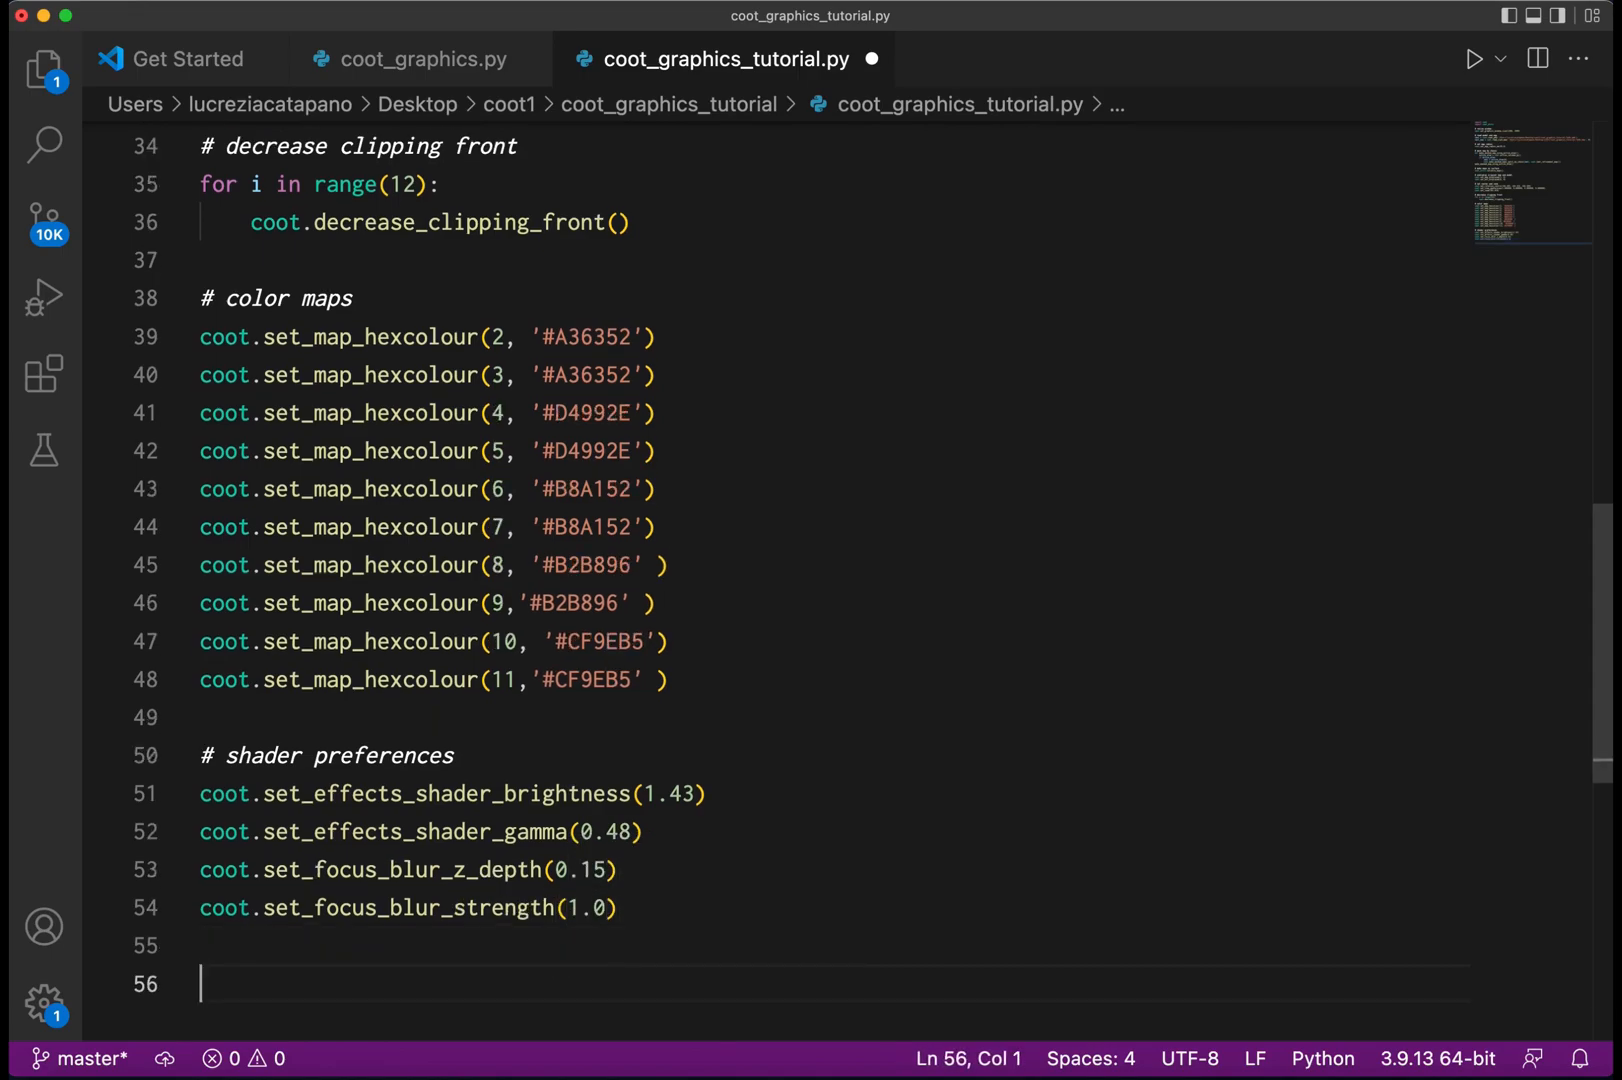
End the script with a coot.graphics_draw() call.
text(coot.graphics_draw()
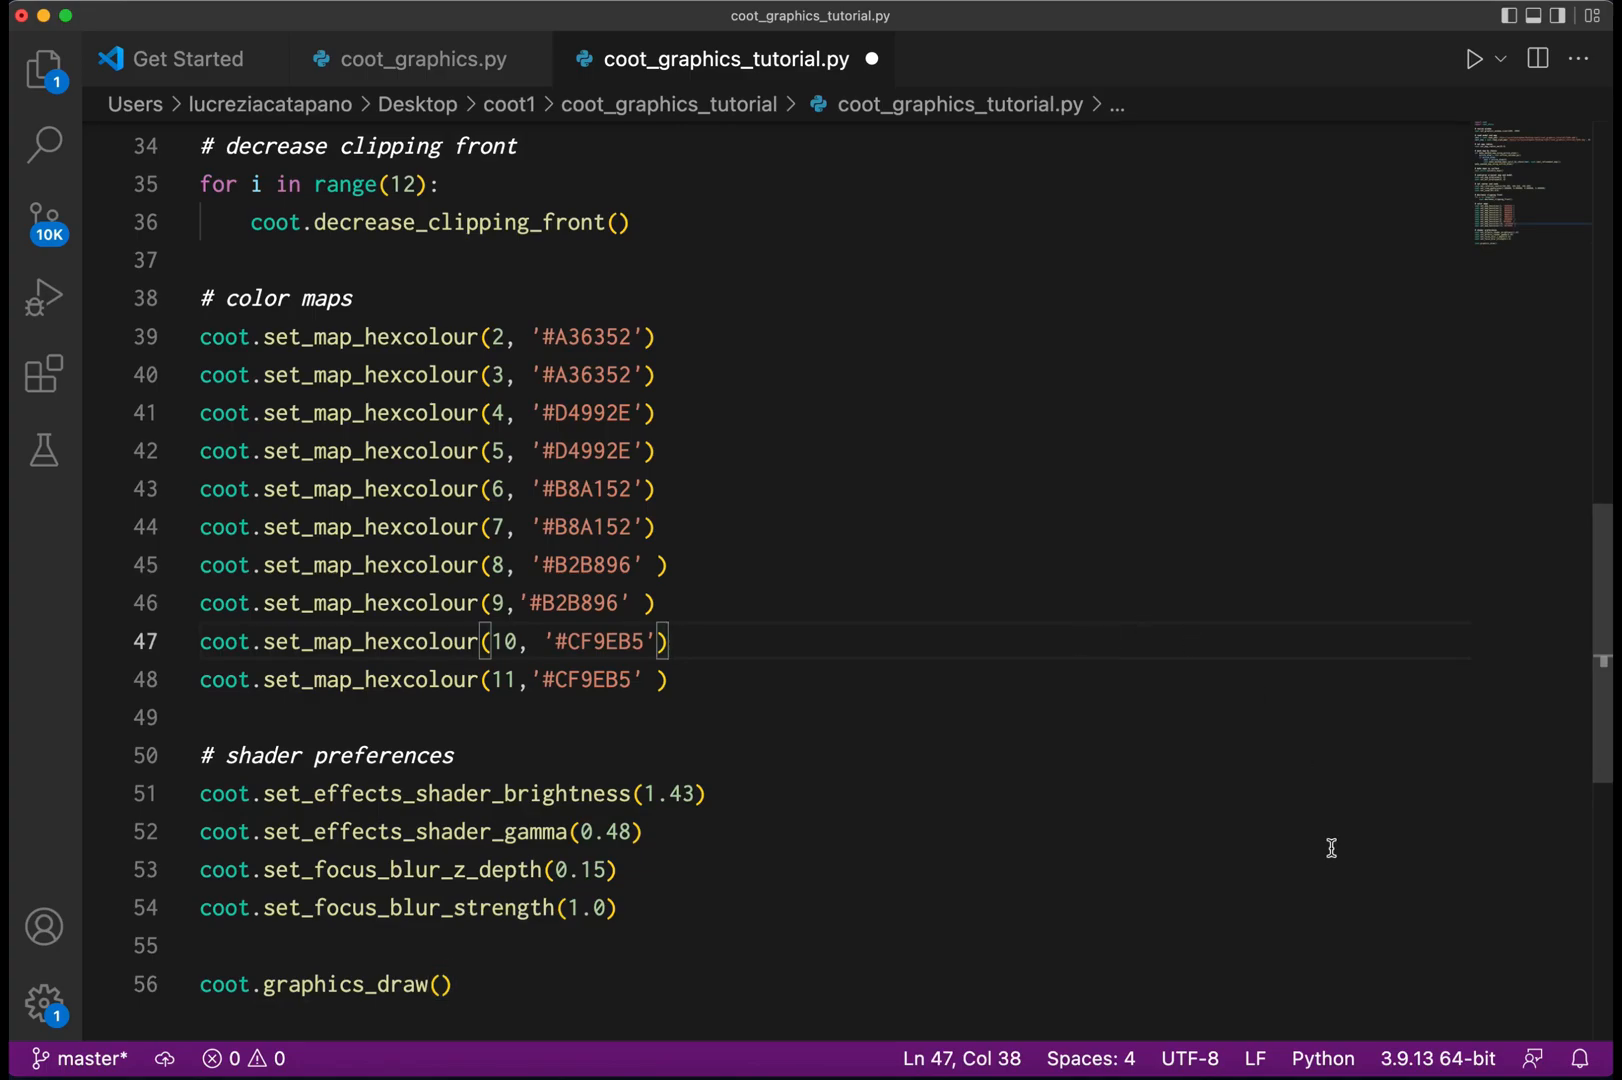
scroll(up, 3)
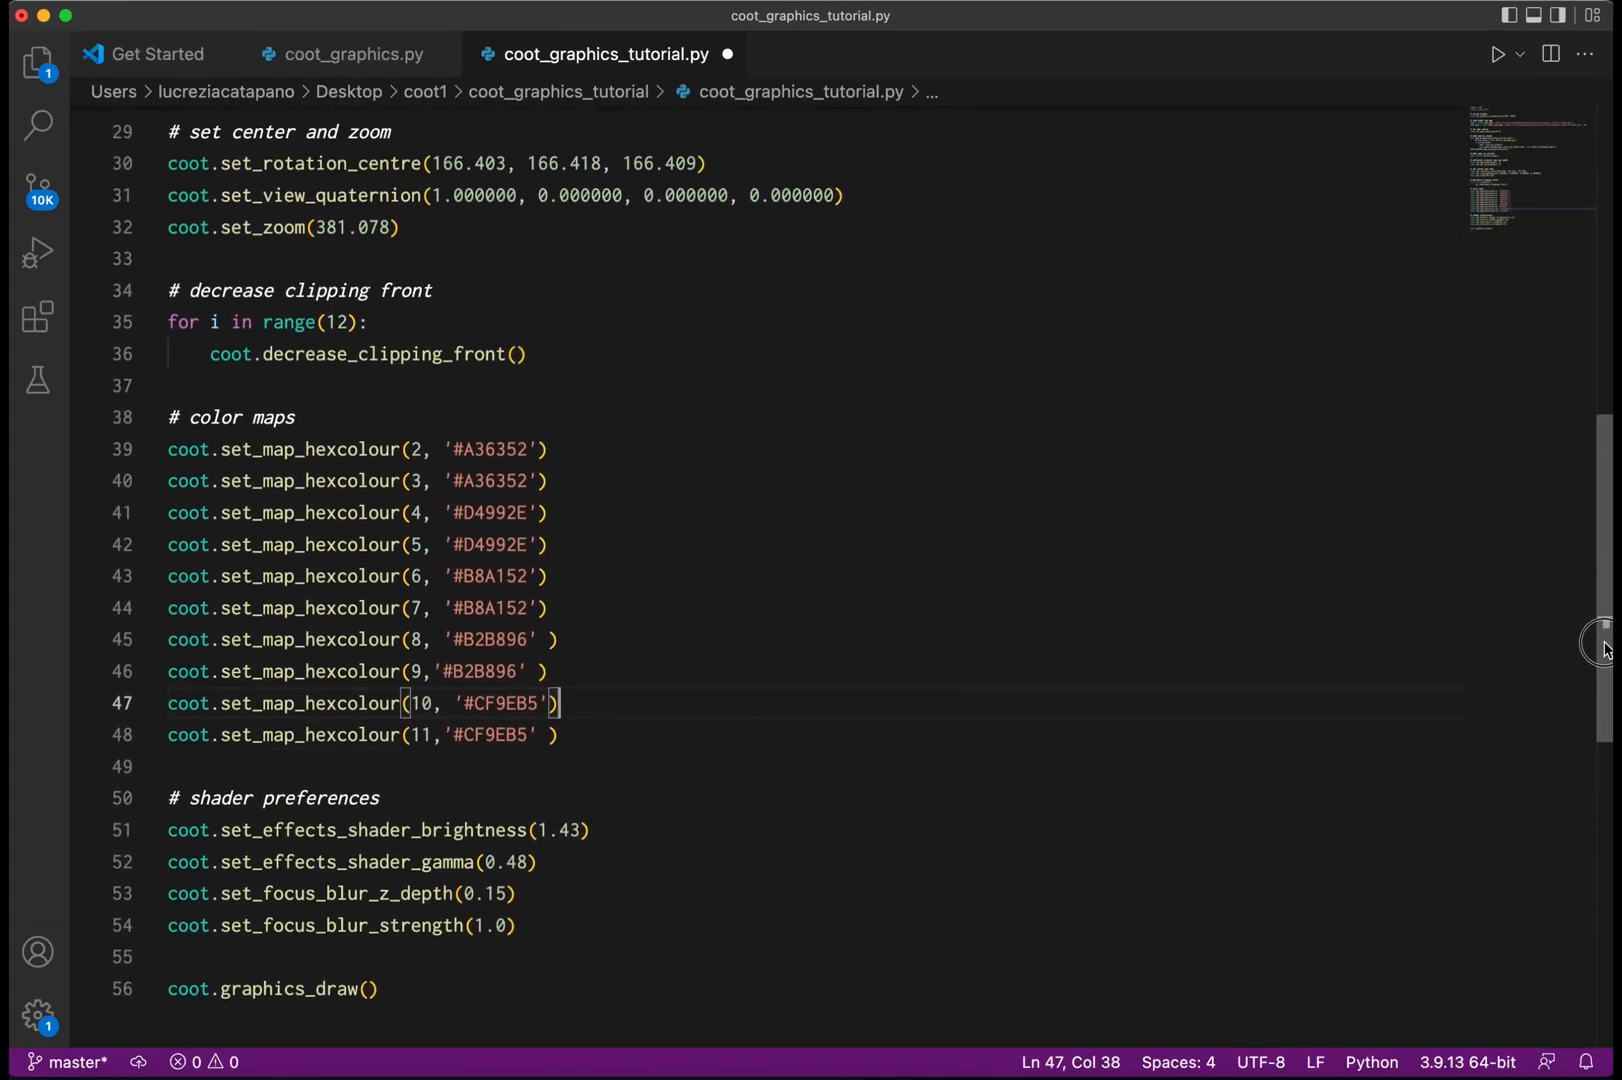
scroll(up, 3)
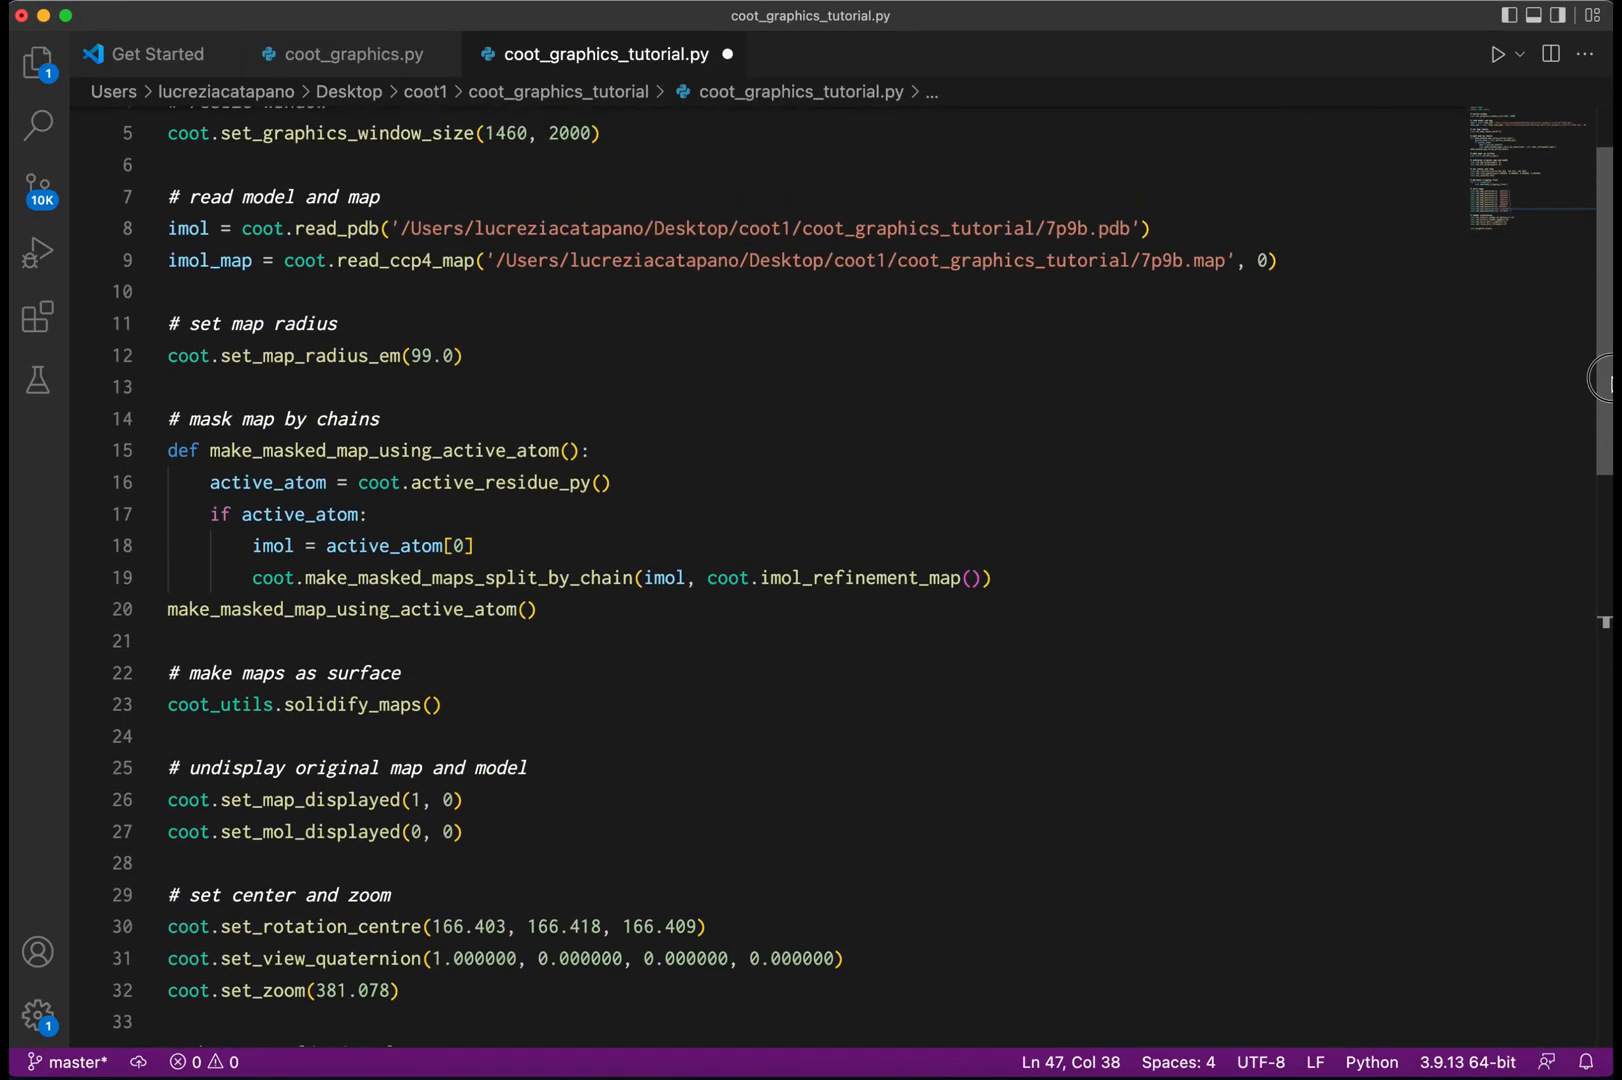
scroll(up, 3)
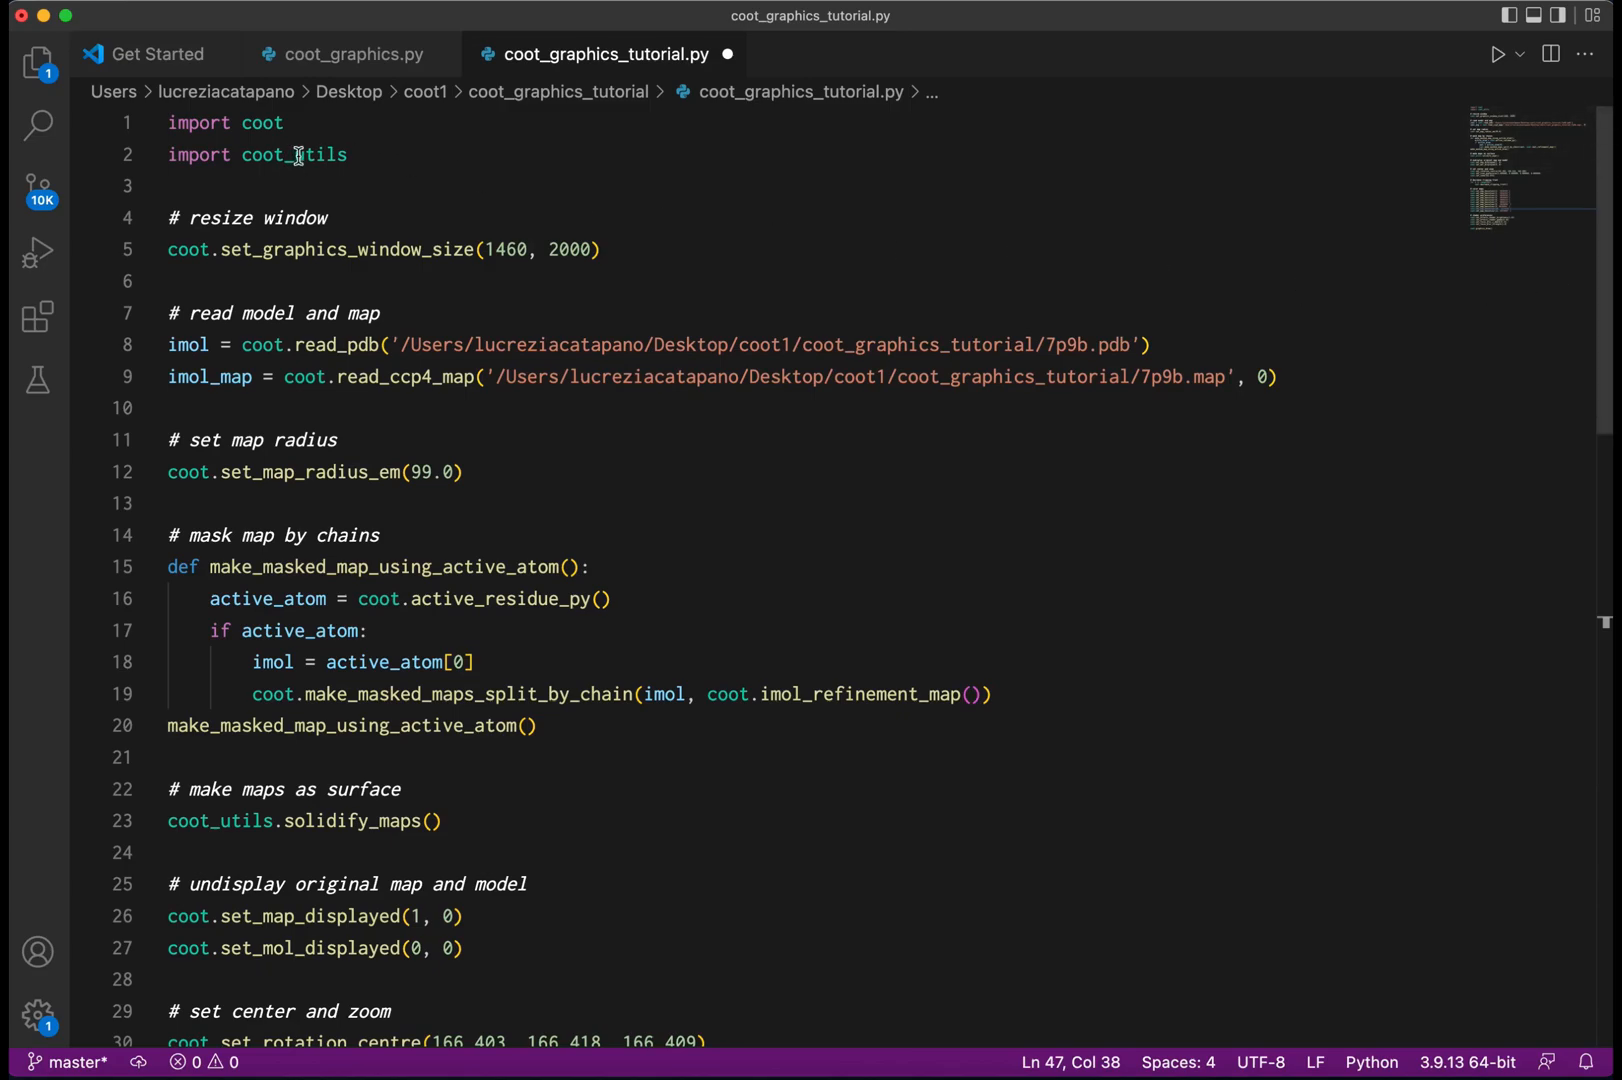
mouse_move(592, 204)
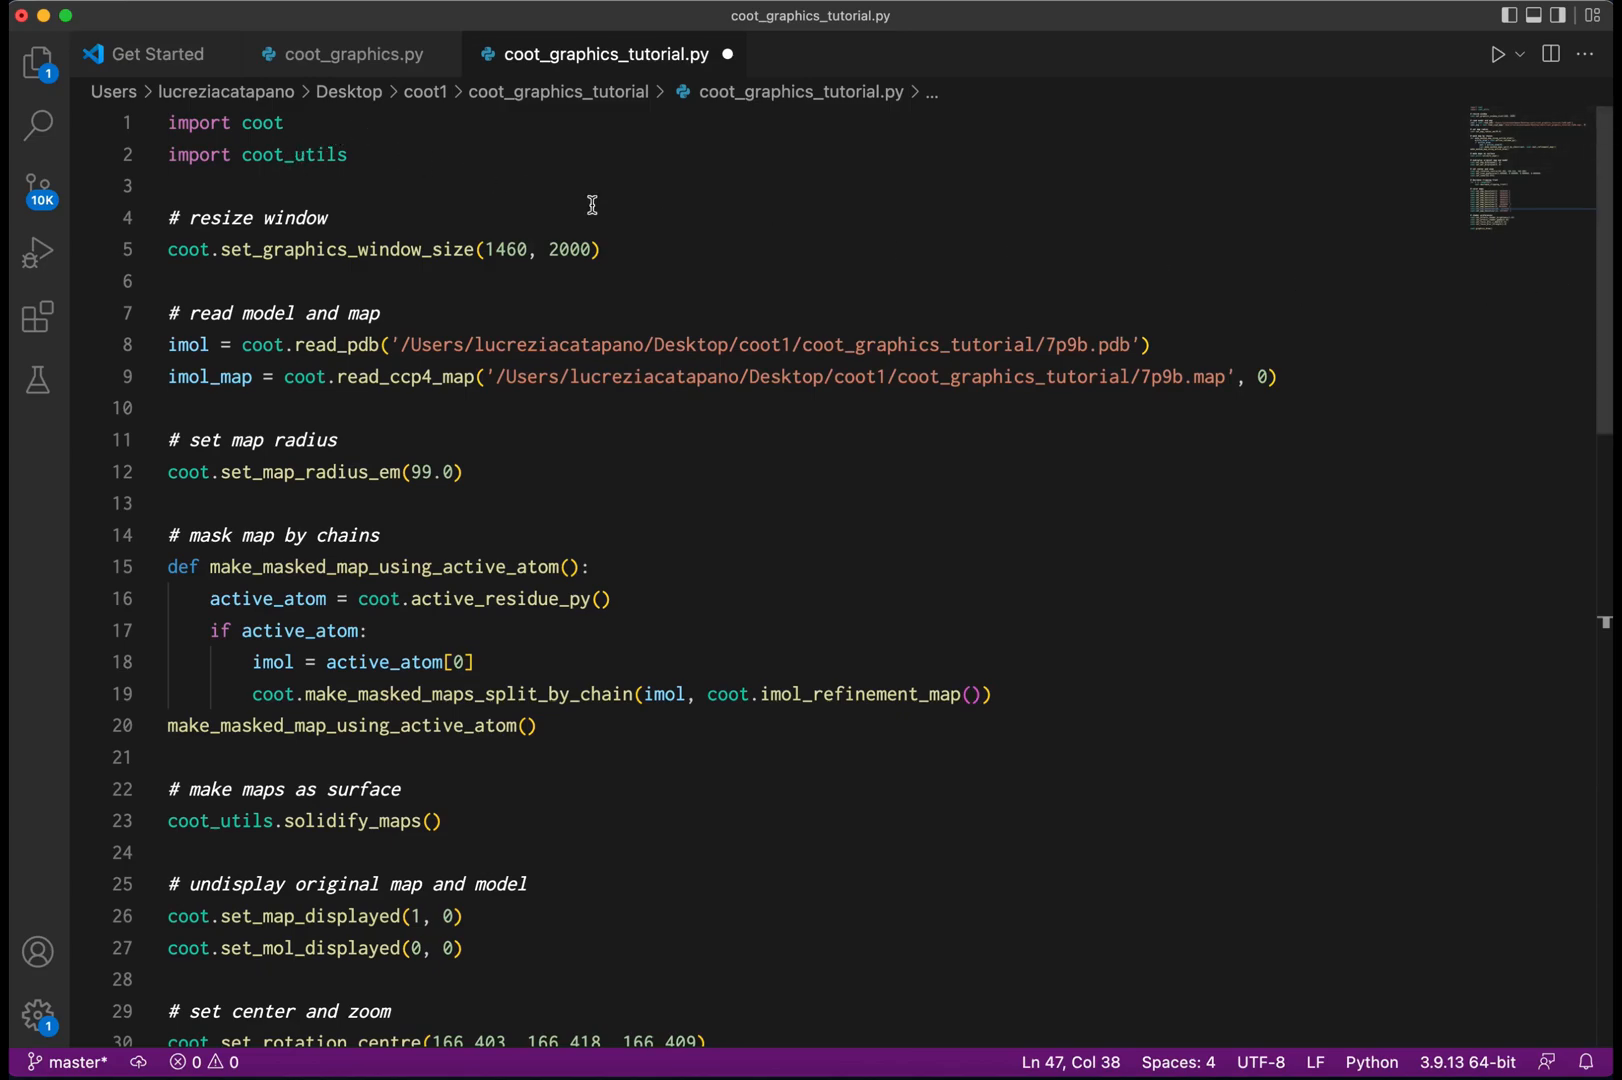
mouse_move(844, 280)
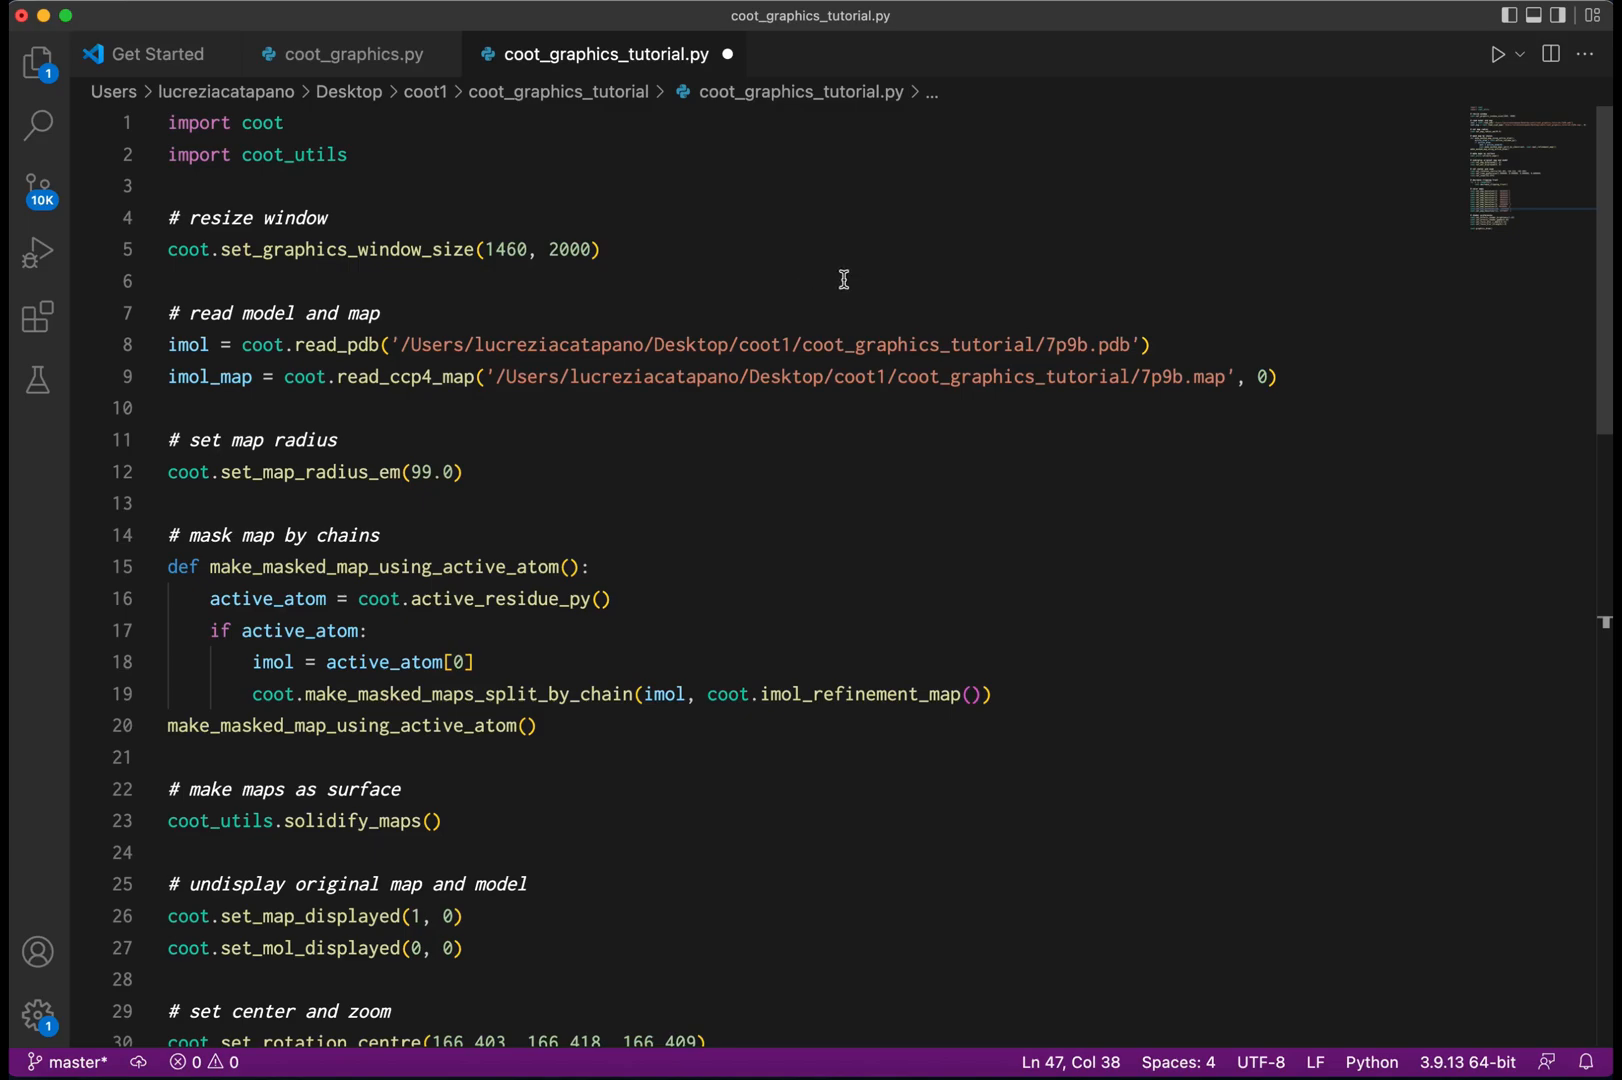
mouse_move(1216, 336)
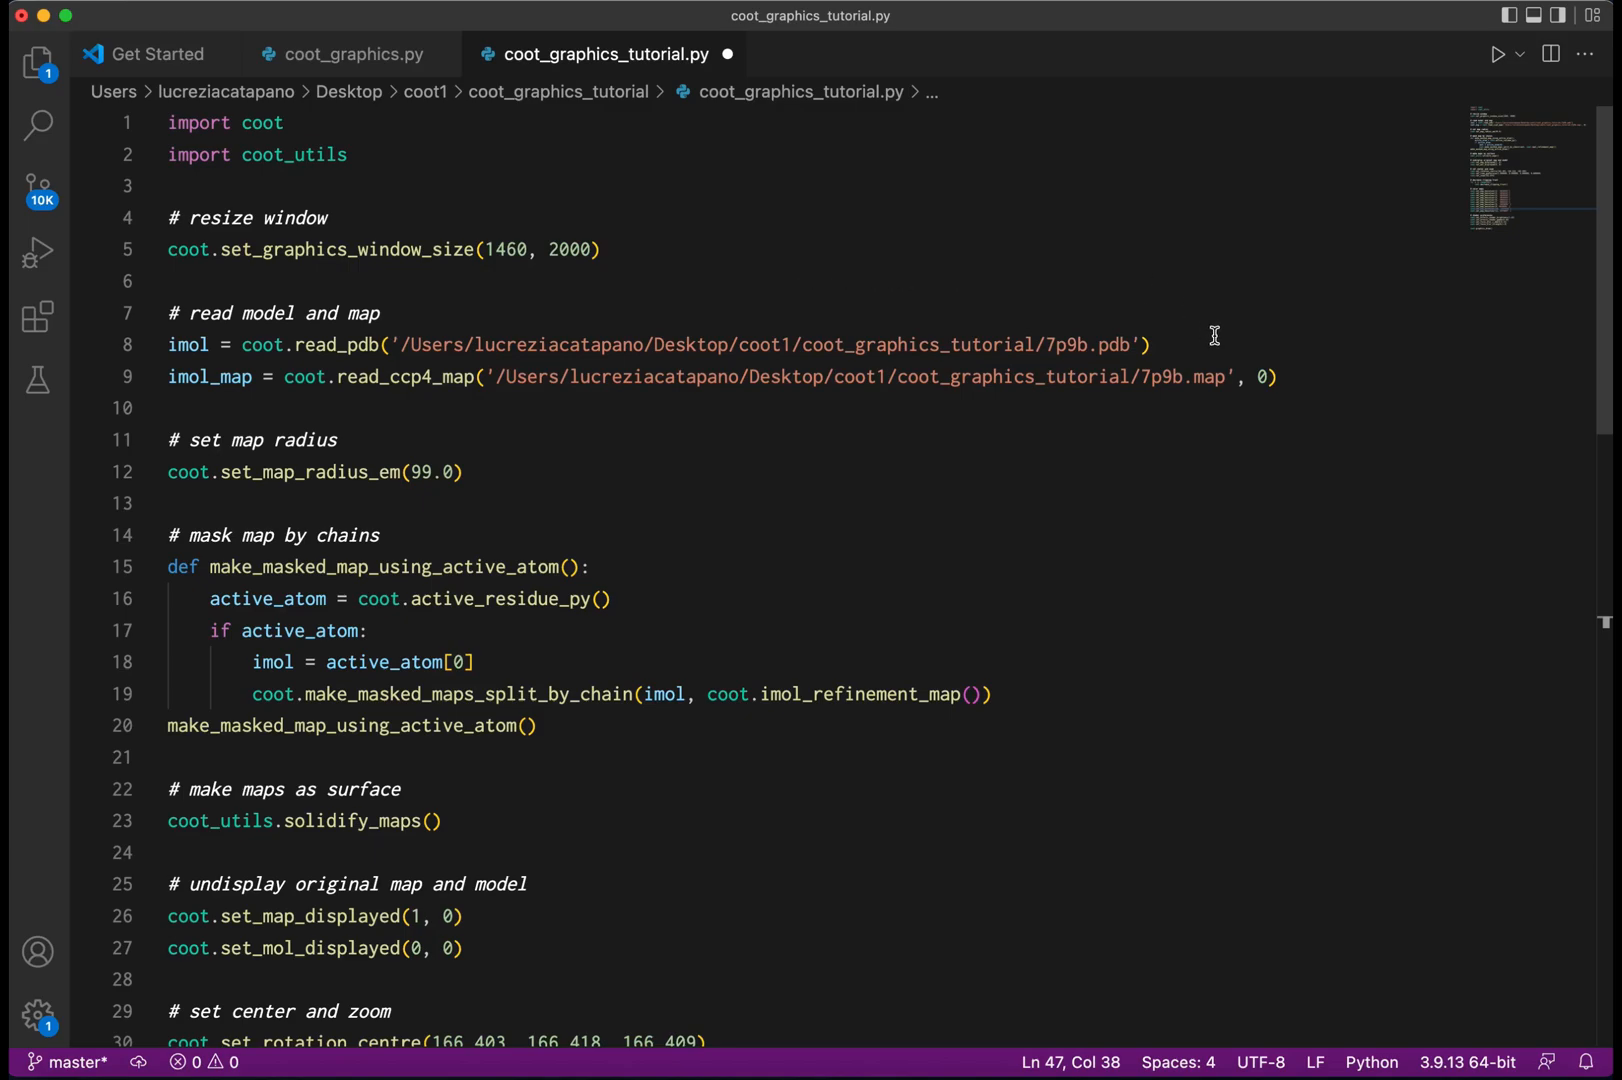
mouse_move(1372, 370)
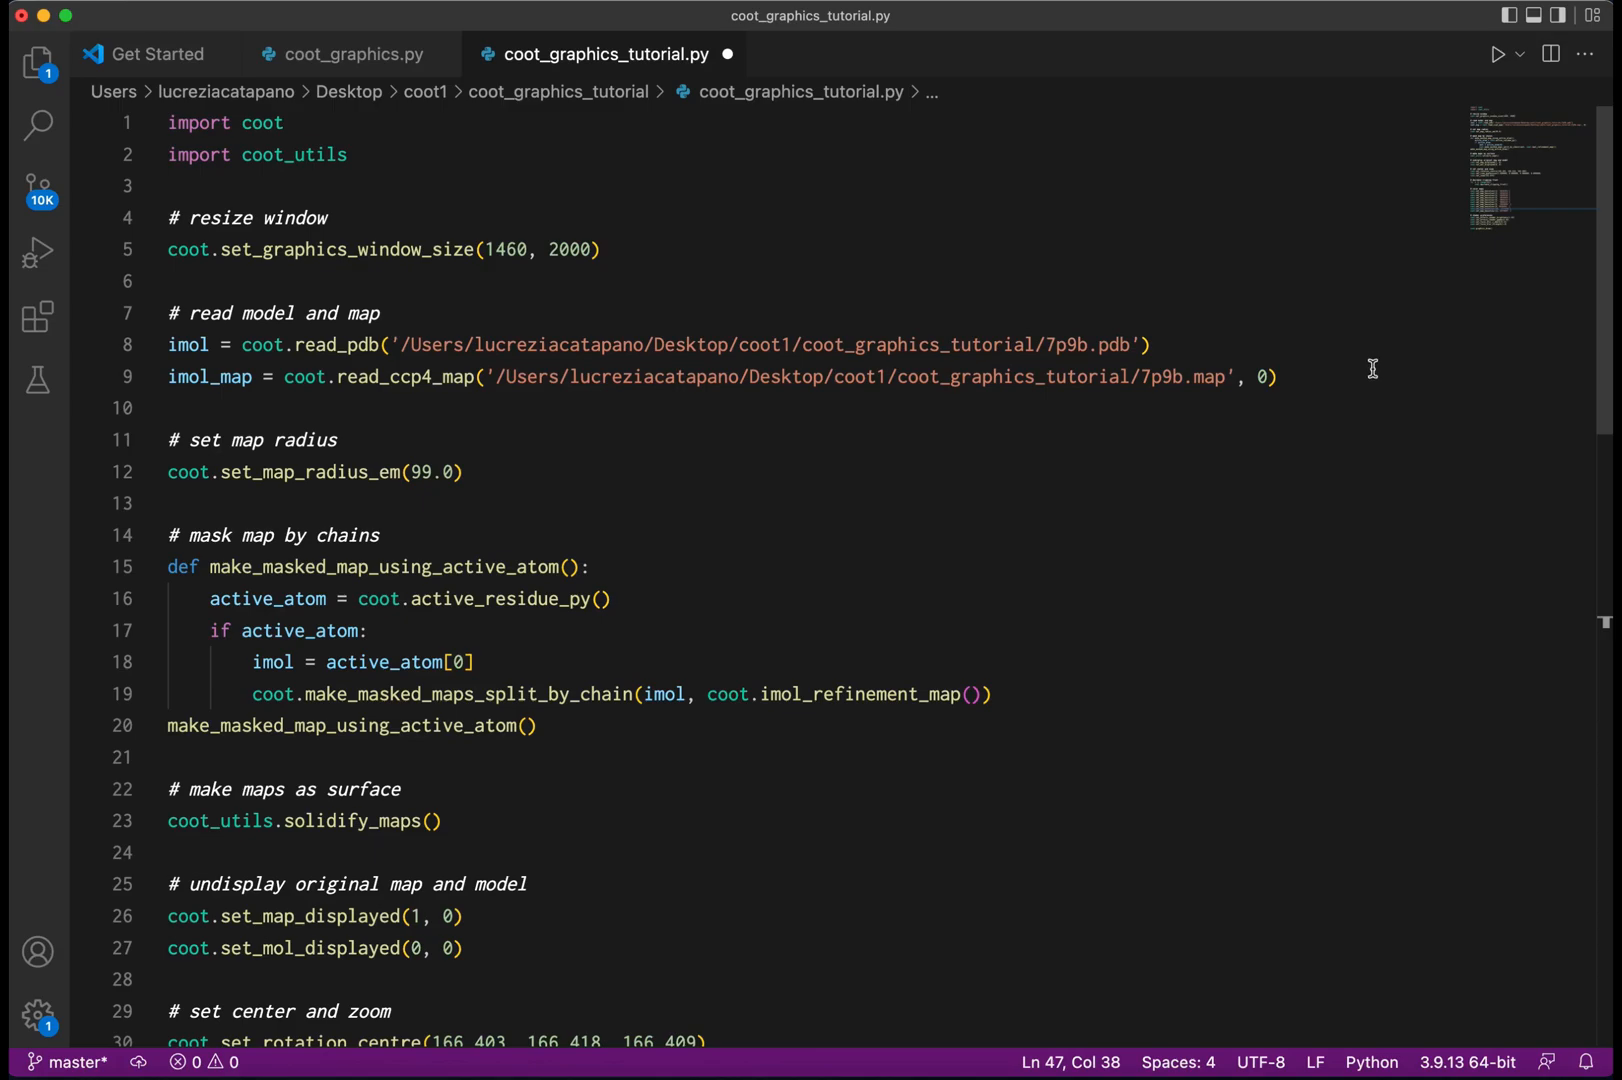
mouse_move(694, 462)
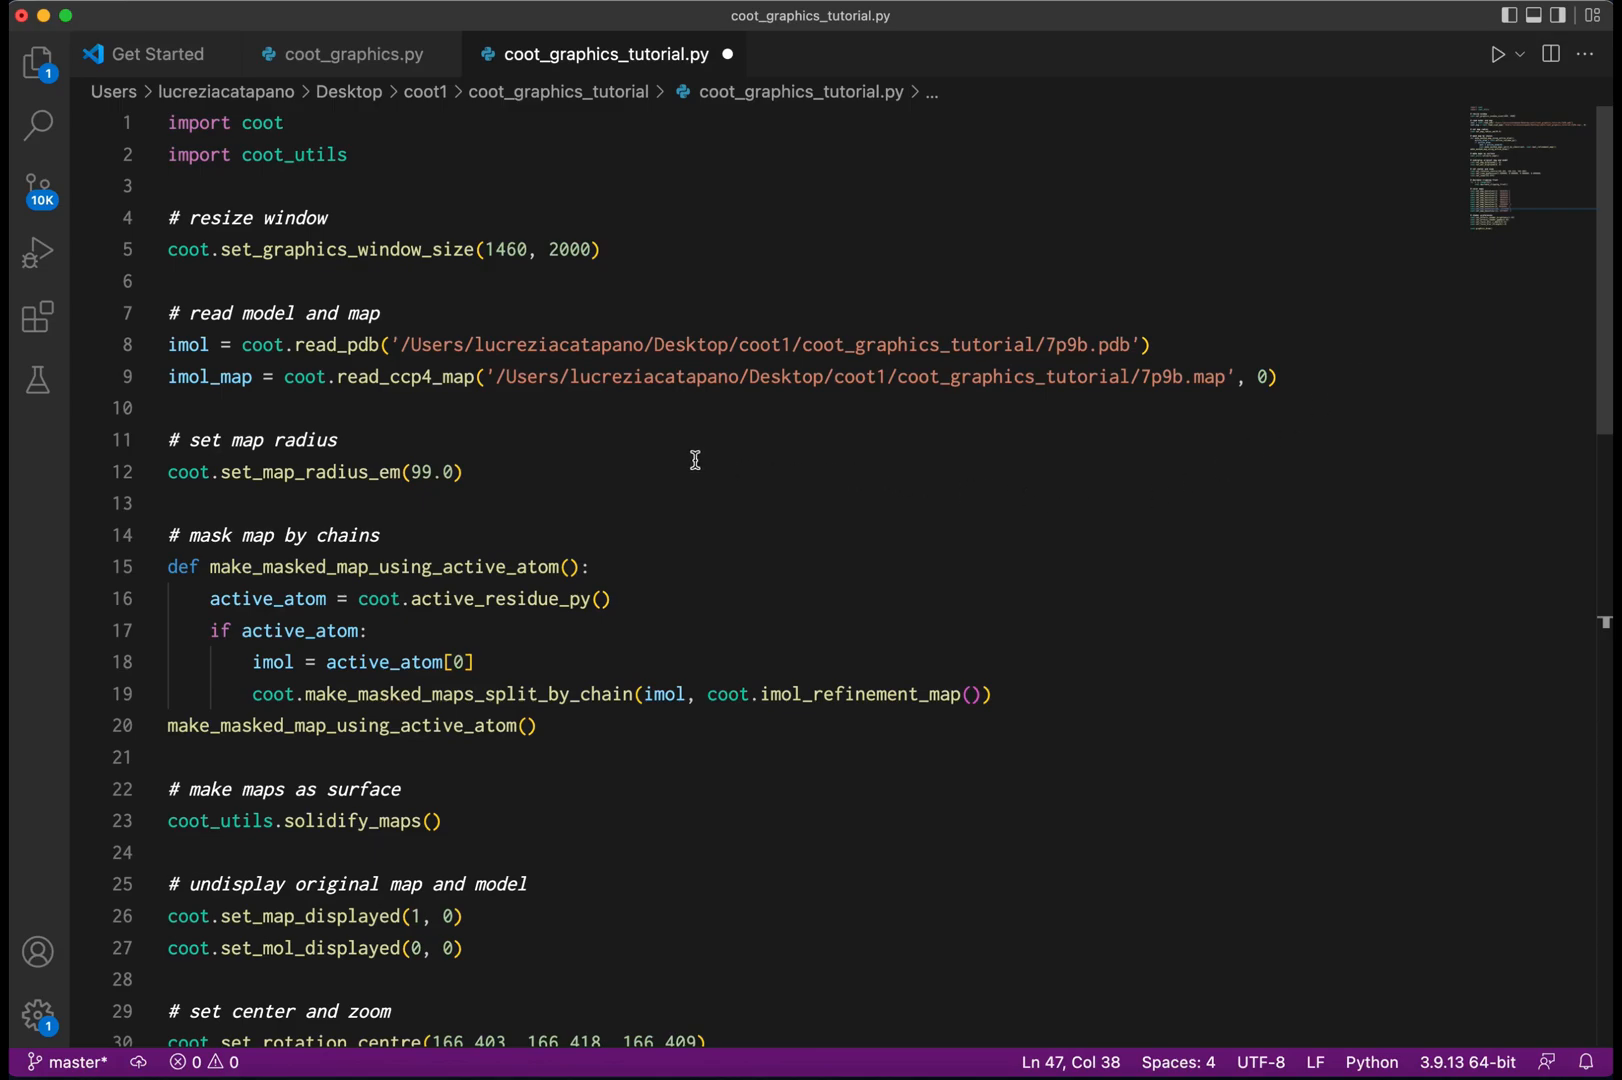
mouse_move(824, 592)
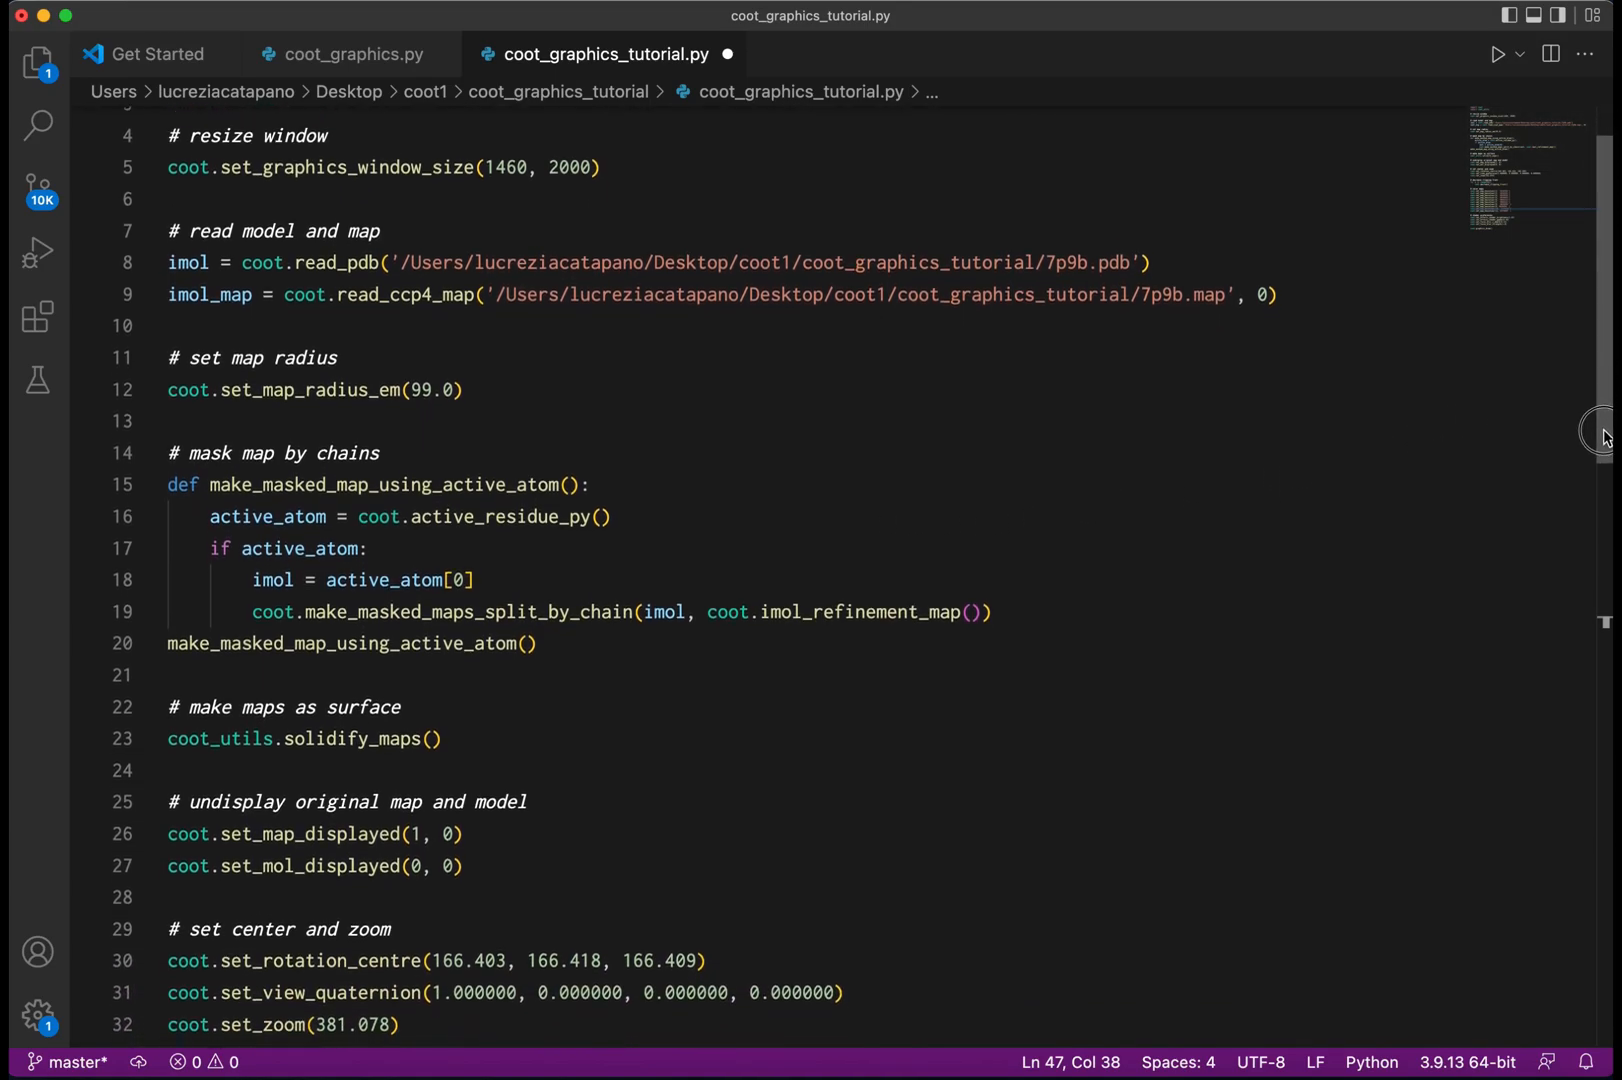
scroll(down, 3)
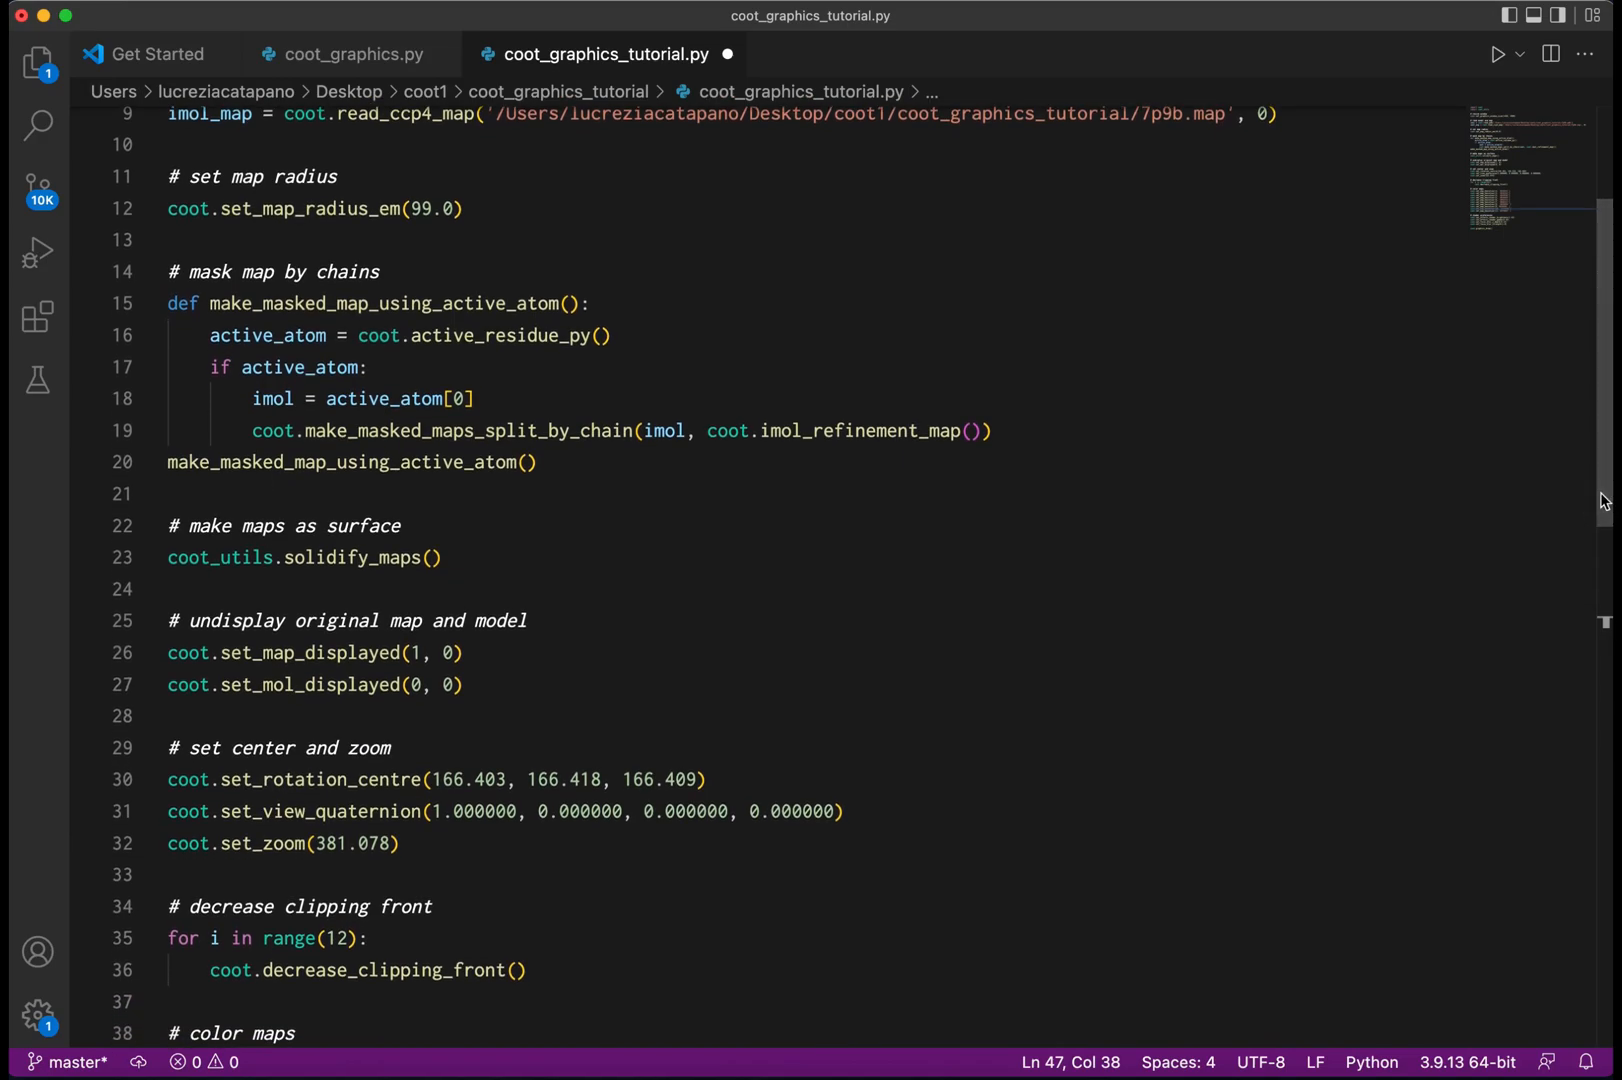
mouse_move(826, 670)
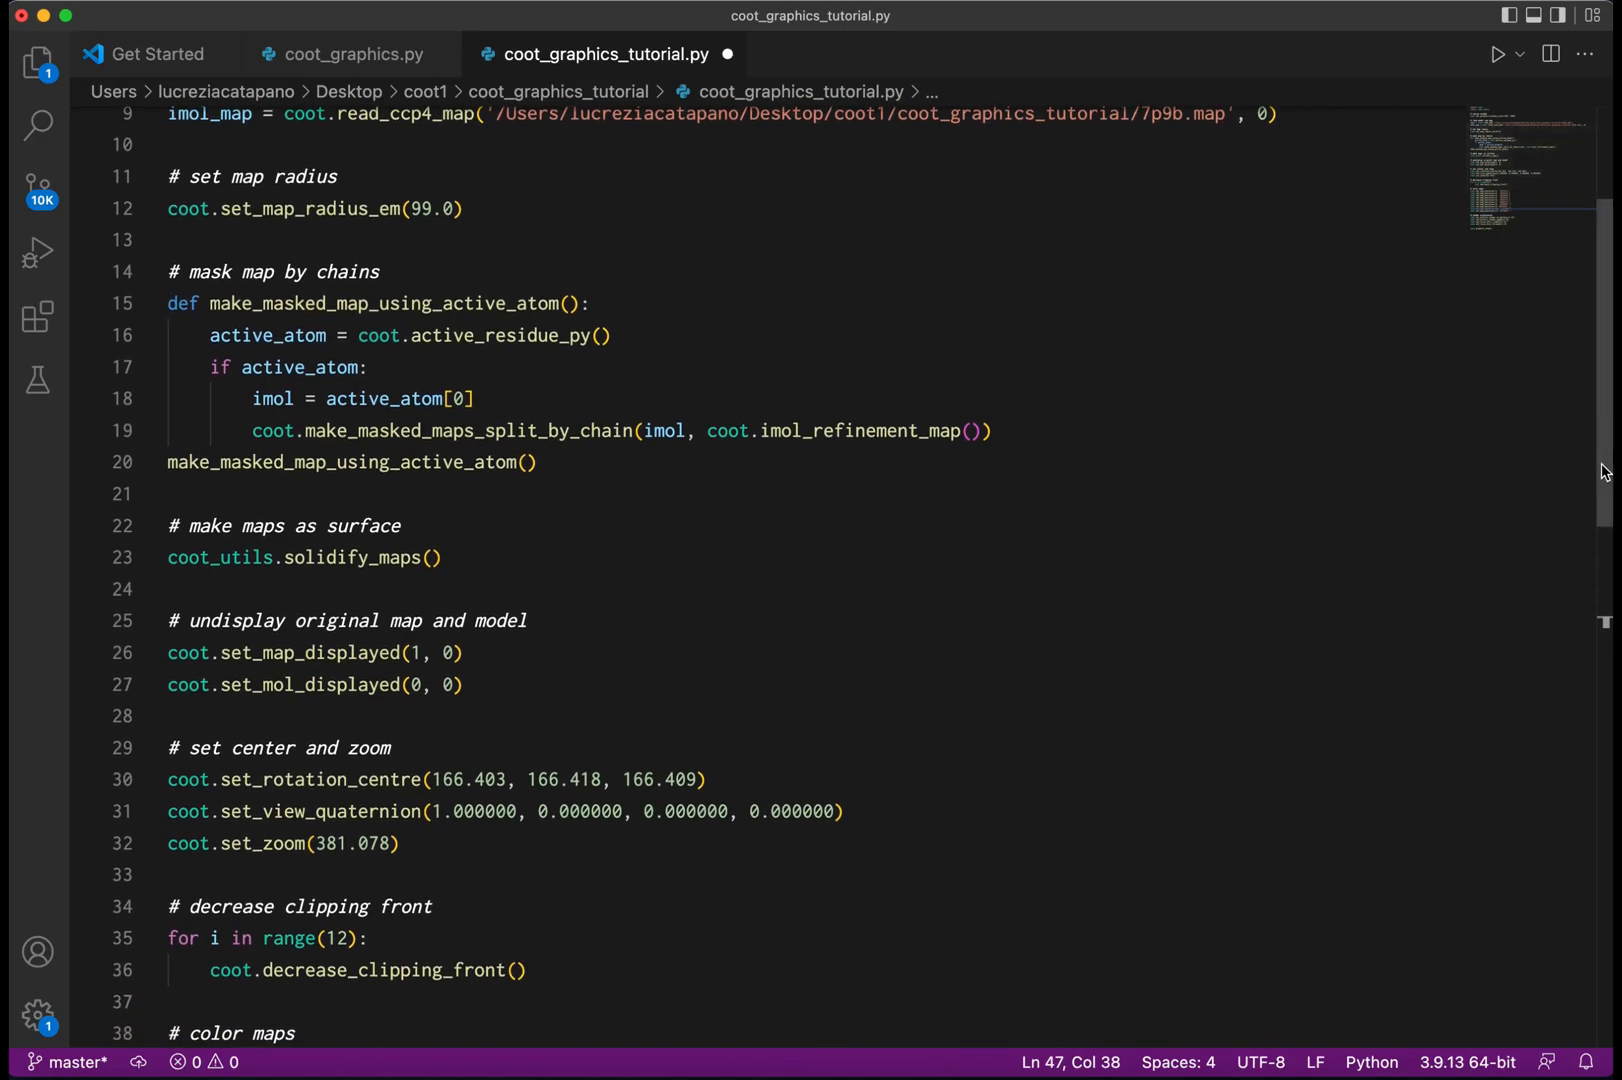
scroll(down, 3)
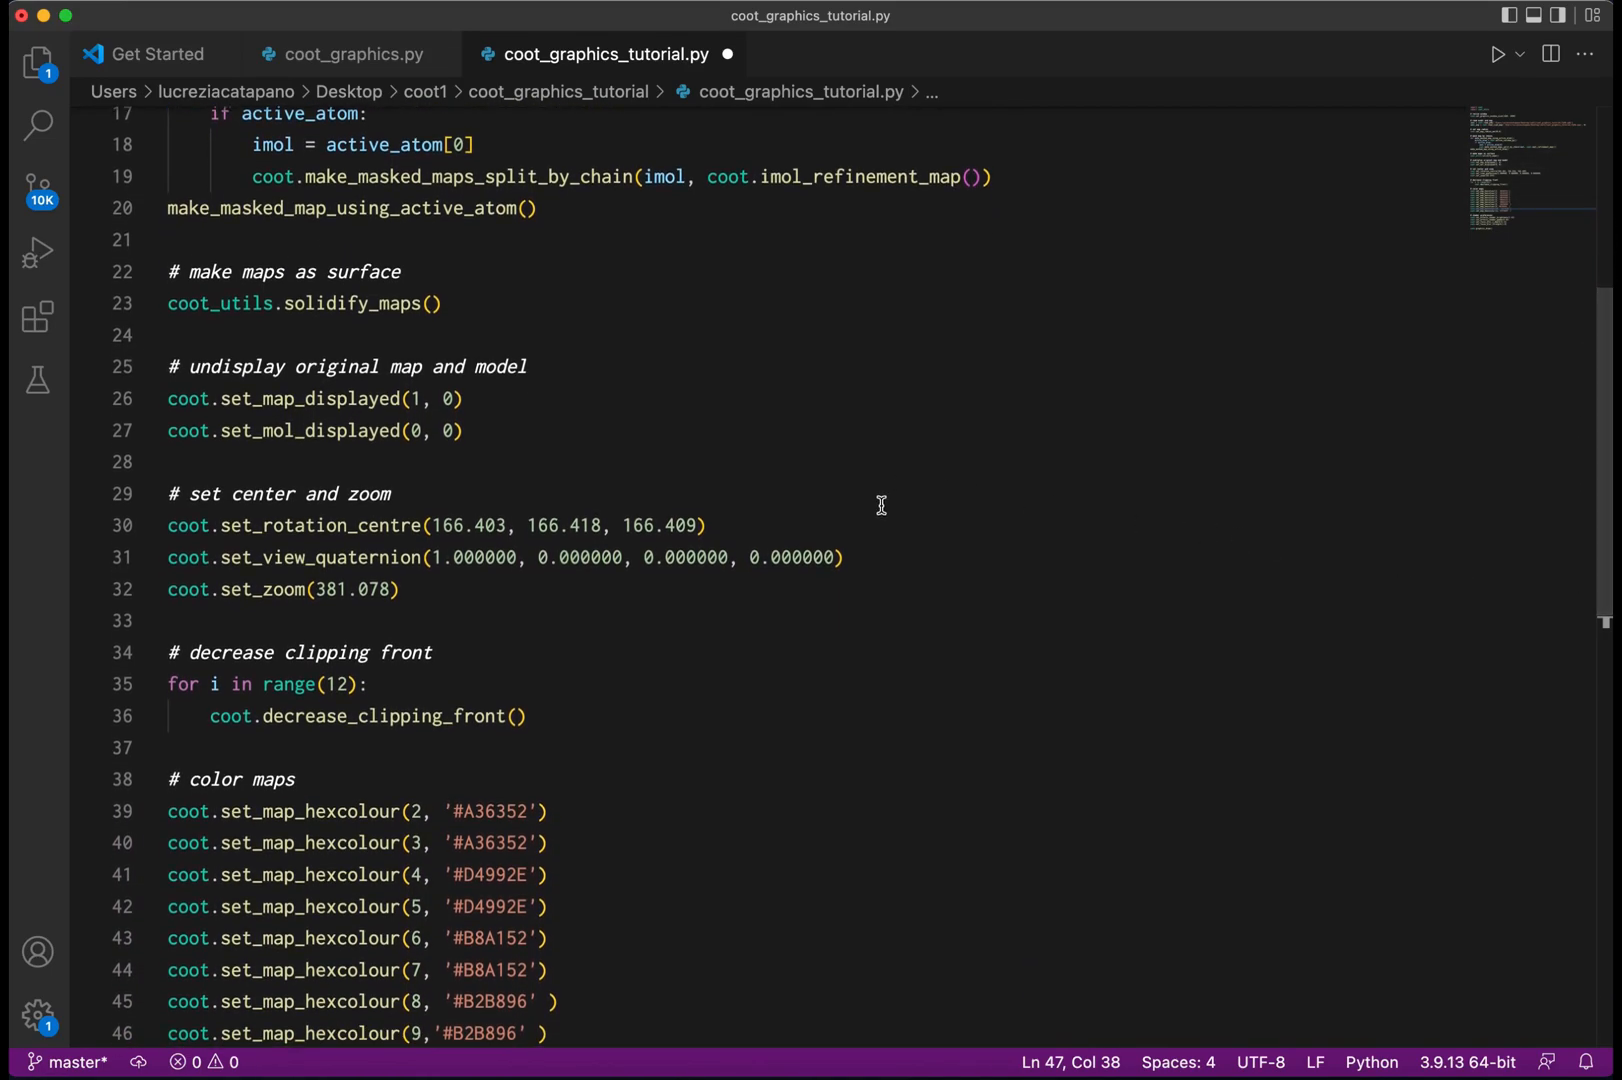
mouse_move(960, 704)
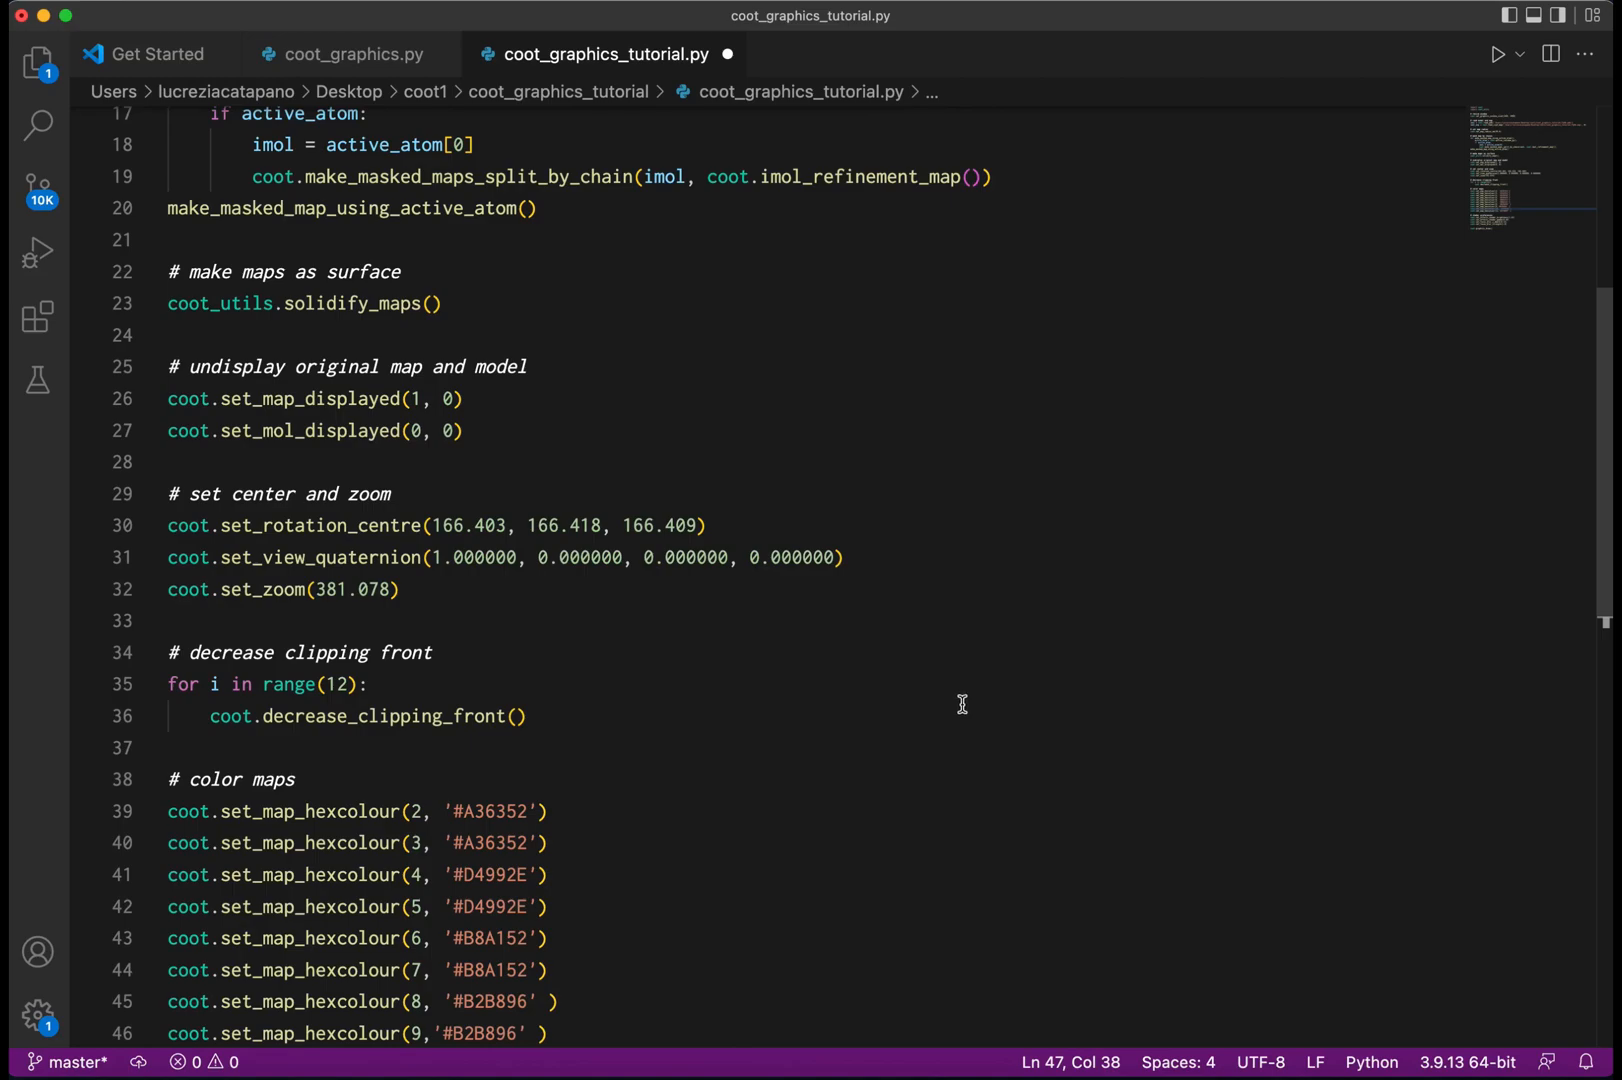
scroll(down, 3)
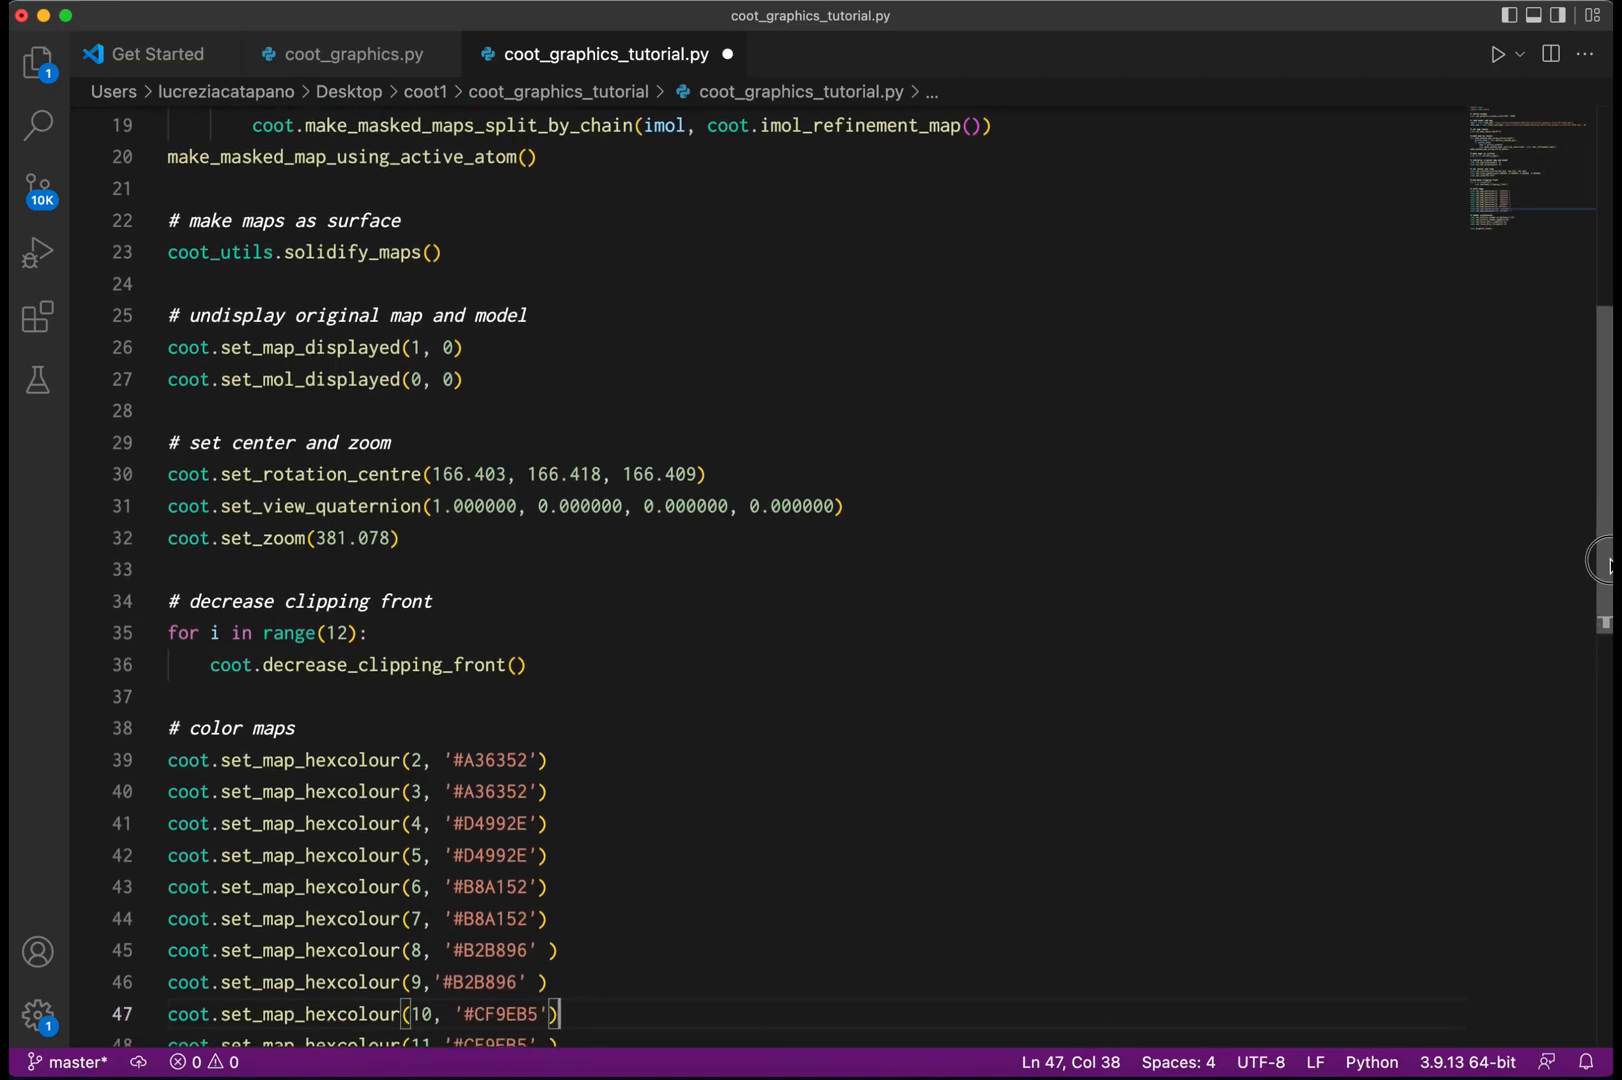
scroll(down, 3)
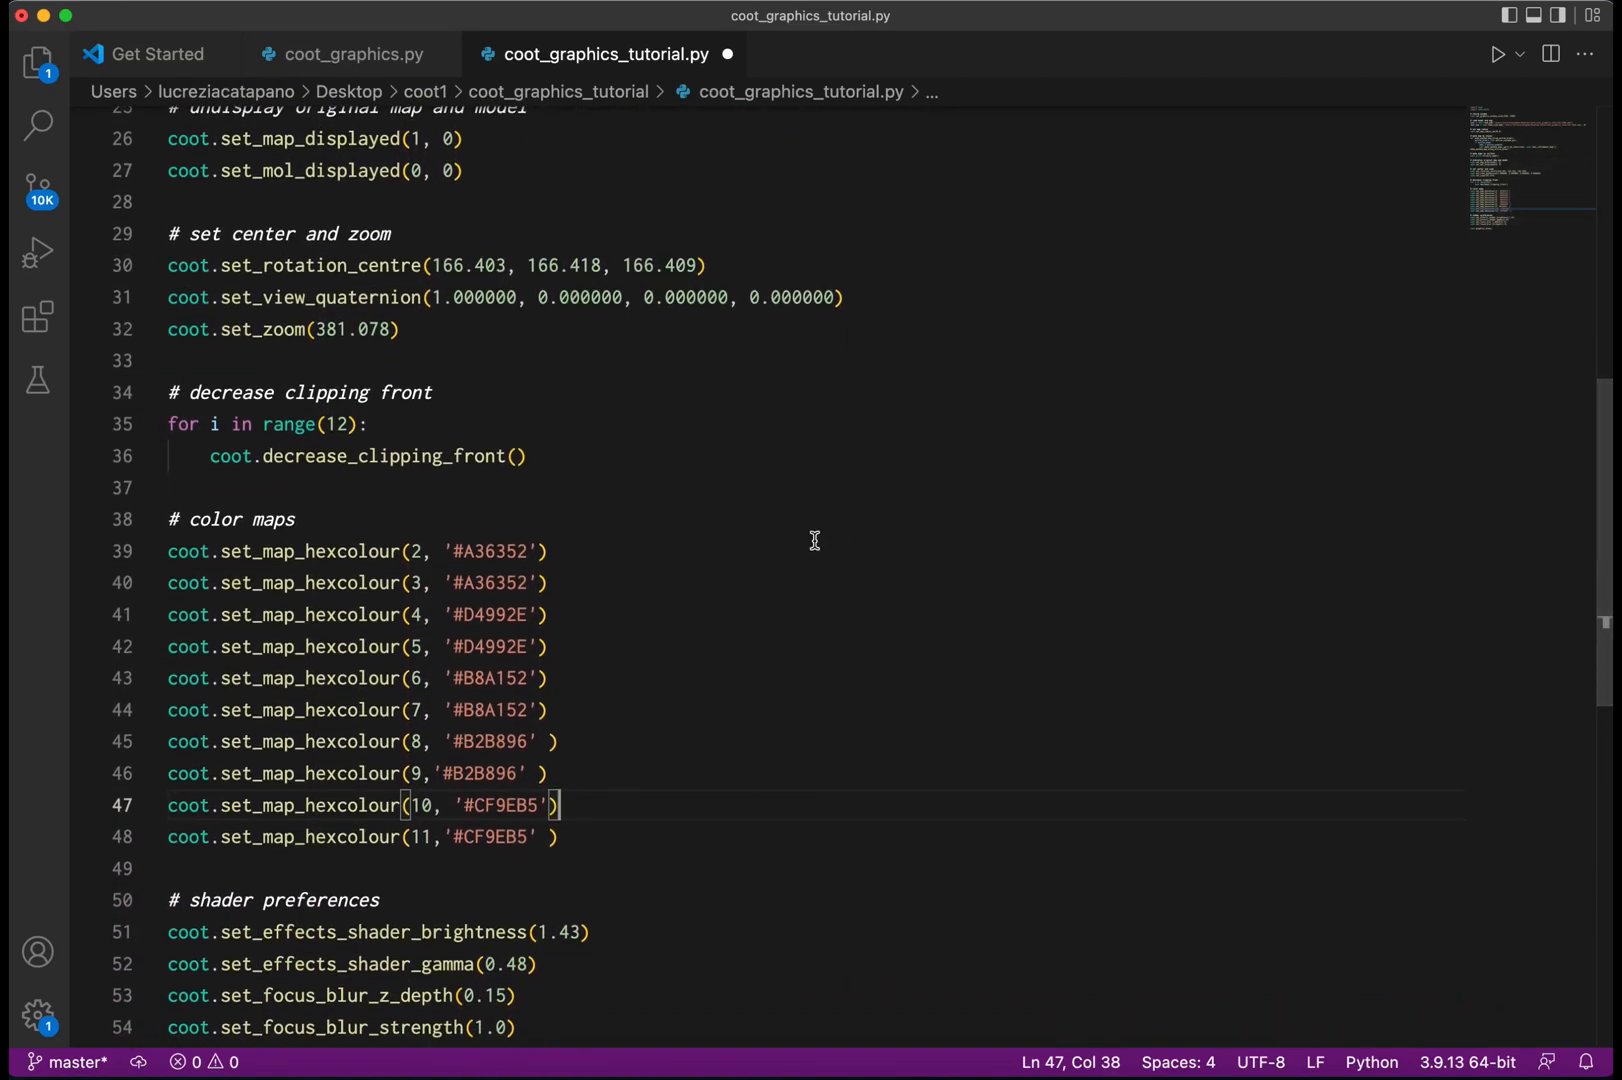
mouse_move(776, 552)
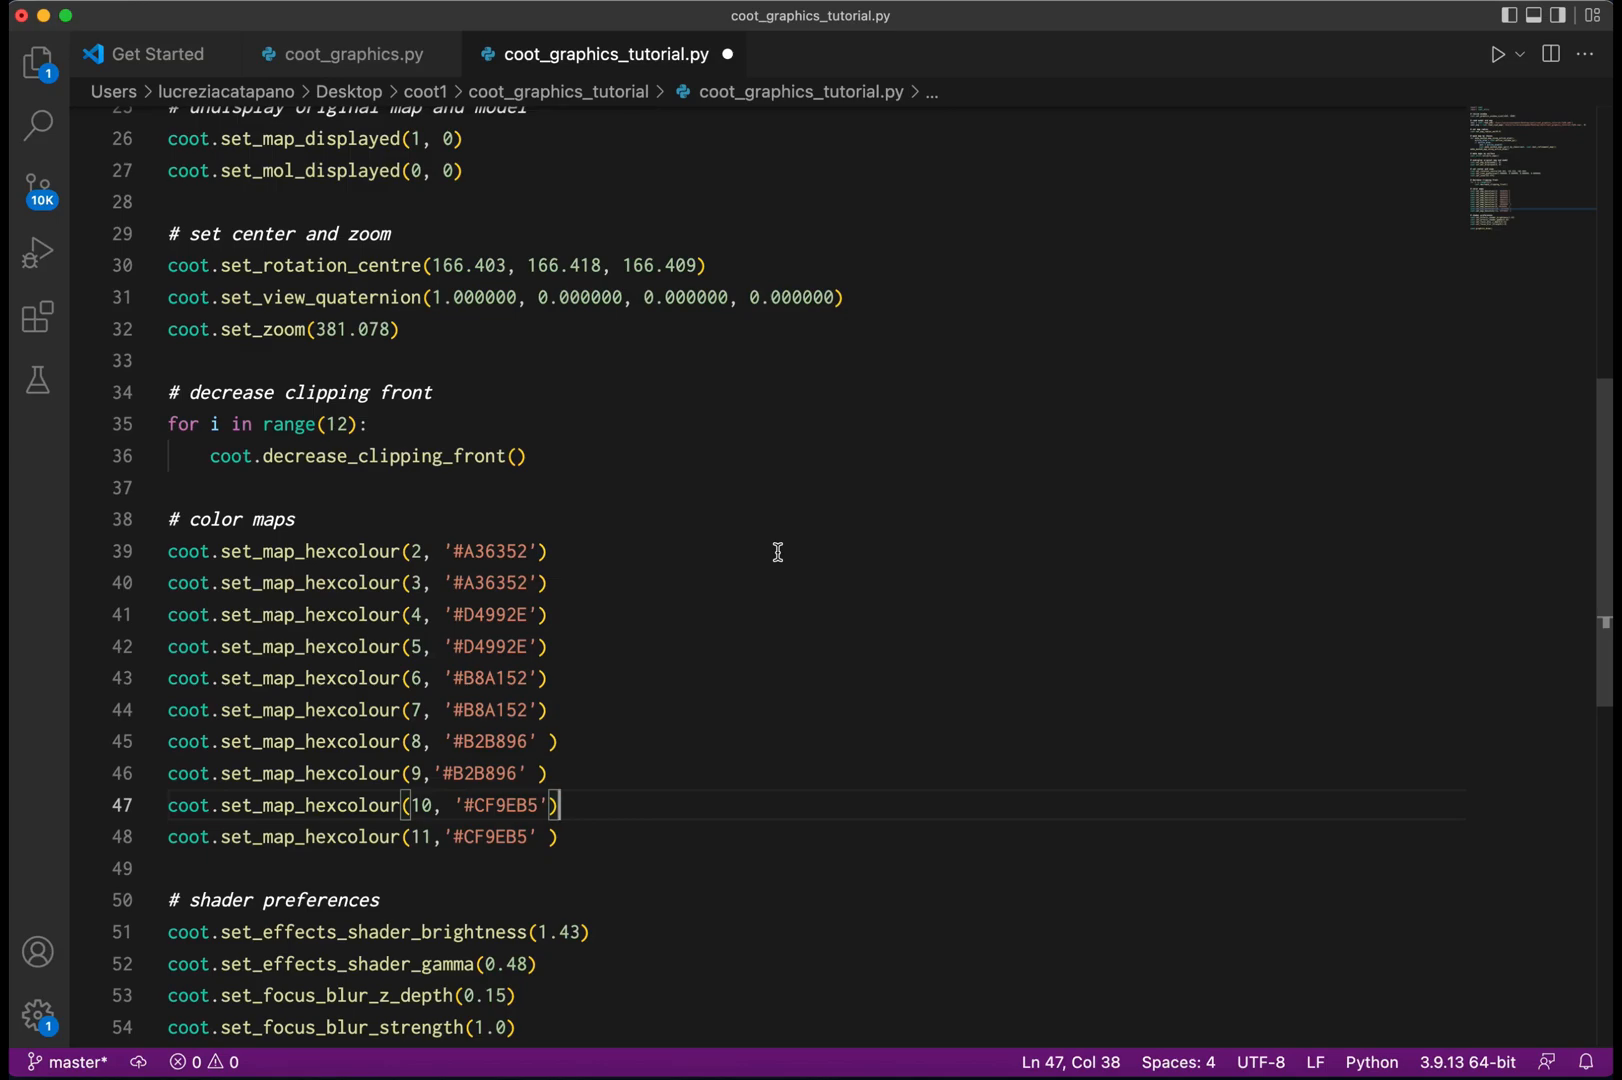
scroll(down, 3)
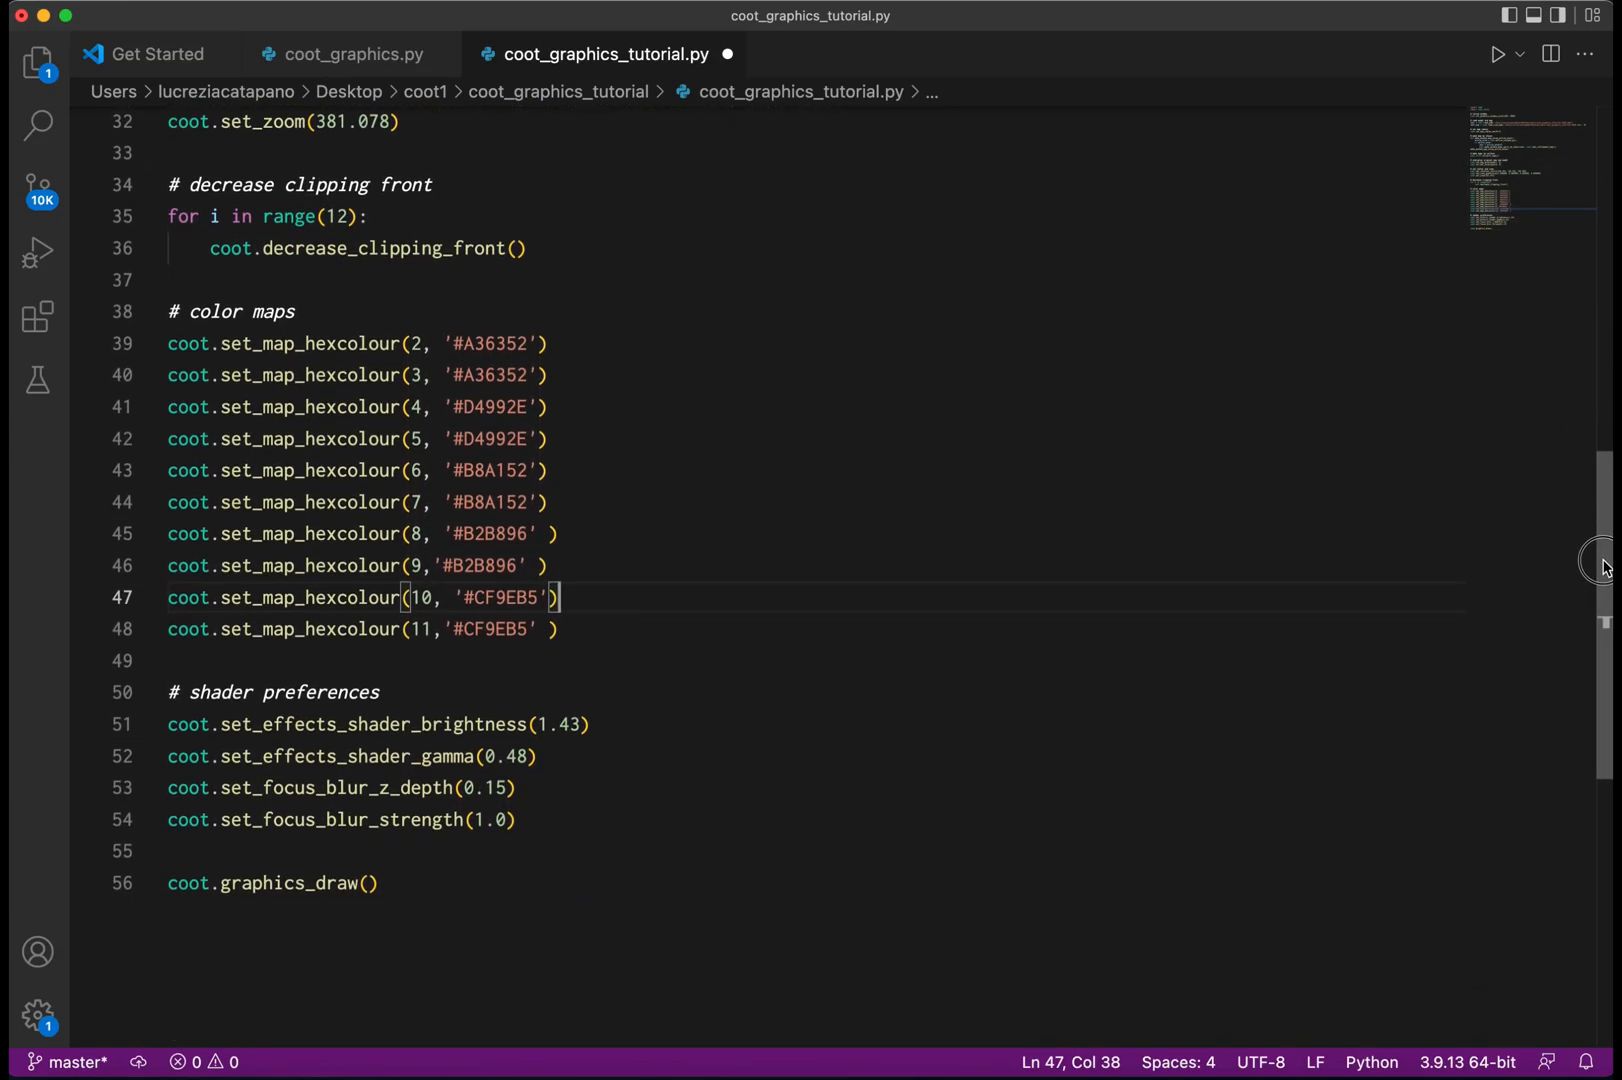
scroll(down, 3)
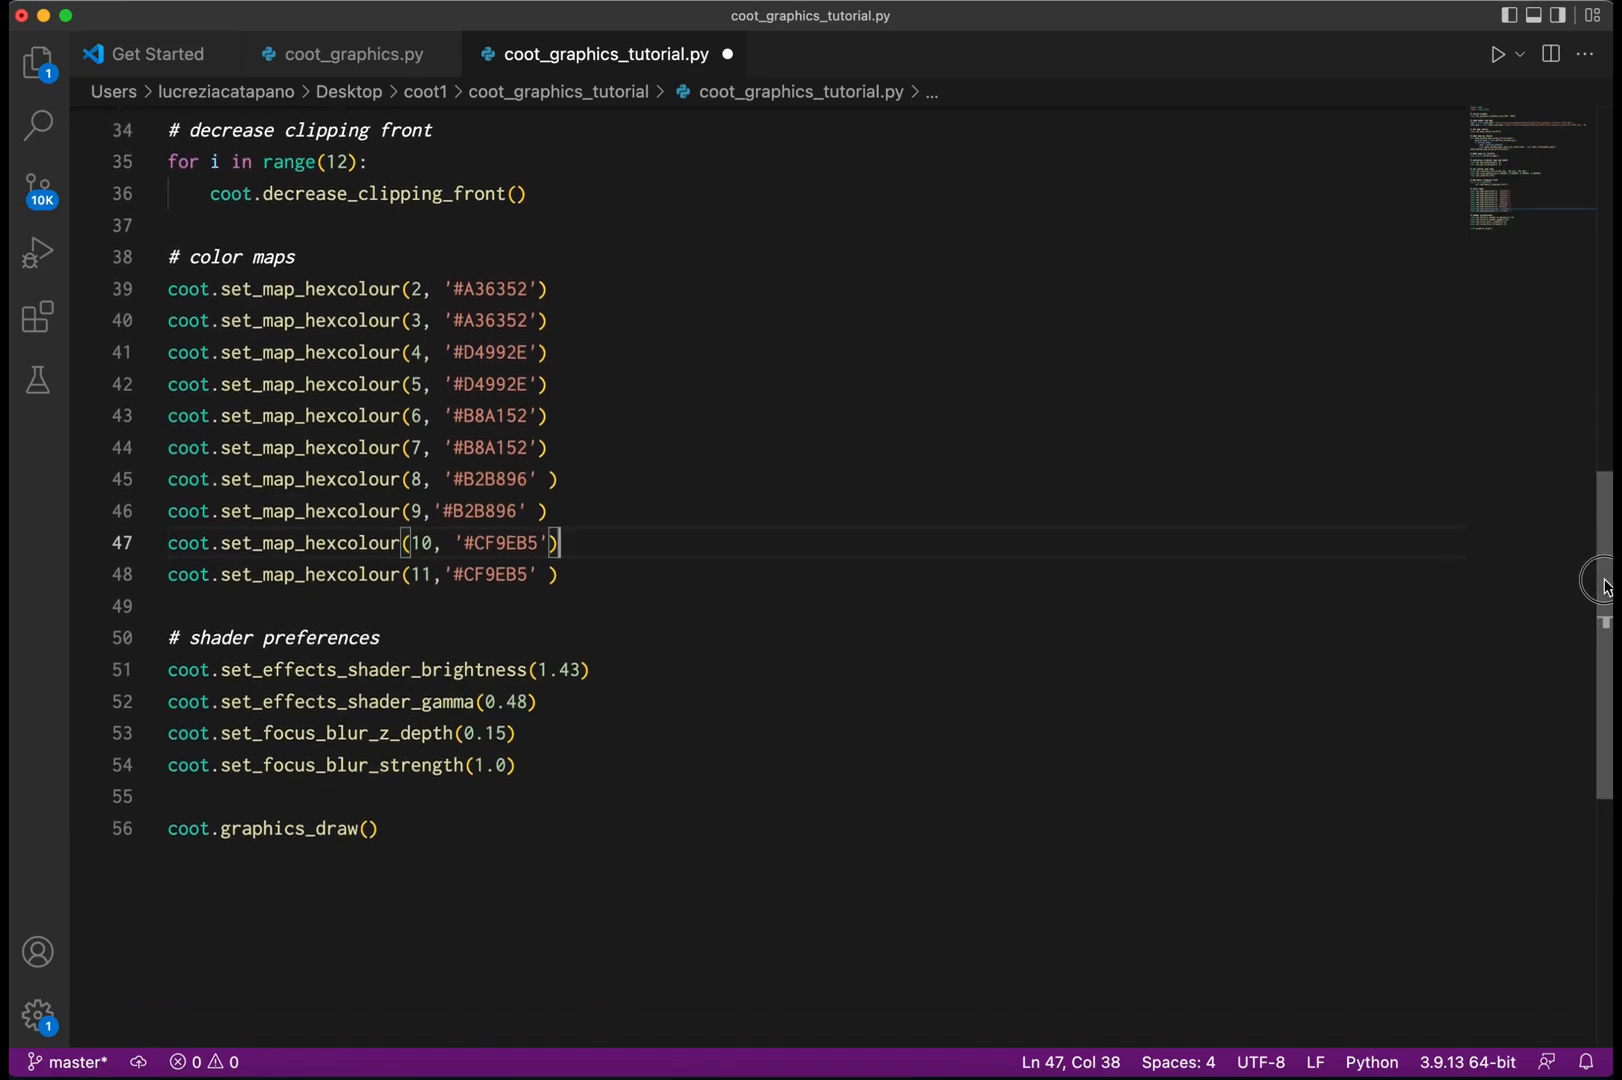
scroll(up, 3)
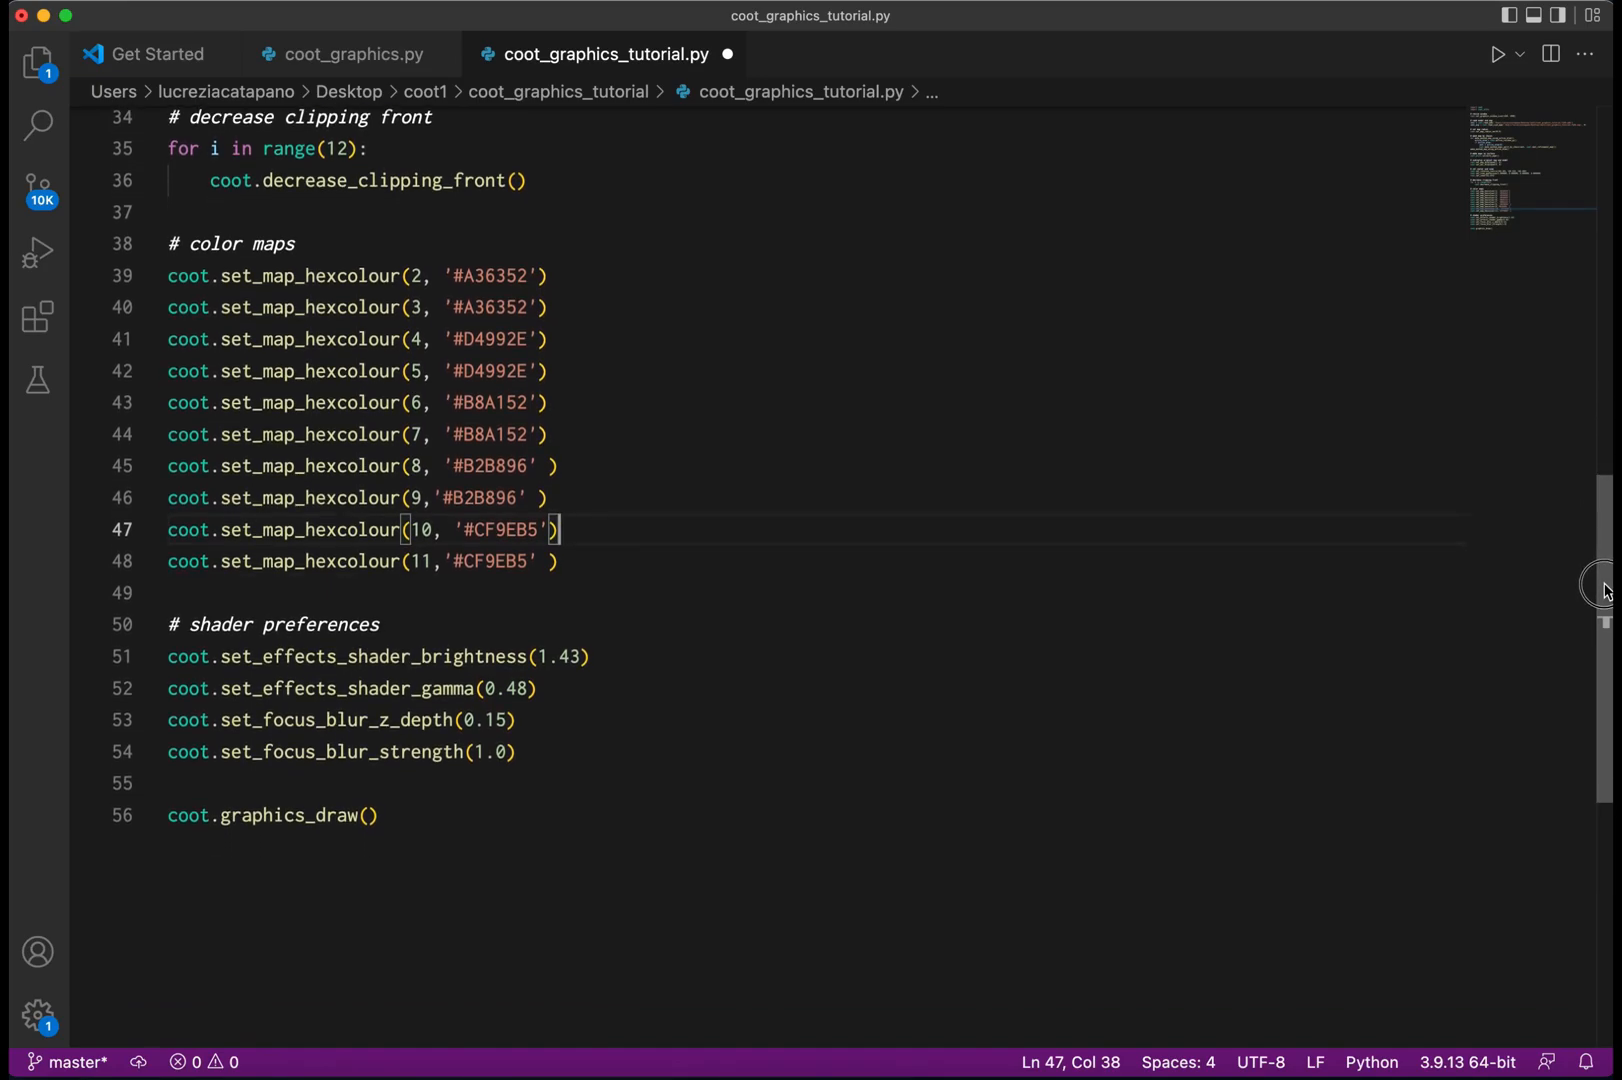
scroll(up, 3)
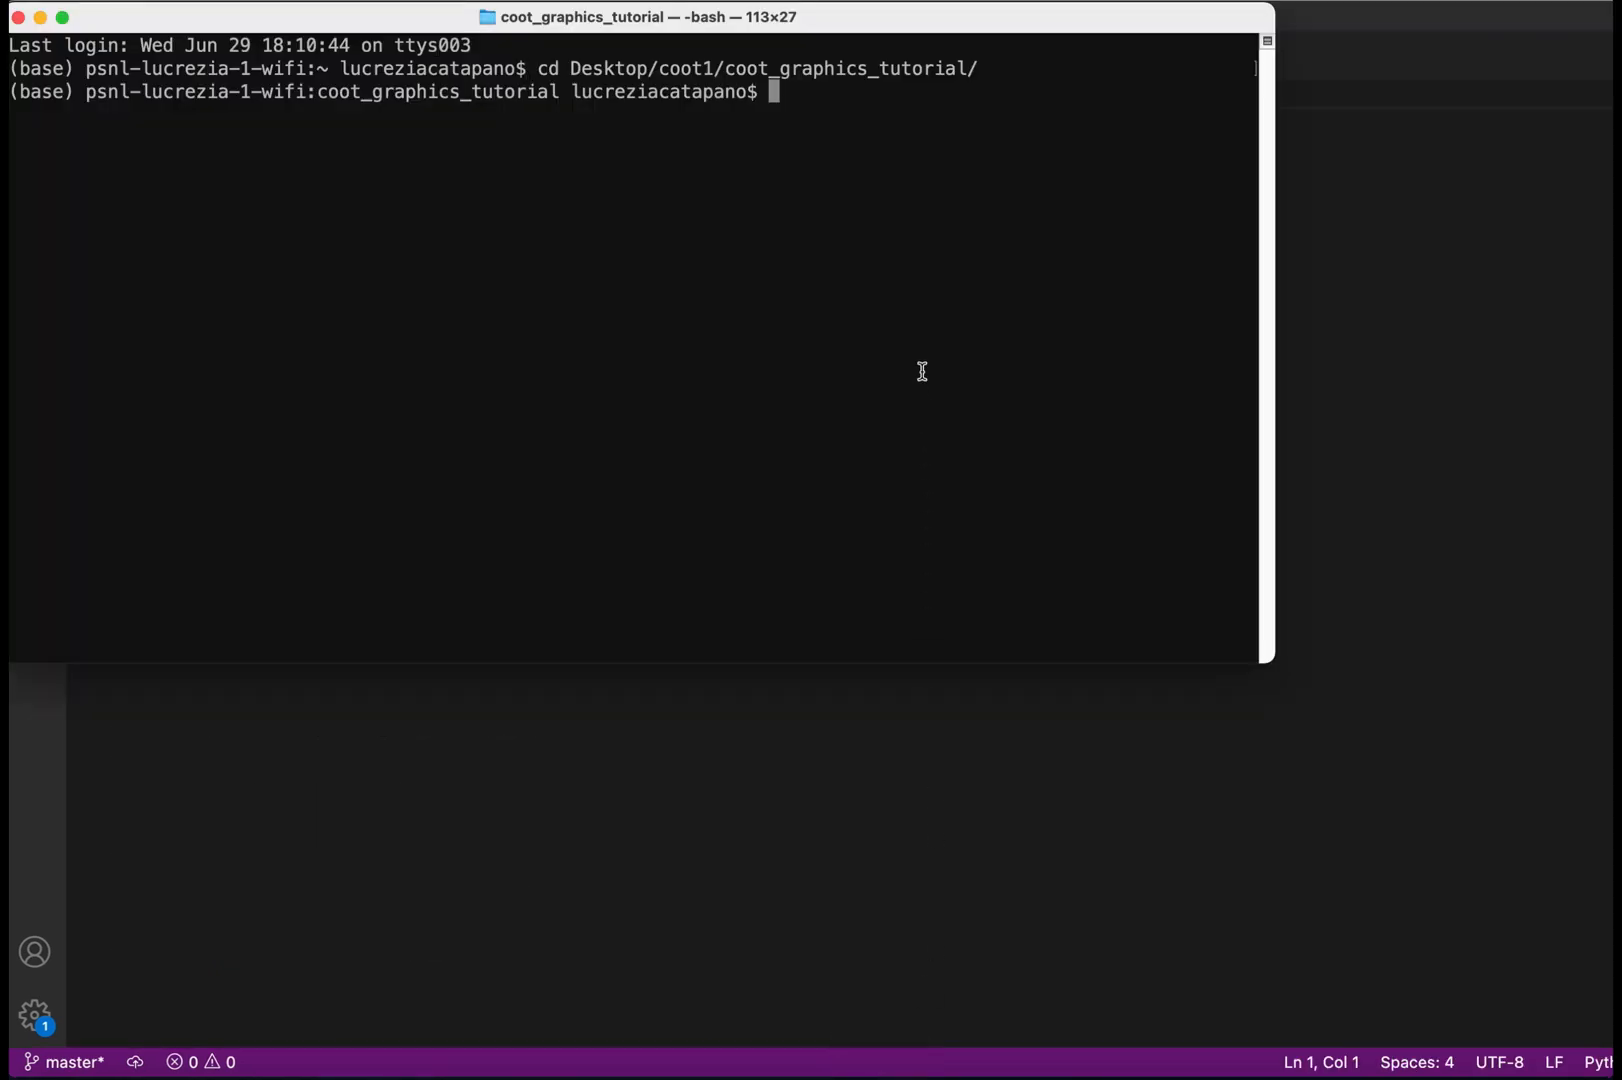
mouse_move(854, 94)
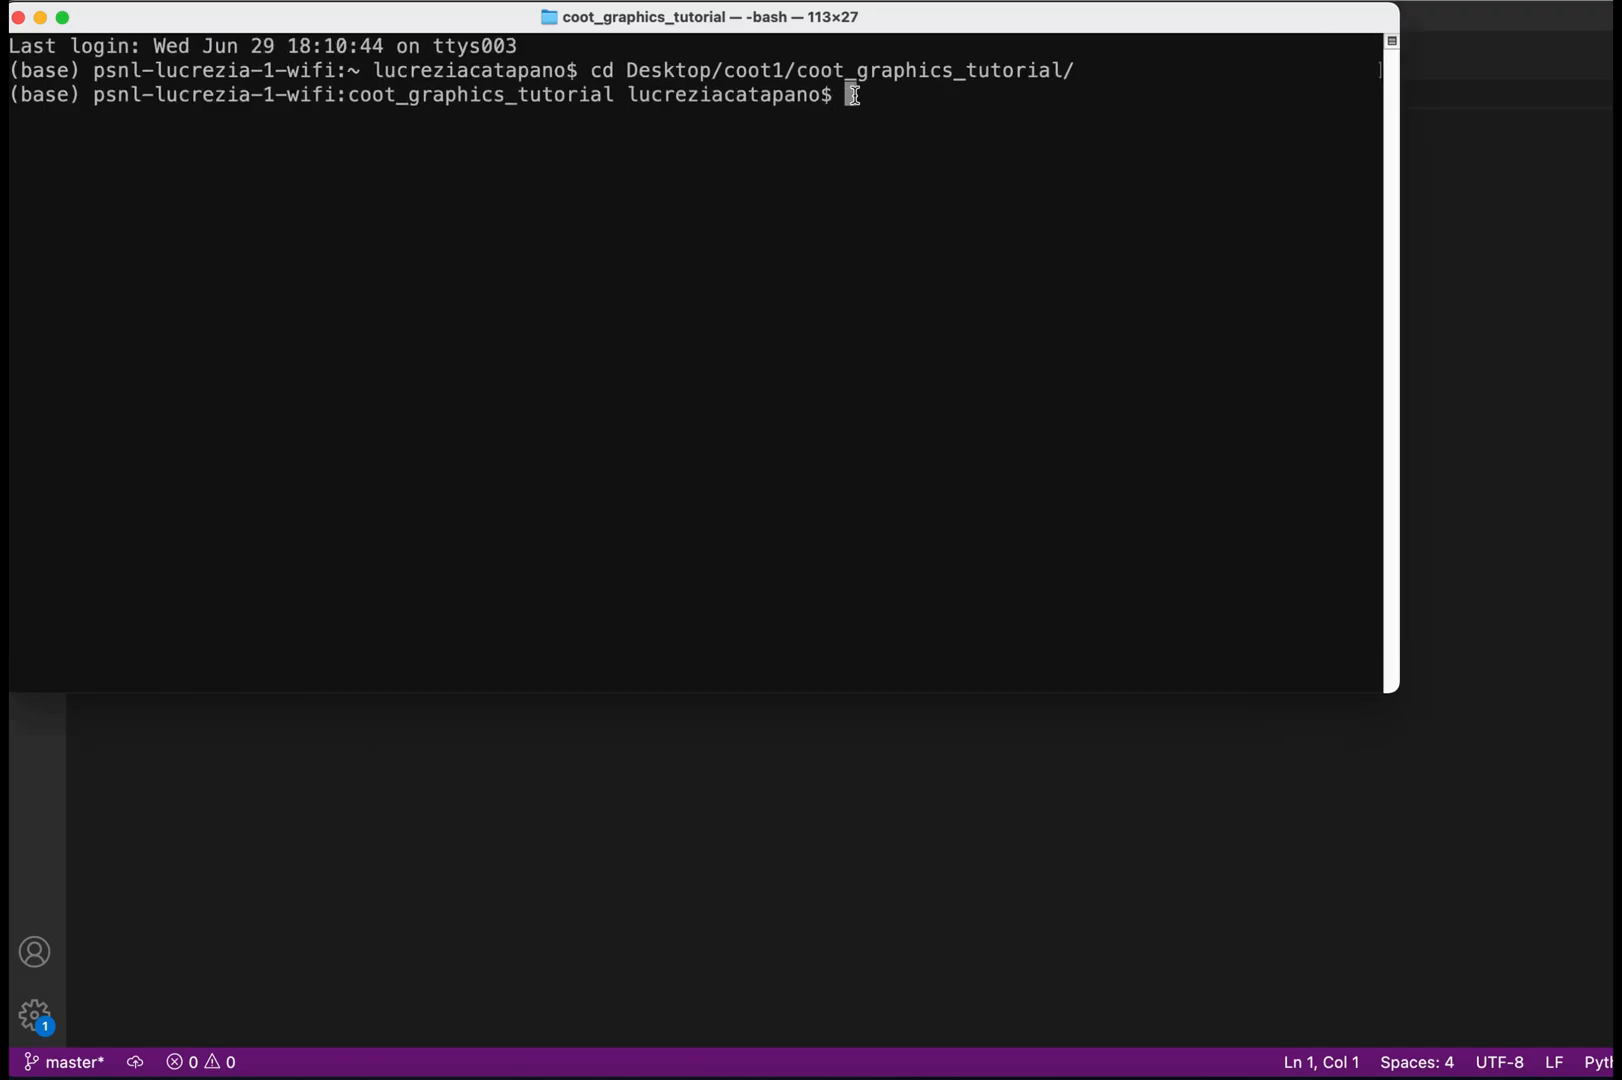
Run 'coot1 --script coot_graphics_tutorial.py' in the terminal to launch Coot.
text(coo)
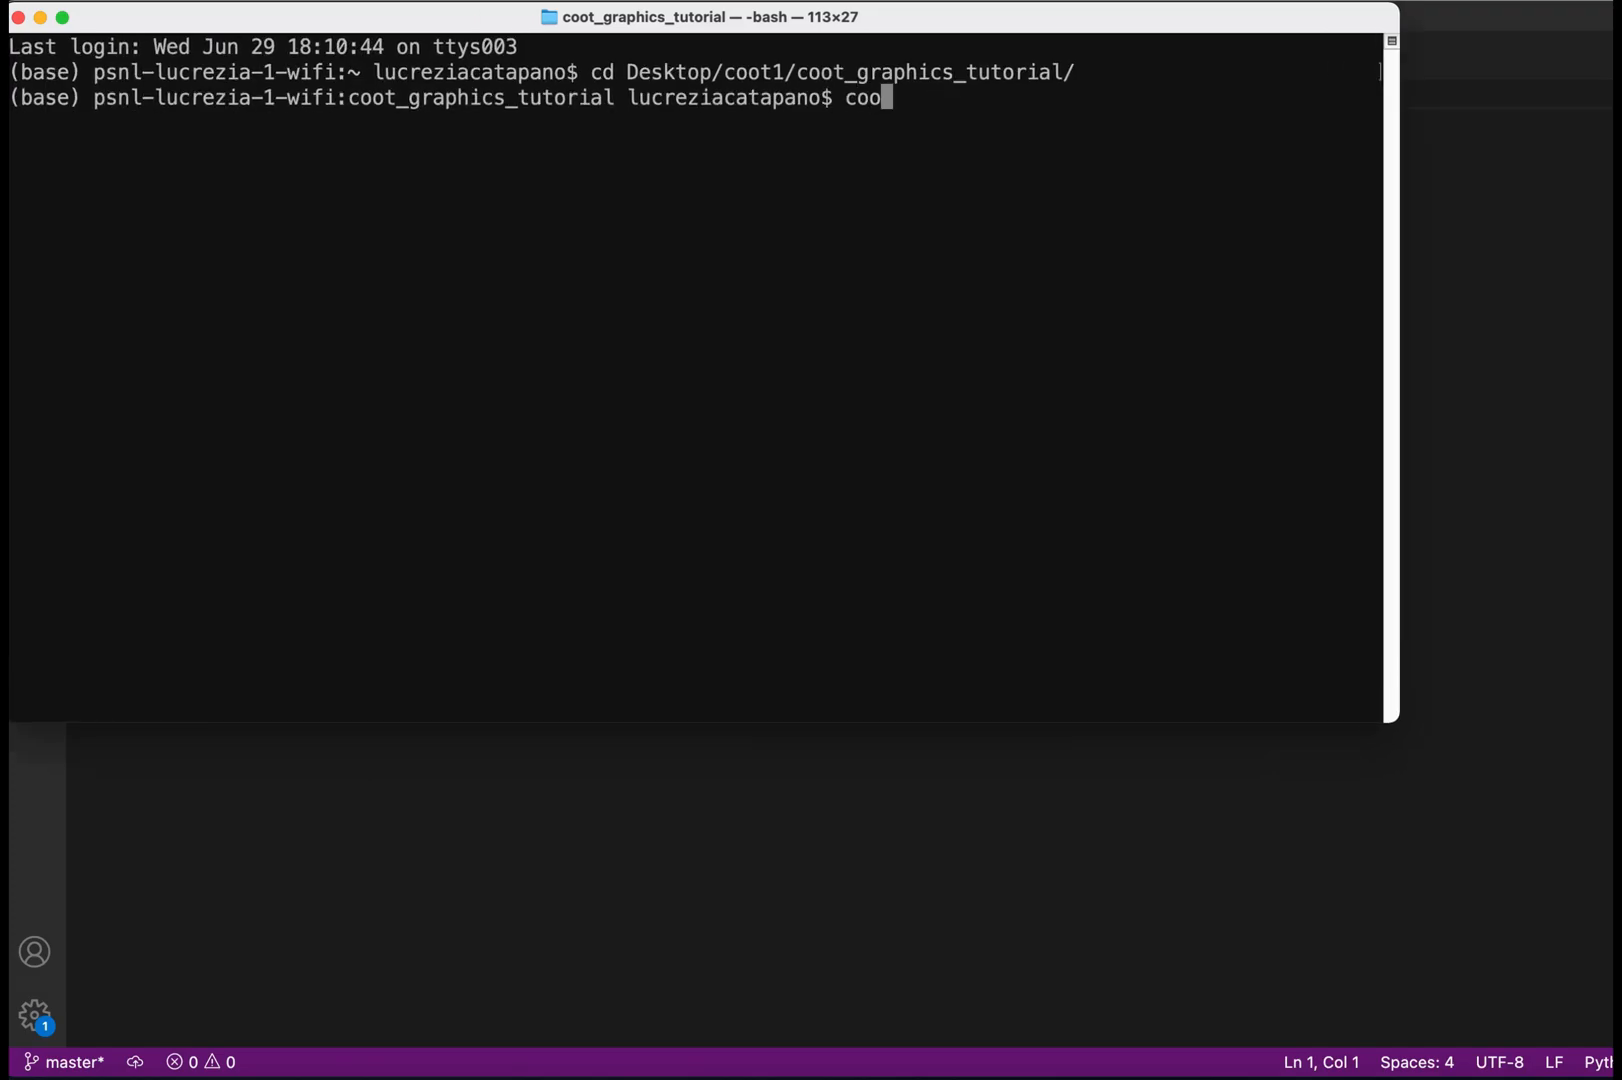
text(t1)
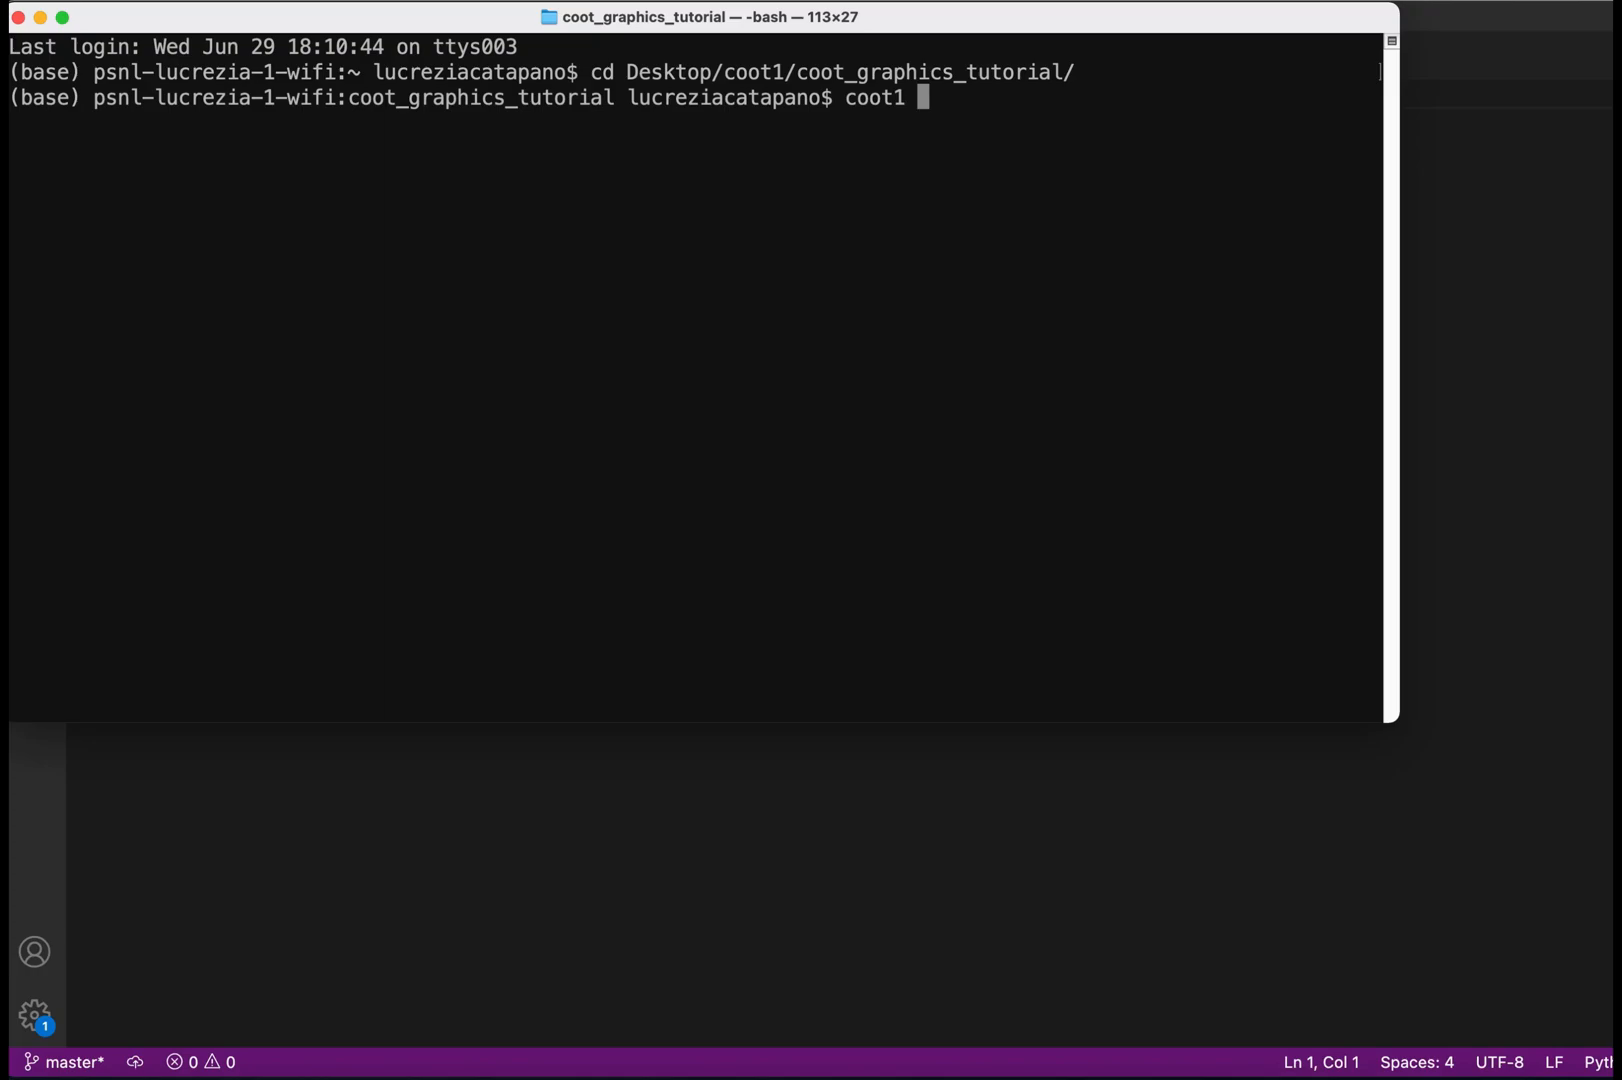
text(--scri)
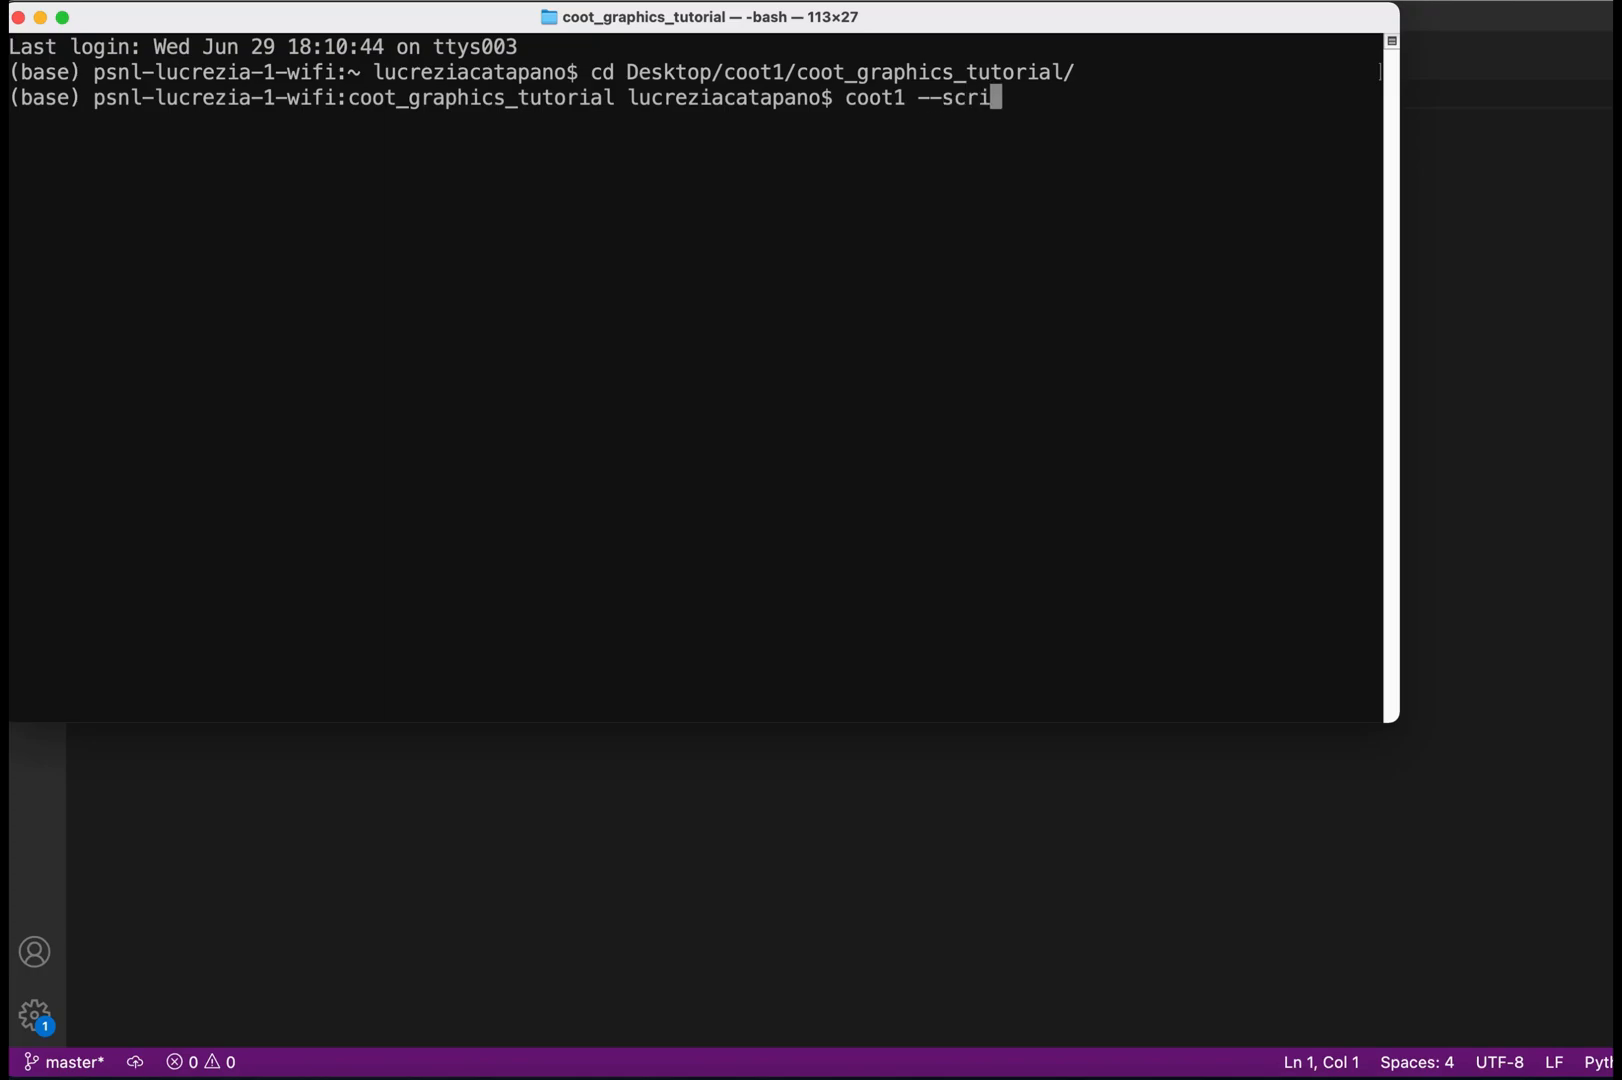
text(pt)
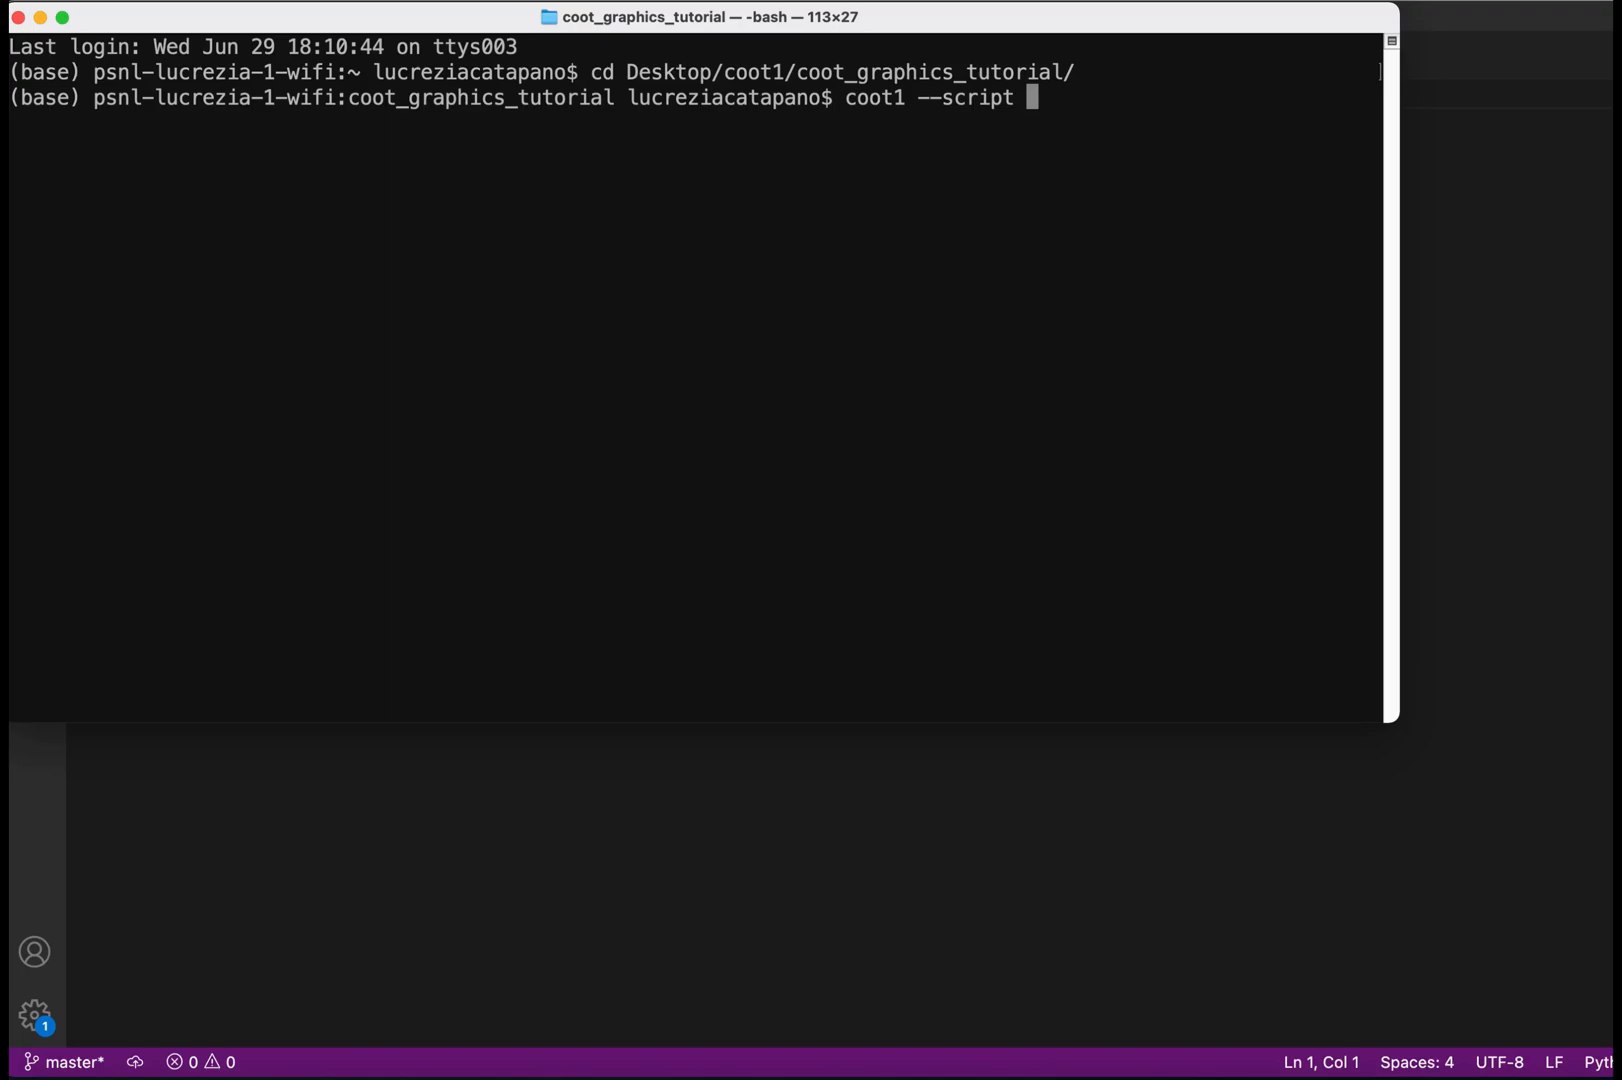
text(coot)
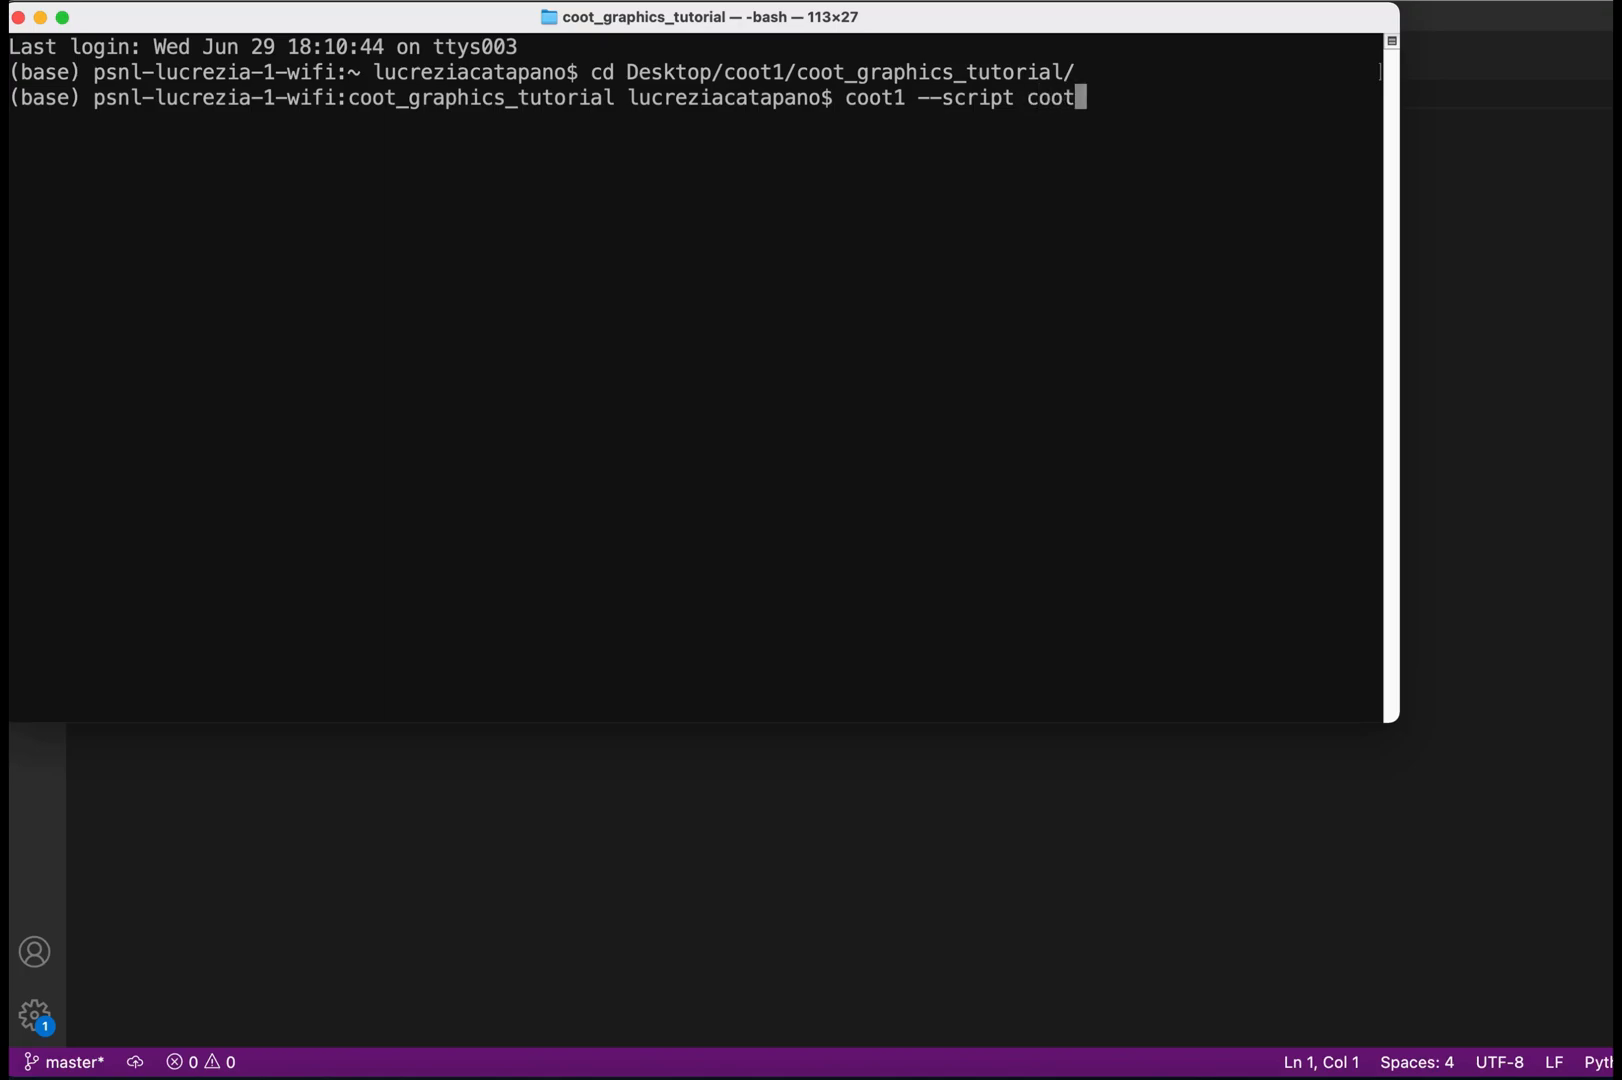
text(_gra)
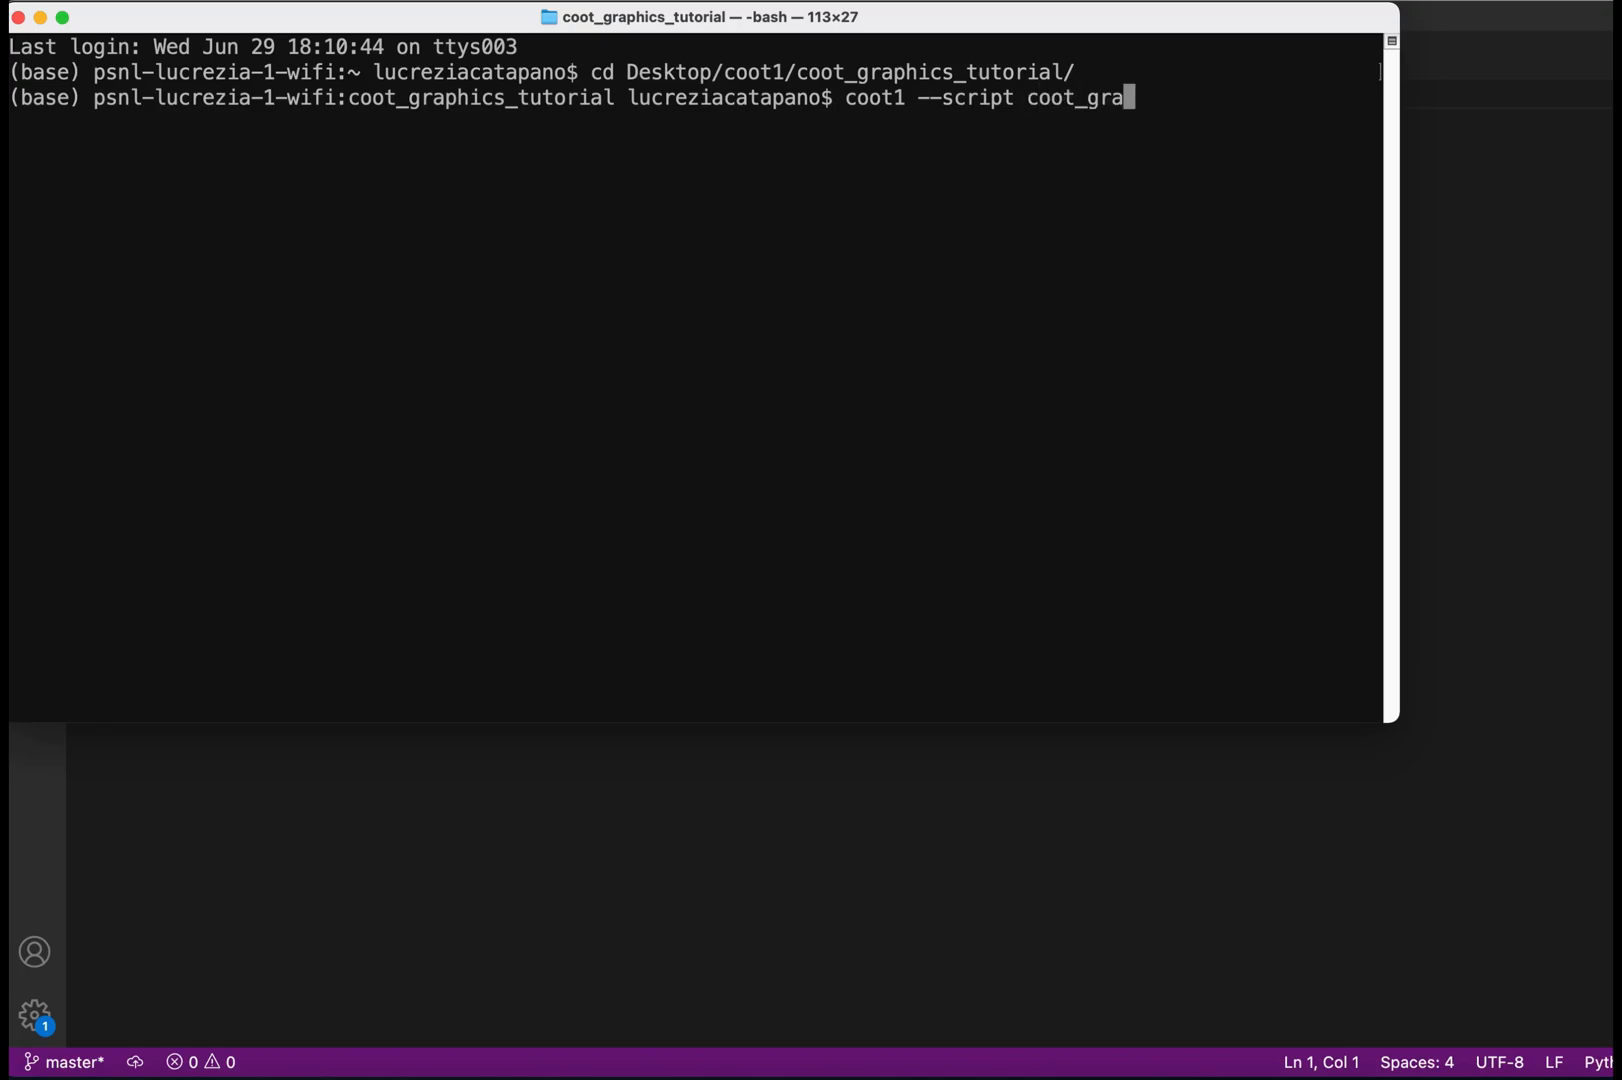
text(phics)
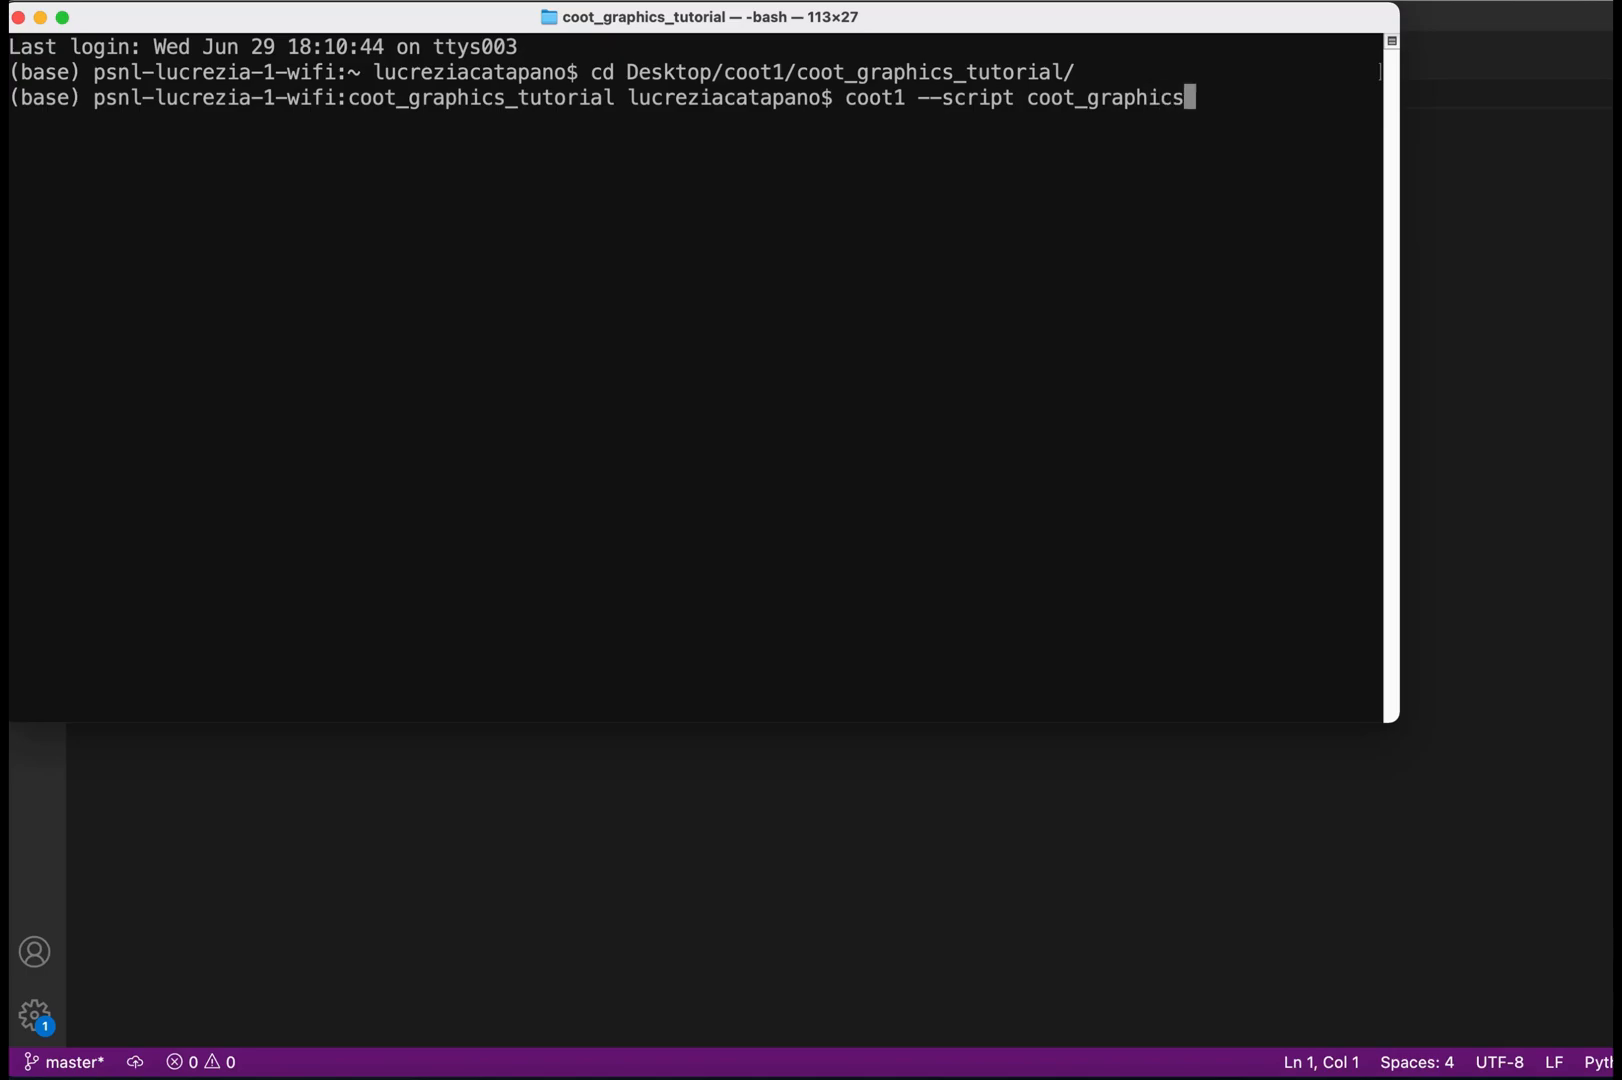
text(_tutori)
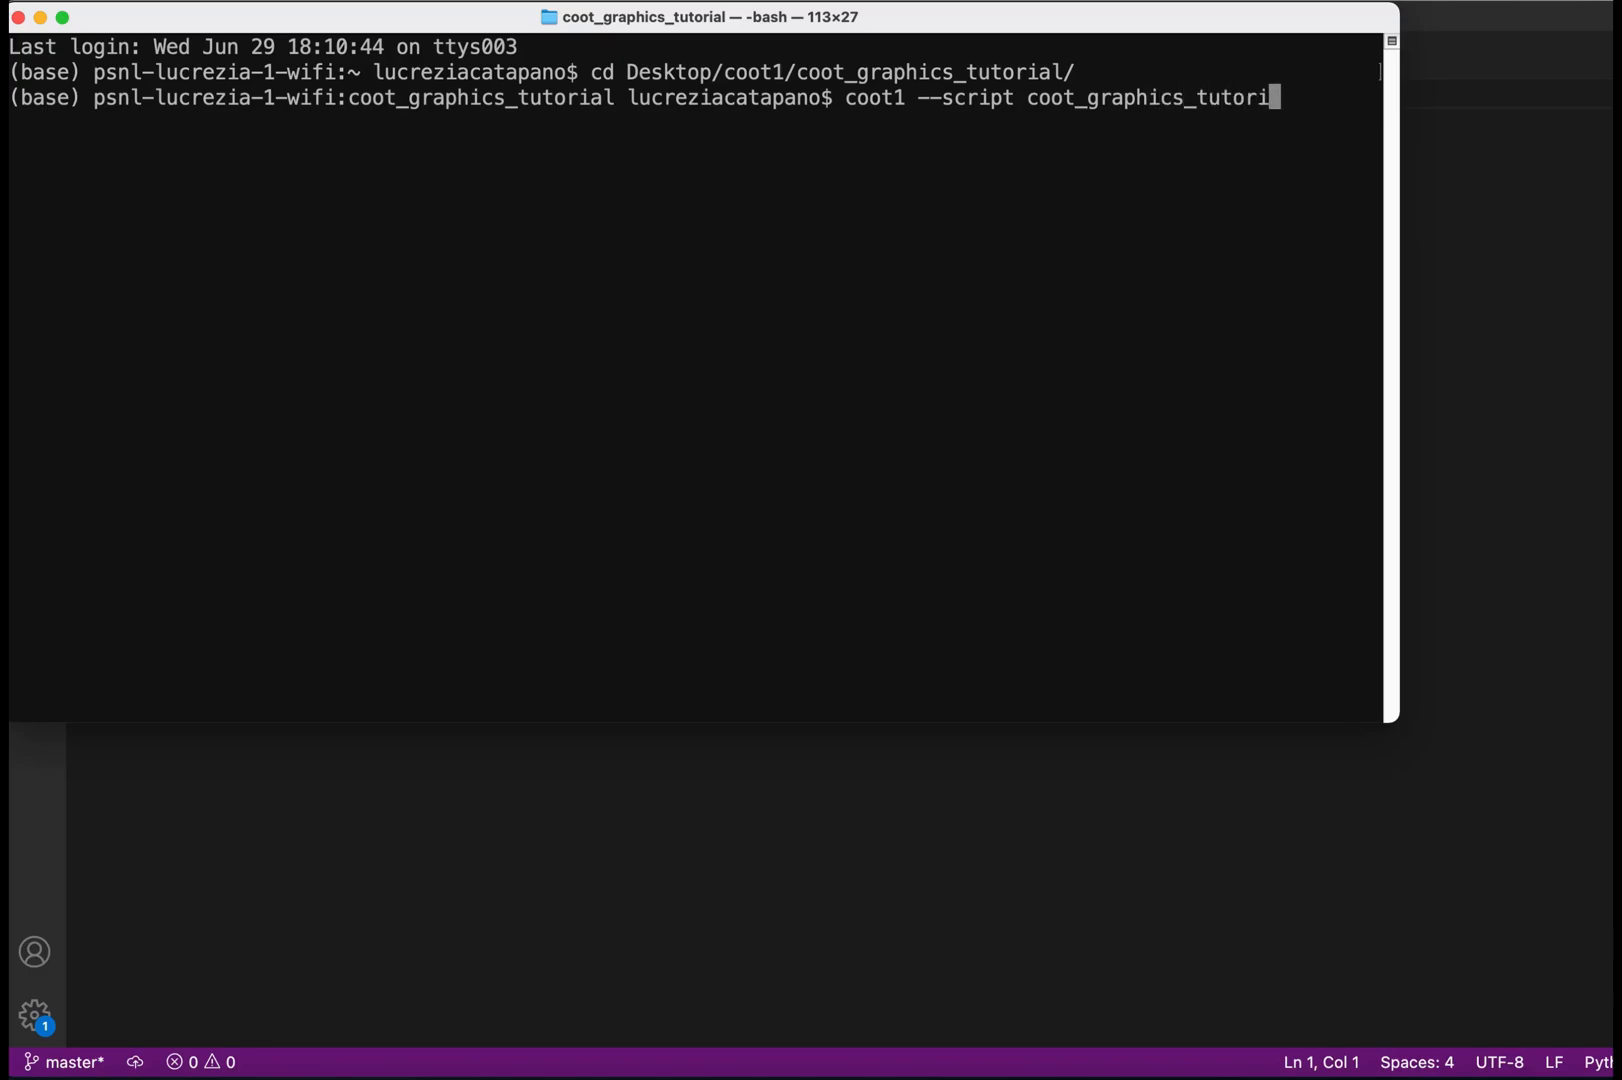
key(Return)
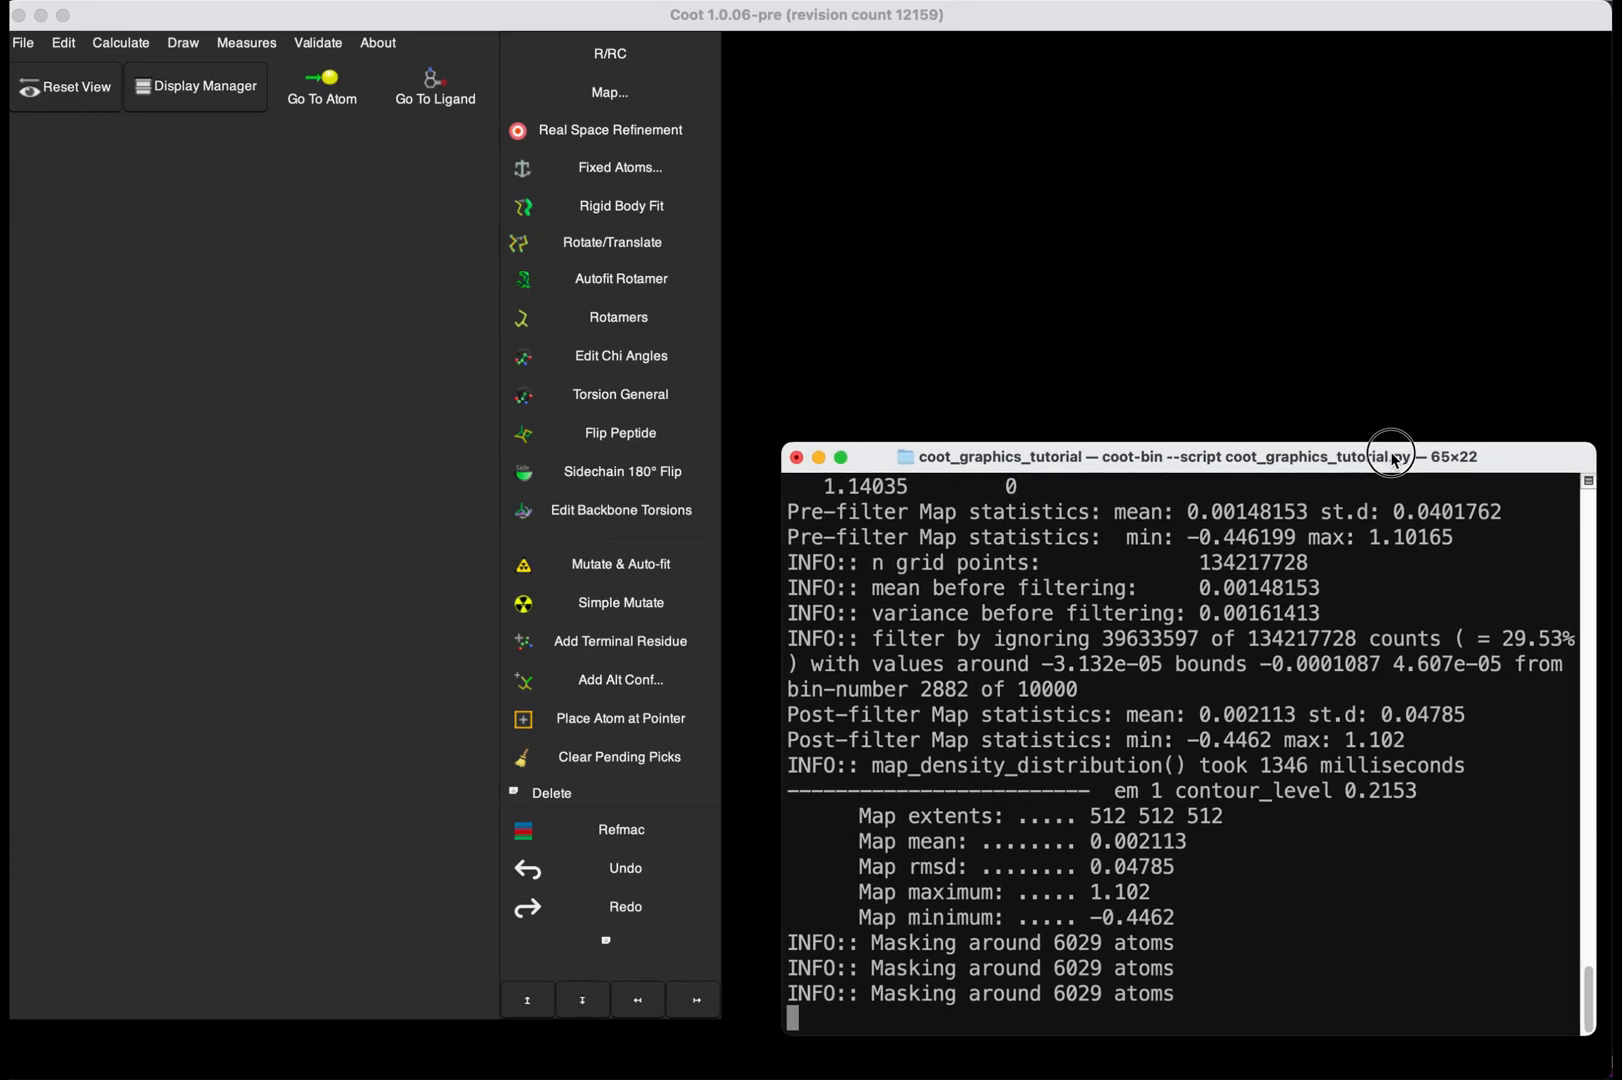
Scroll the terminal log while Coot loads the model and renders the coloured surface maps.
scroll(down, 3)
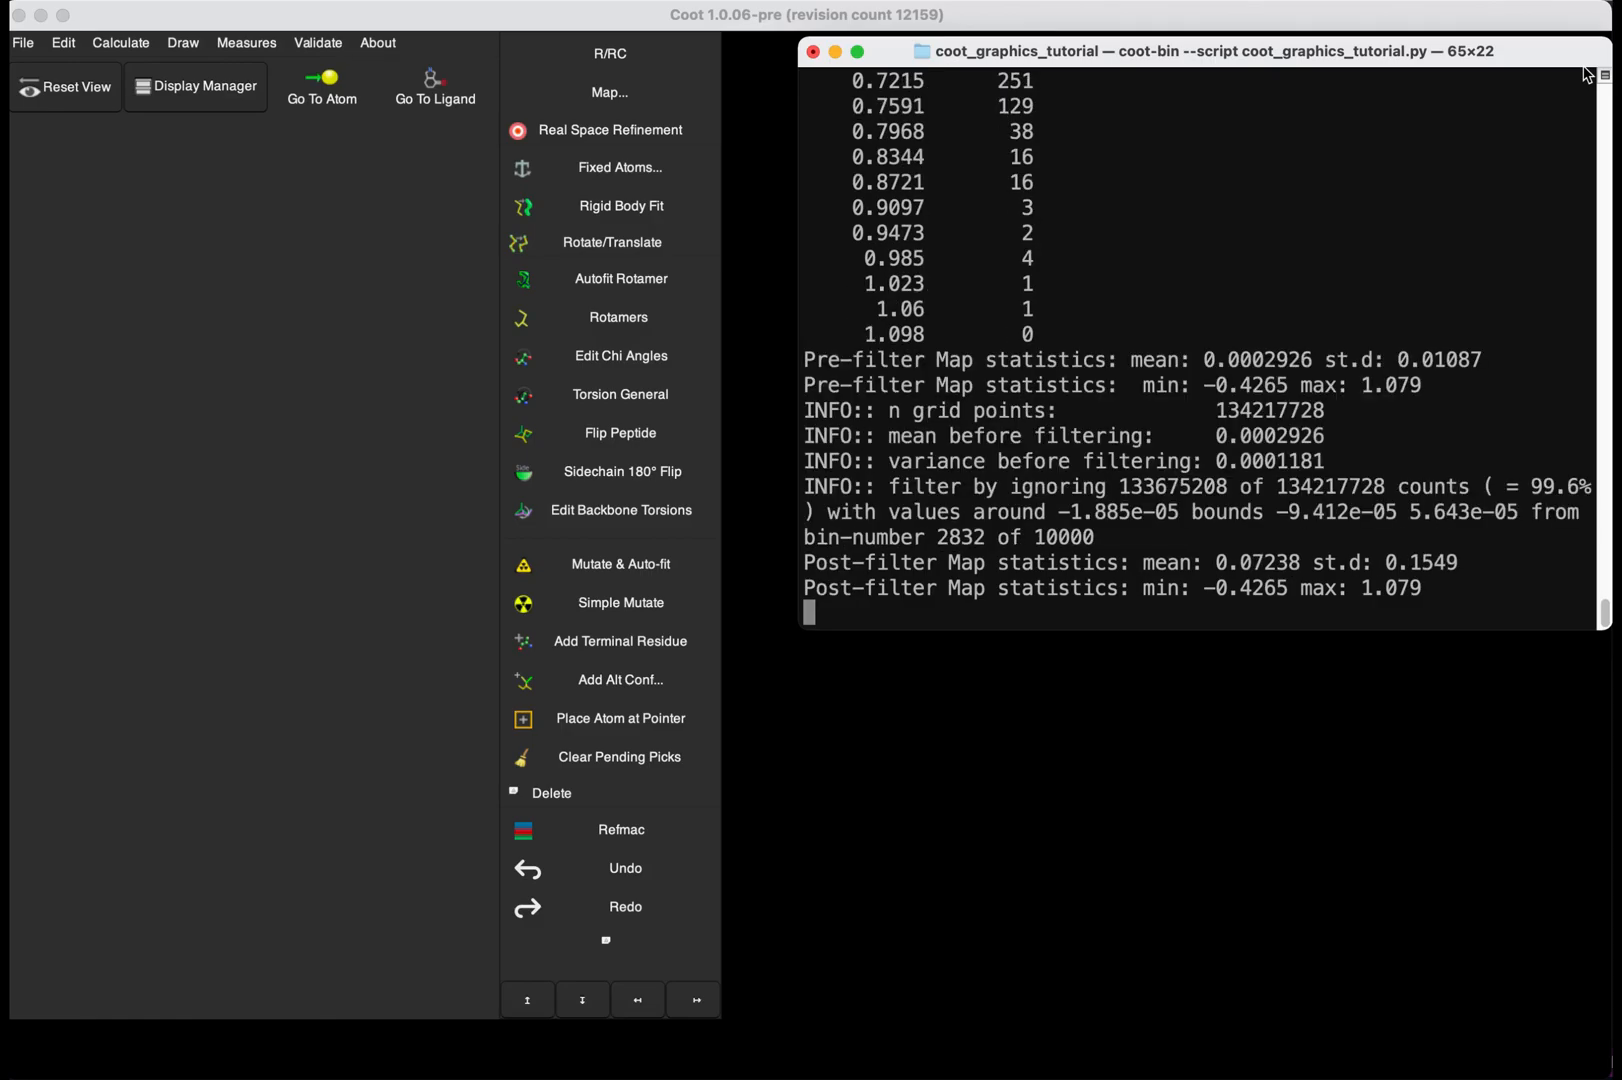
scroll(up, 3)
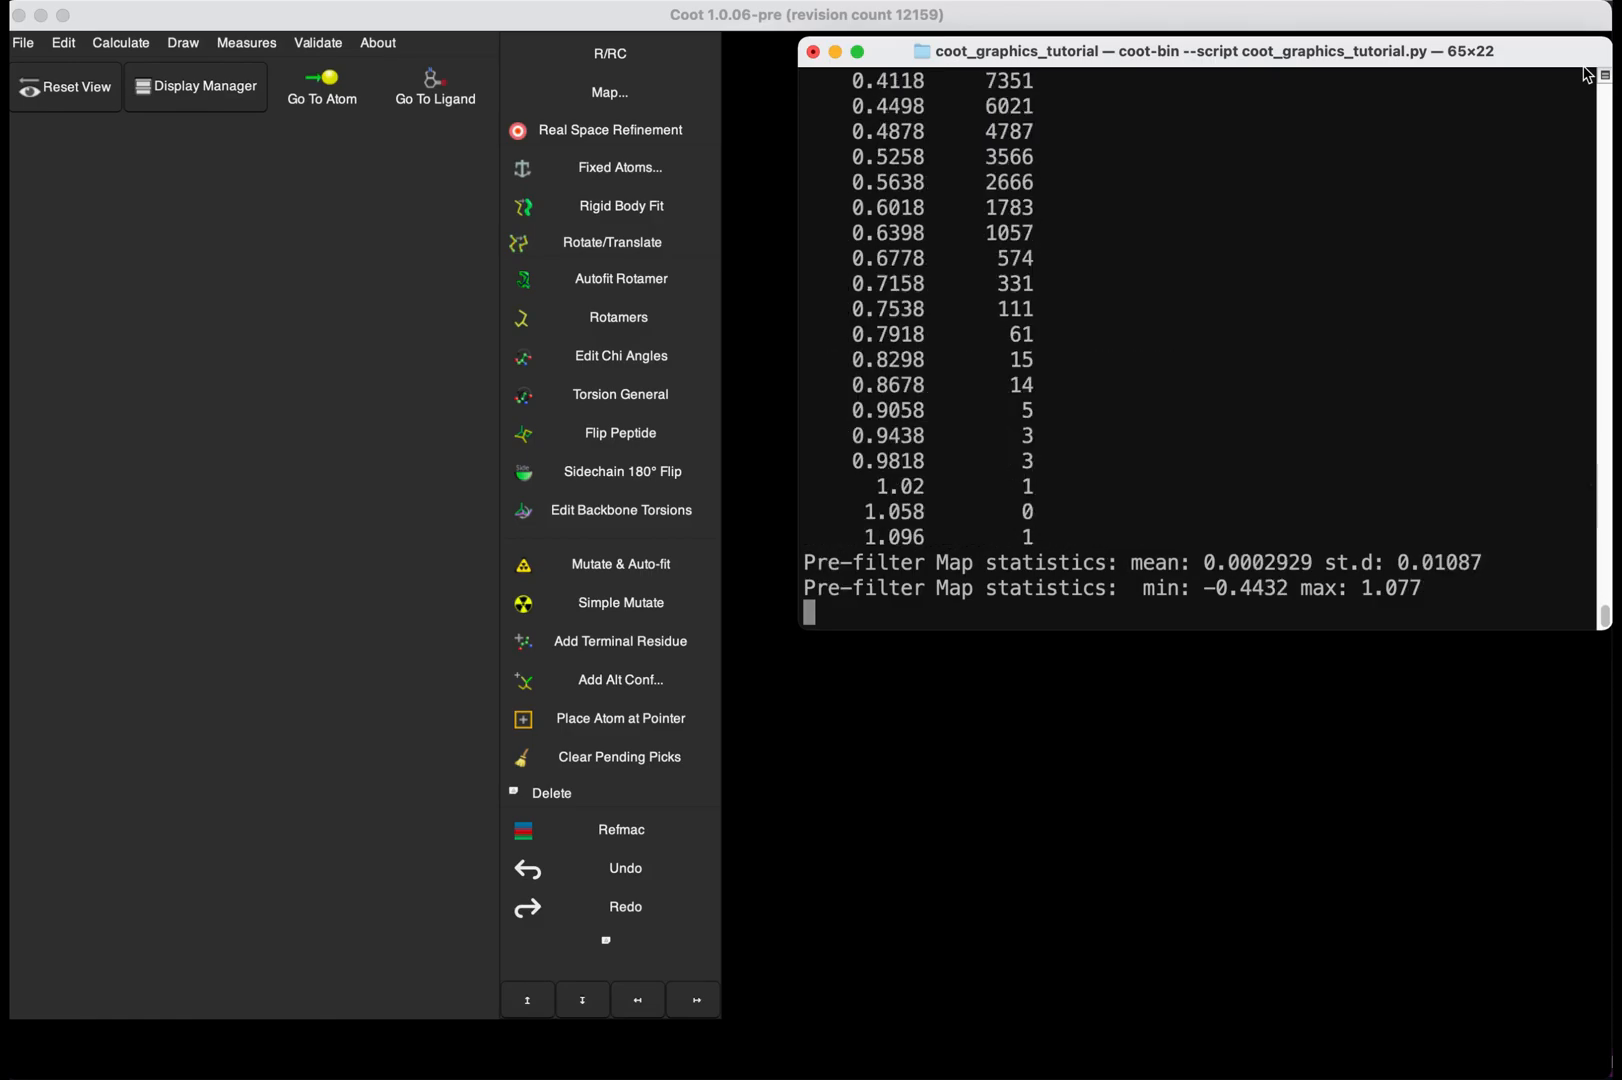
scroll(down, 3)
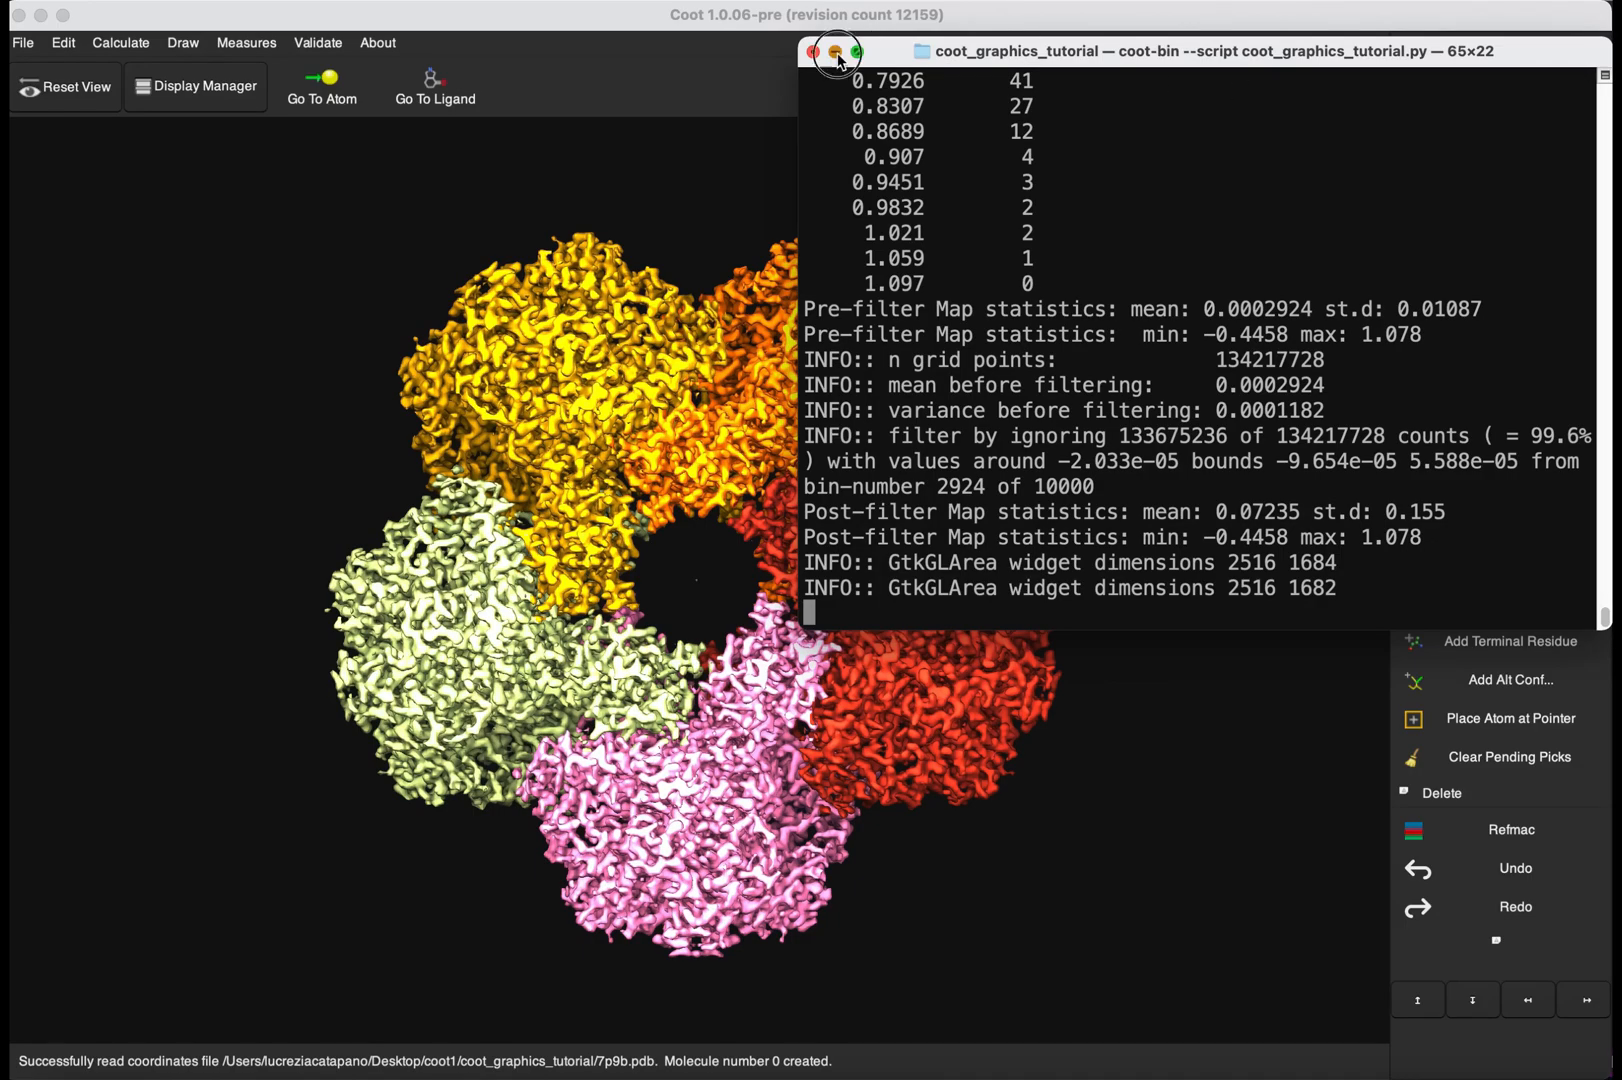
Bring Coot forward and browse the Calculate and Edit menus without running anything.
click(814, 52)
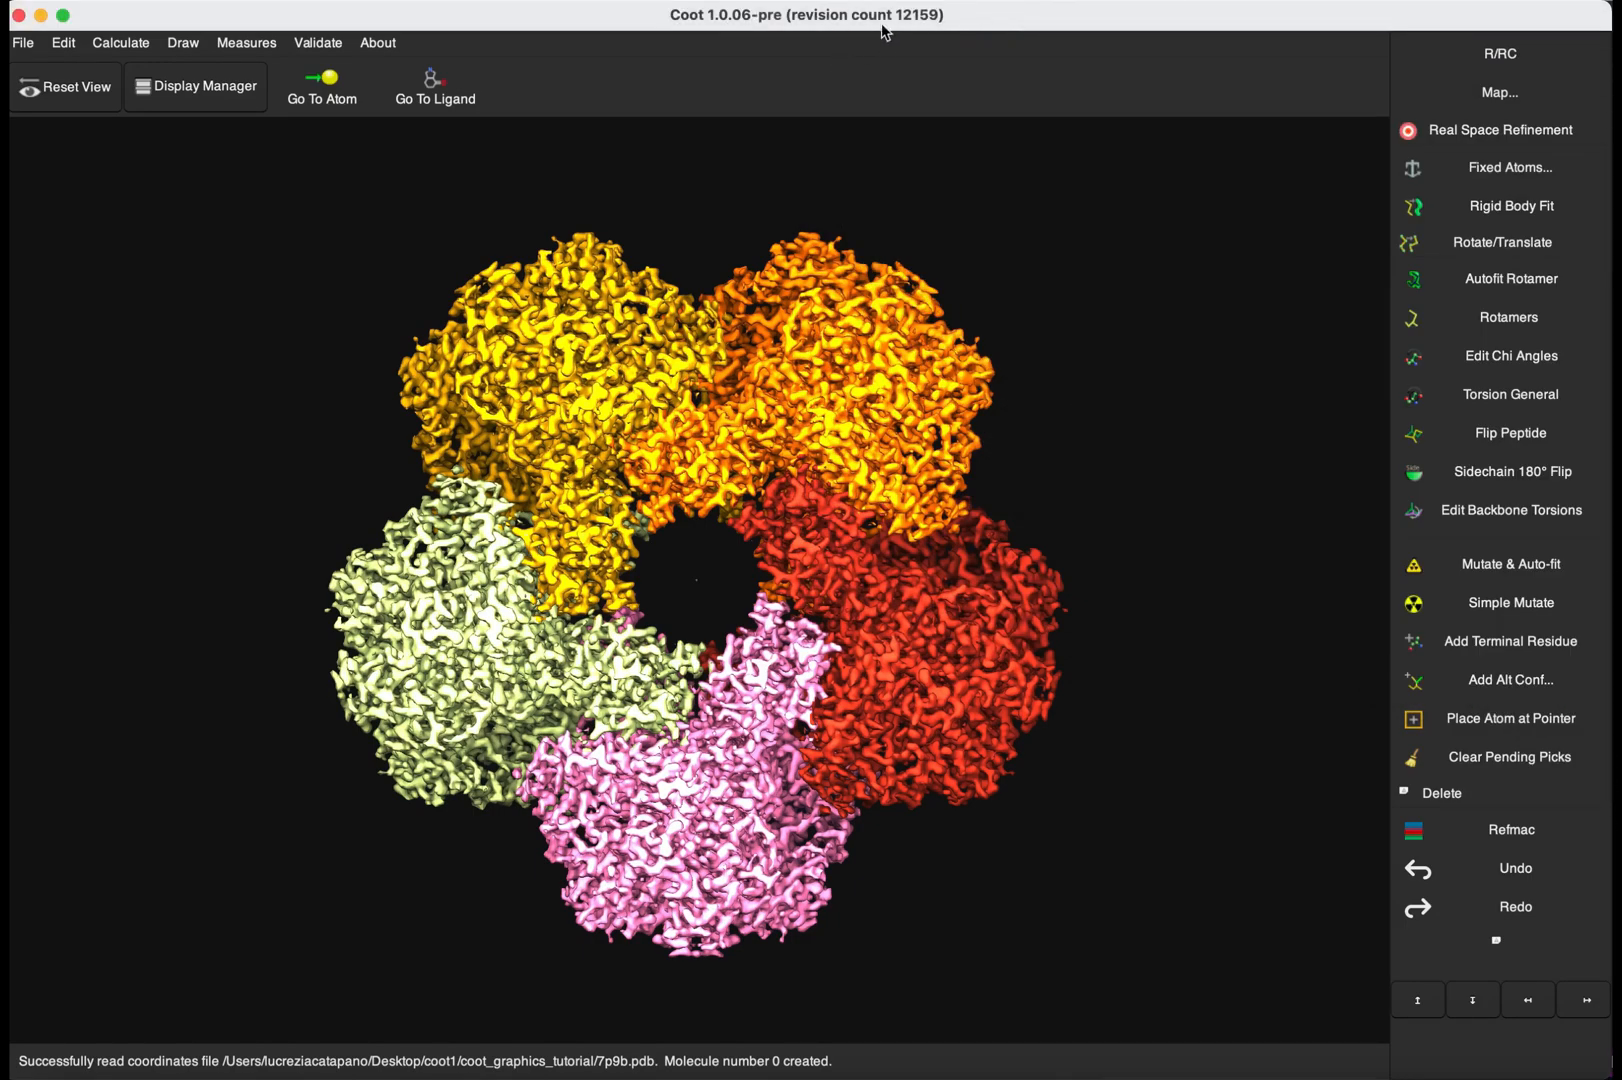
mouse_move(1092, 994)
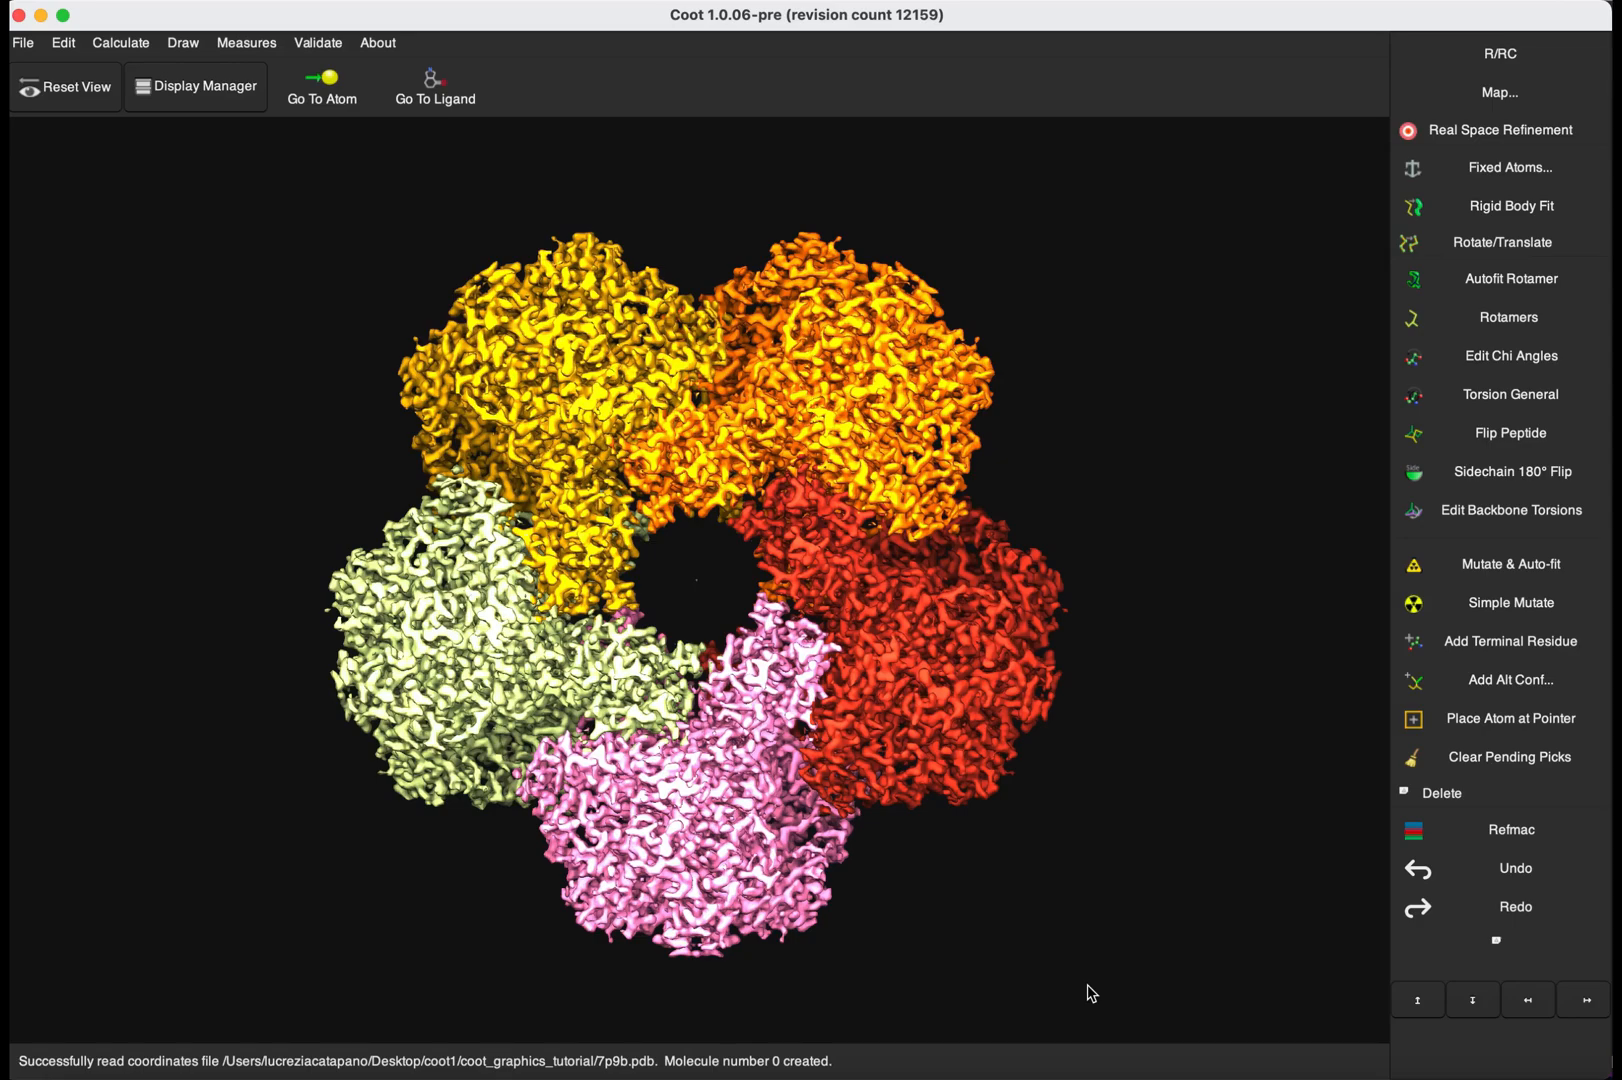
mouse_move(998, 934)
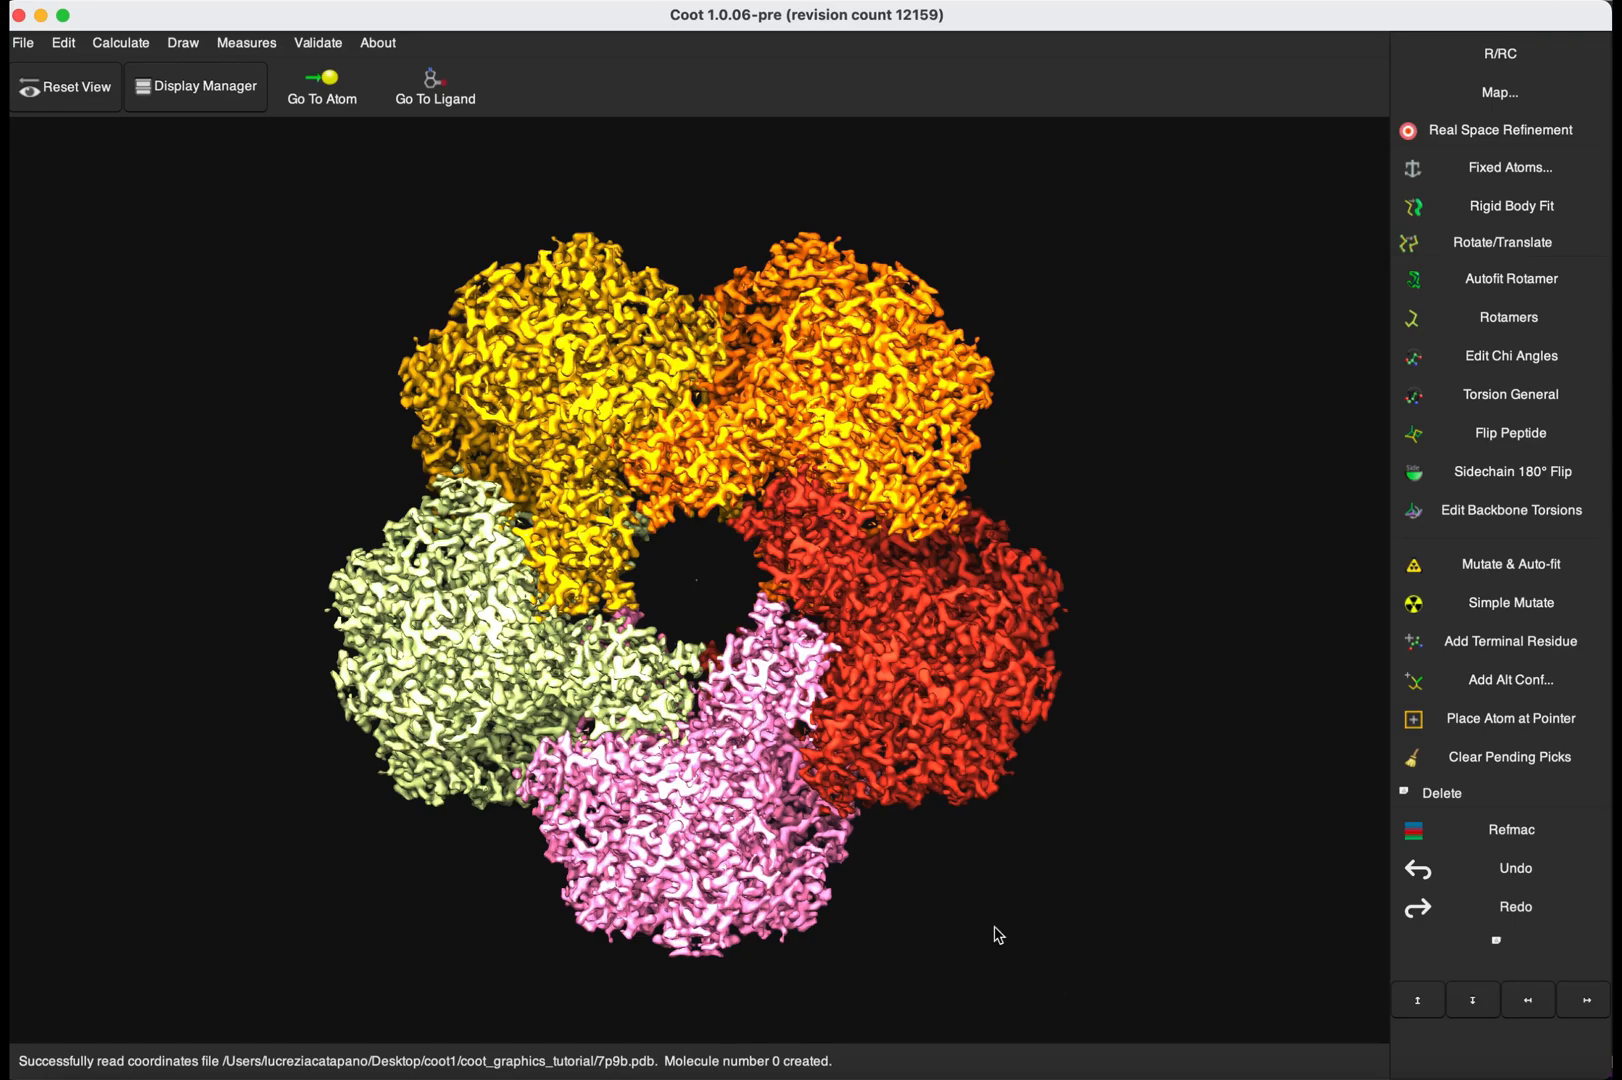
mouse_move(26, 50)
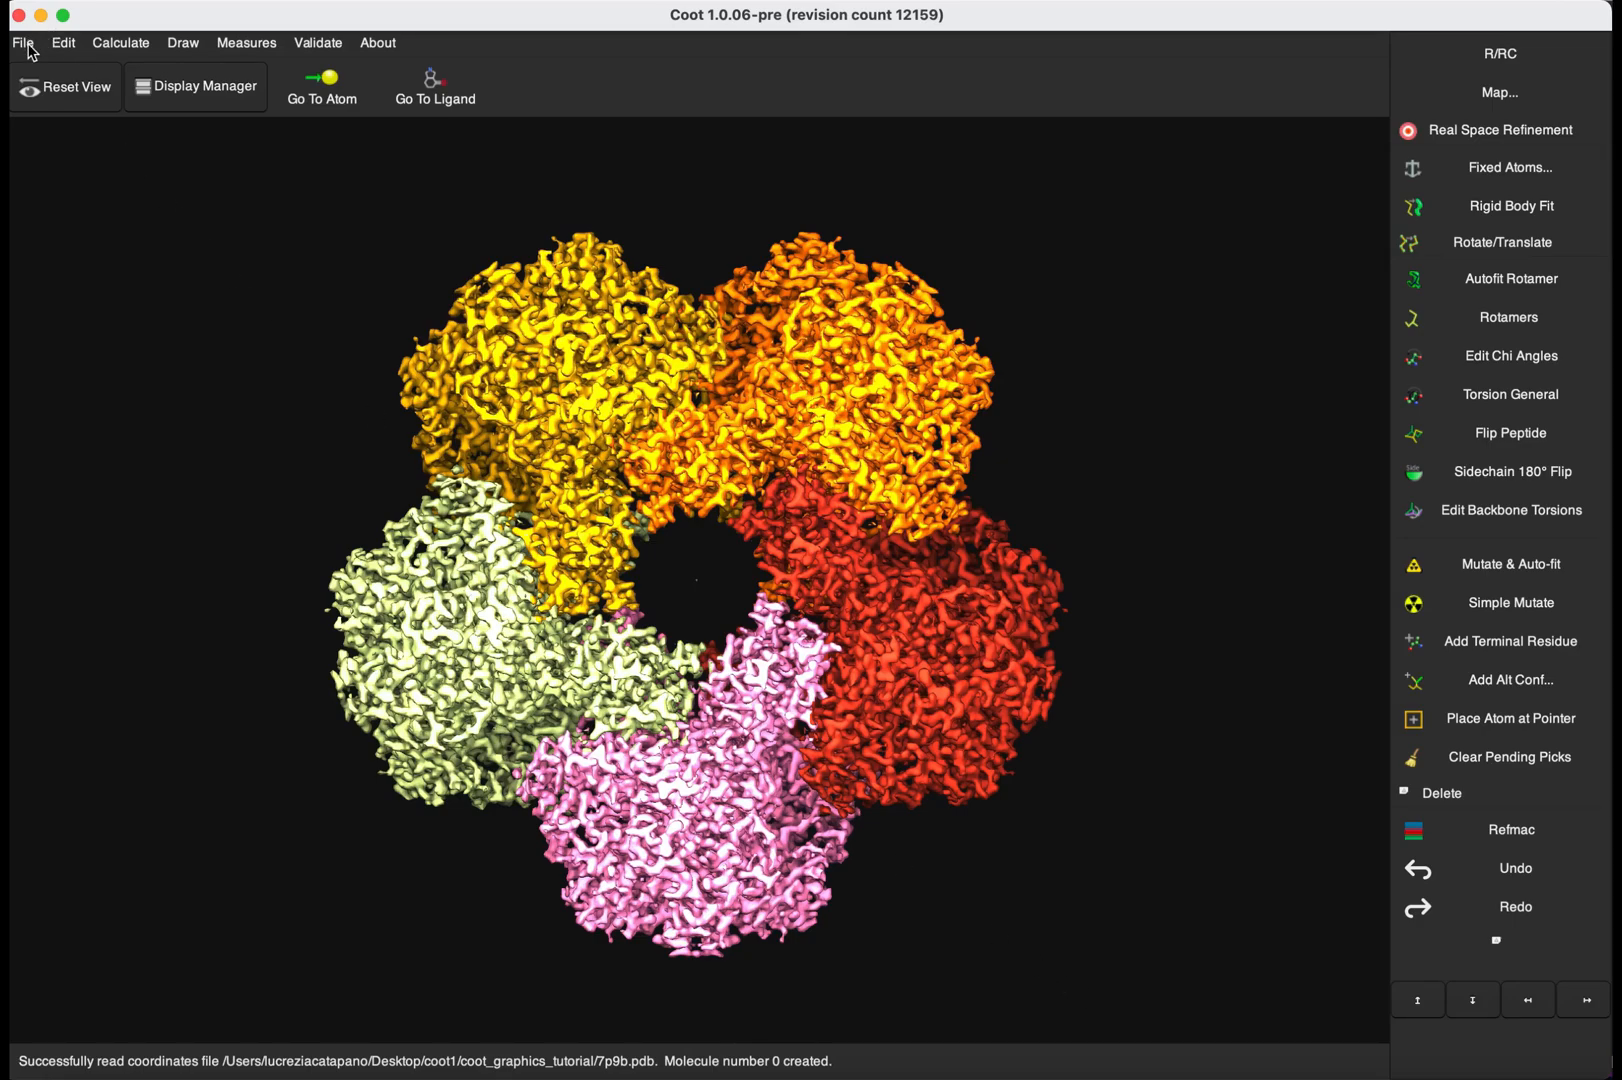
click(120, 42)
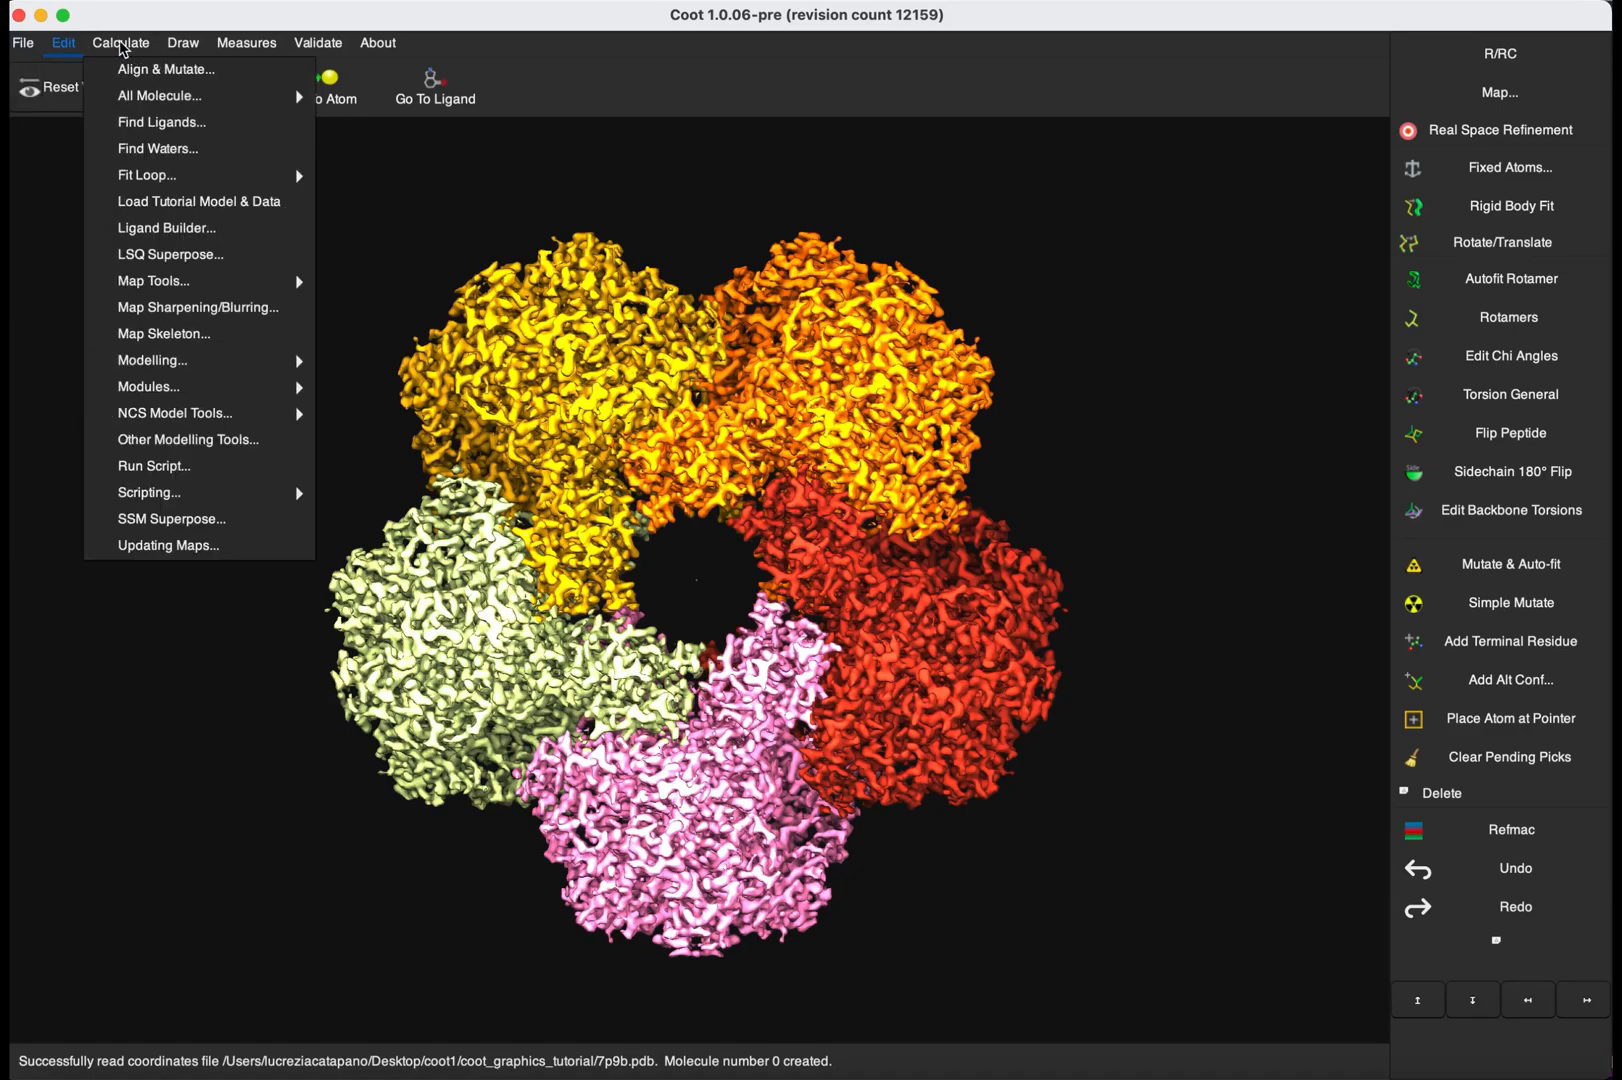
mouse_move(154, 466)
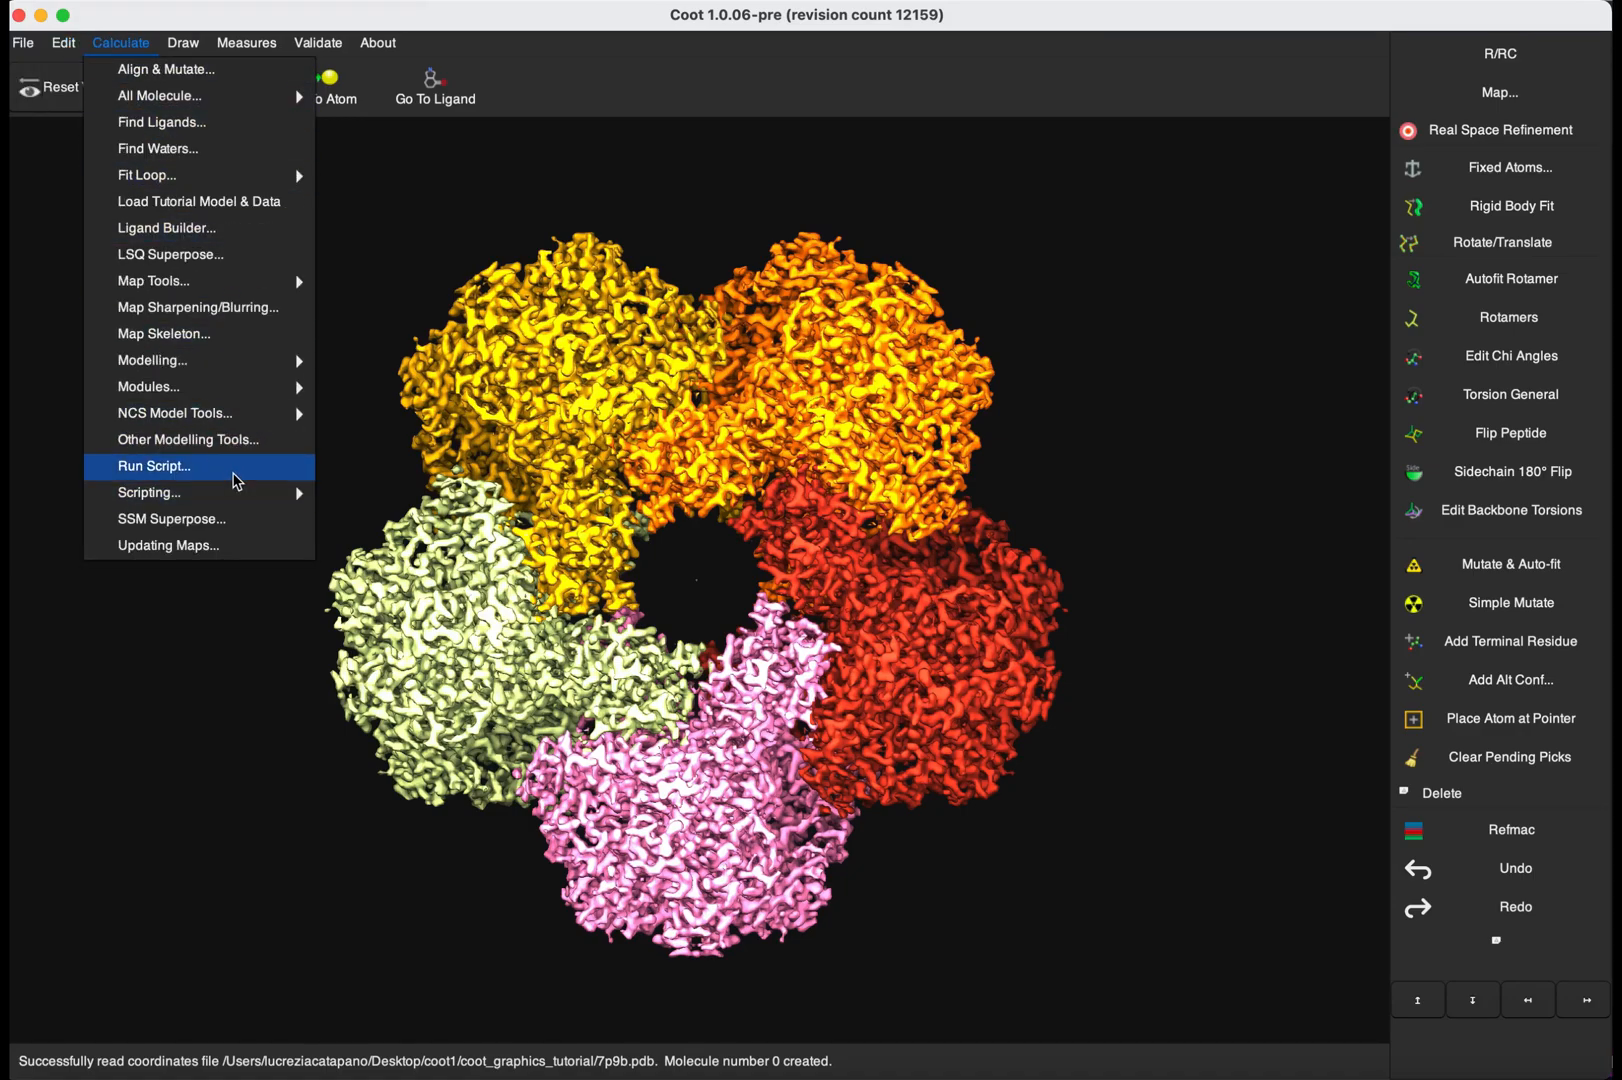
click(154, 466)
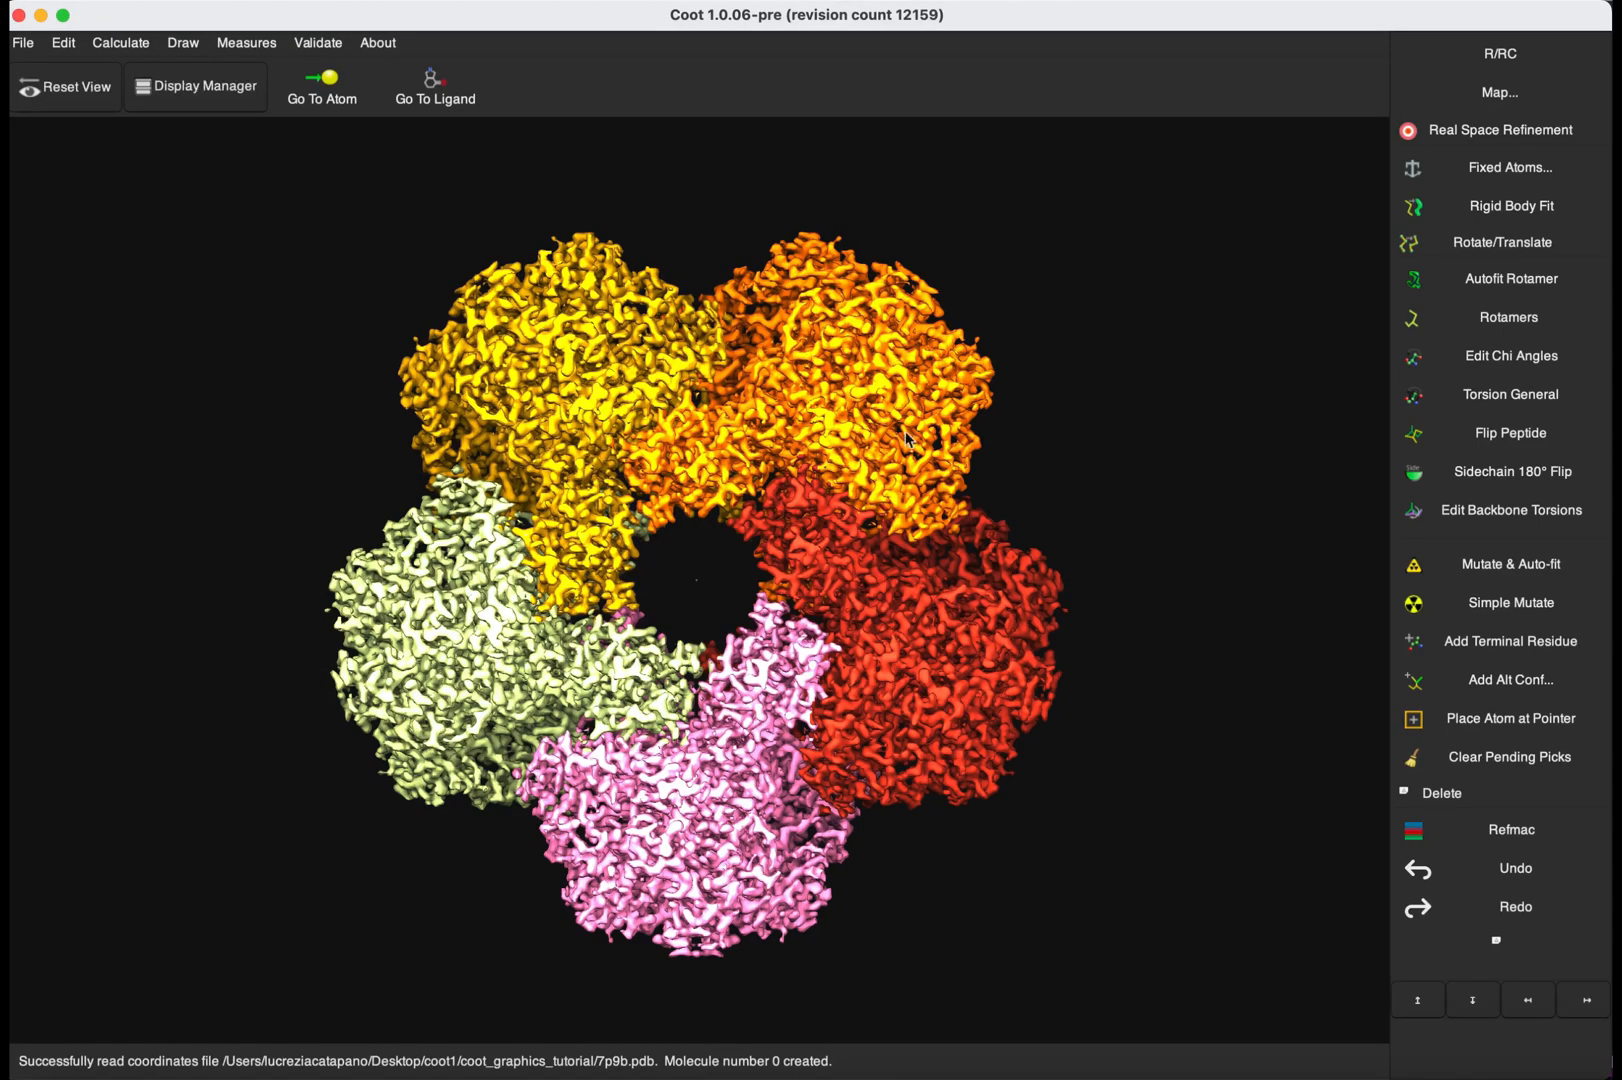
mouse_move(92, 58)
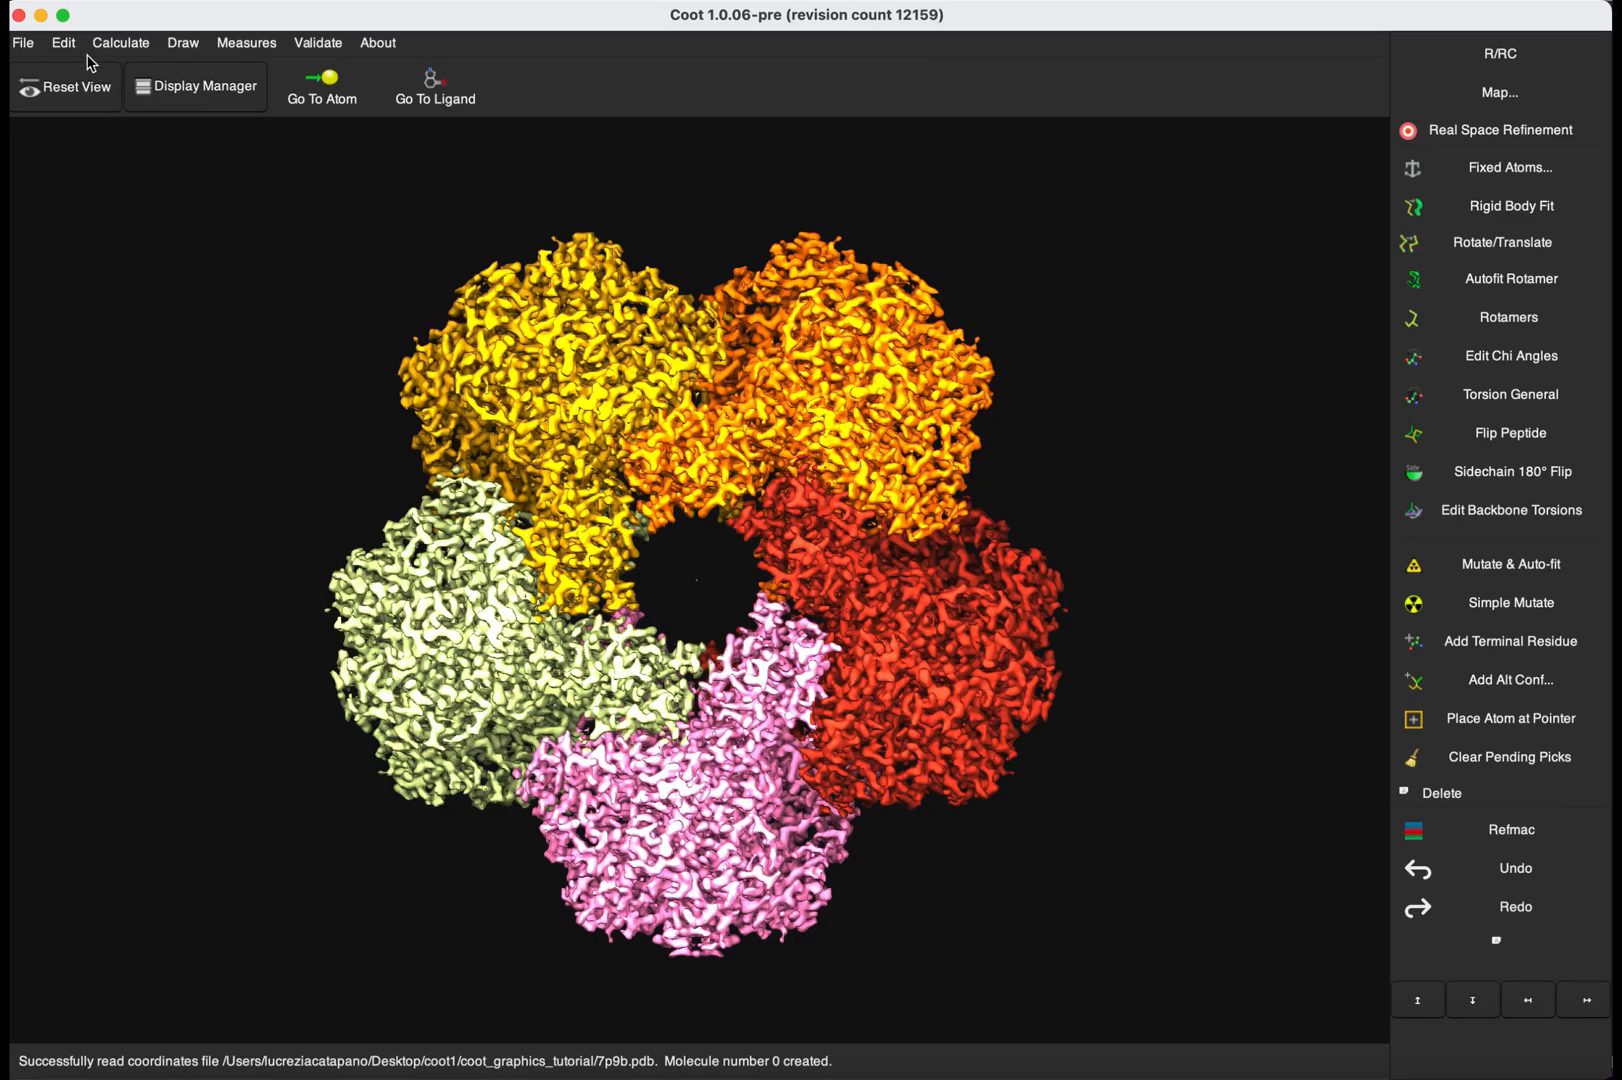
click(64, 42)
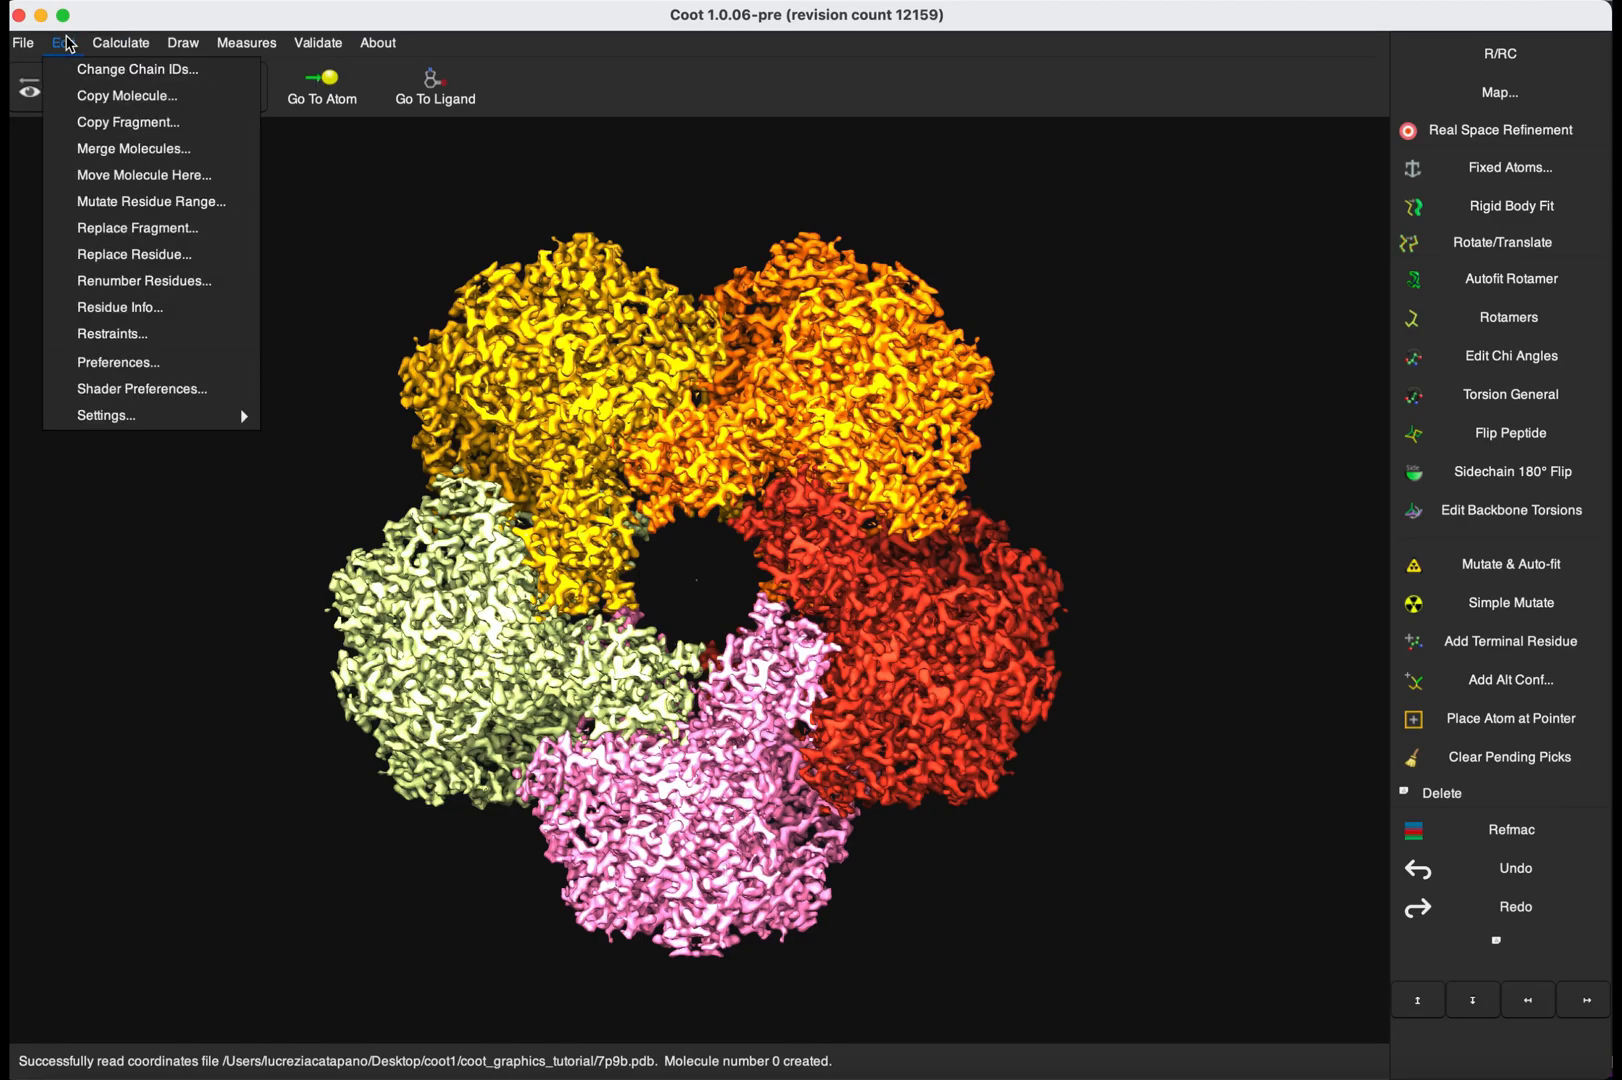
Run Background_colours.py via Calculate > Run Script, adding the Background menu.
click(120, 42)
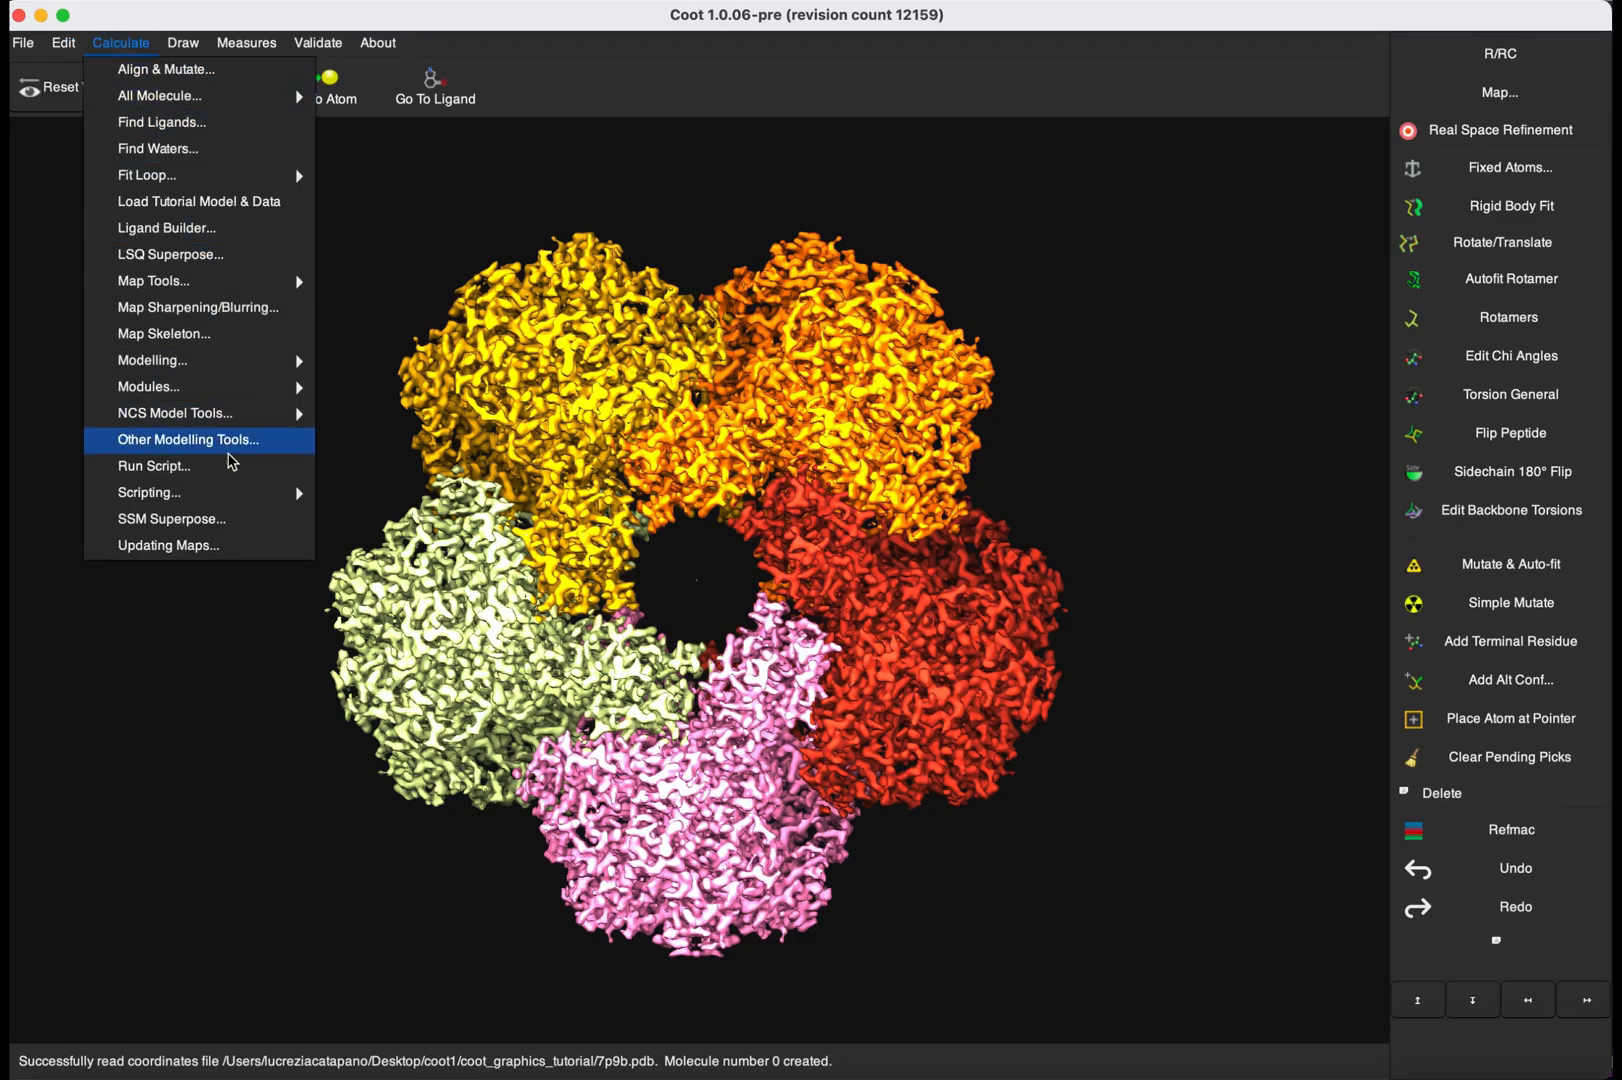
click(154, 466)
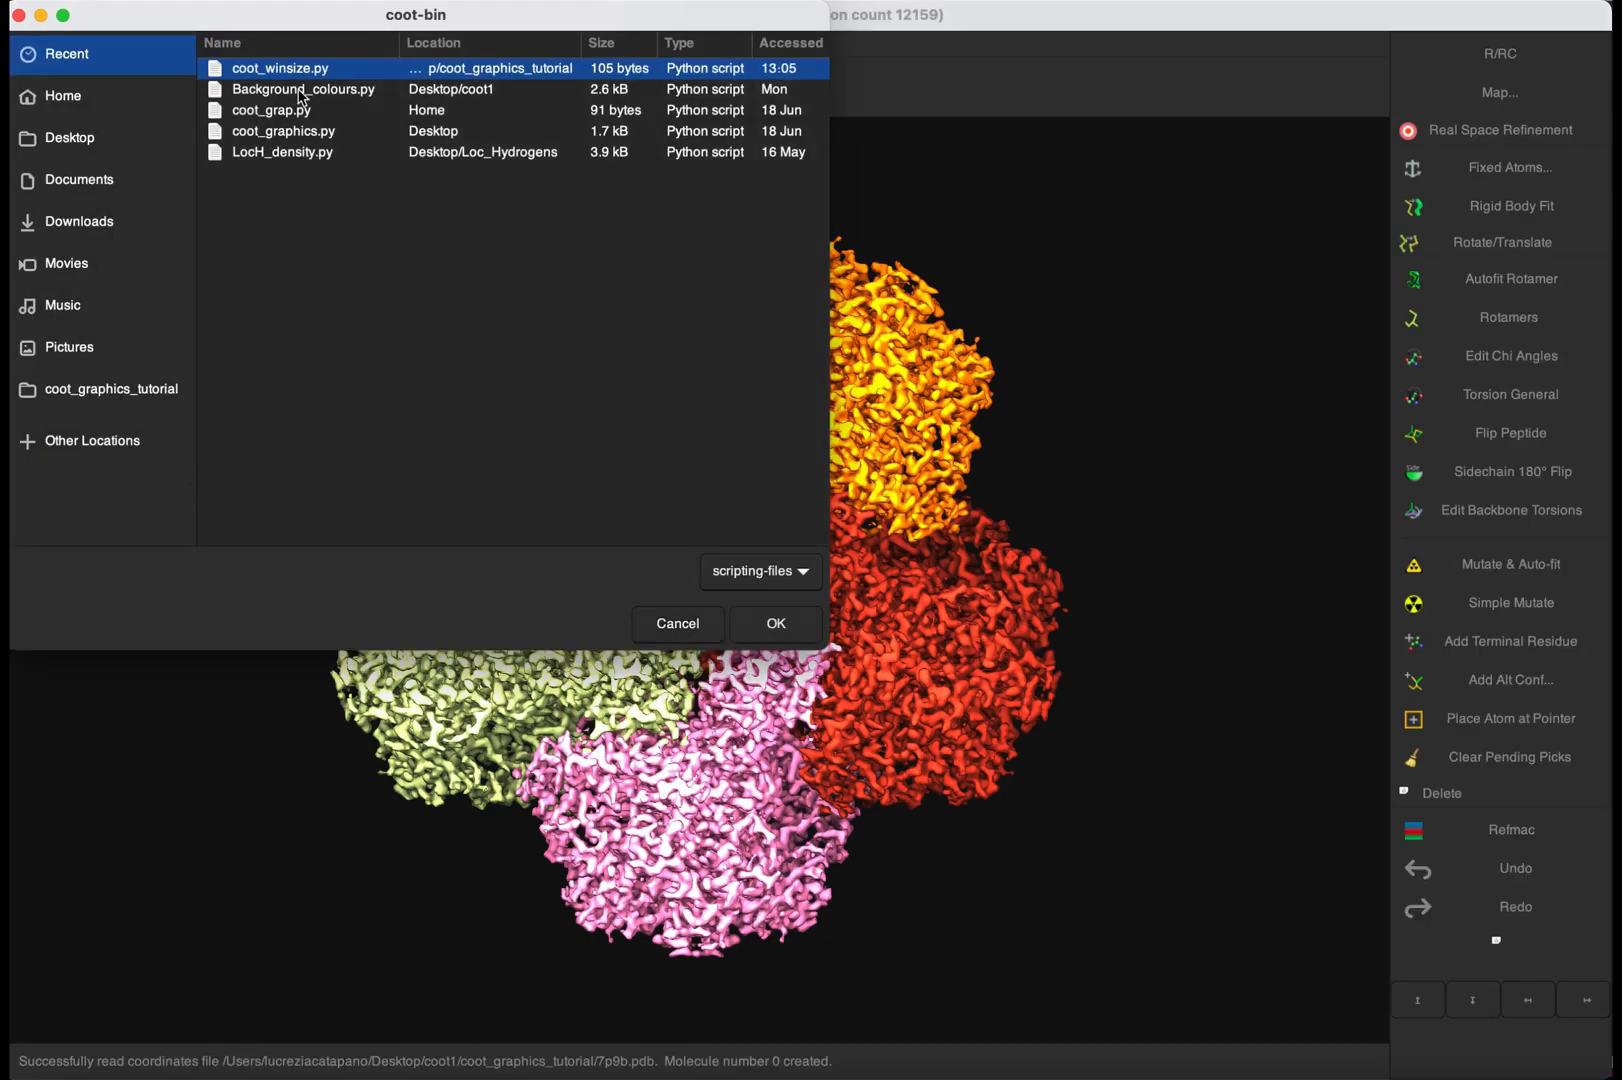
click(304, 88)
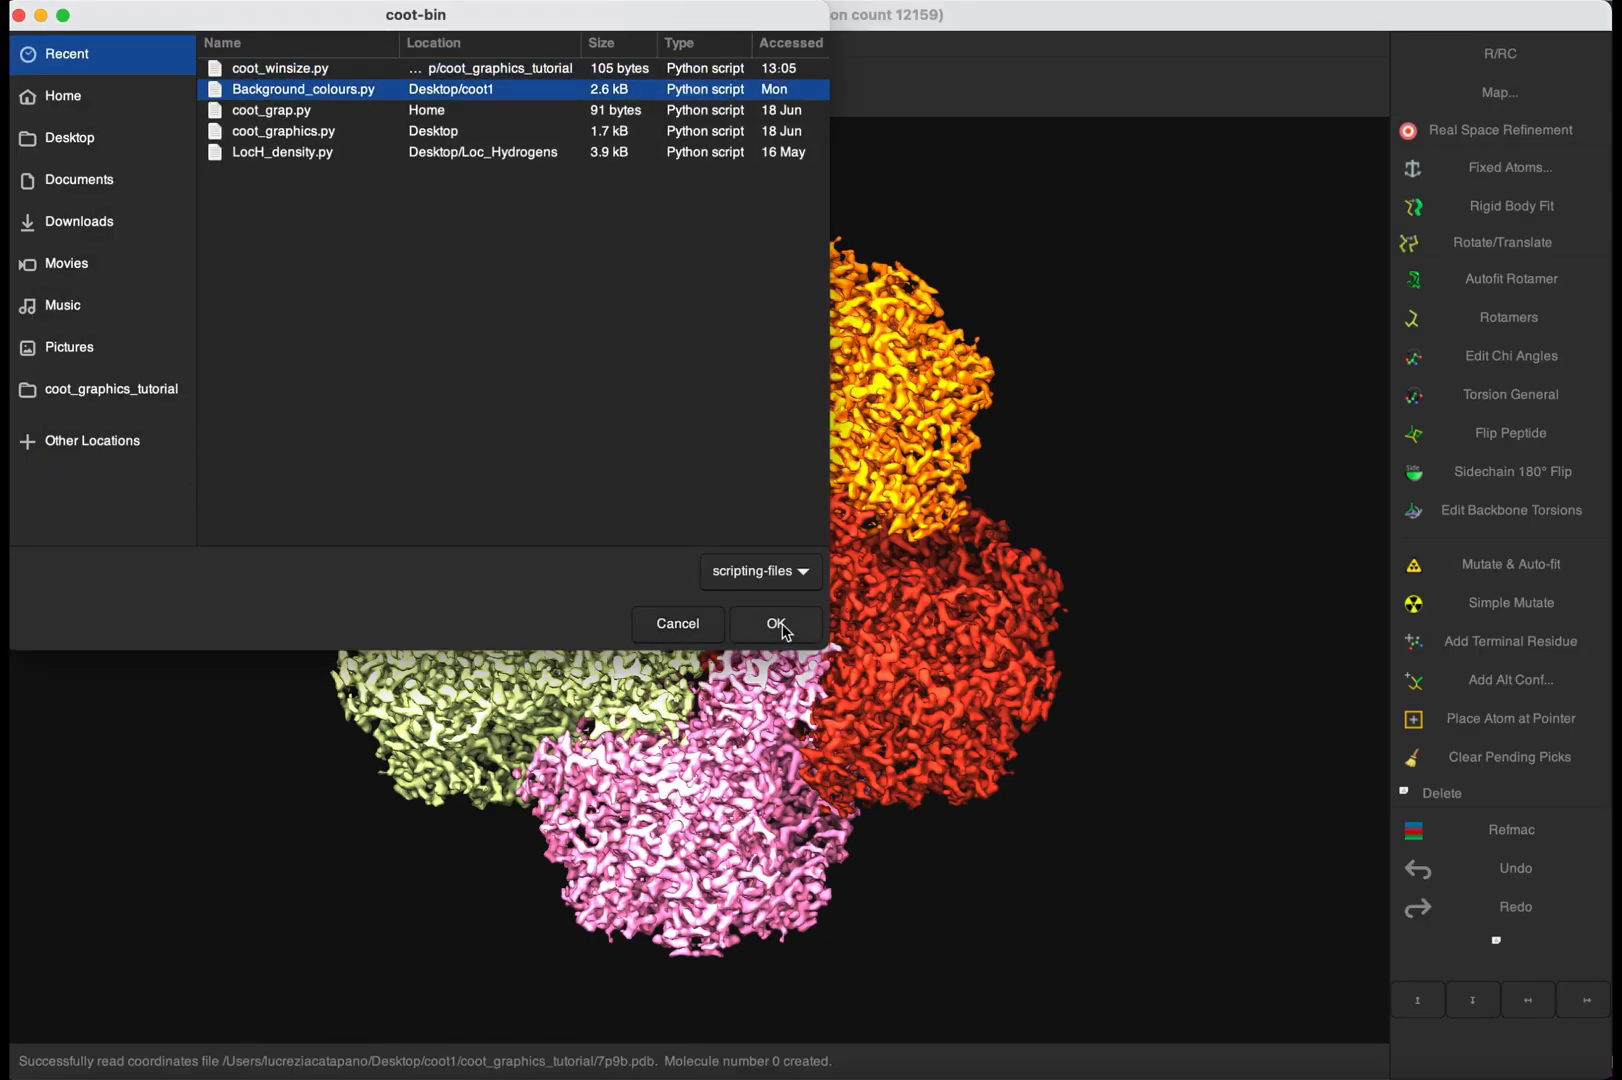
click(776, 622)
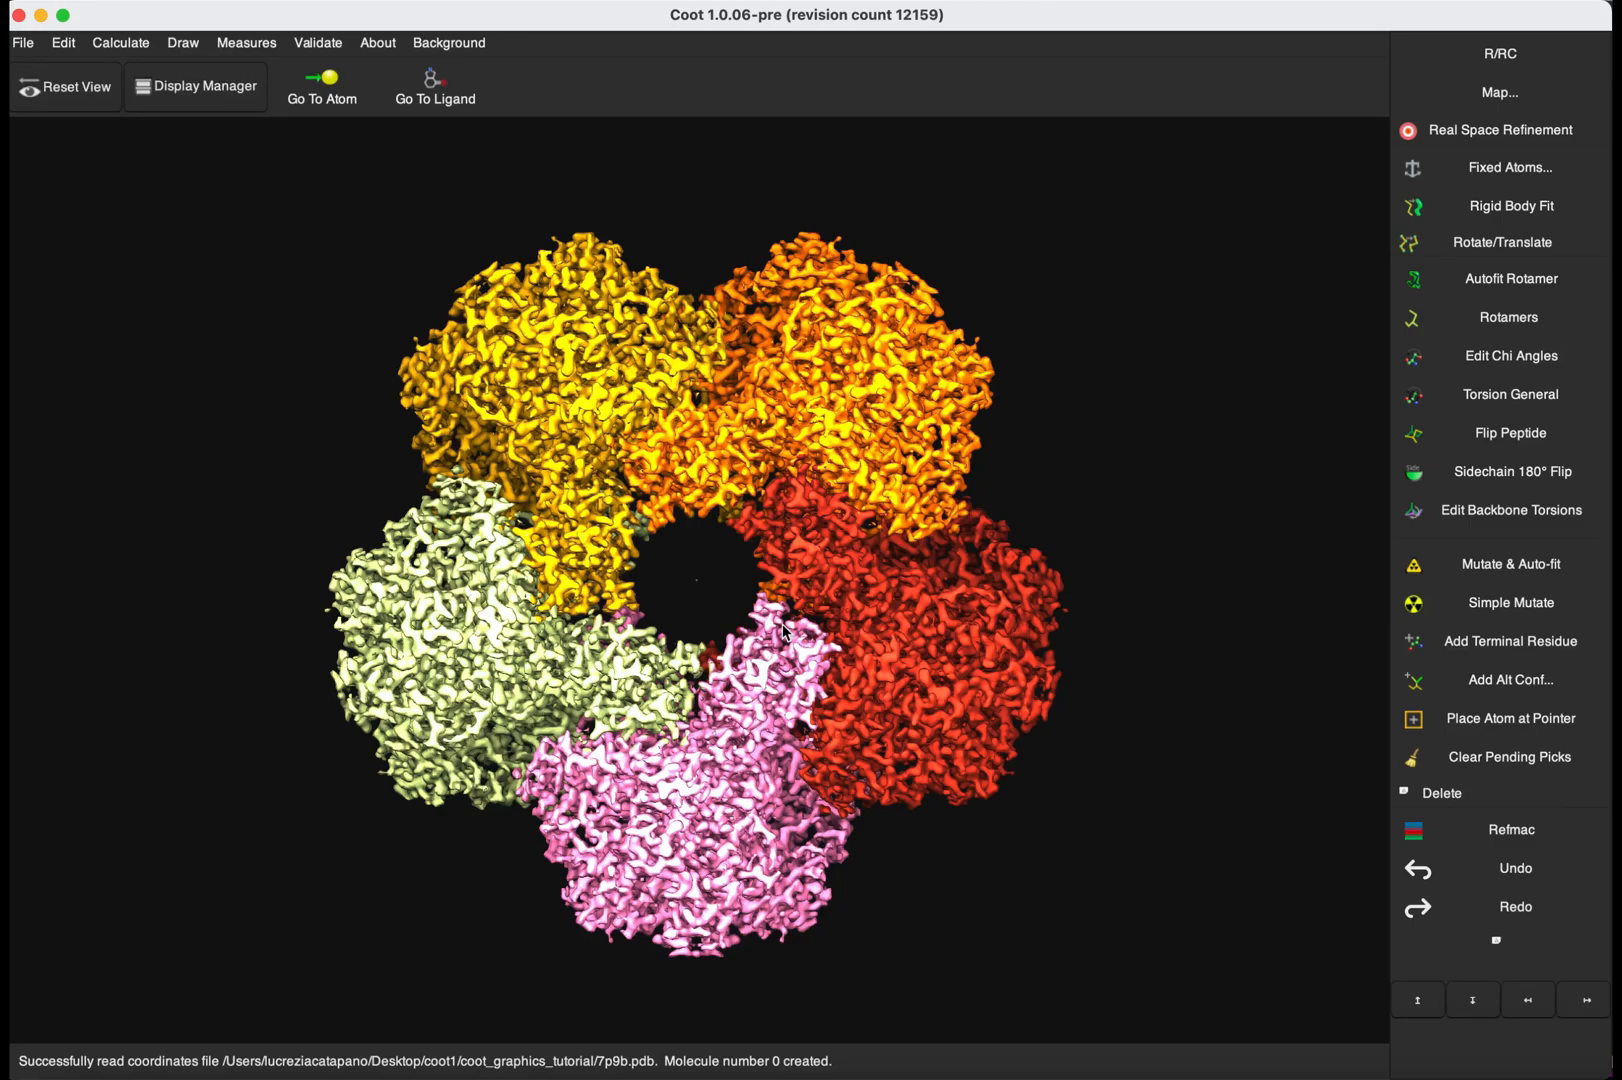
mouse_move(484, 52)
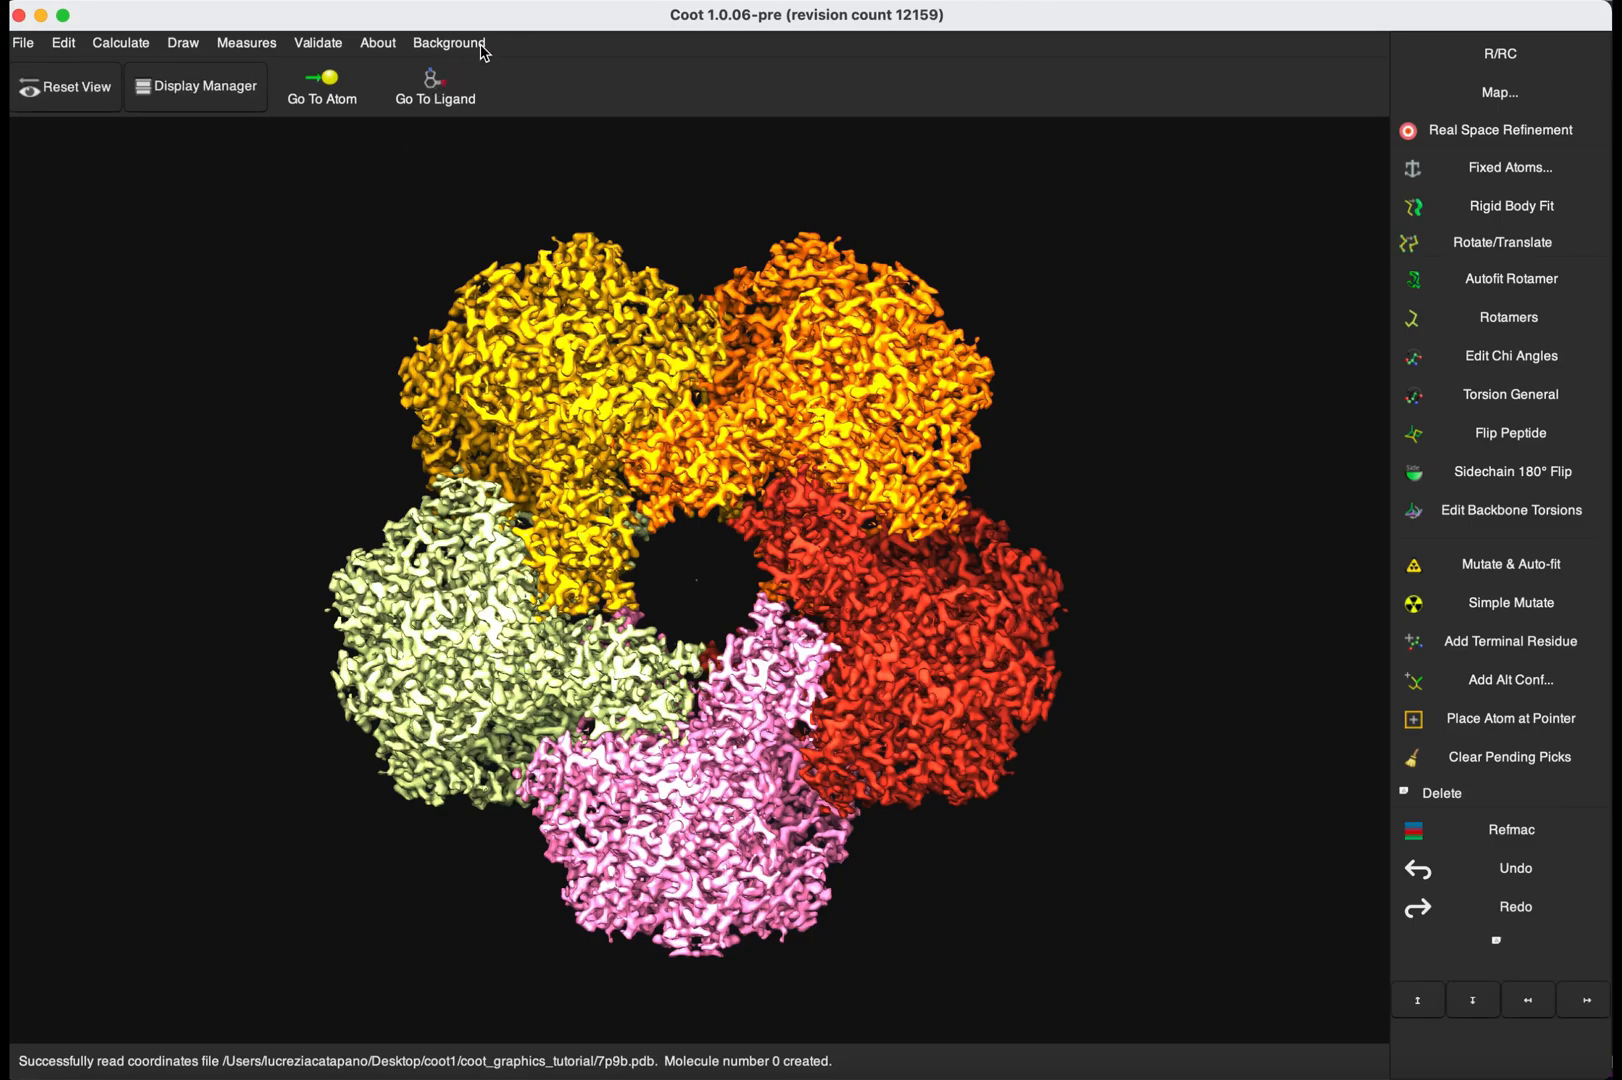
Set the viewport background to Red 0.3, then to teal Aqua 0.4 from the Background menu.
click(448, 42)
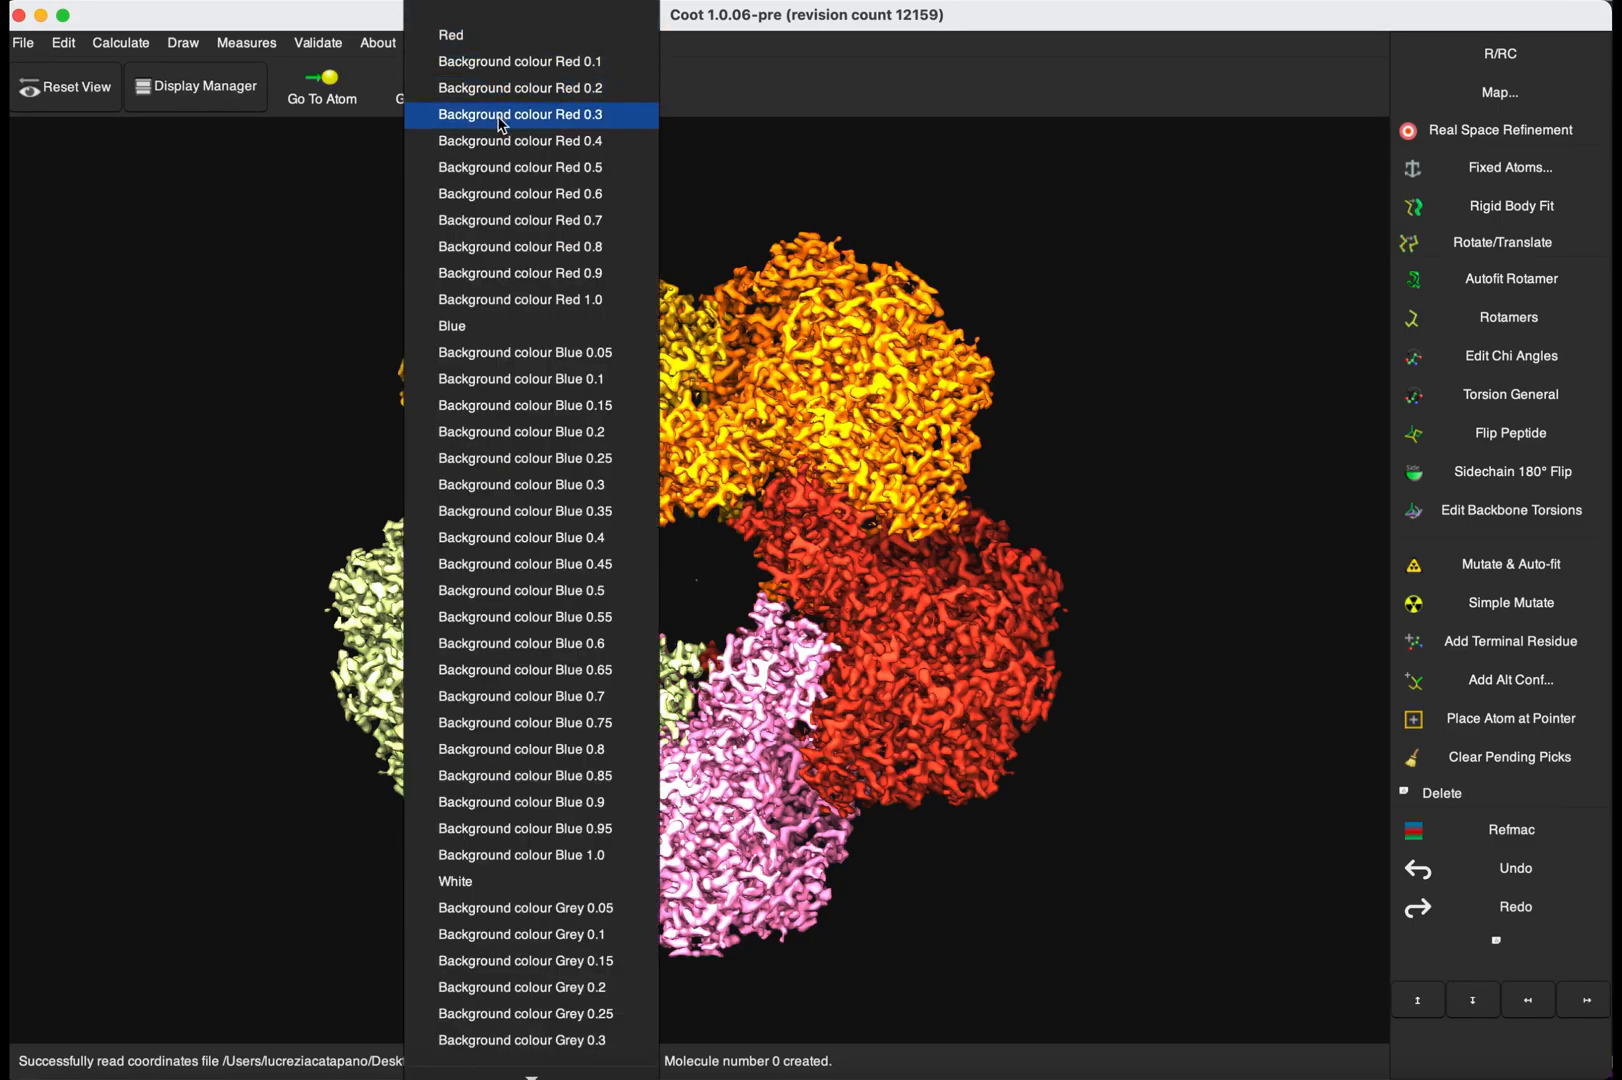
click(520, 114)
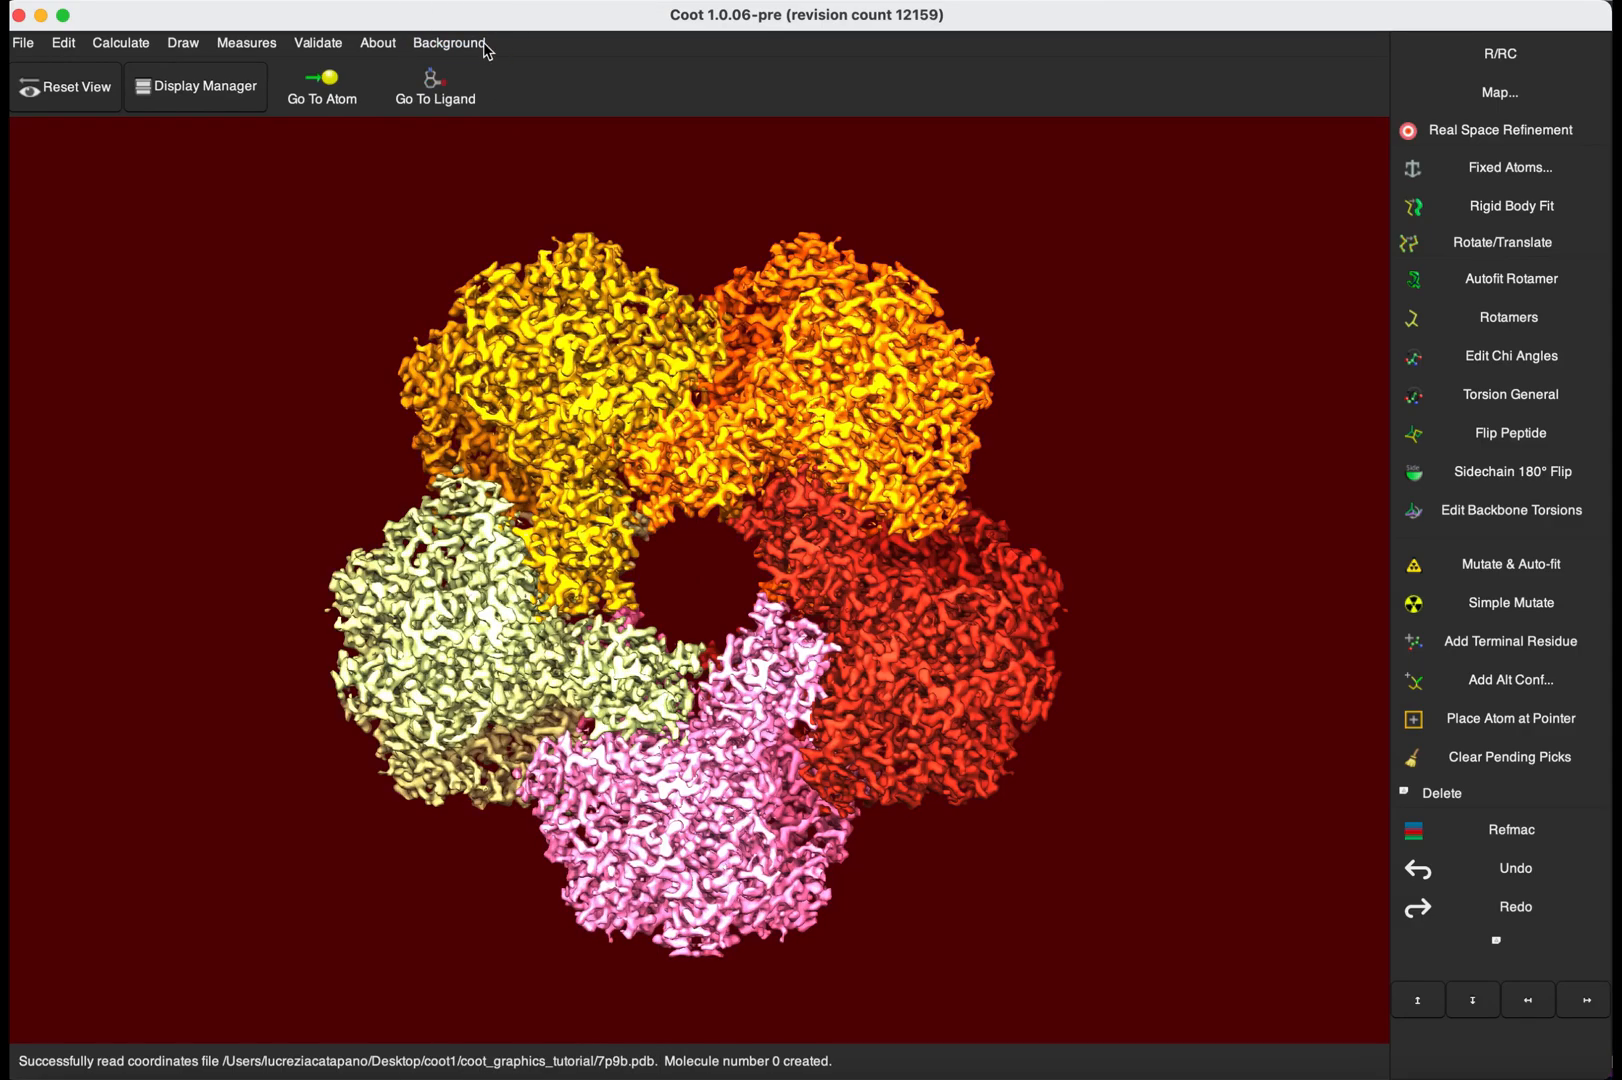
click(448, 42)
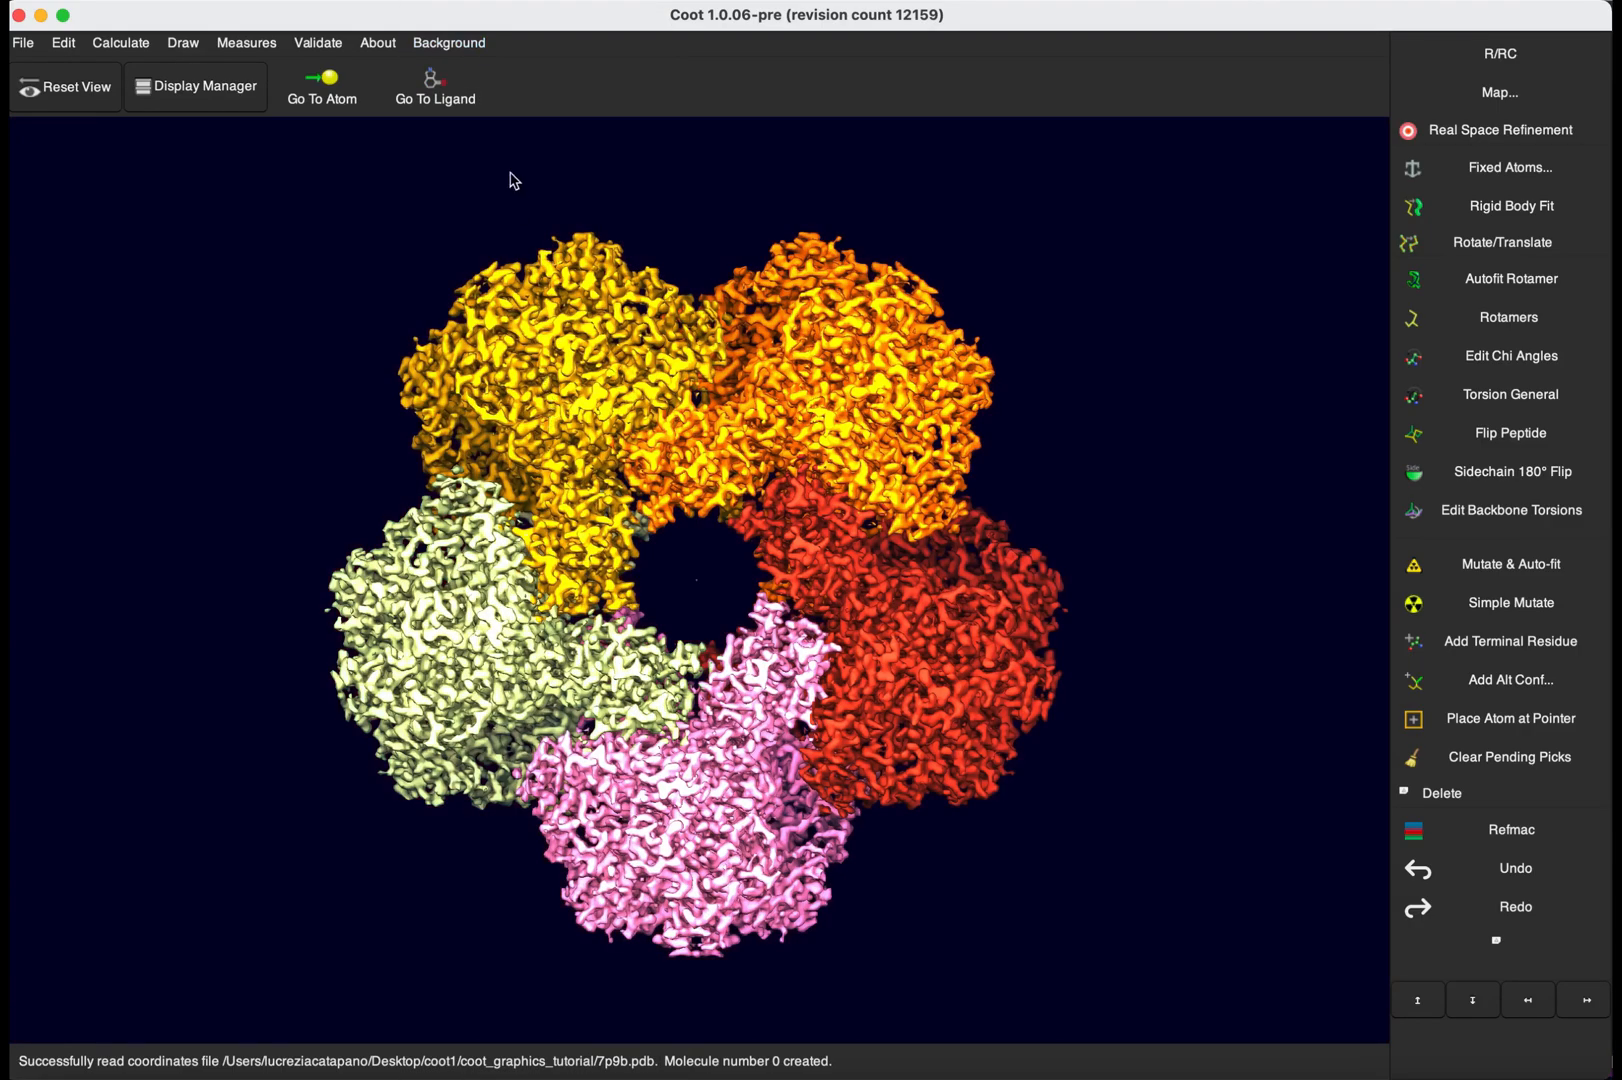
click(448, 42)
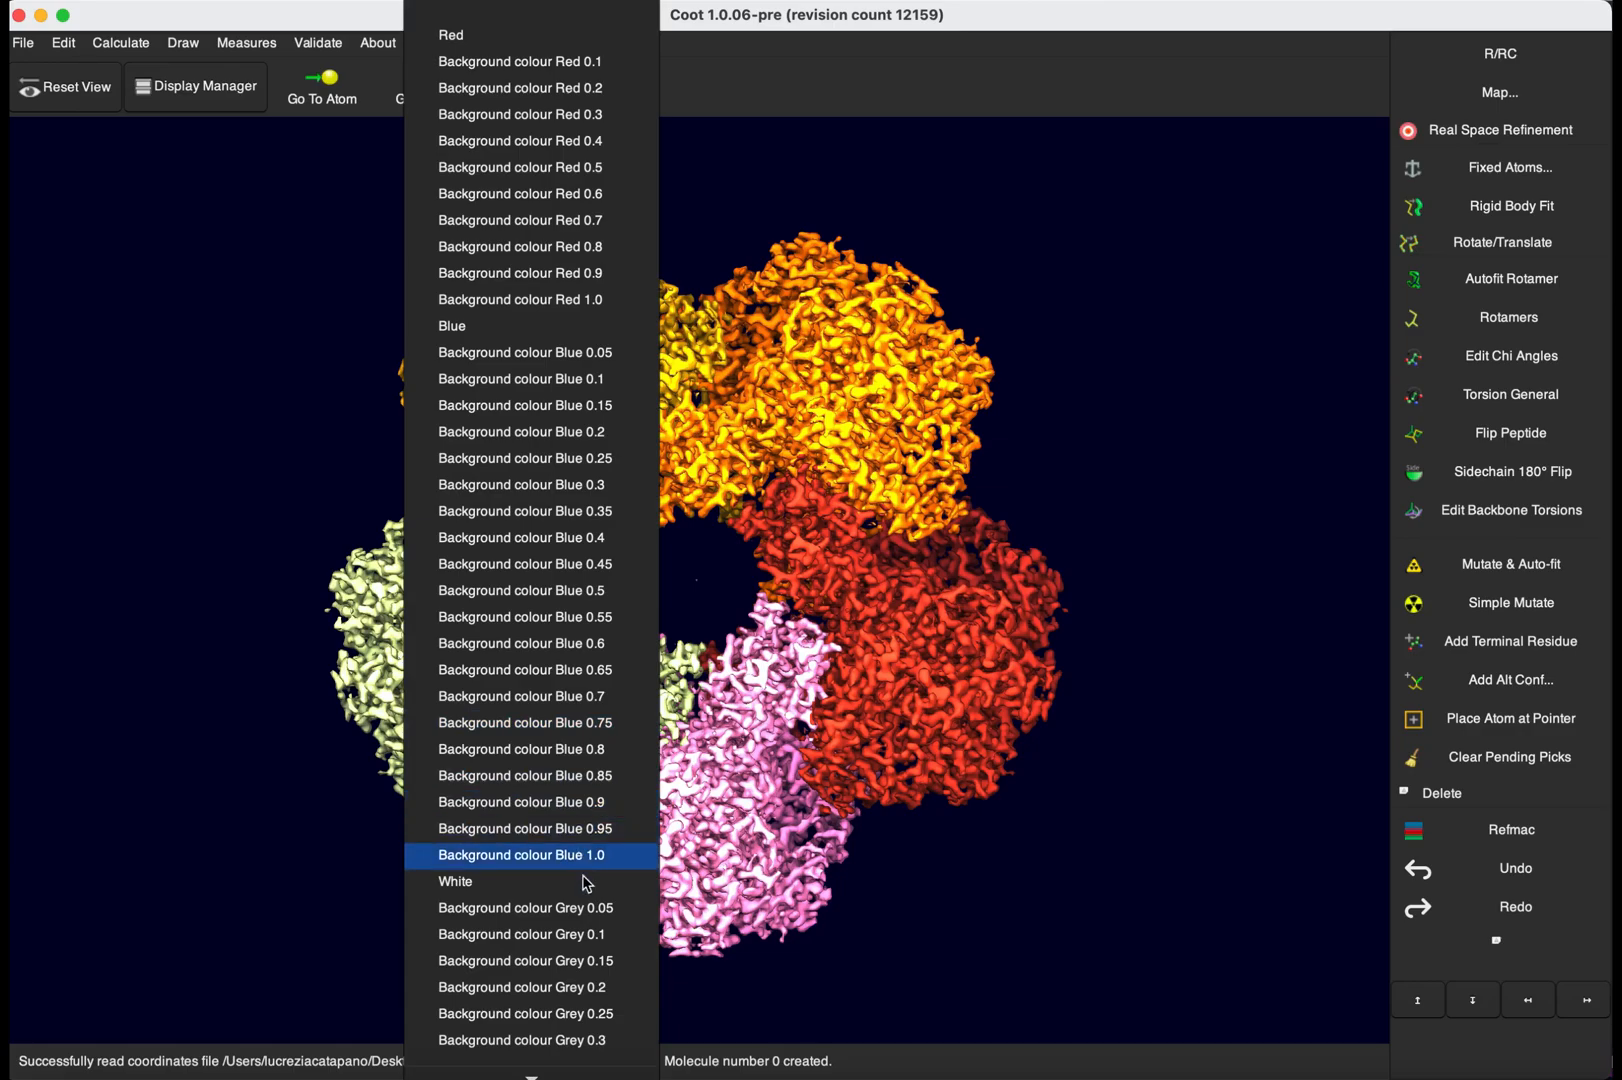
click(456, 882)
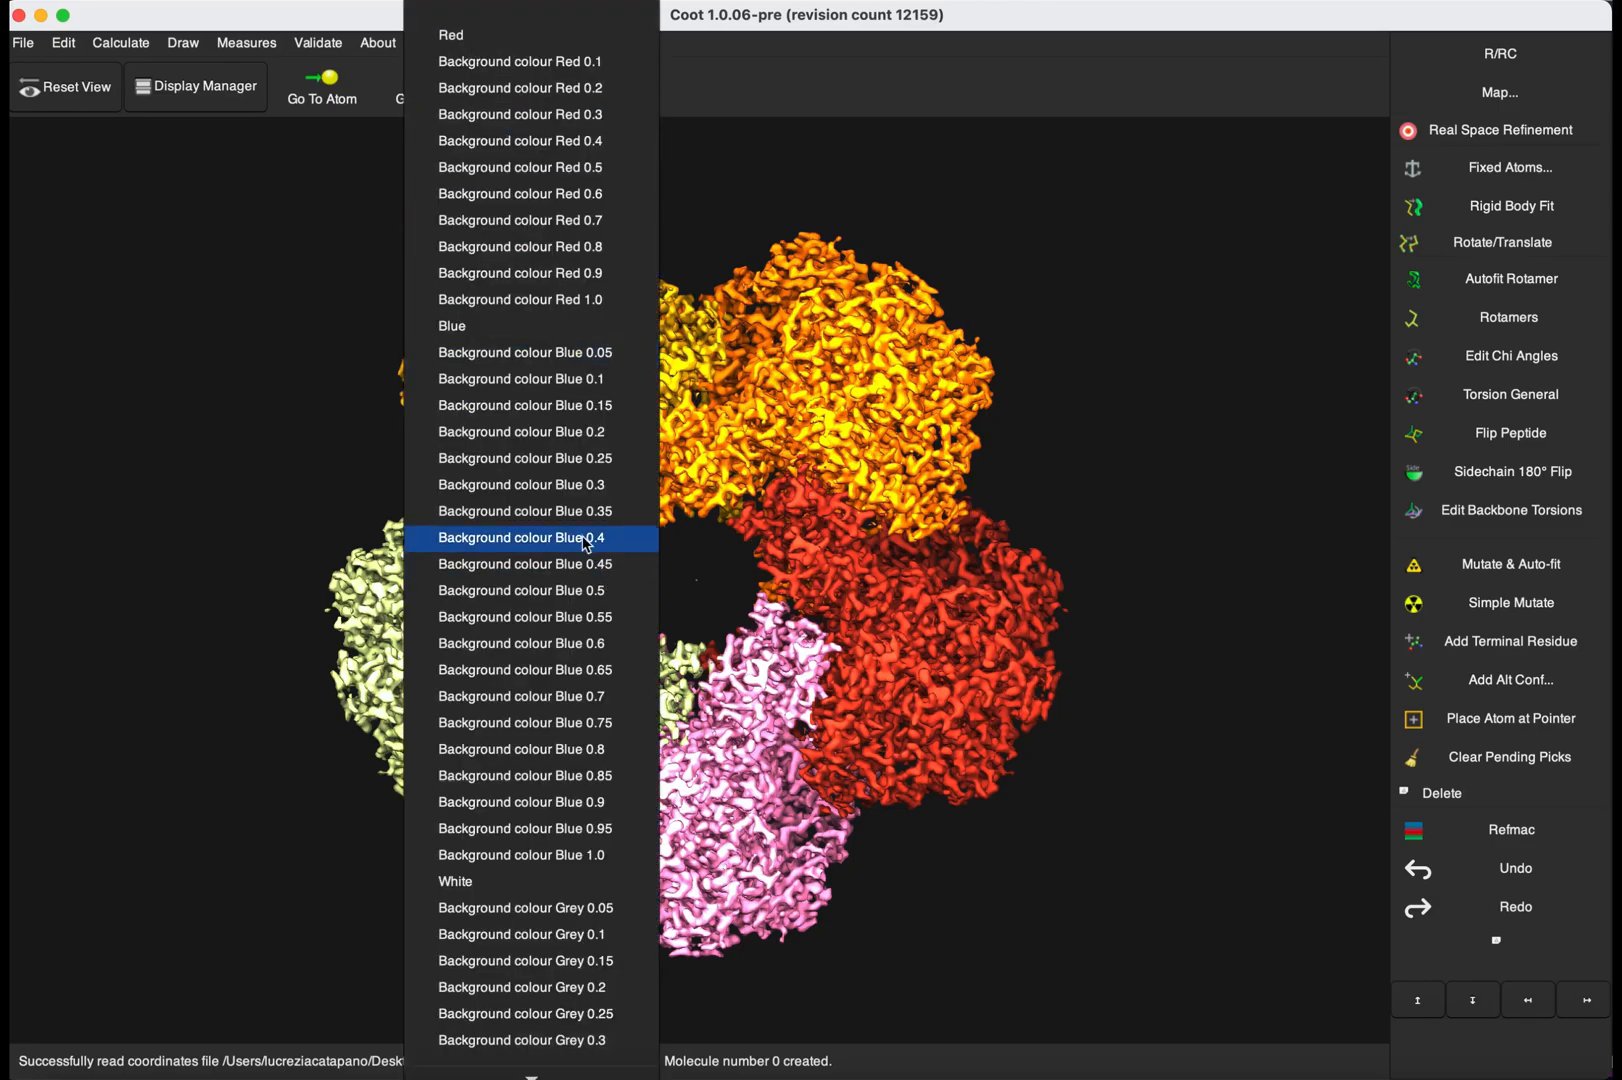
mouse_move(590, 512)
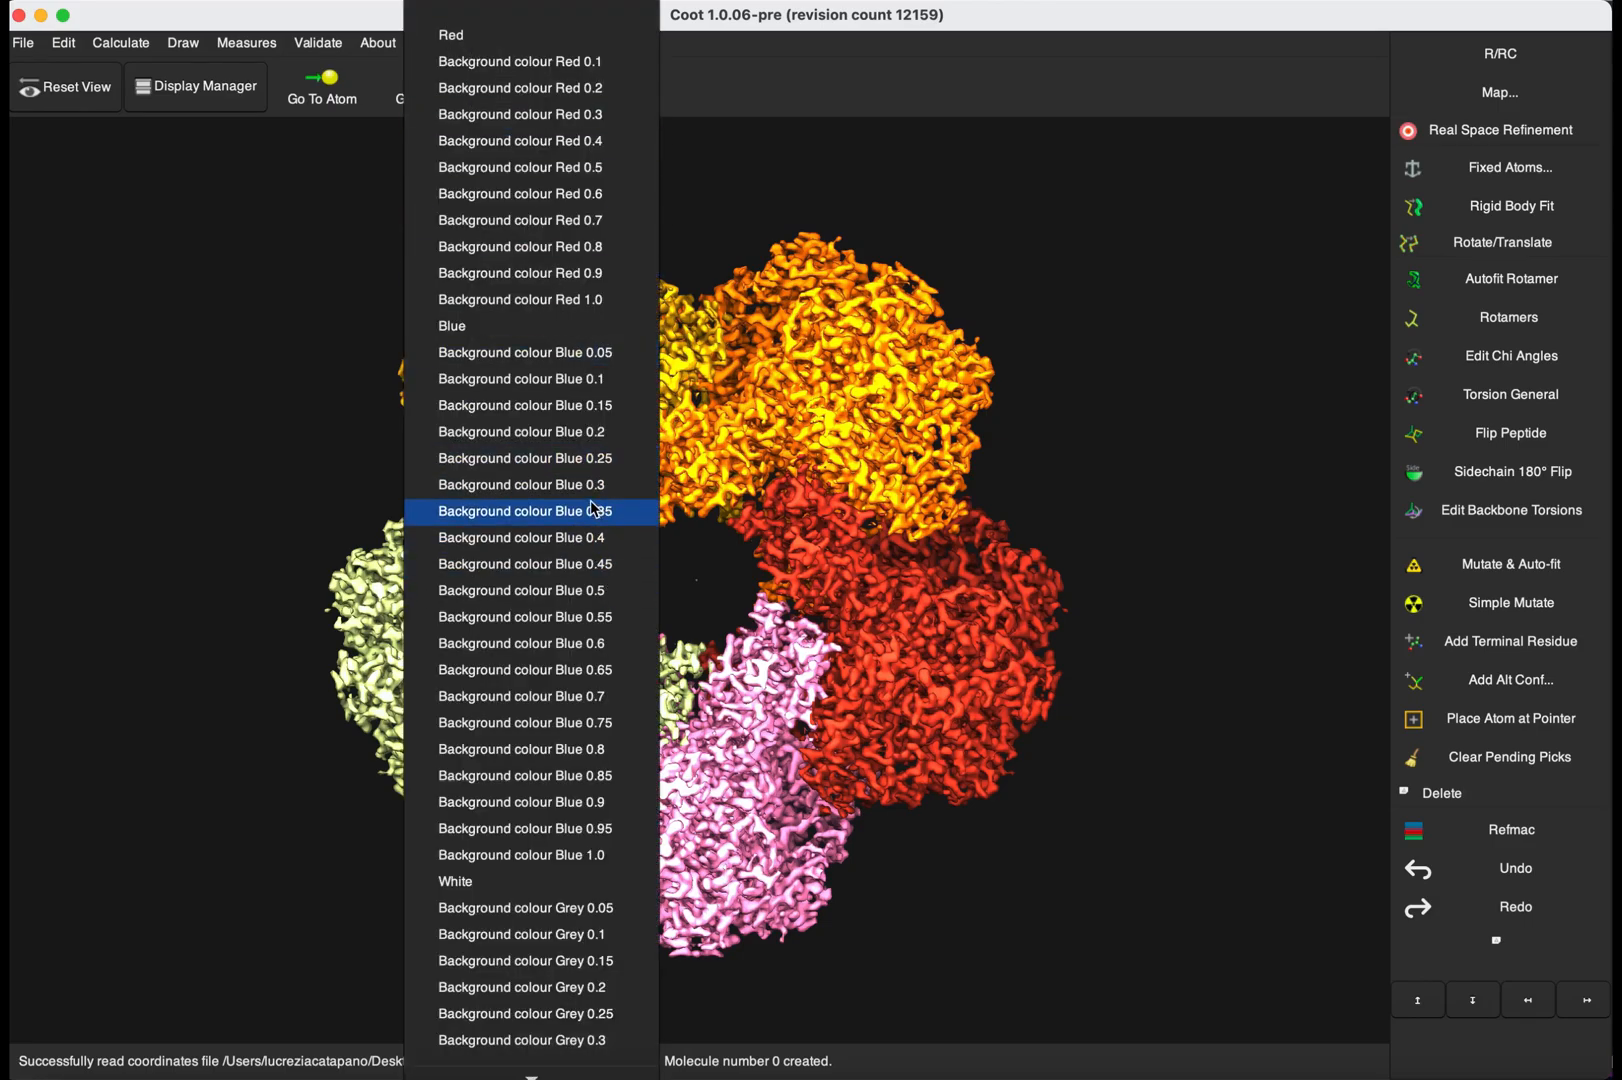
scroll(down, 3)
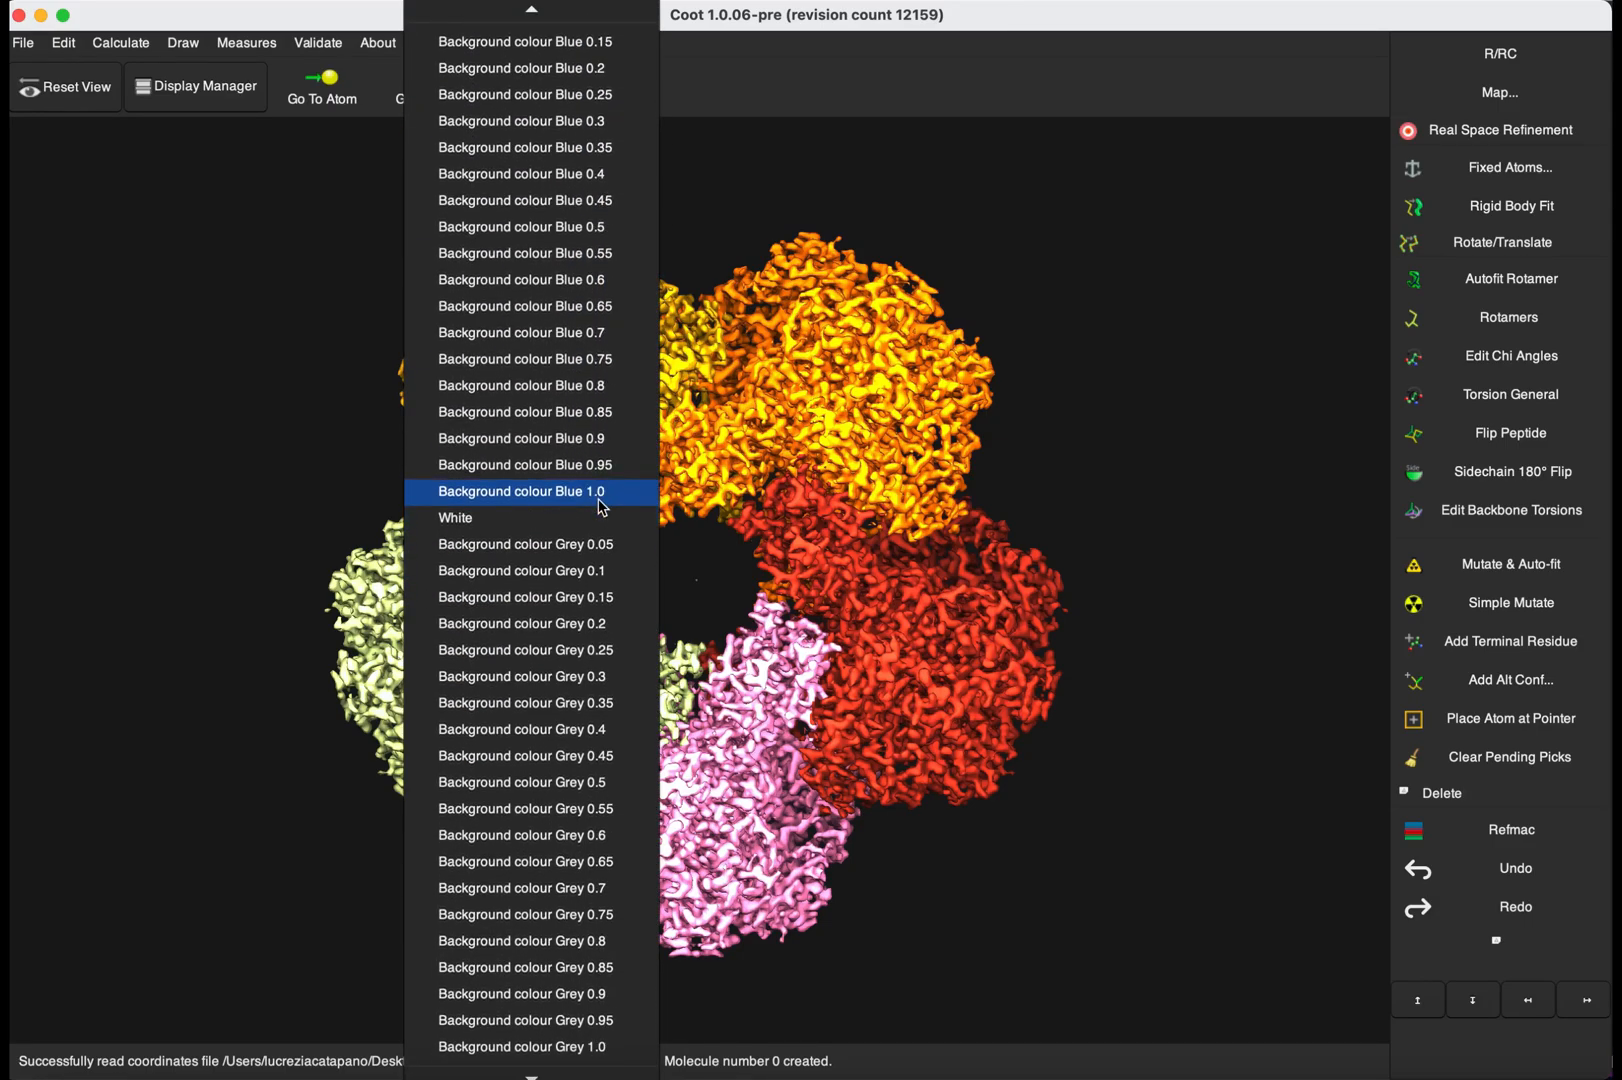
scroll(down, 3)
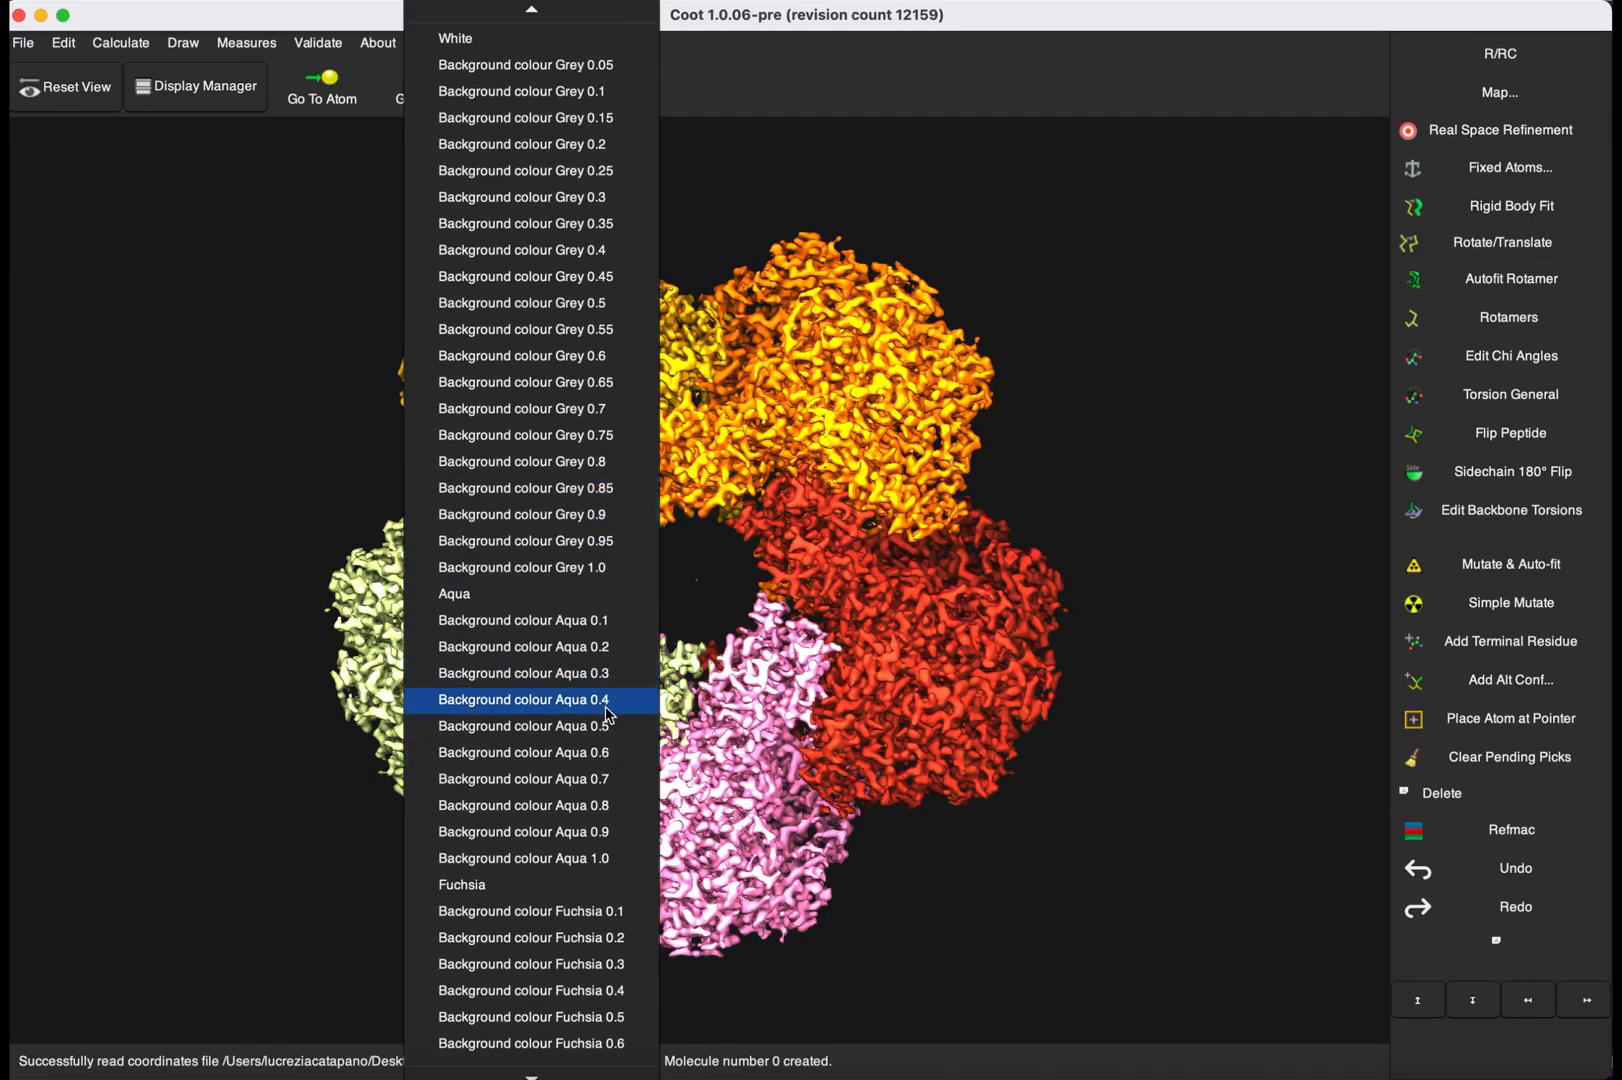
click(524, 700)
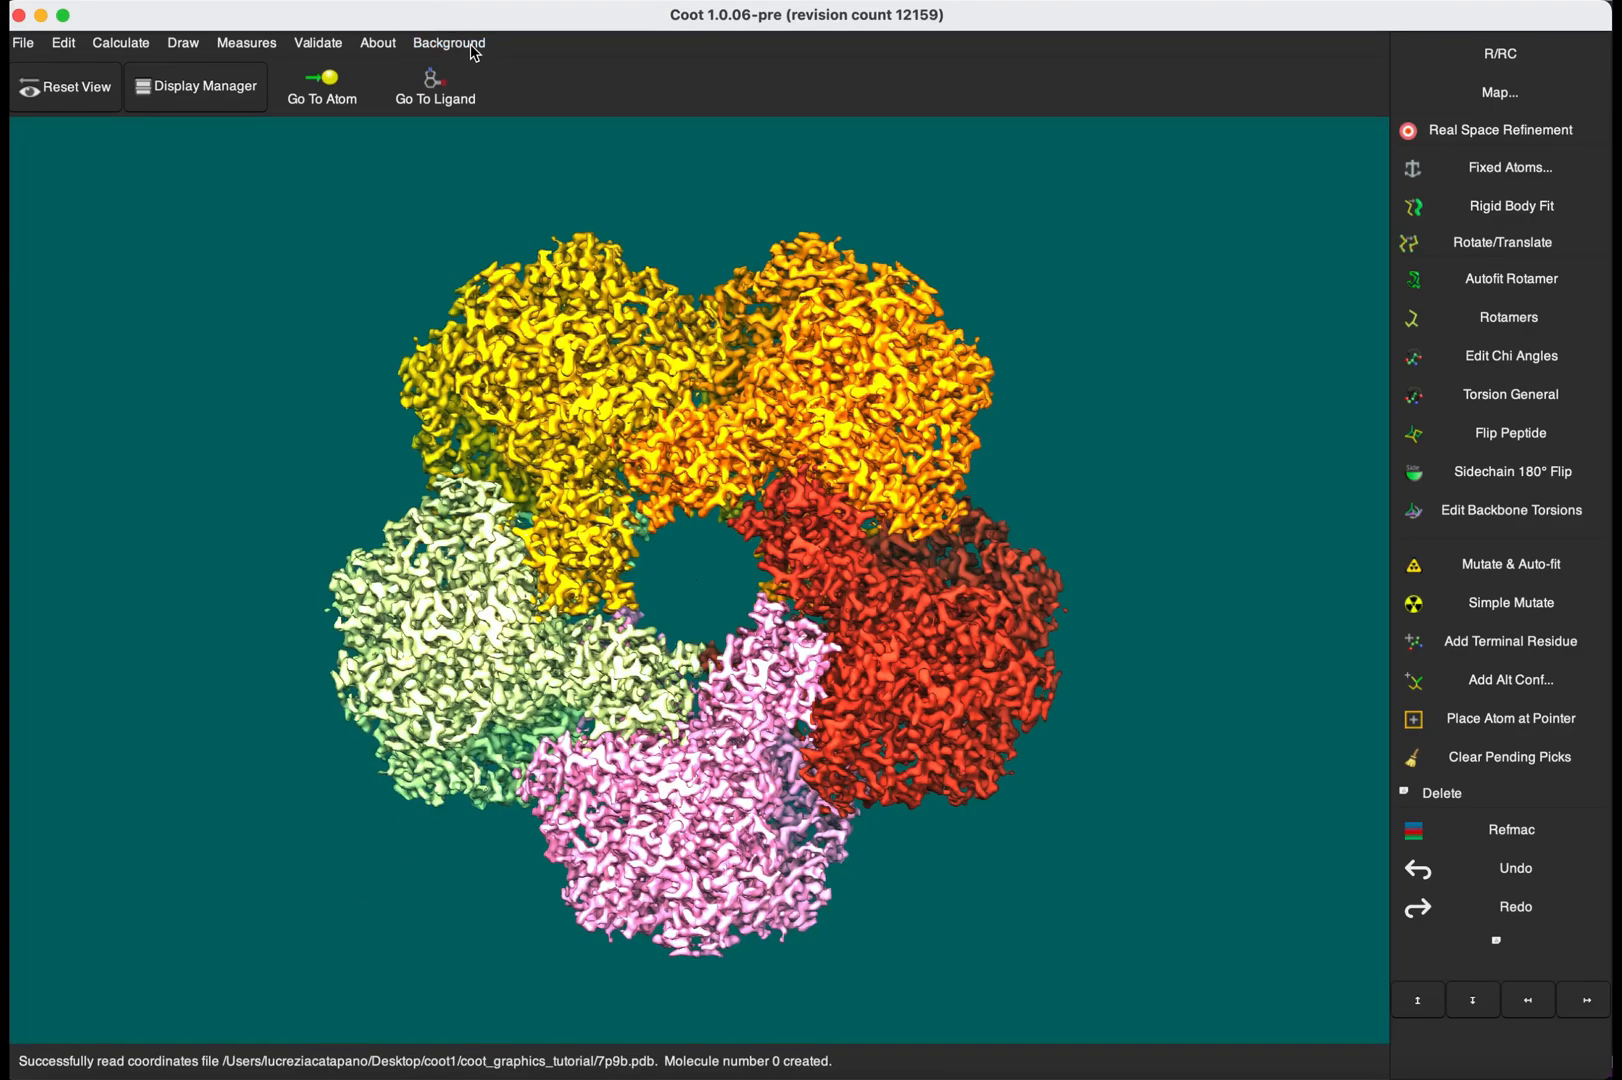
Switch the background to olive Yellow 0.3 and finally dark Blue 1.0.
click(448, 42)
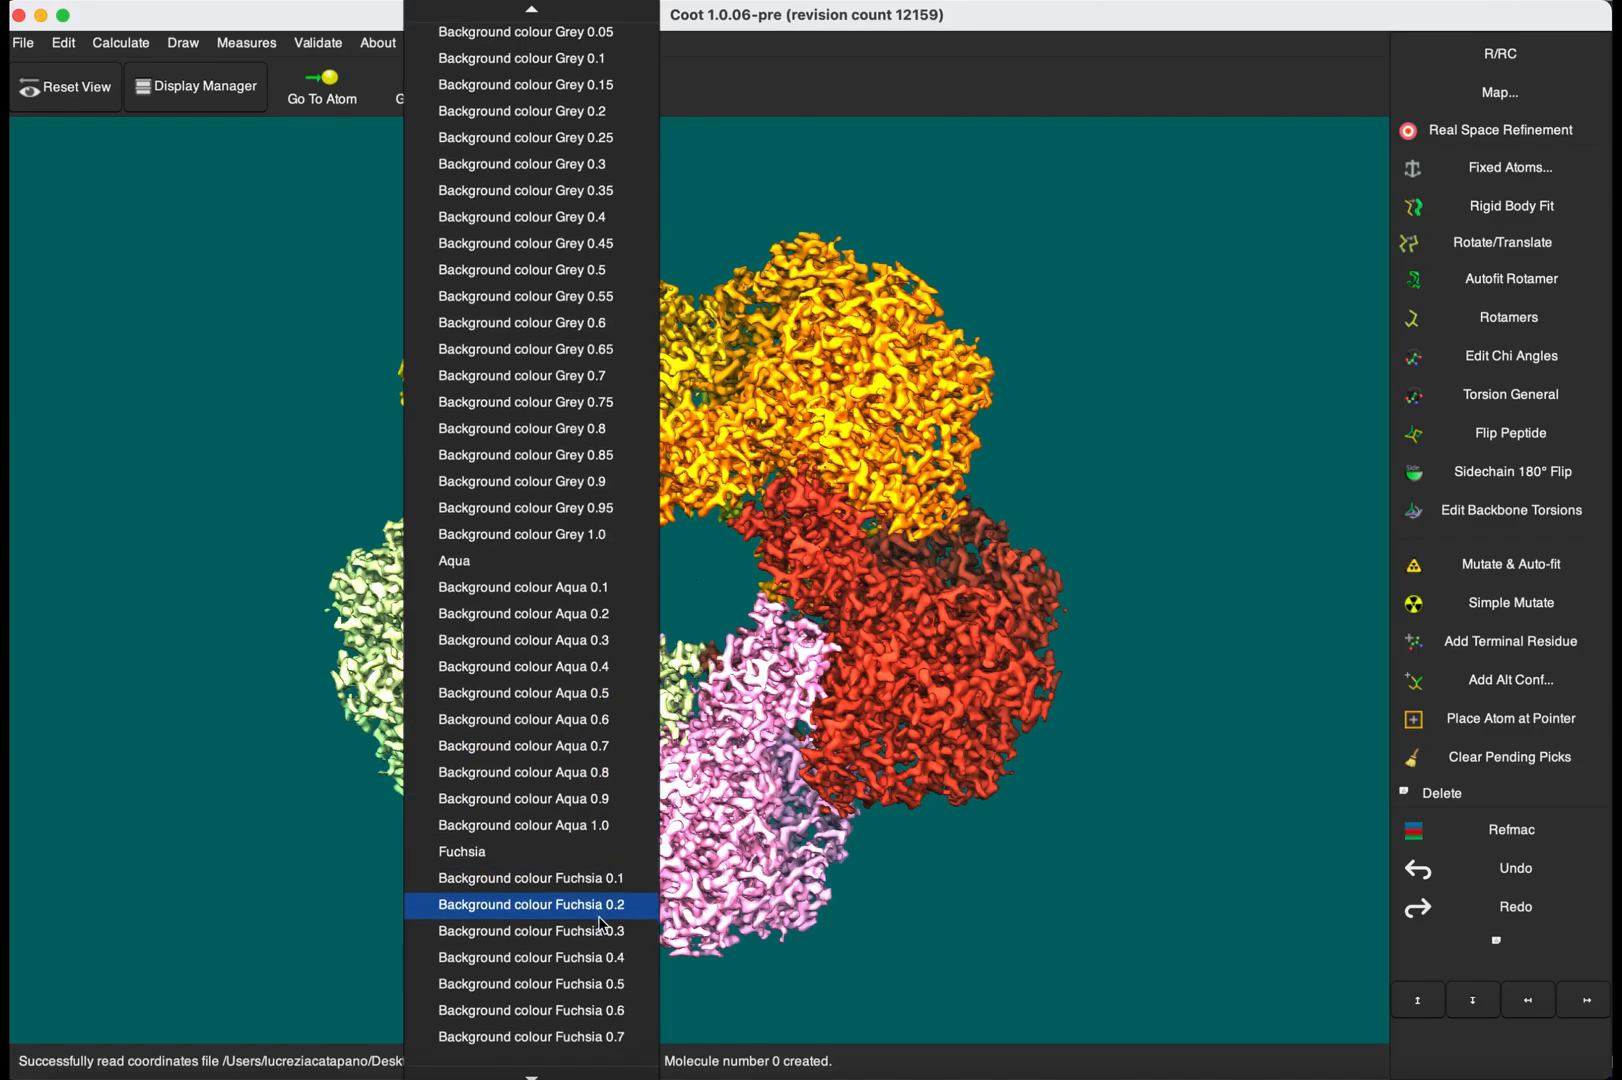
scroll(down, 3)
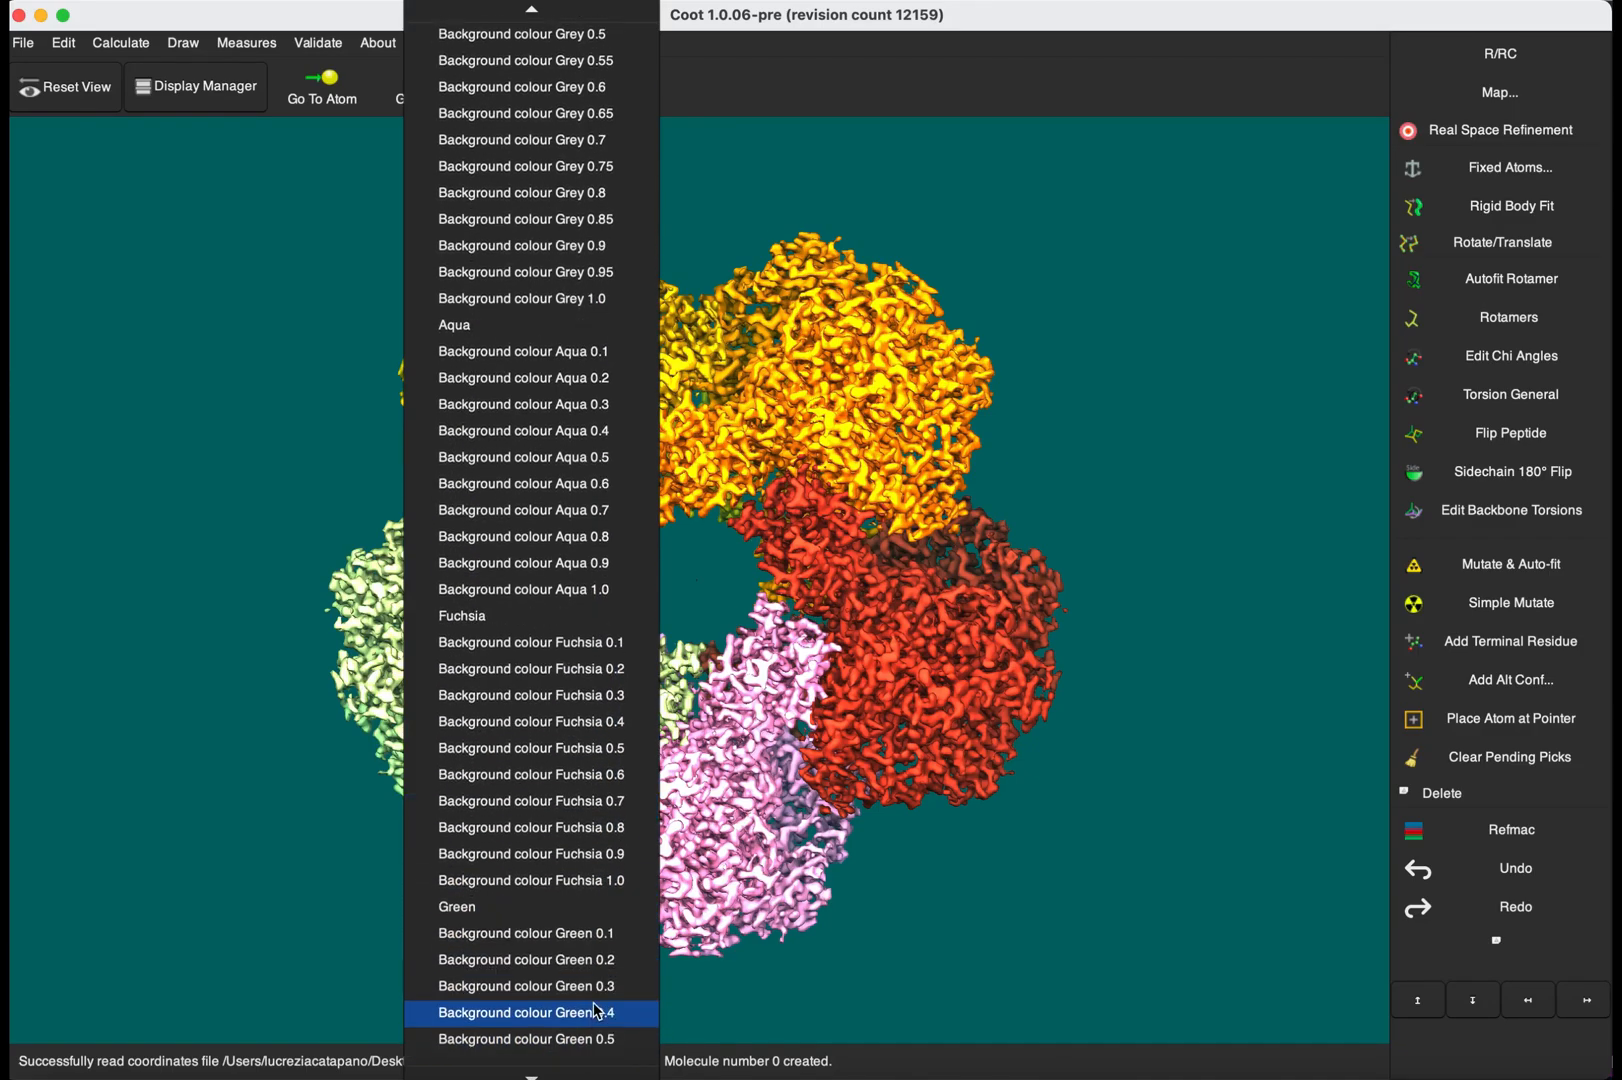
scroll(down, 3)
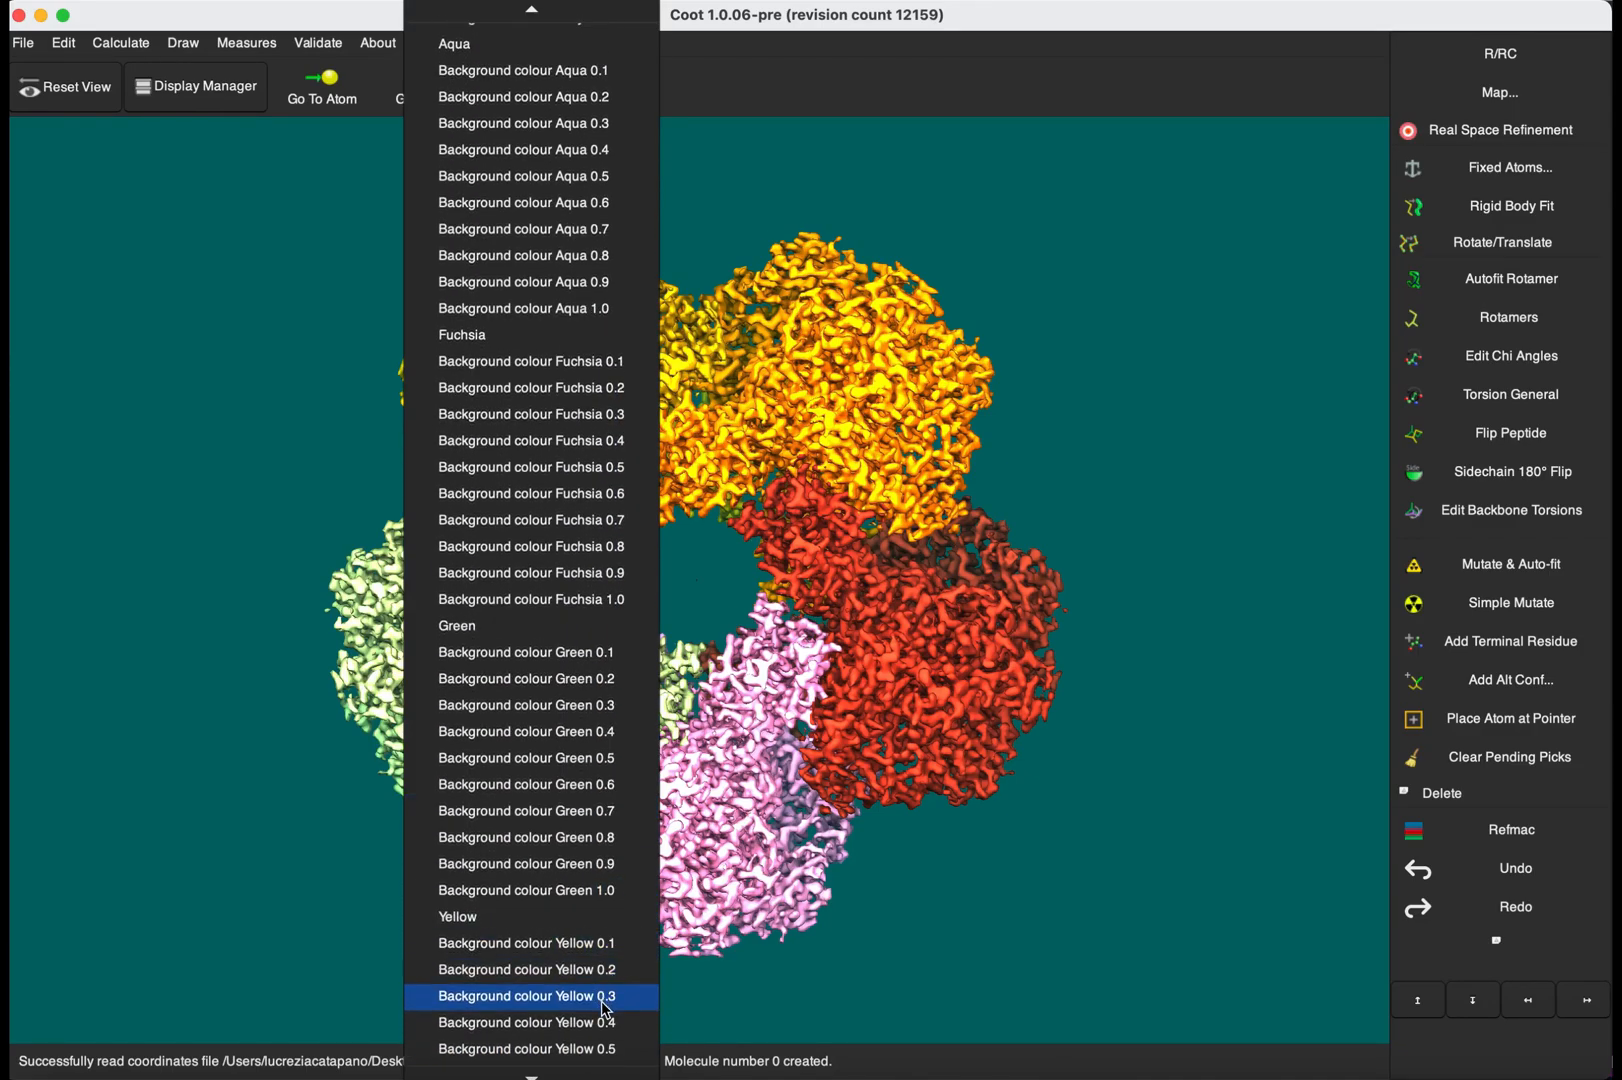
click(528, 996)
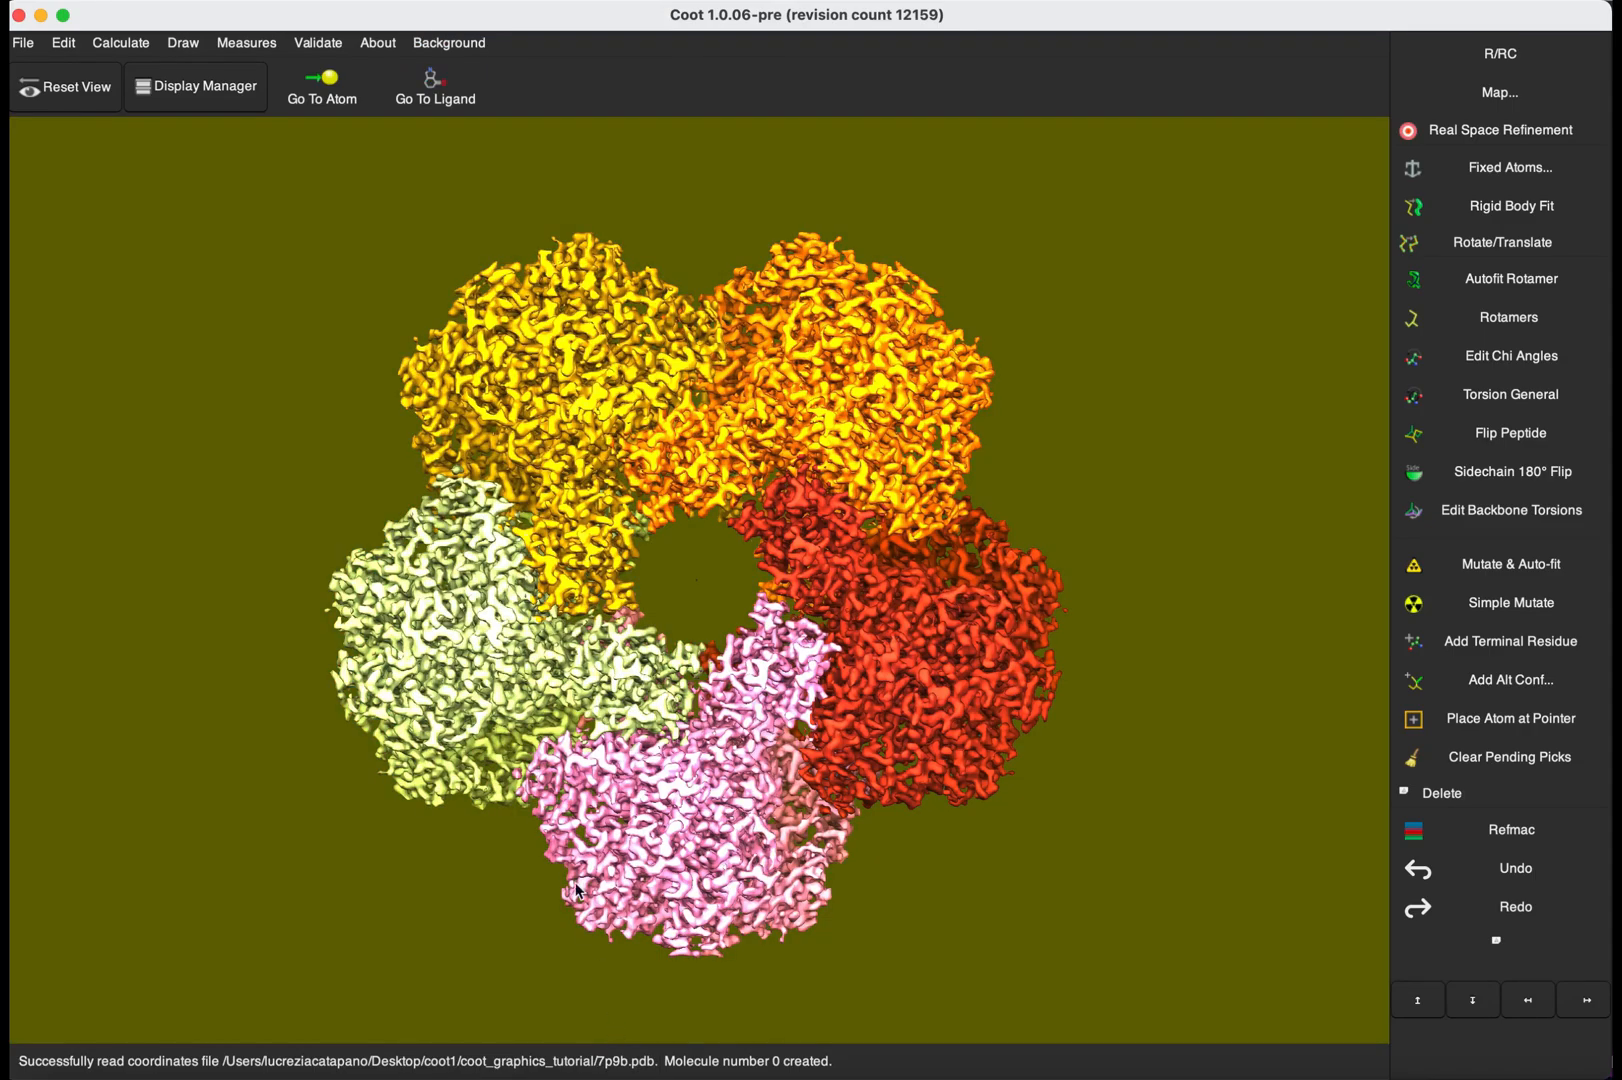
mouse_move(476, 48)
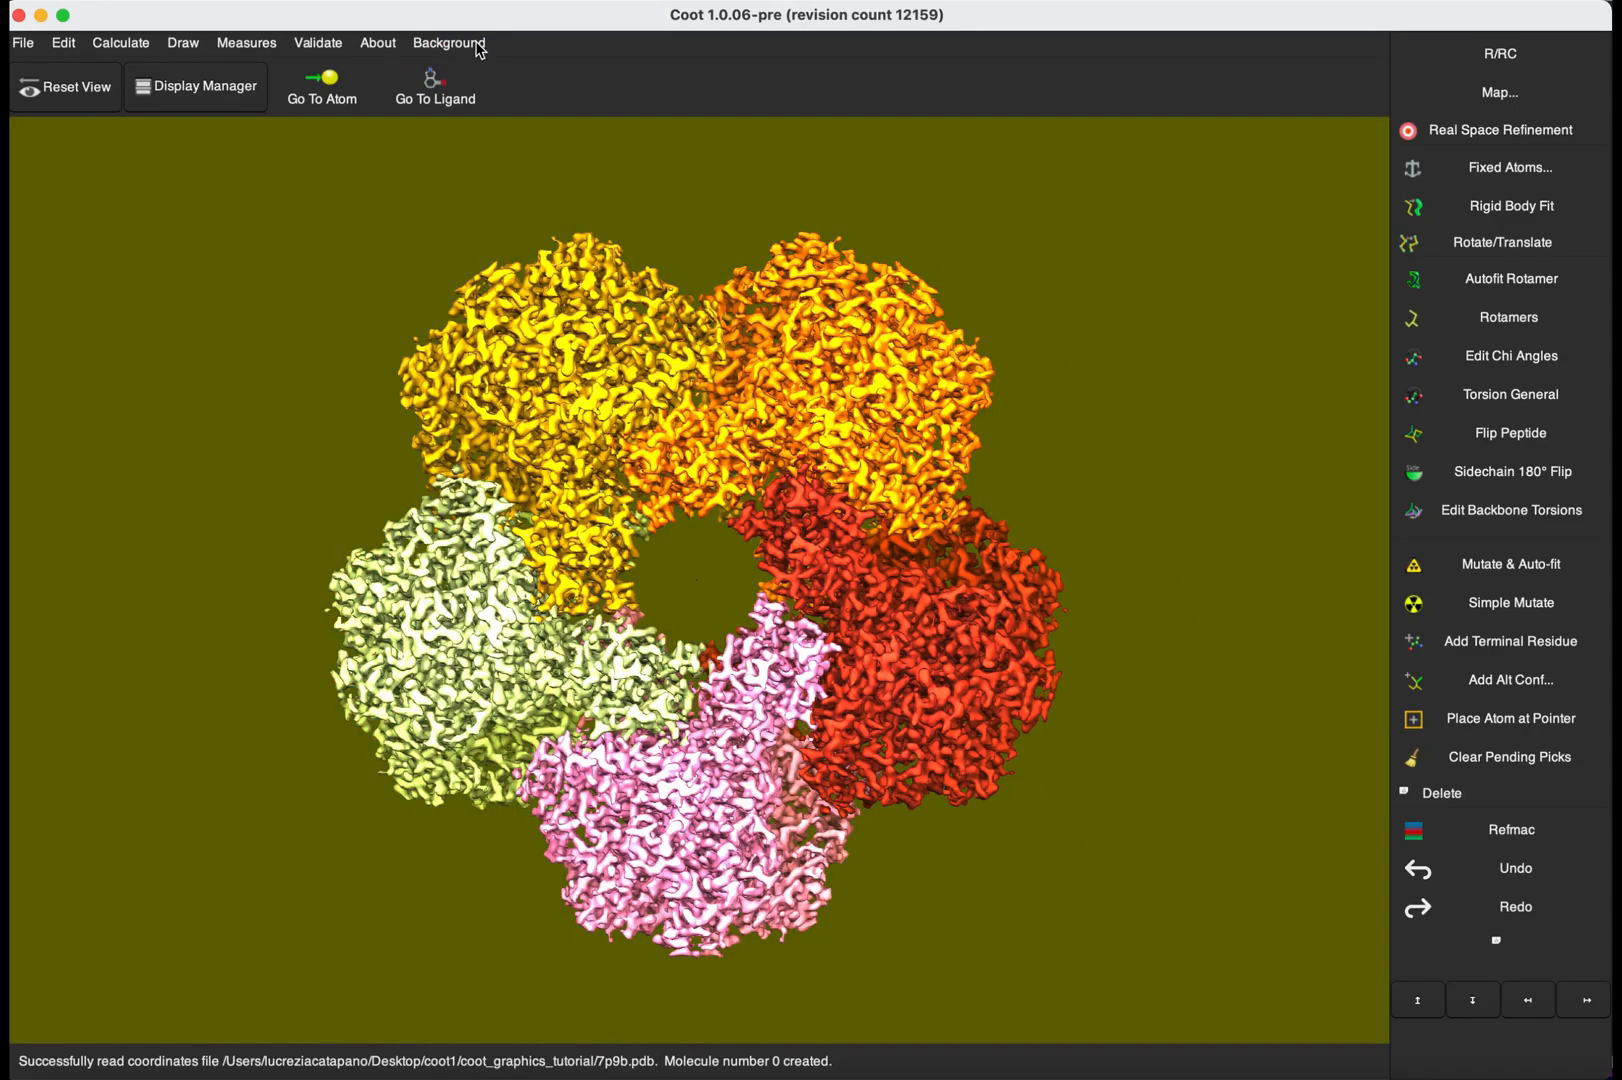
click(448, 42)
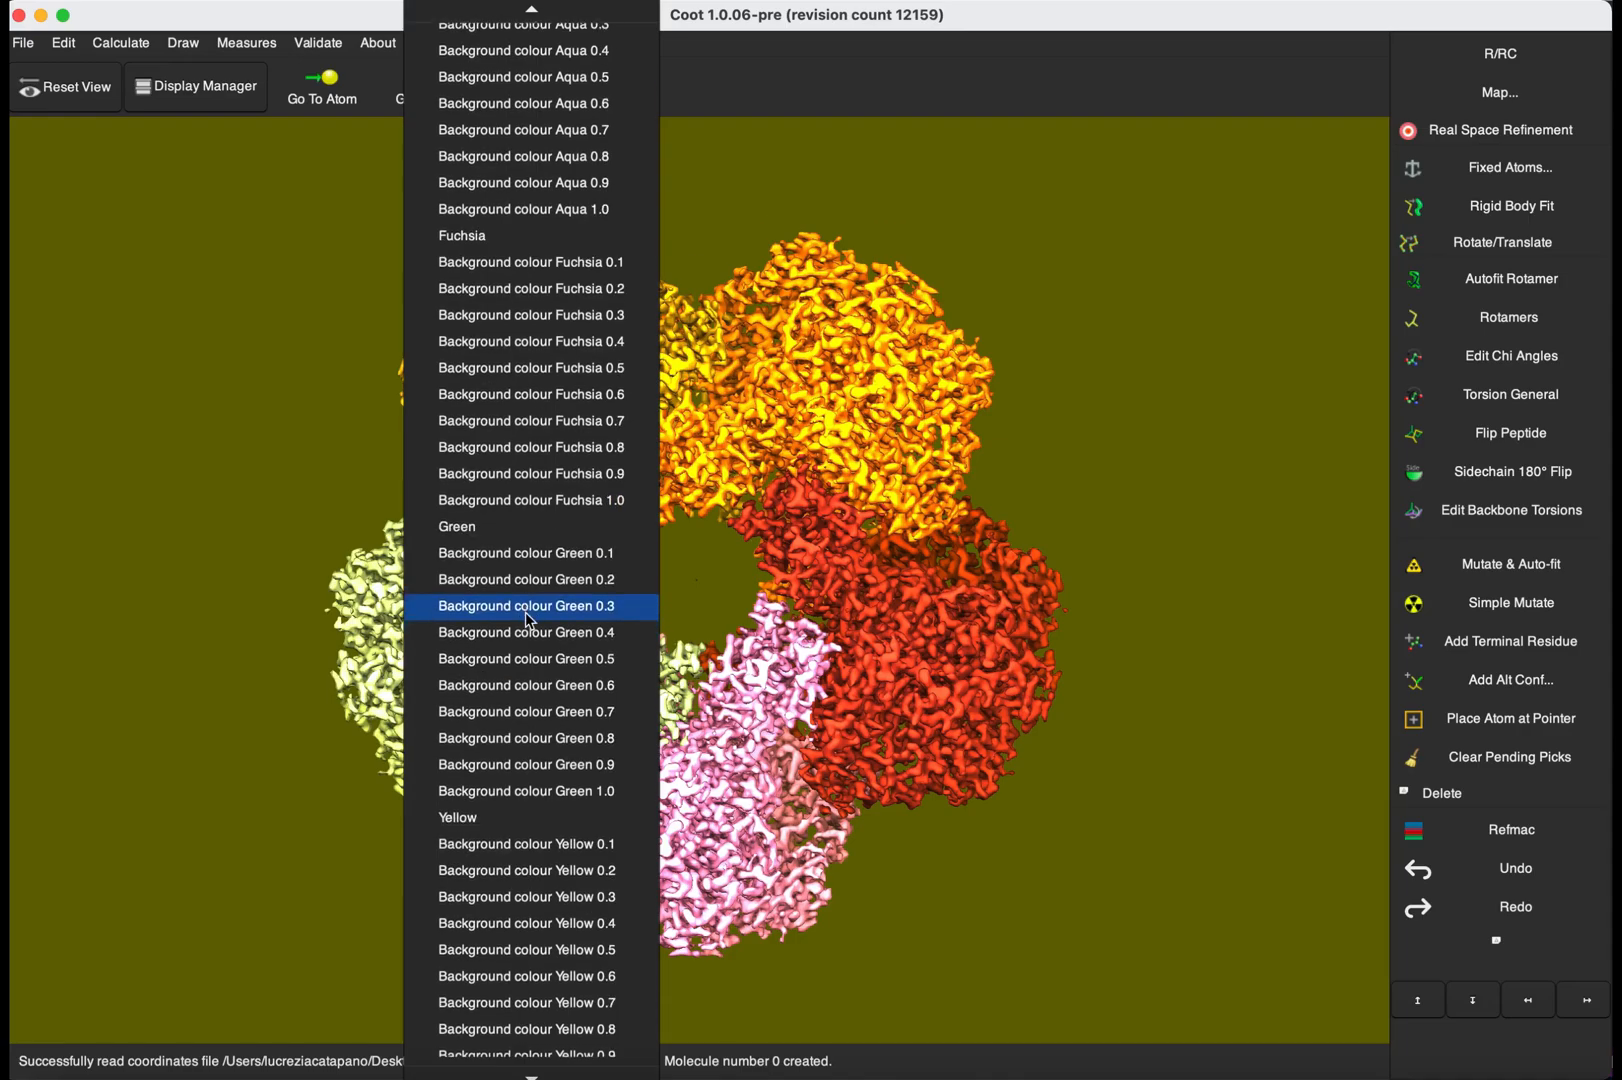
scroll(up, 3)
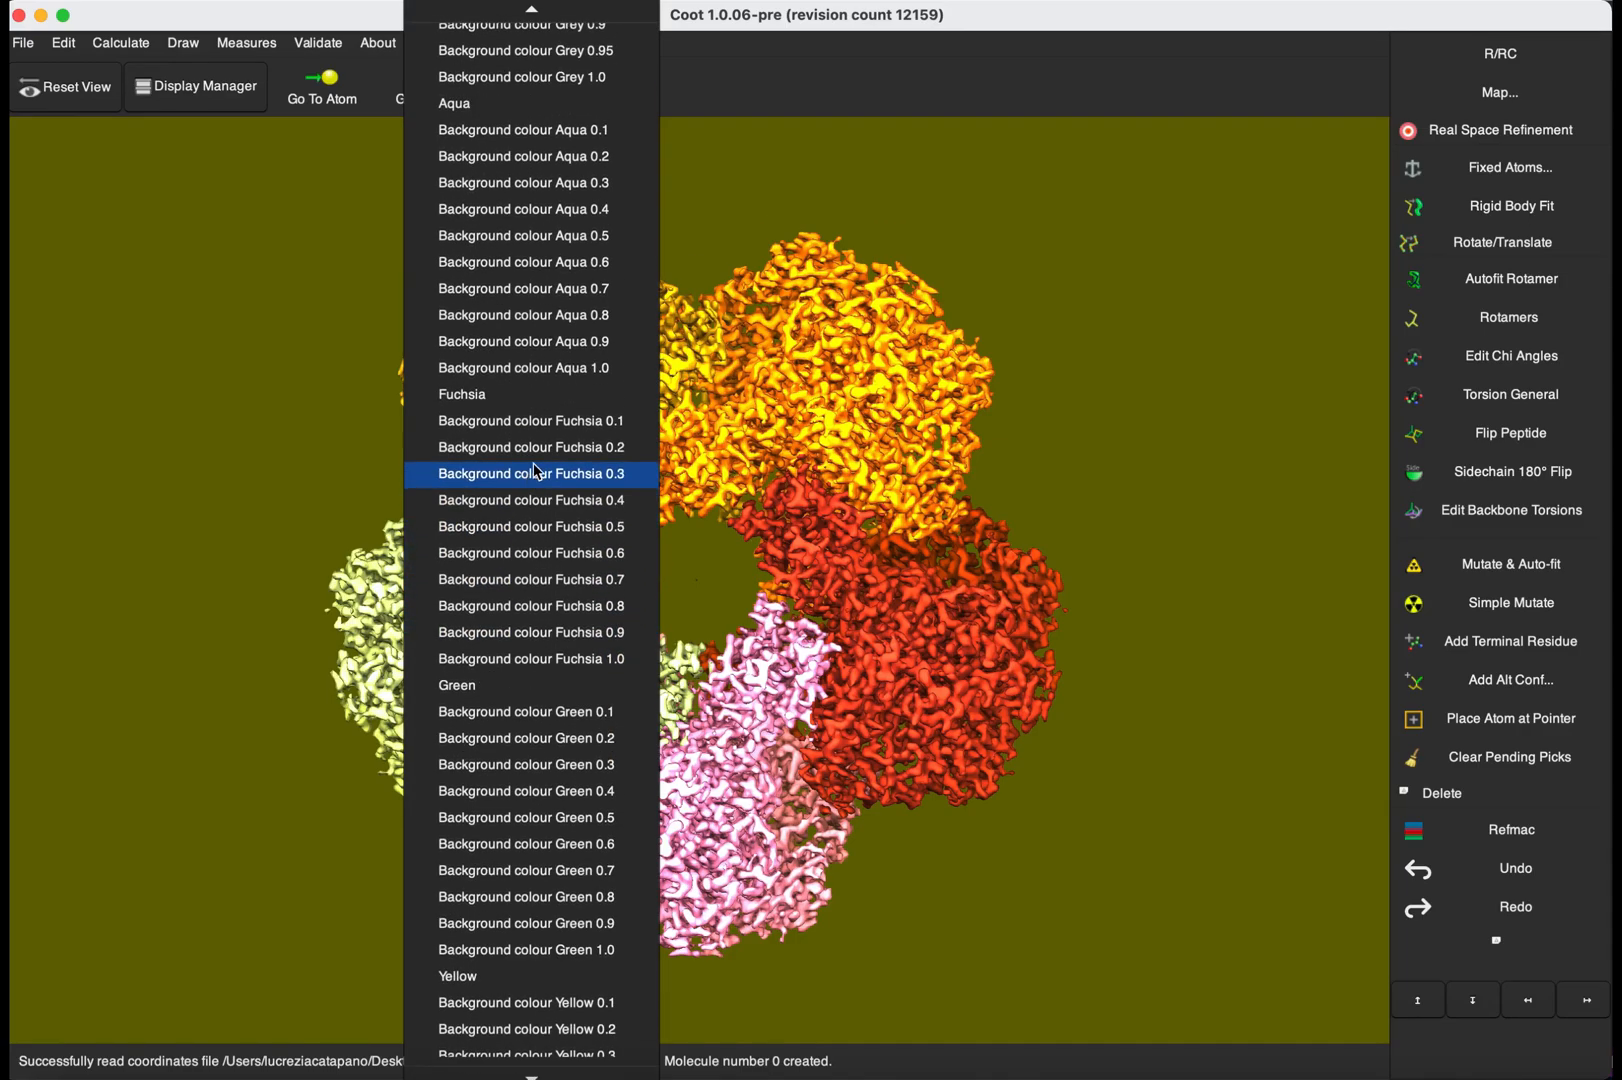
scroll(up, 3)
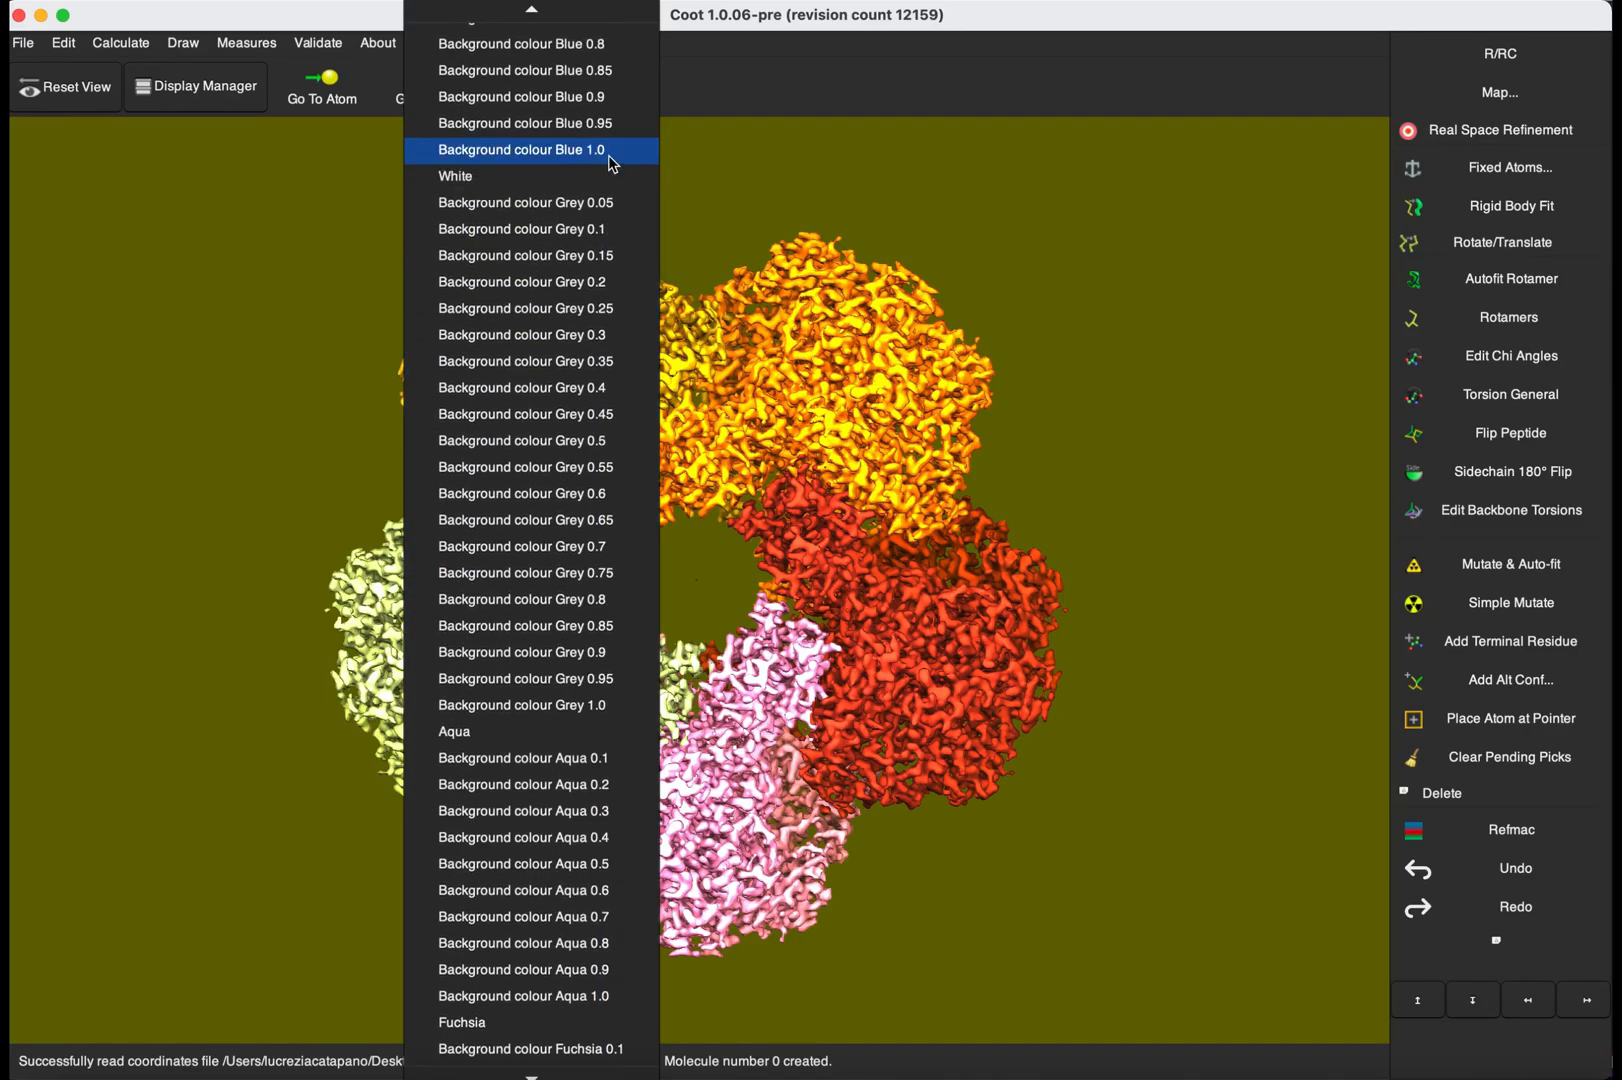
click(520, 148)
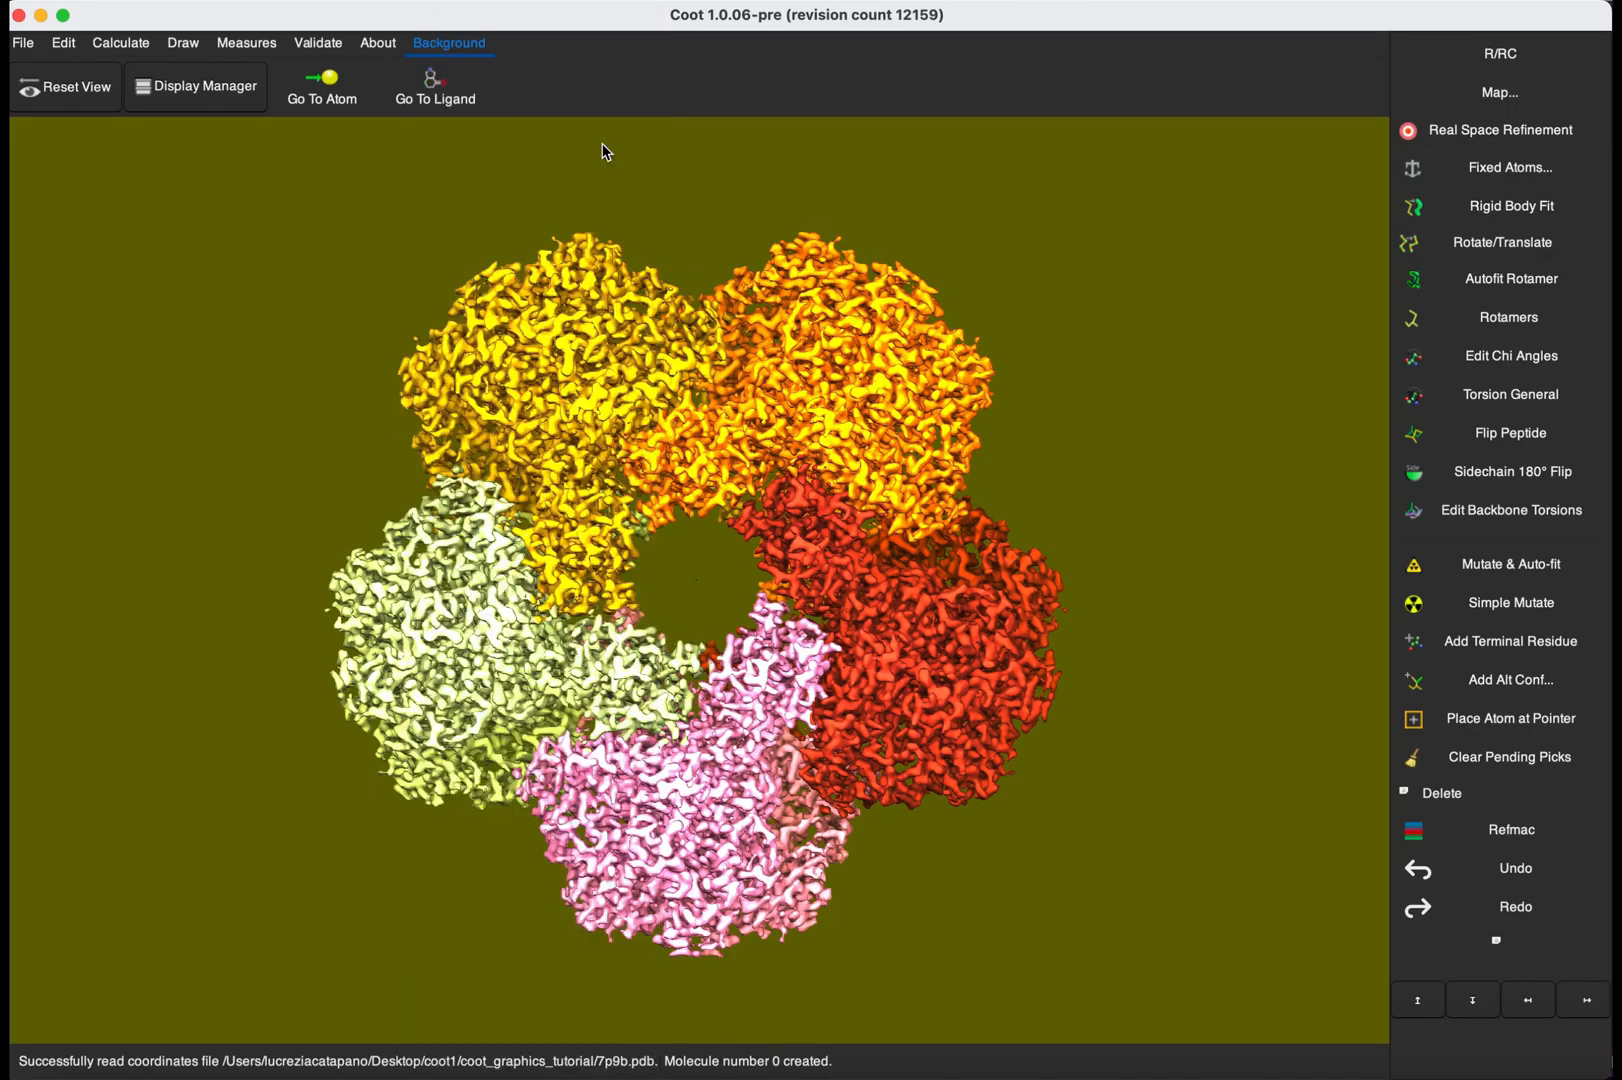
click(448, 42)
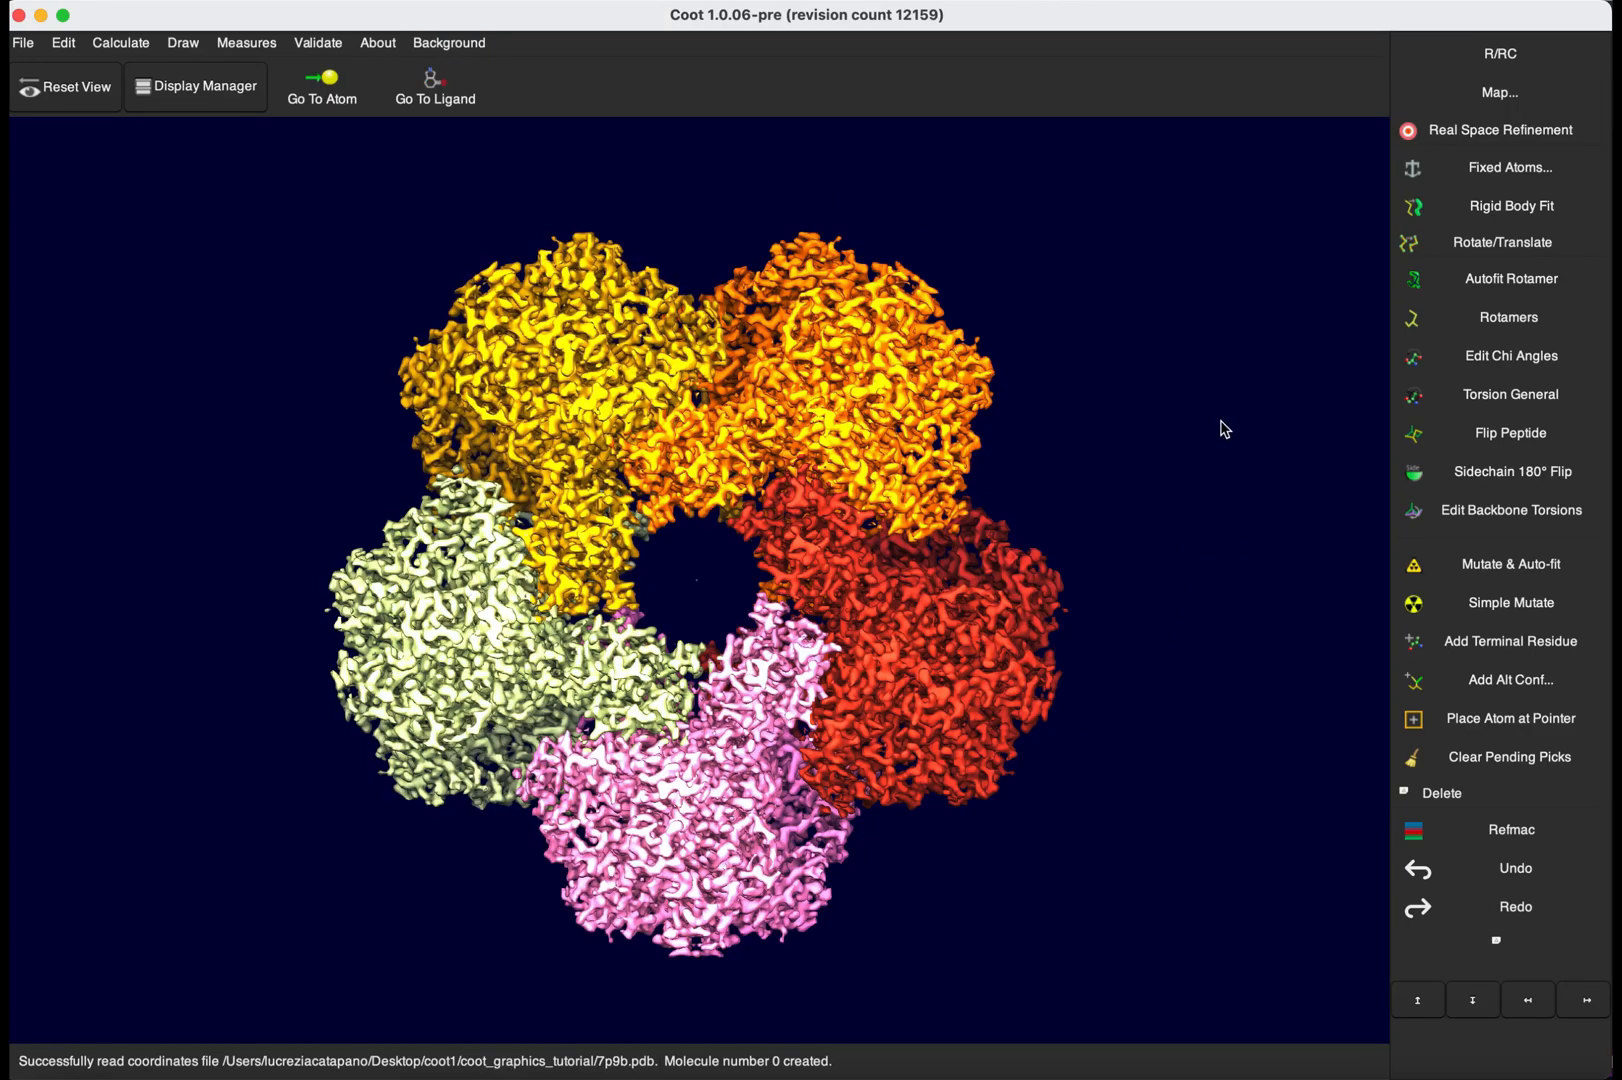
mouse_move(1240, 418)
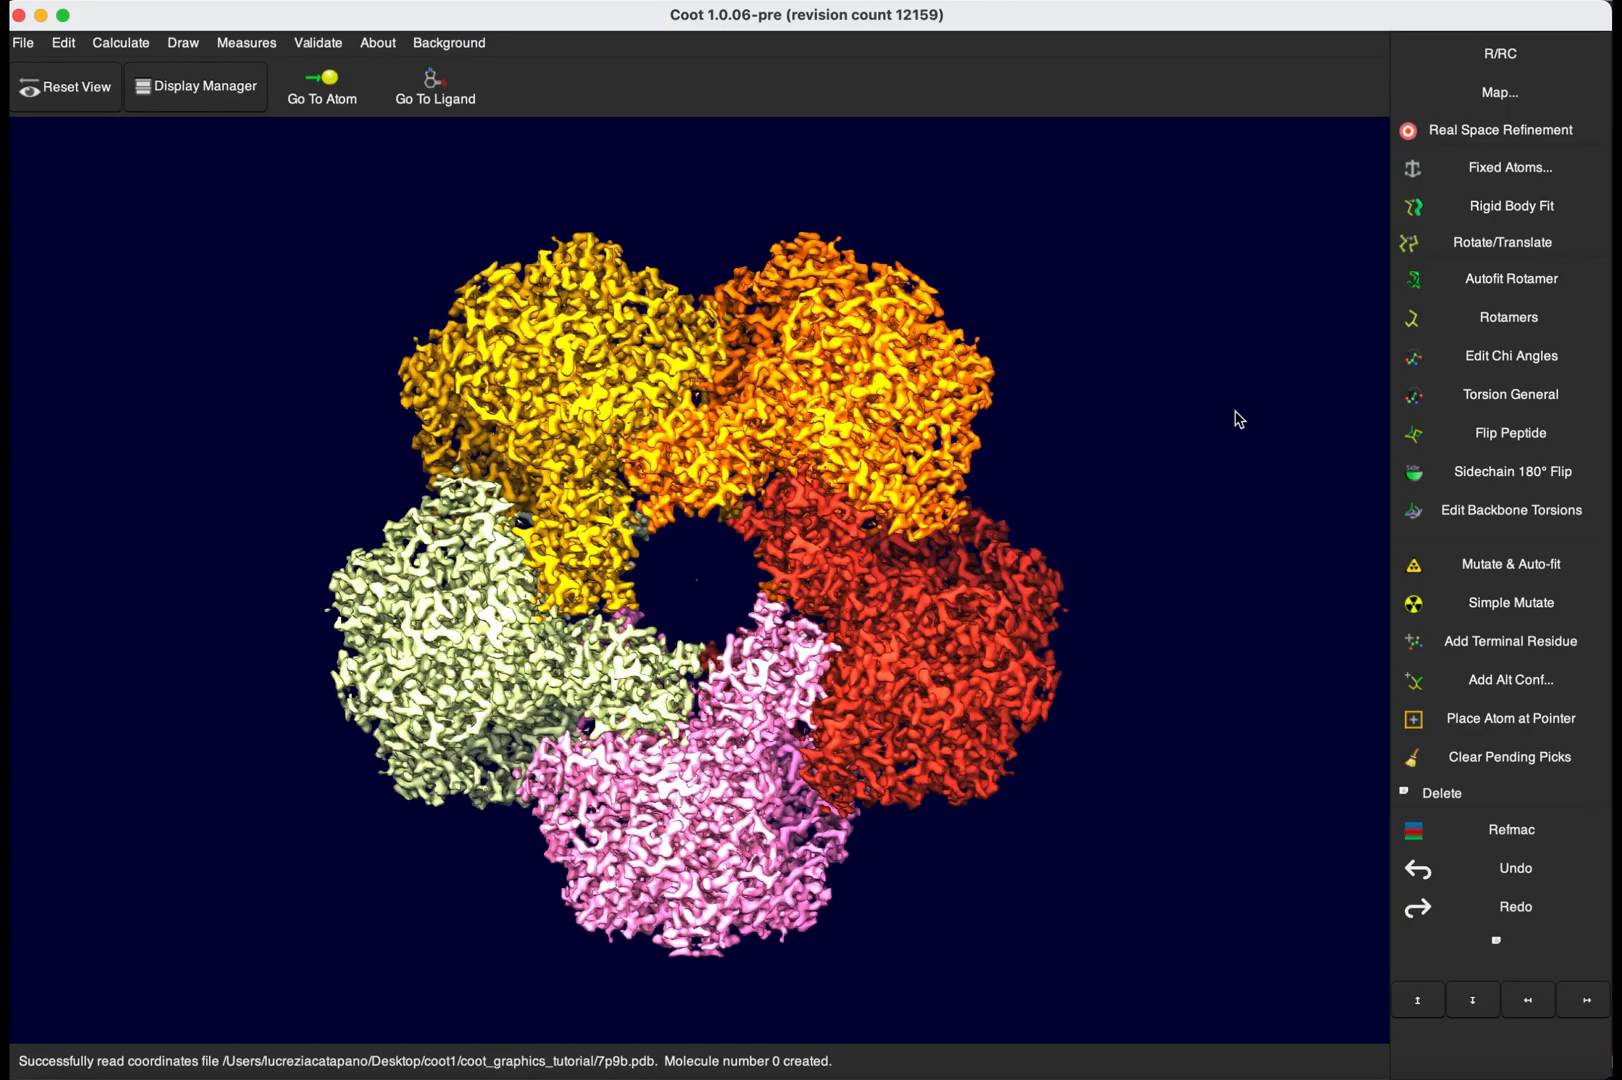